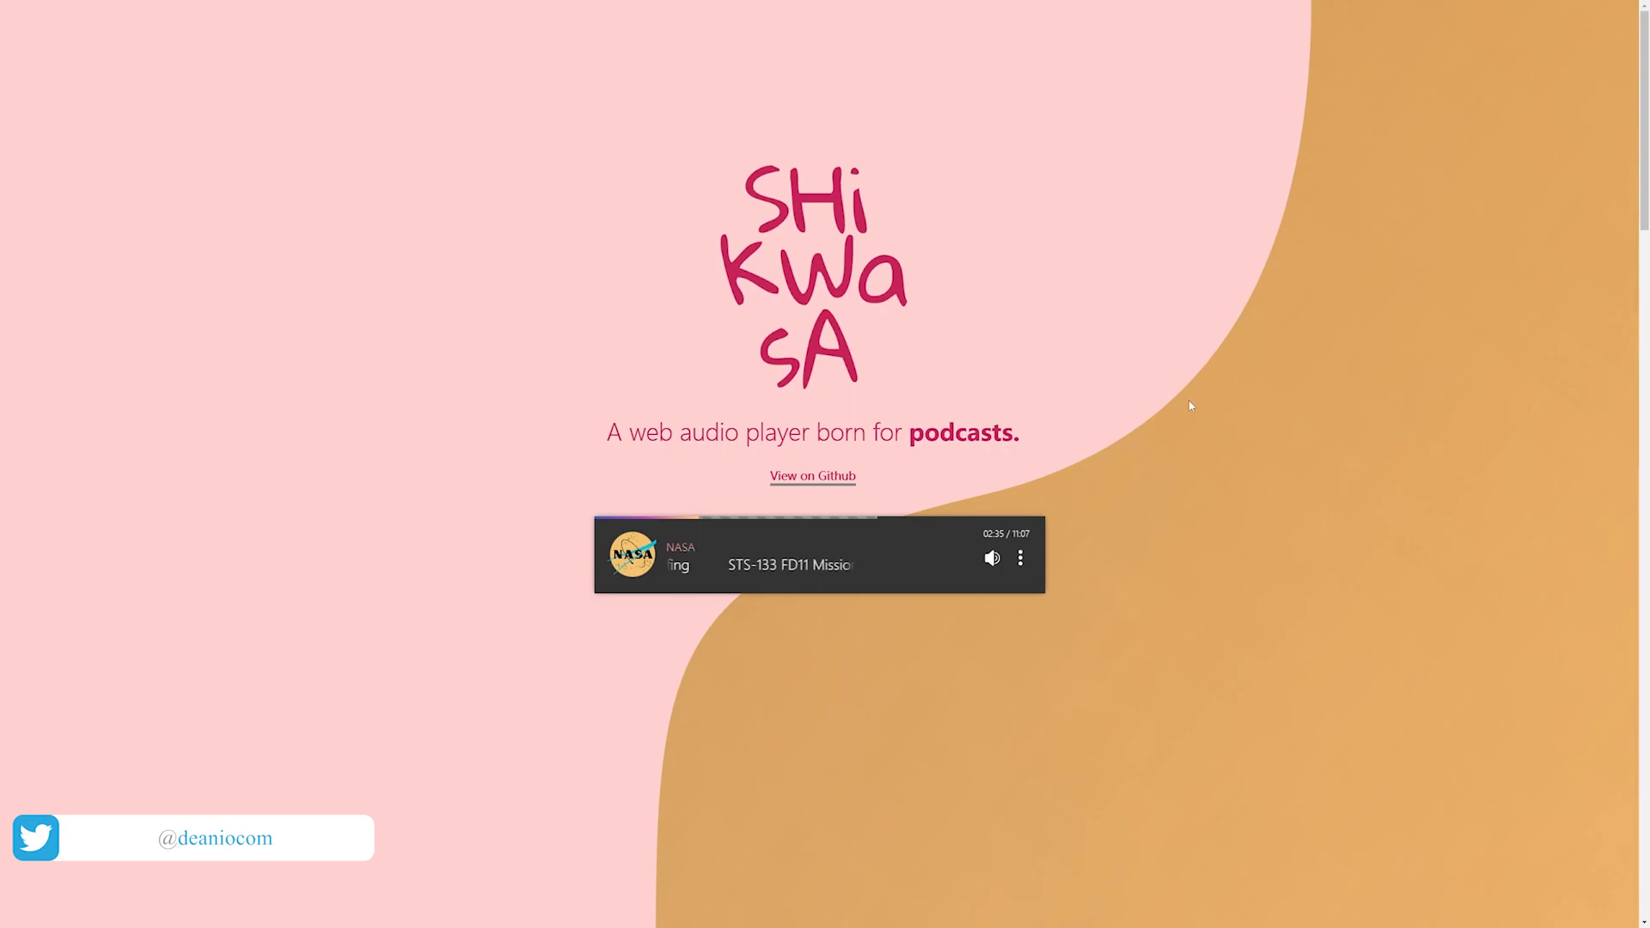
mouse_move(1104, 335)
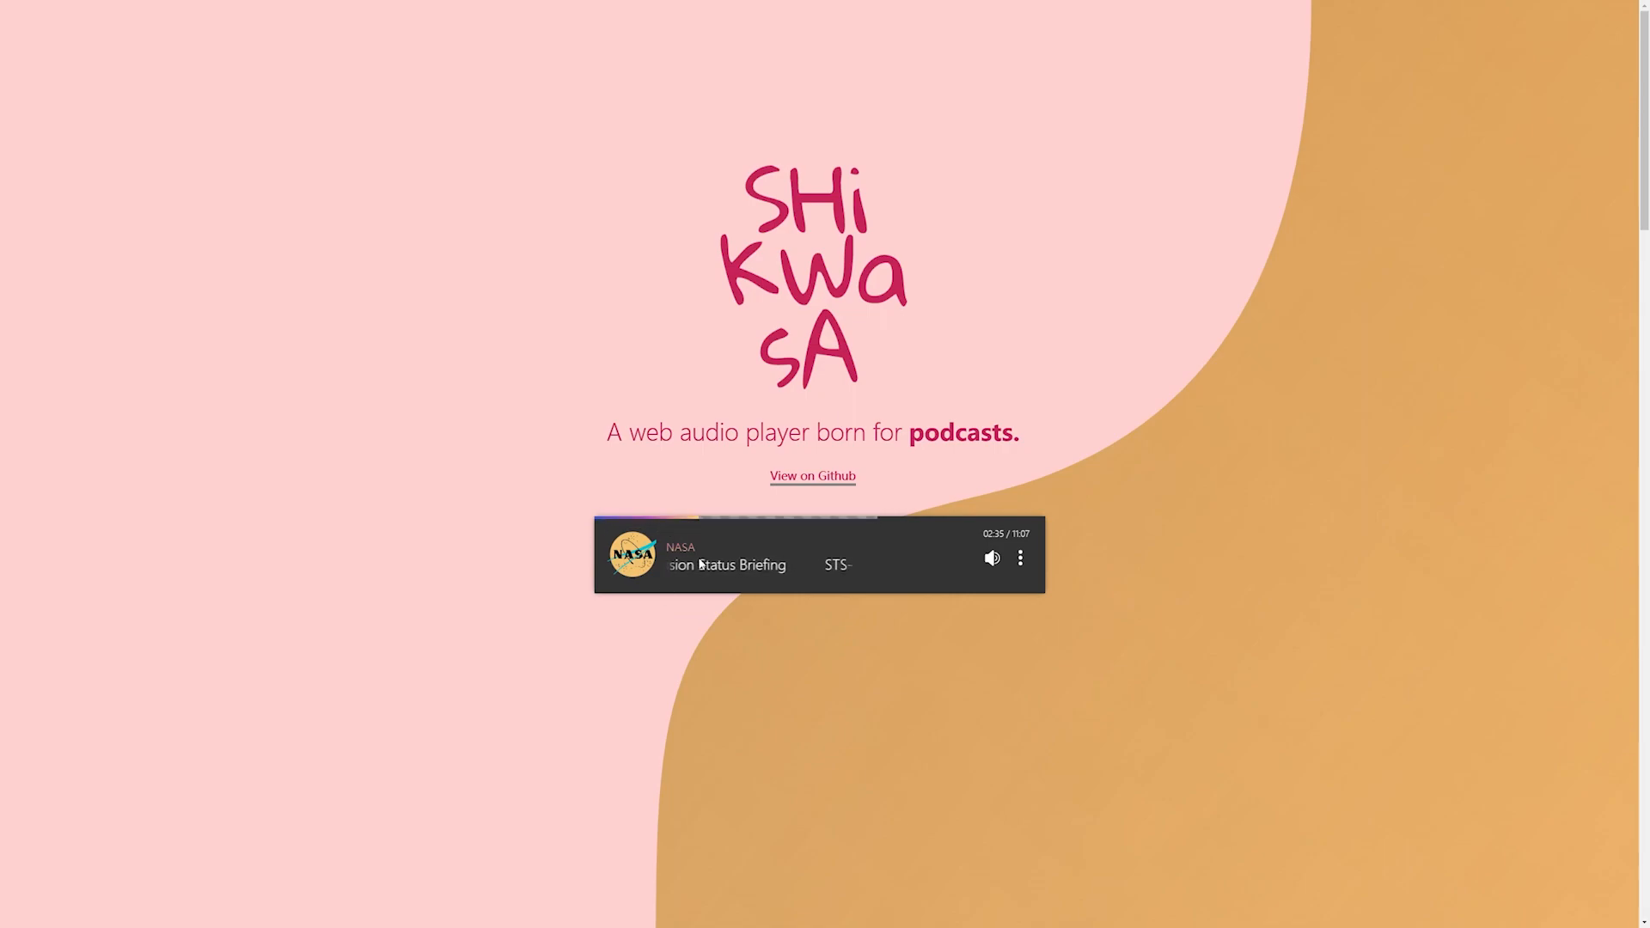
Step: Start playing the NASA briefing in the Shikwasa demo player and seek further ahead
scroll(down, 3)
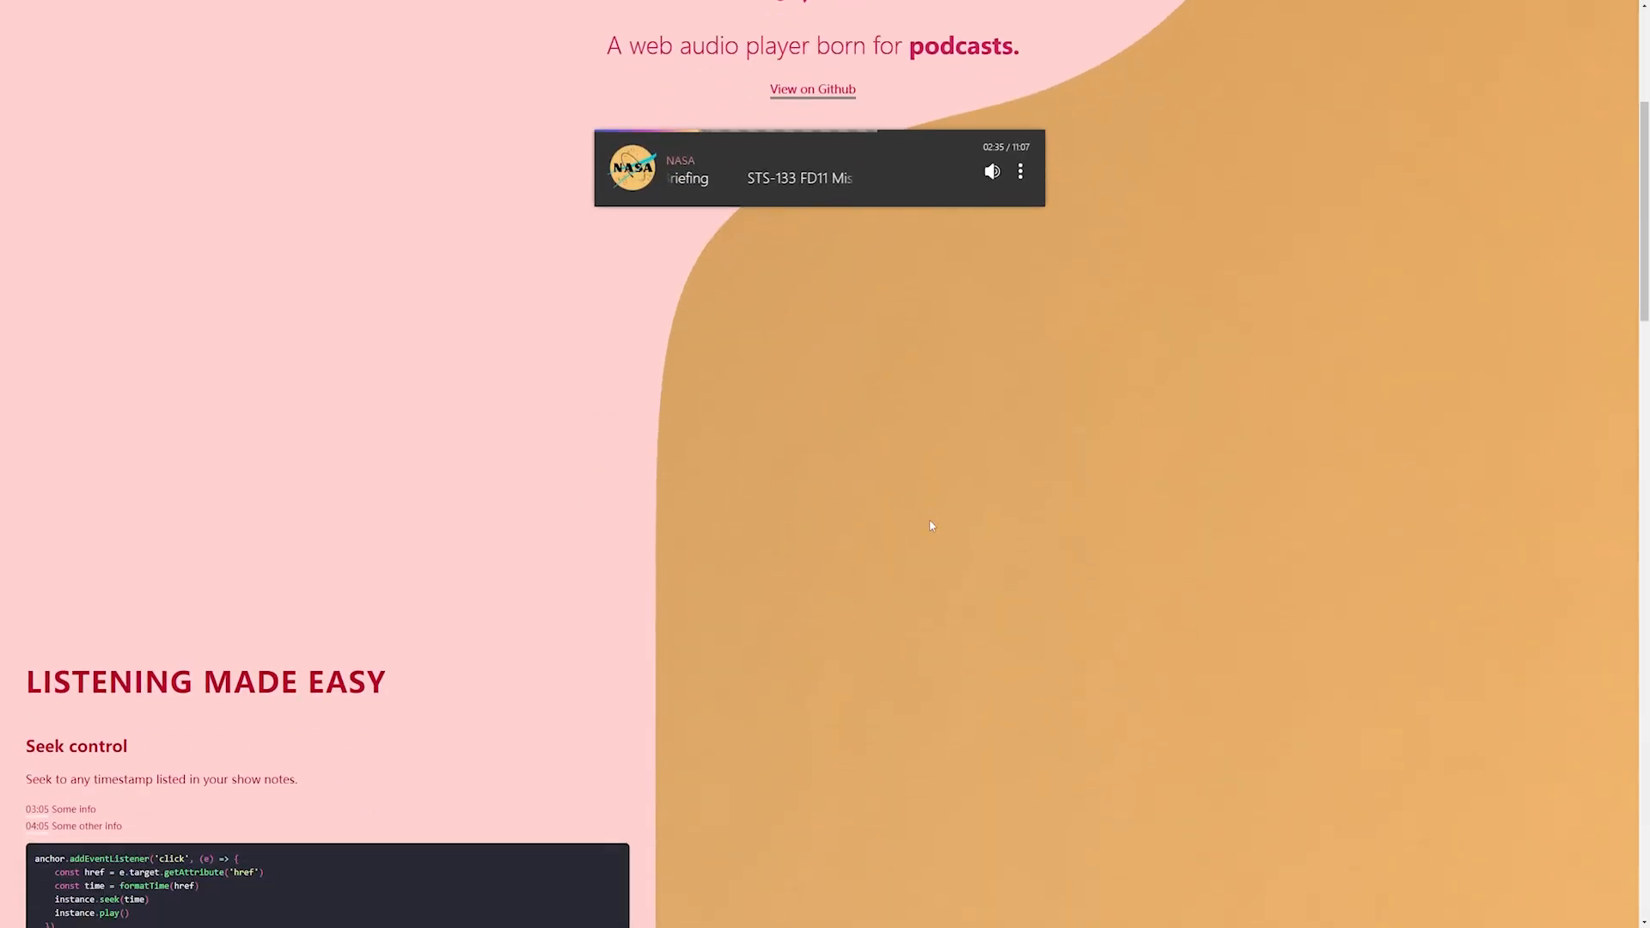
scroll(up, 3)
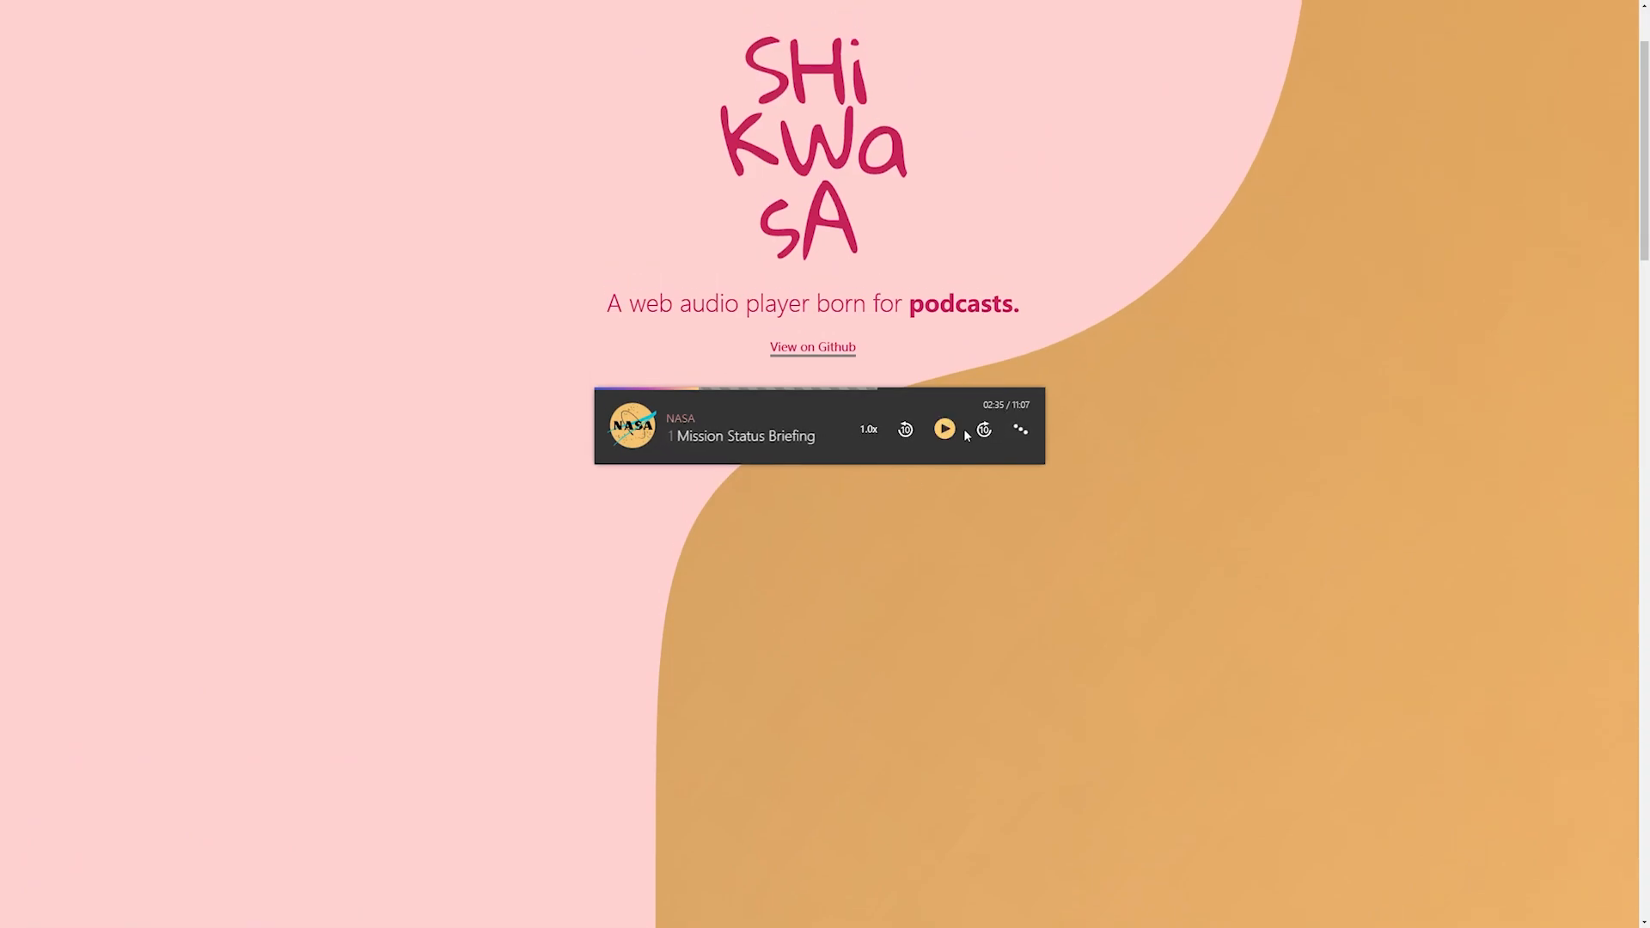
click(944, 429)
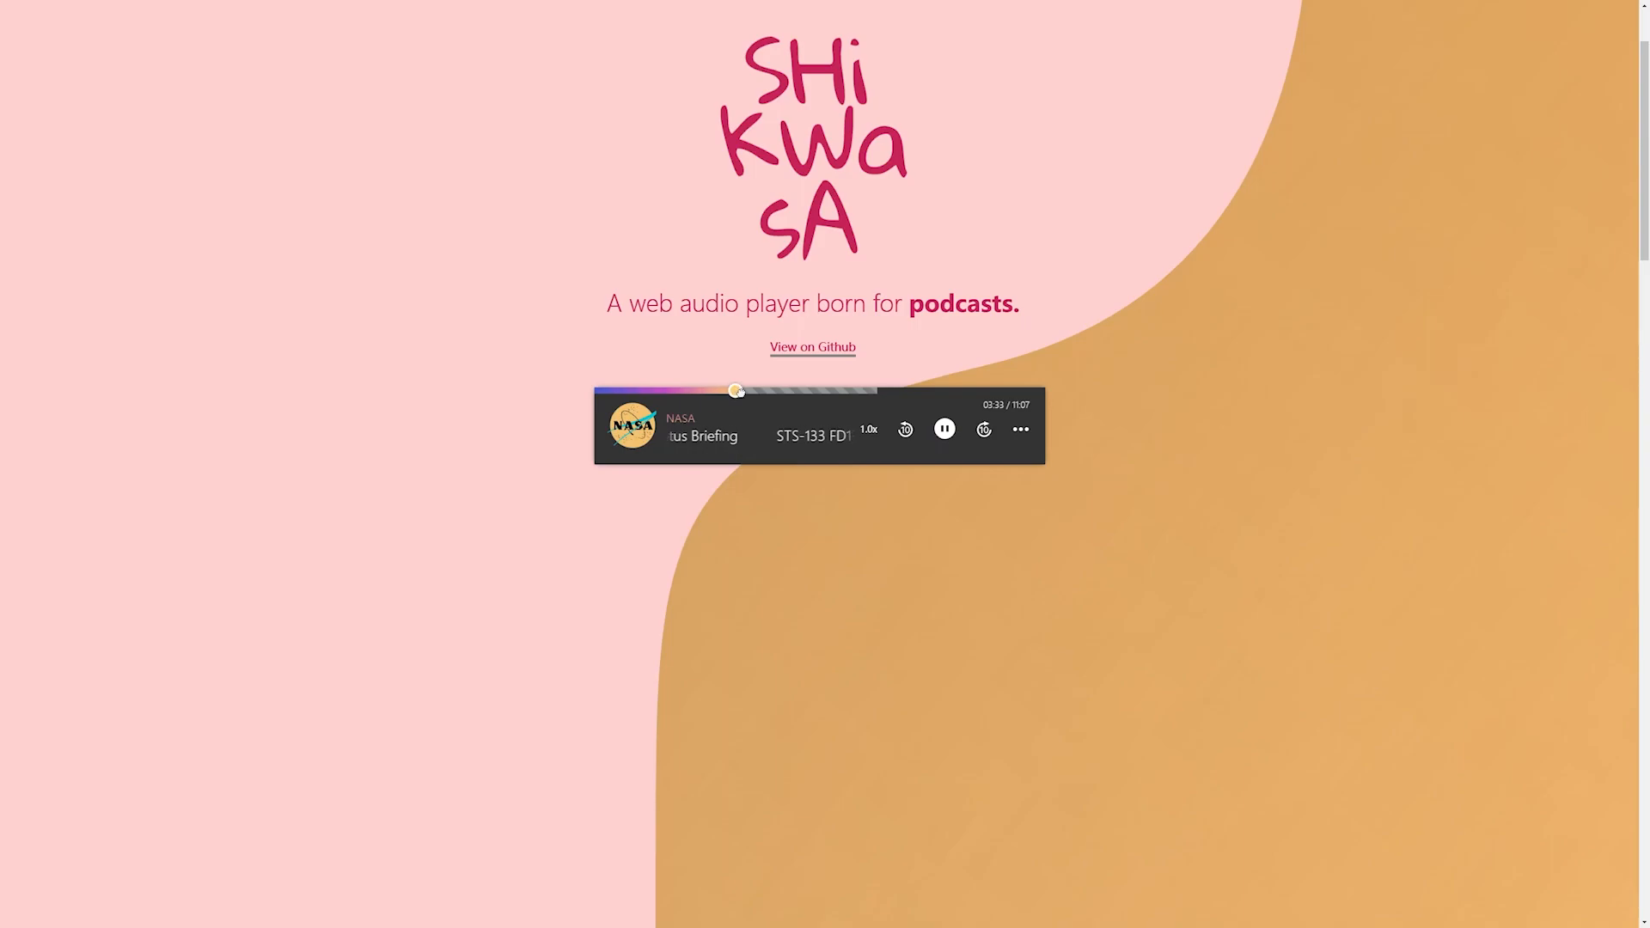
click(832, 391)
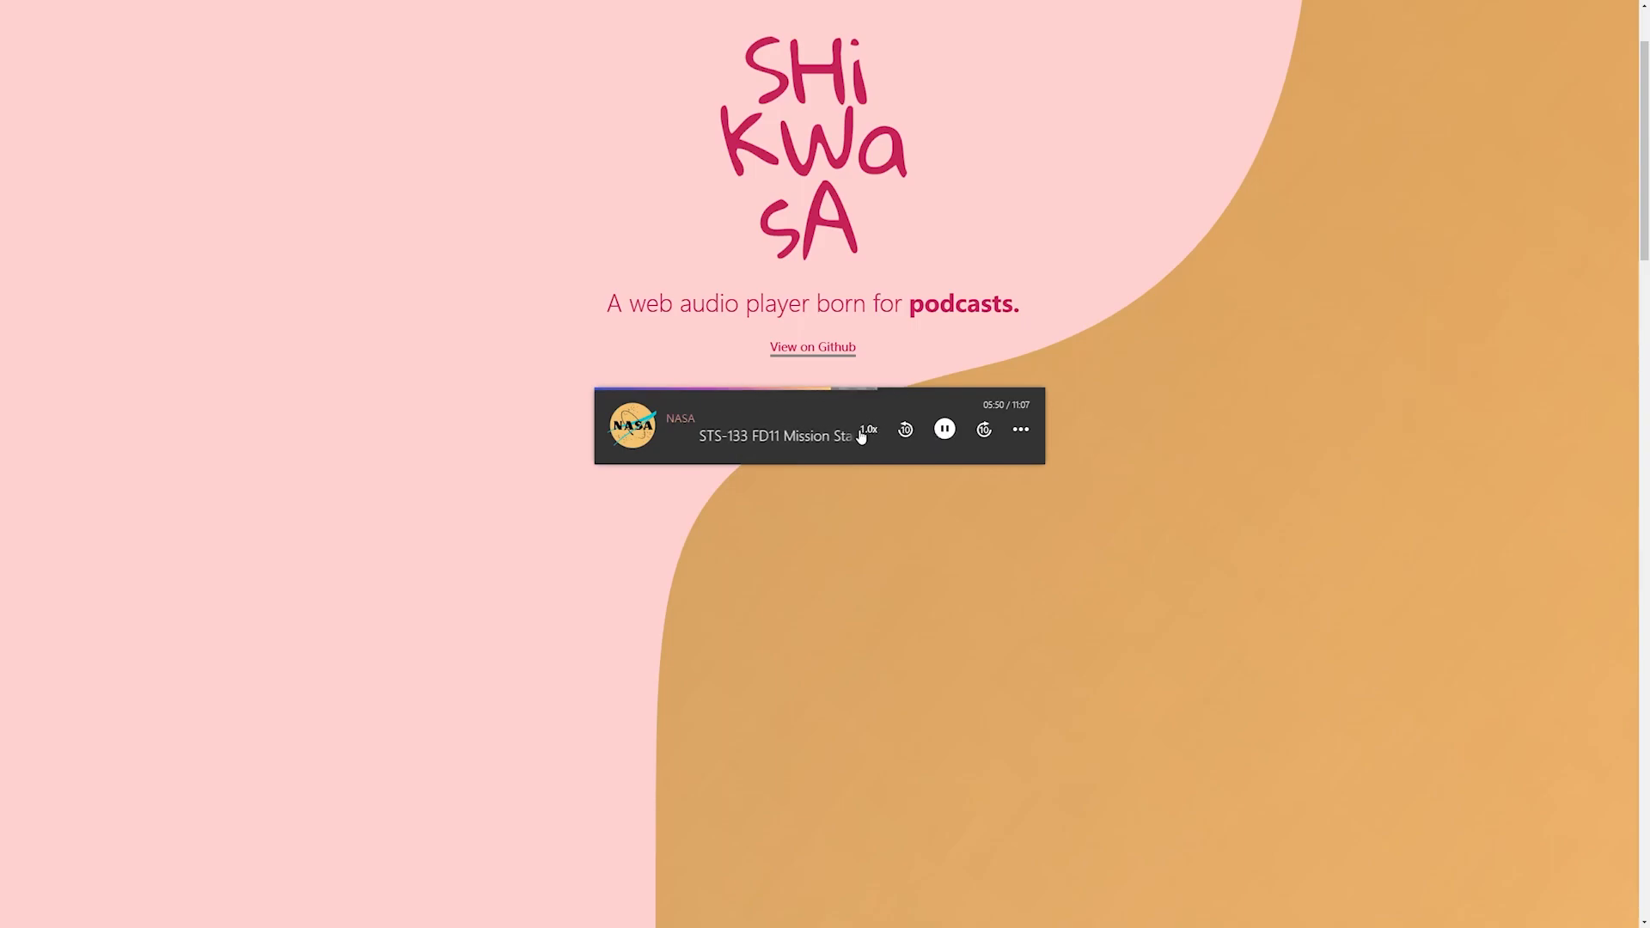
Step: Cycle the playback rate past 1.5x, then pause the briefing at 05:57
click(868, 430)
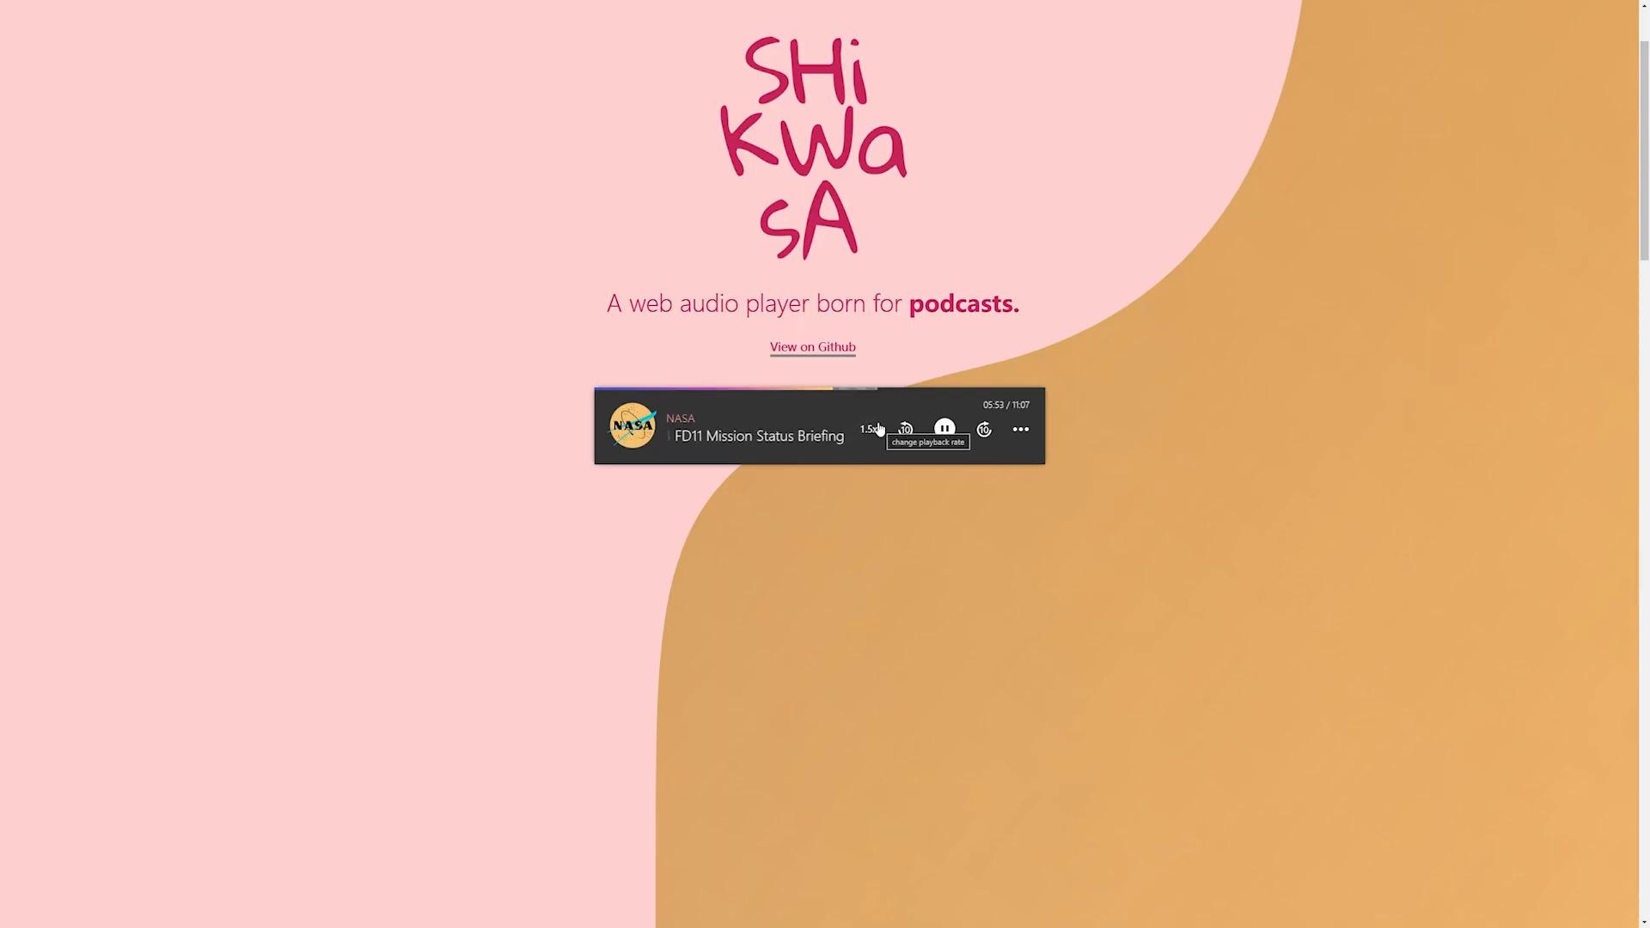
click(870, 428)
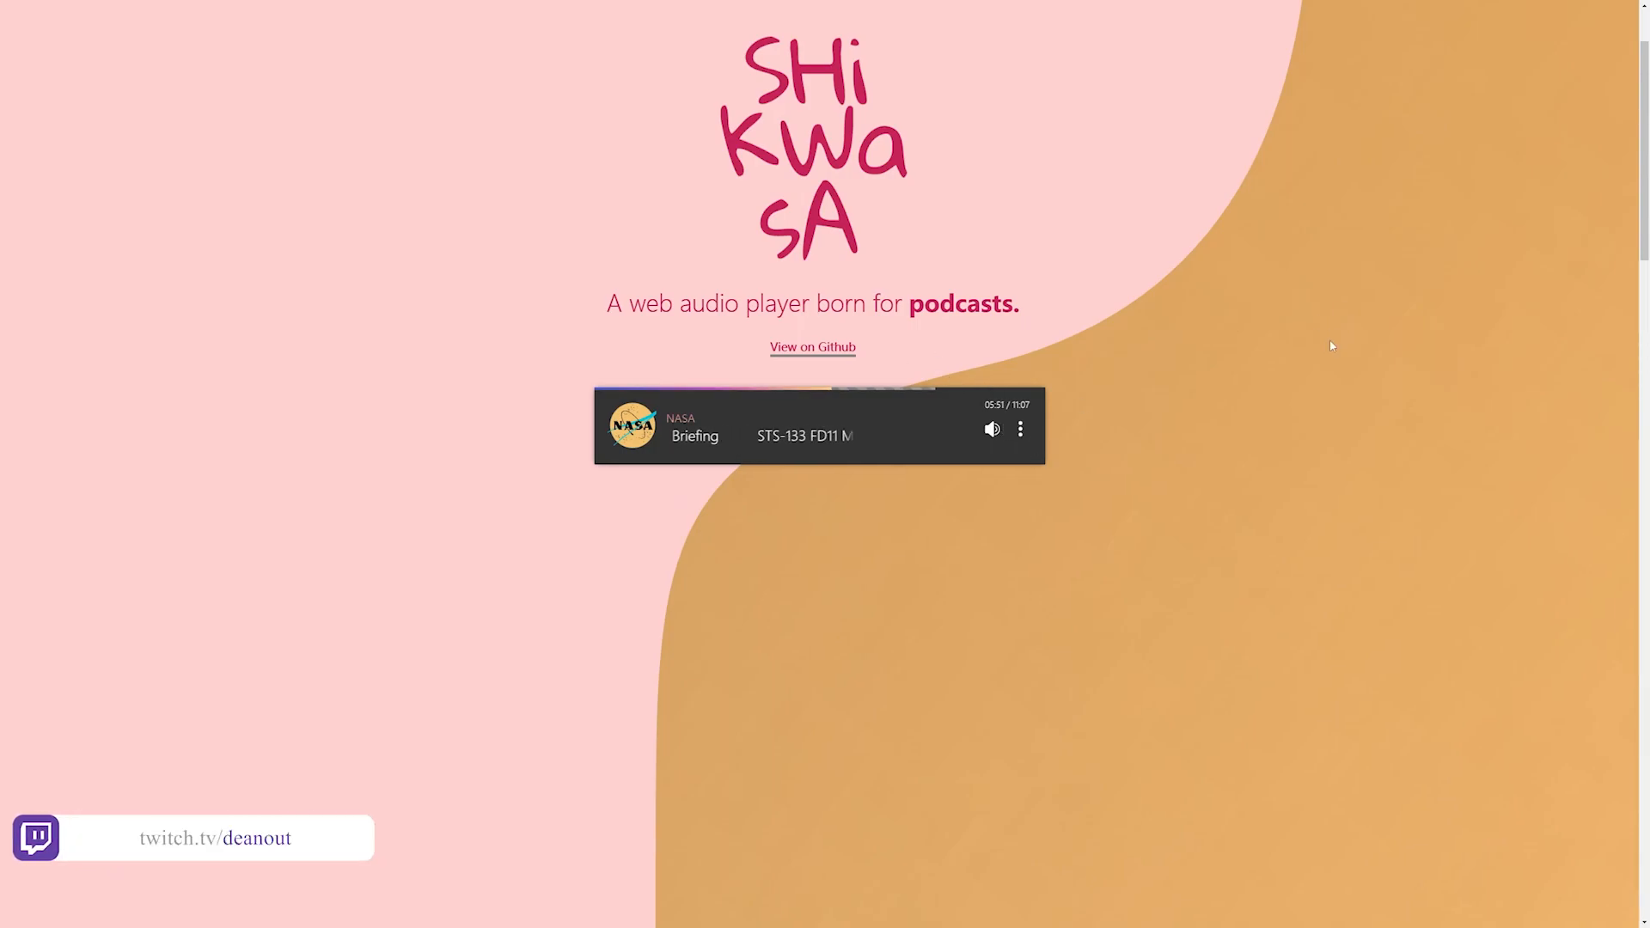
scroll(down, 3)
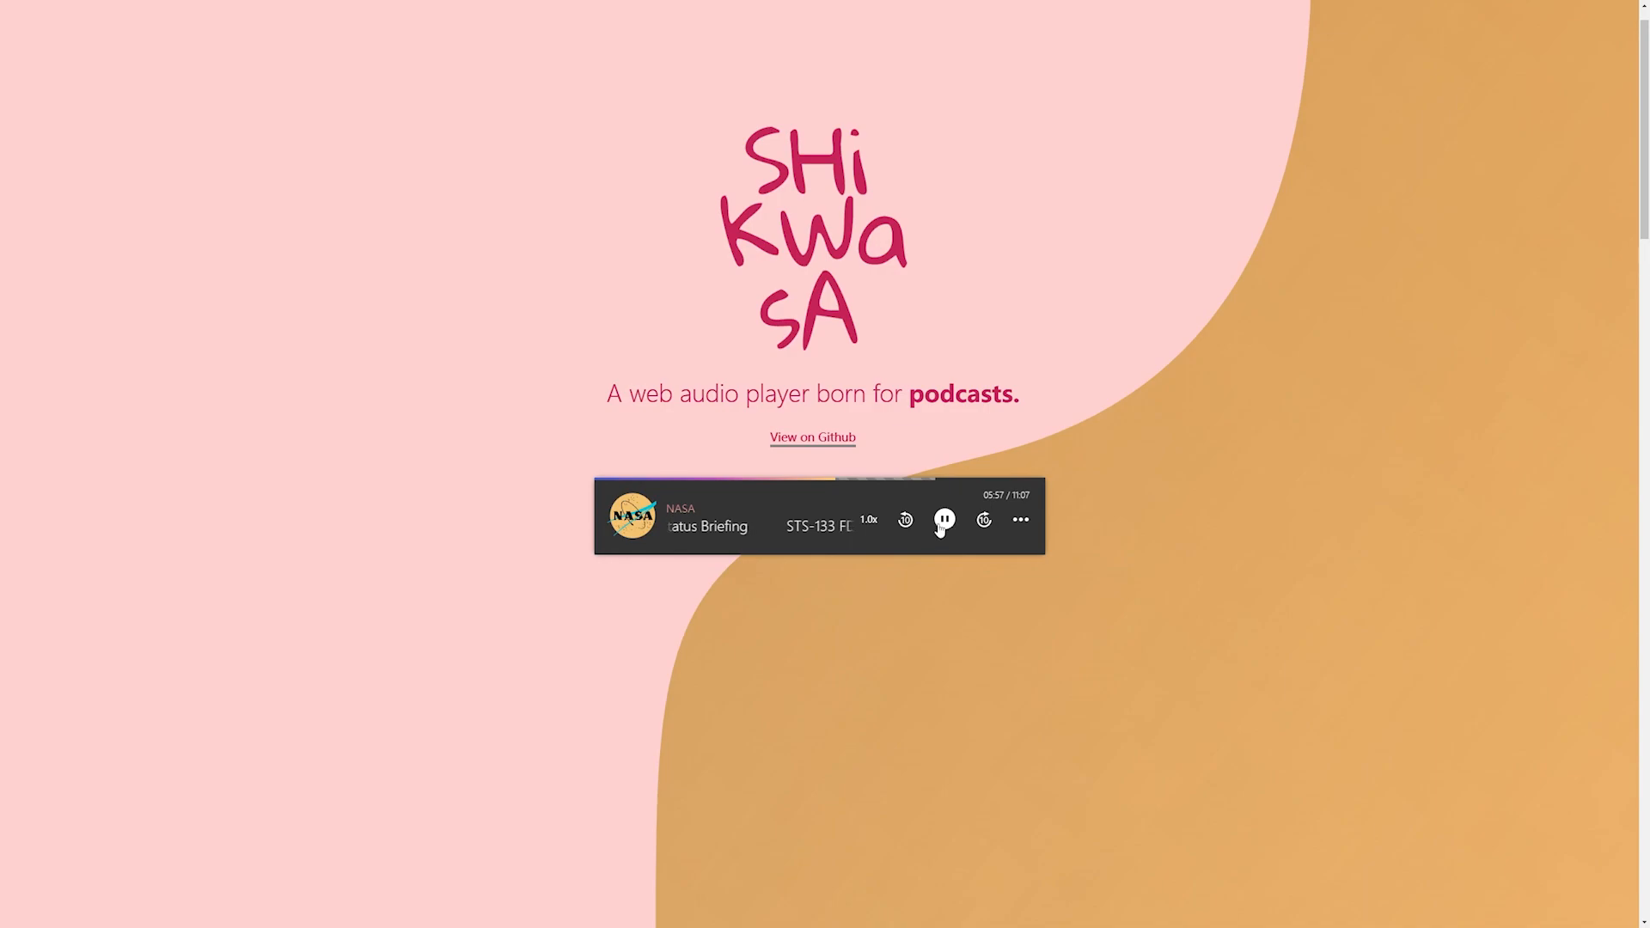
click(944, 520)
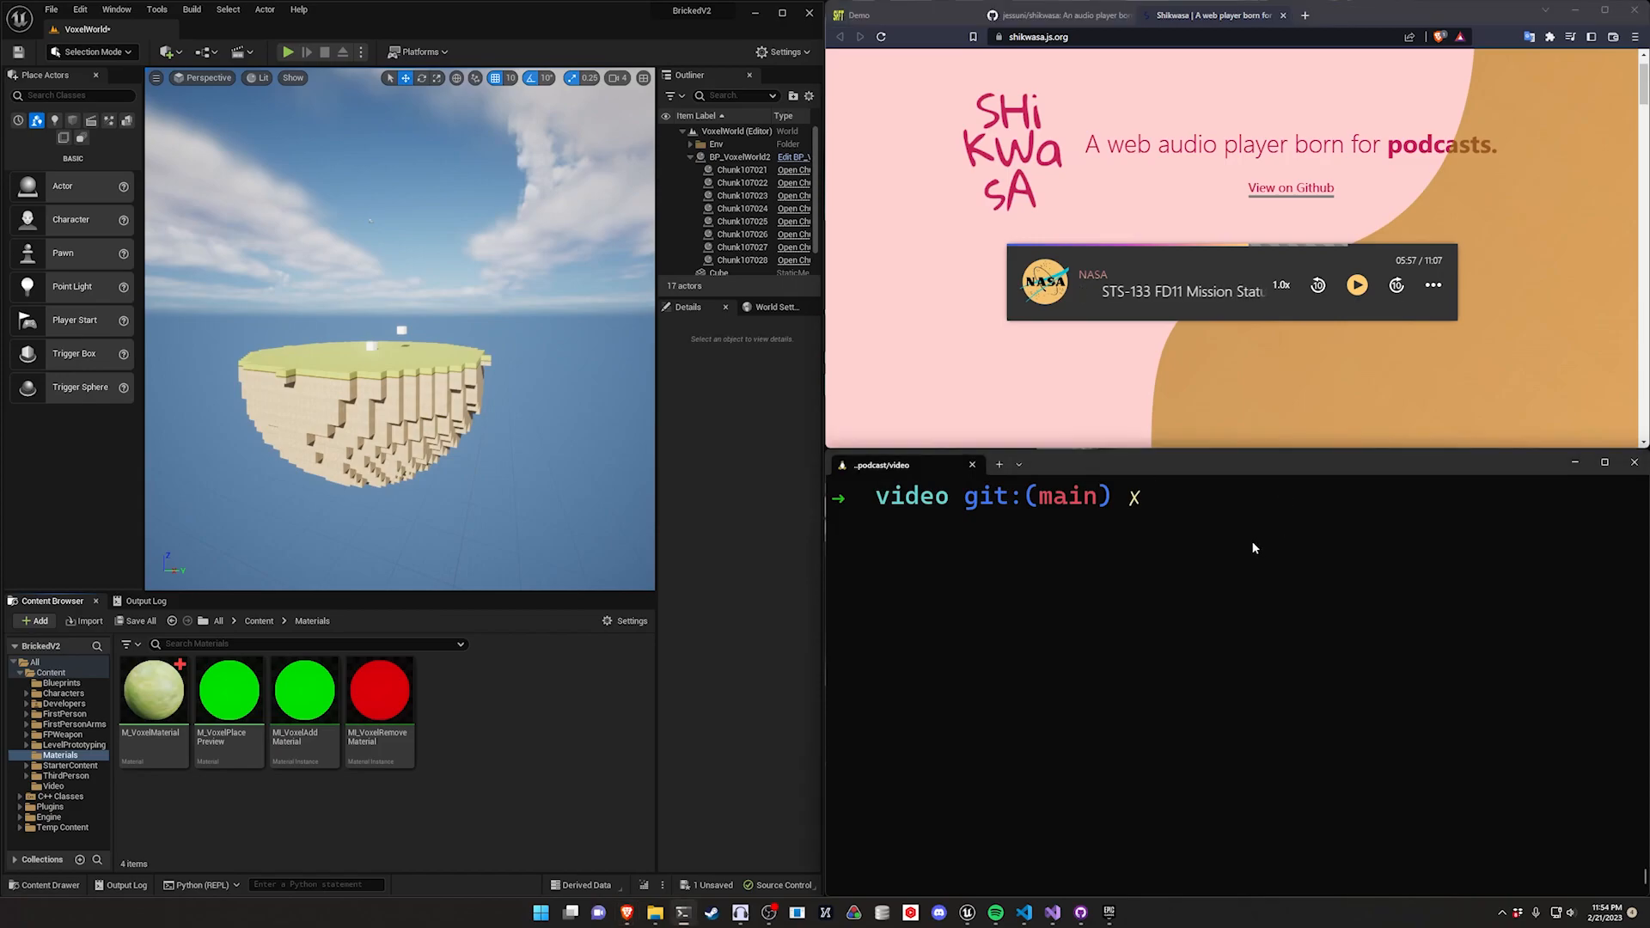
Step: Move up to the podcast folder and force-remove the old video project with rm -rf
text(cd)
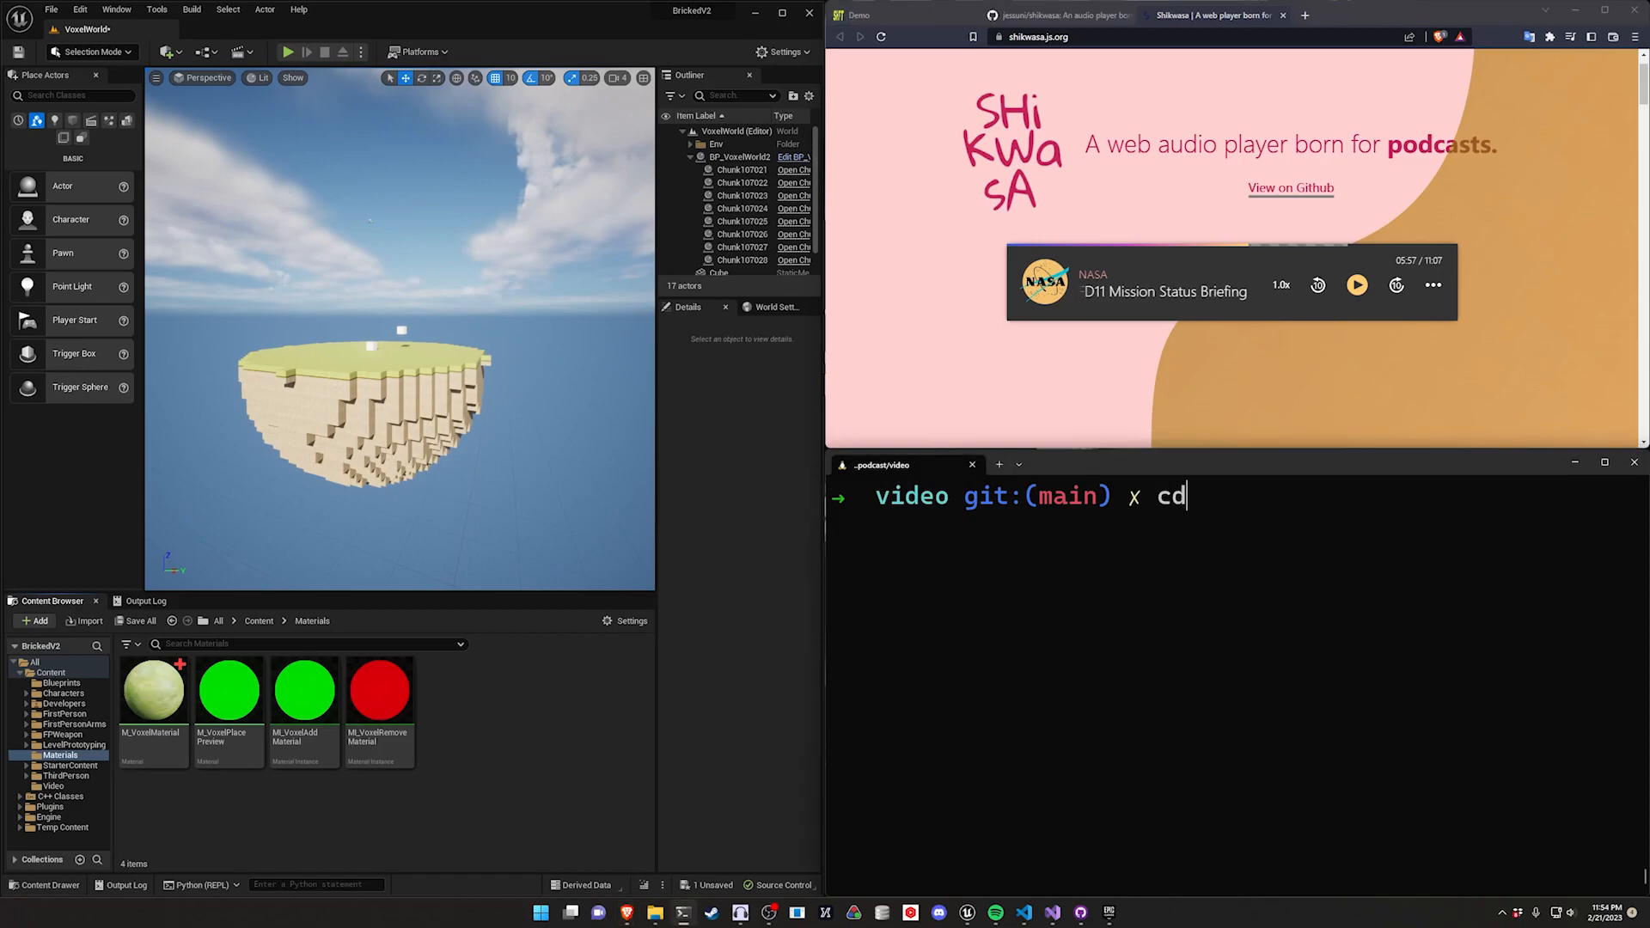
key(Return)
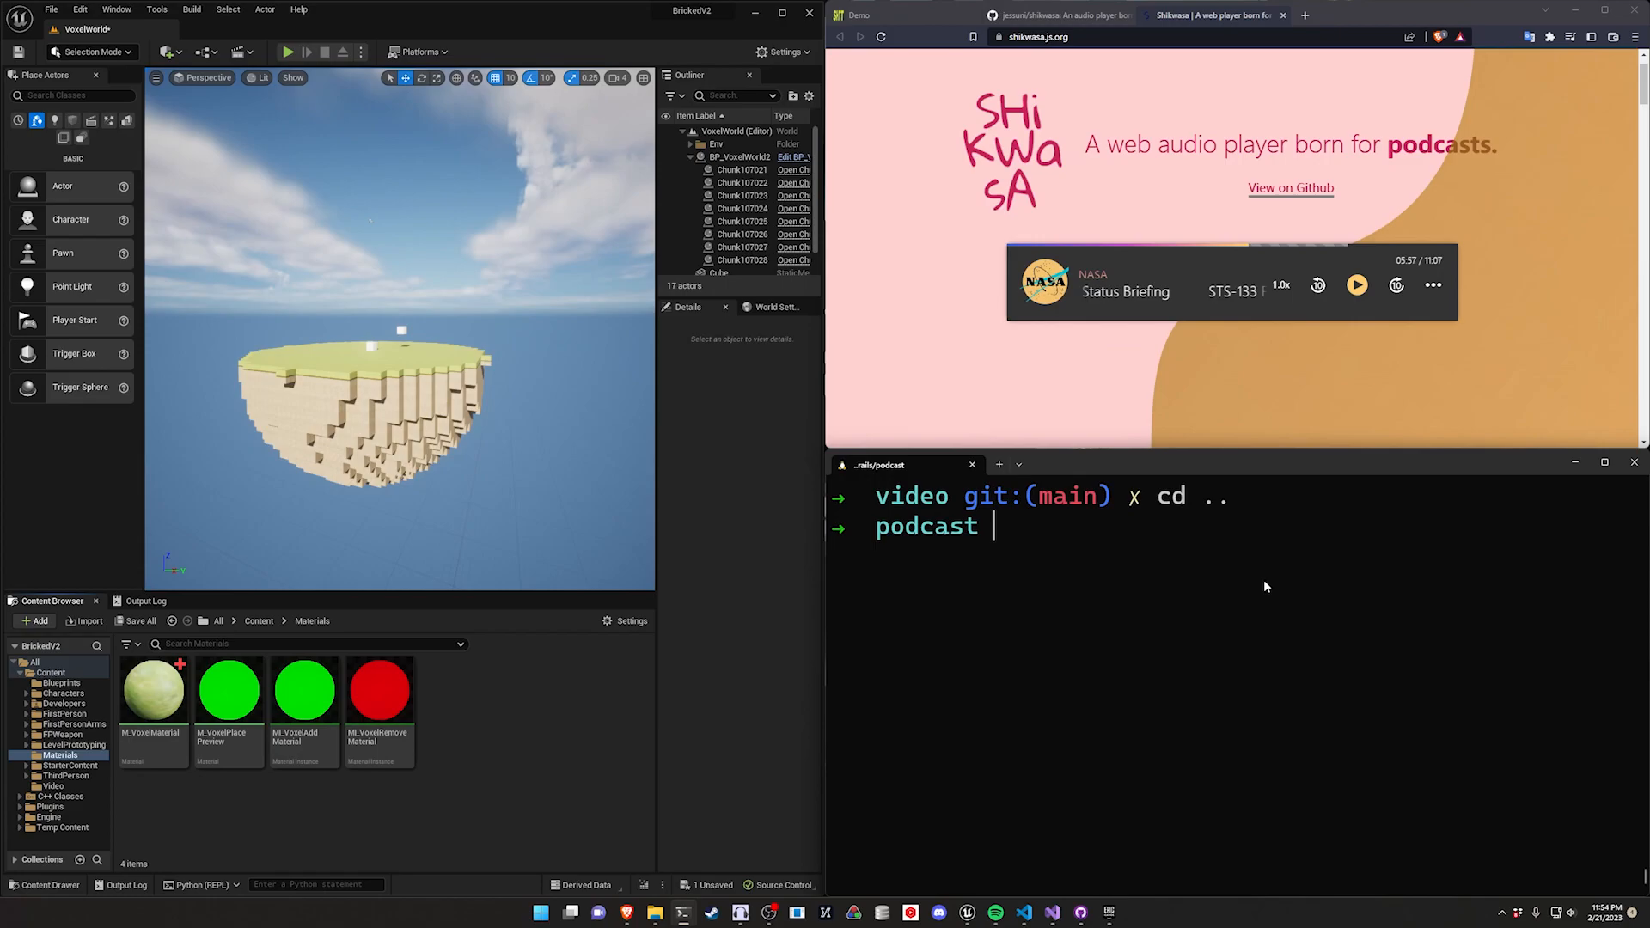
text(rm -rf)
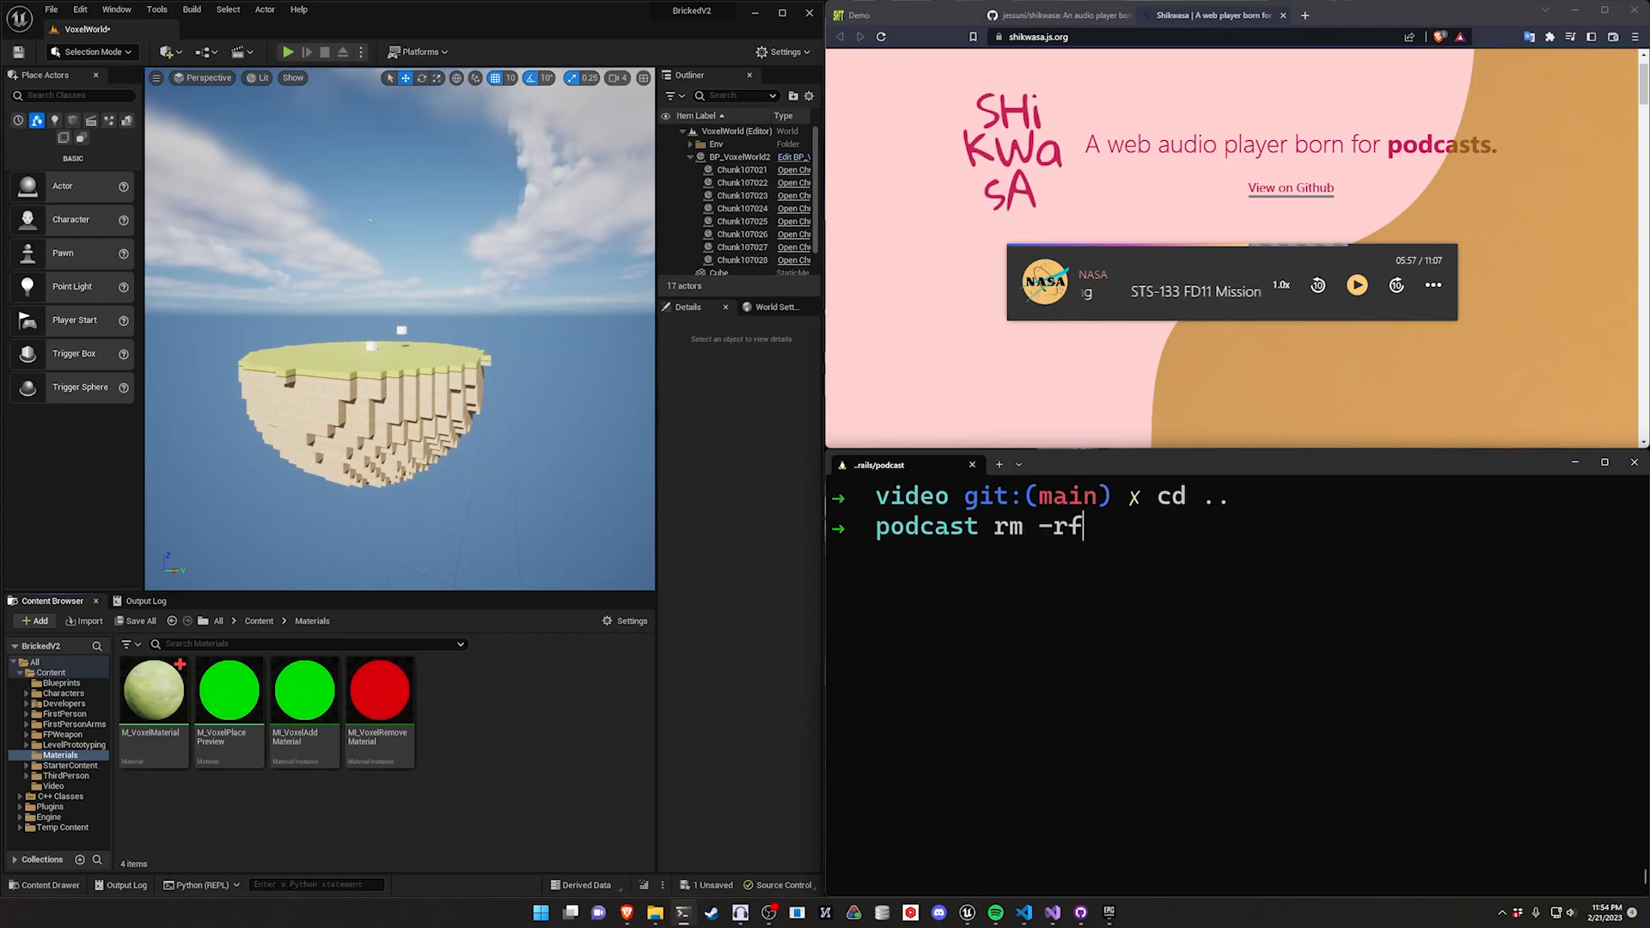
key(Return)
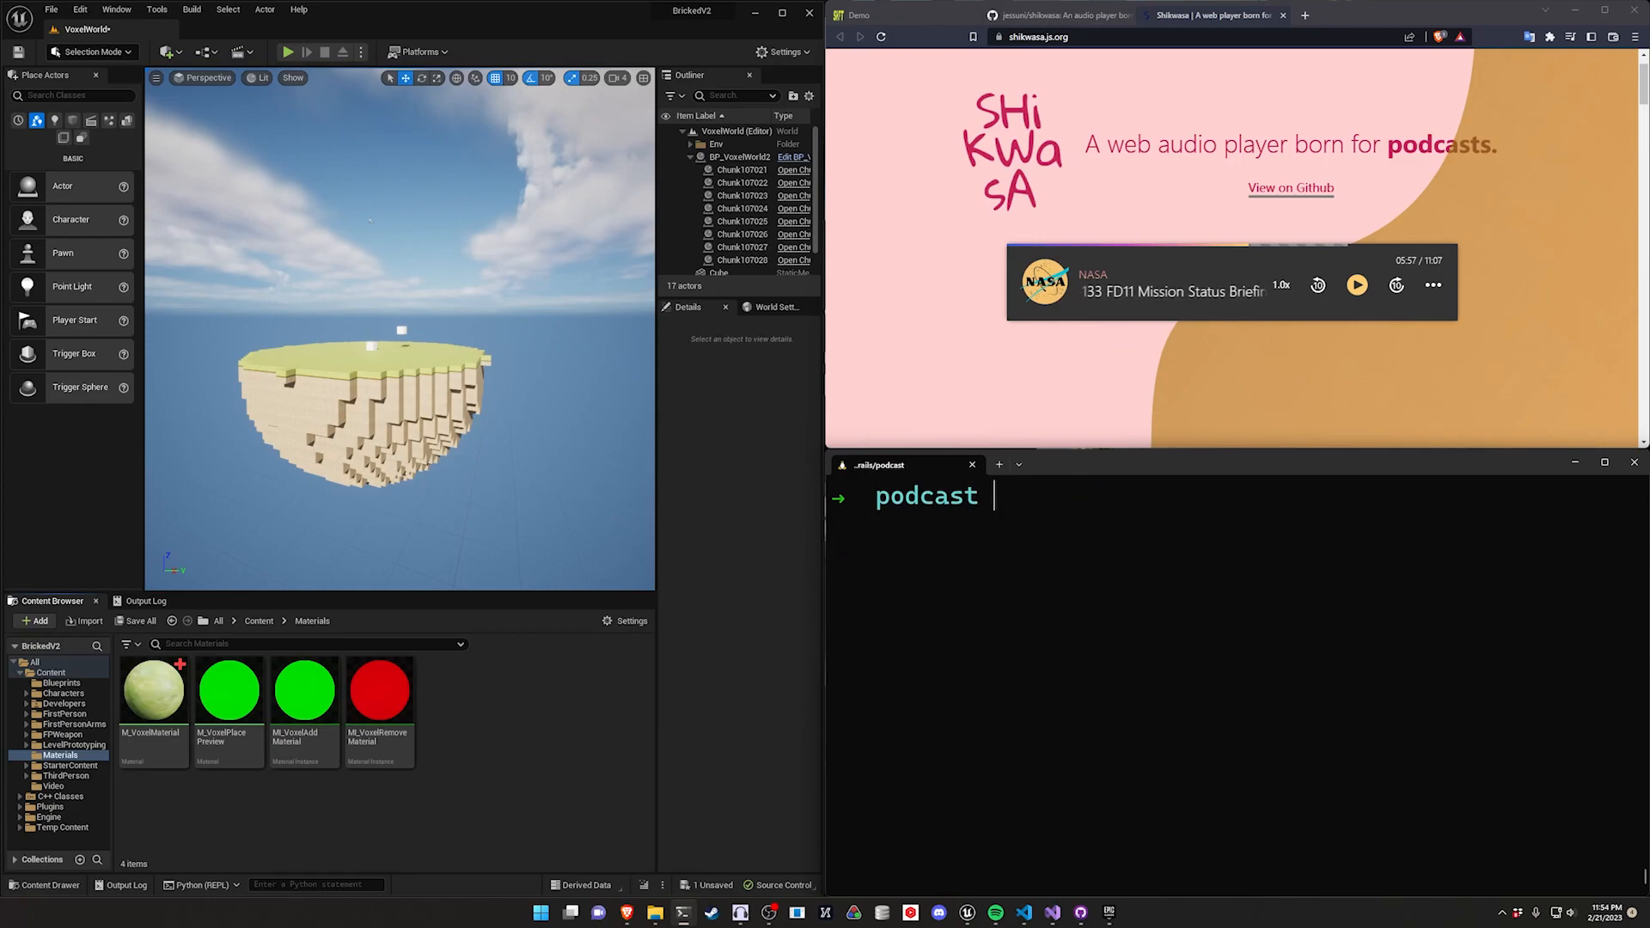
Step: Run `rails new video -j esbuild` with the CSS option to generate a fresh Rails app
text(rails)
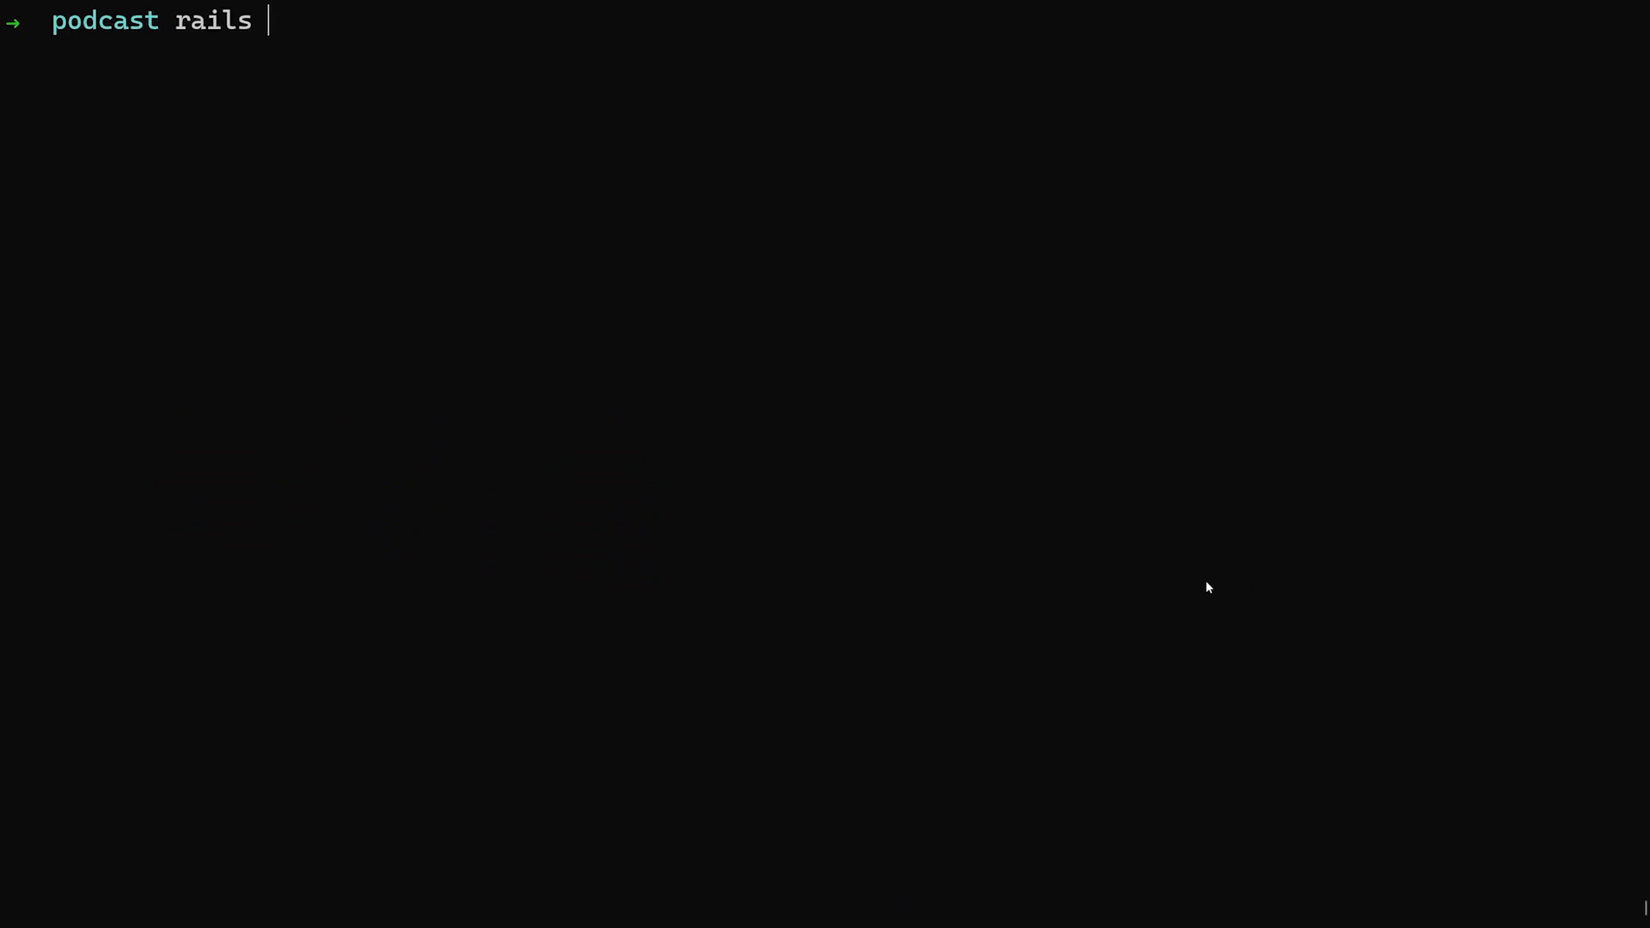
text(new video -j esbuild -c b)
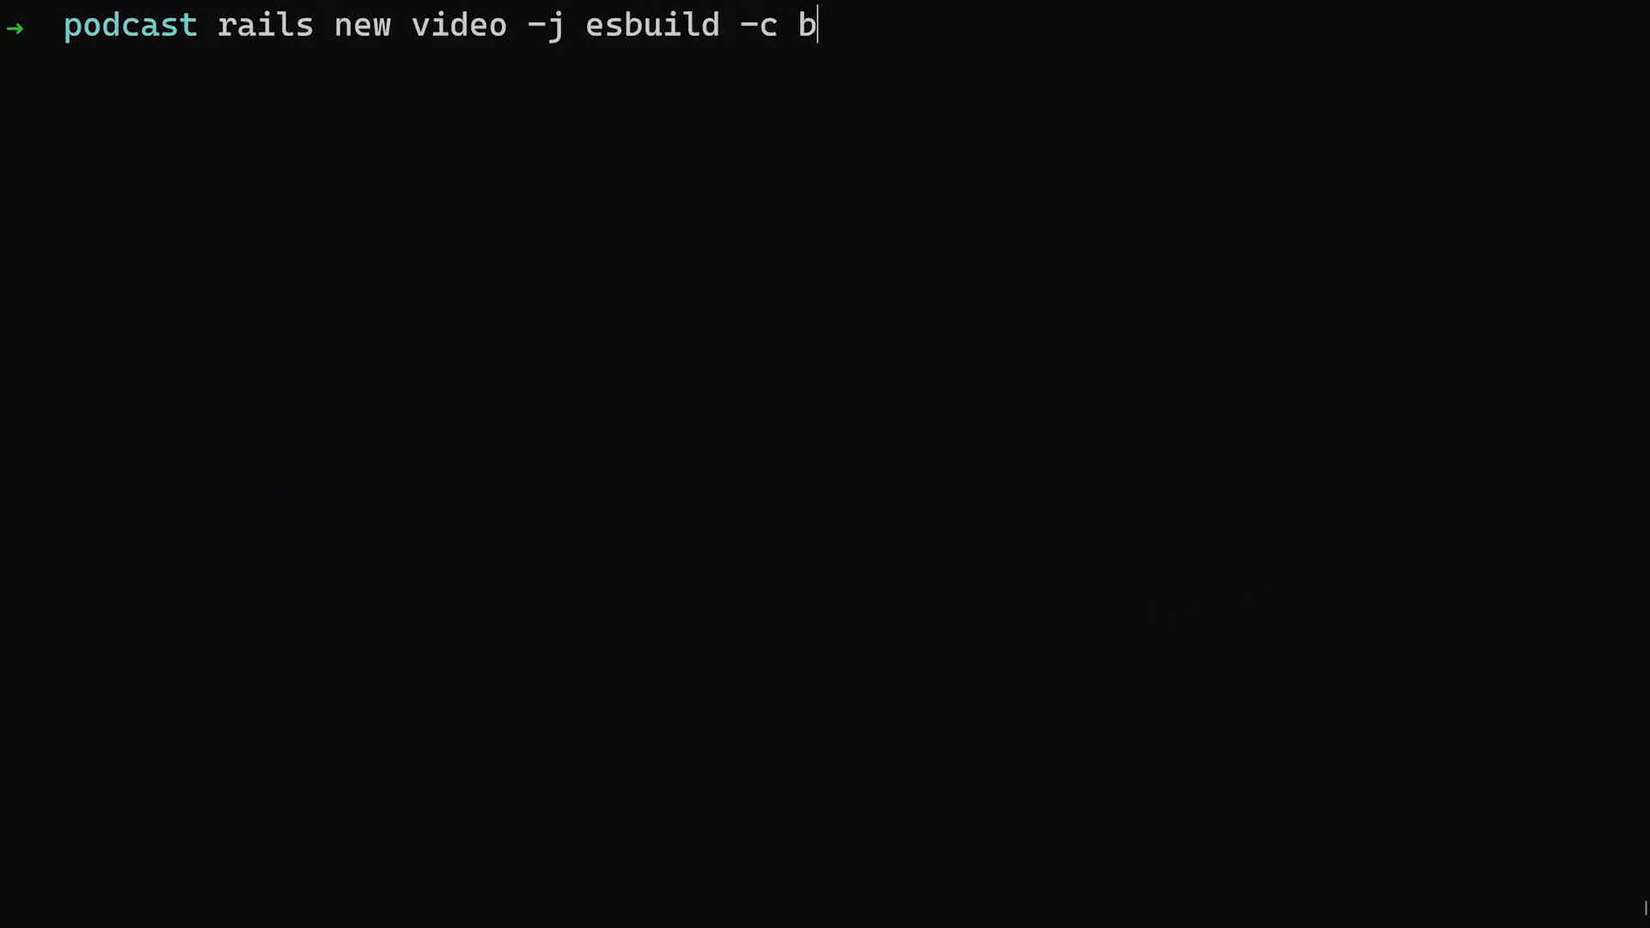
key(Return)
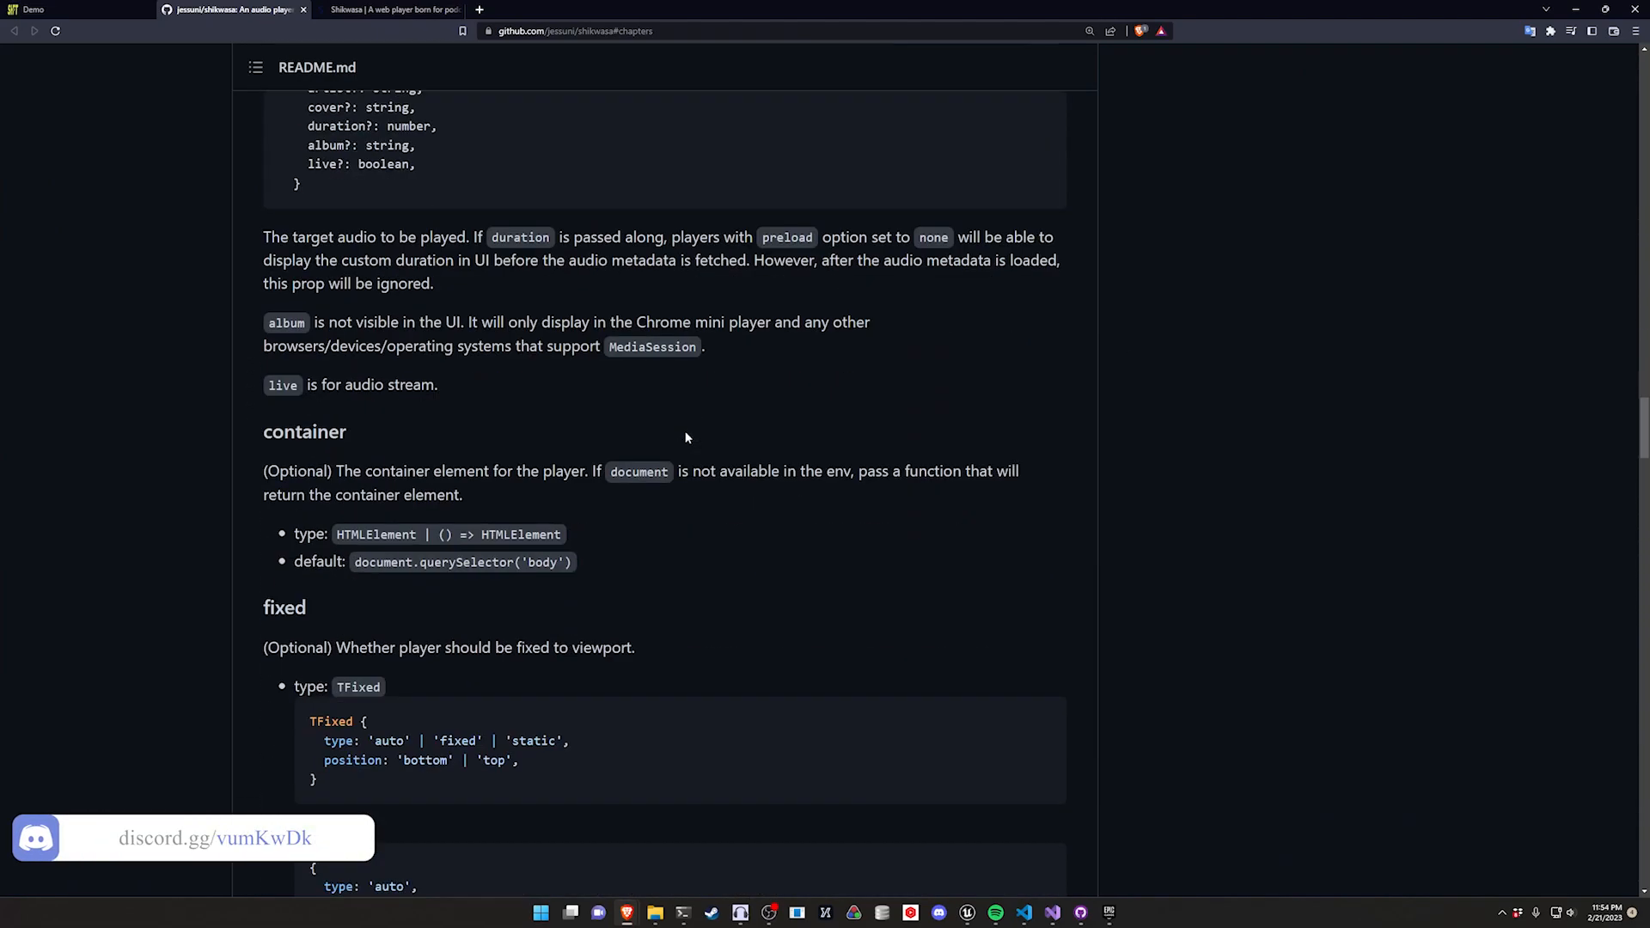
Step: Scroll the Shikwasa README down to the parser section recommending jsmediatags
scroll(down, 3)
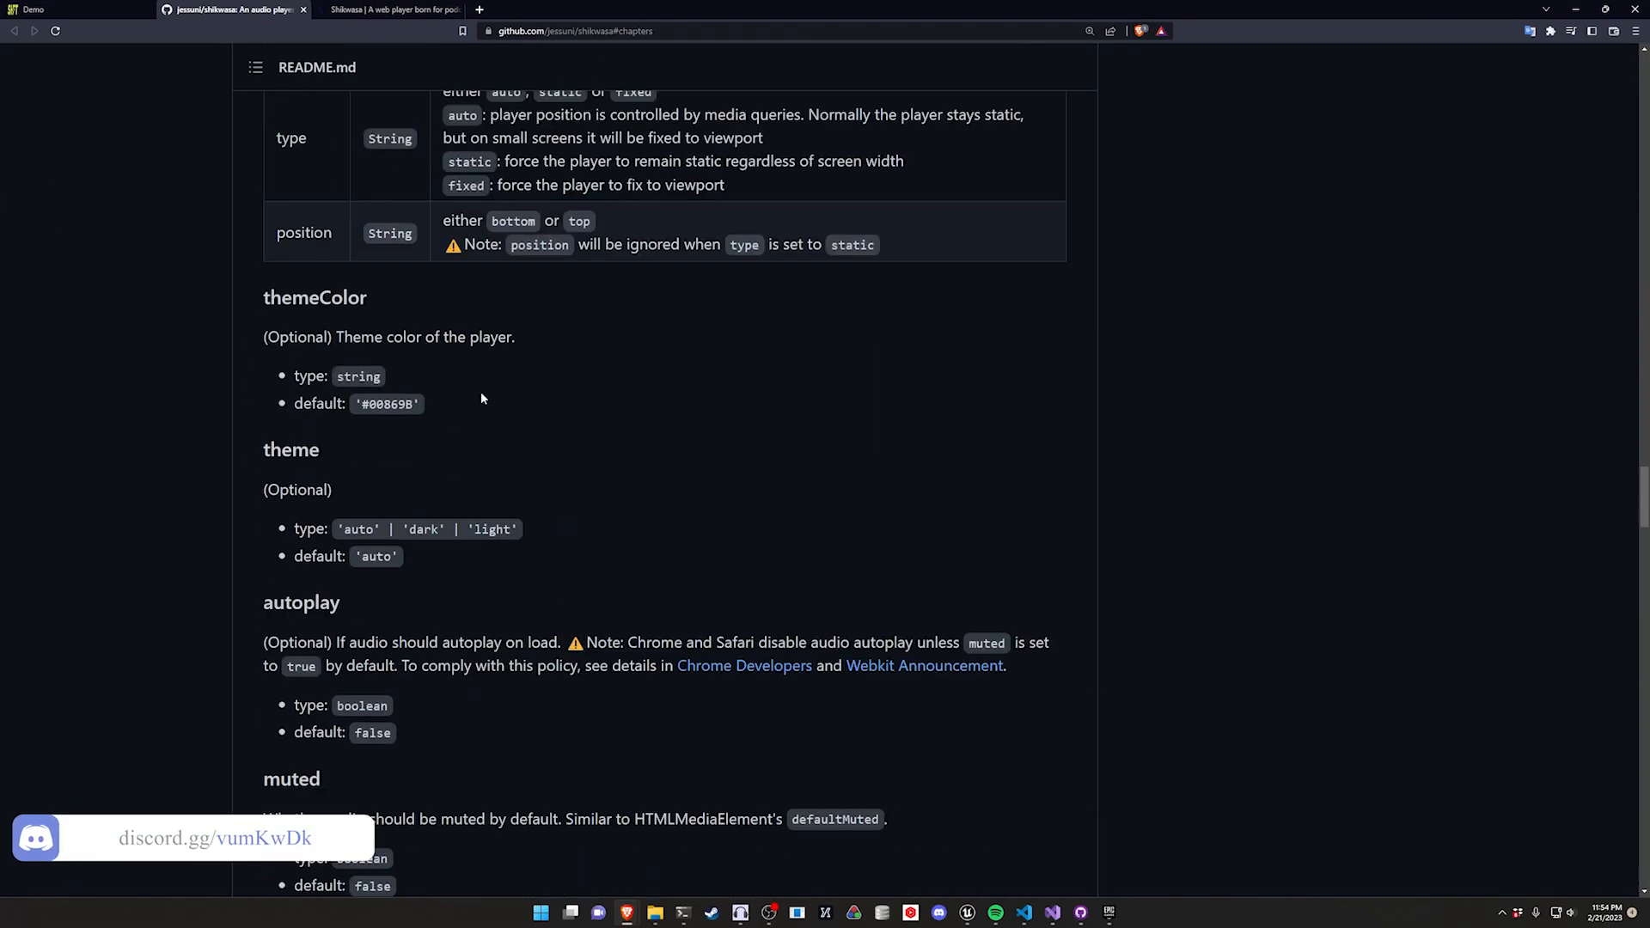
scroll(down, 3)
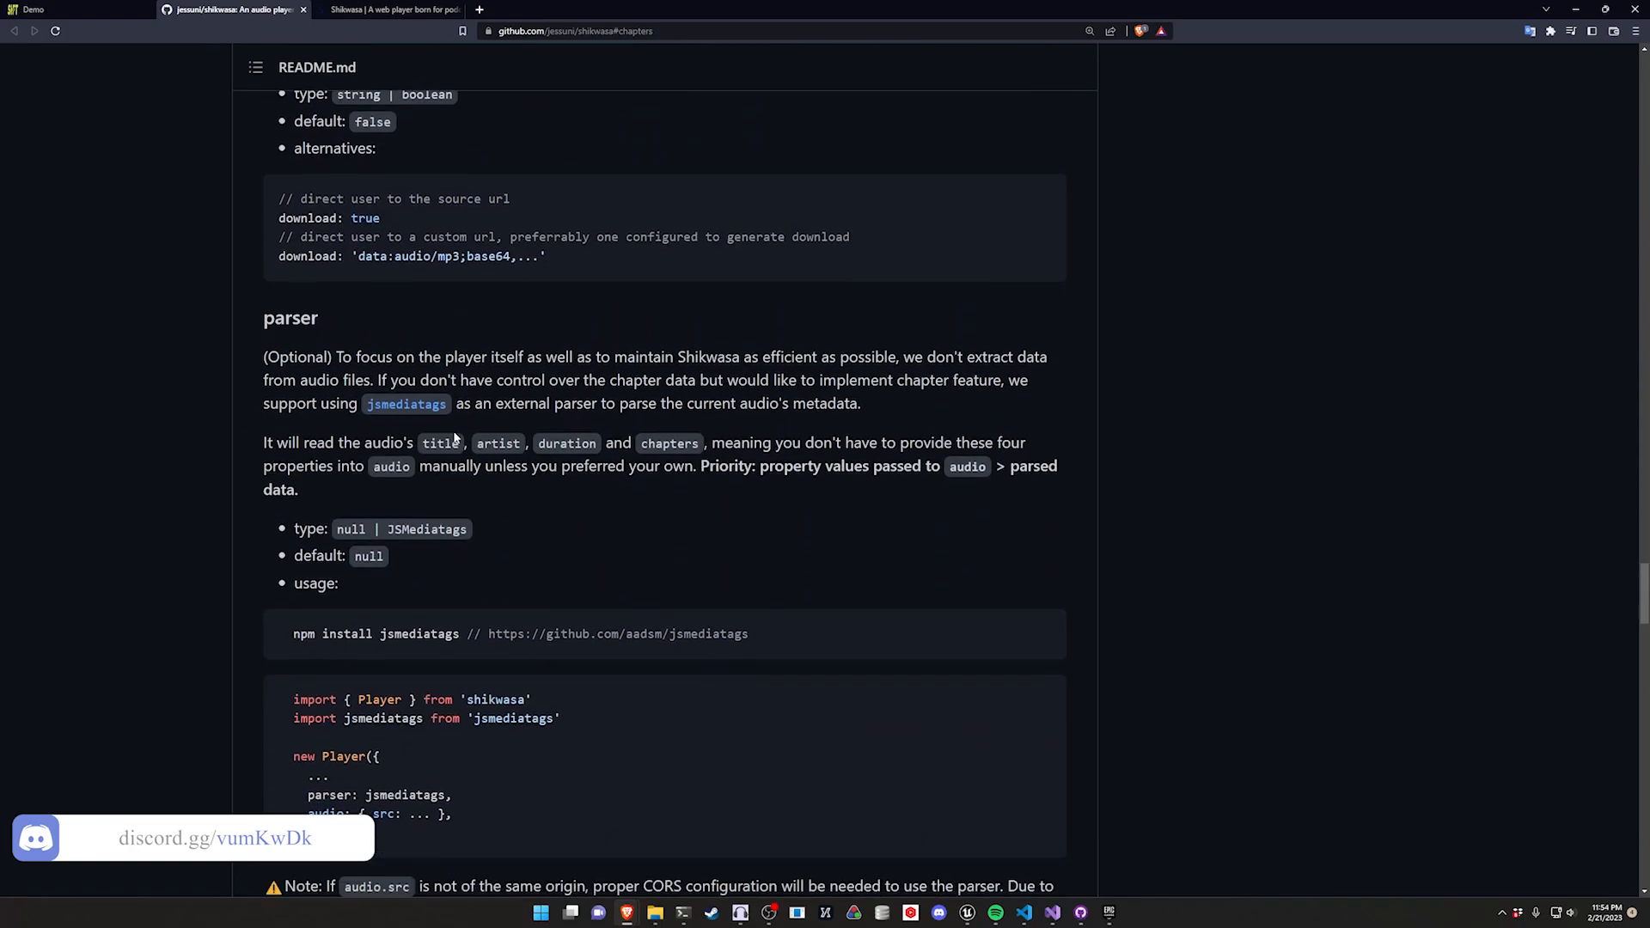
scroll(down, 3)
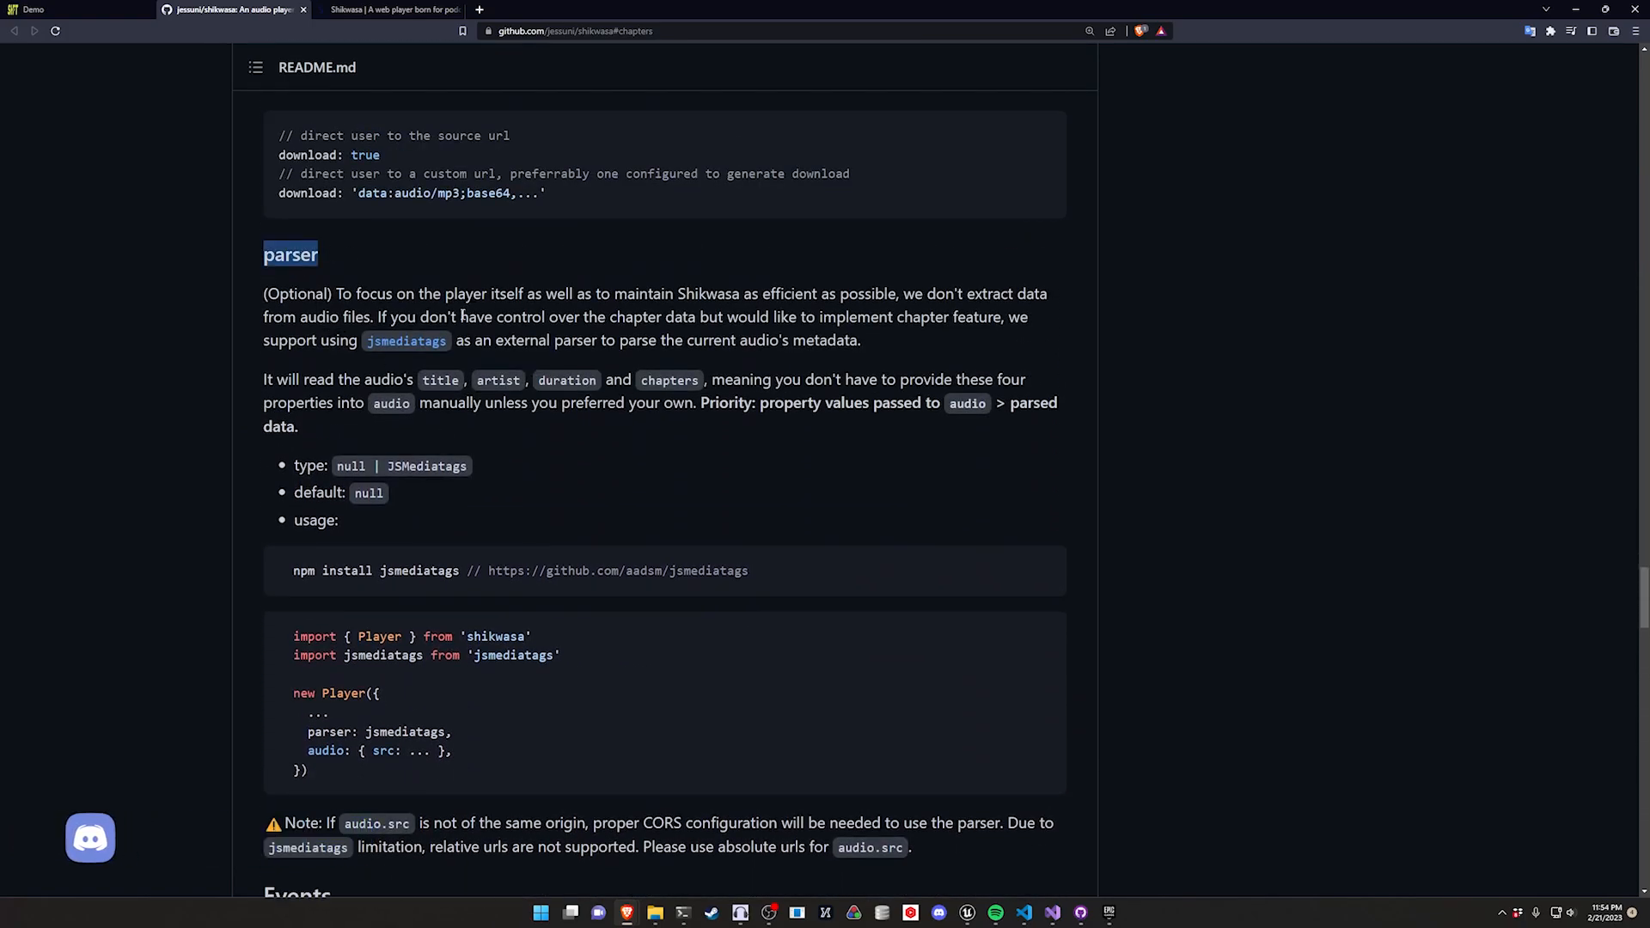
mouse_move(406, 341)
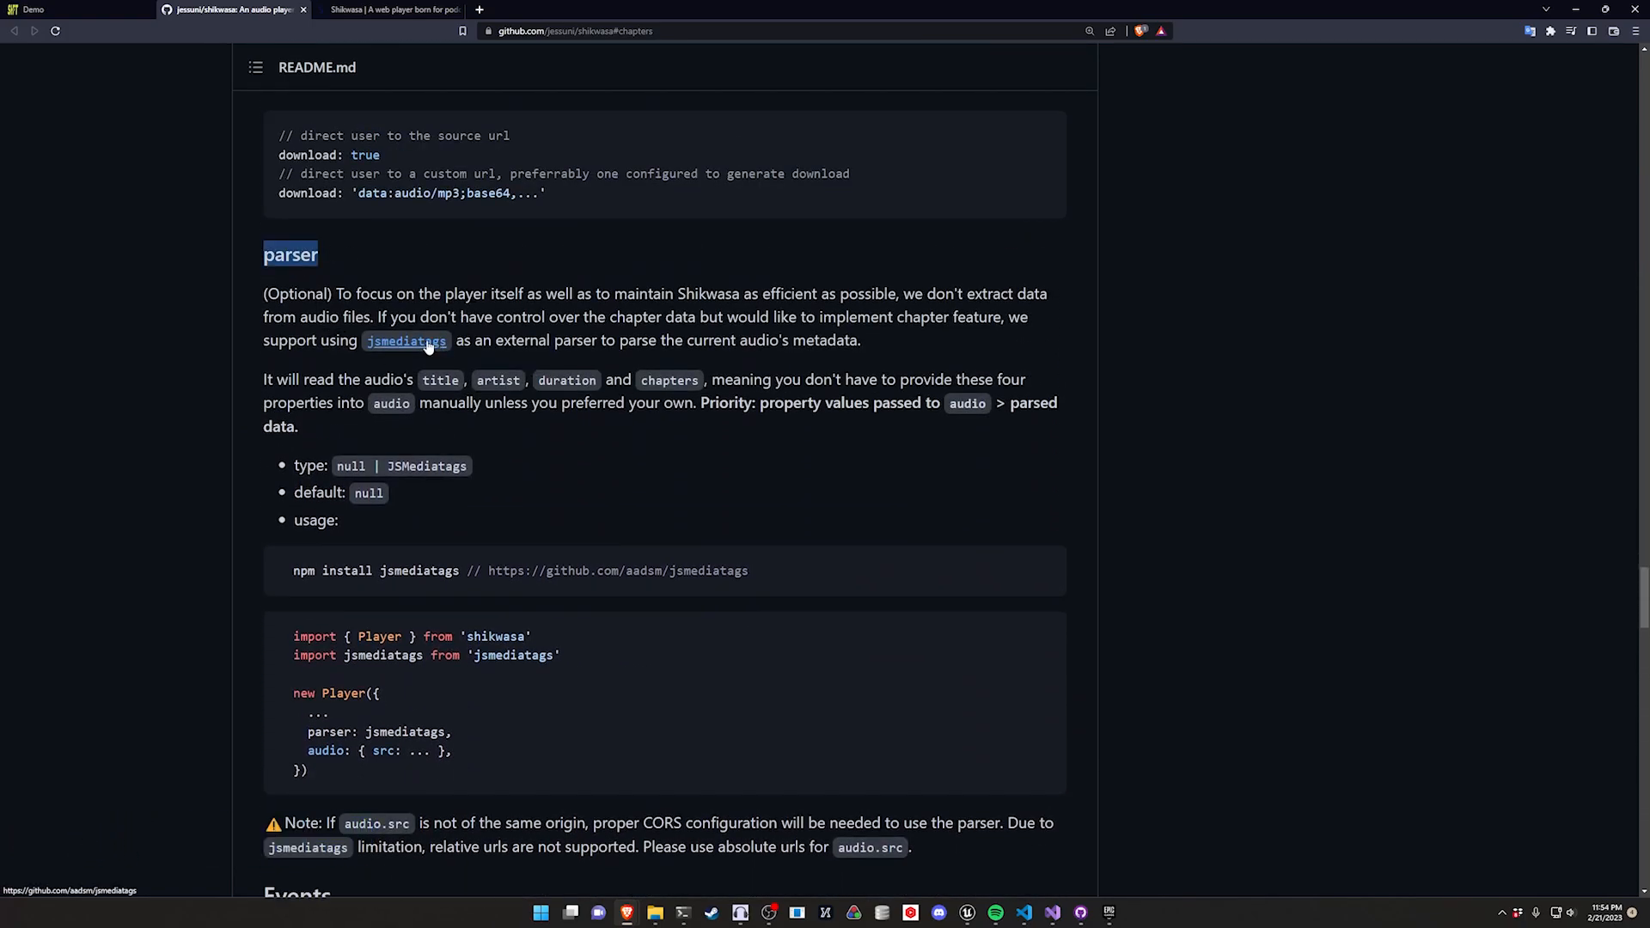
mouse_move(485, 363)
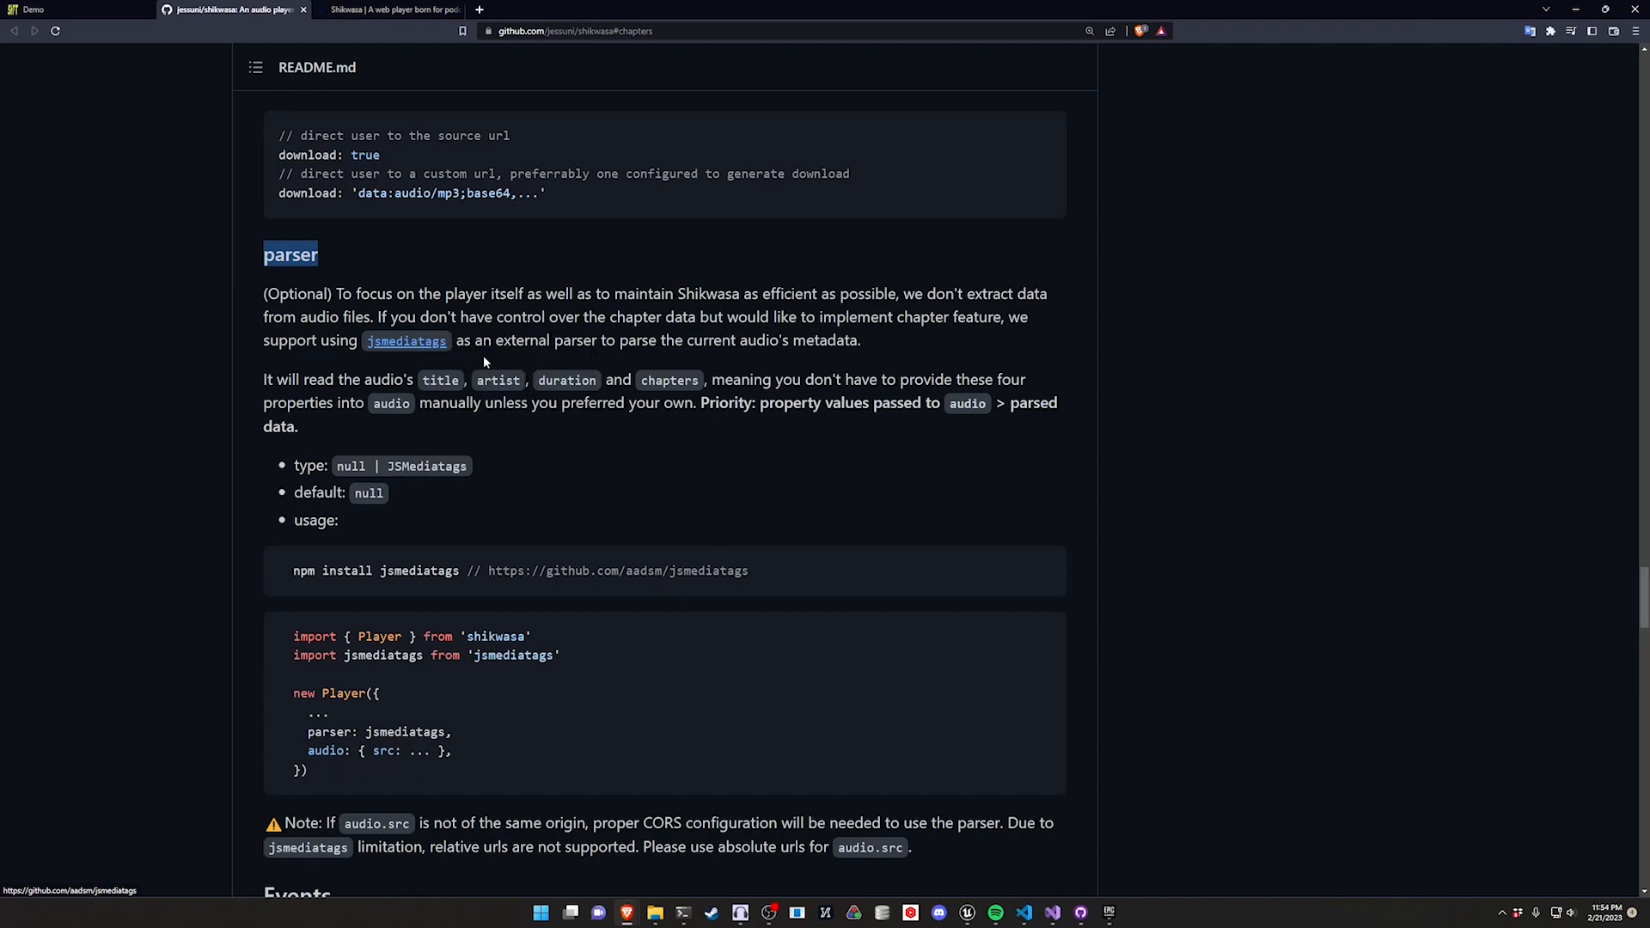
Step: Open the jsmediatags repository and scroll to its NodeJS usage examples
click(406, 341)
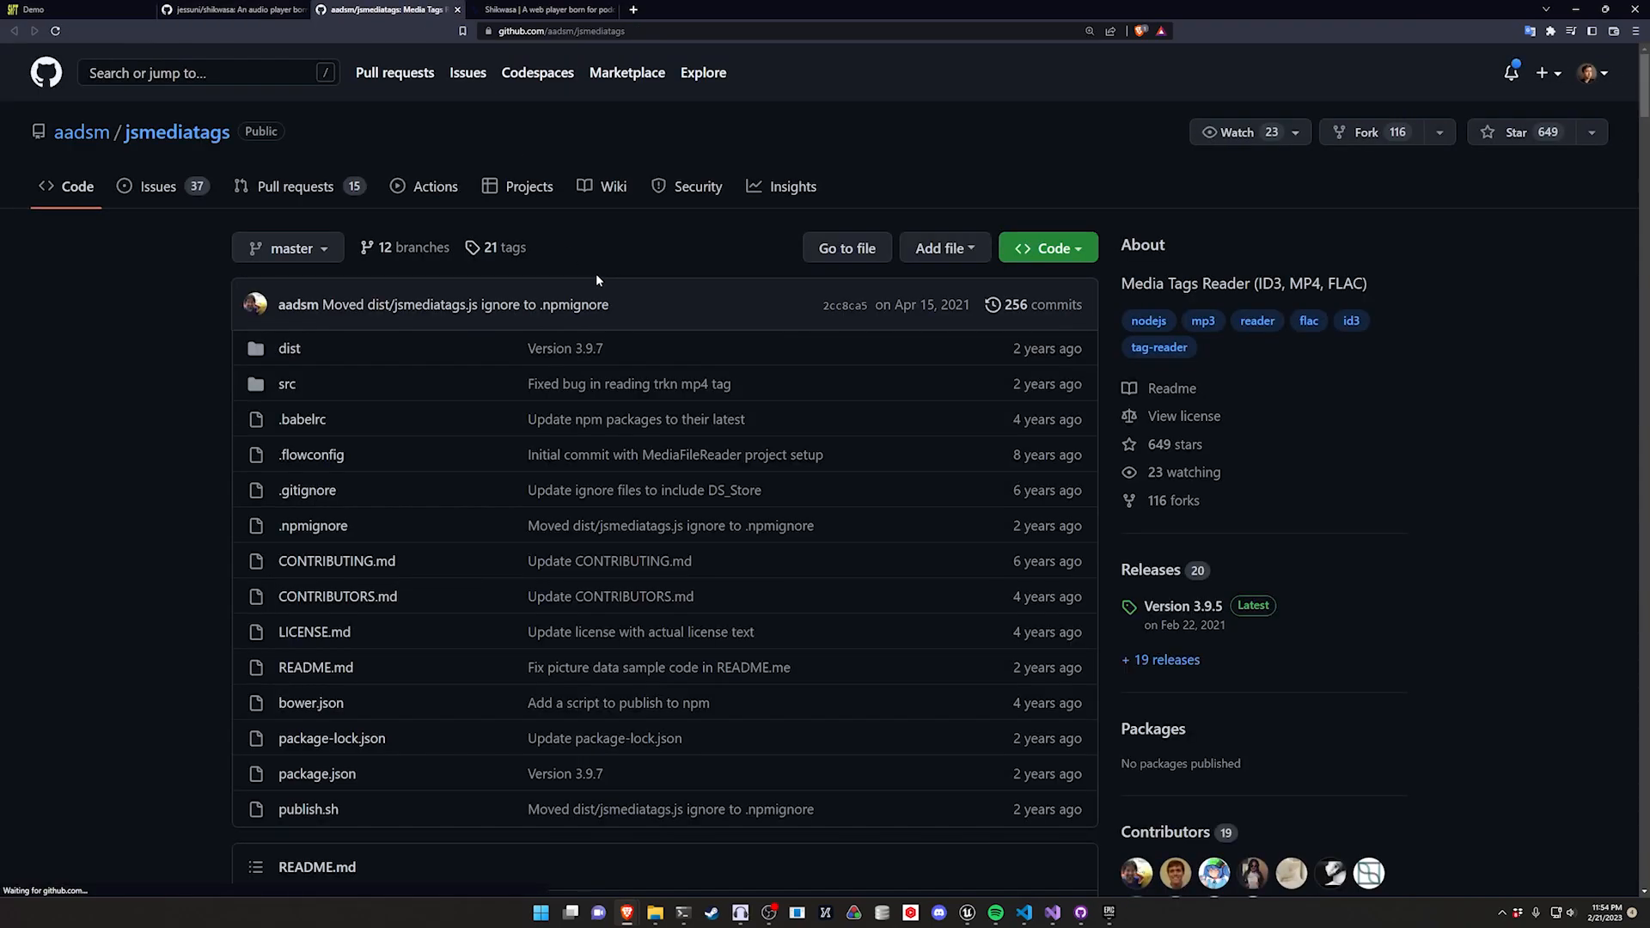
scroll(down, 3)
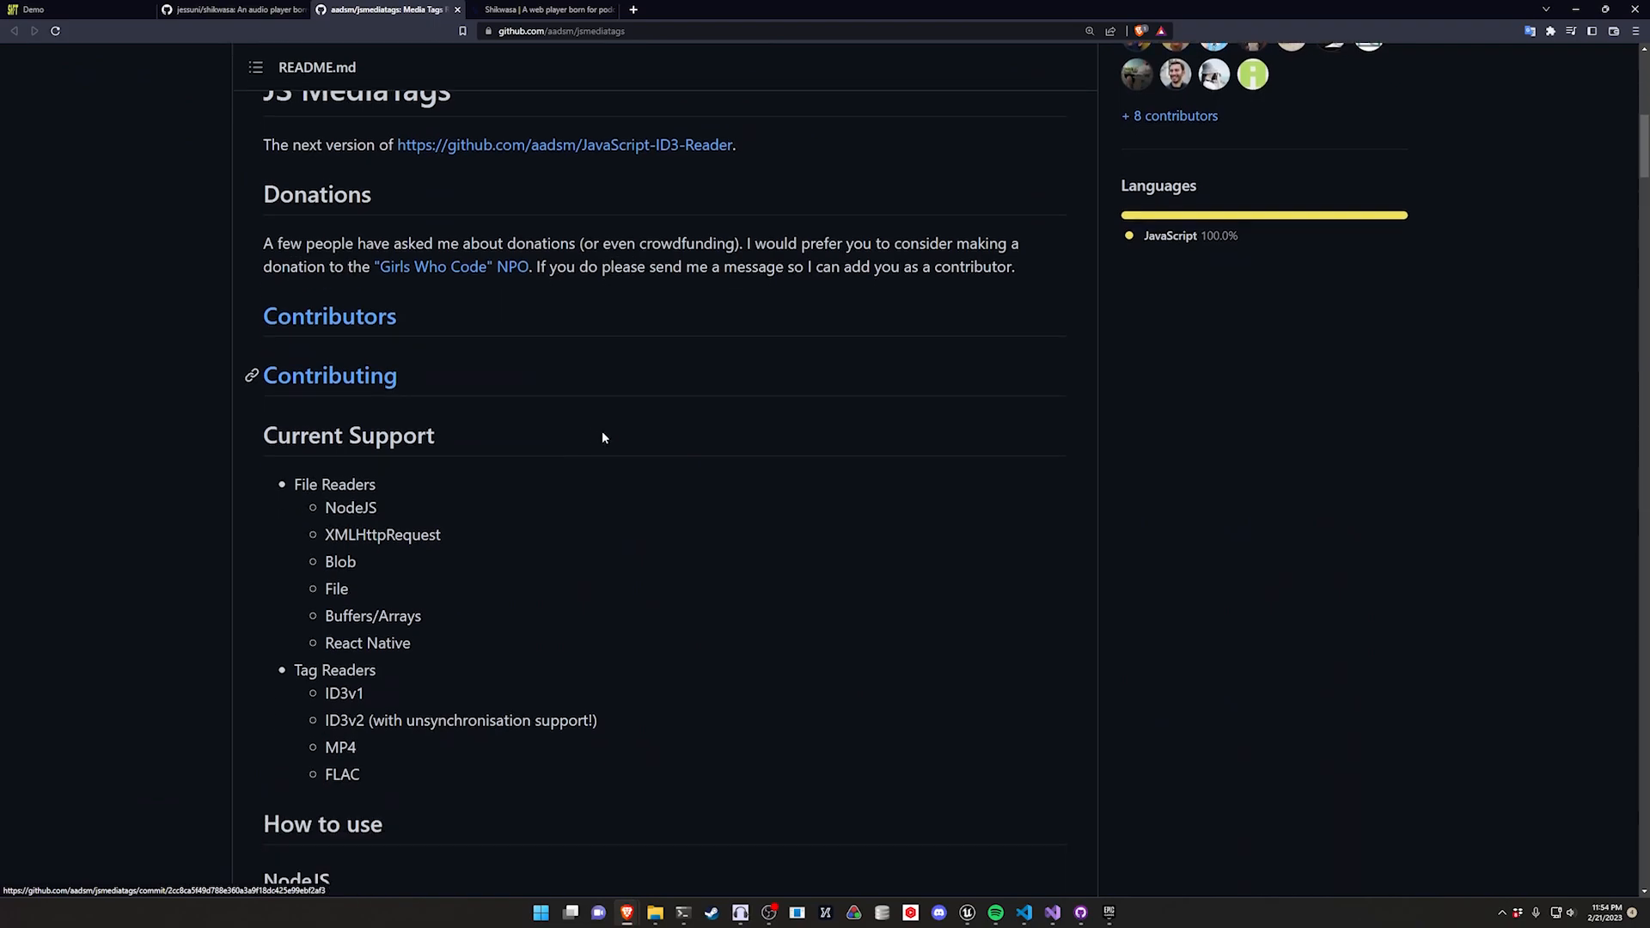
scroll(down, 3)
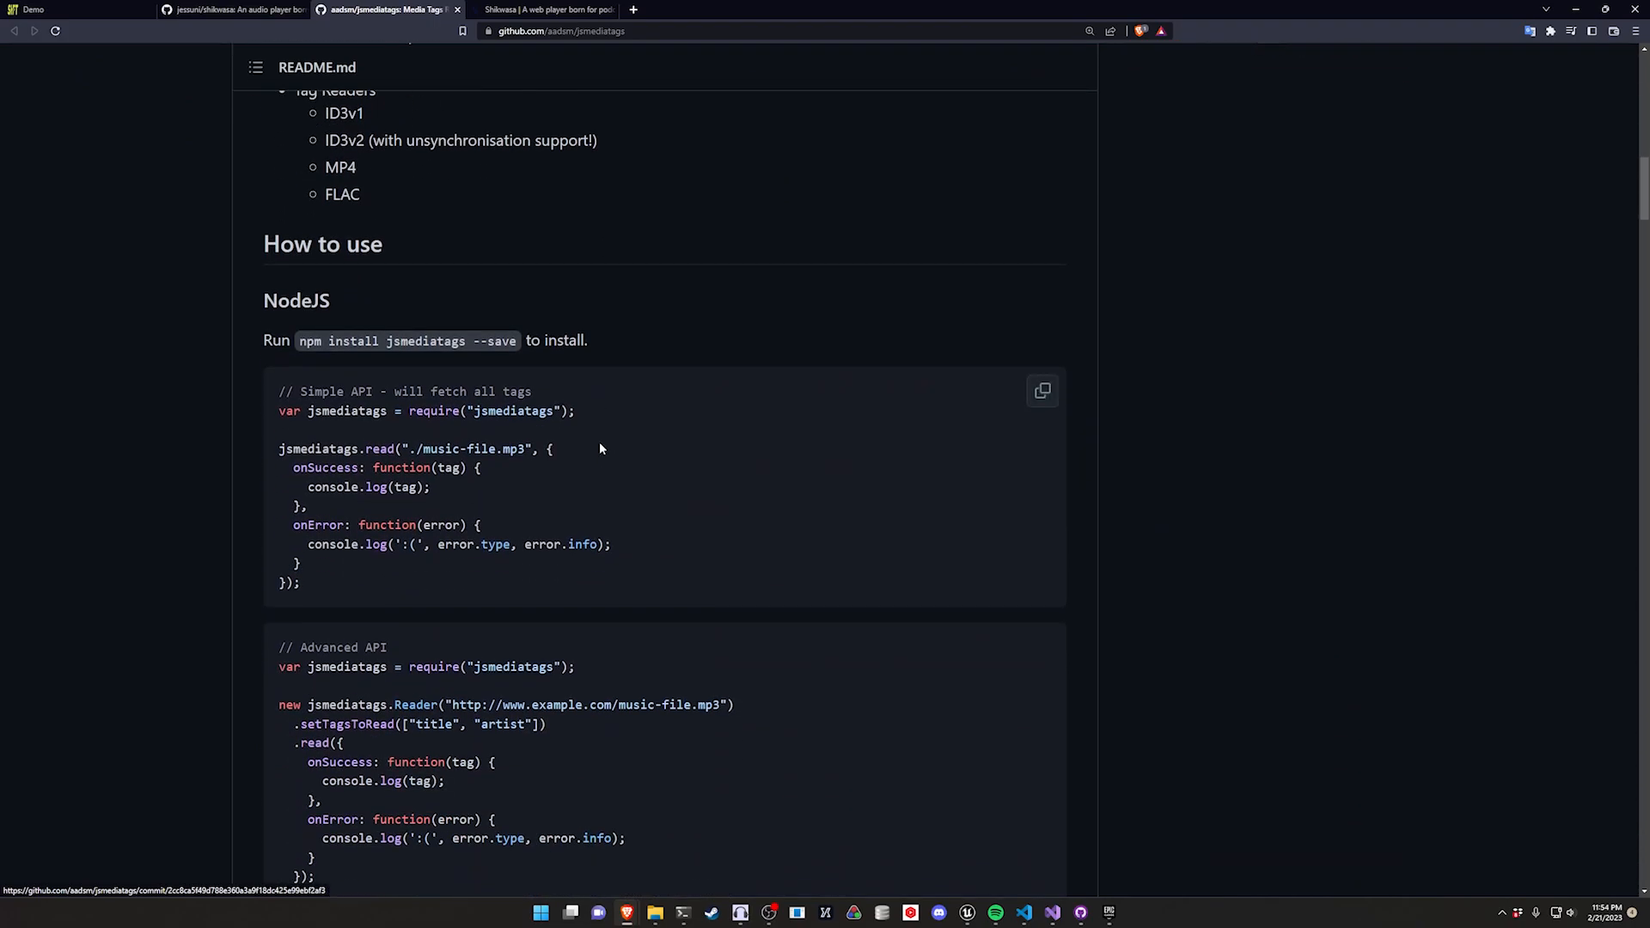
scroll(down, 3)
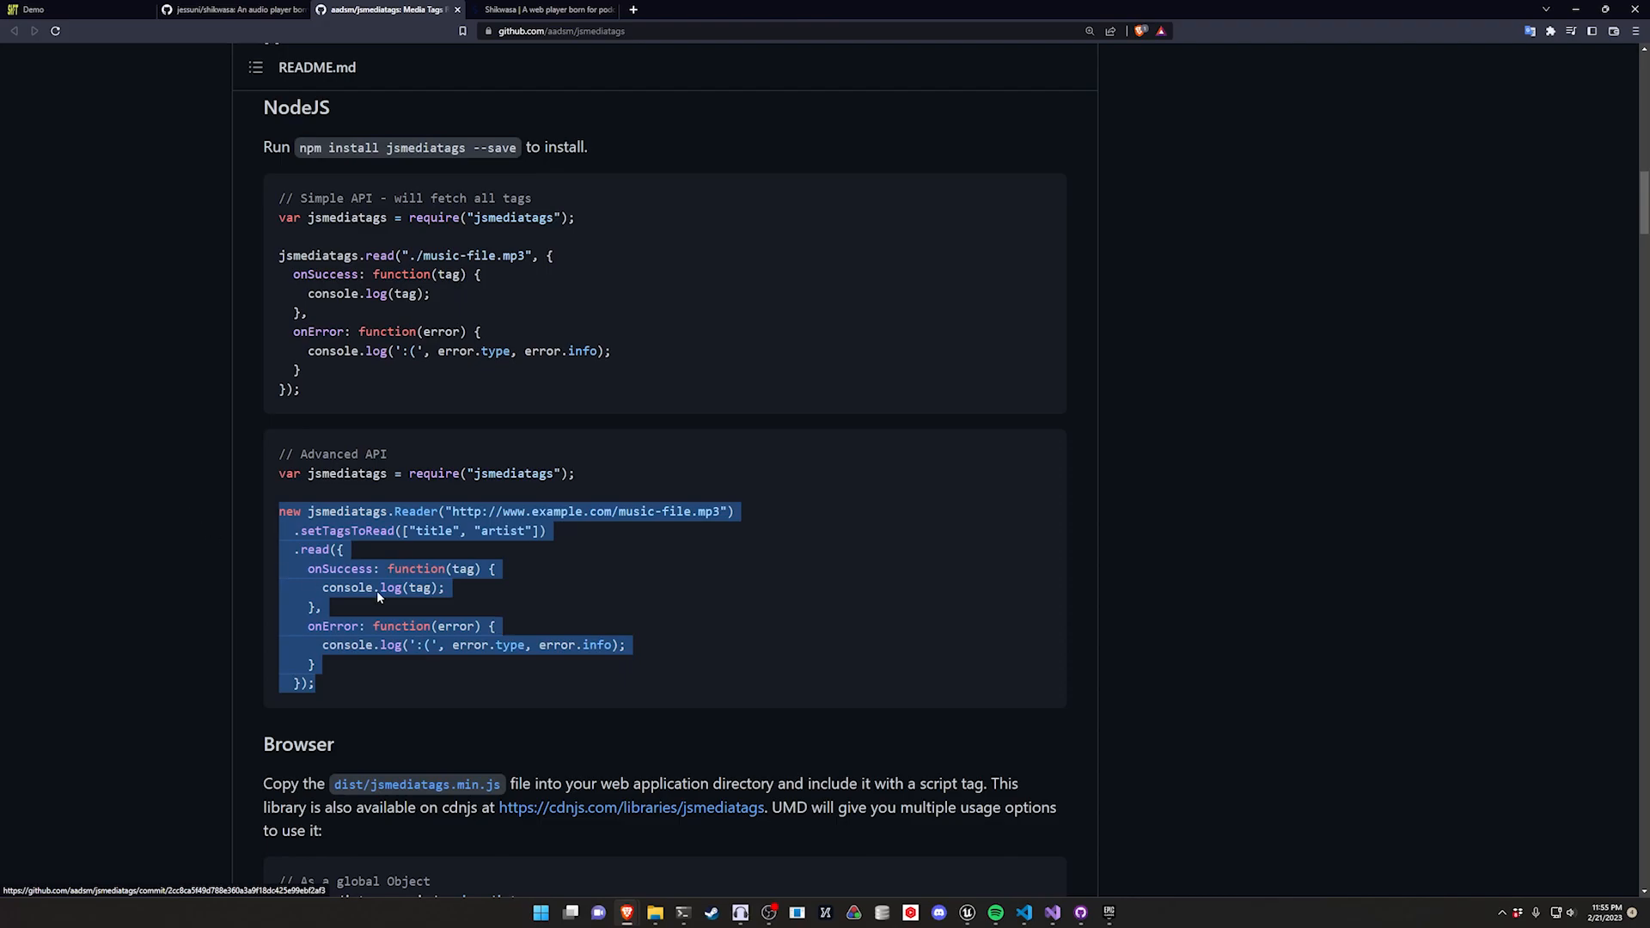
Step: Bring up the context menu on the Advanced API Reader snippet, then dismiss it
right_click(532, 615)
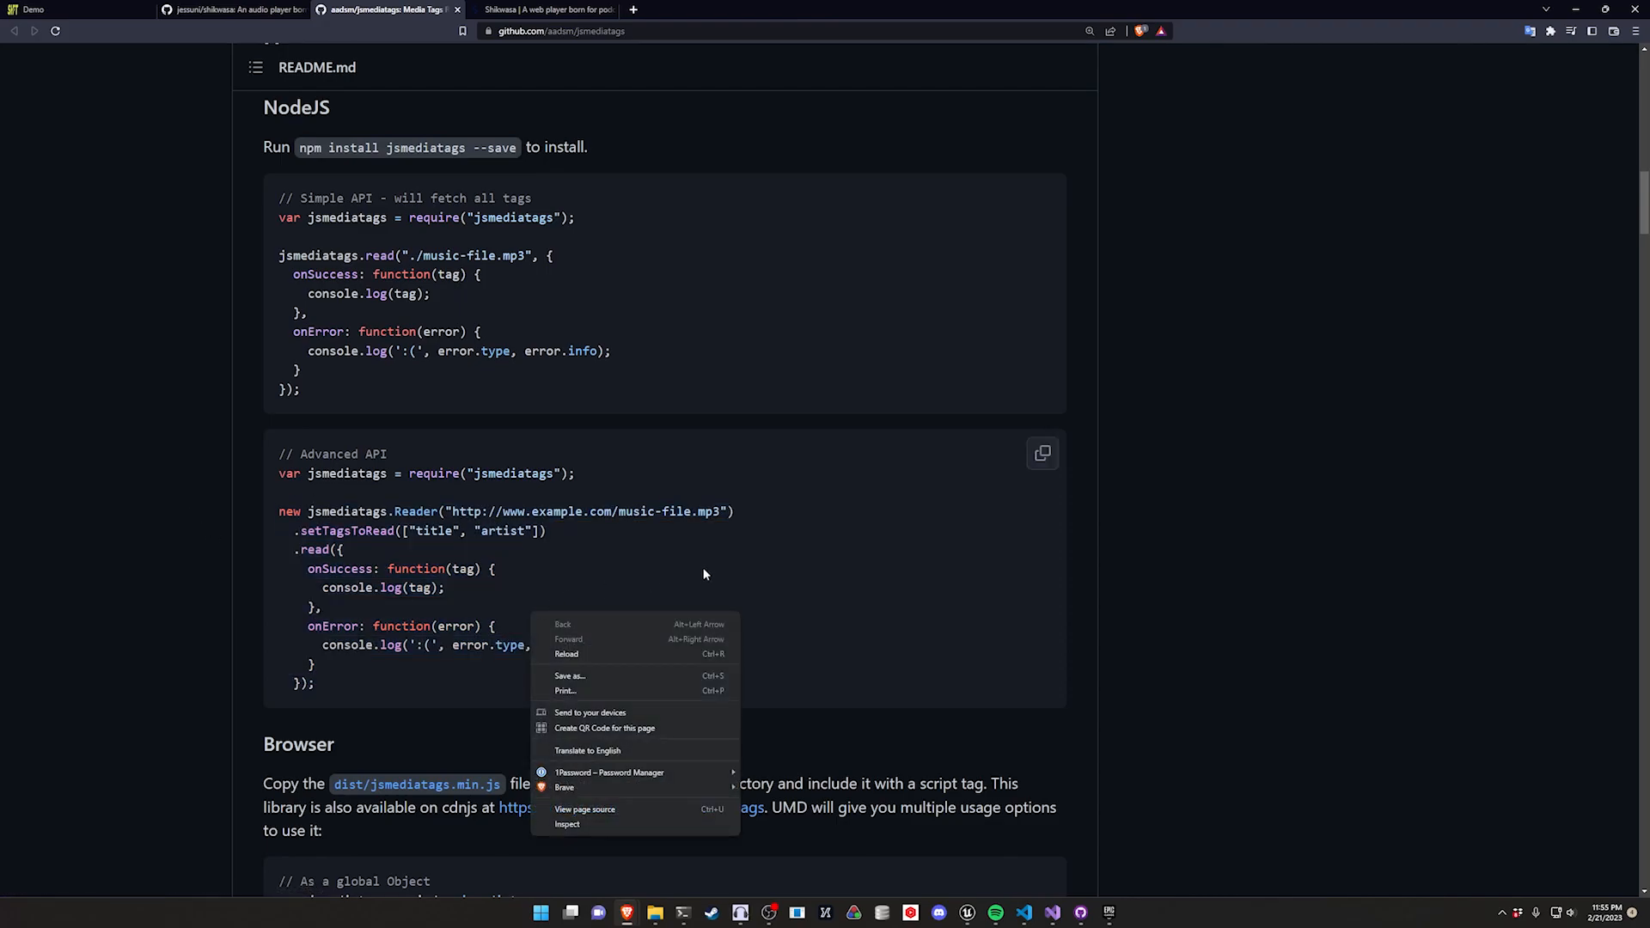
click(757, 532)
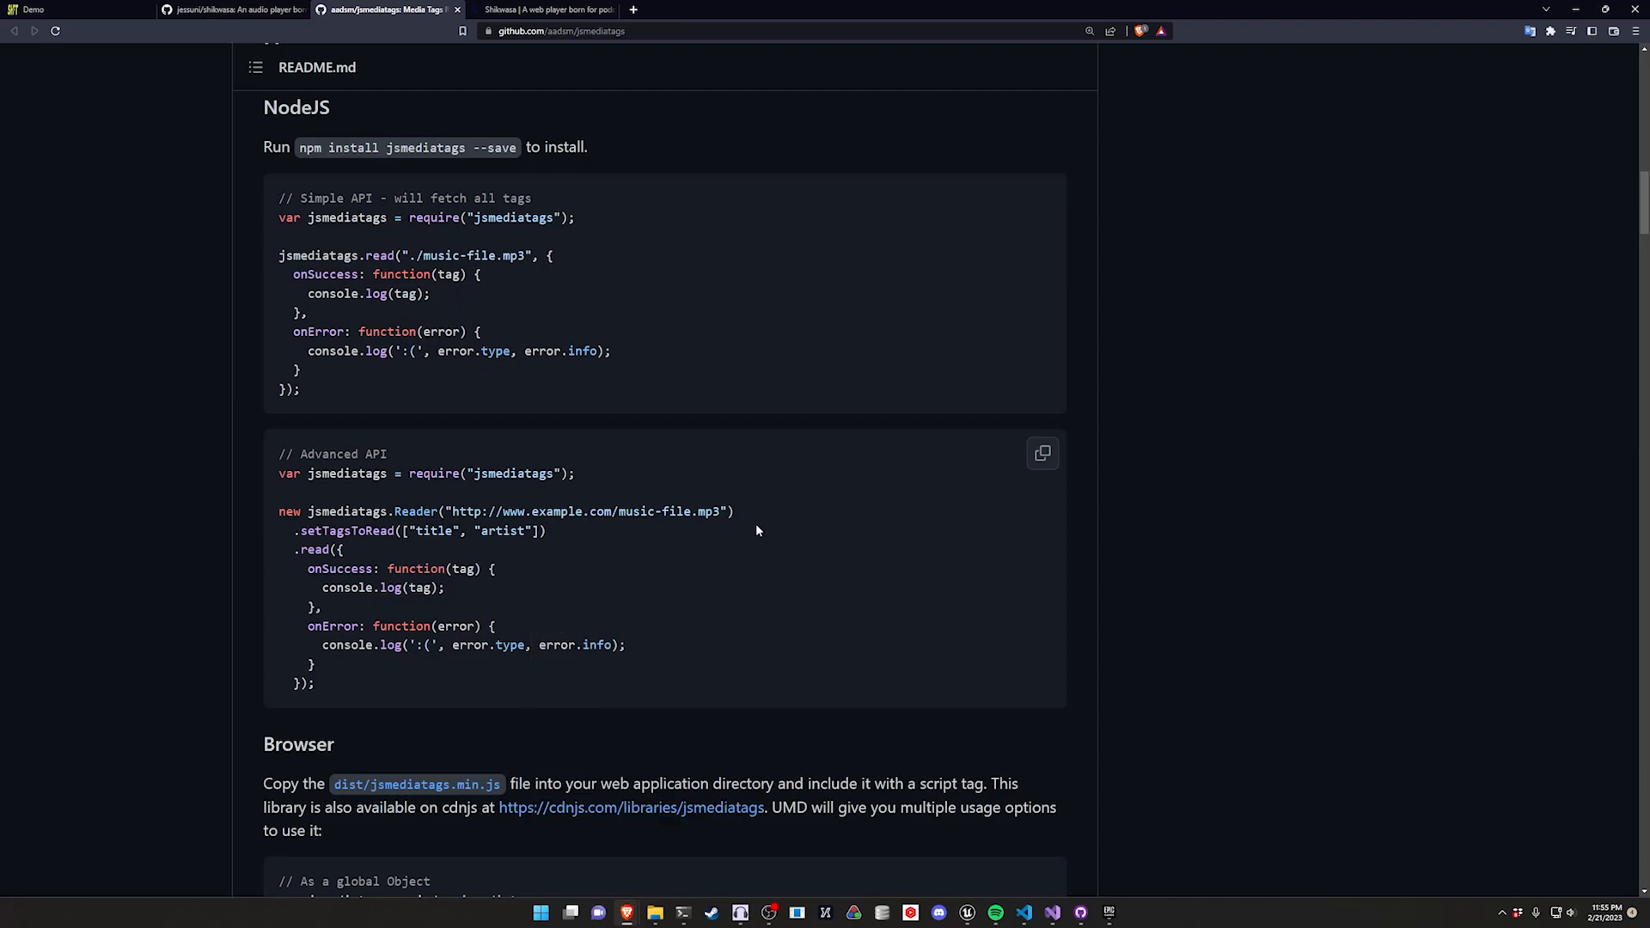
mouse_move(555, 590)
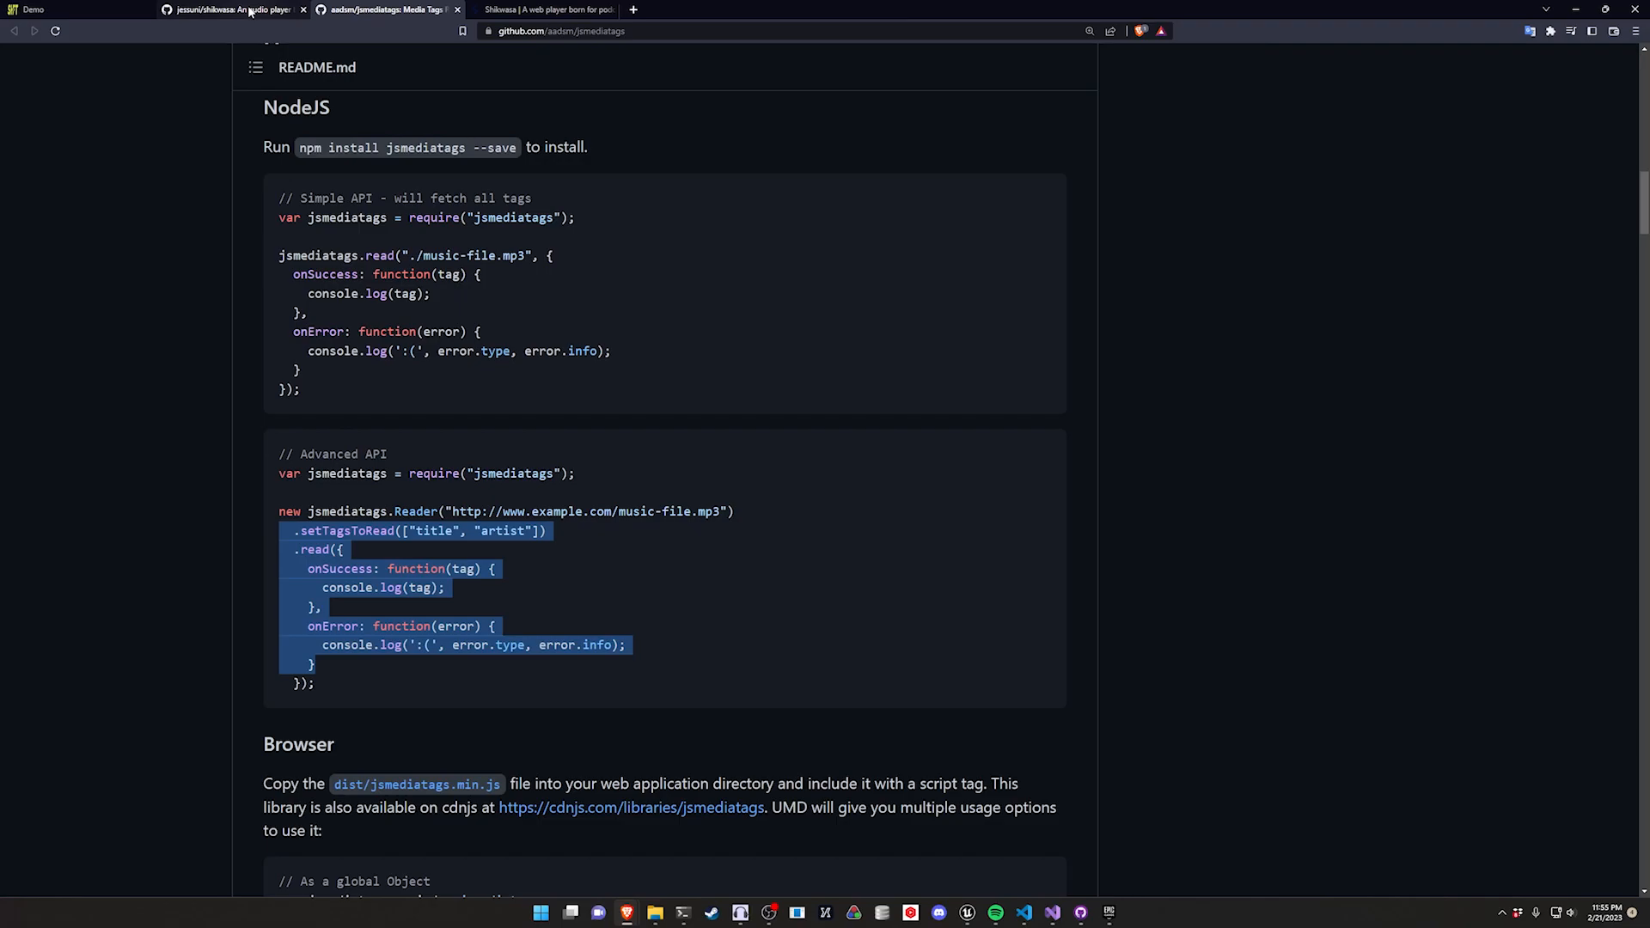
Step: Return to the Shikwasa README, select the parser usage and scroll to the player options
click(232, 10)
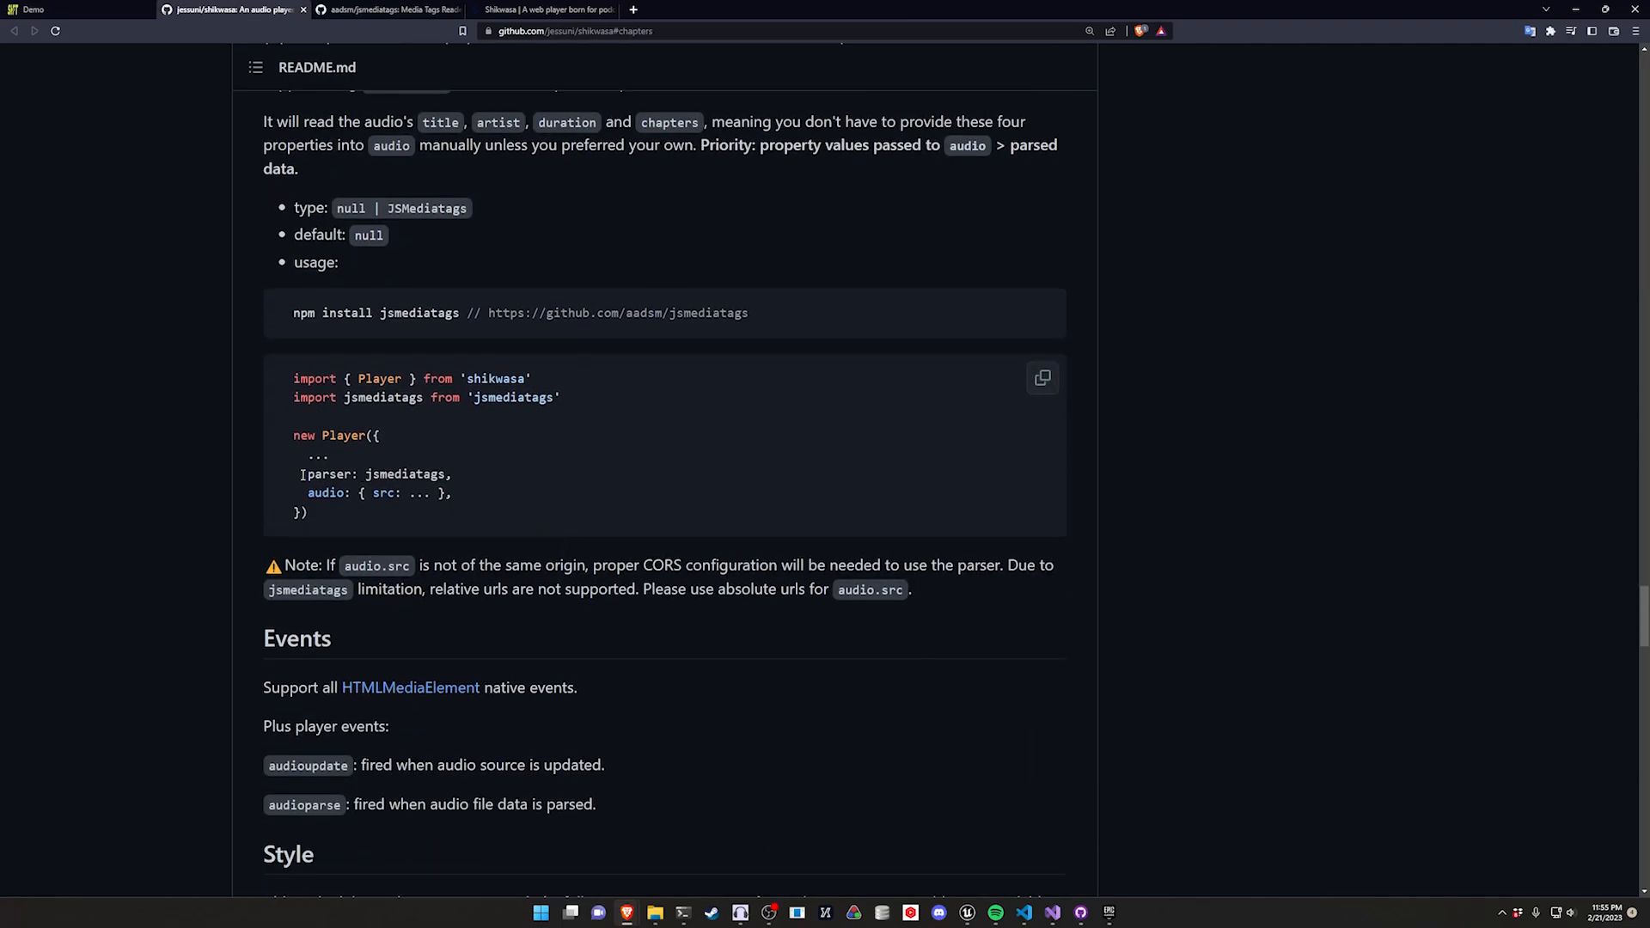
double_click(421, 397)
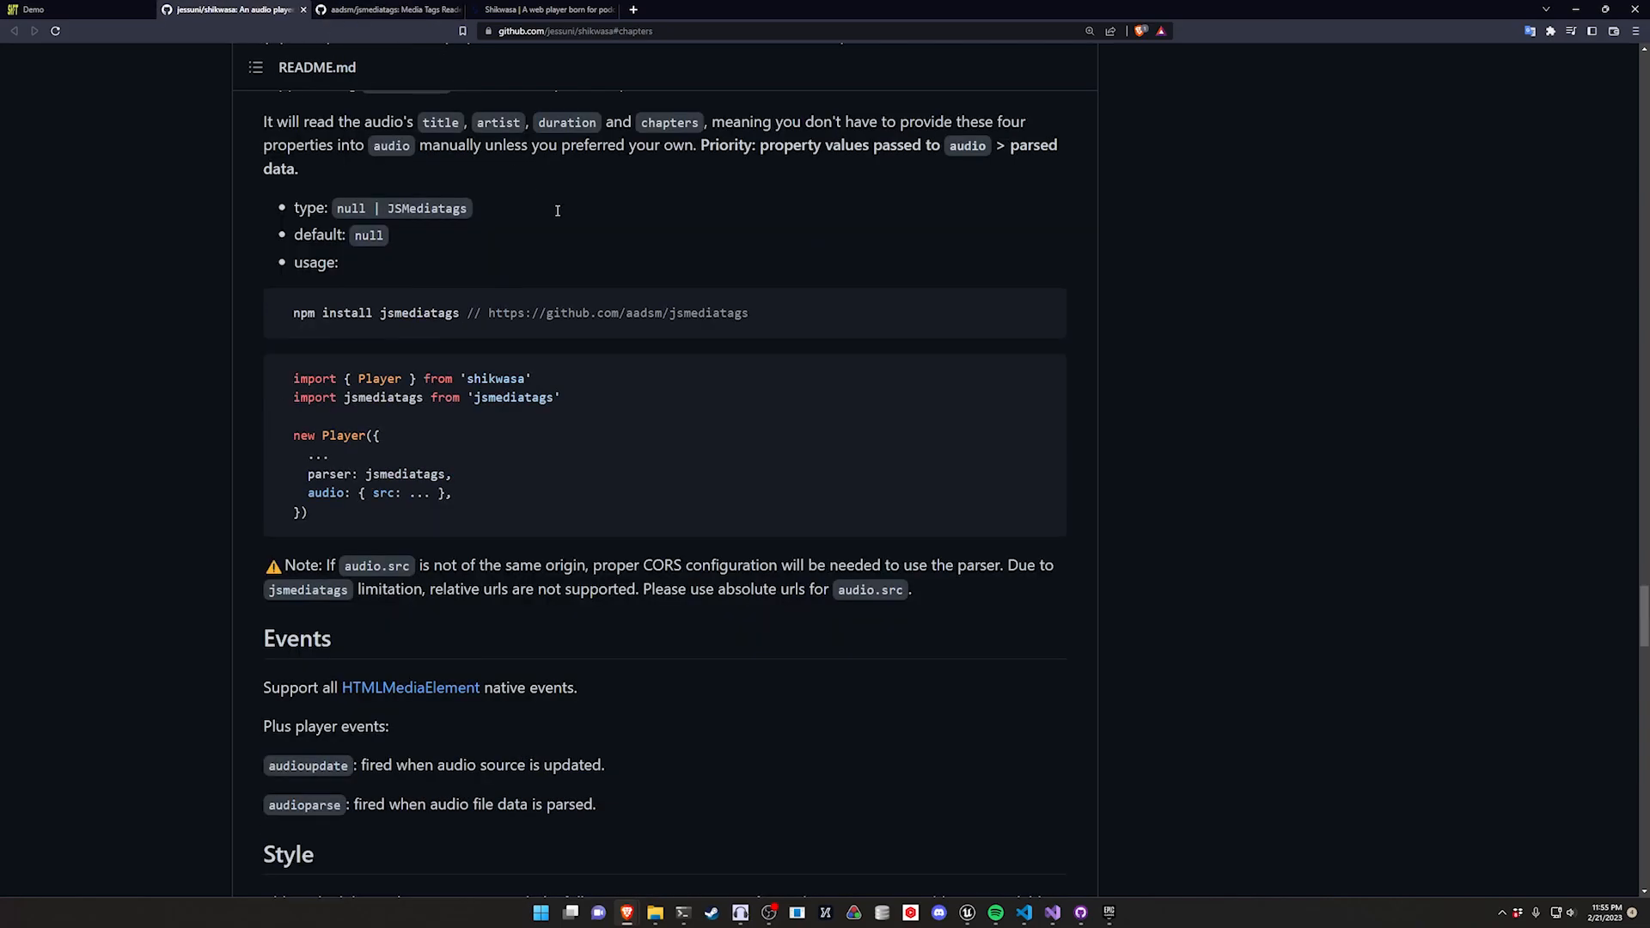
scroll(down, 3)
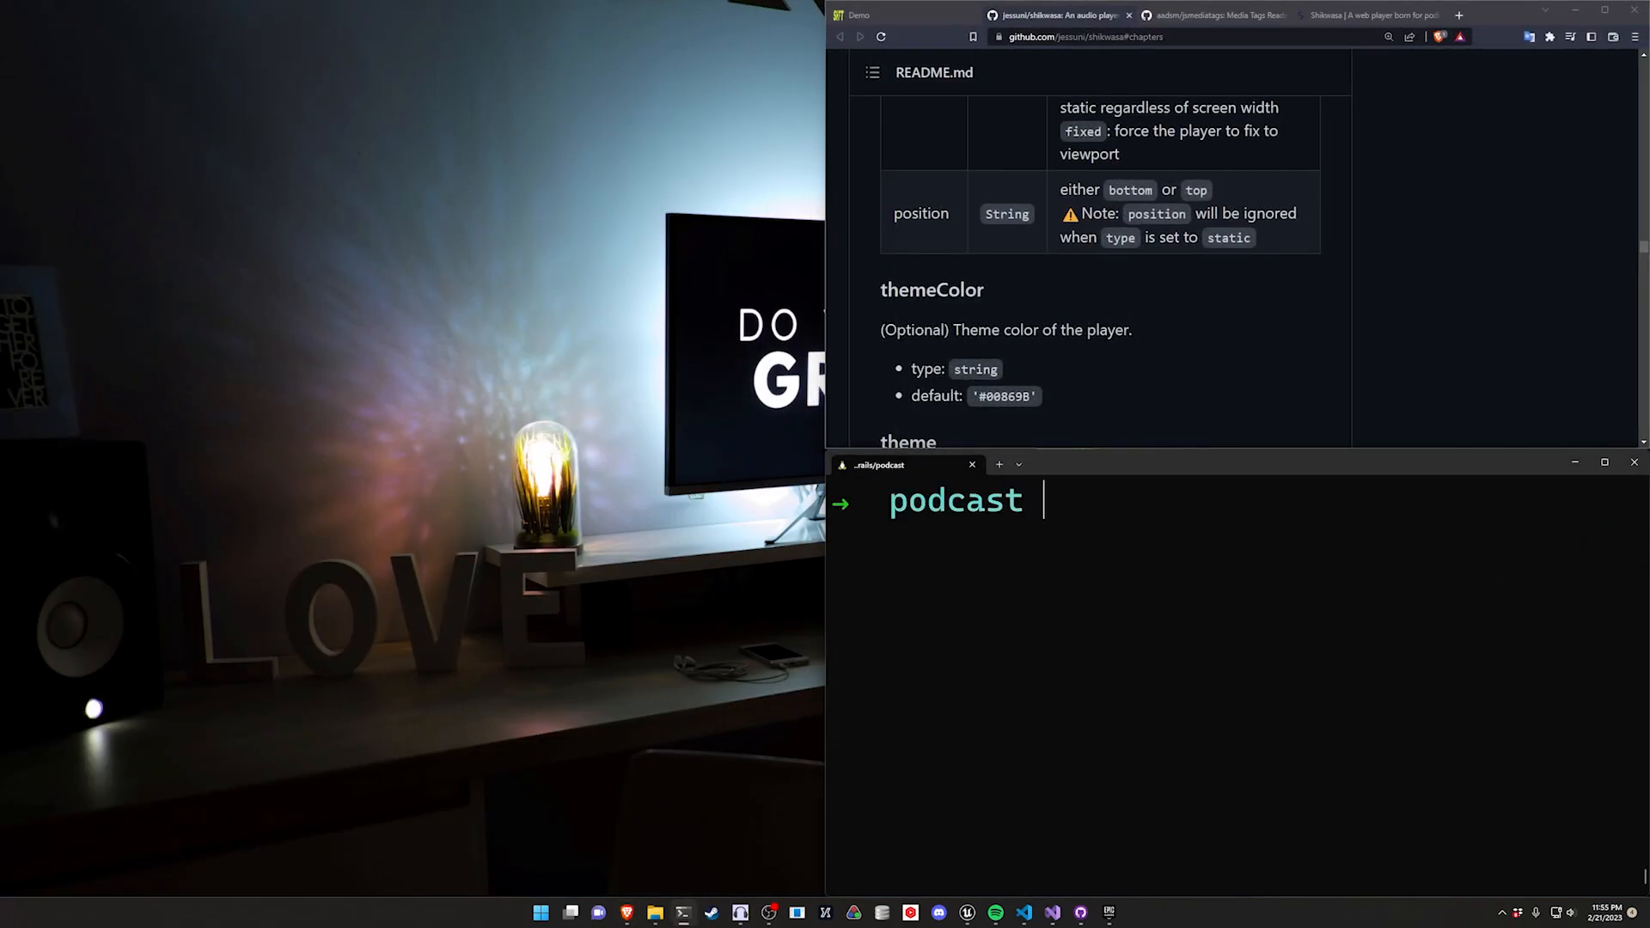
Step: cd into video and run `rails g scaffold episode title description:text`
text(cd v)
text(rails g scaffold)
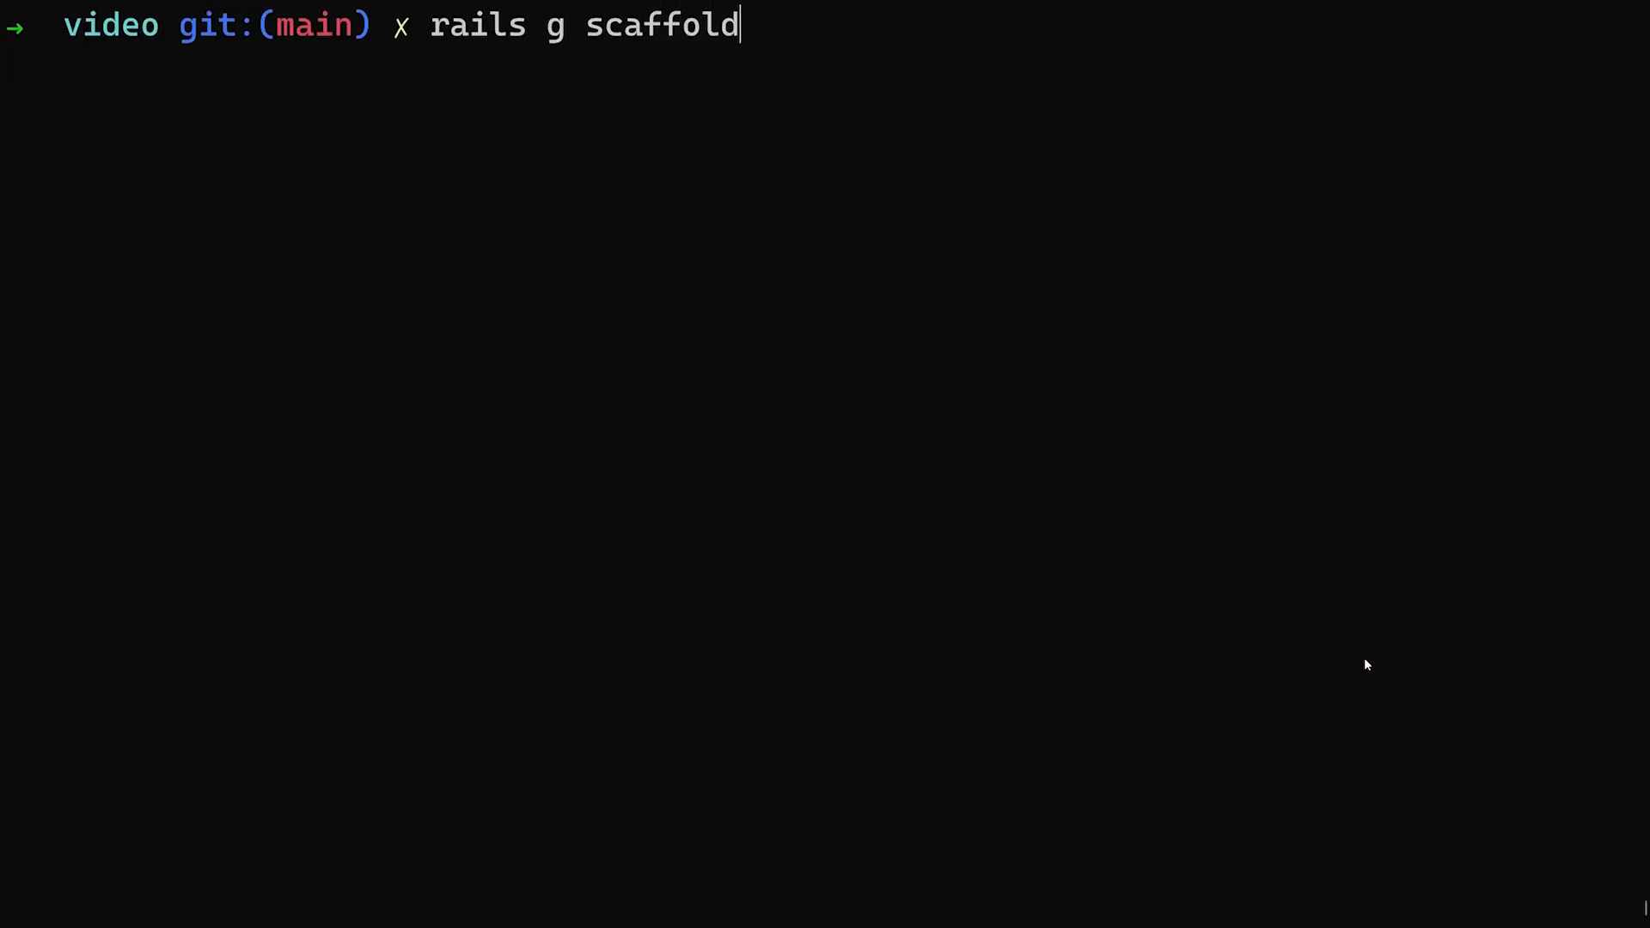
text(episode)
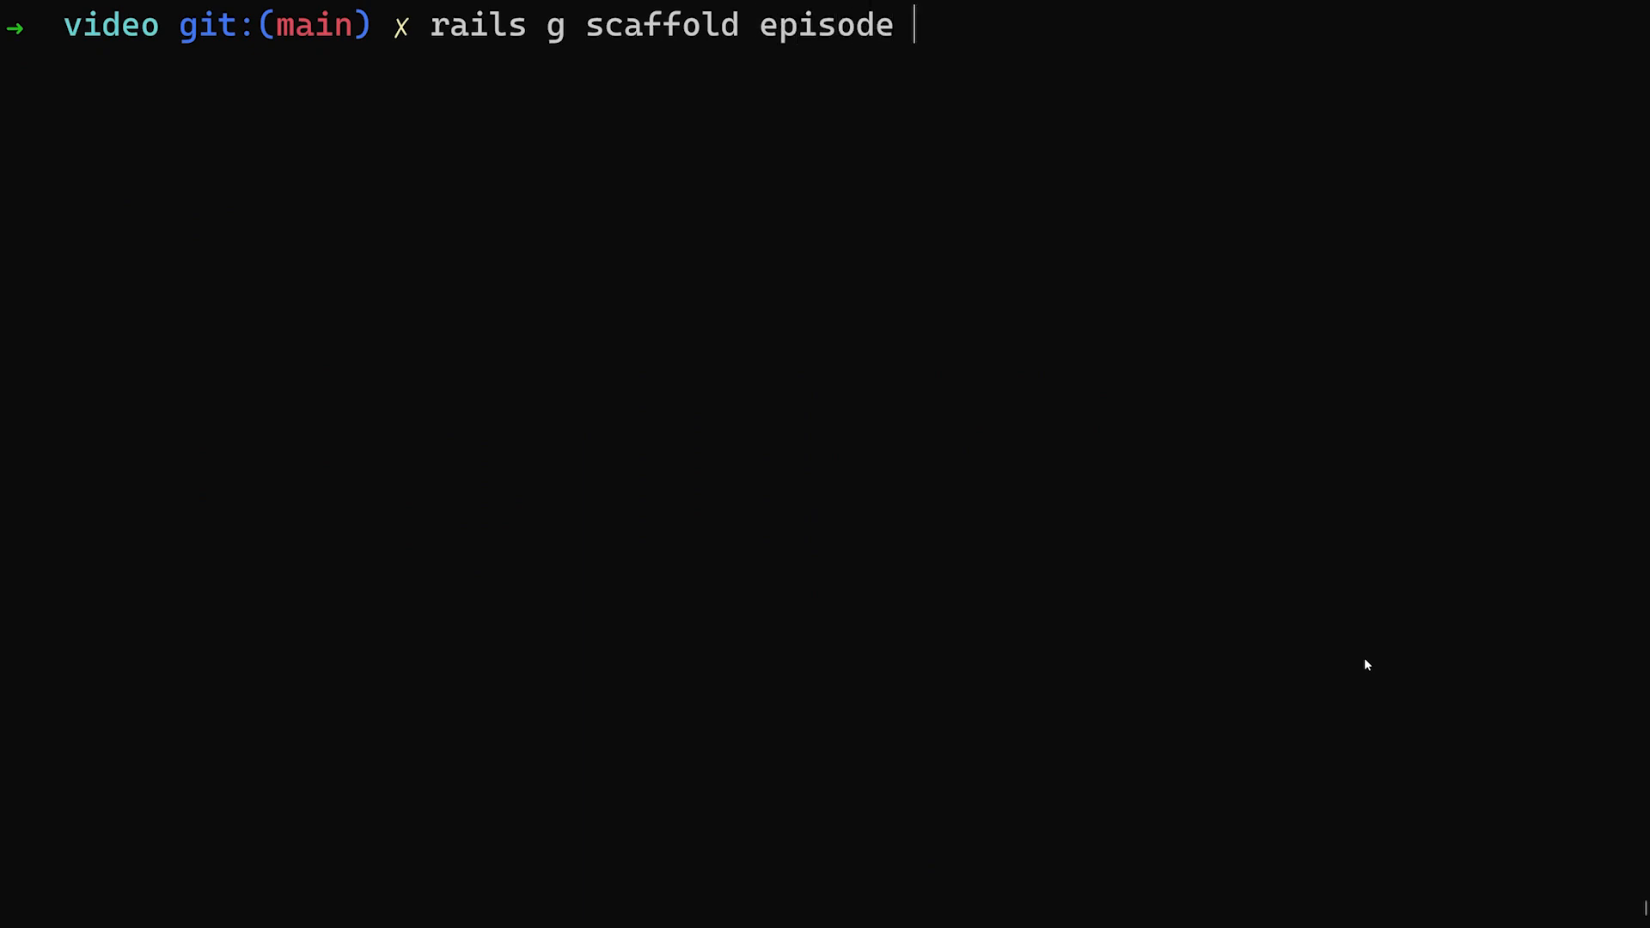
text(title)
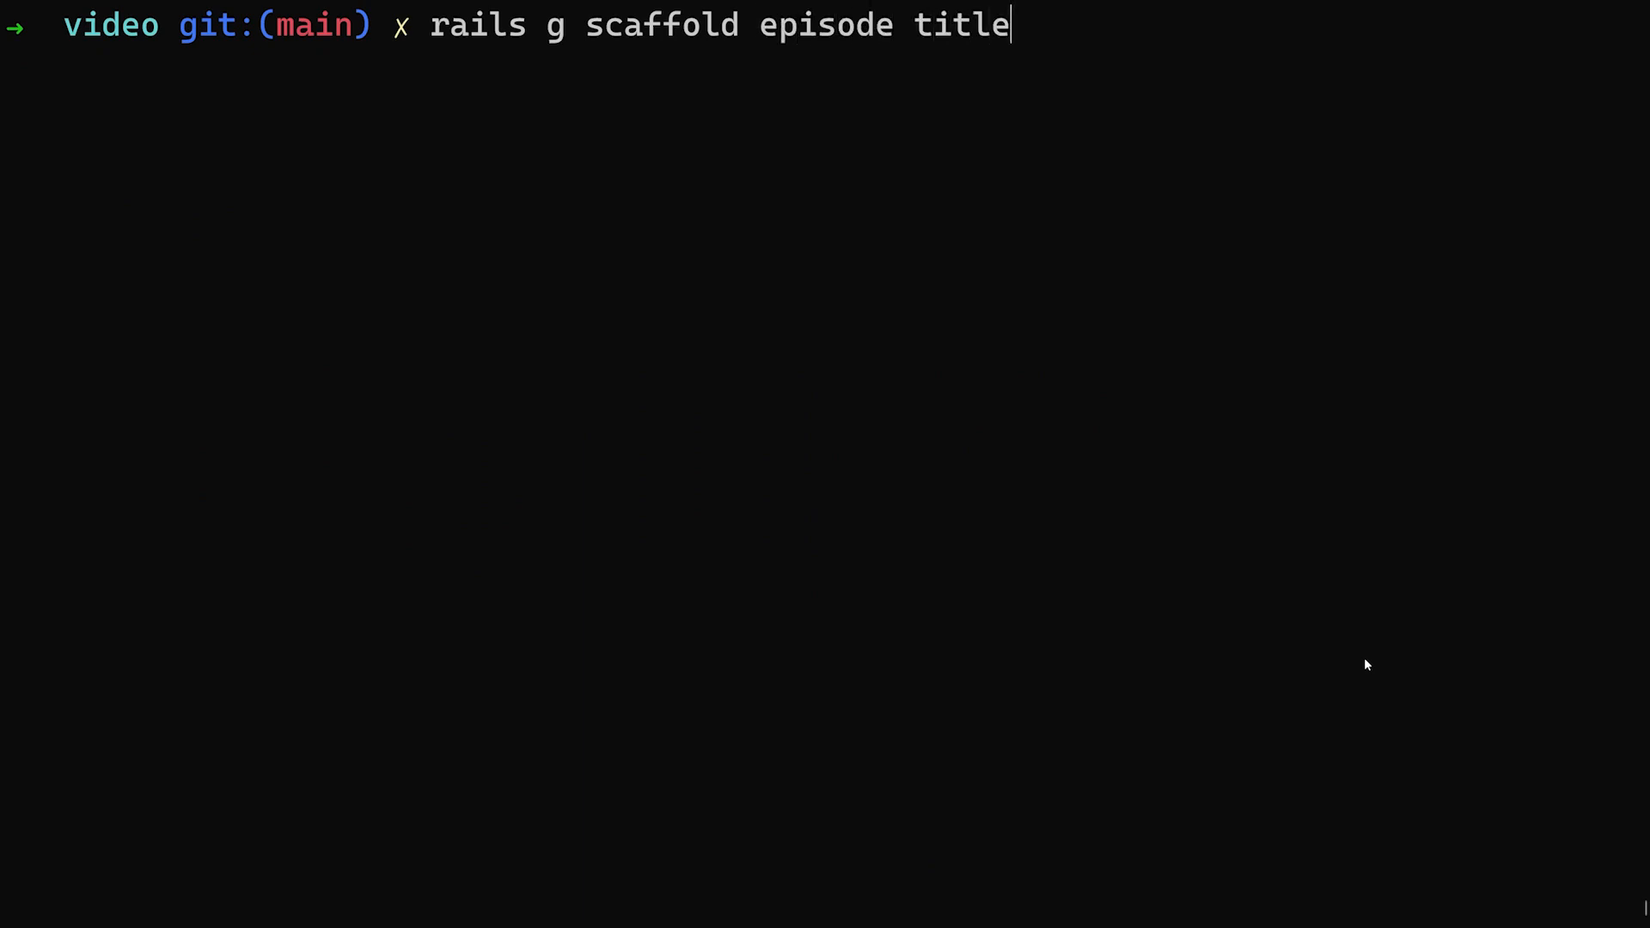
text(description)
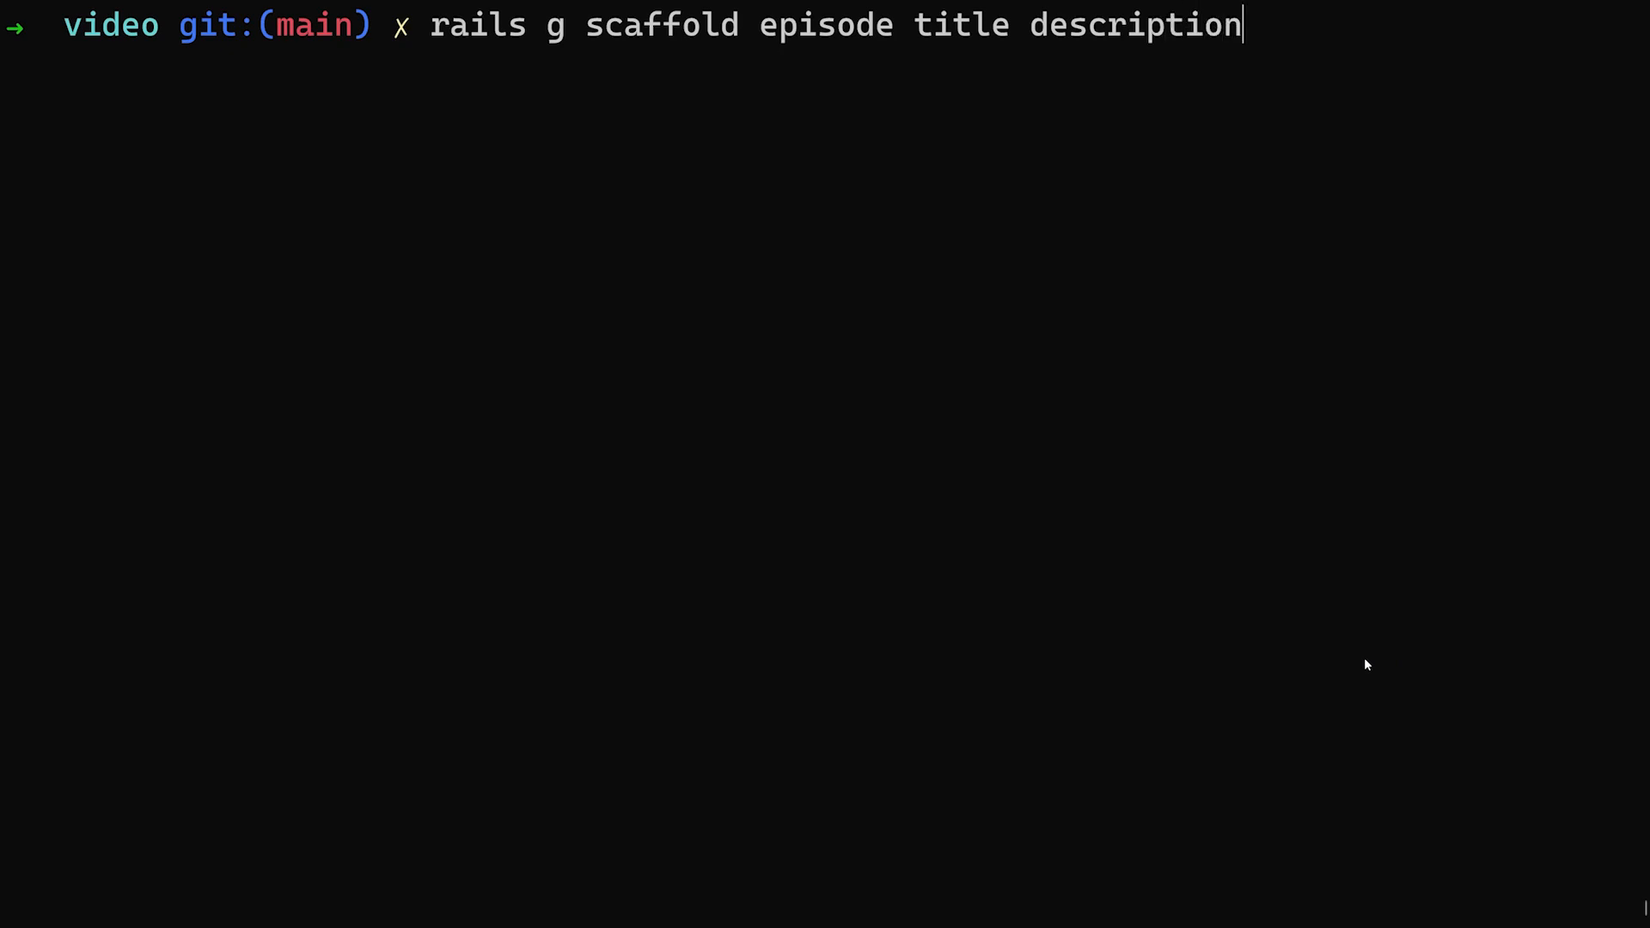
text(:text)
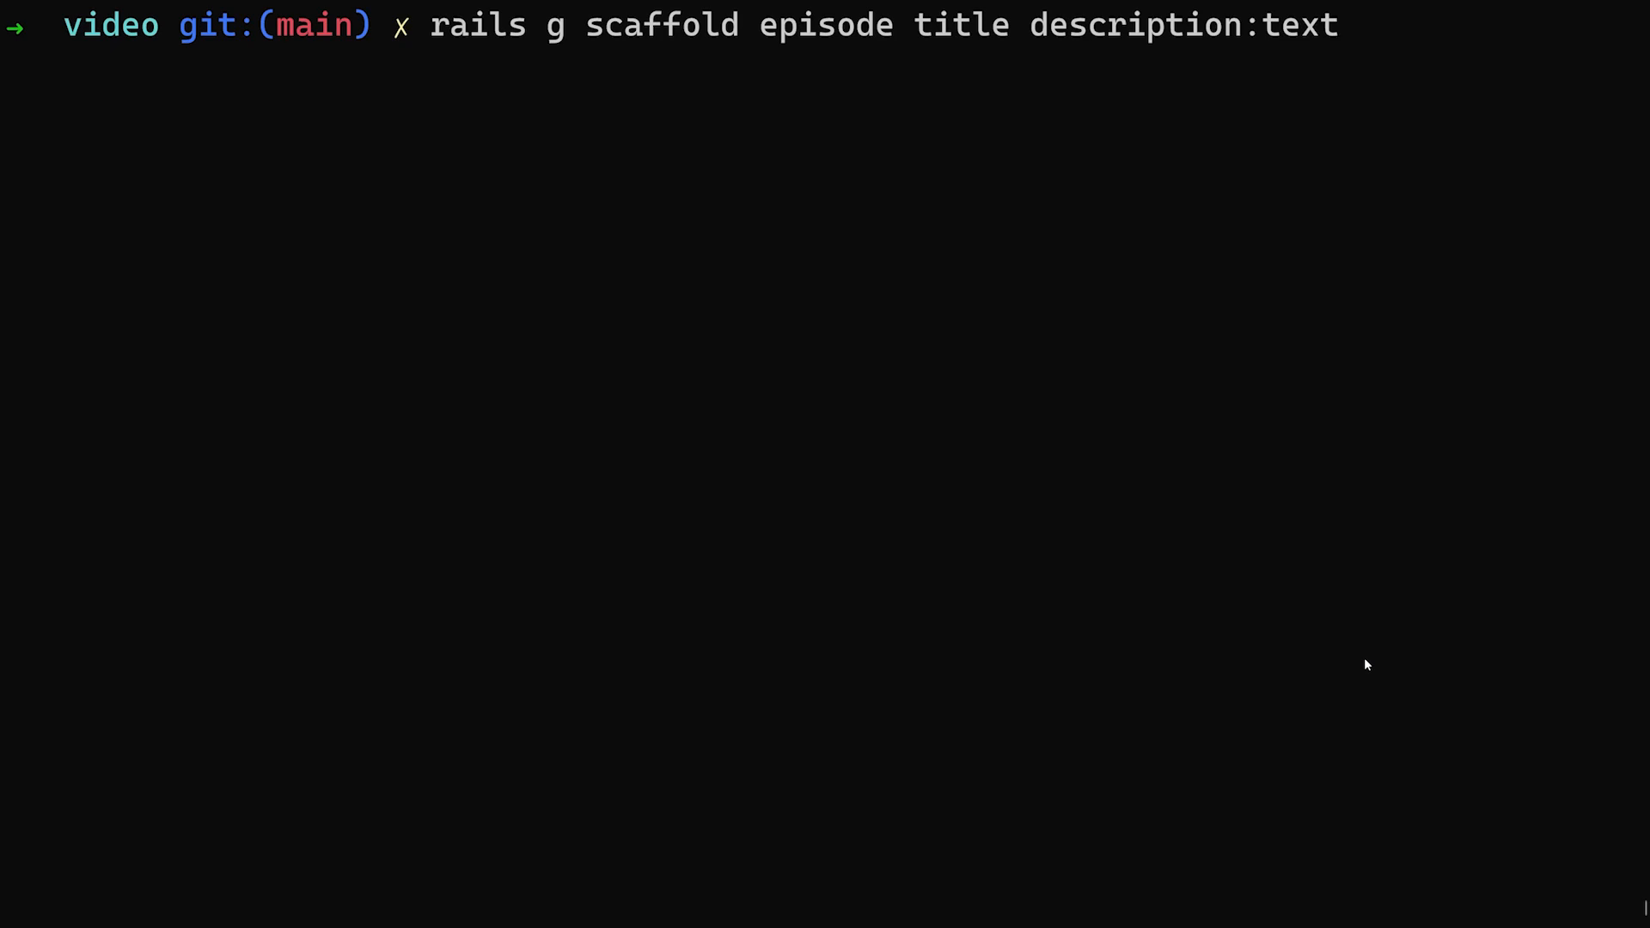
key(Return)
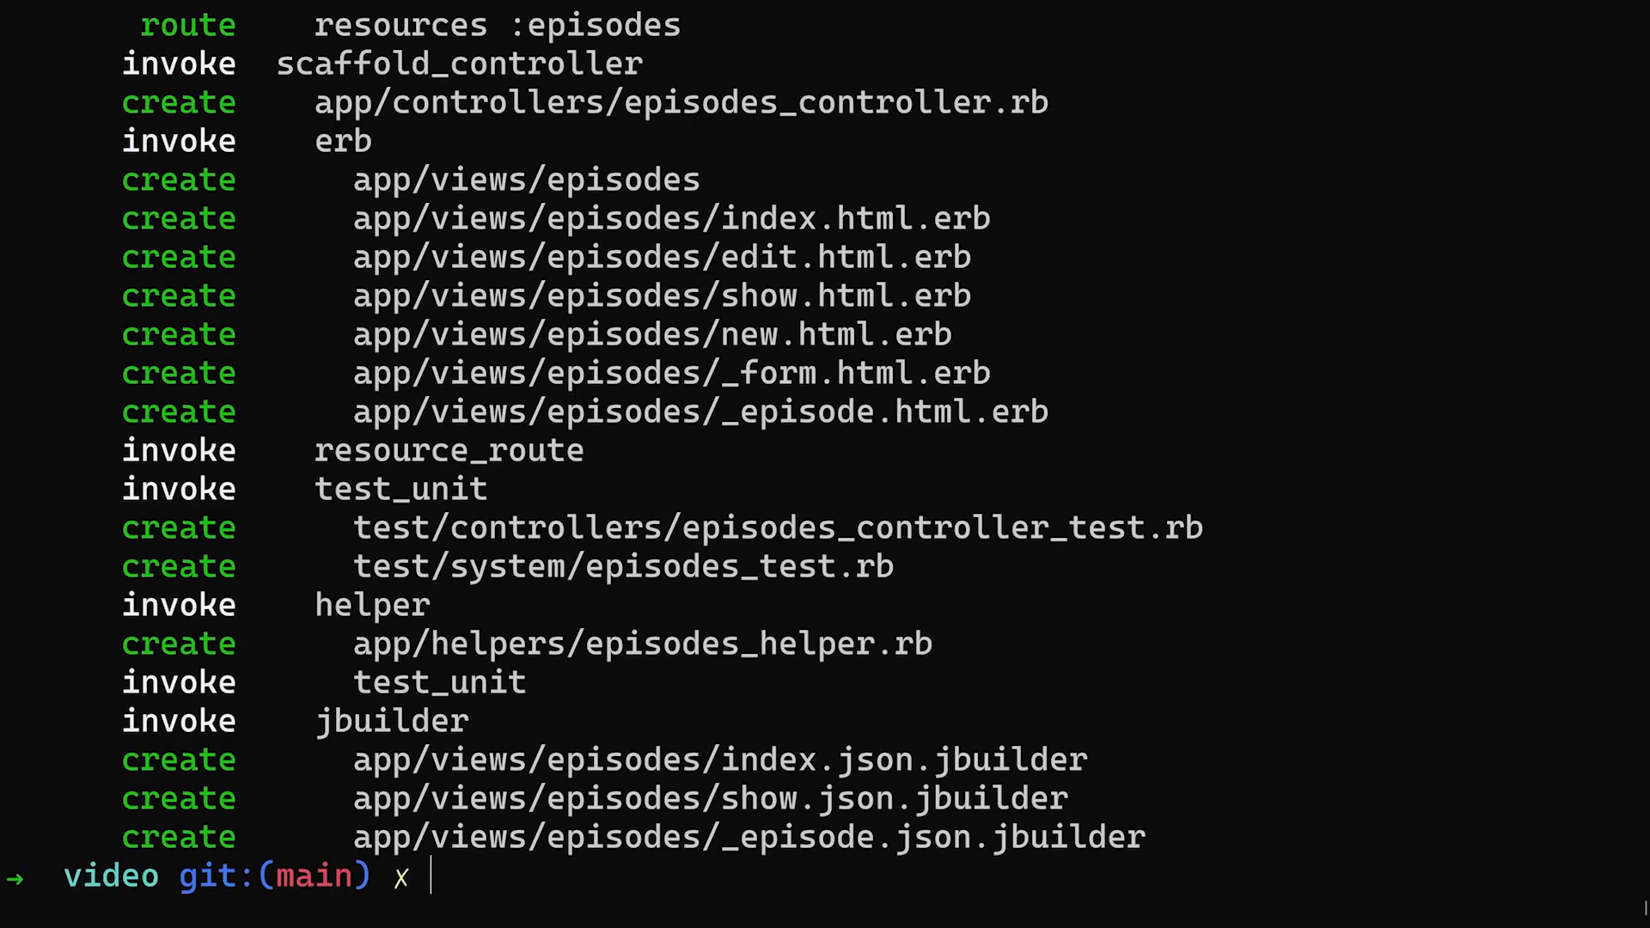
Step: Run `rails active_storage:install`, then begin a `rails g stimulus` command
text(rai)
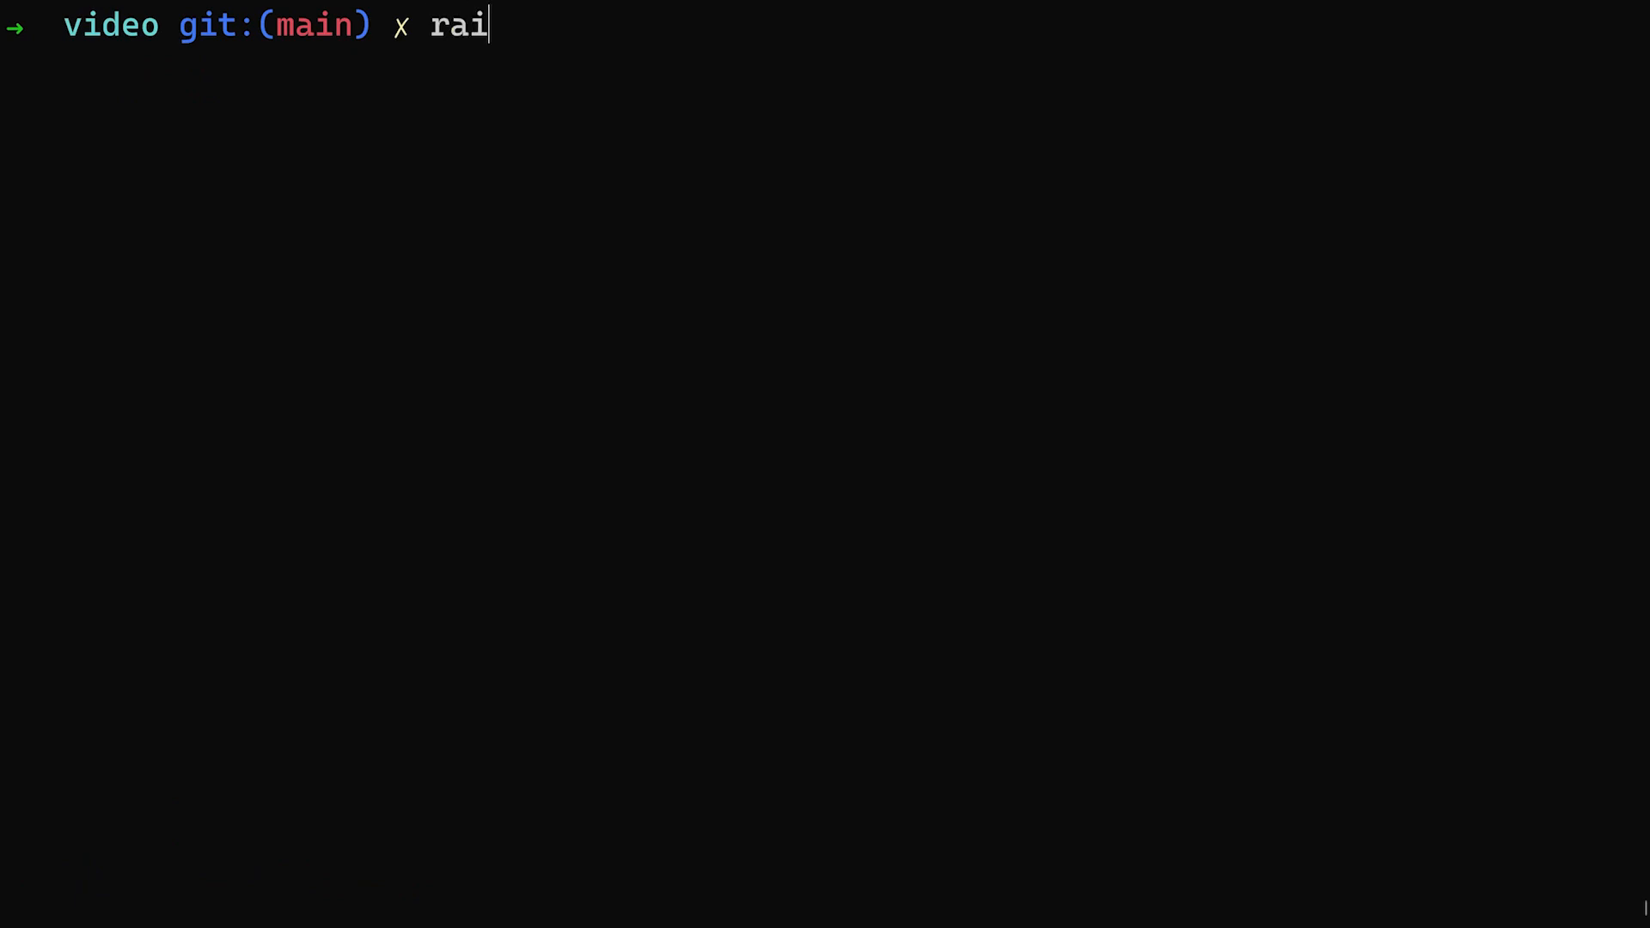
text(ls active_stor)
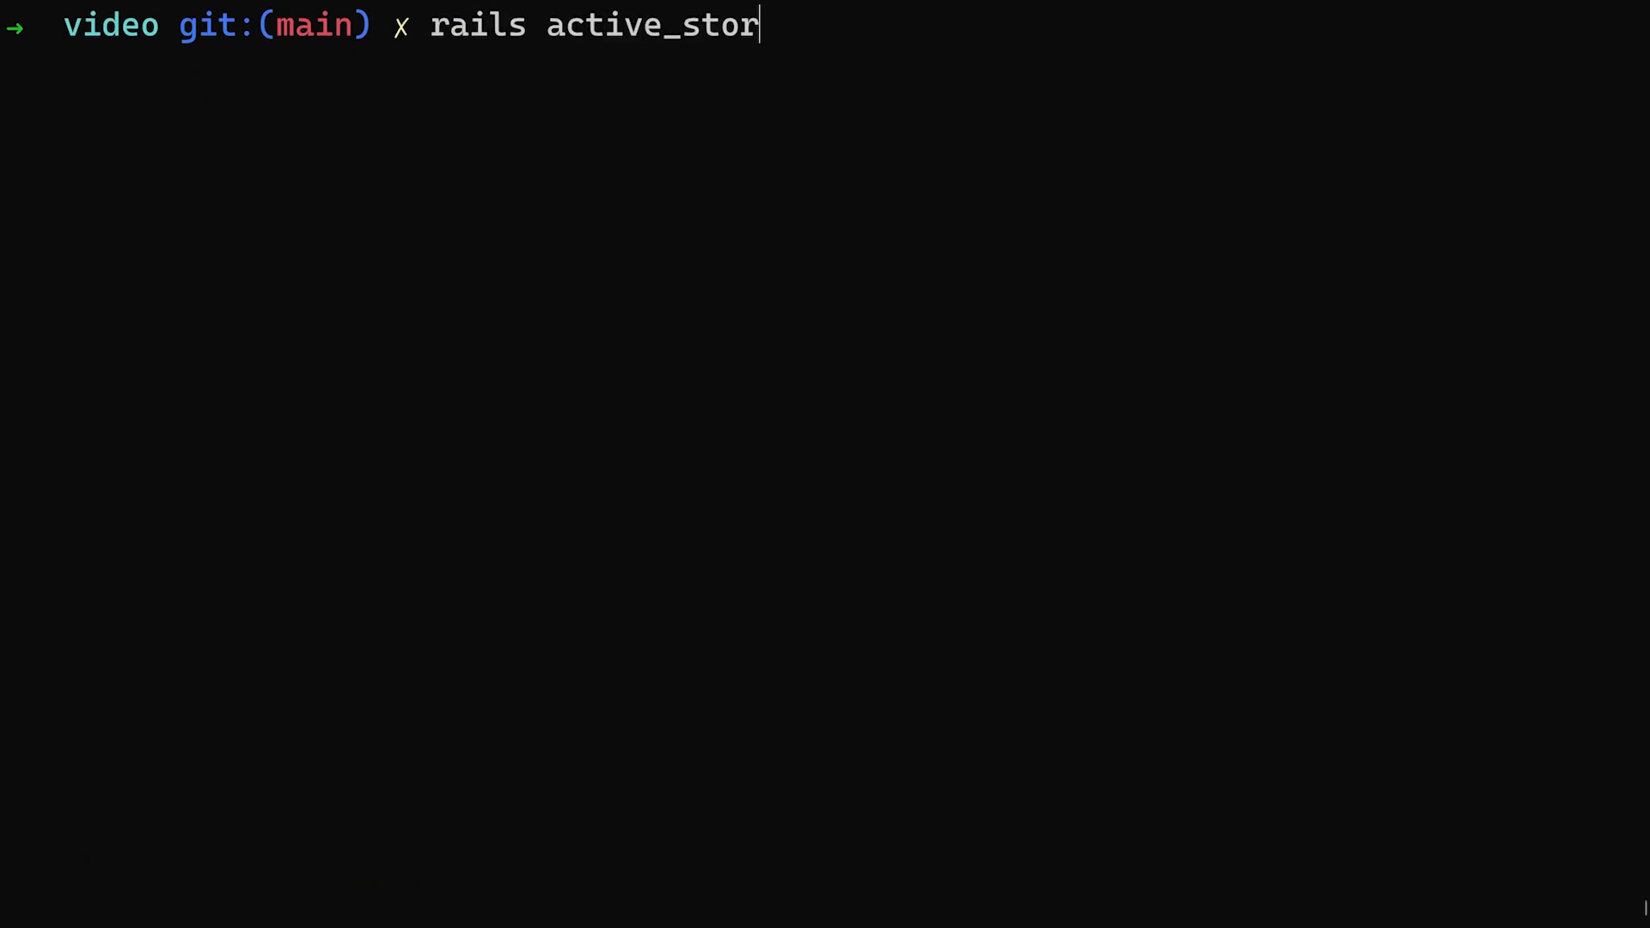
text(age:install)
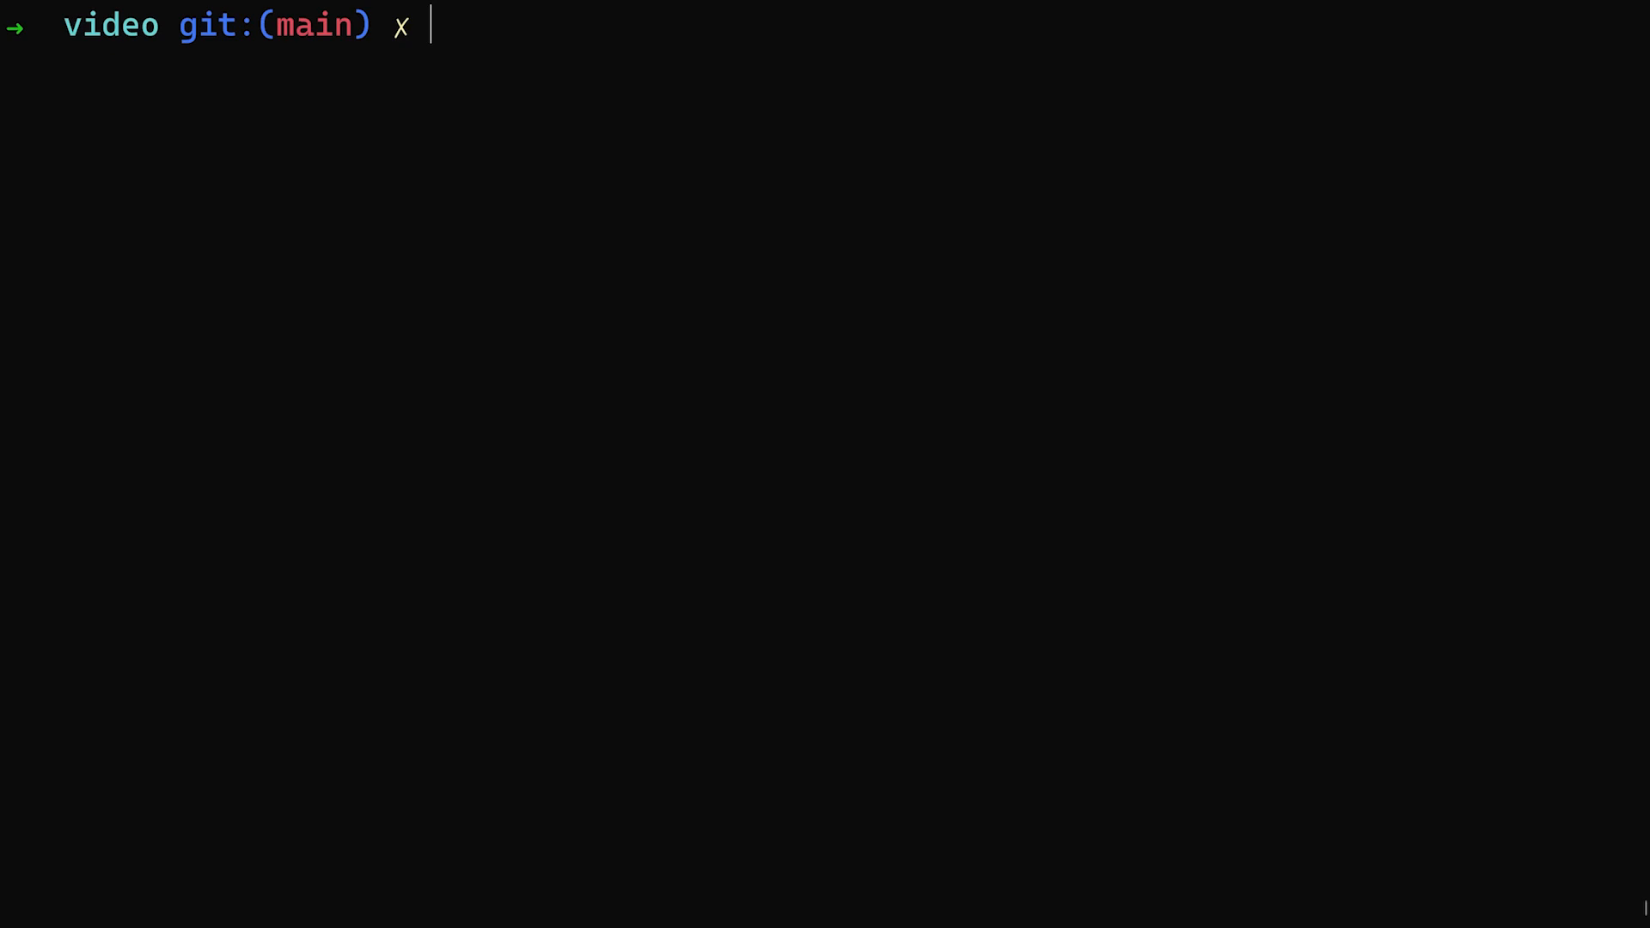
text(rails g stimul)
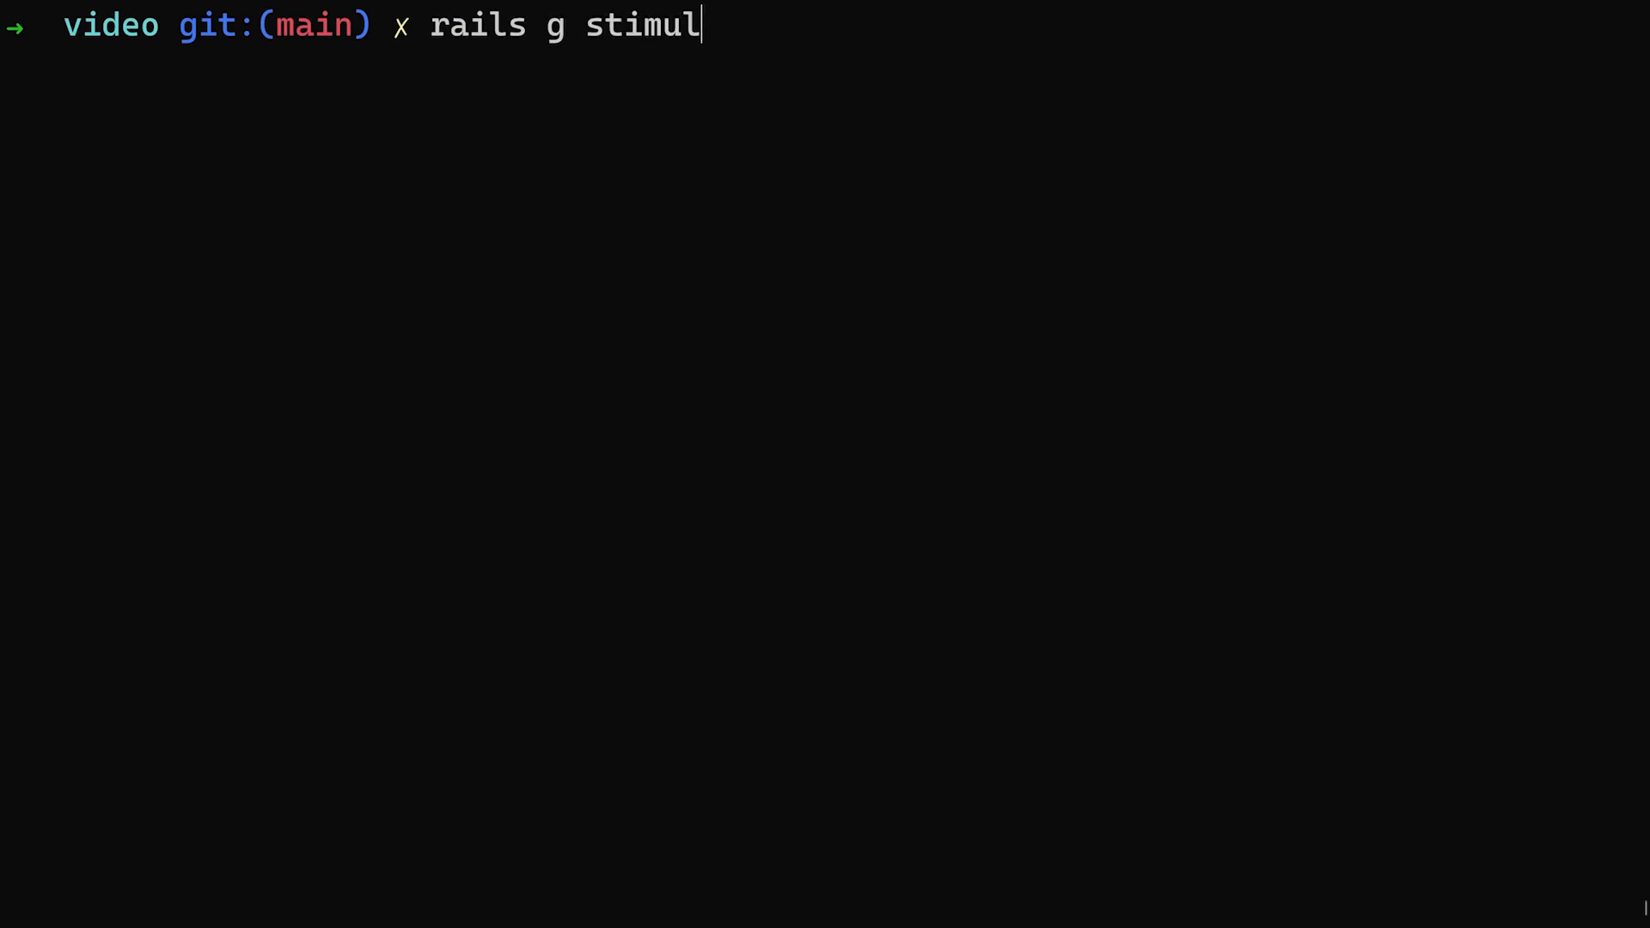
Step: Generate the podcast Stimulus controller and add the simple_form gem with bundle add
text(us podcas)
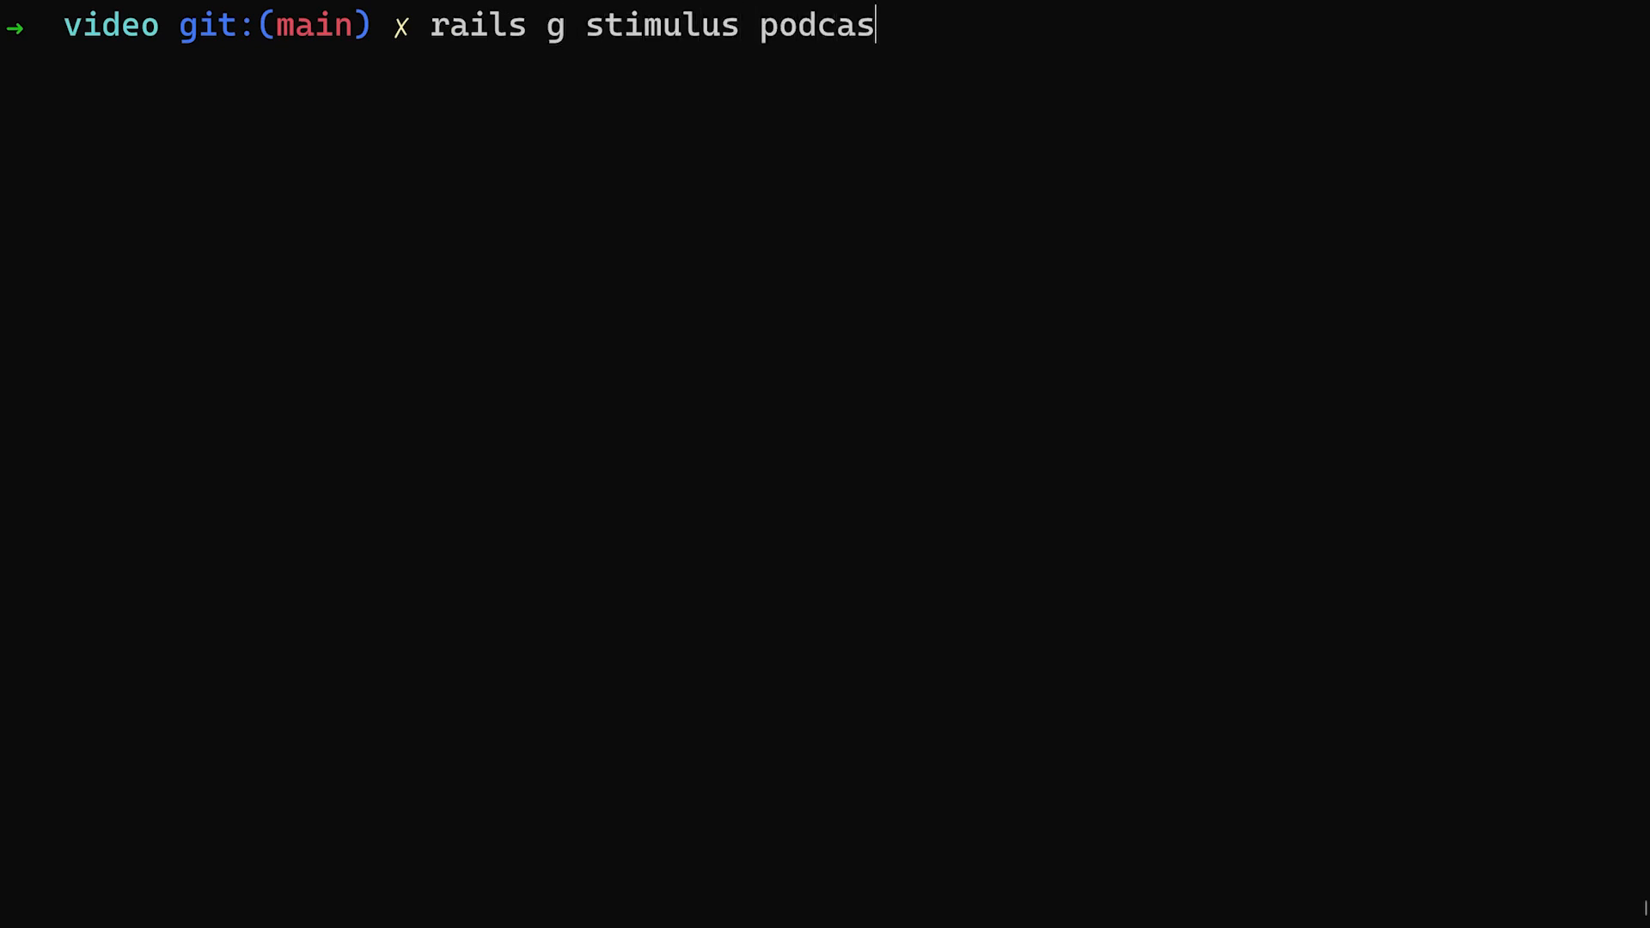
key(Return)
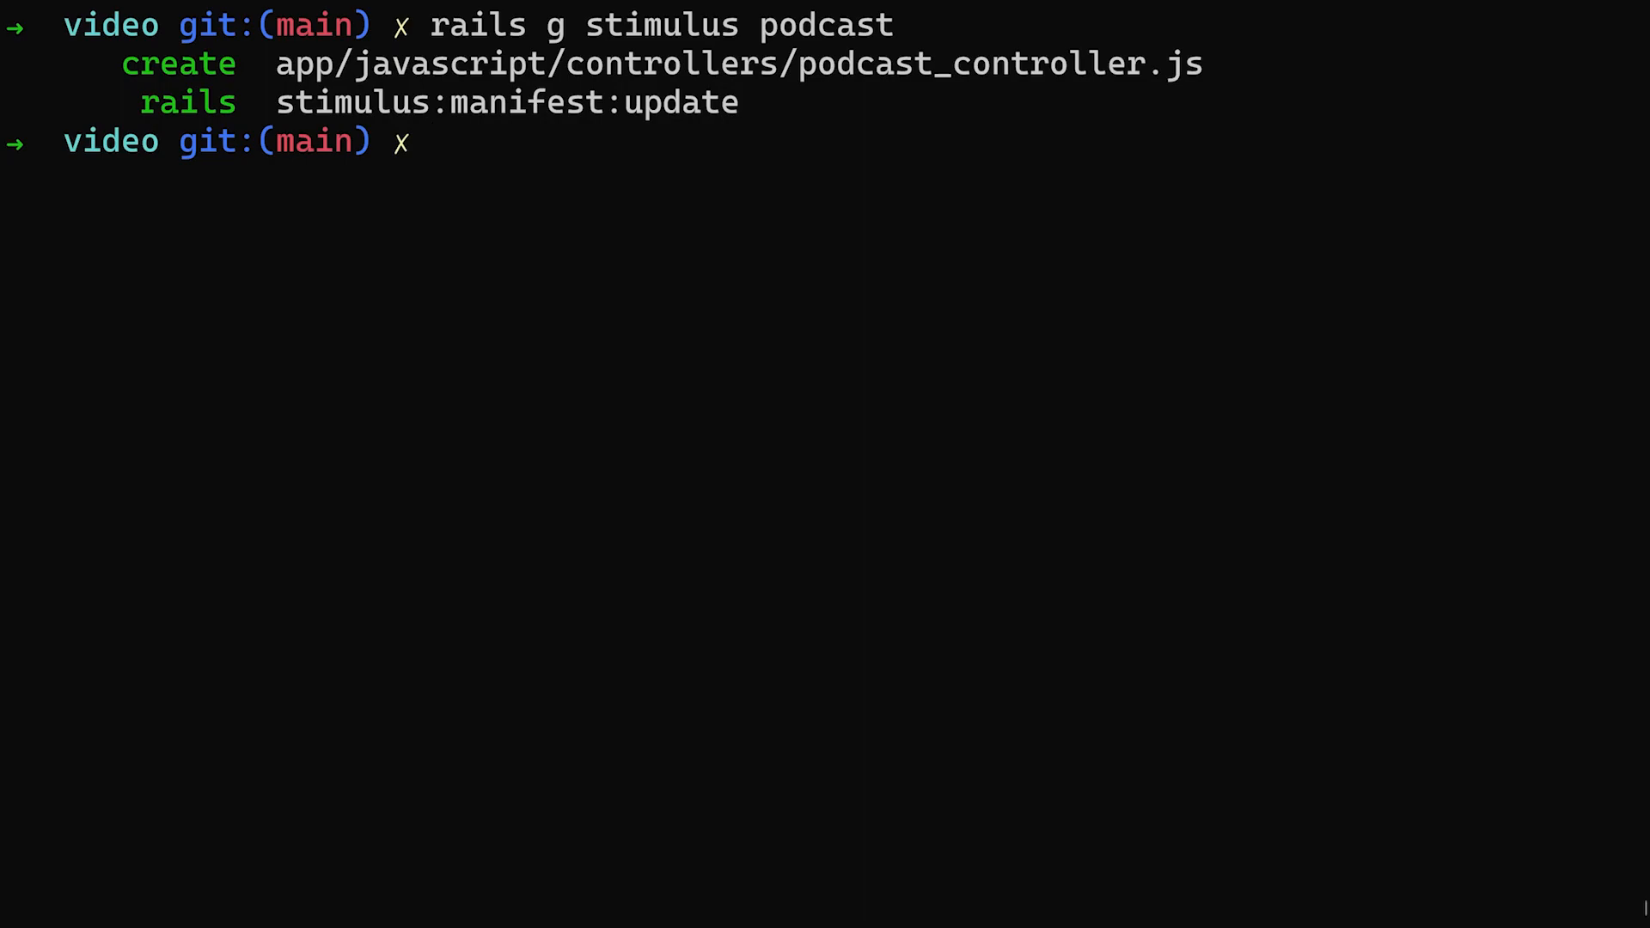
text(bundle add)
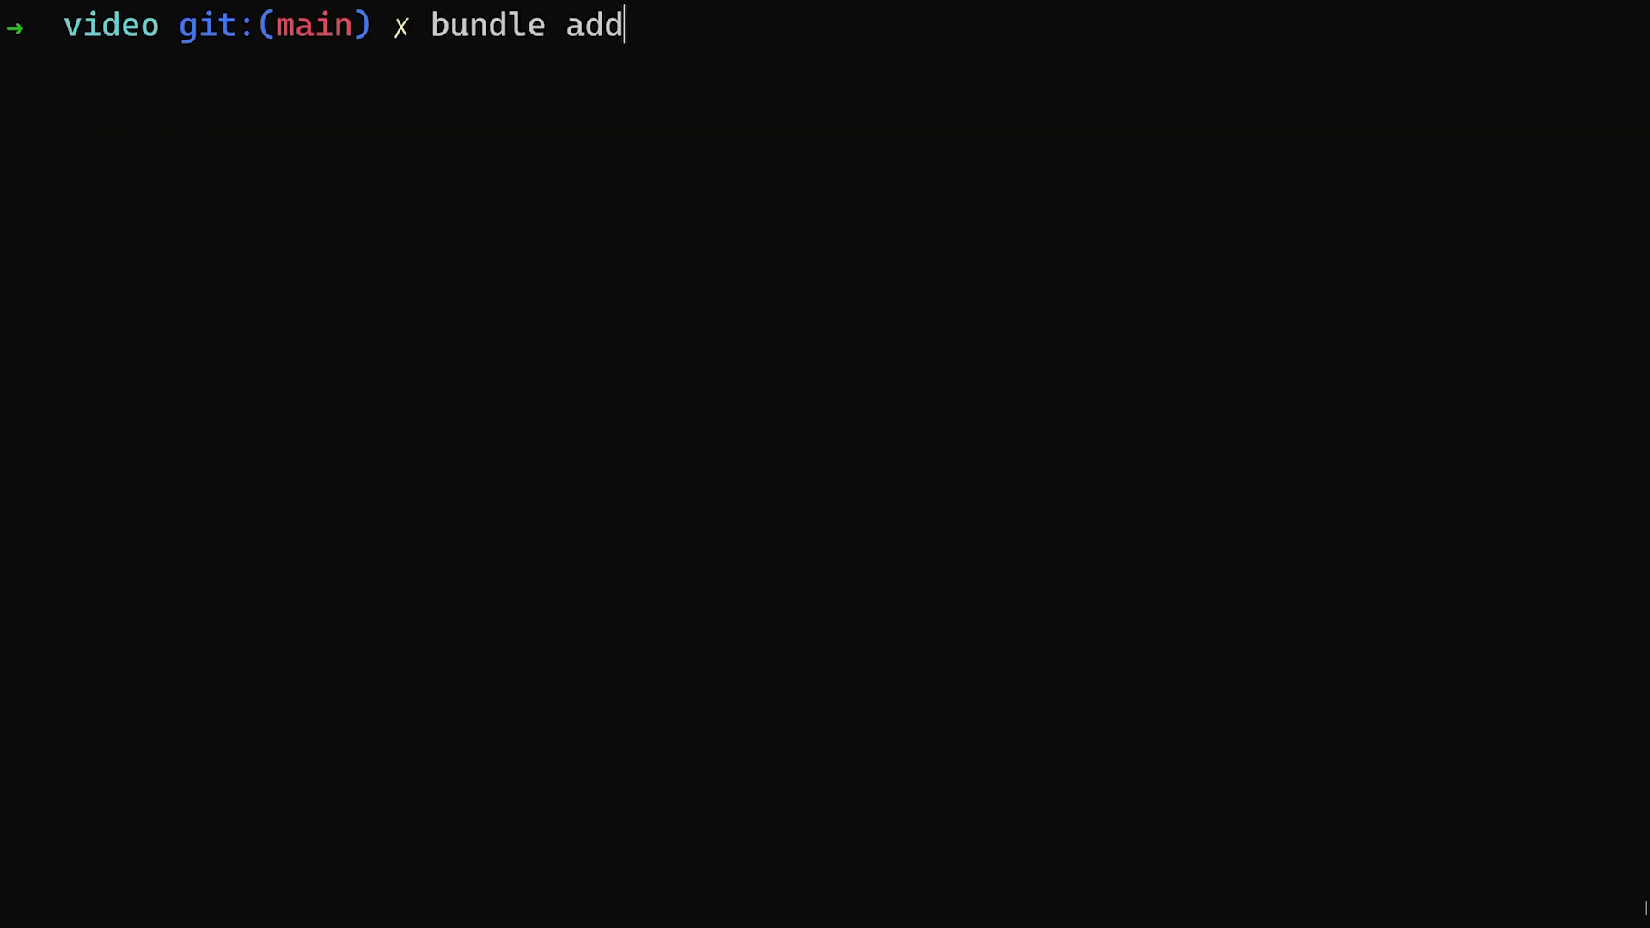
text(simple_form)
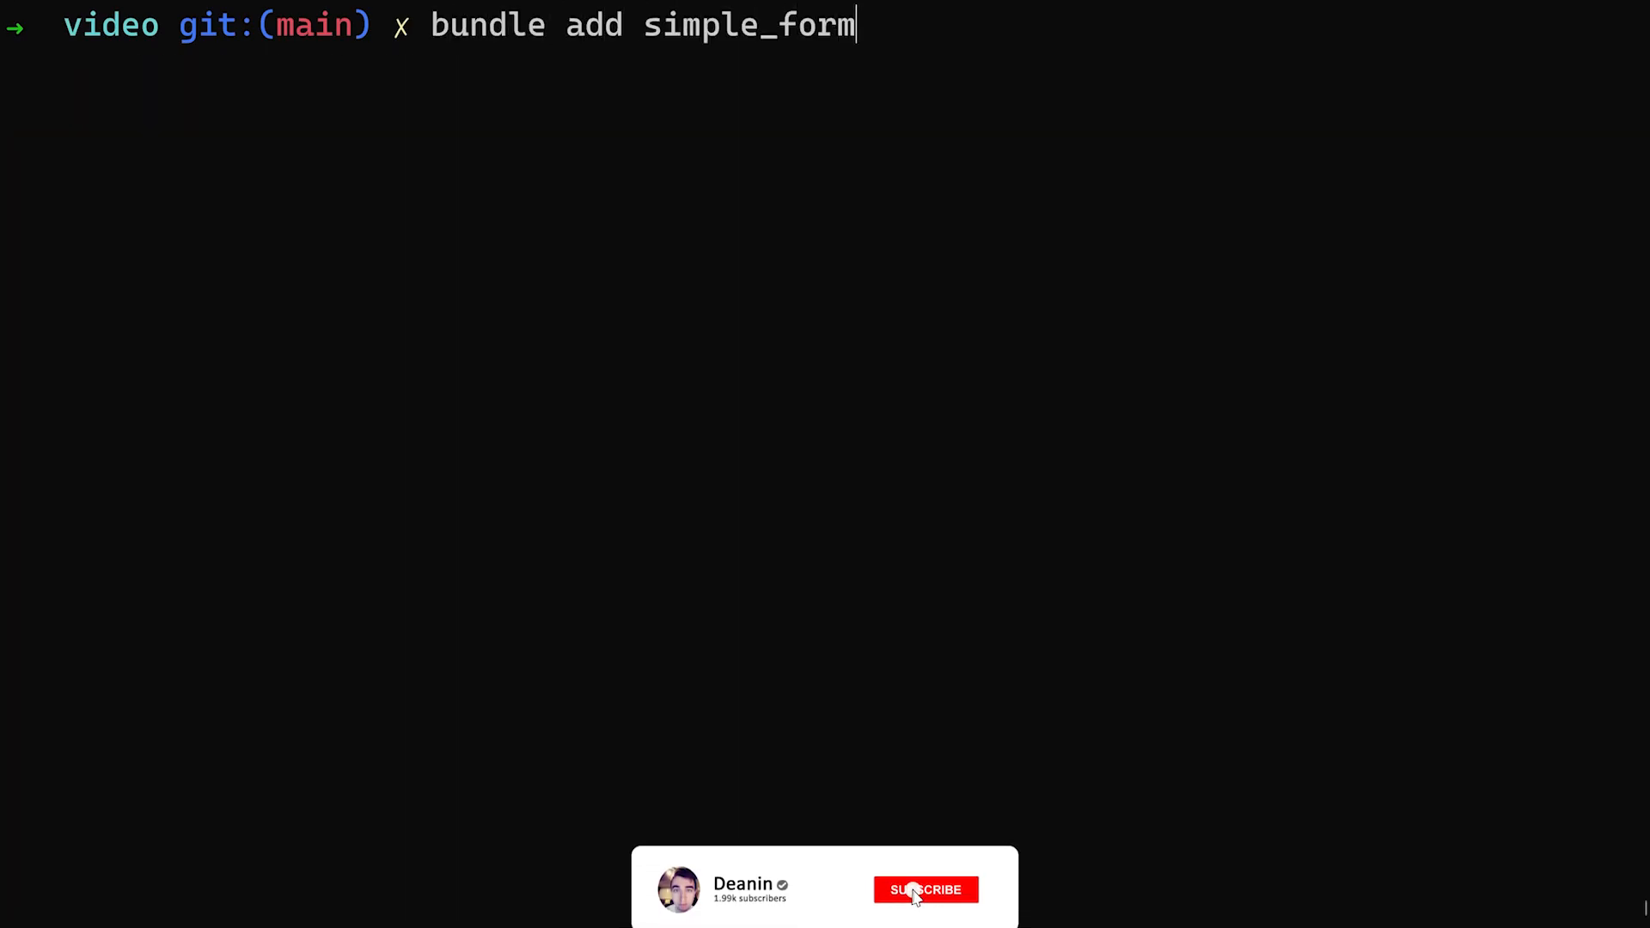
key(Return)
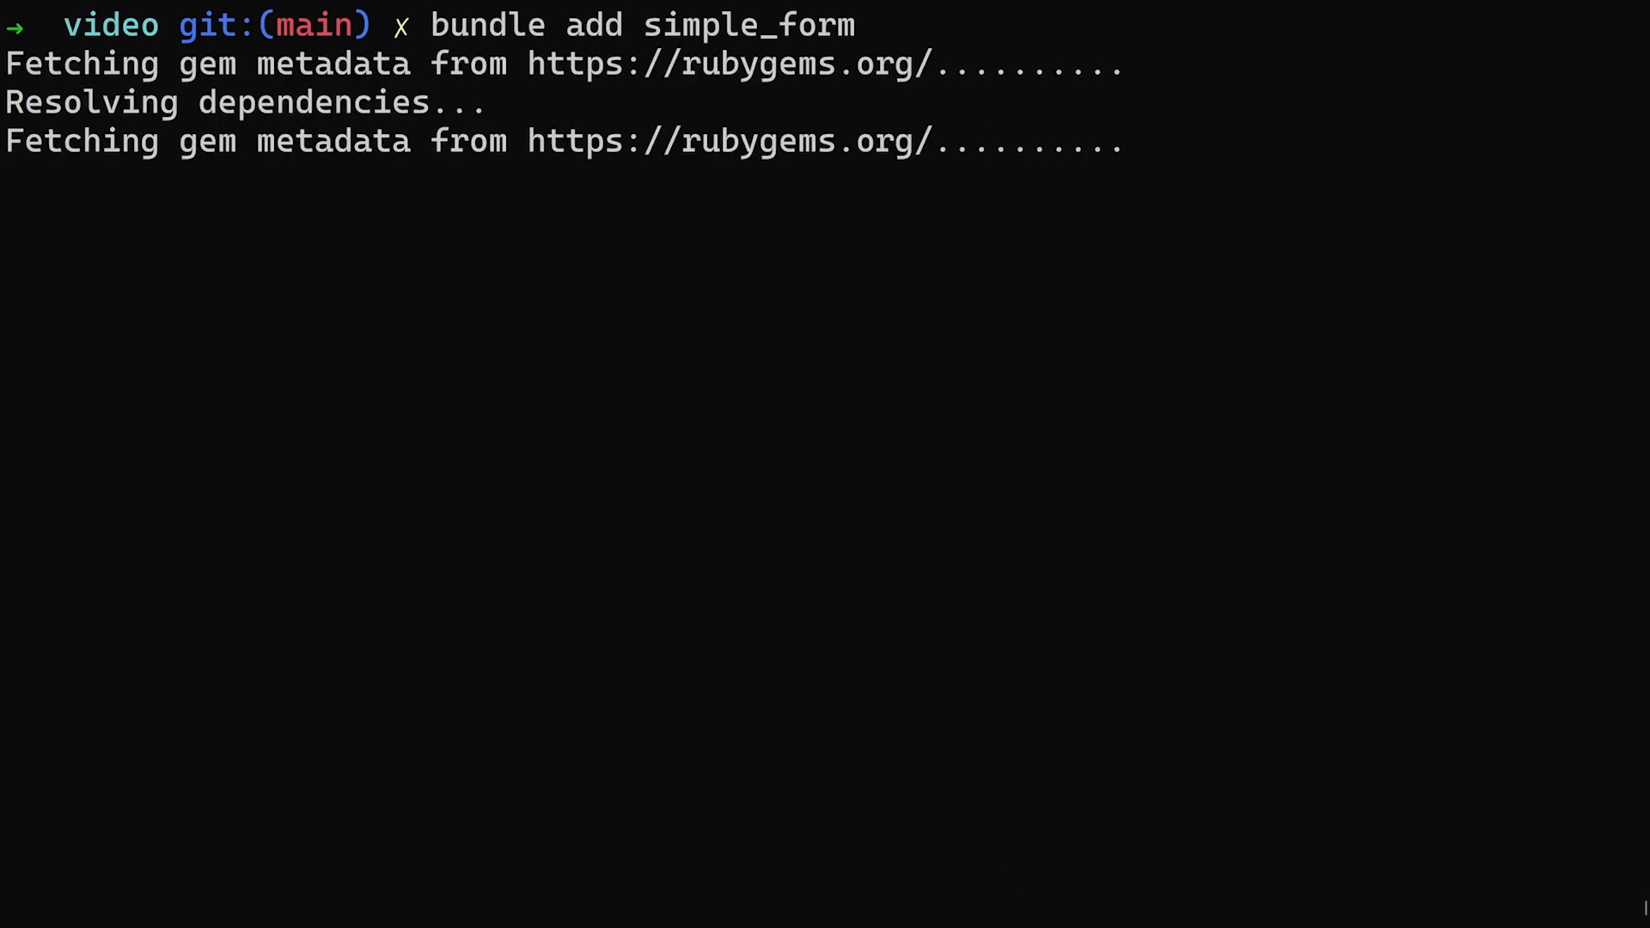
Step: Run `rails g simple_form:install --bootstrap` to install simple_form with Bootstrap styling
text(rails)
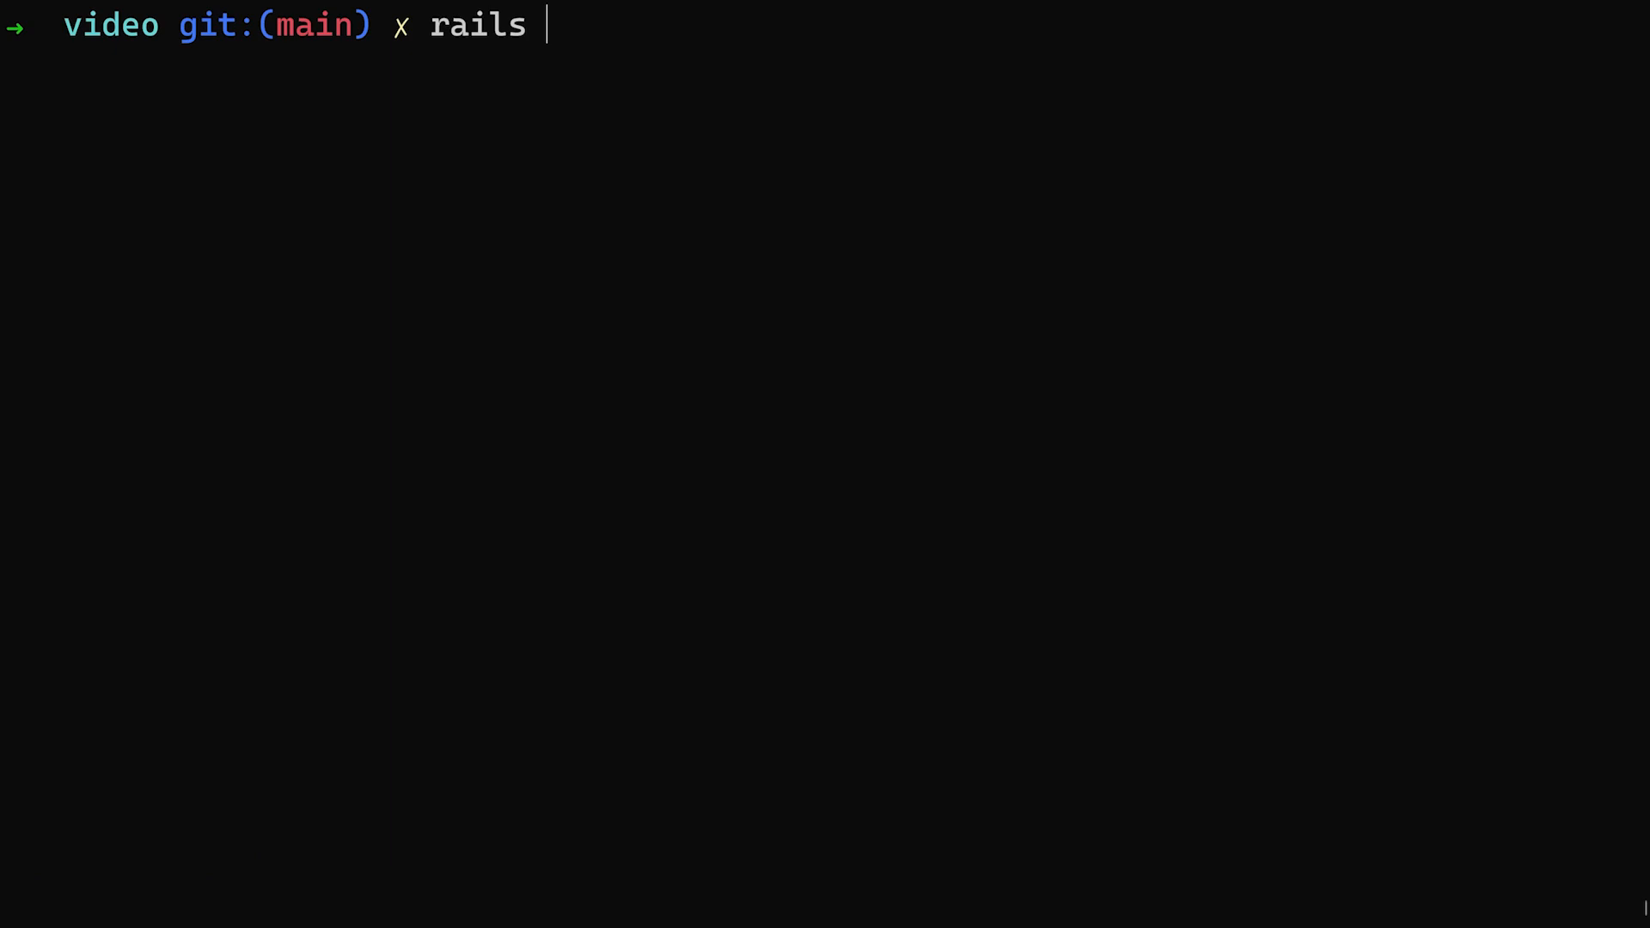
text(g s)
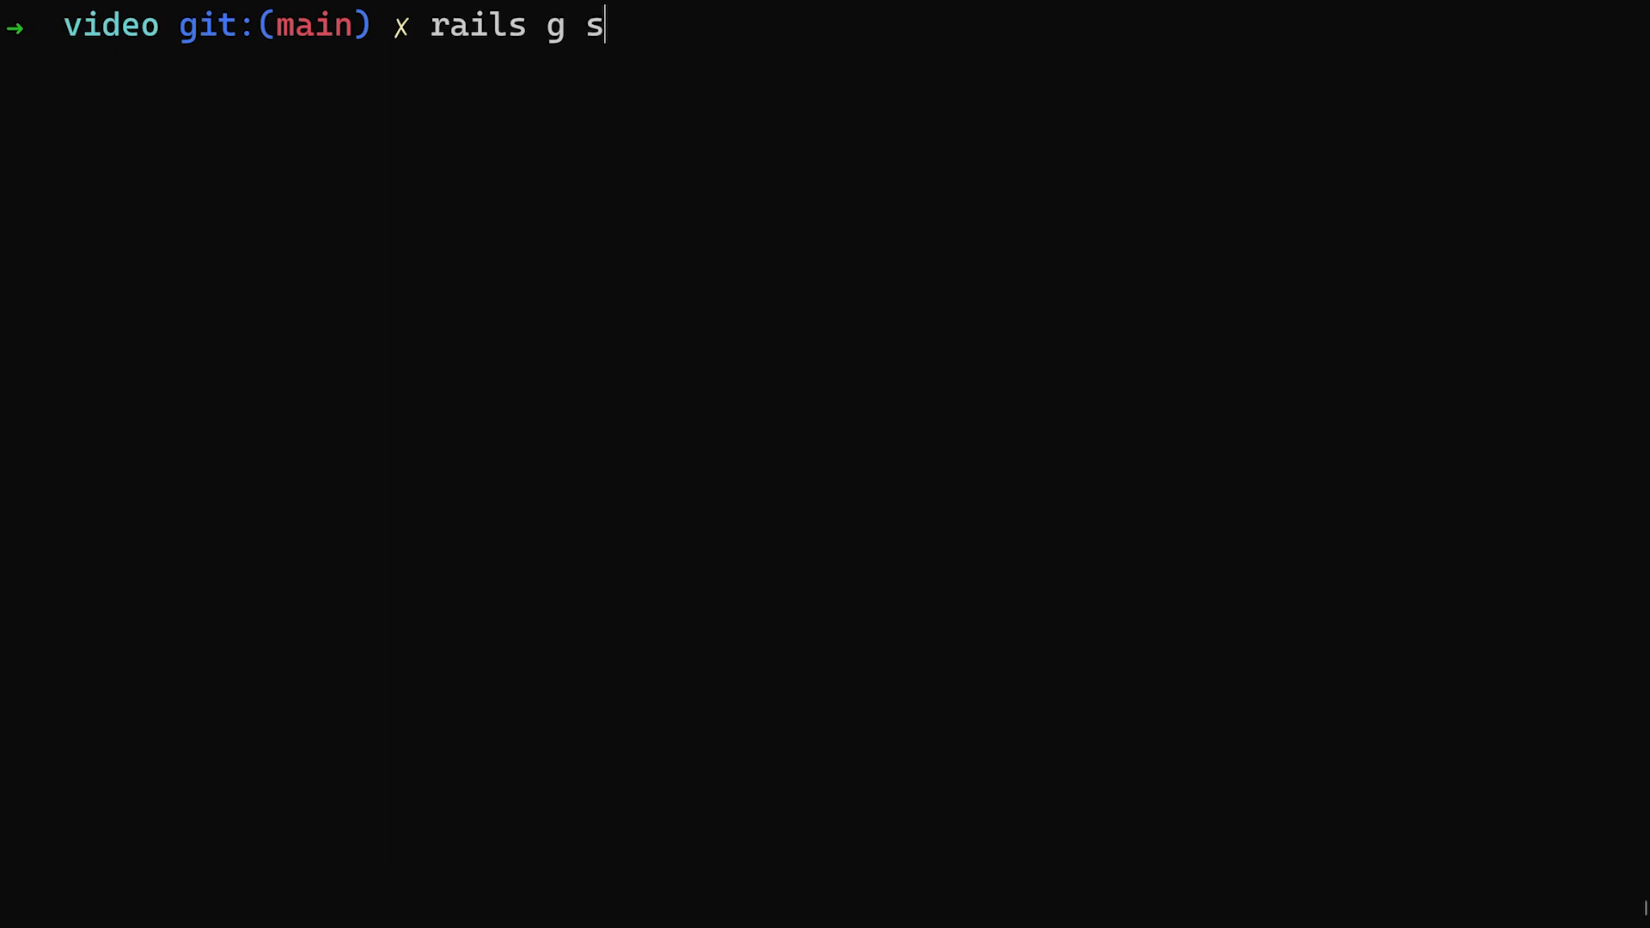
text(imple_form:inst)
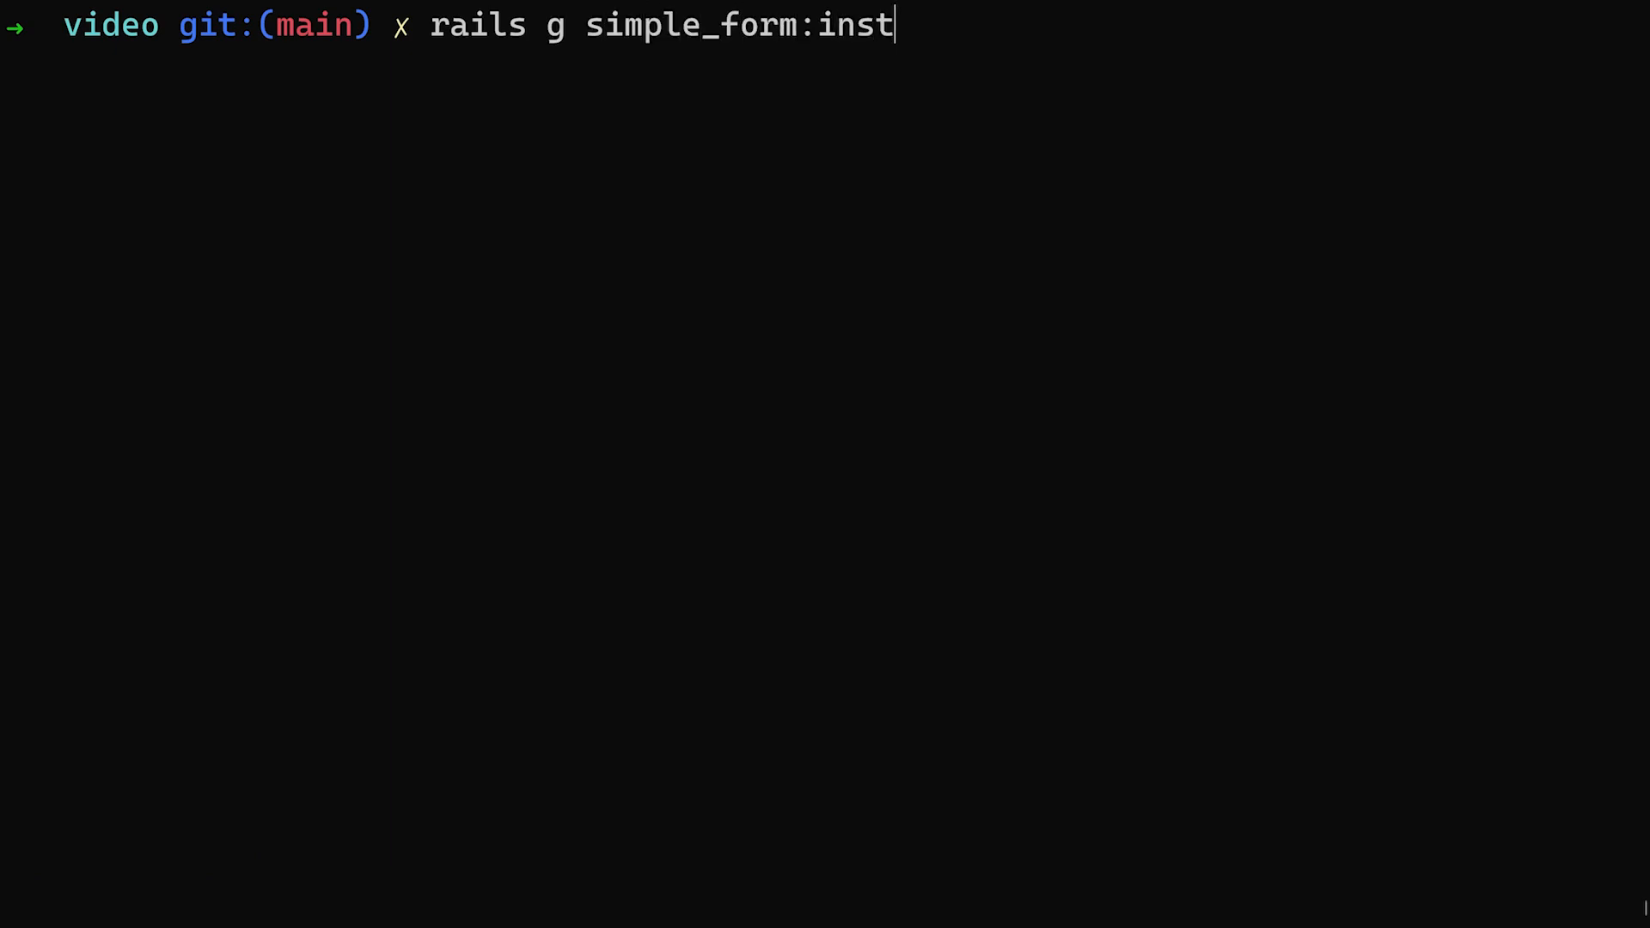
text(all --b)
text(code .)
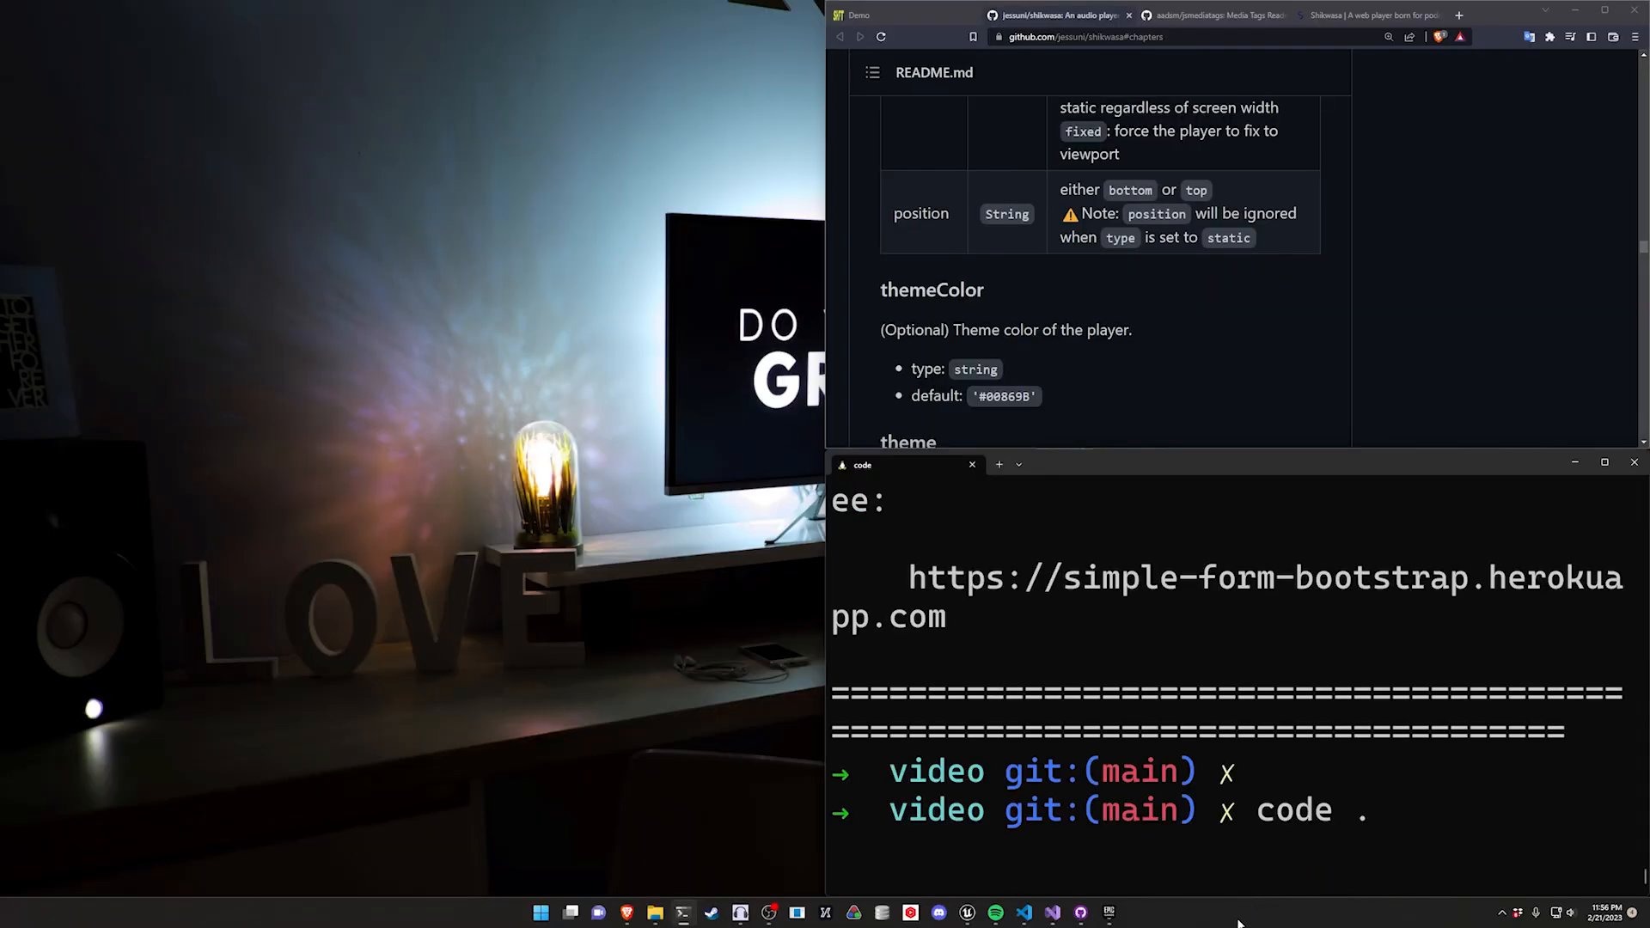
Step: Open the video project in VS Code and add `gem 'foreman', github: 'ddollar/foreman'` to the Gemfile
key(Return)
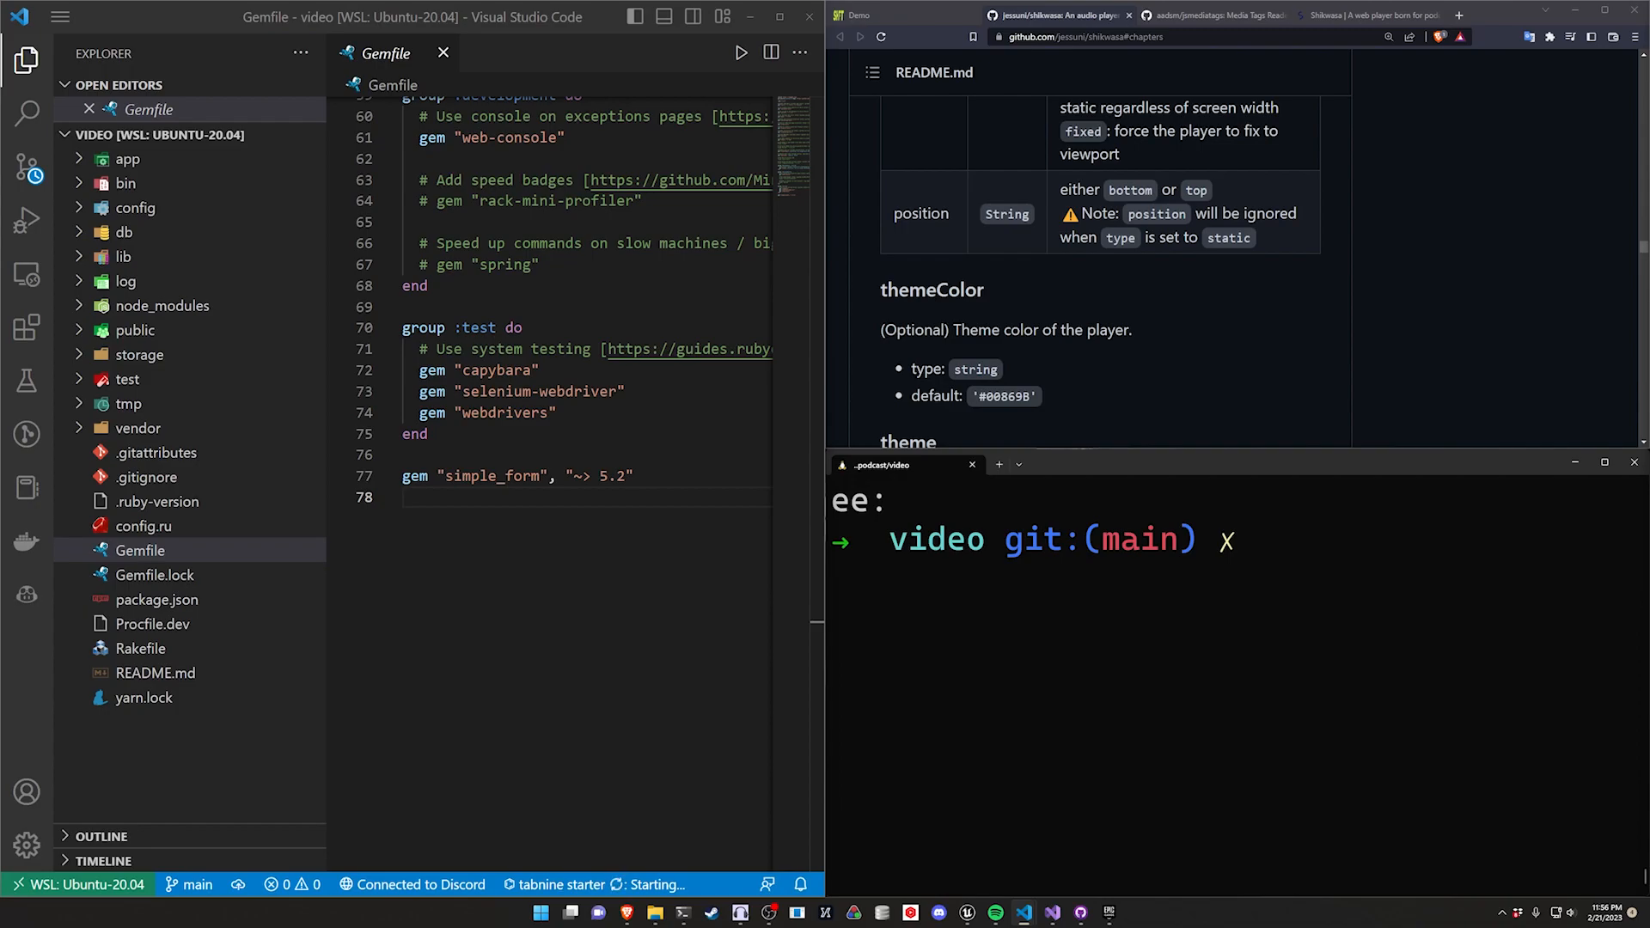
text(gem 'foreman', github: 'ddollar/foreman')
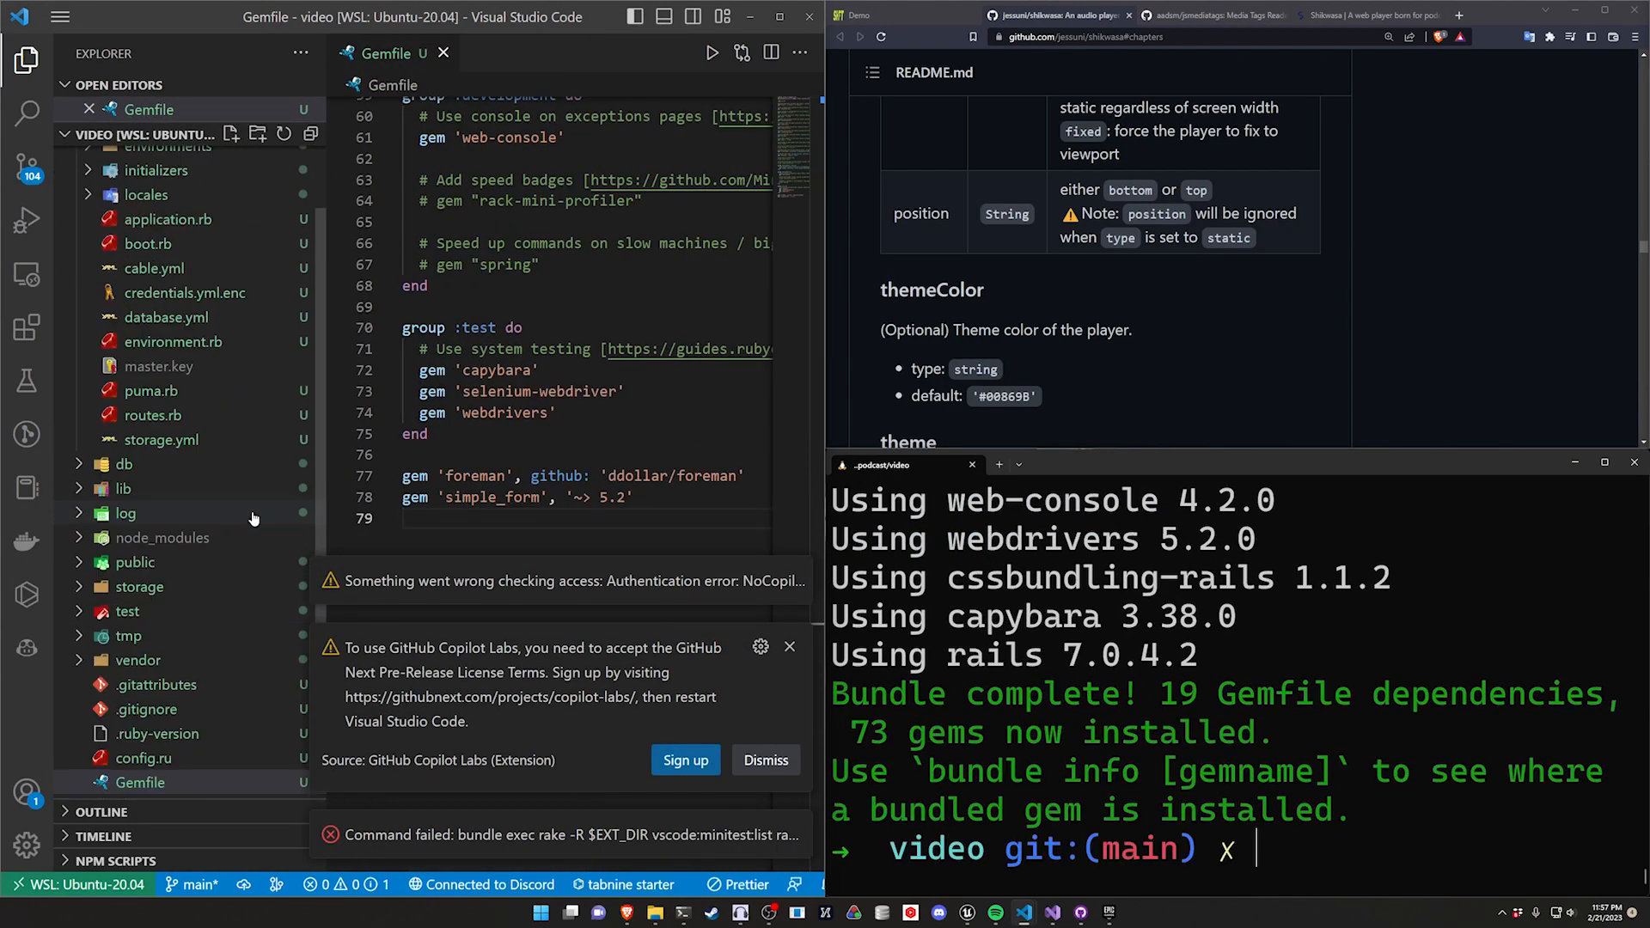
Step: Add `root 'episodes#index'` to config/routes.rb and save it
click(151, 438)
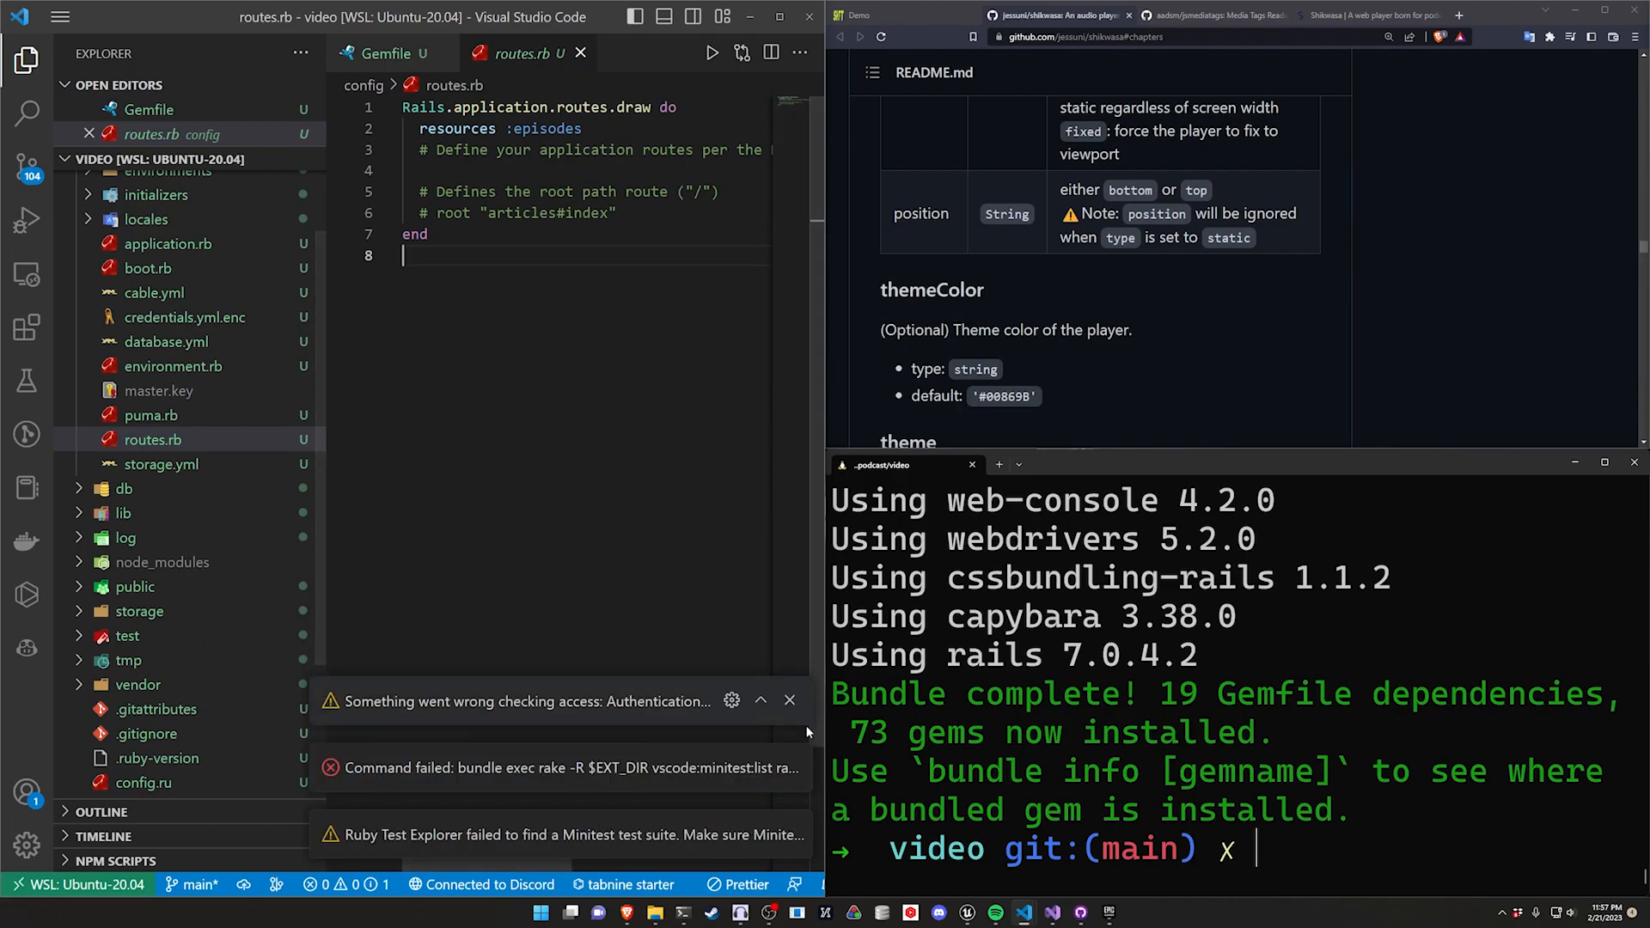
click(26, 61)
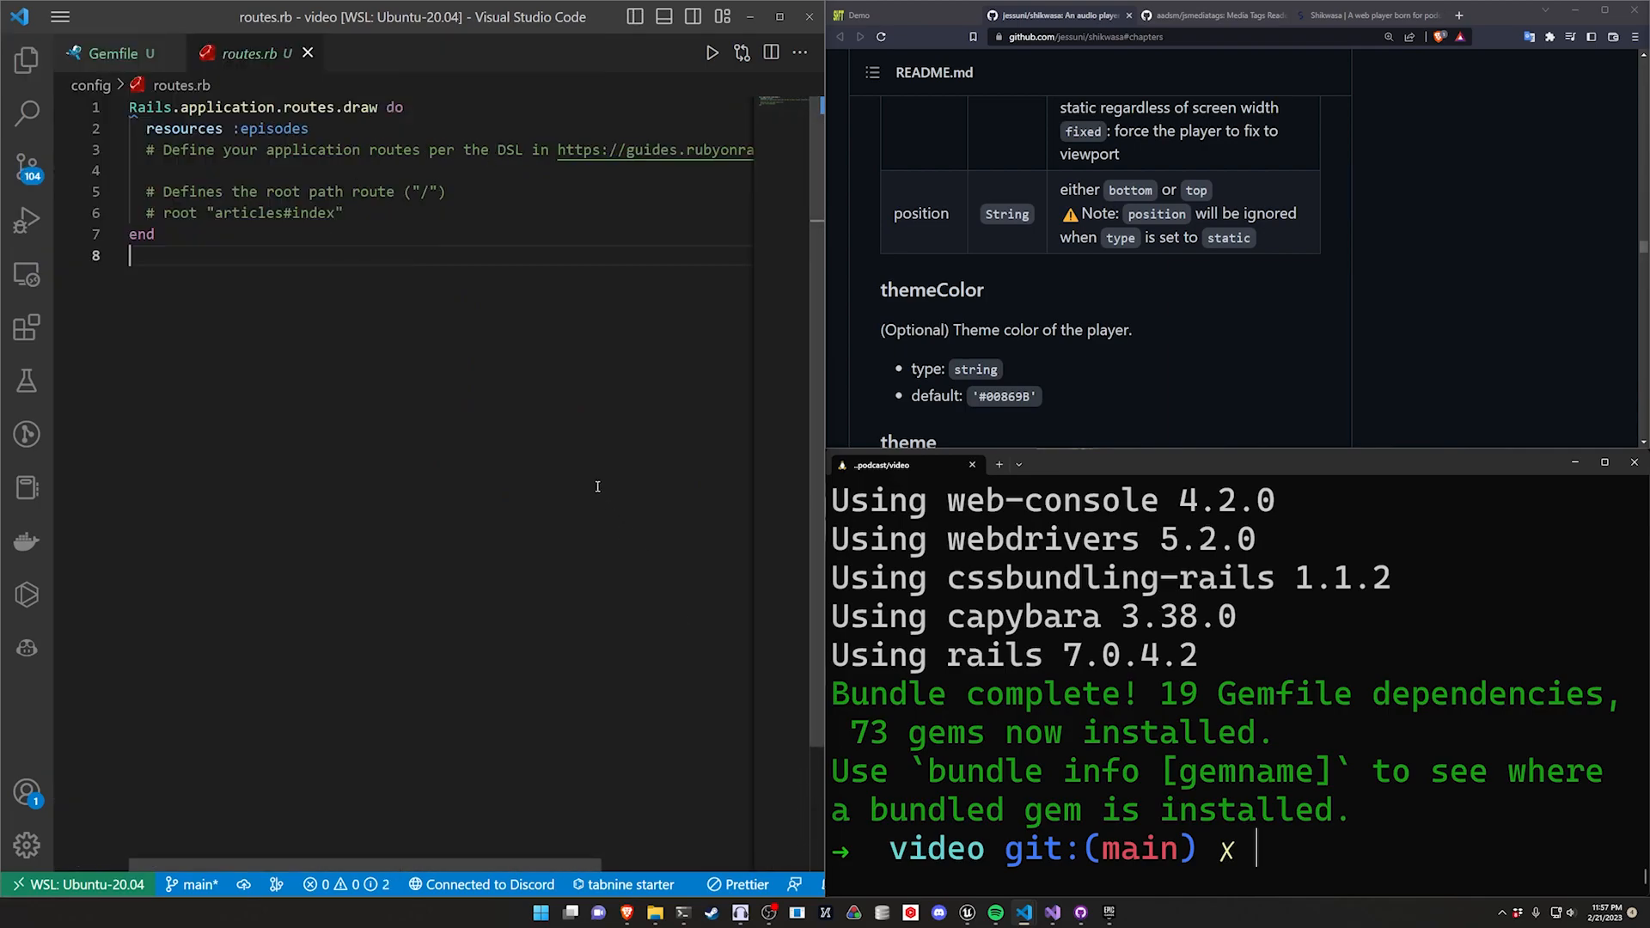
text(root 'episodes#index)
click(1238, 849)
text(bin/dev)
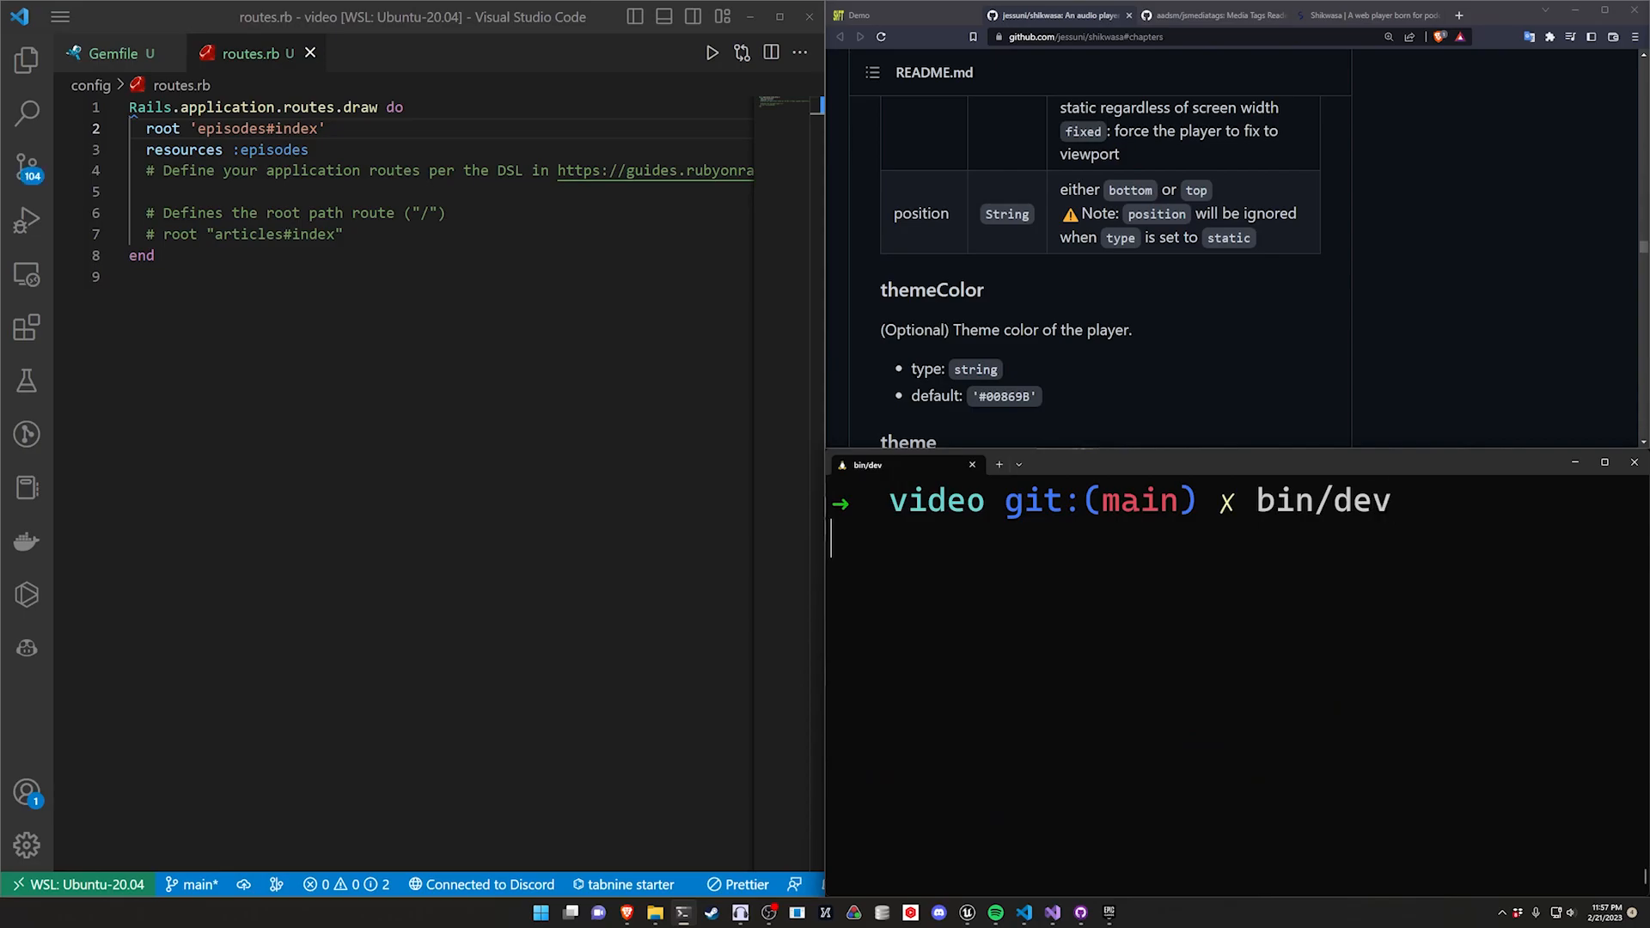
key(Return)
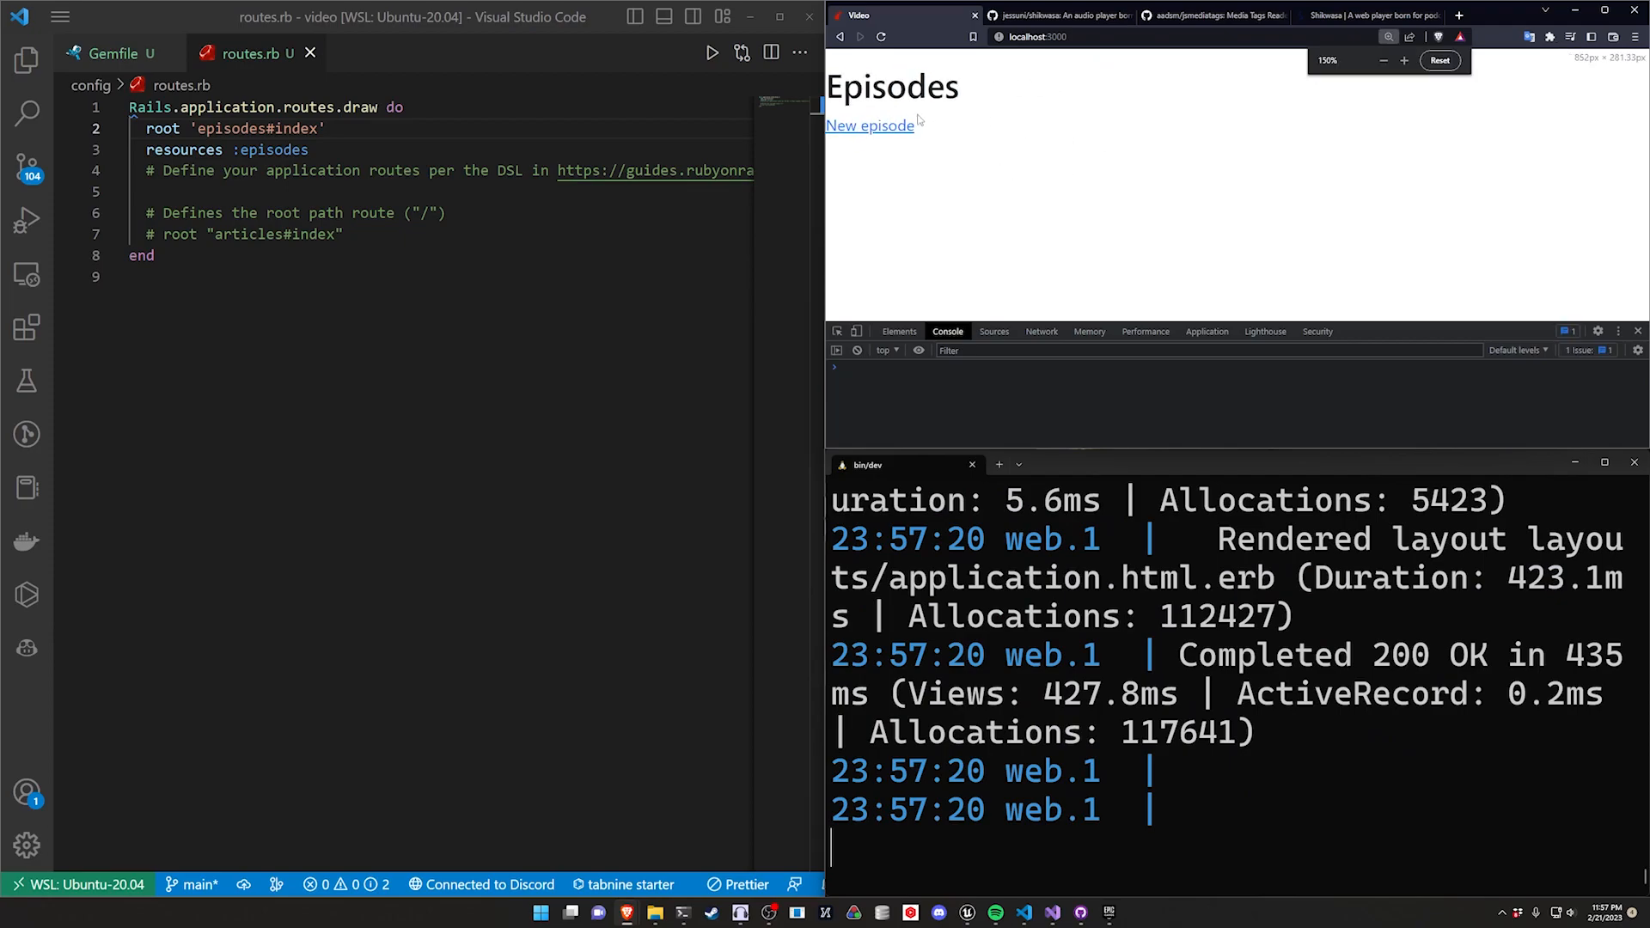
Step: Confirm the New episode page loads in the browser, then close routes.rb
click(870, 125)
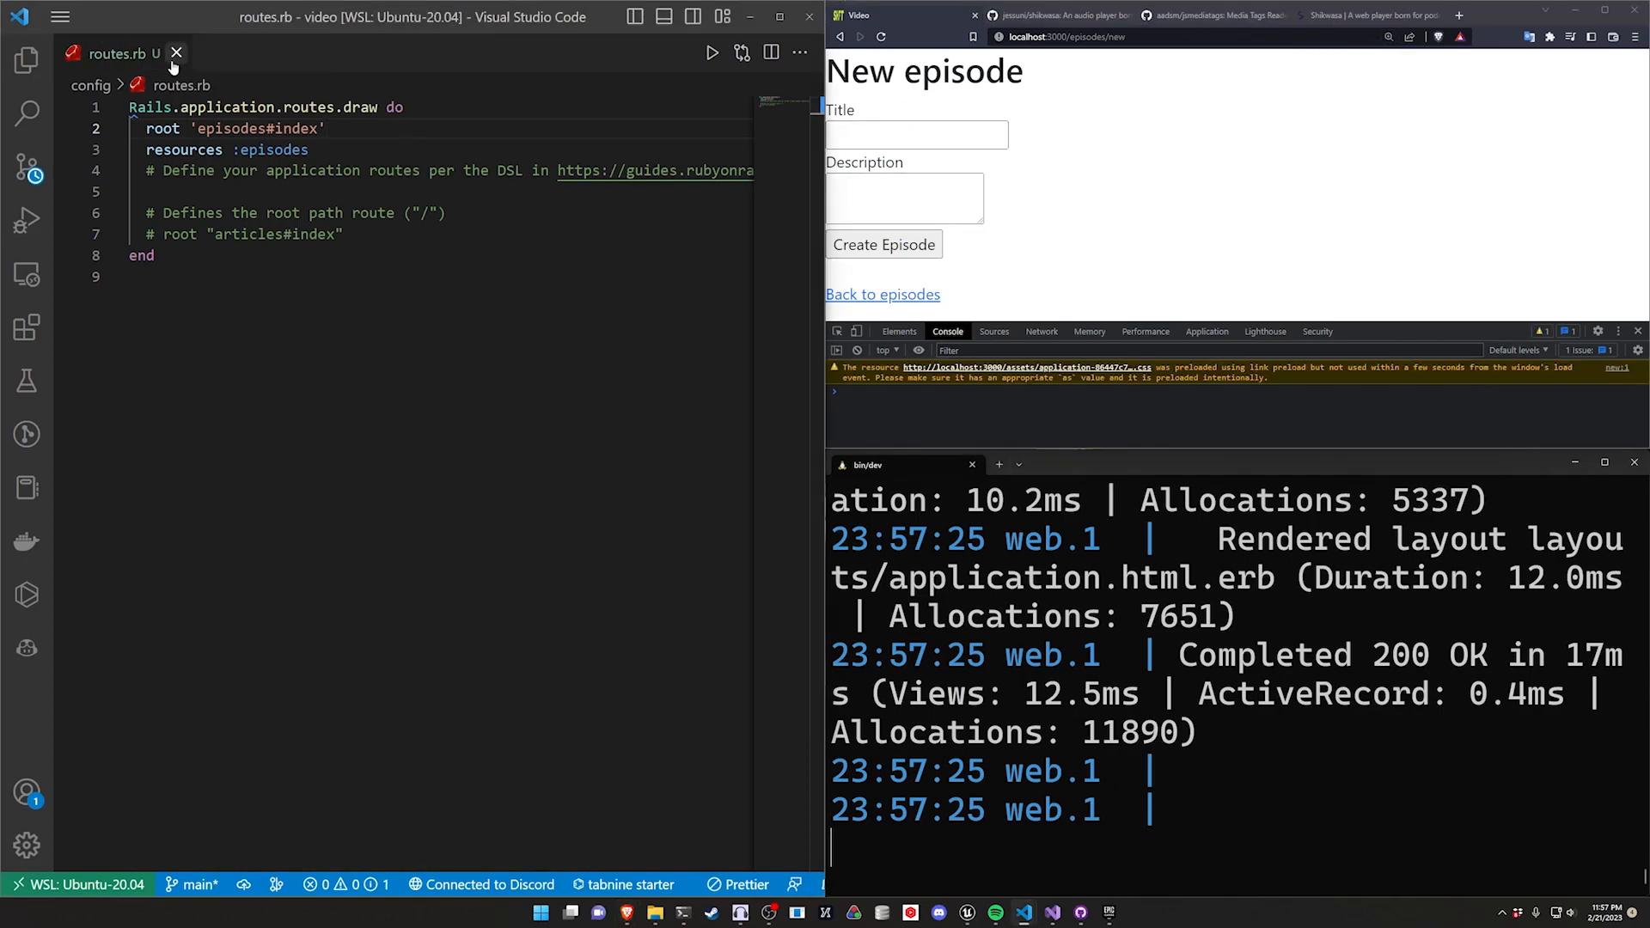
click(178, 54)
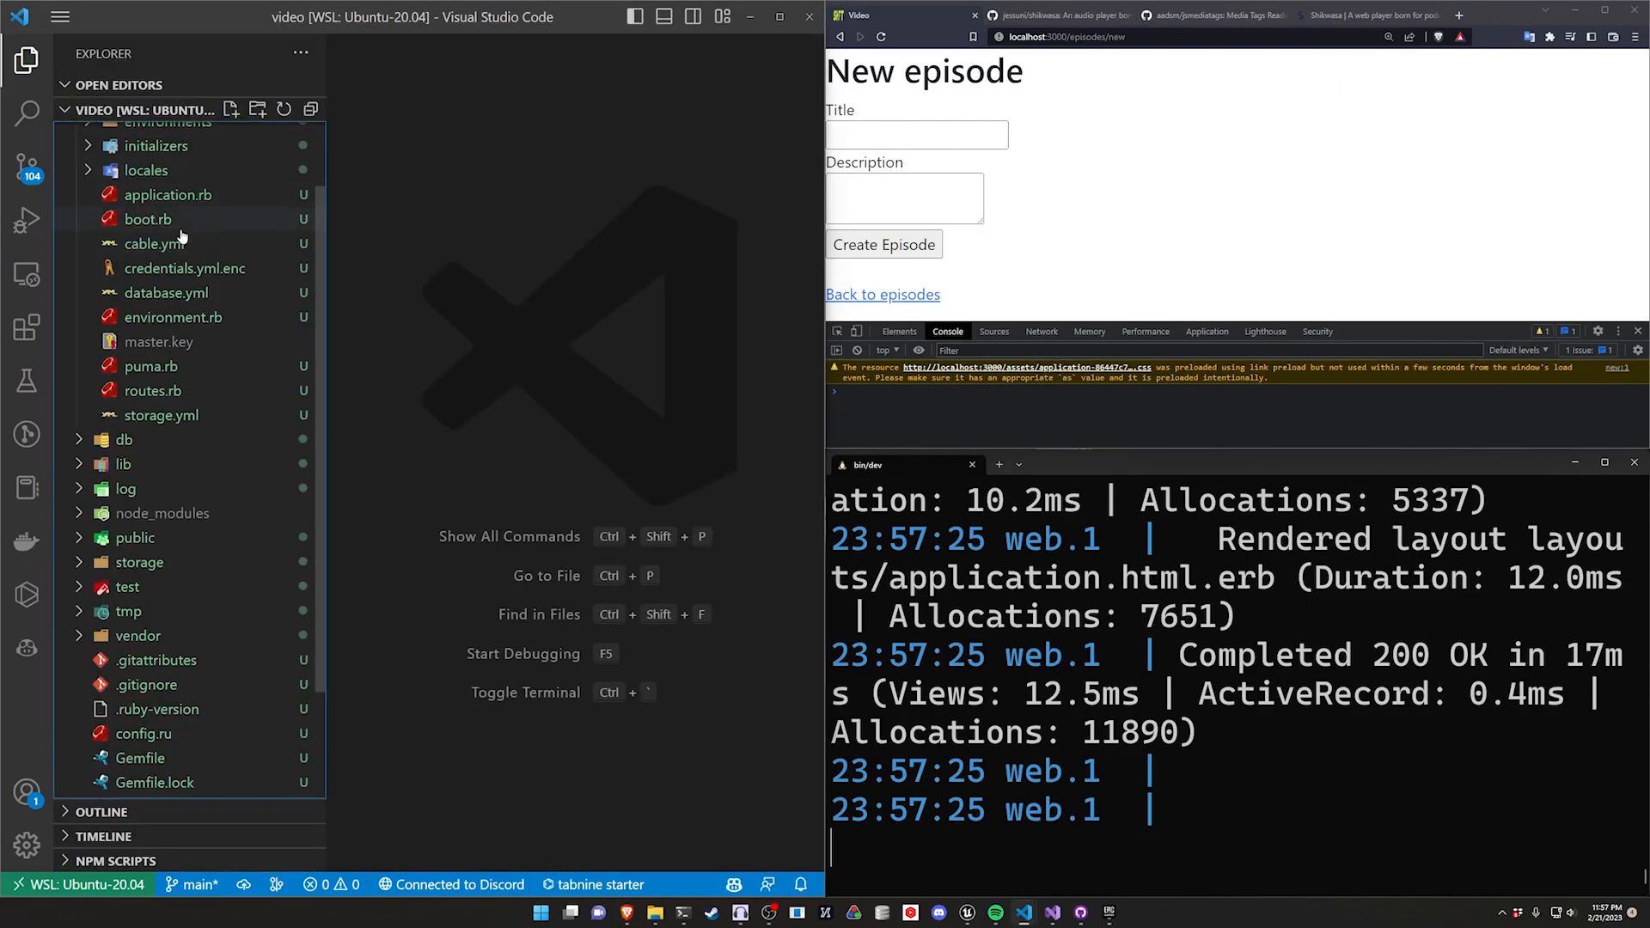
Step: Give the Episode model `has_one_attached :file` in app/models/episode.rb
click(126, 134)
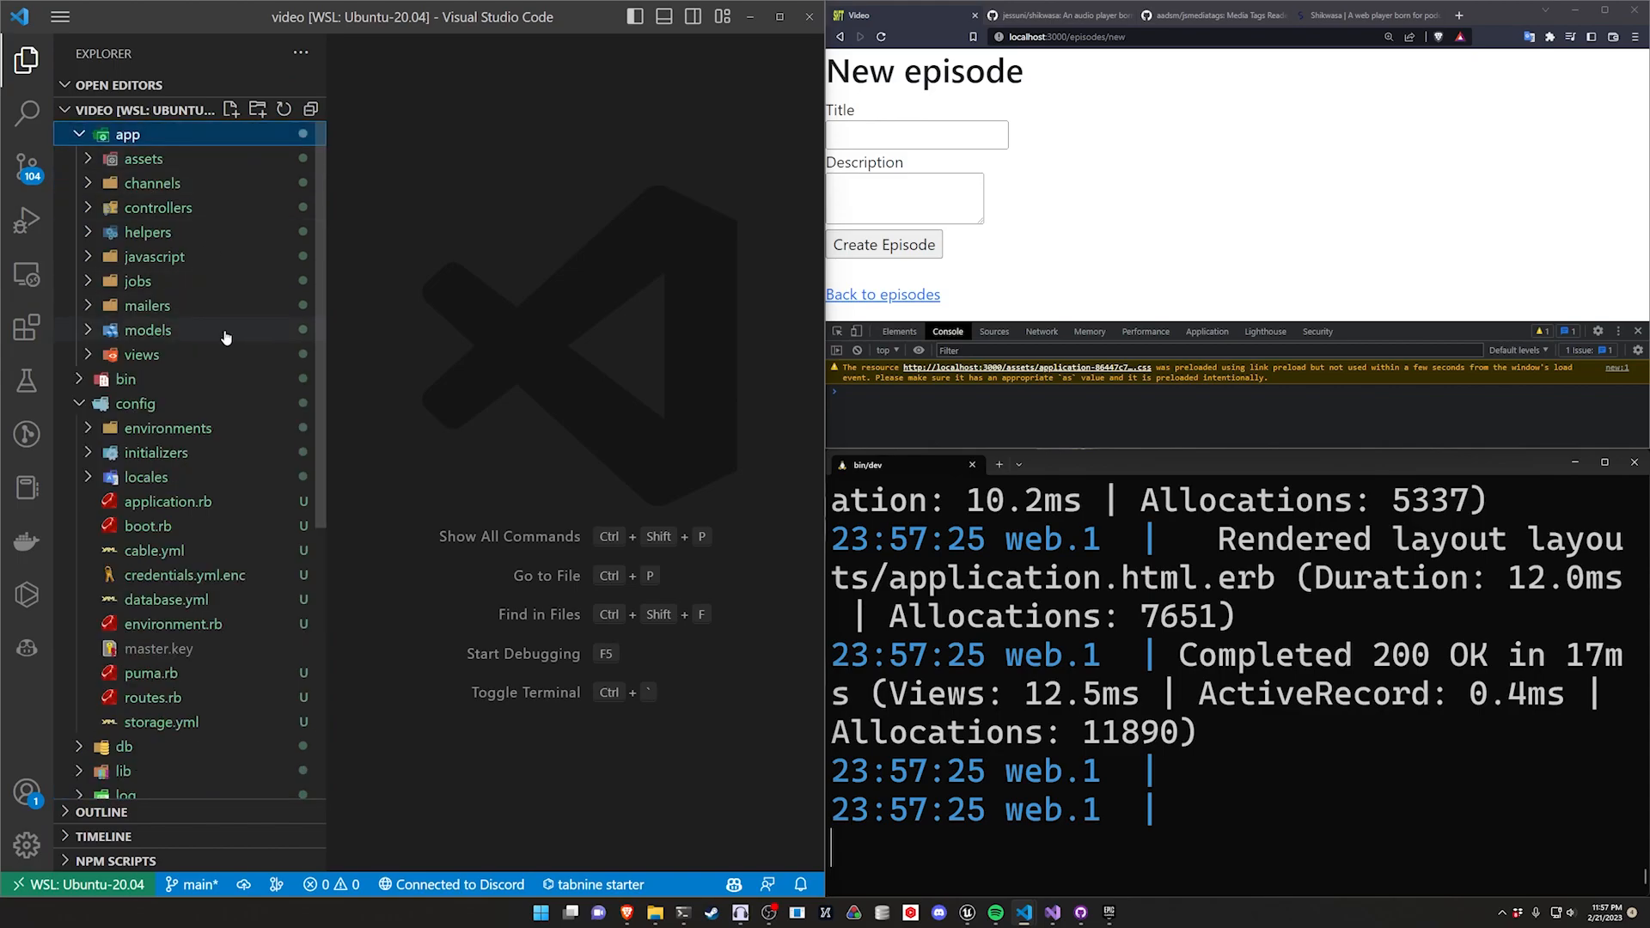
click(148, 331)
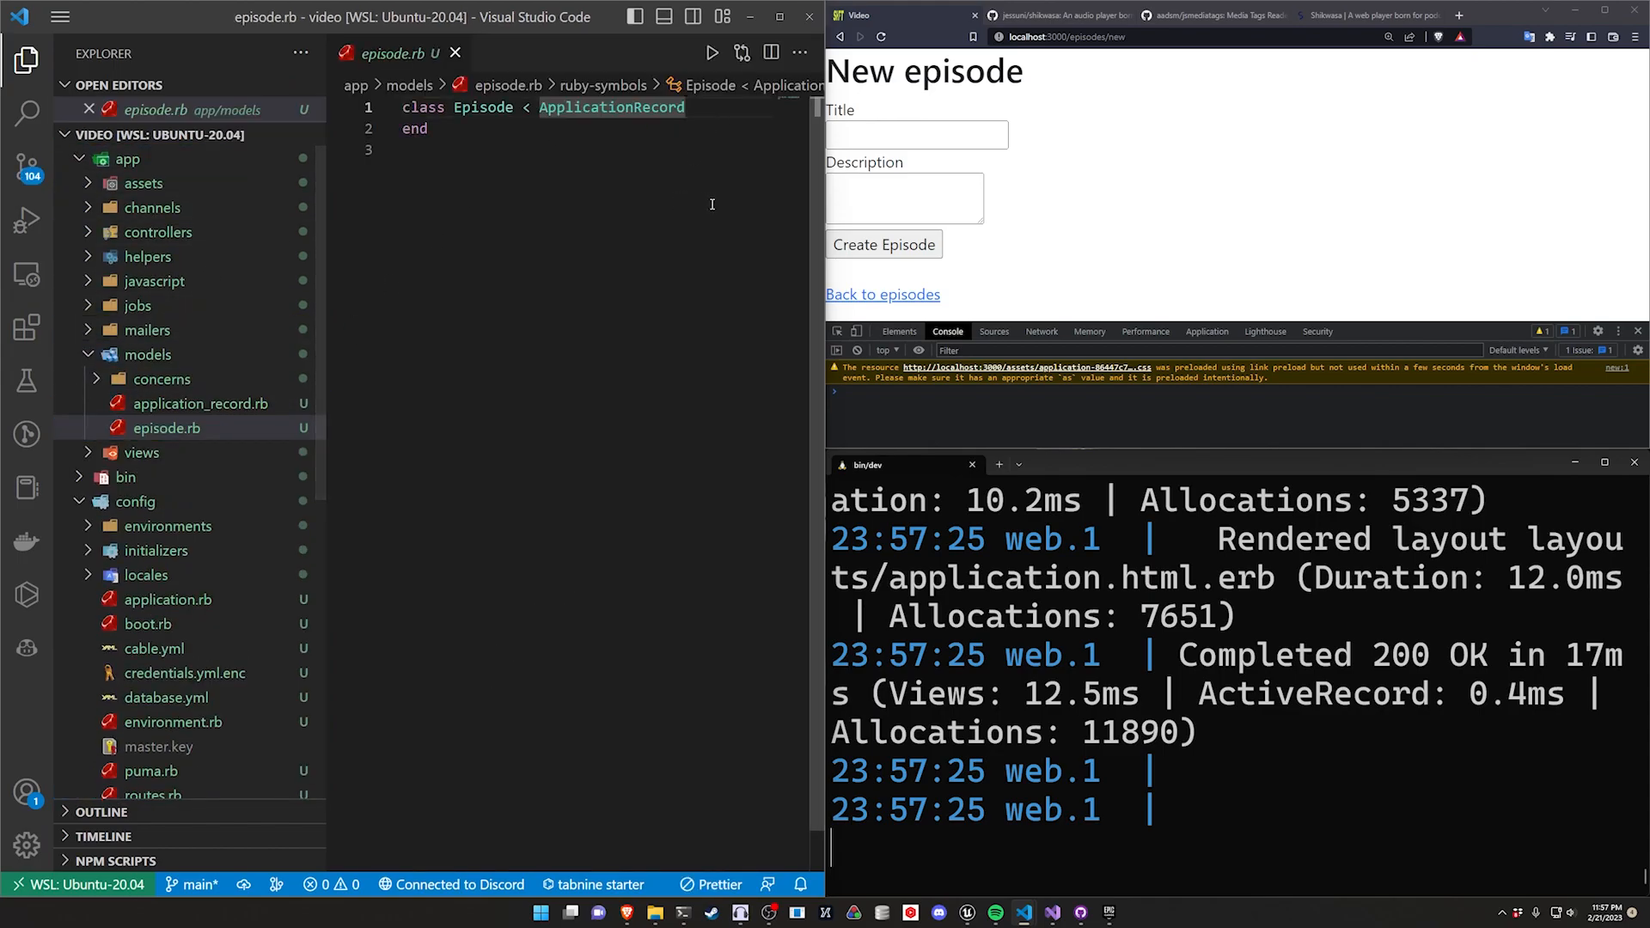
key(Enter)
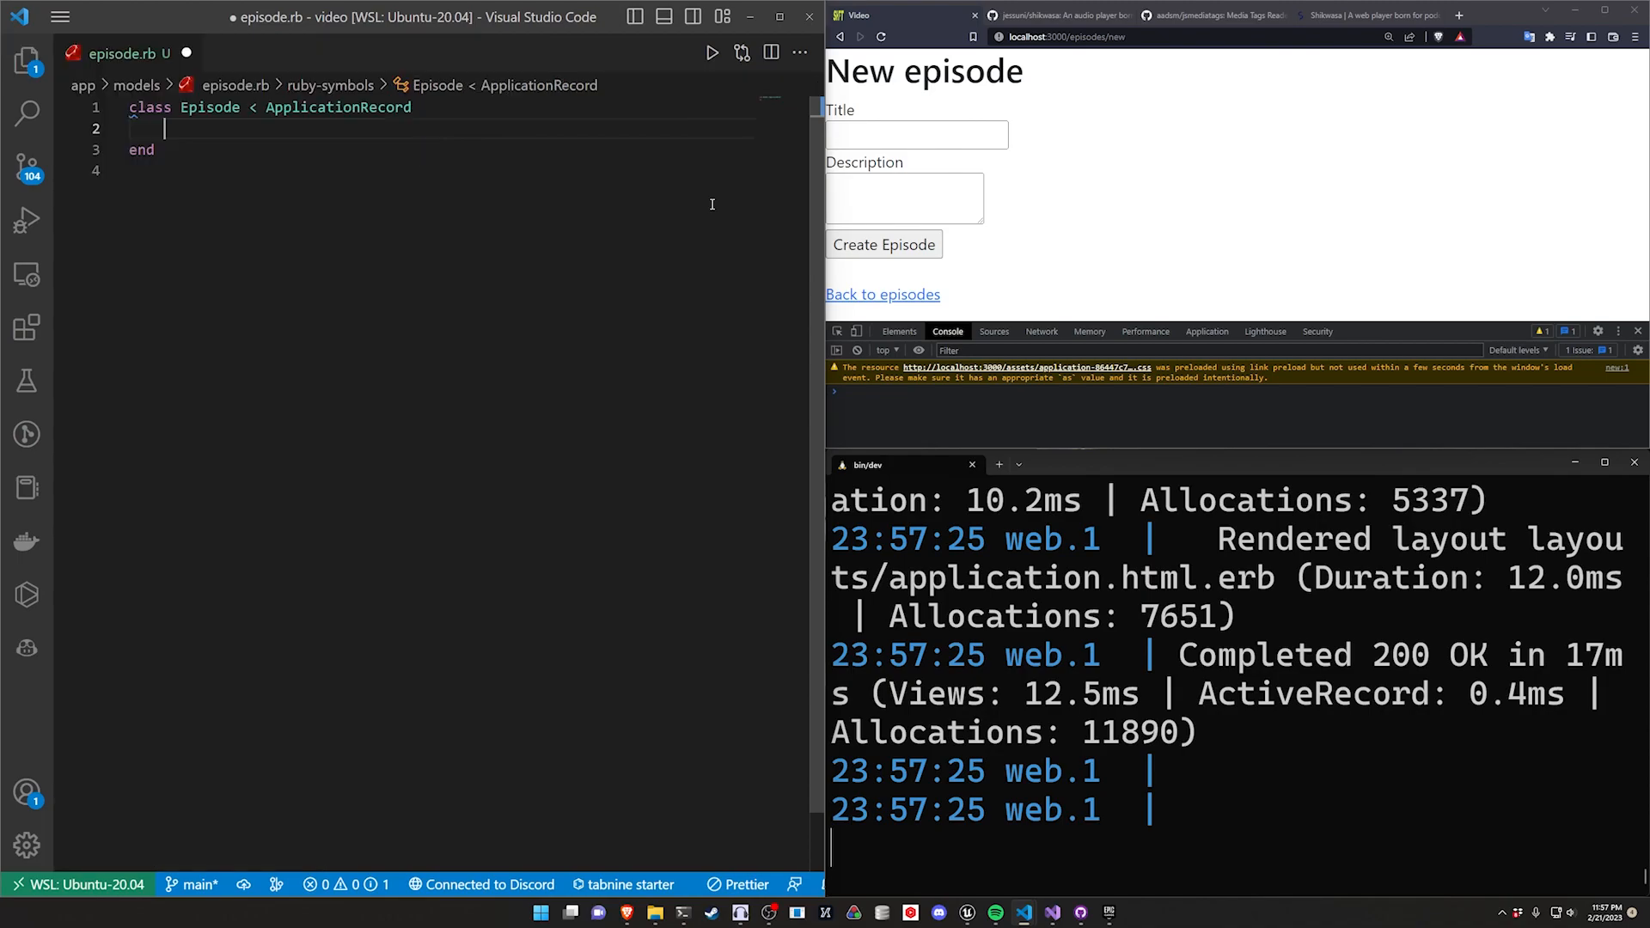
text(has_one_a)
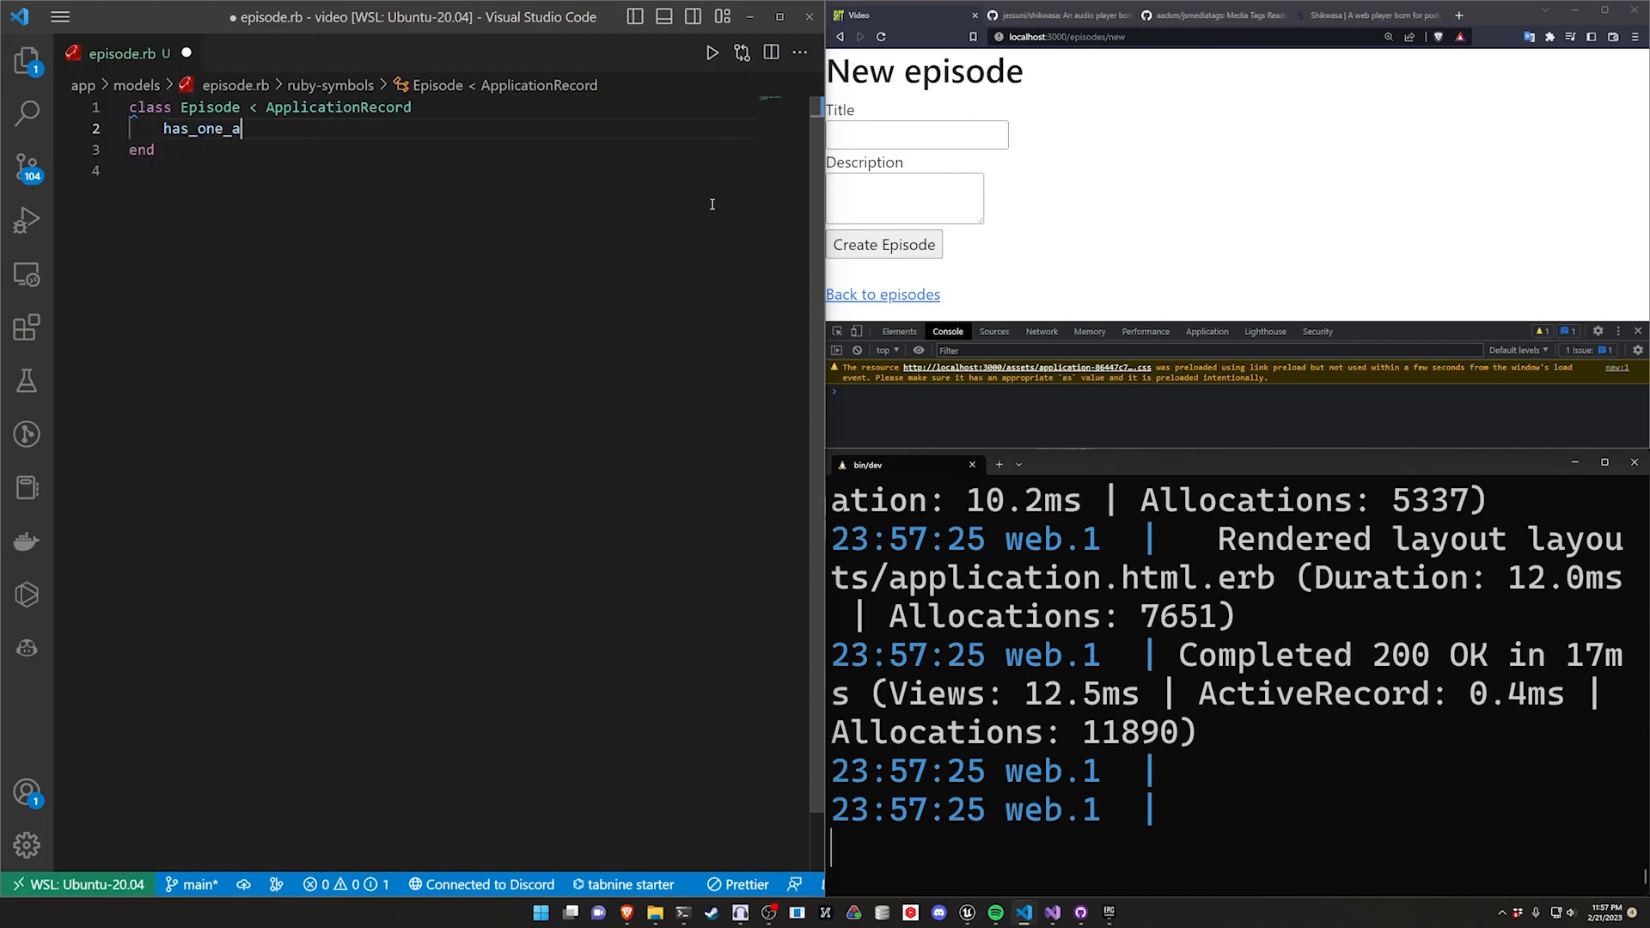
text(ttached :file)
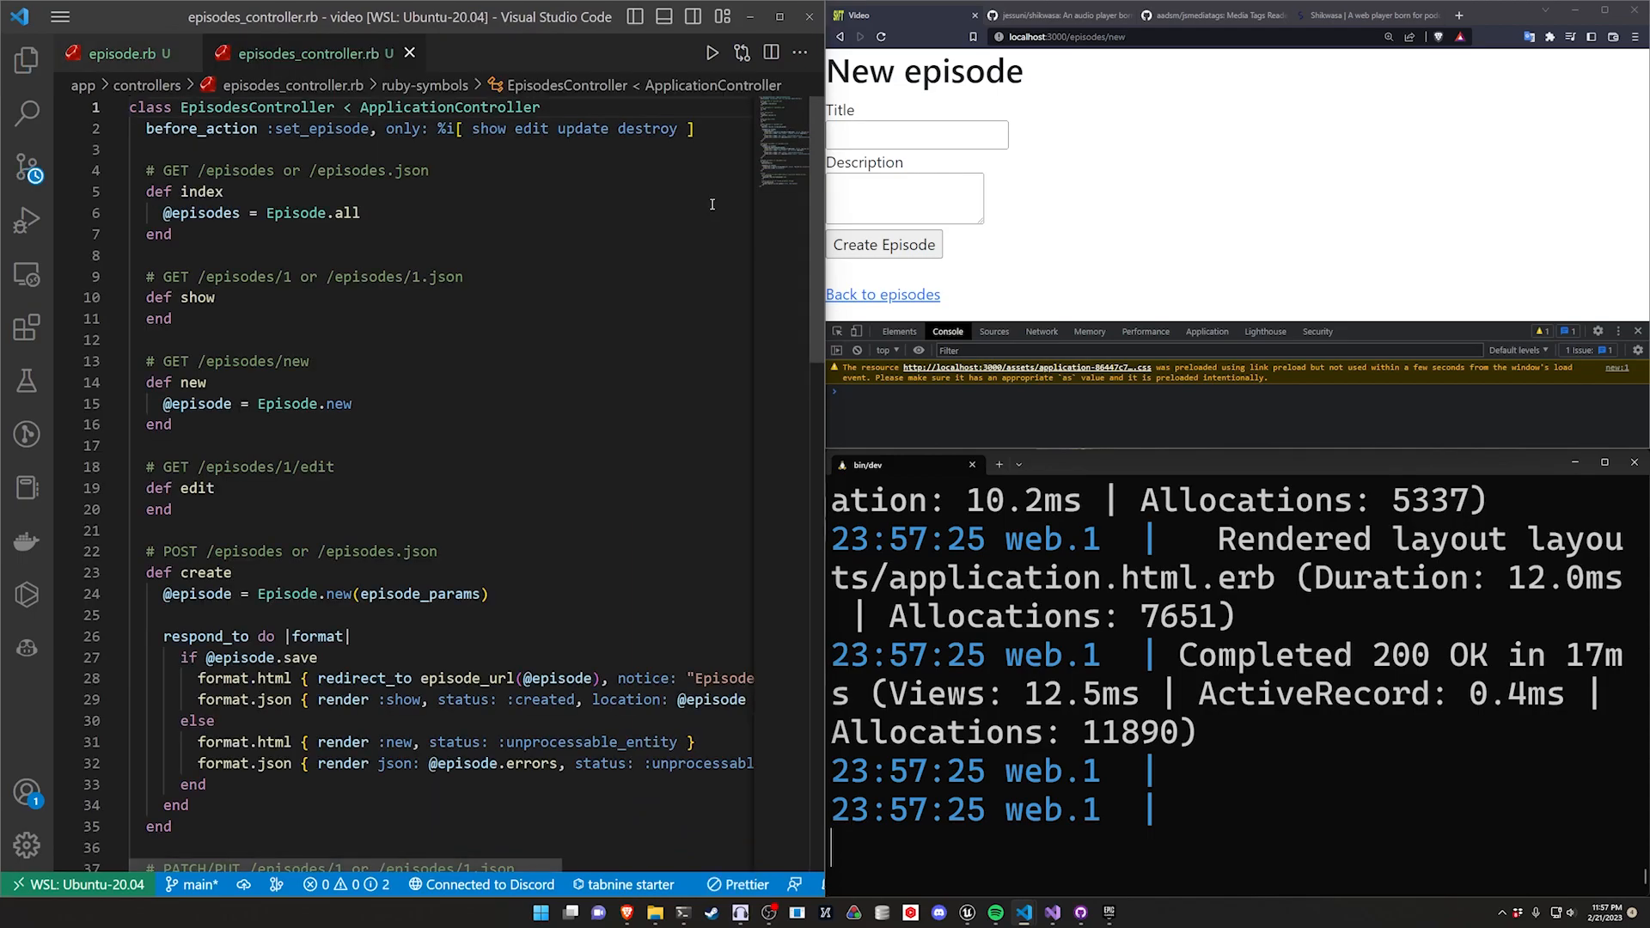
Step: Permit :file alongside title and description in episodes_controller.rb and save
scroll(down, 3)
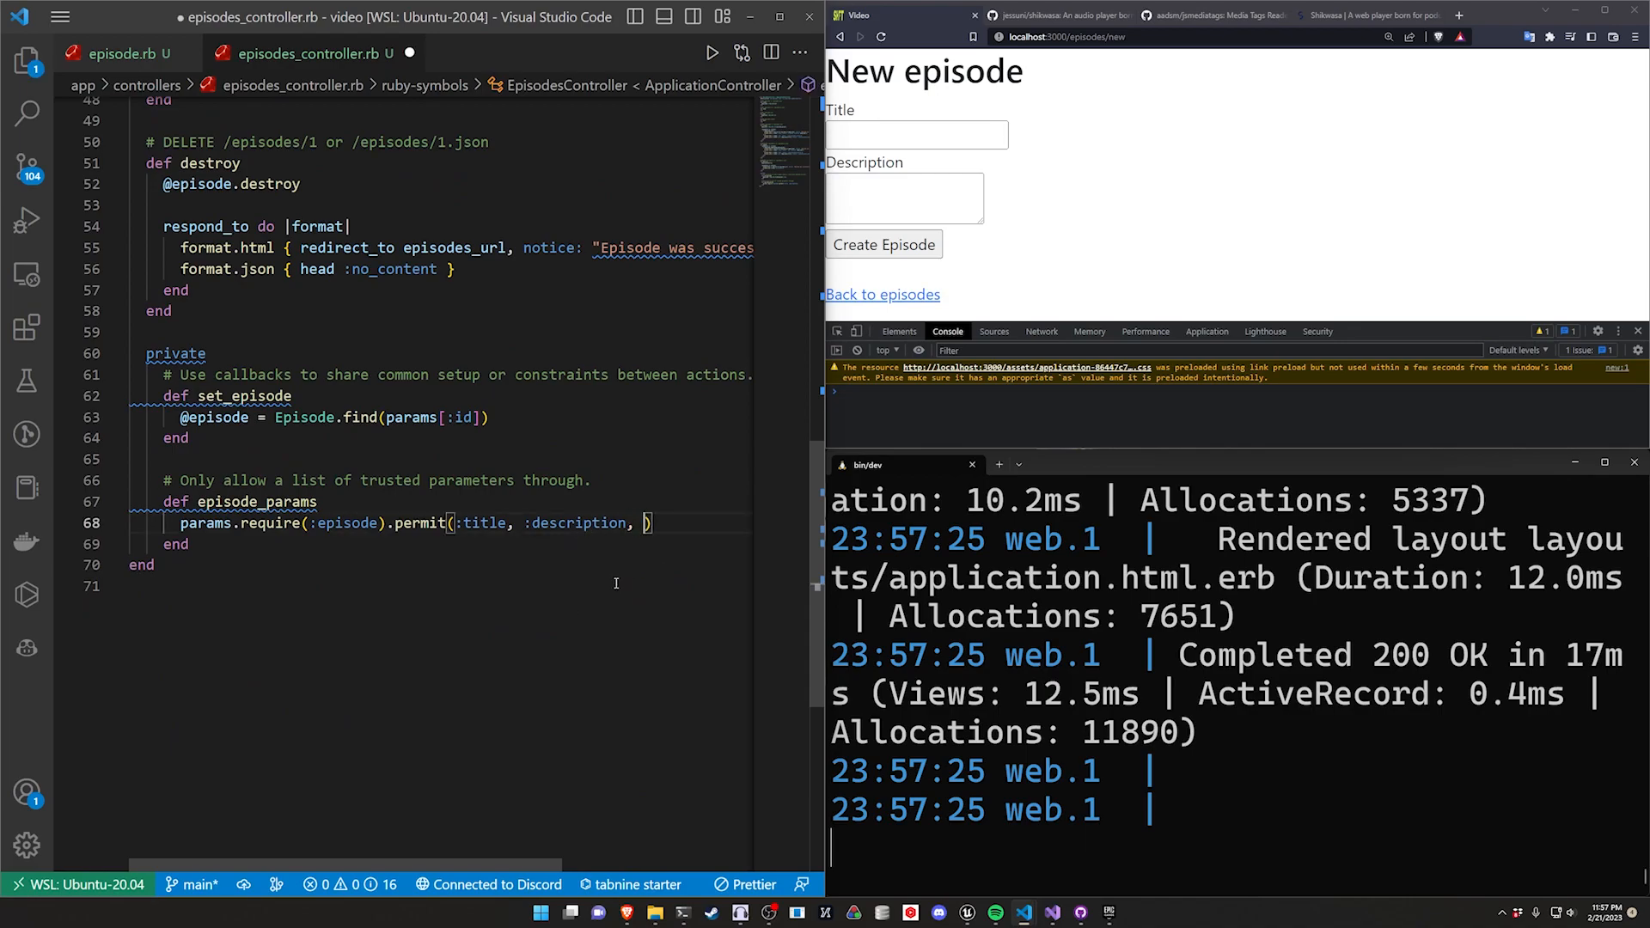
text(:file)
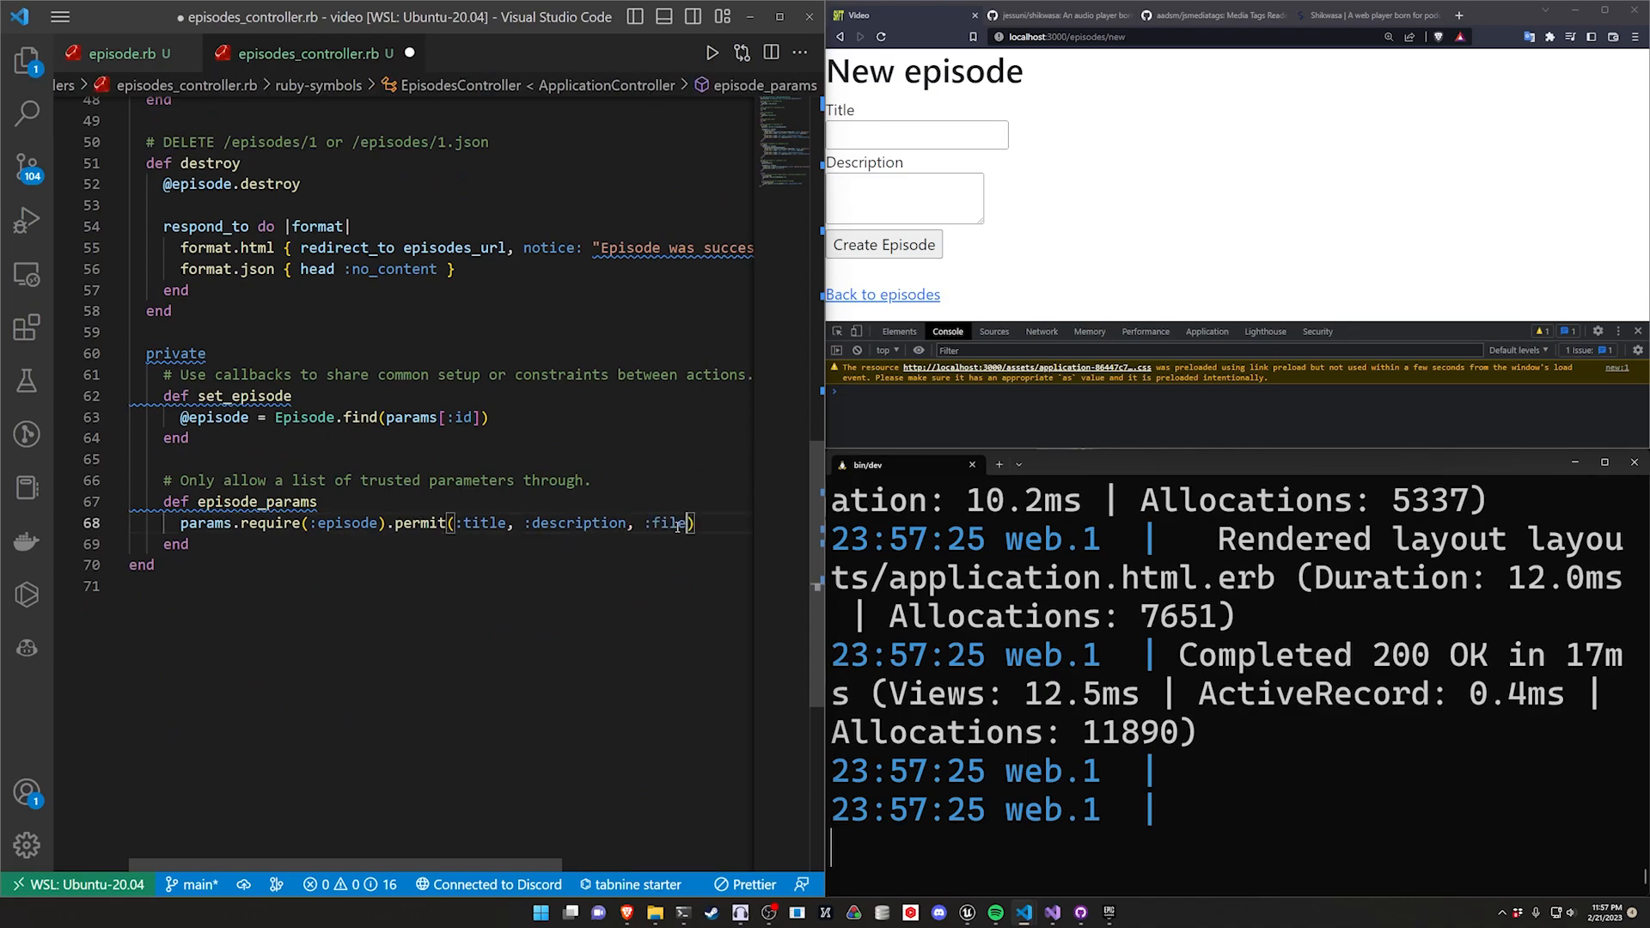
key(ctrl+s)
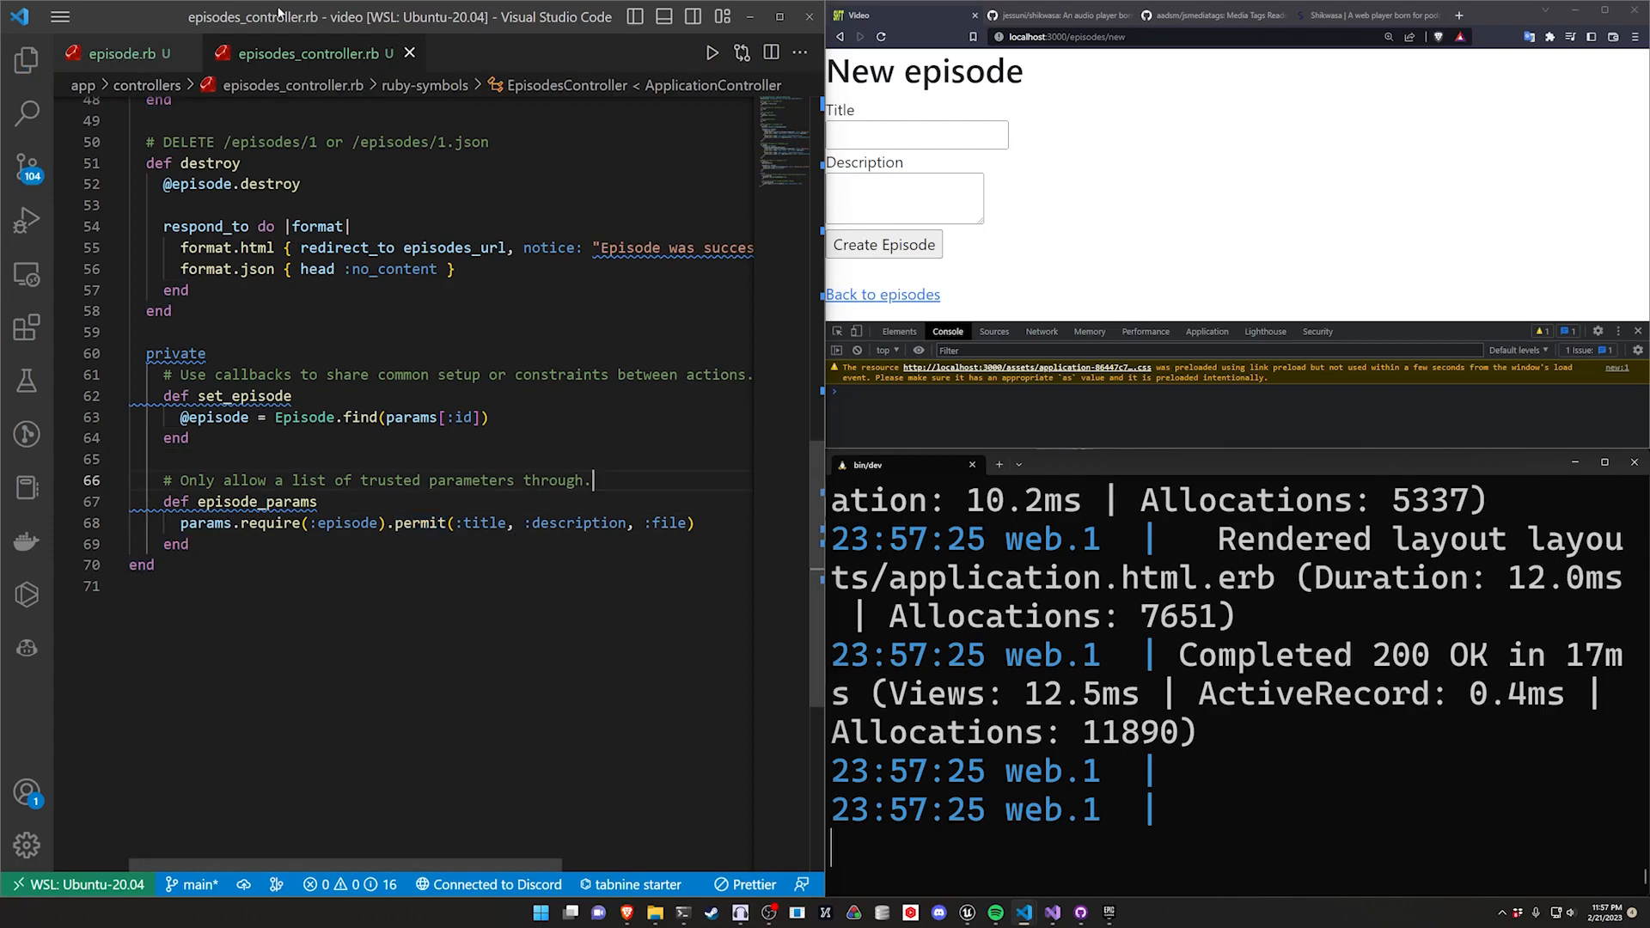
mouse_move(26, 60)
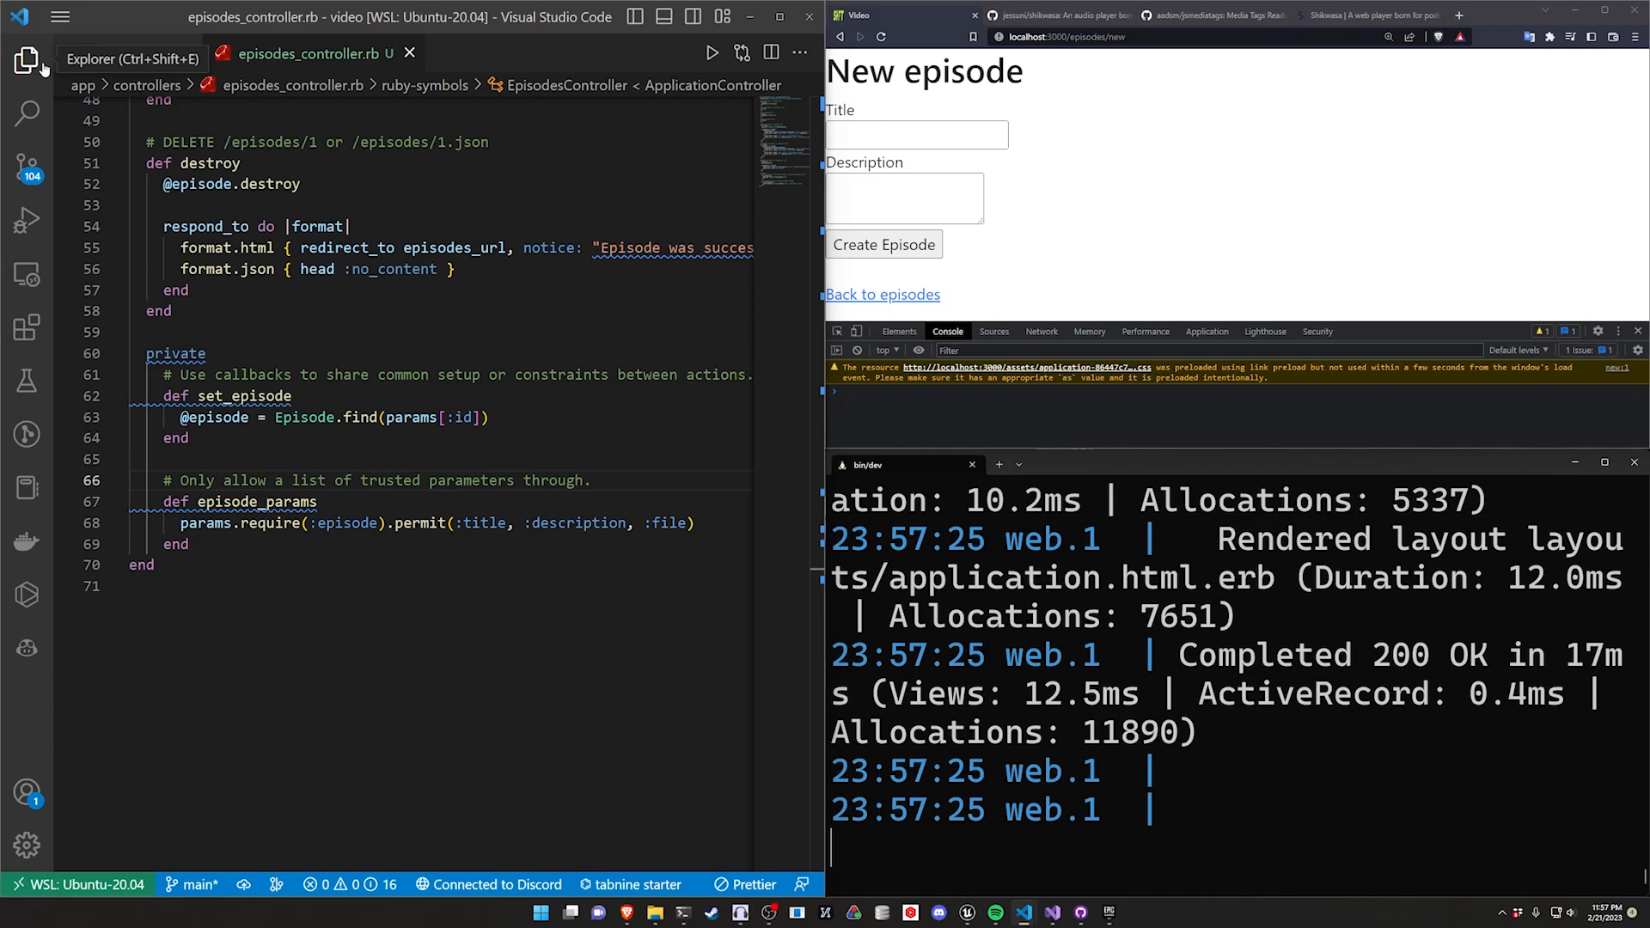
Step: Turn the duplicated title field in _form.html.erb into `form.file_field :file`
click(26, 60)
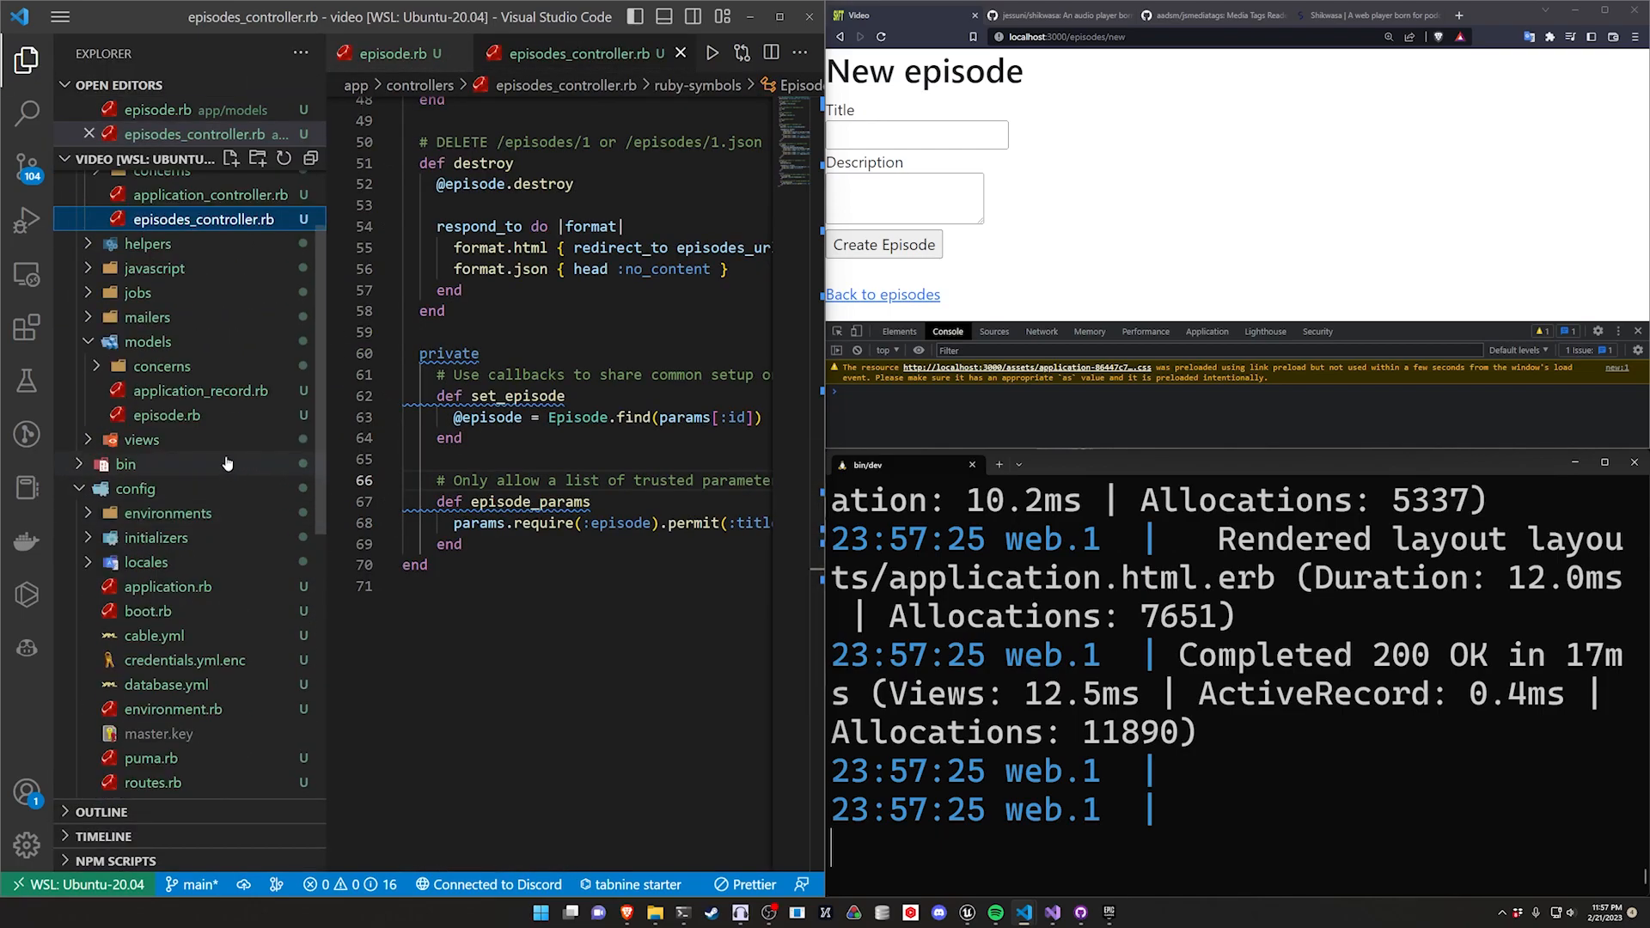
click(141, 438)
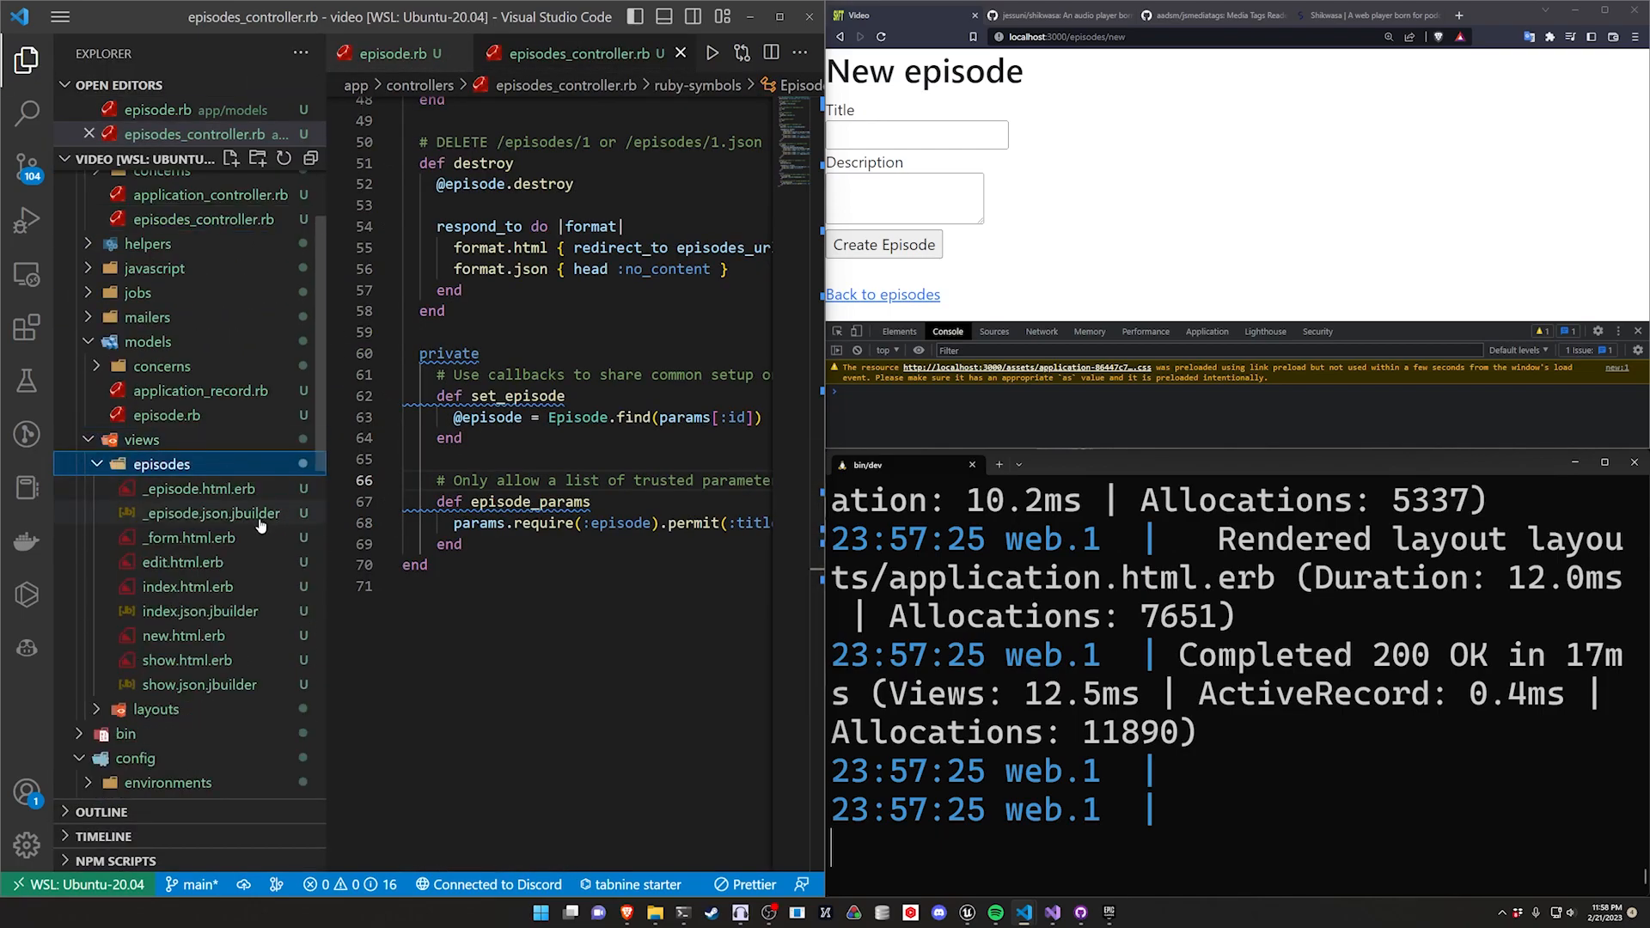
click(189, 538)
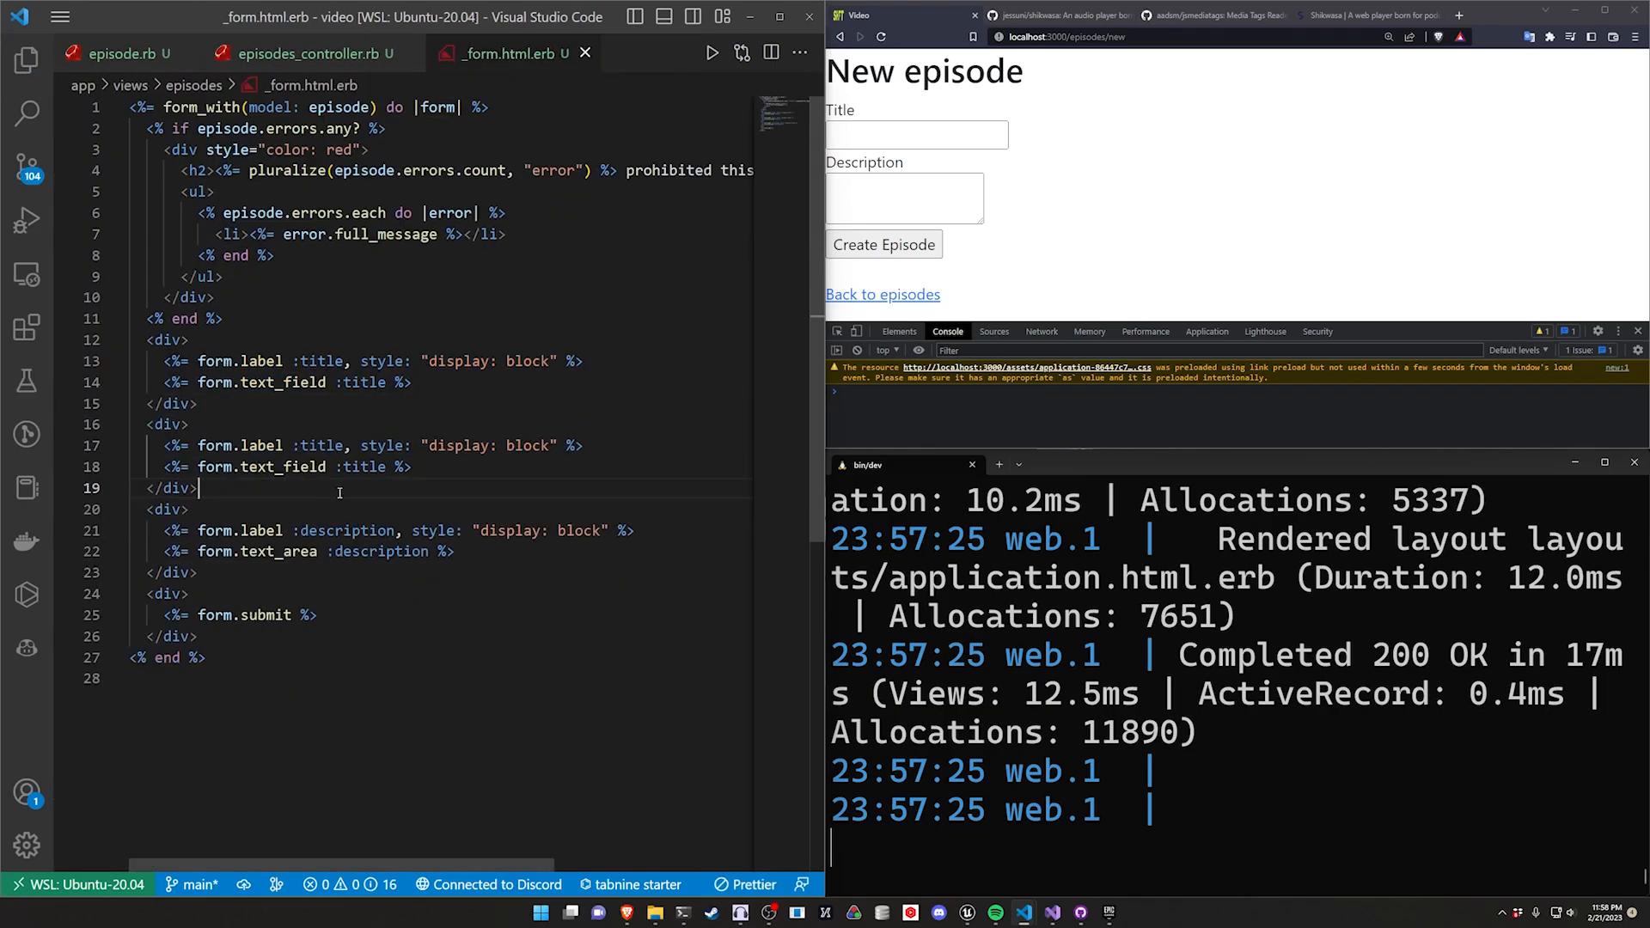
double_click(322, 445)
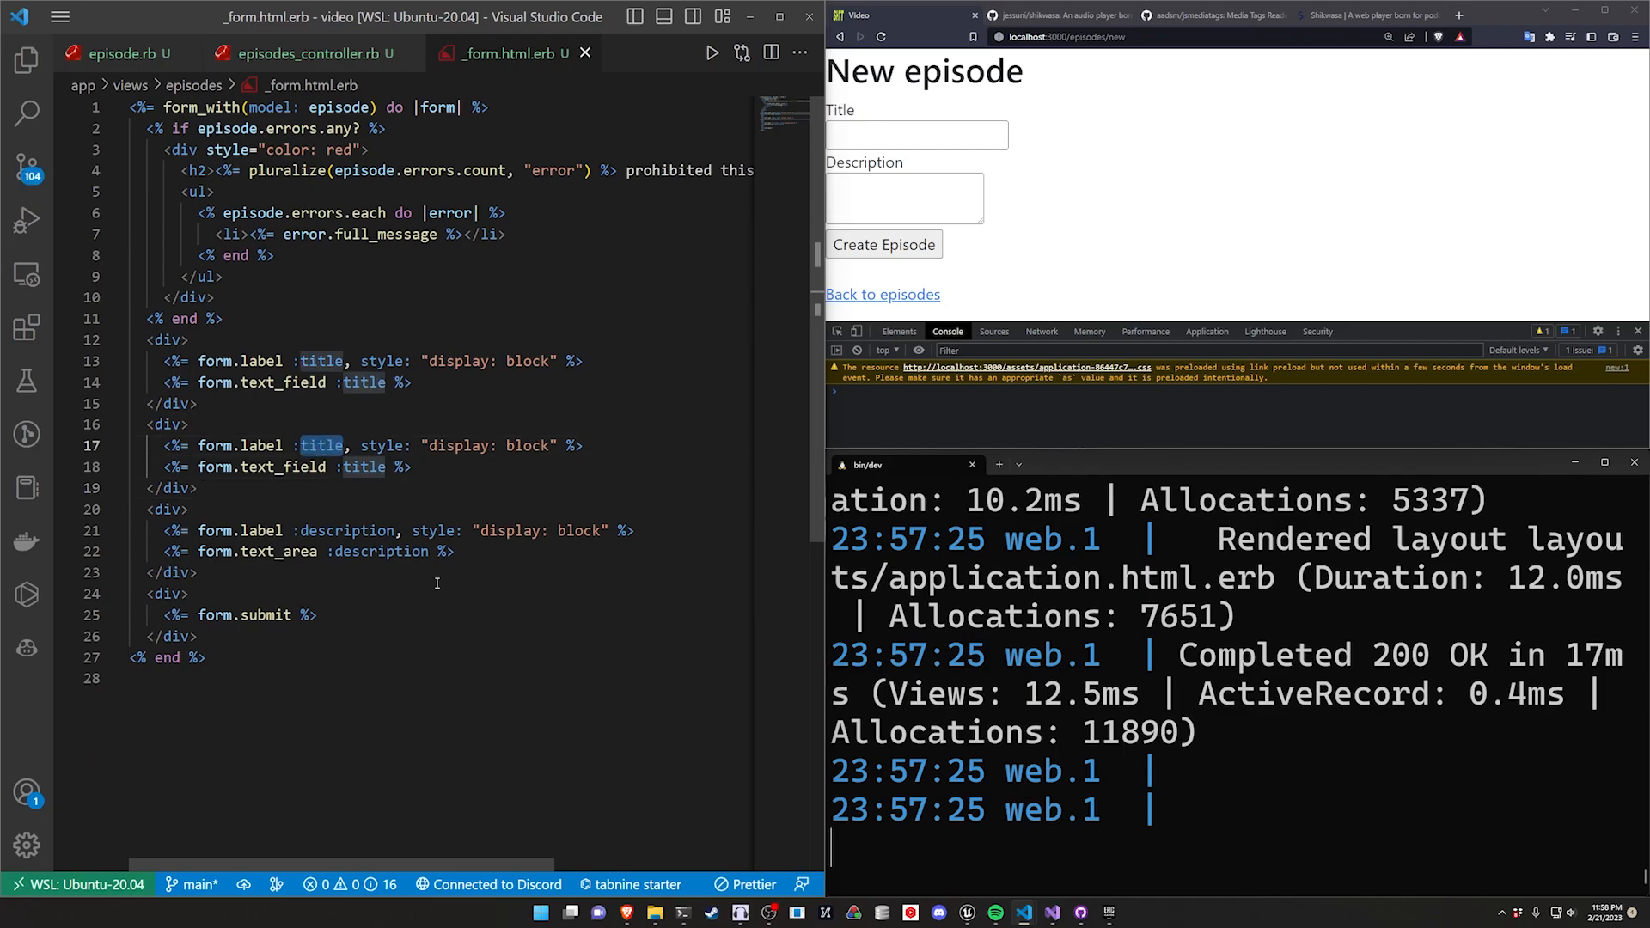
text(file)
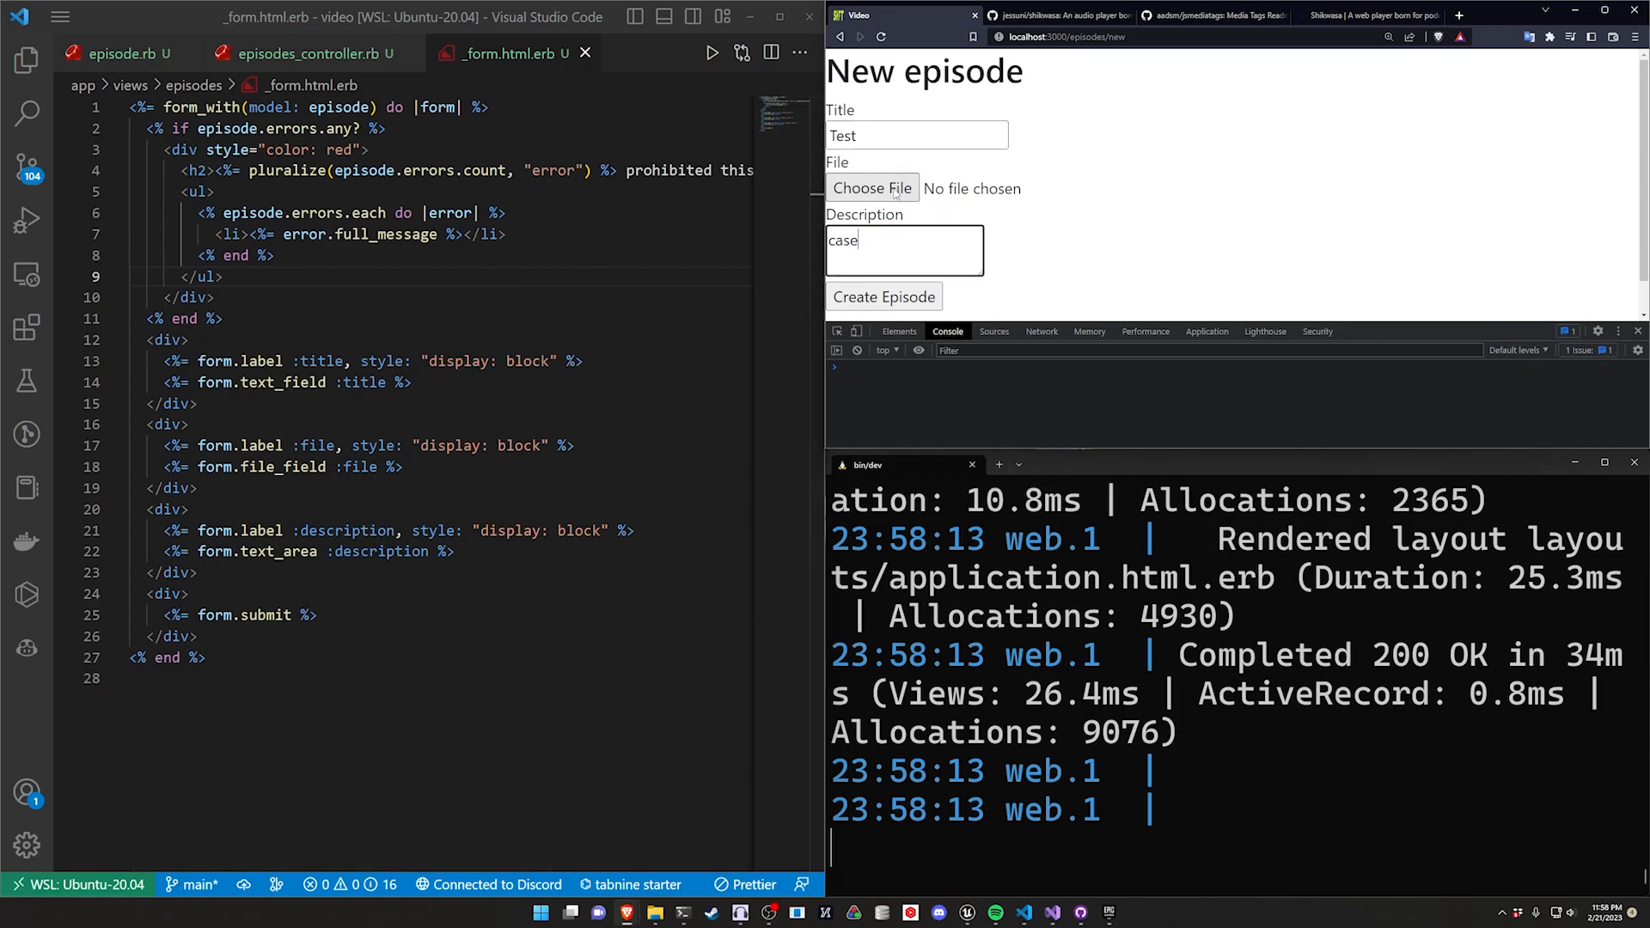
Step: Create a Test episode in the browser with Intro.mp4 attached
click(871, 189)
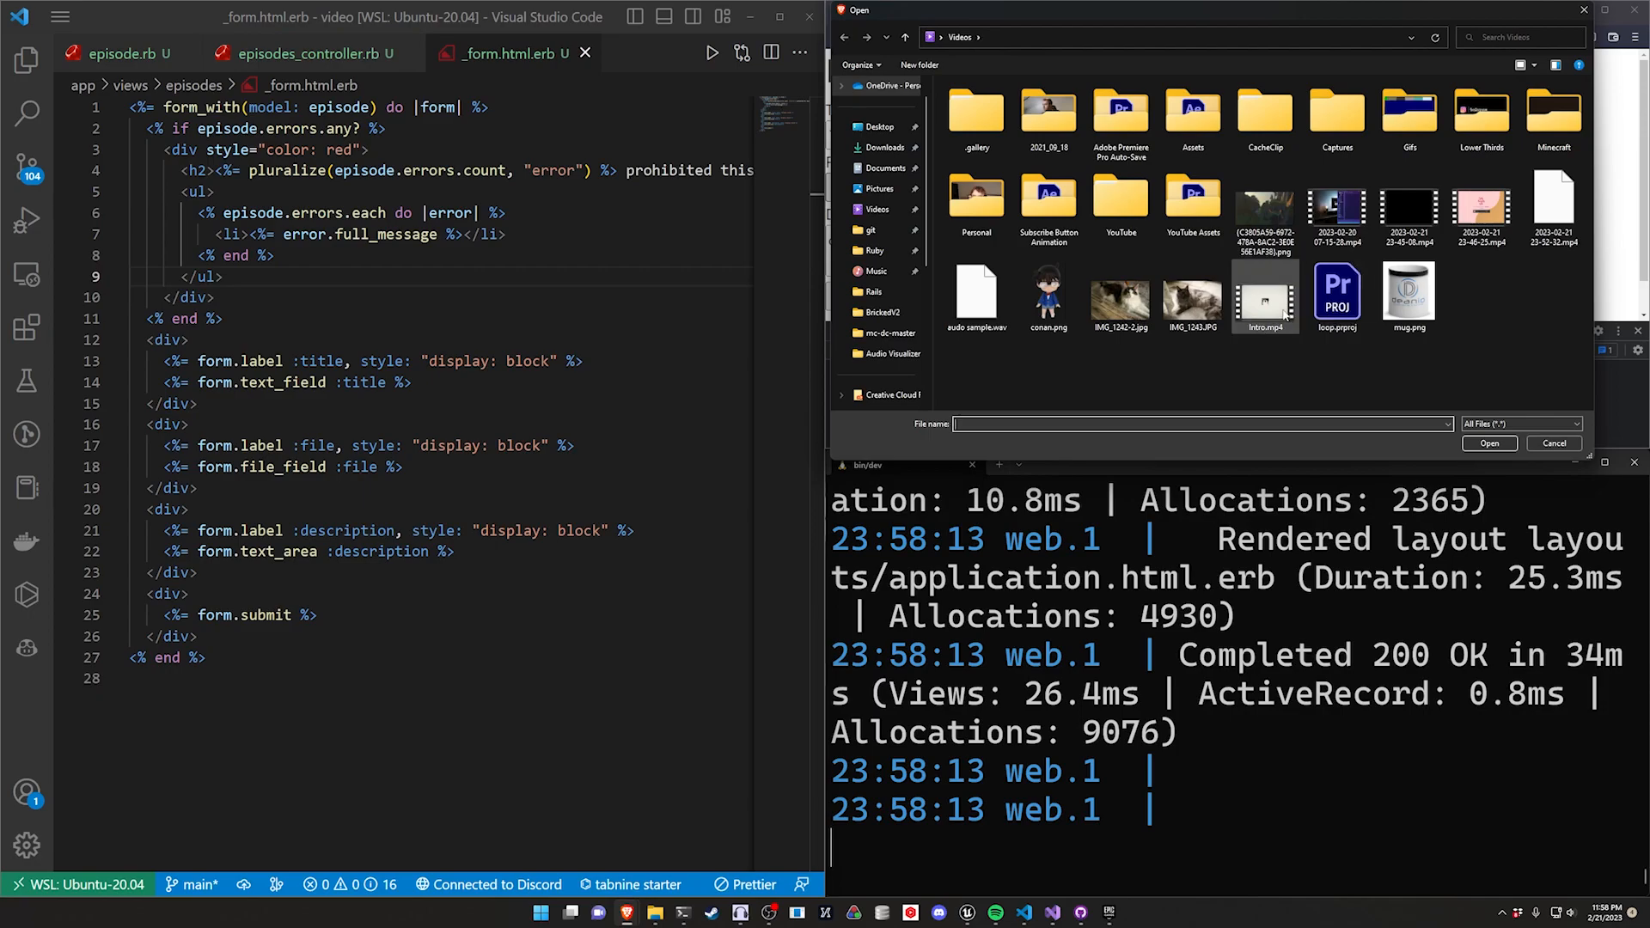
mouse_move(1267, 299)
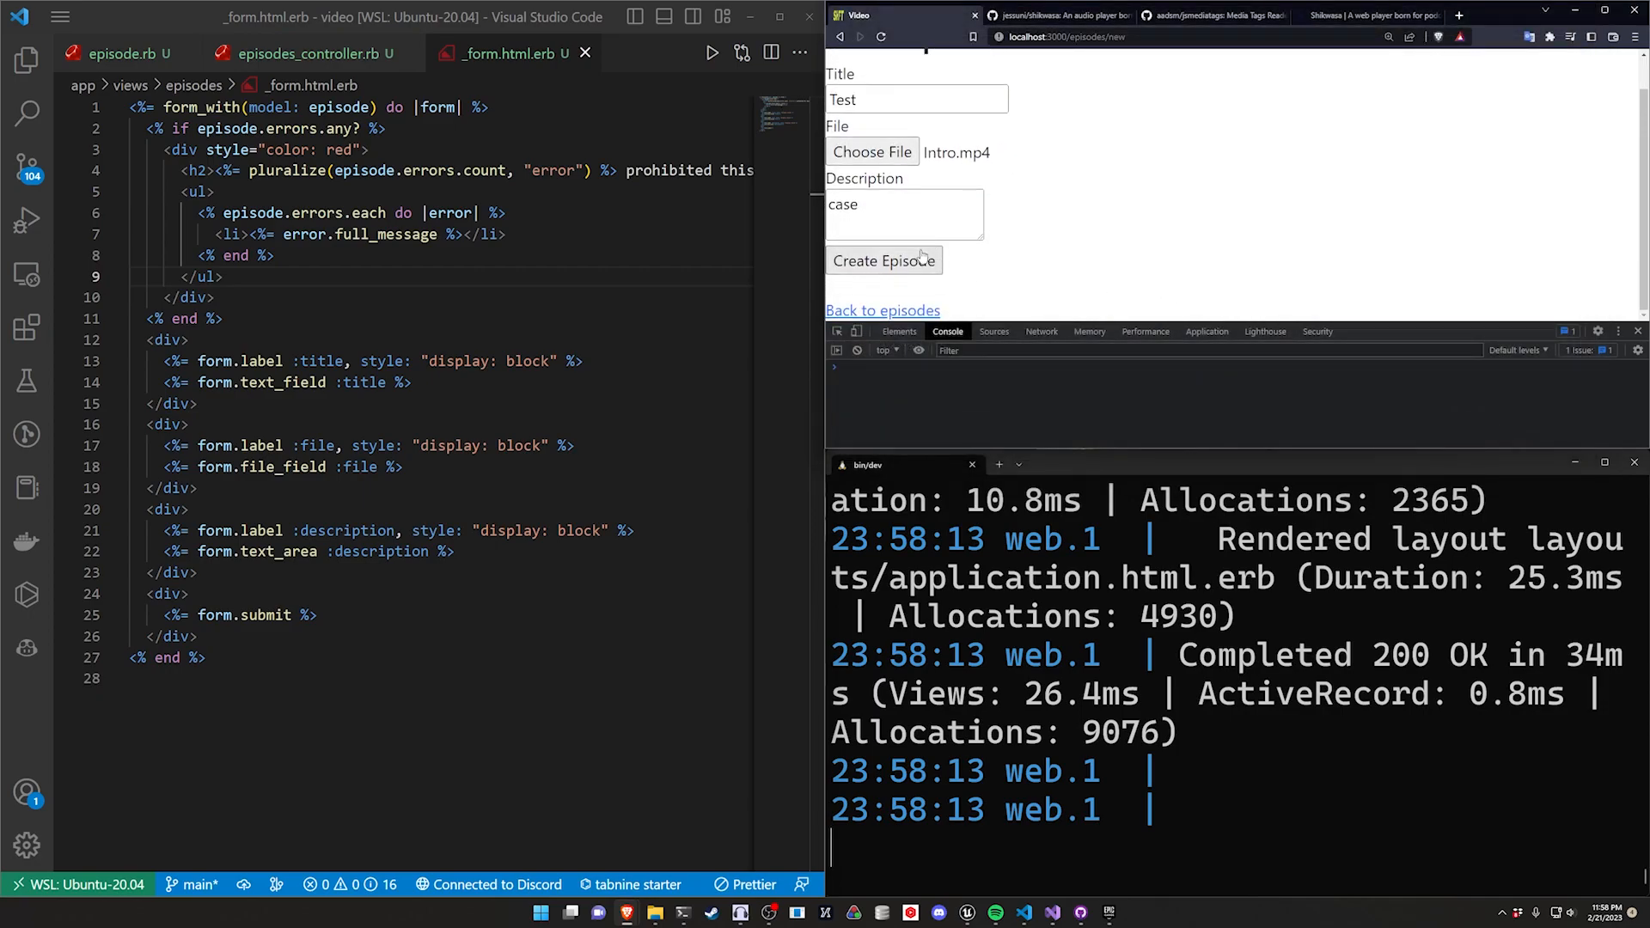
click(884, 260)
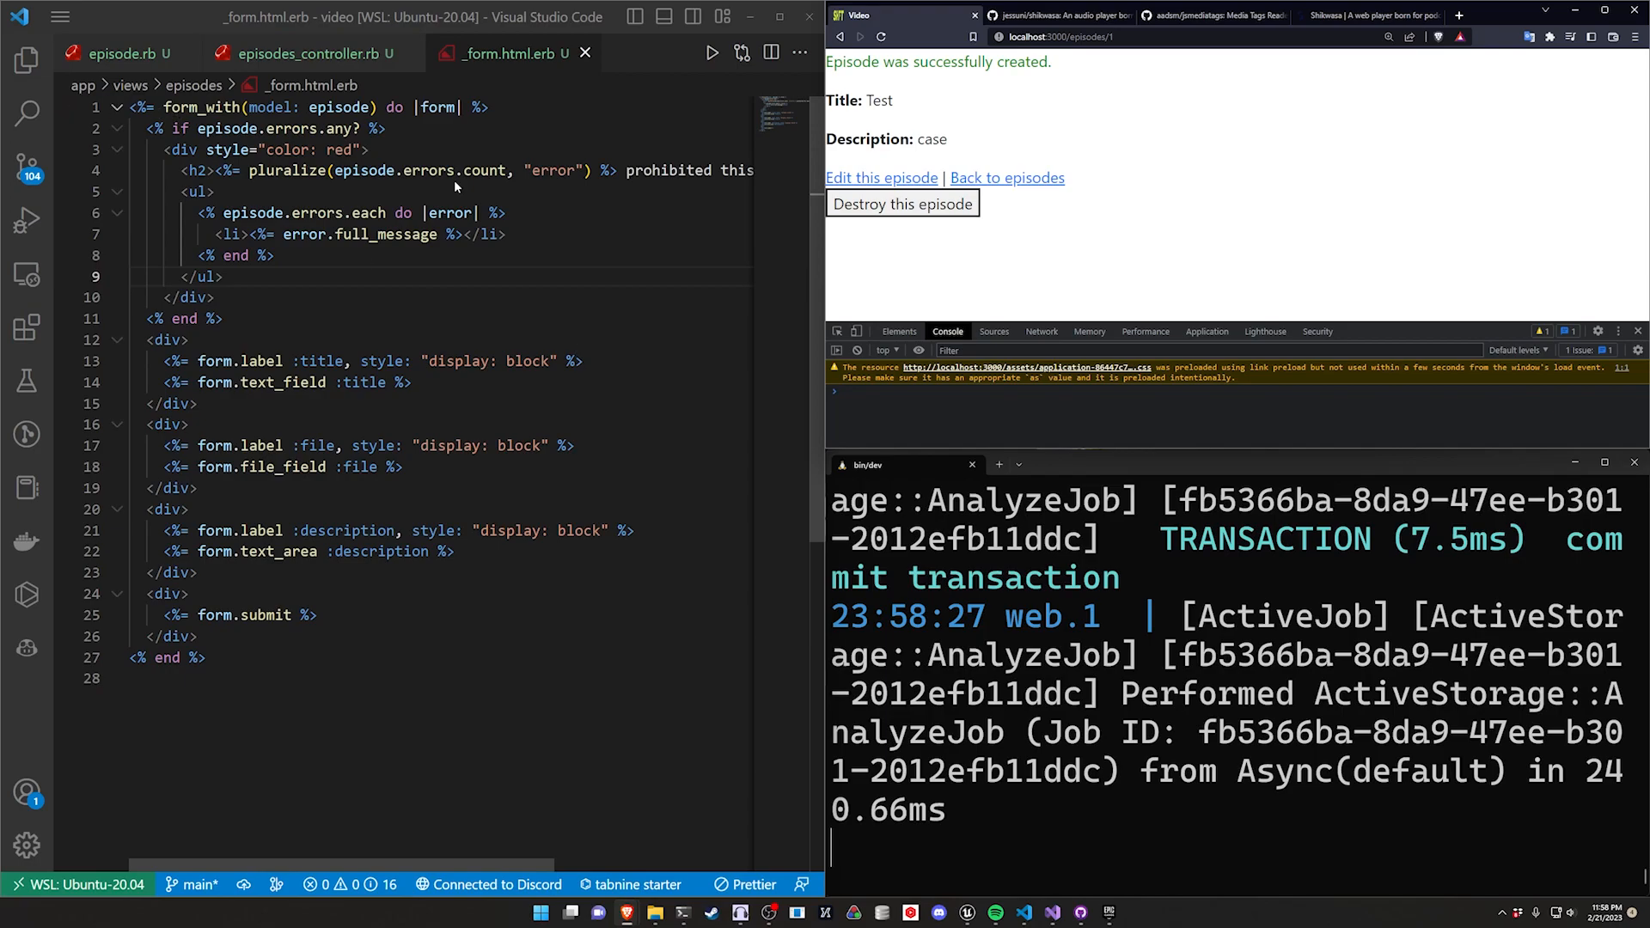
Step: Add a File paragraph with url_for(episode.file) to _episode.html.erb
click(26, 60)
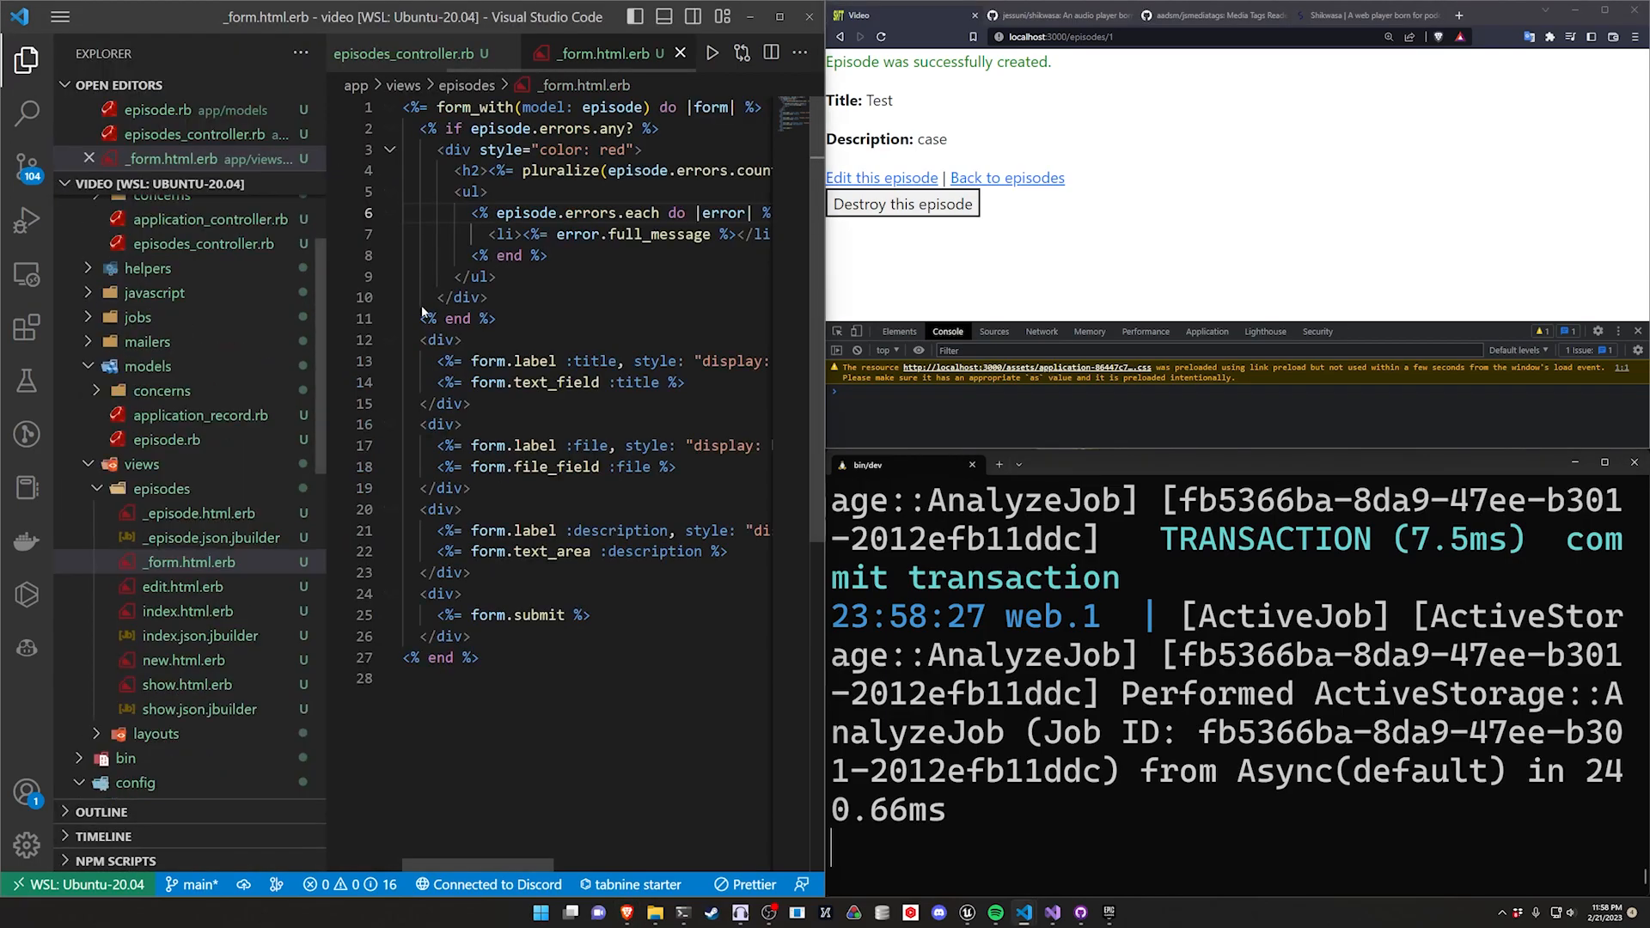
click(162, 488)
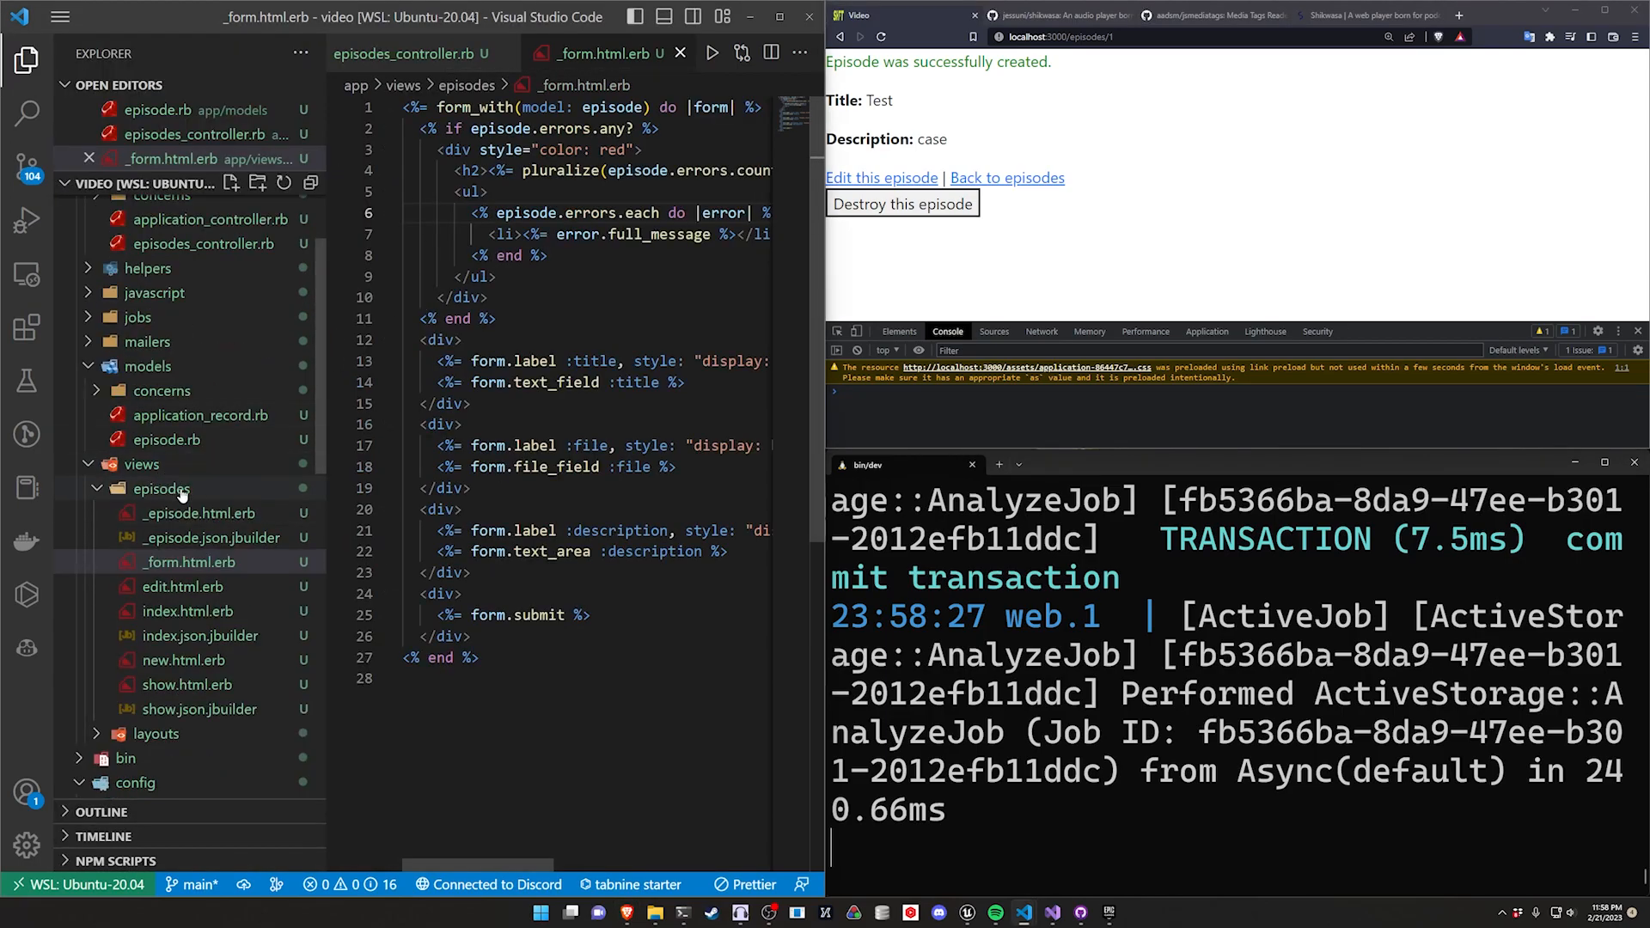
click(196, 539)
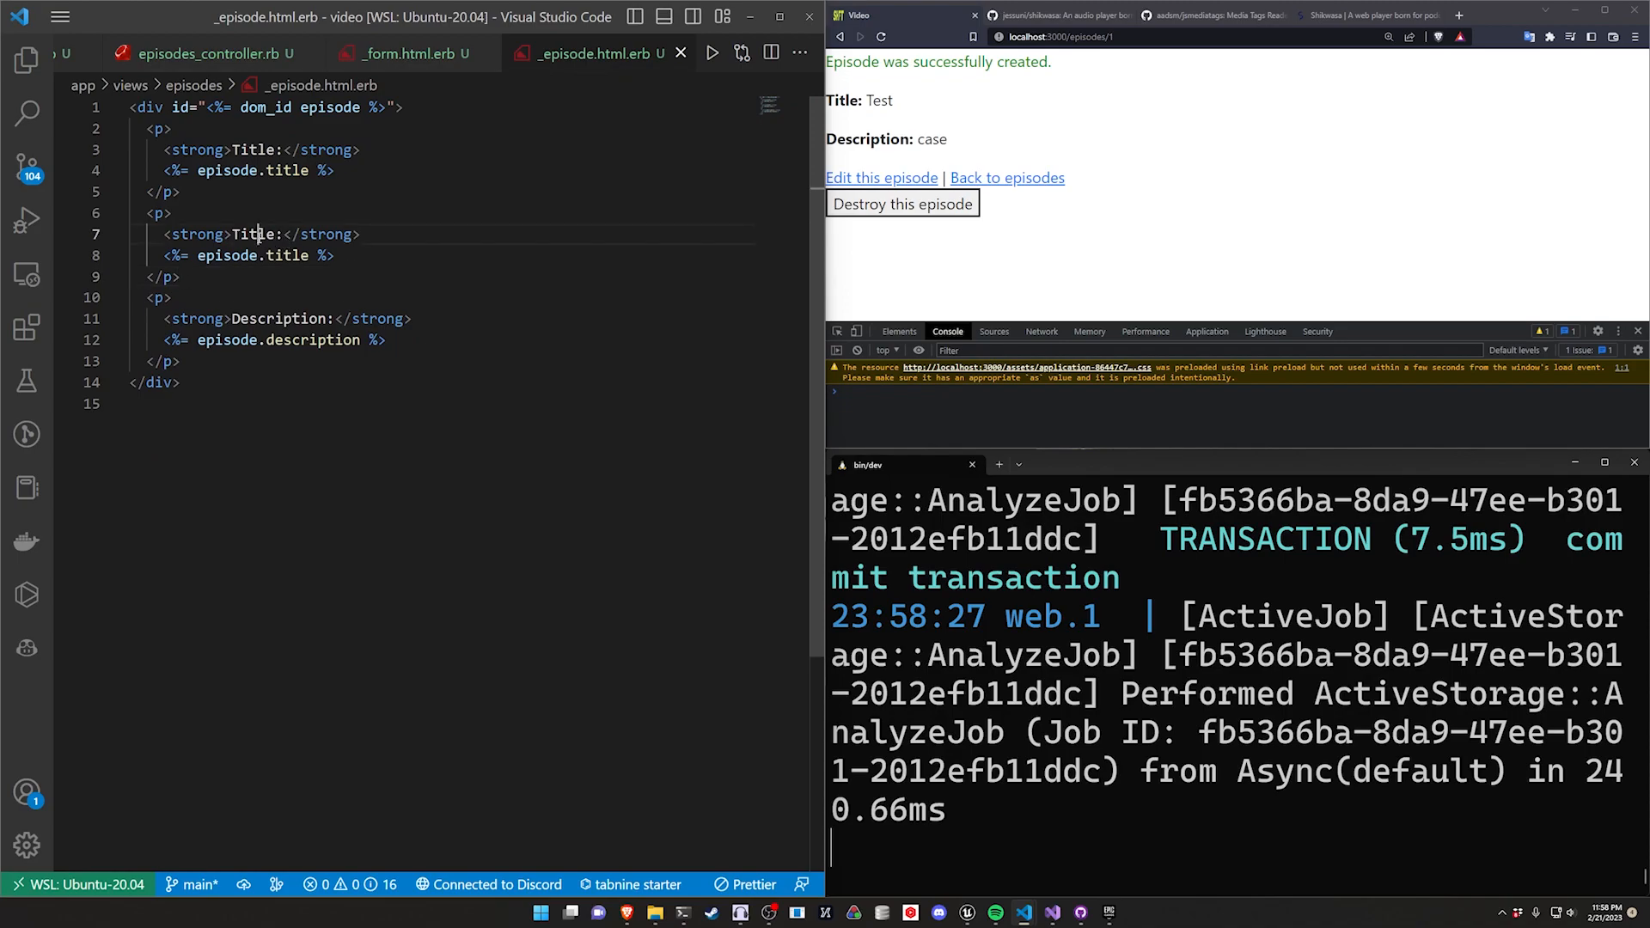
text(File)
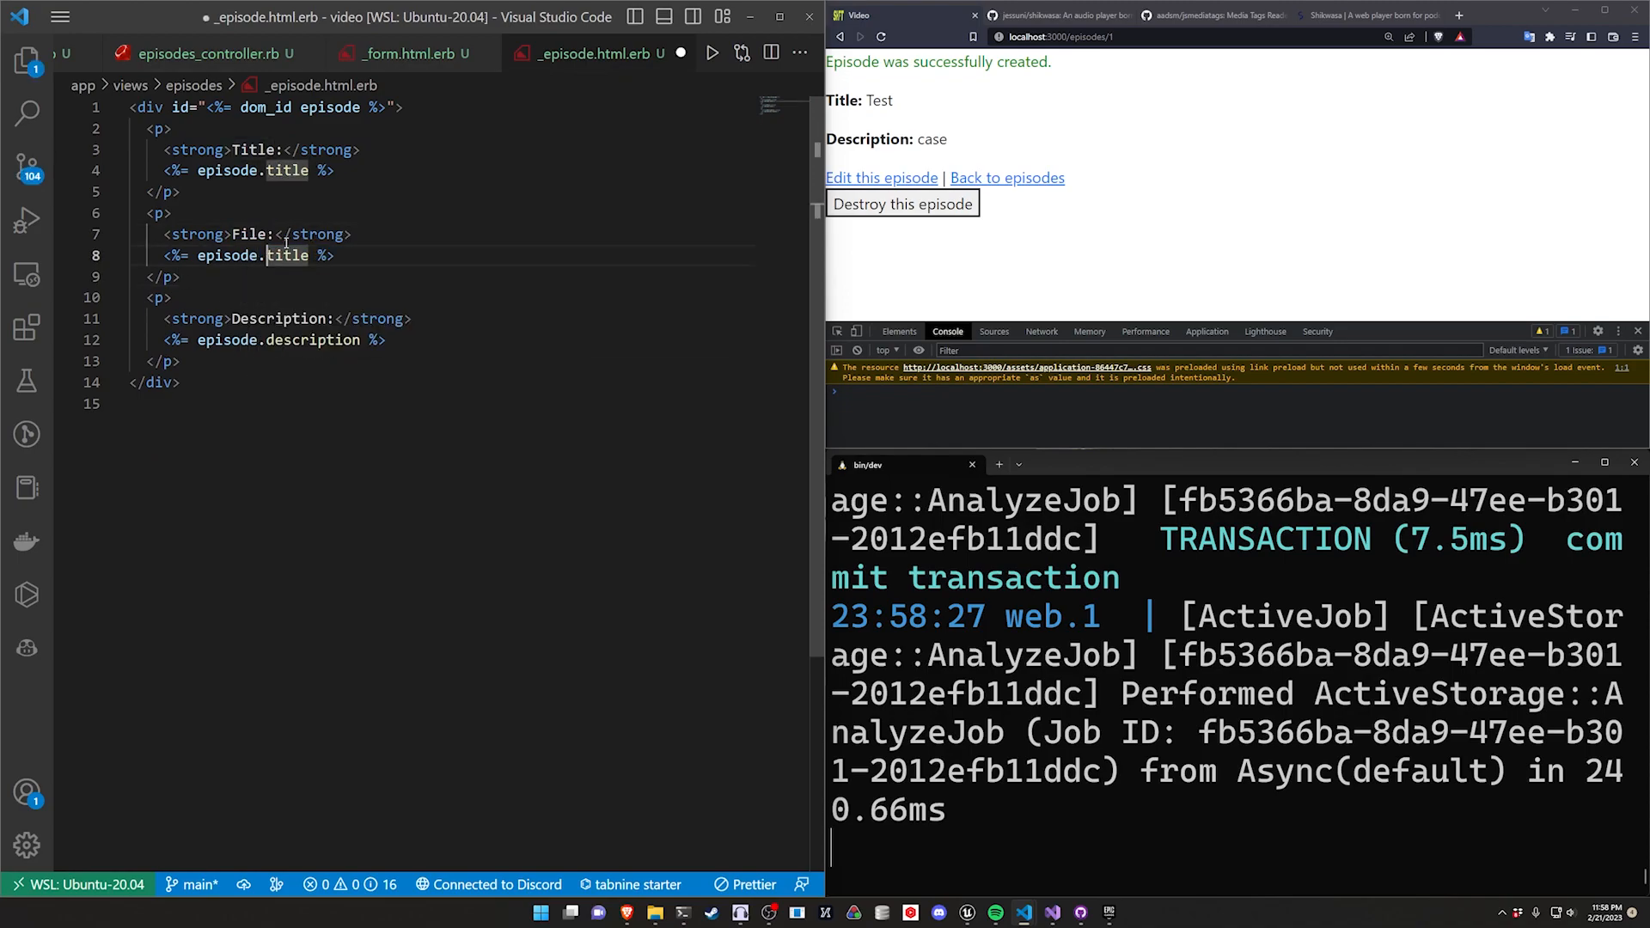
text(file)
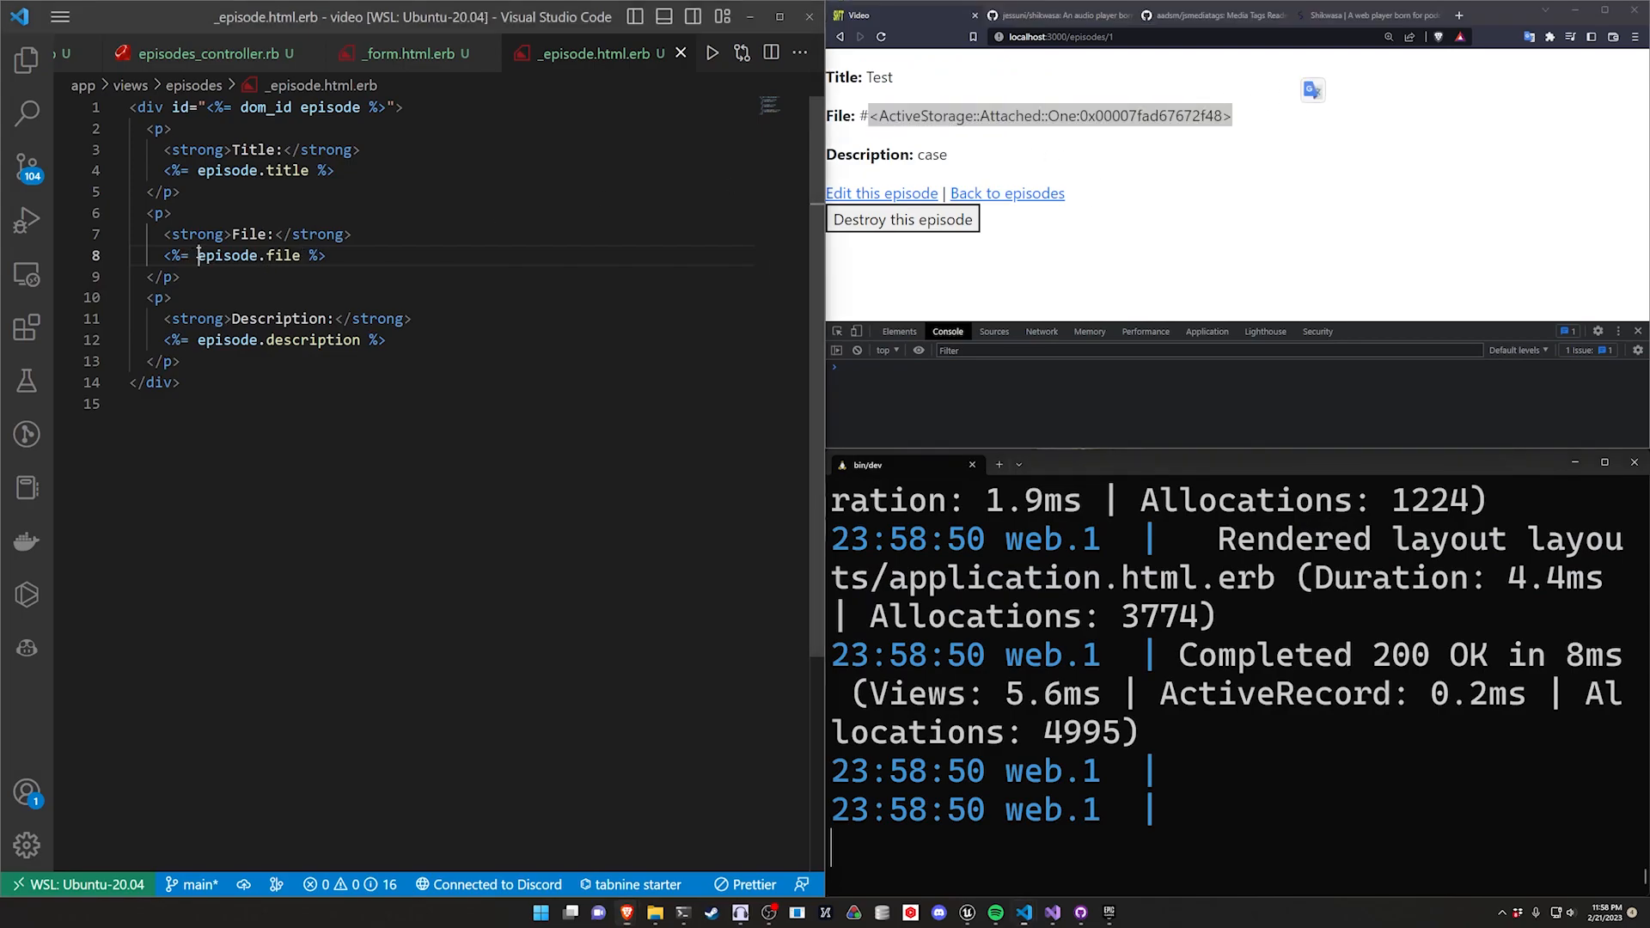
text(url_for()
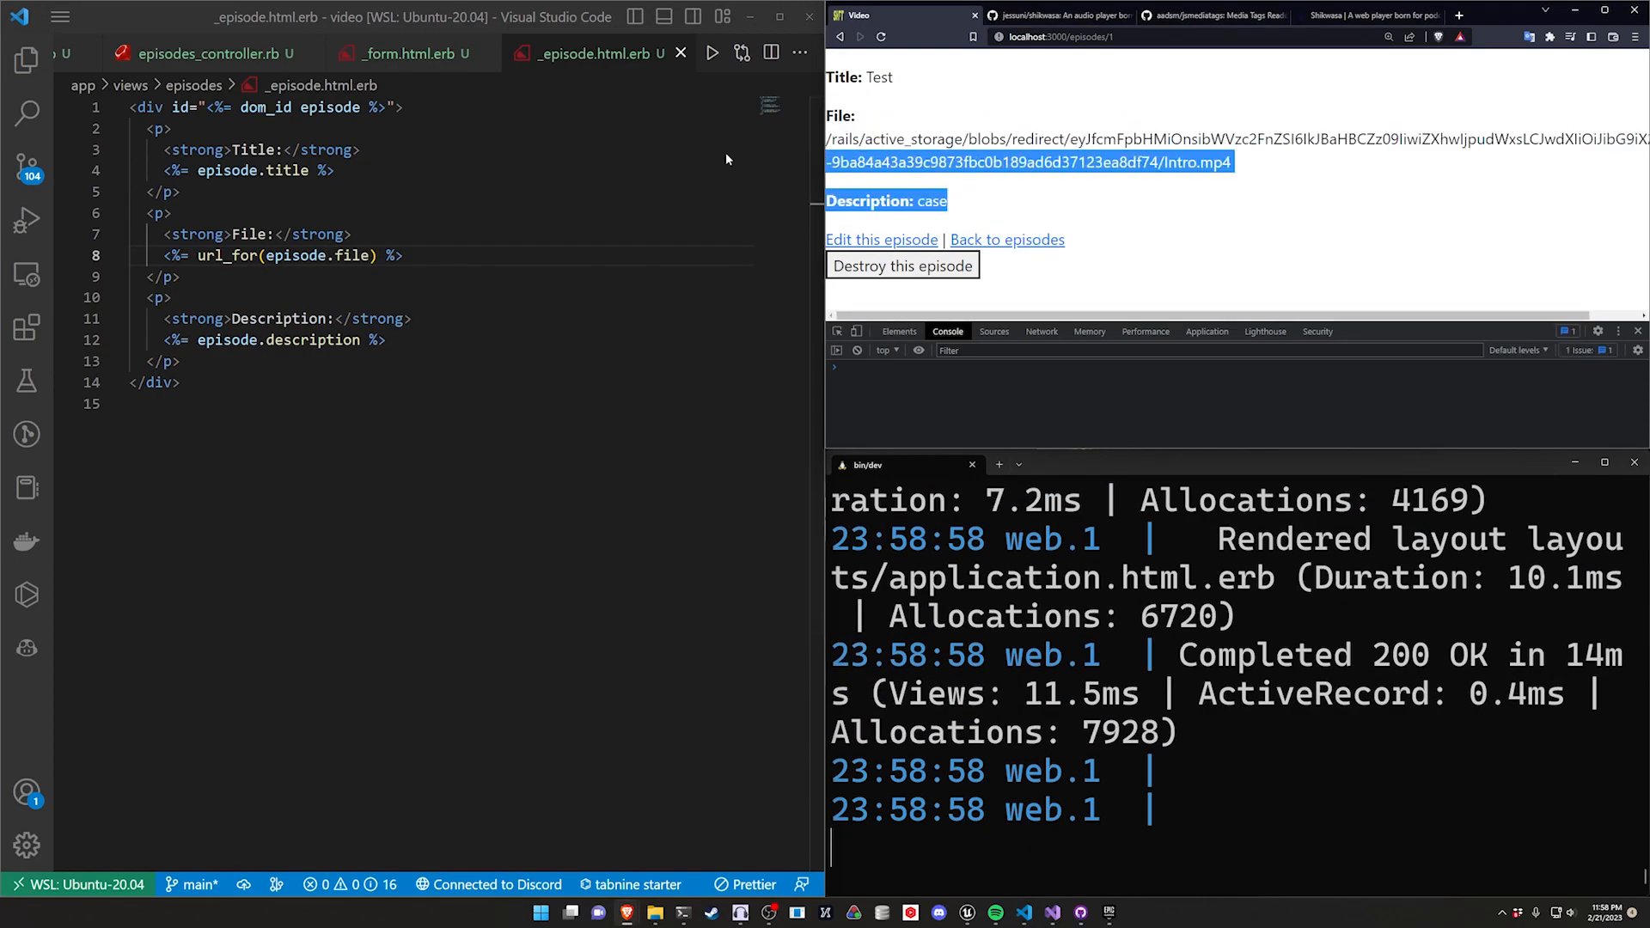
Step: Wrap it in audio_tag with controls: true and save the partial
click(889, 177)
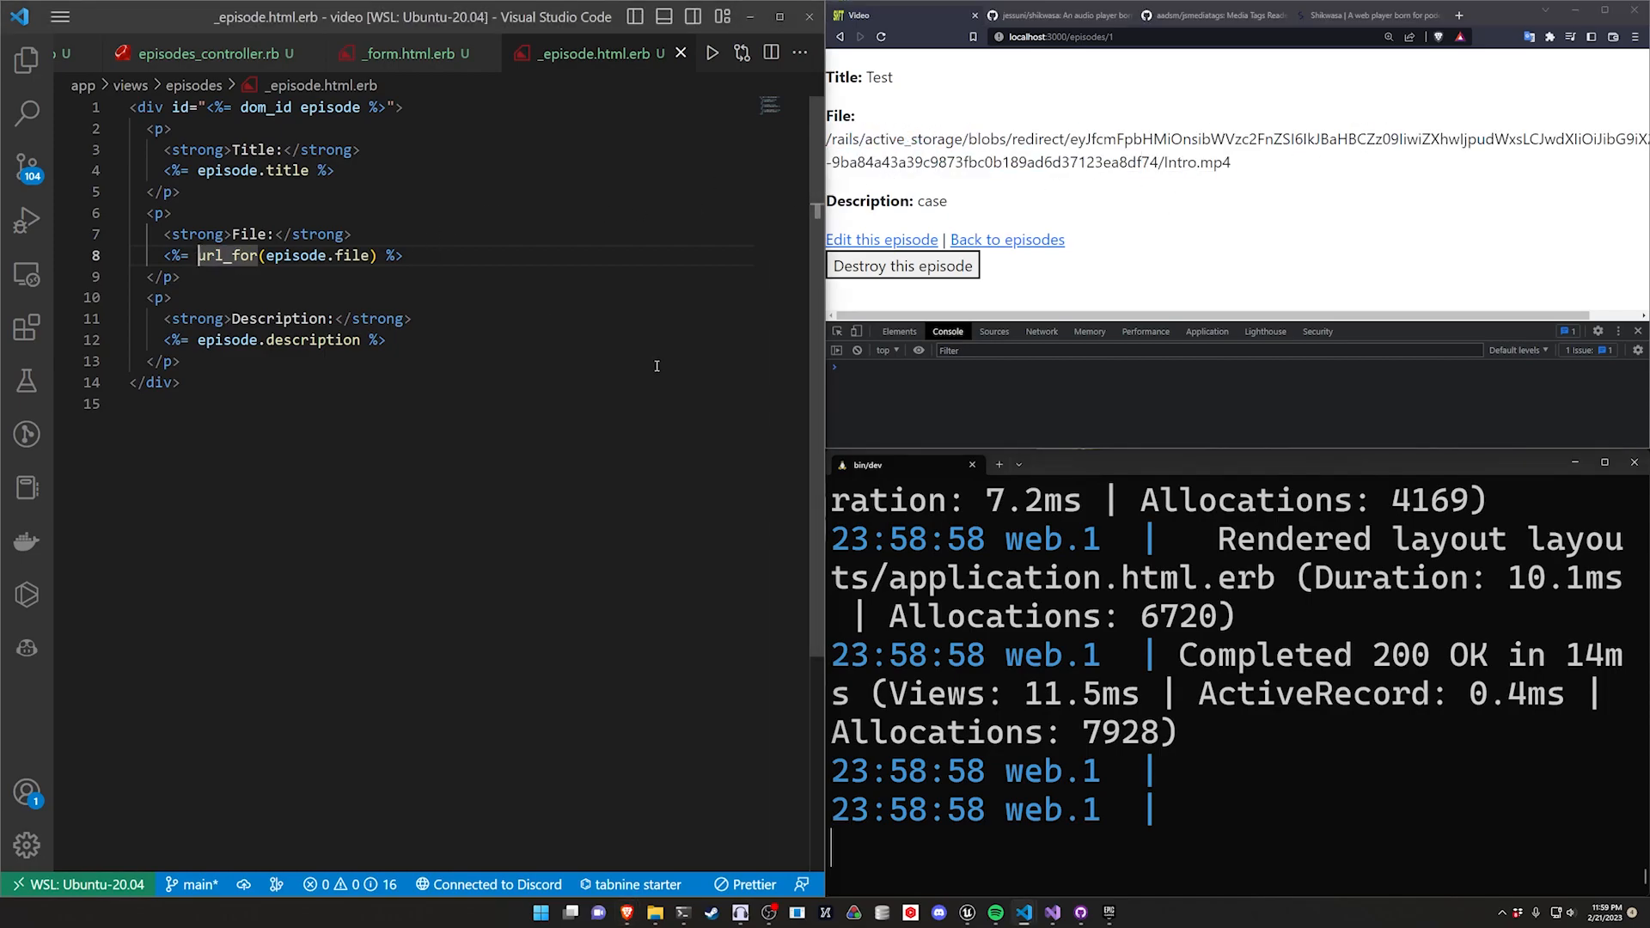
text(audio_tag()
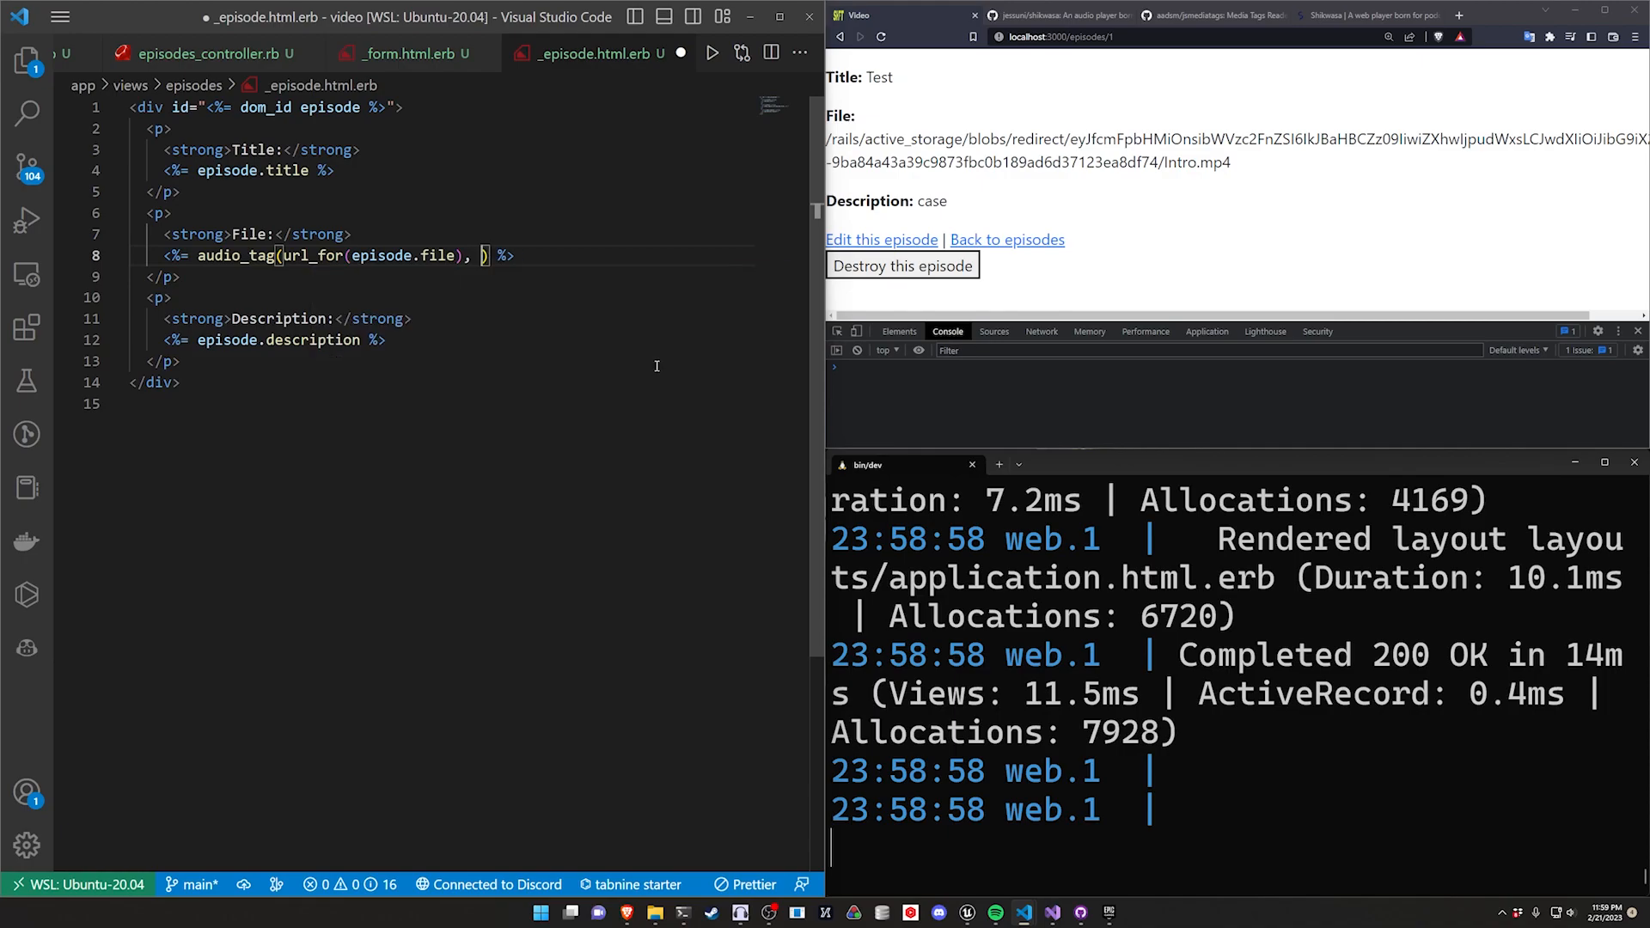
text(controls:)
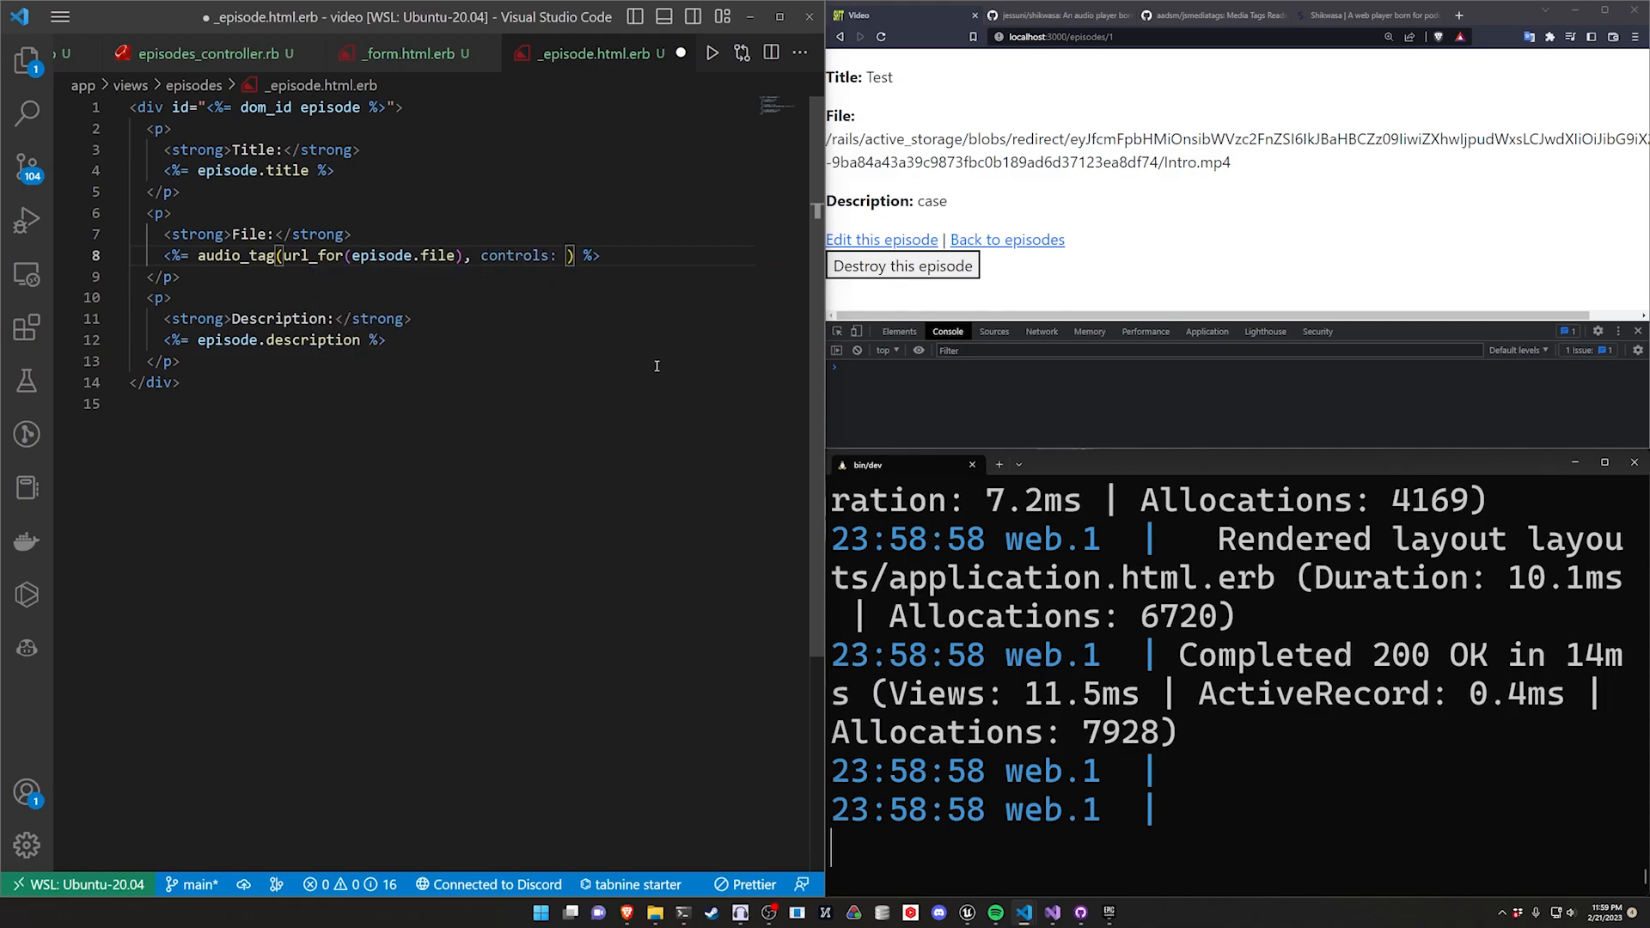
text(true)
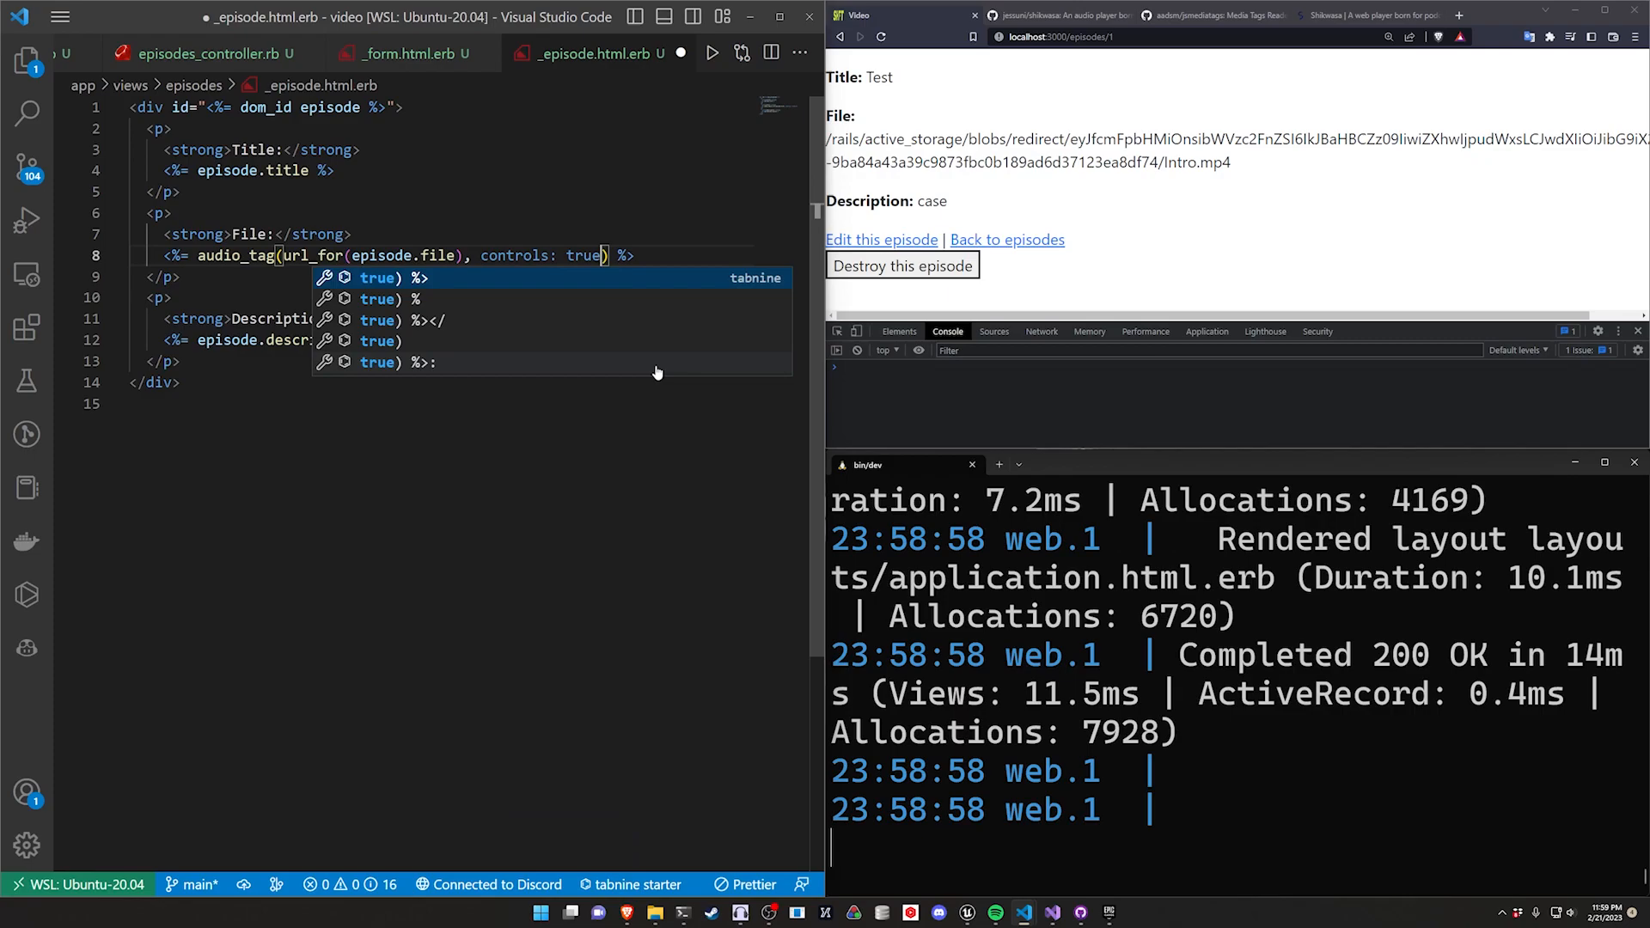
key(Escape)
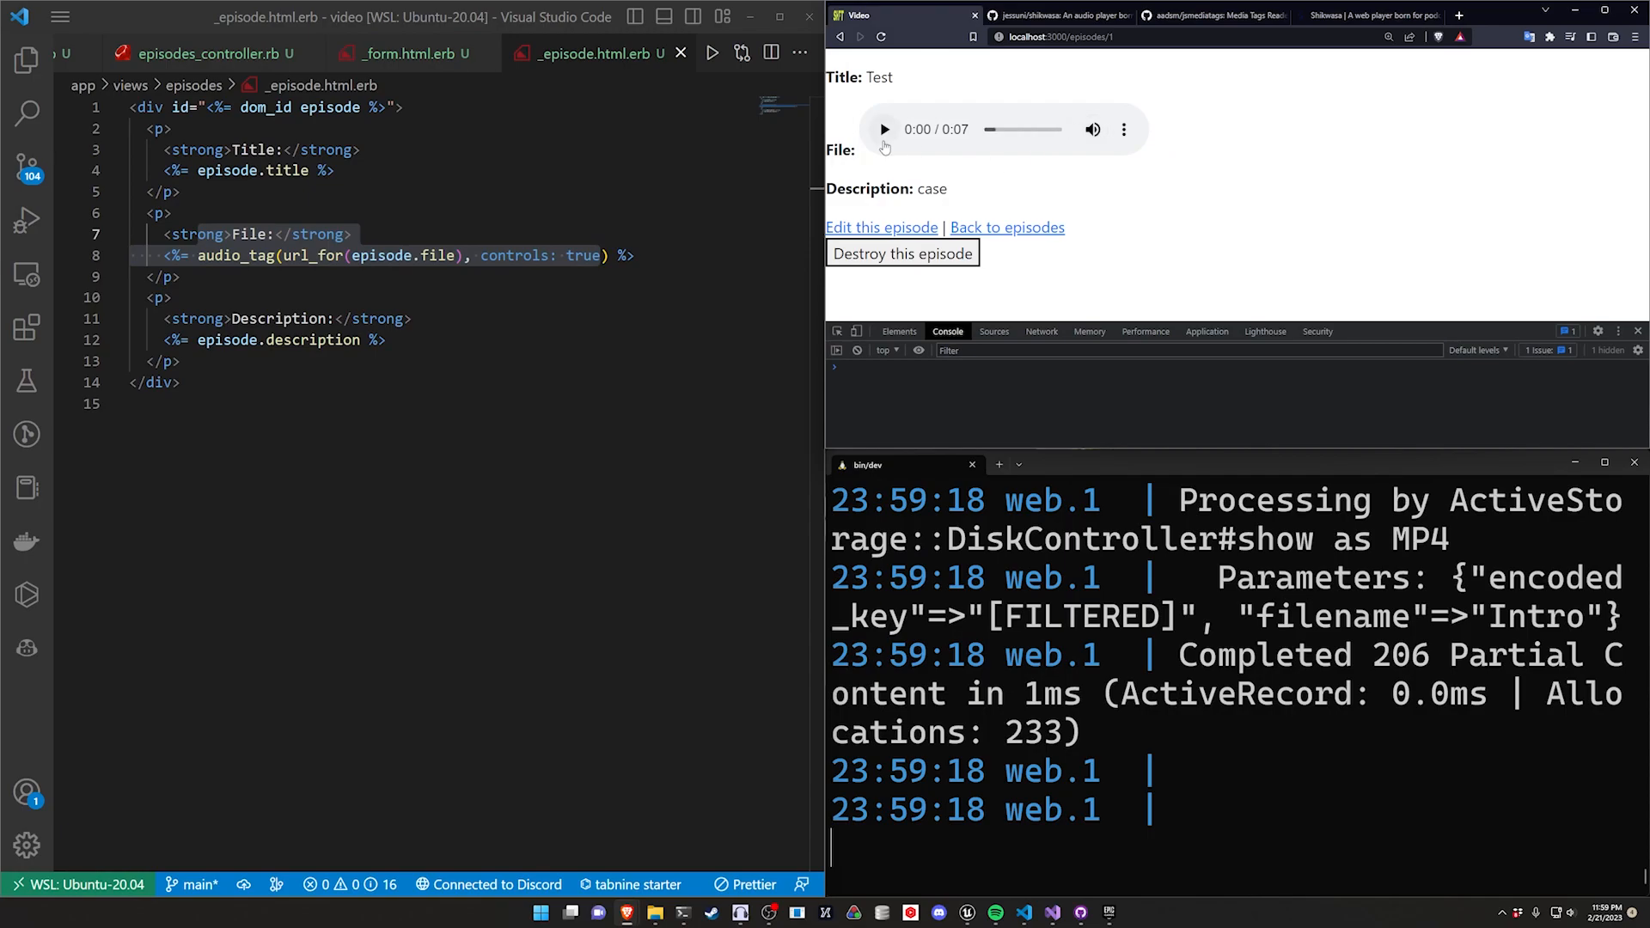
Step: Play and pause the Test episode's audio in the browser
click(883, 129)
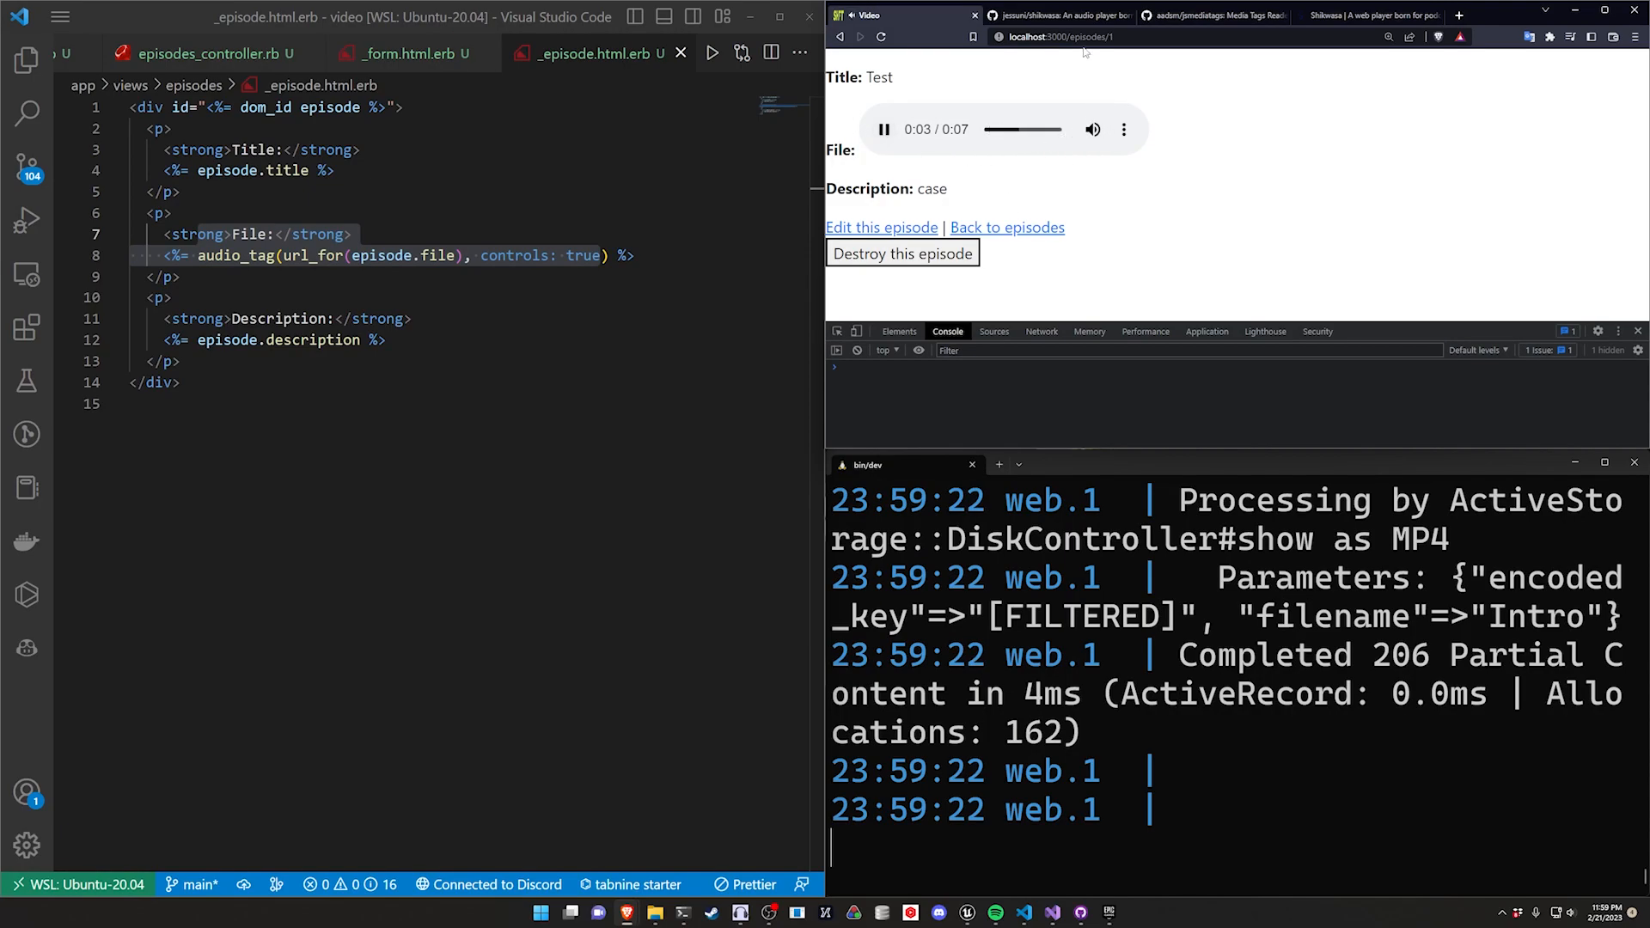
click(883, 129)
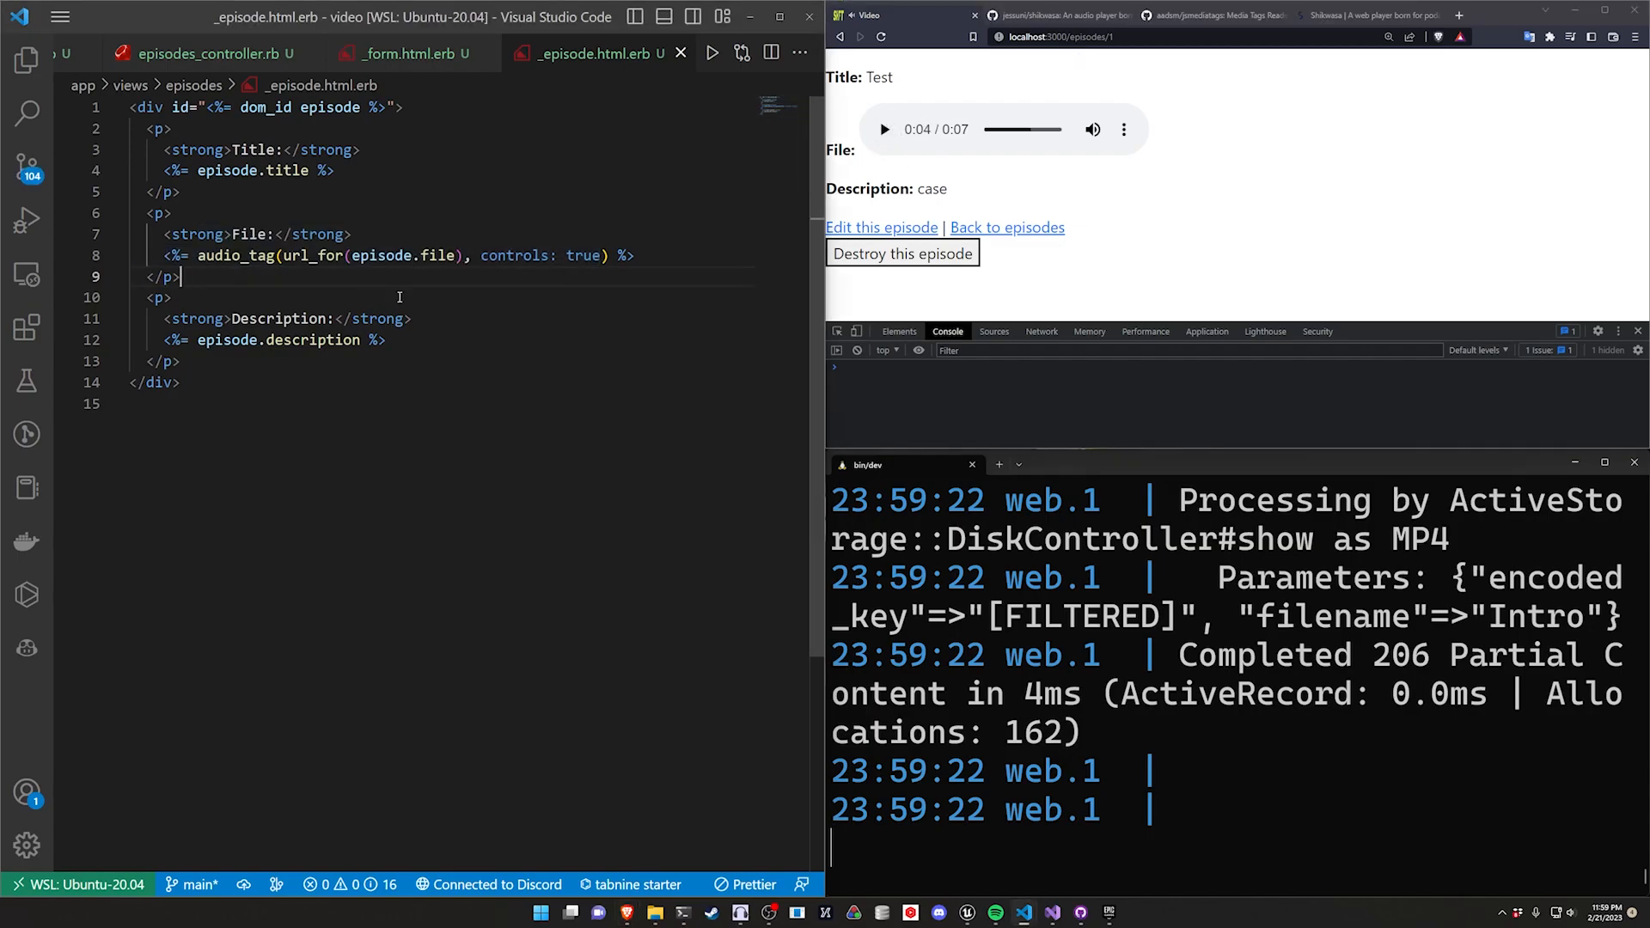
Step: Replace audio_tag with content_tag :div, "", class "audio-player" and a data: { hash
double_click(236, 254)
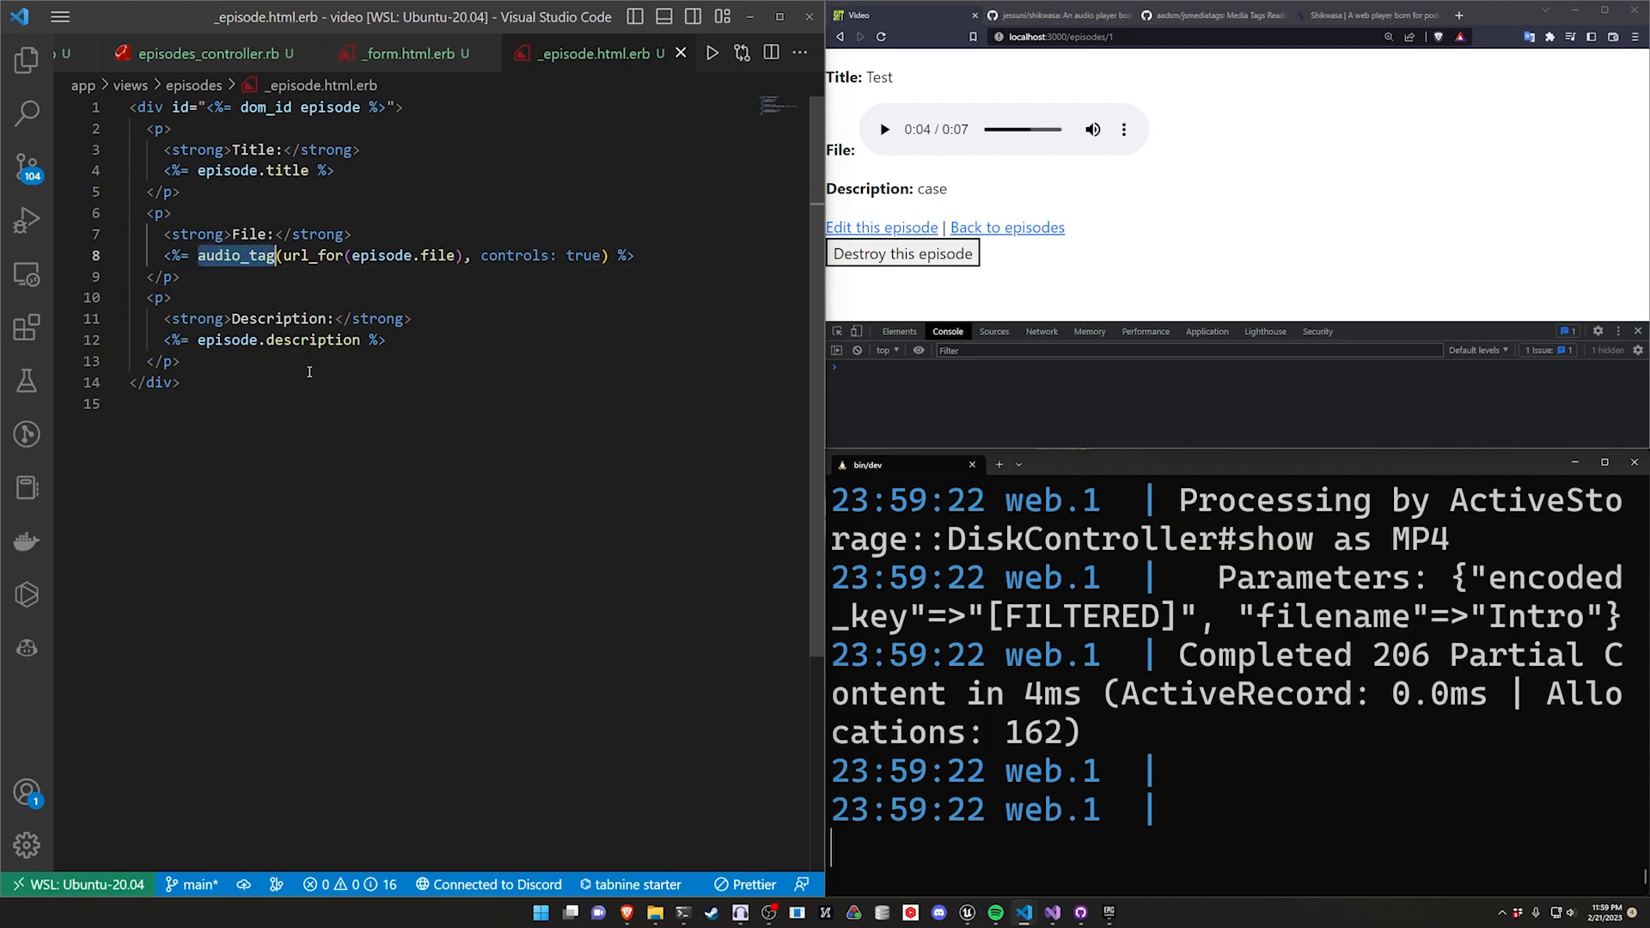
text(content_tag)
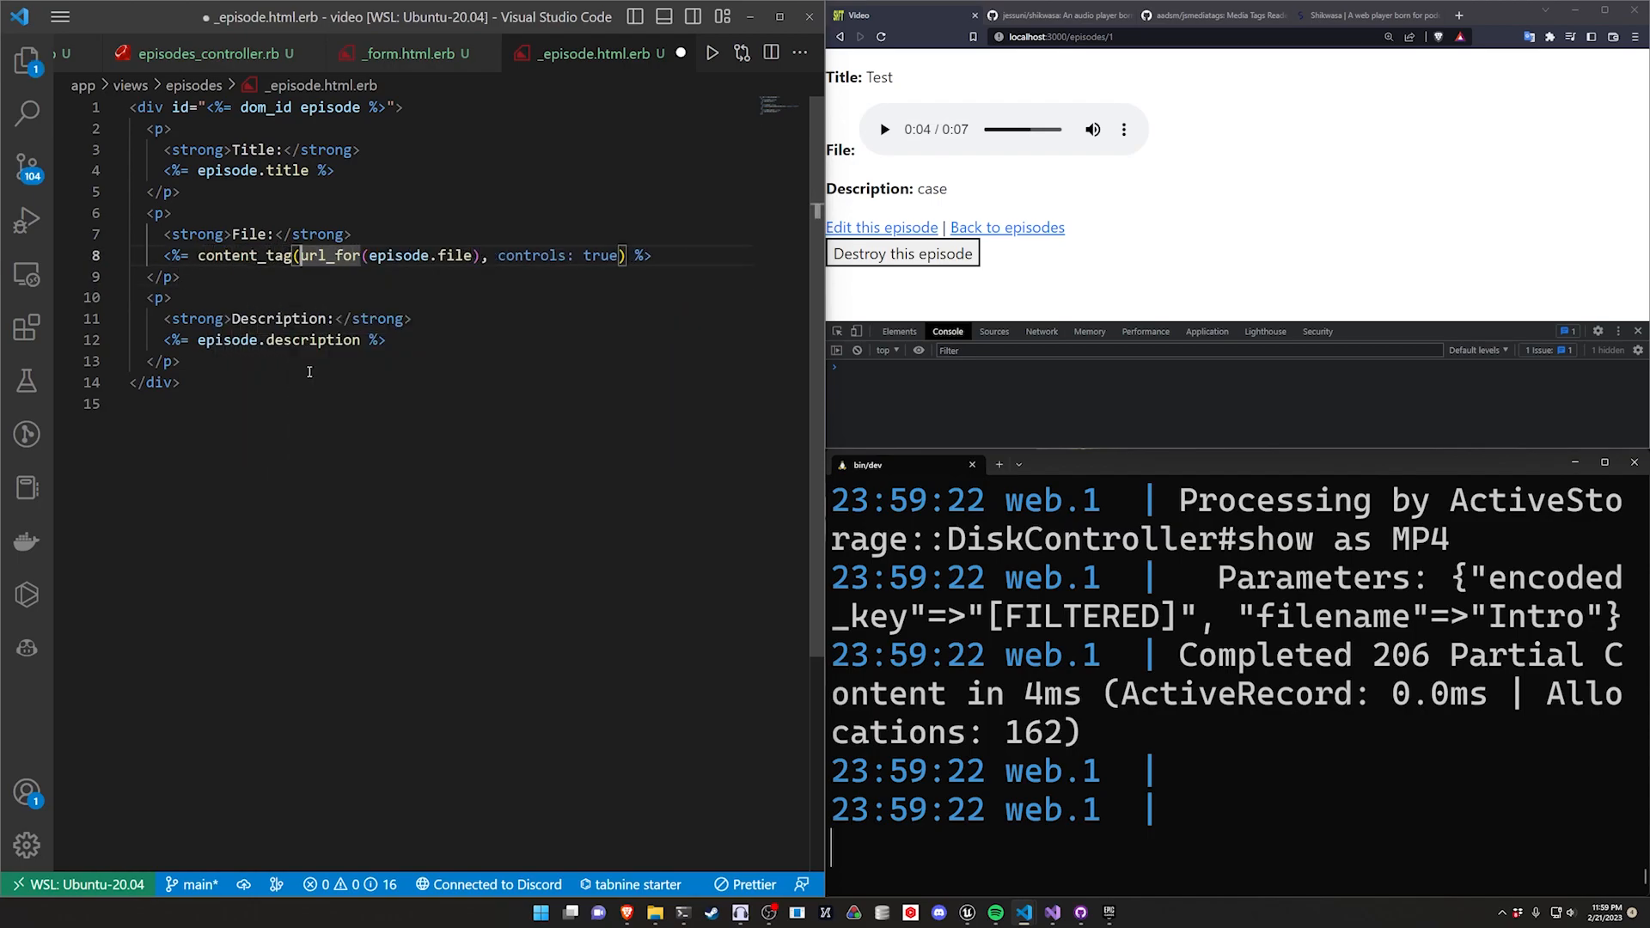
key(Enter)
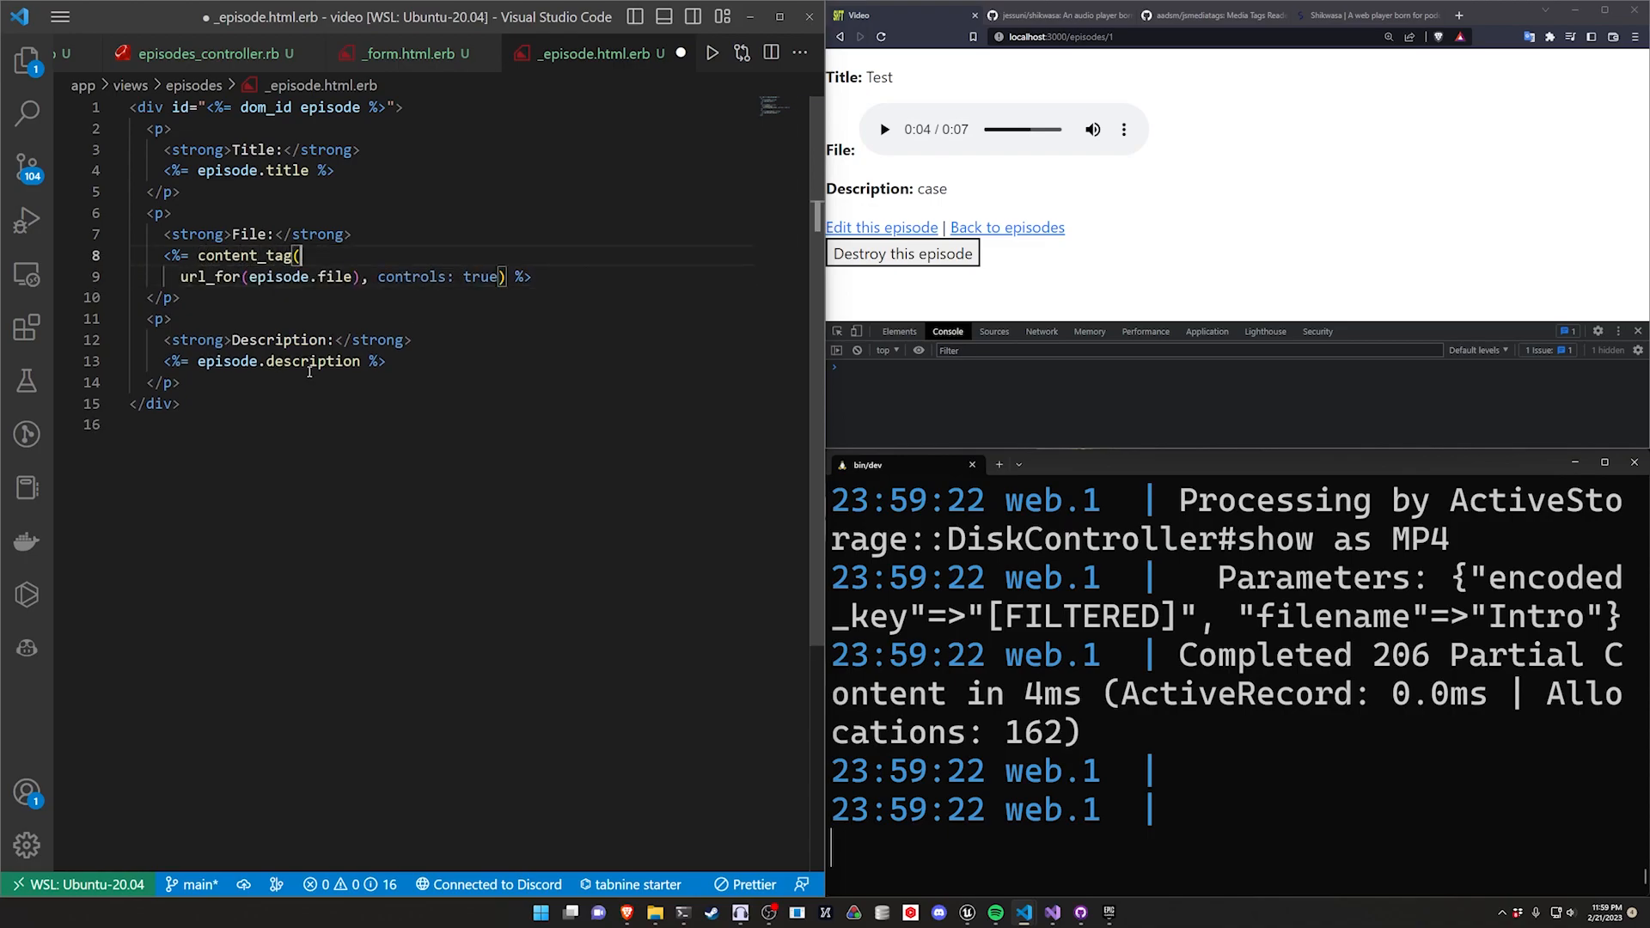
text(:div,)
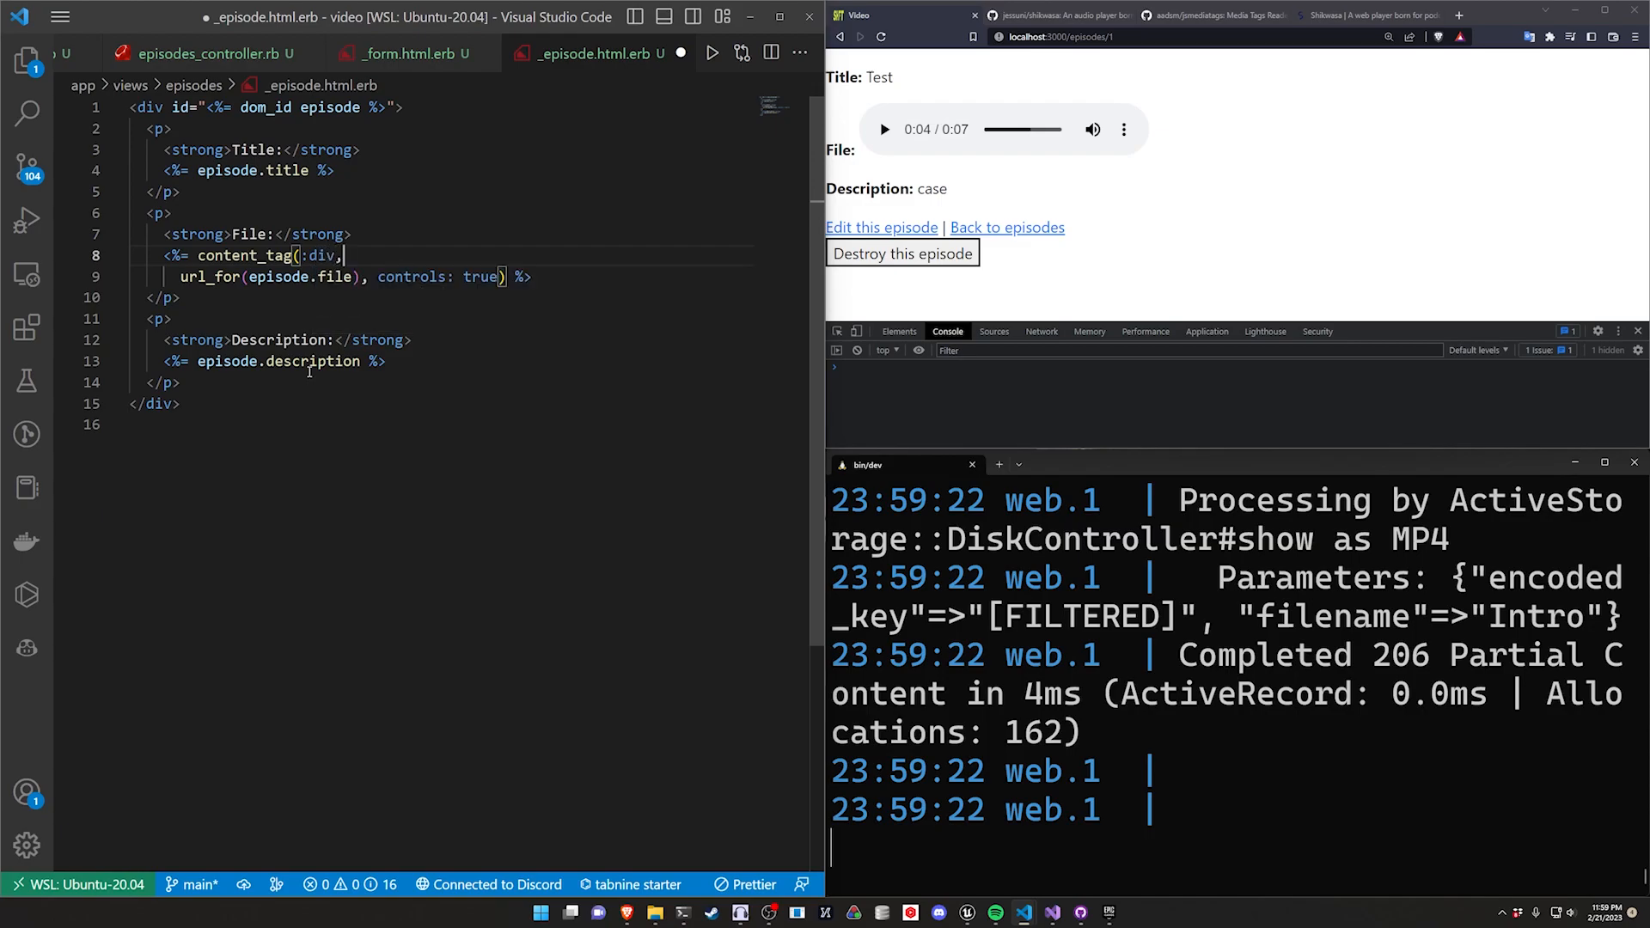
text("", class: "audio-player")
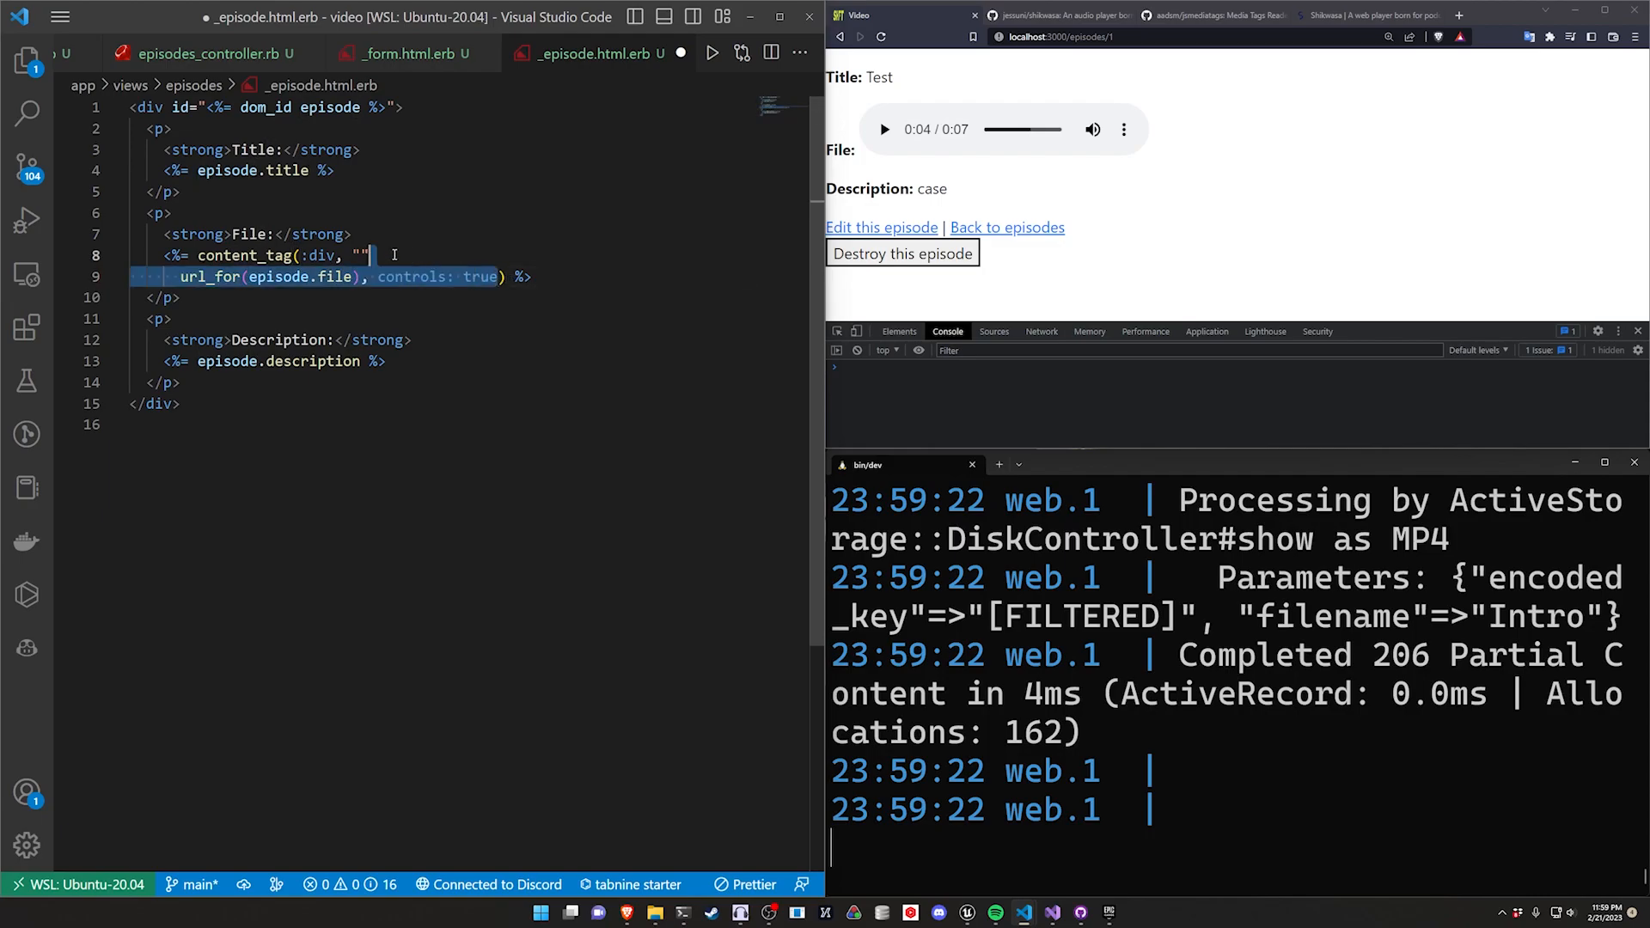
key(Delete)
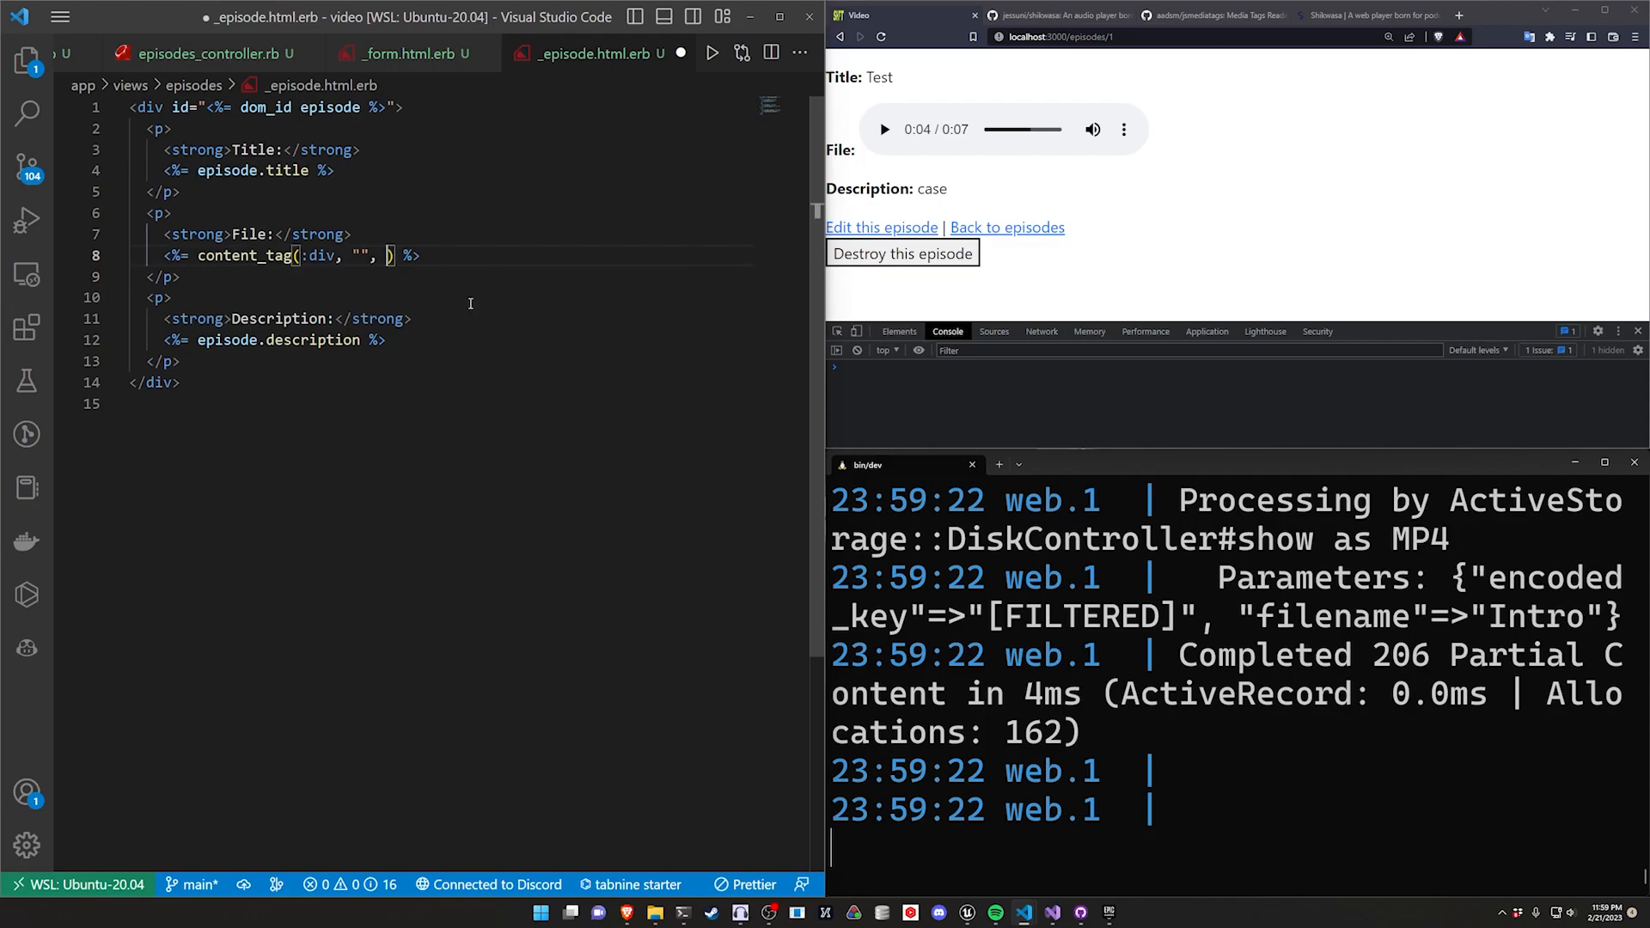
text(data: {)
text(controller: "podcast)
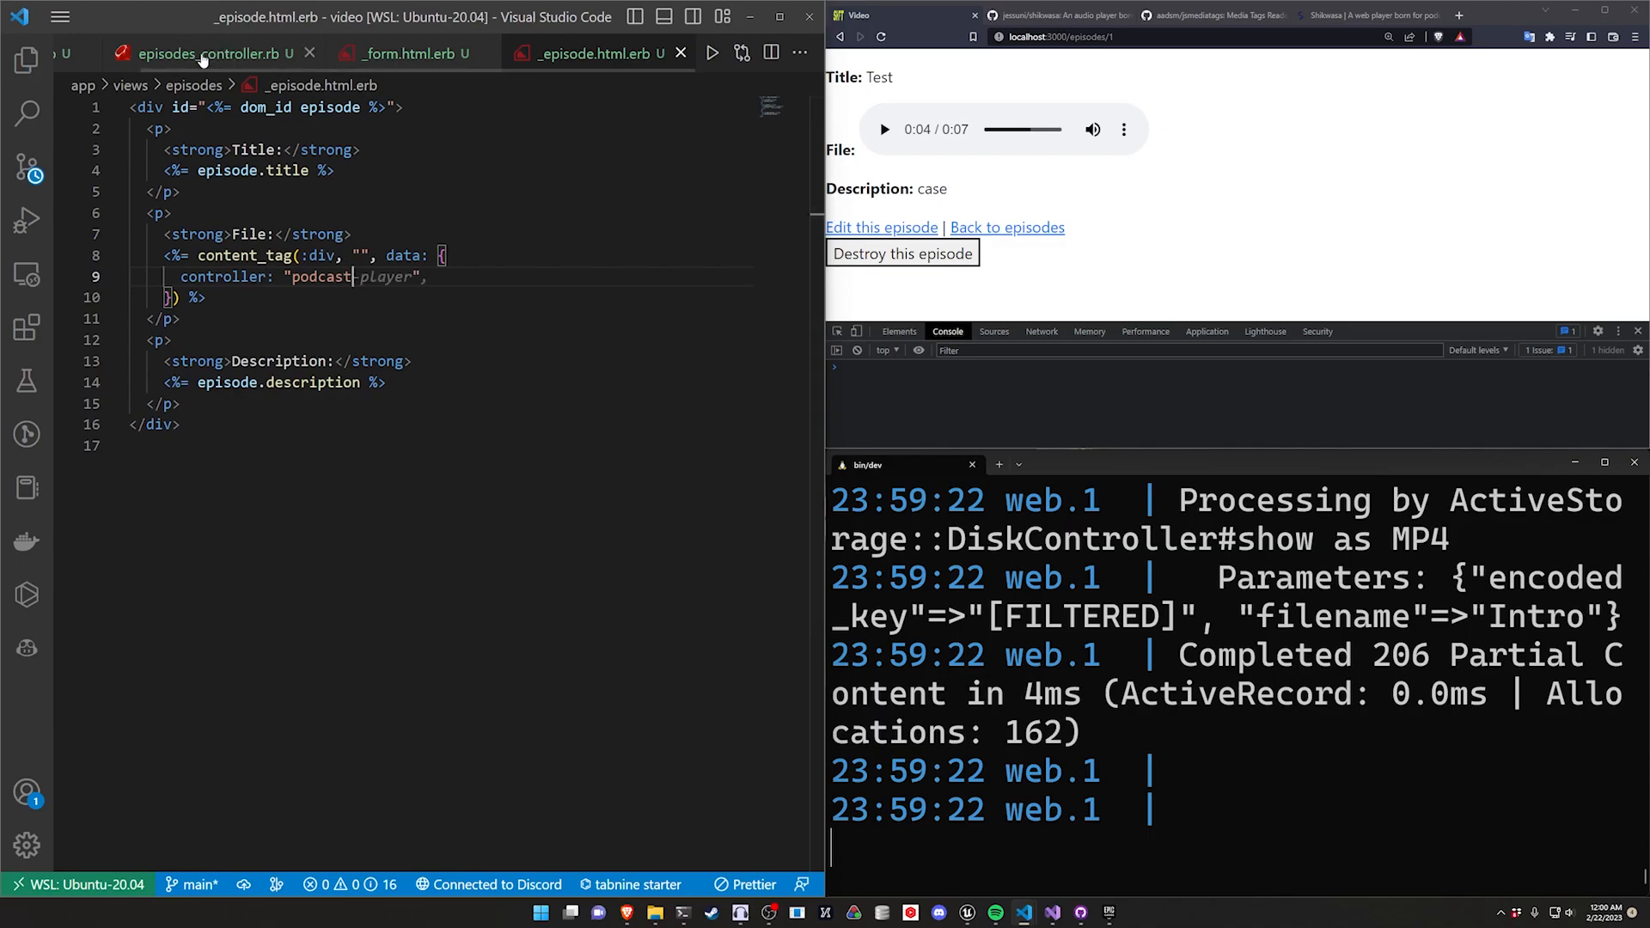
Step: Expand app/javascript/controllers to reveal podcast_controller.js and select the podcast controller value
click(26, 58)
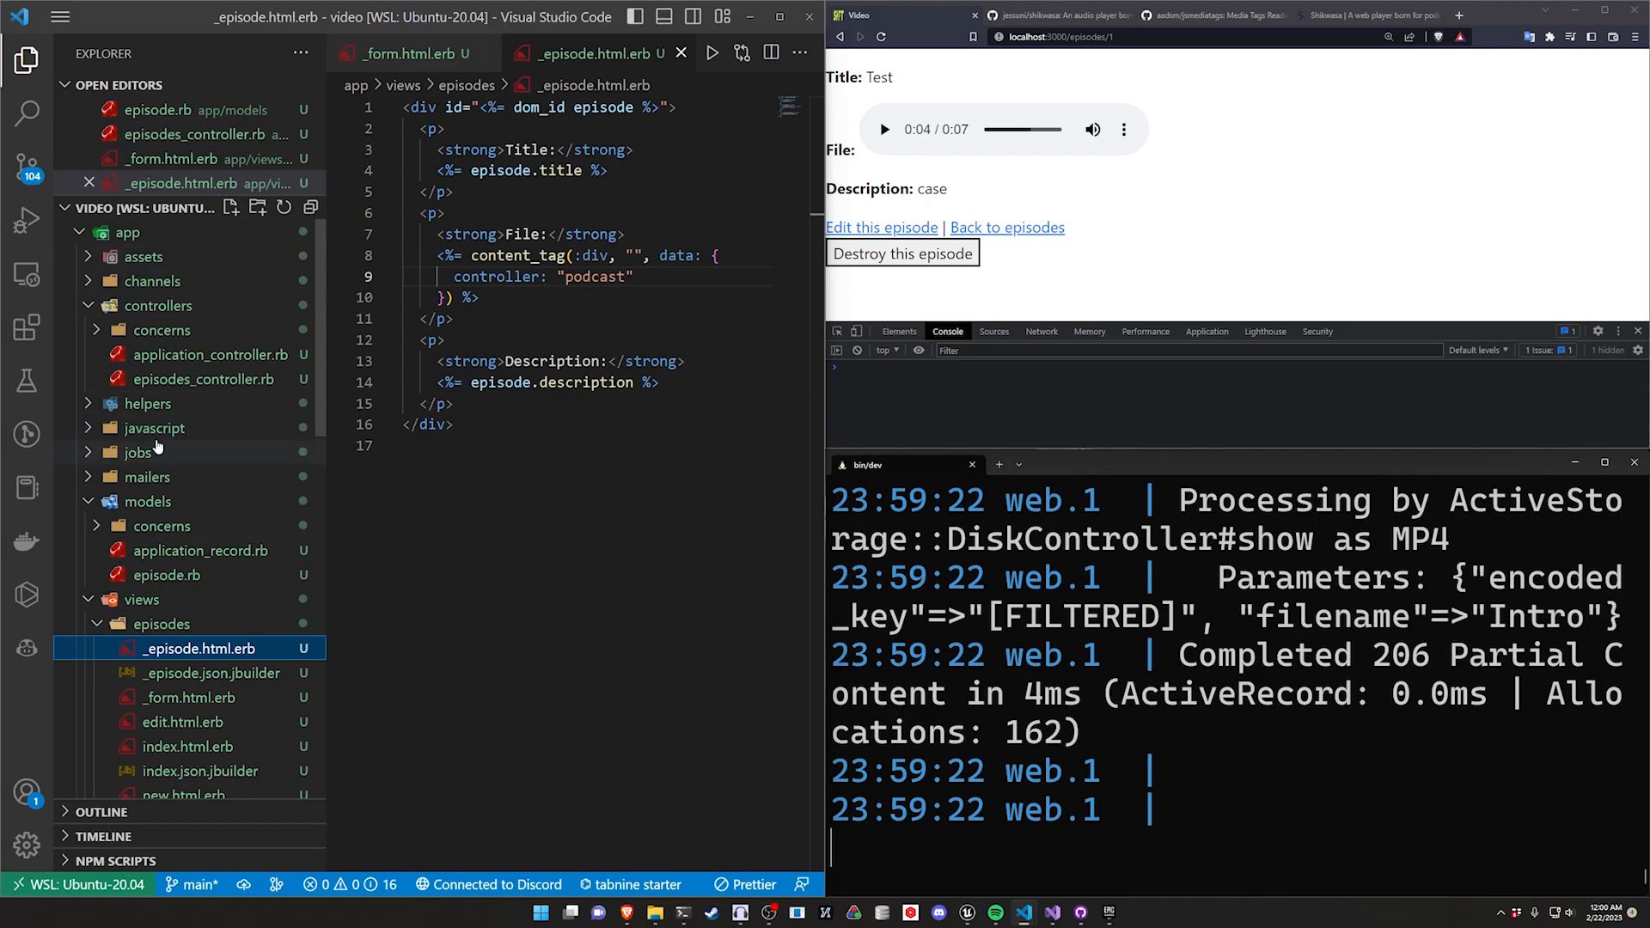
click(153, 428)
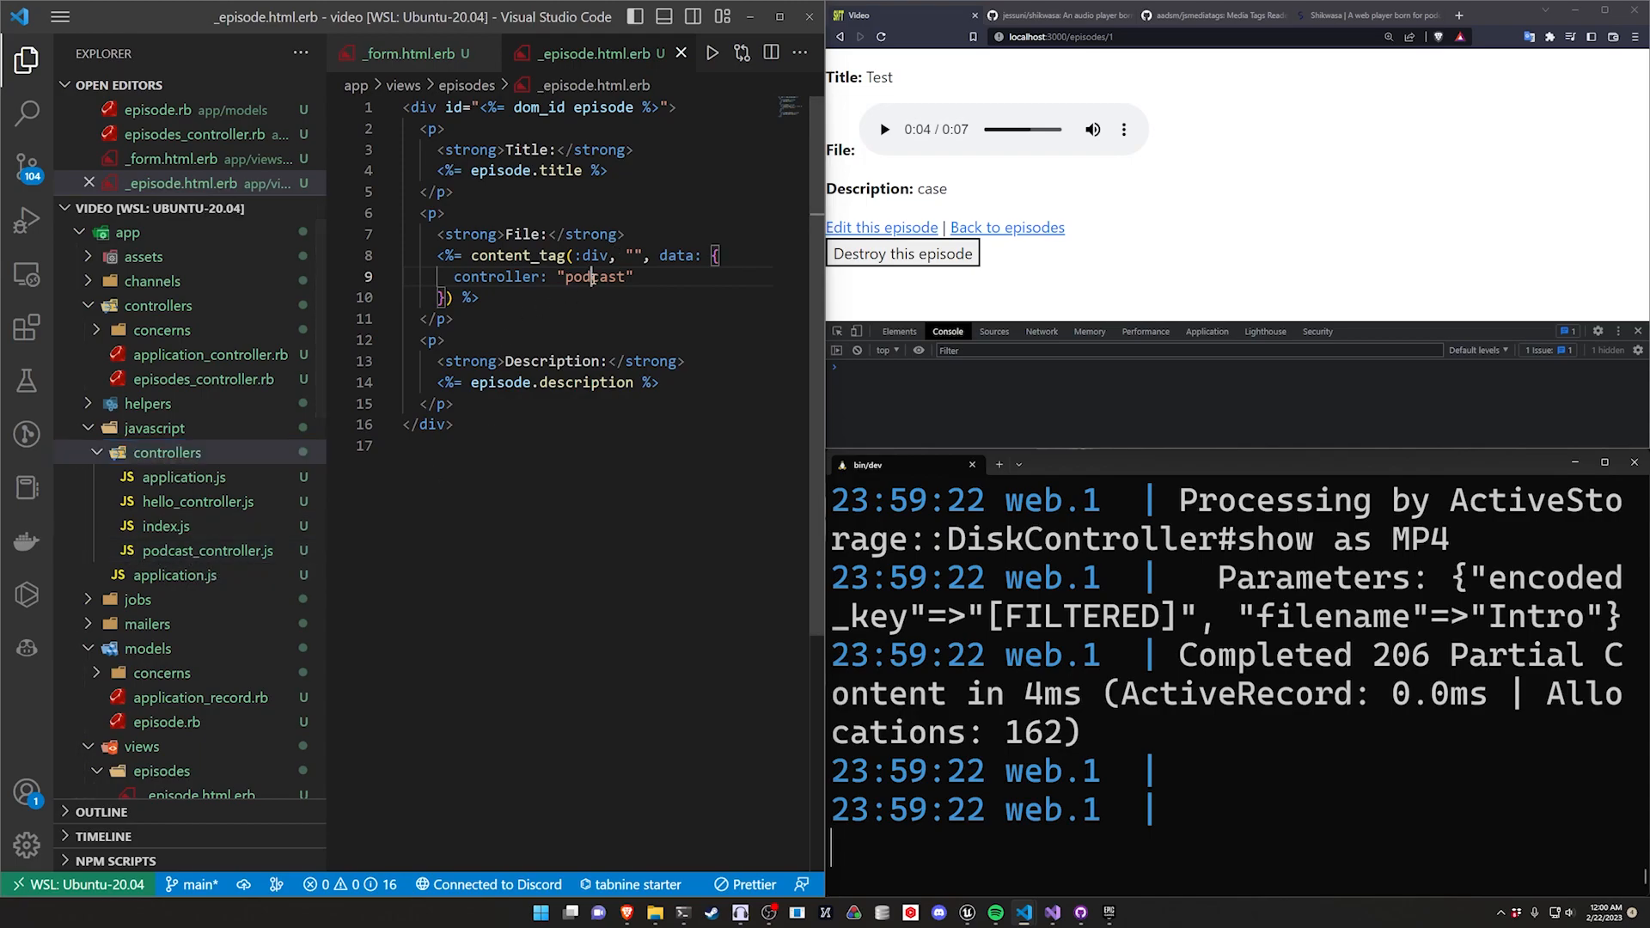
double_click(594, 277)
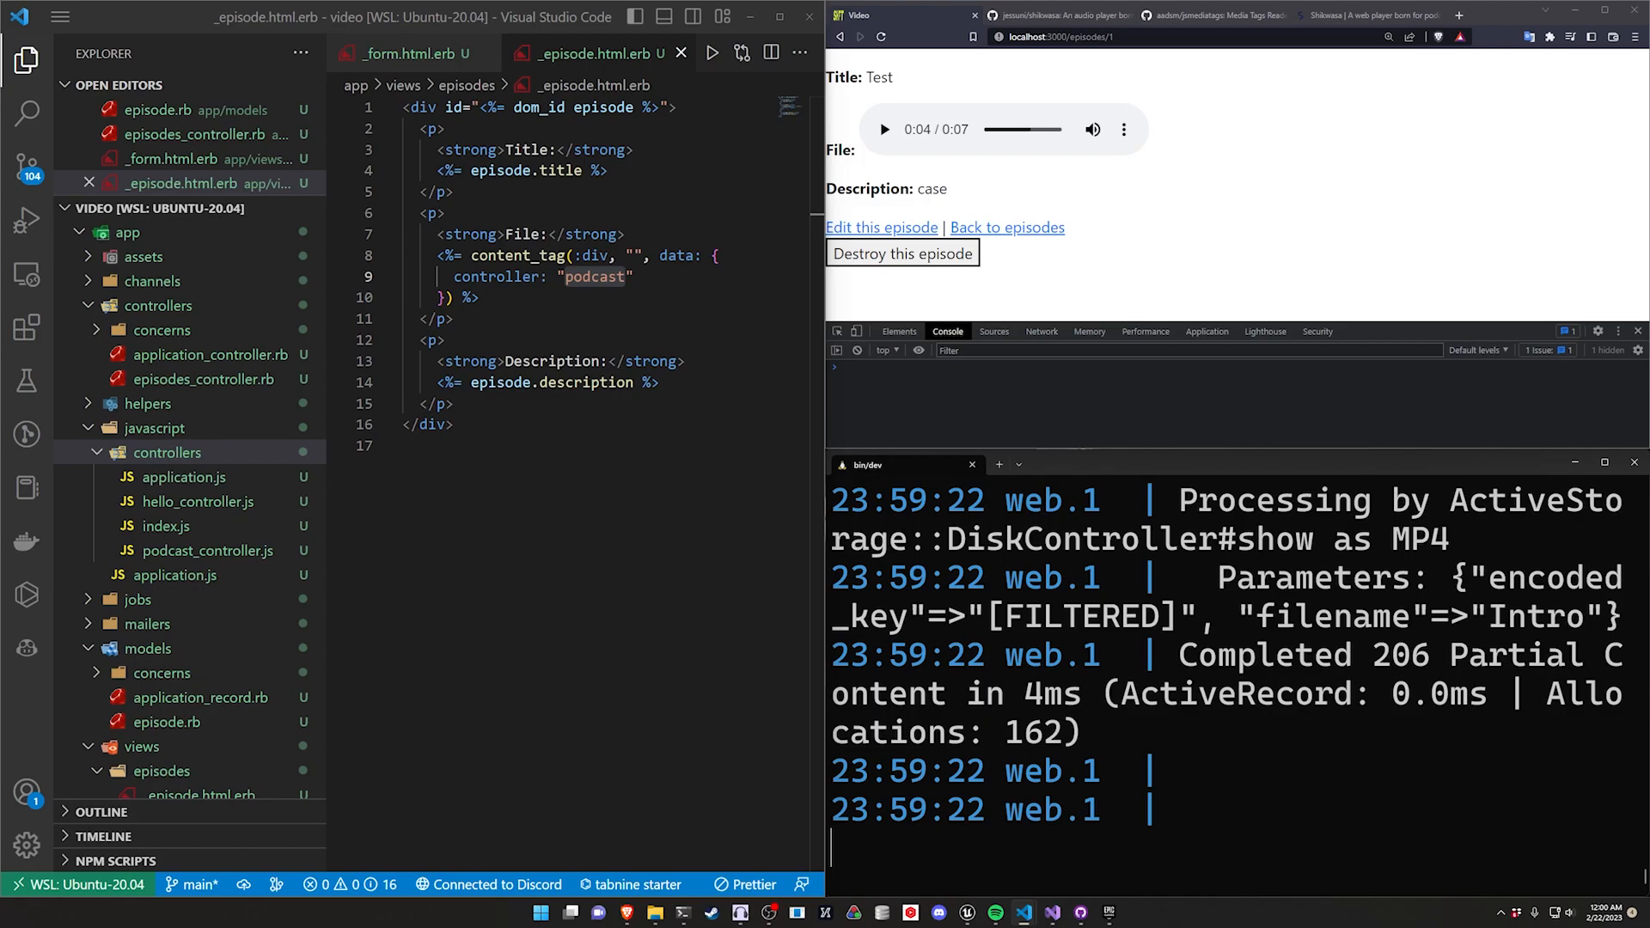
Step: Add podcast_name: episode.name and podcast_url: episode.file.url to the data hash
text(,)
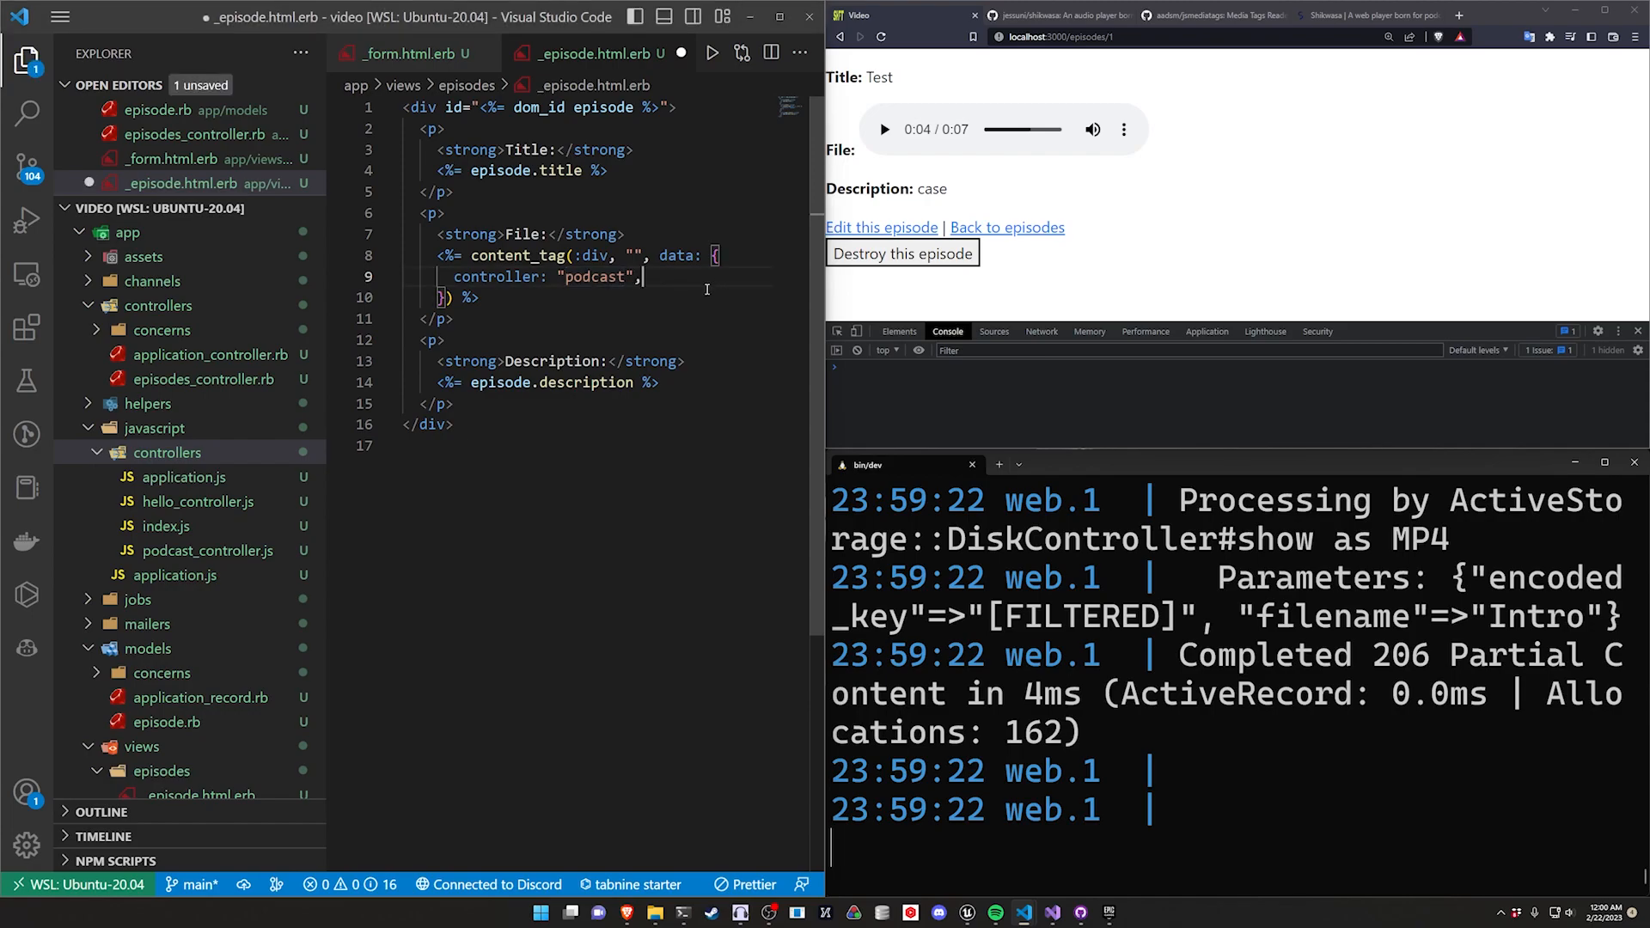
text(podcast_name: episode.name,)
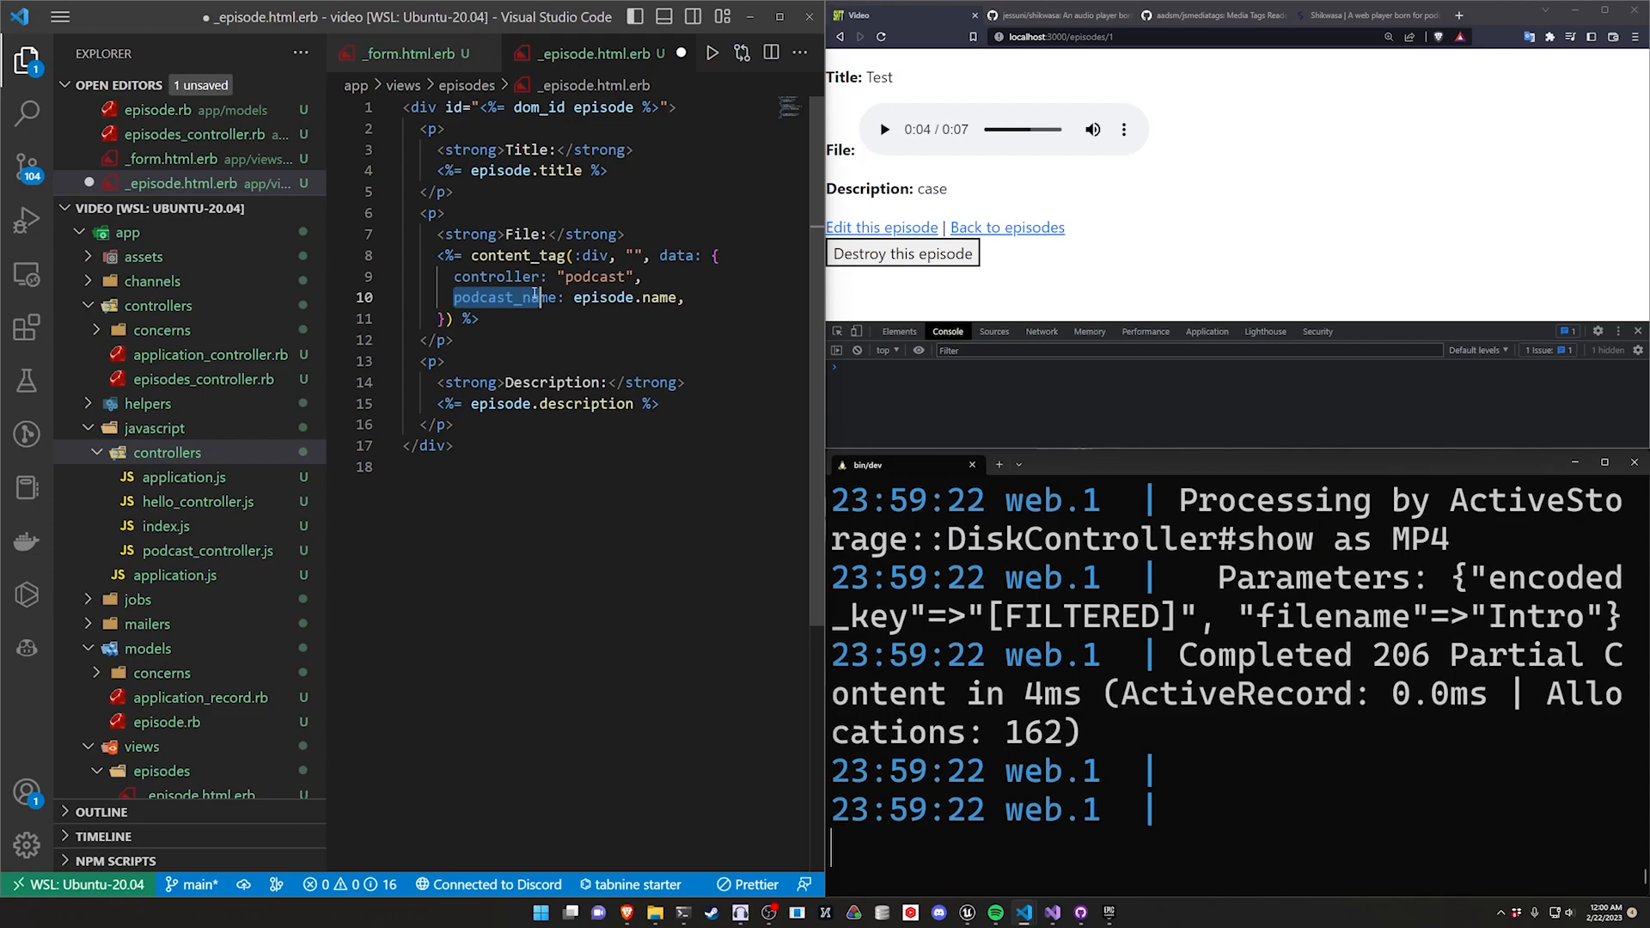
click(532, 297)
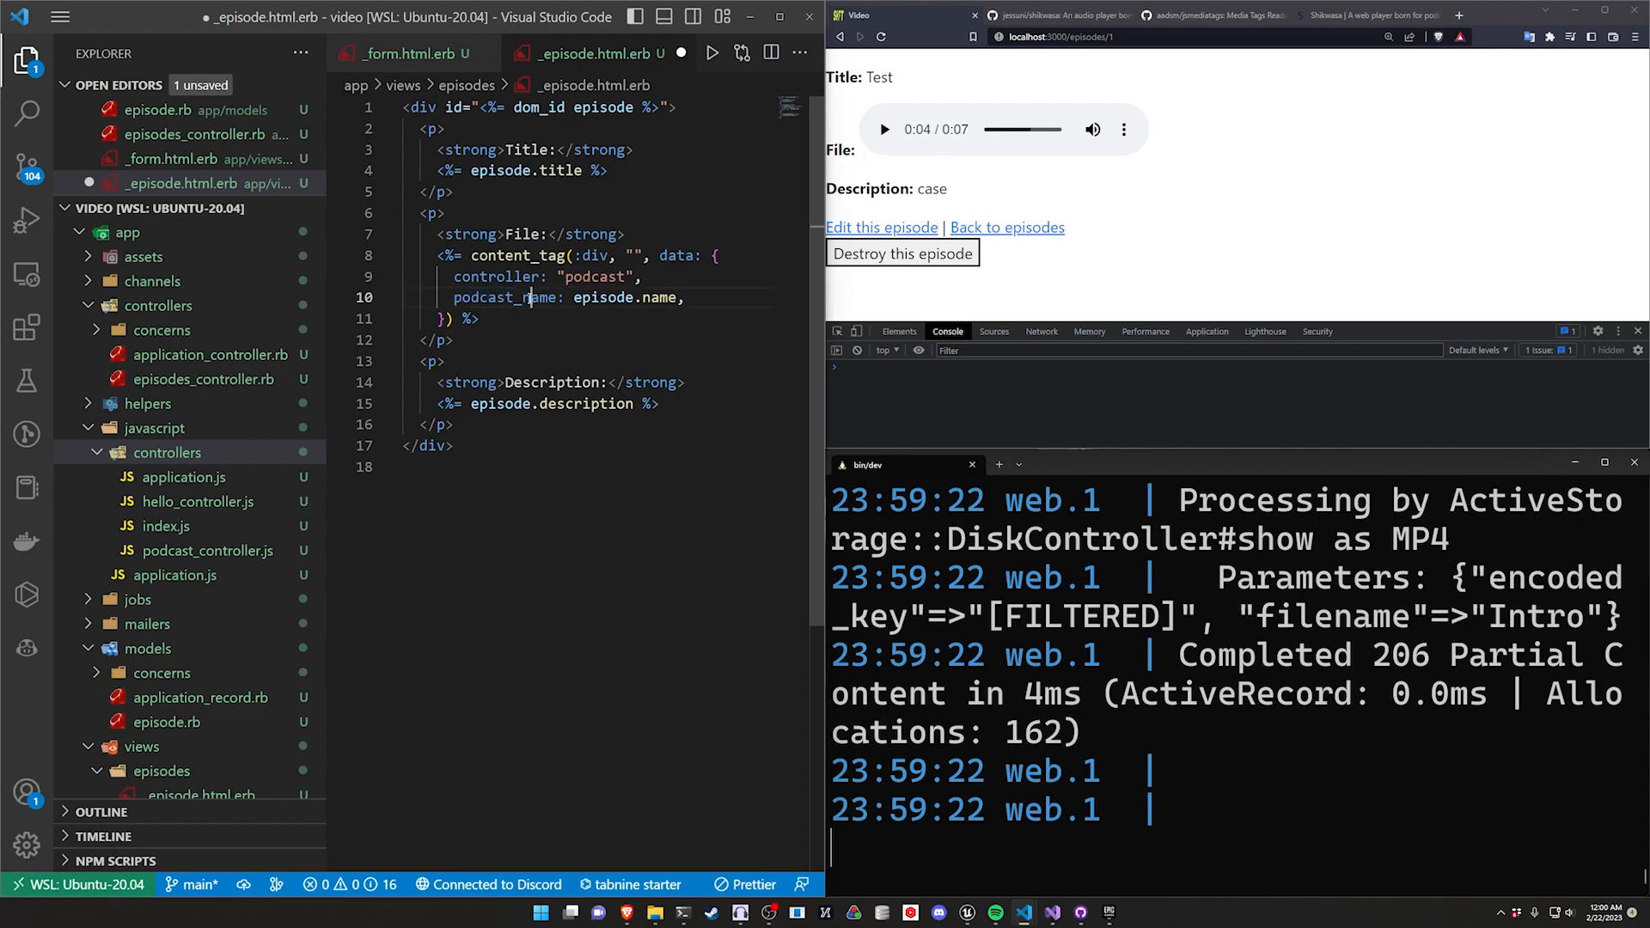
double_click(533, 298)
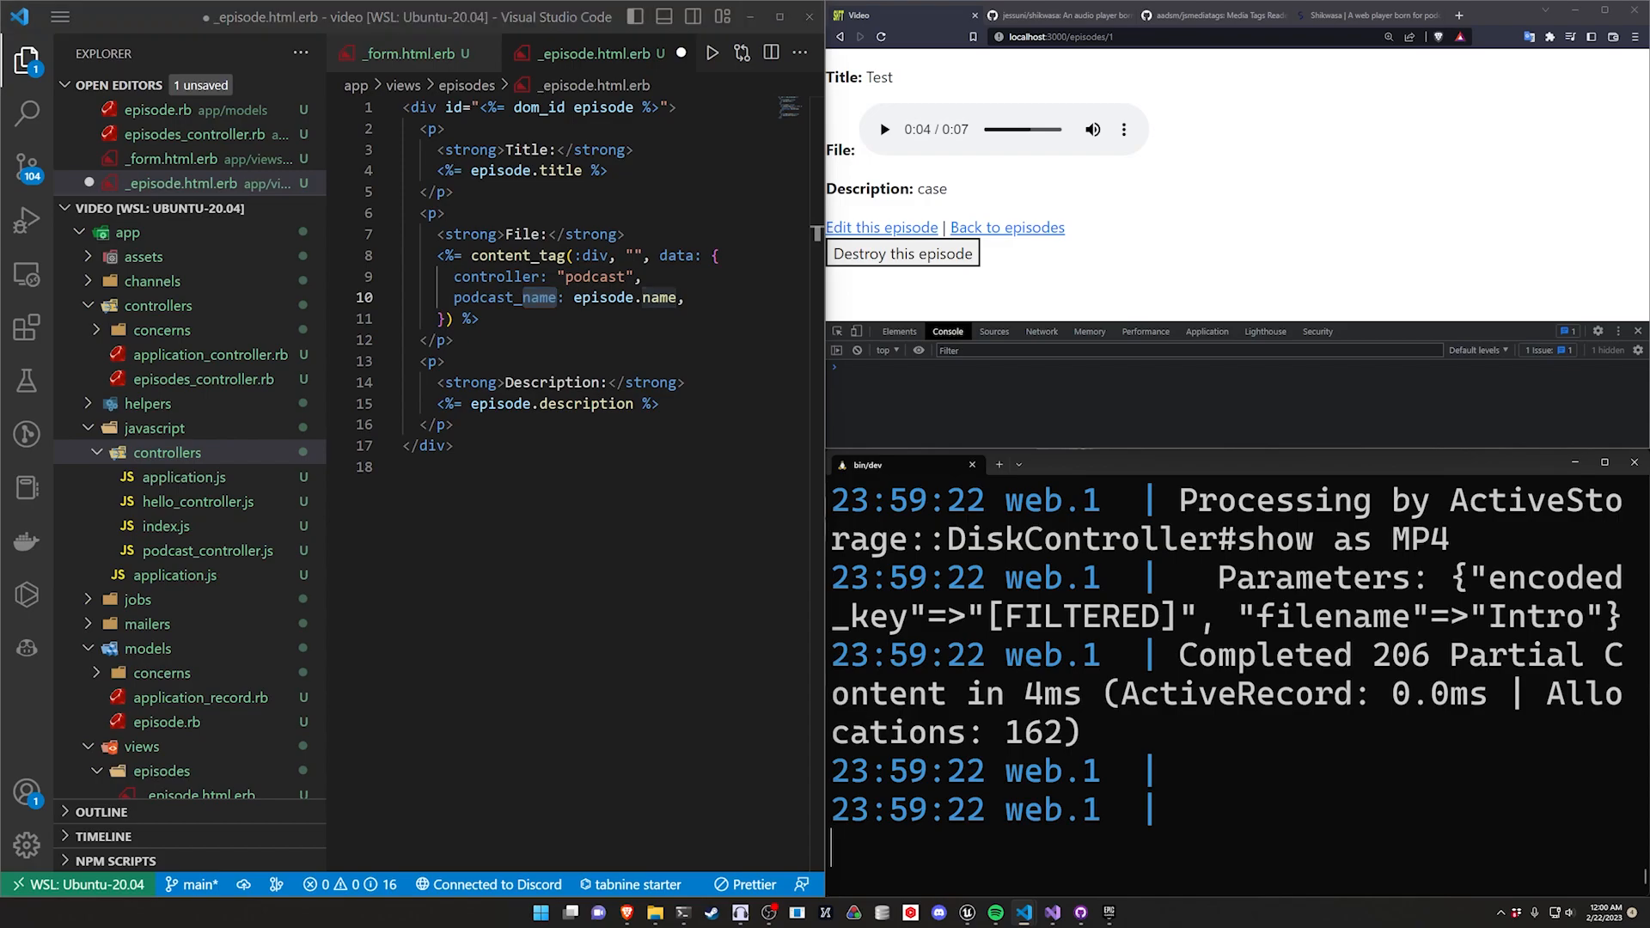
text(podcast_url: episode.file.url,)
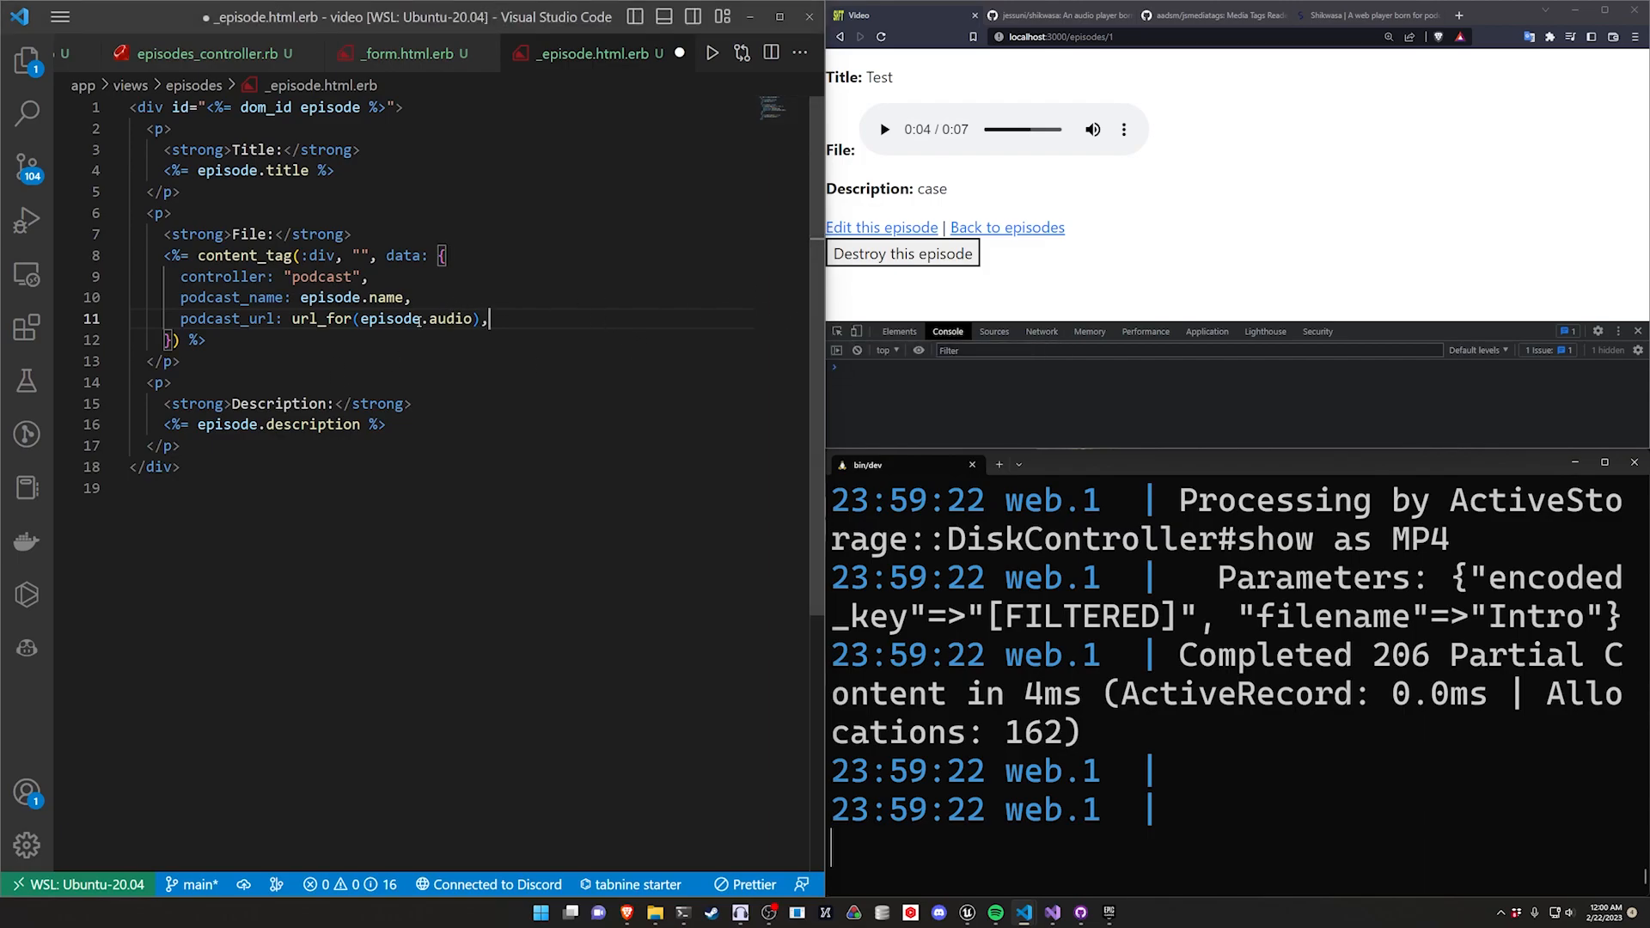
Step: Add a podcast_chapters entry mapping each chapter's title, start and end times
text(podcast_chapters: episode.chapters.map do |chapter|)
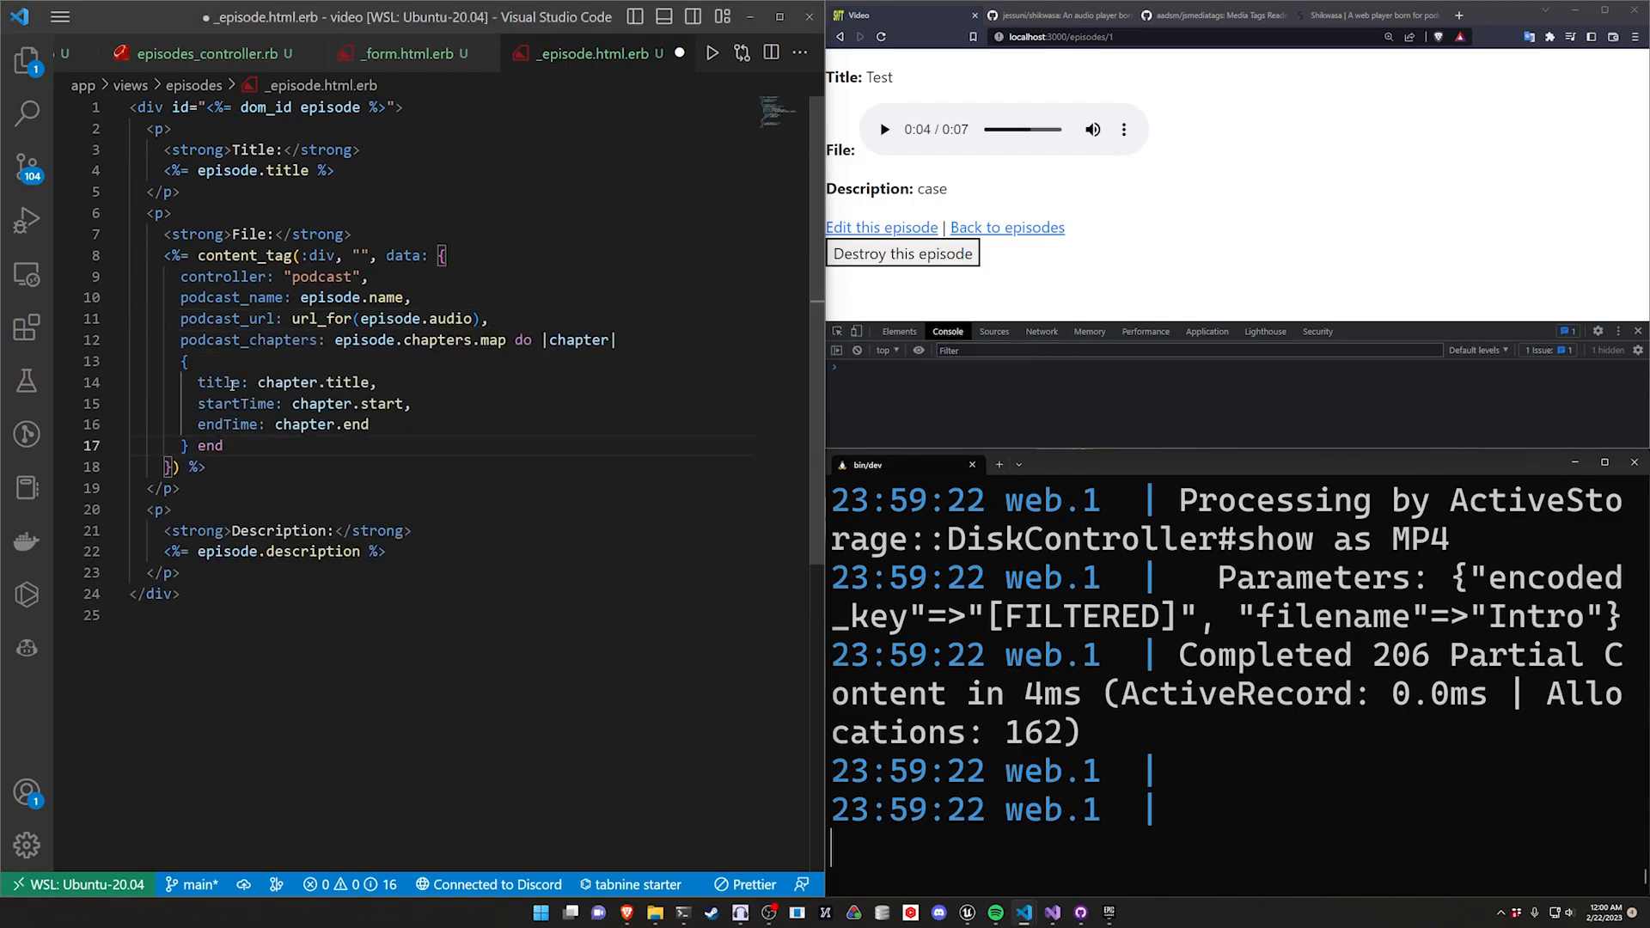
double_click(247, 340)
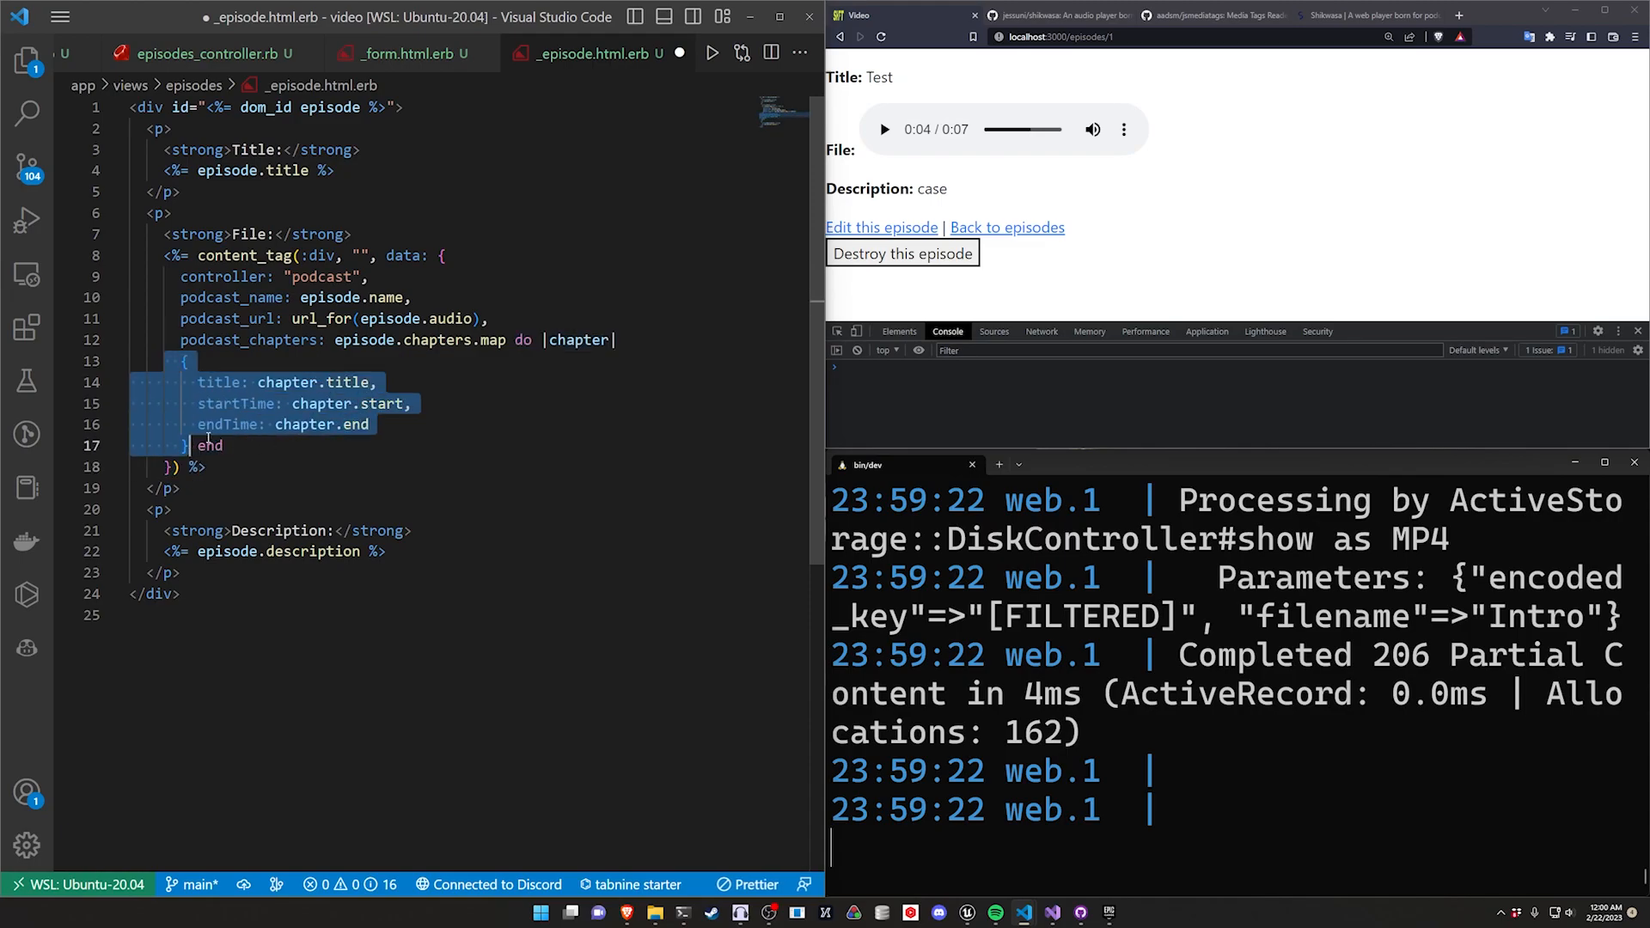
click(302, 382)
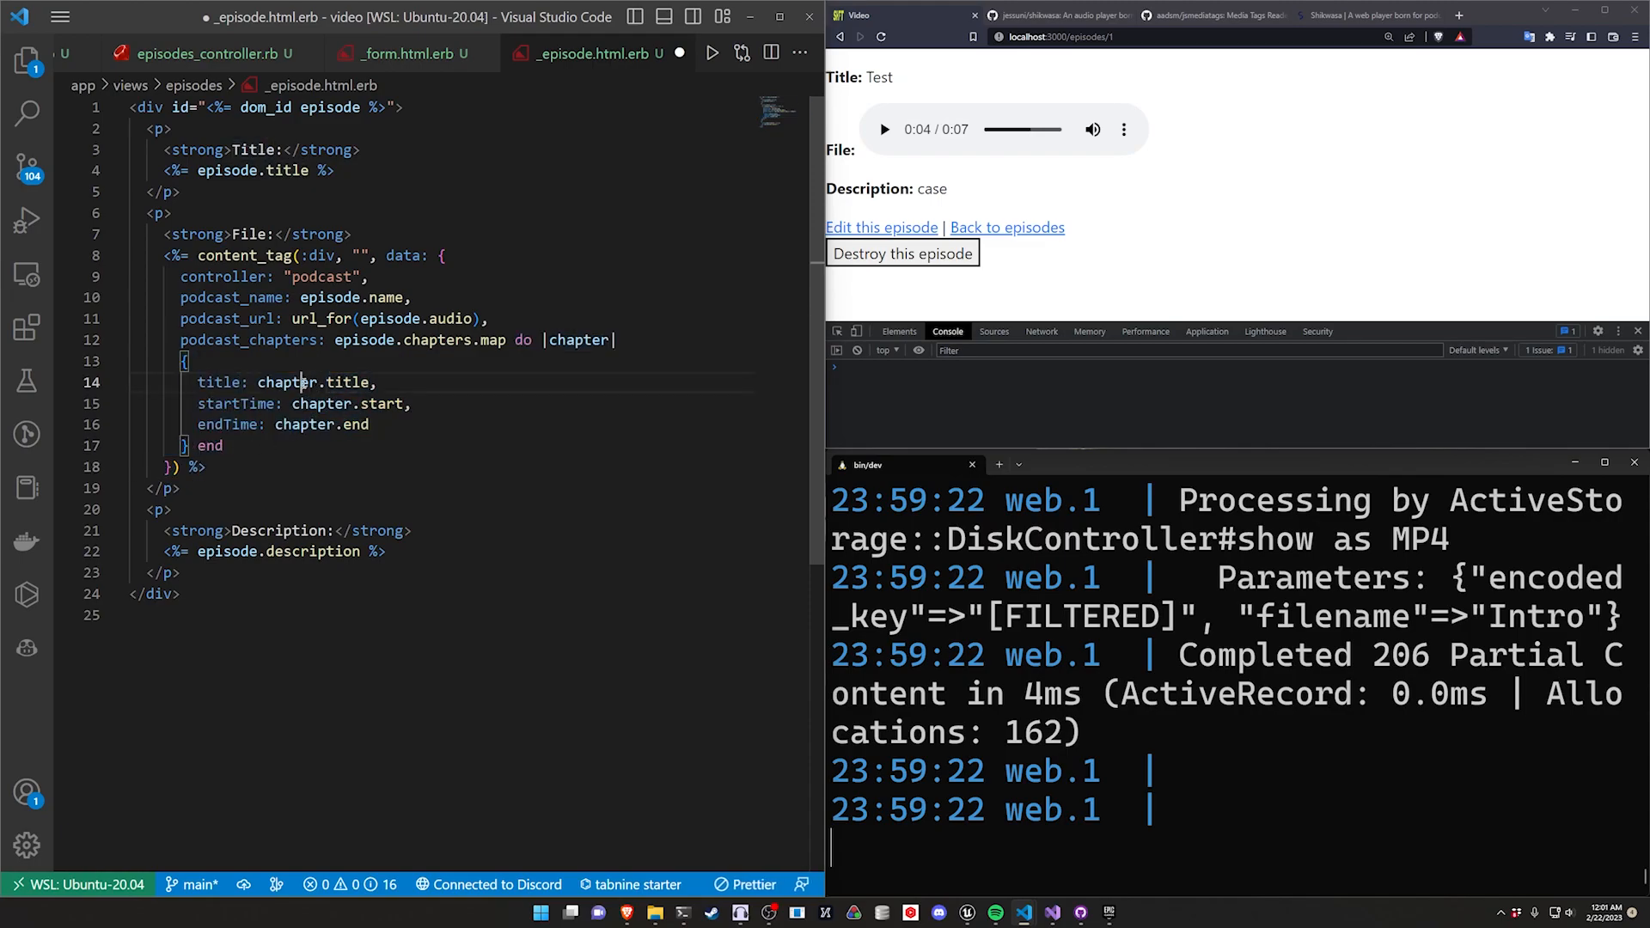
double_click(237, 402)
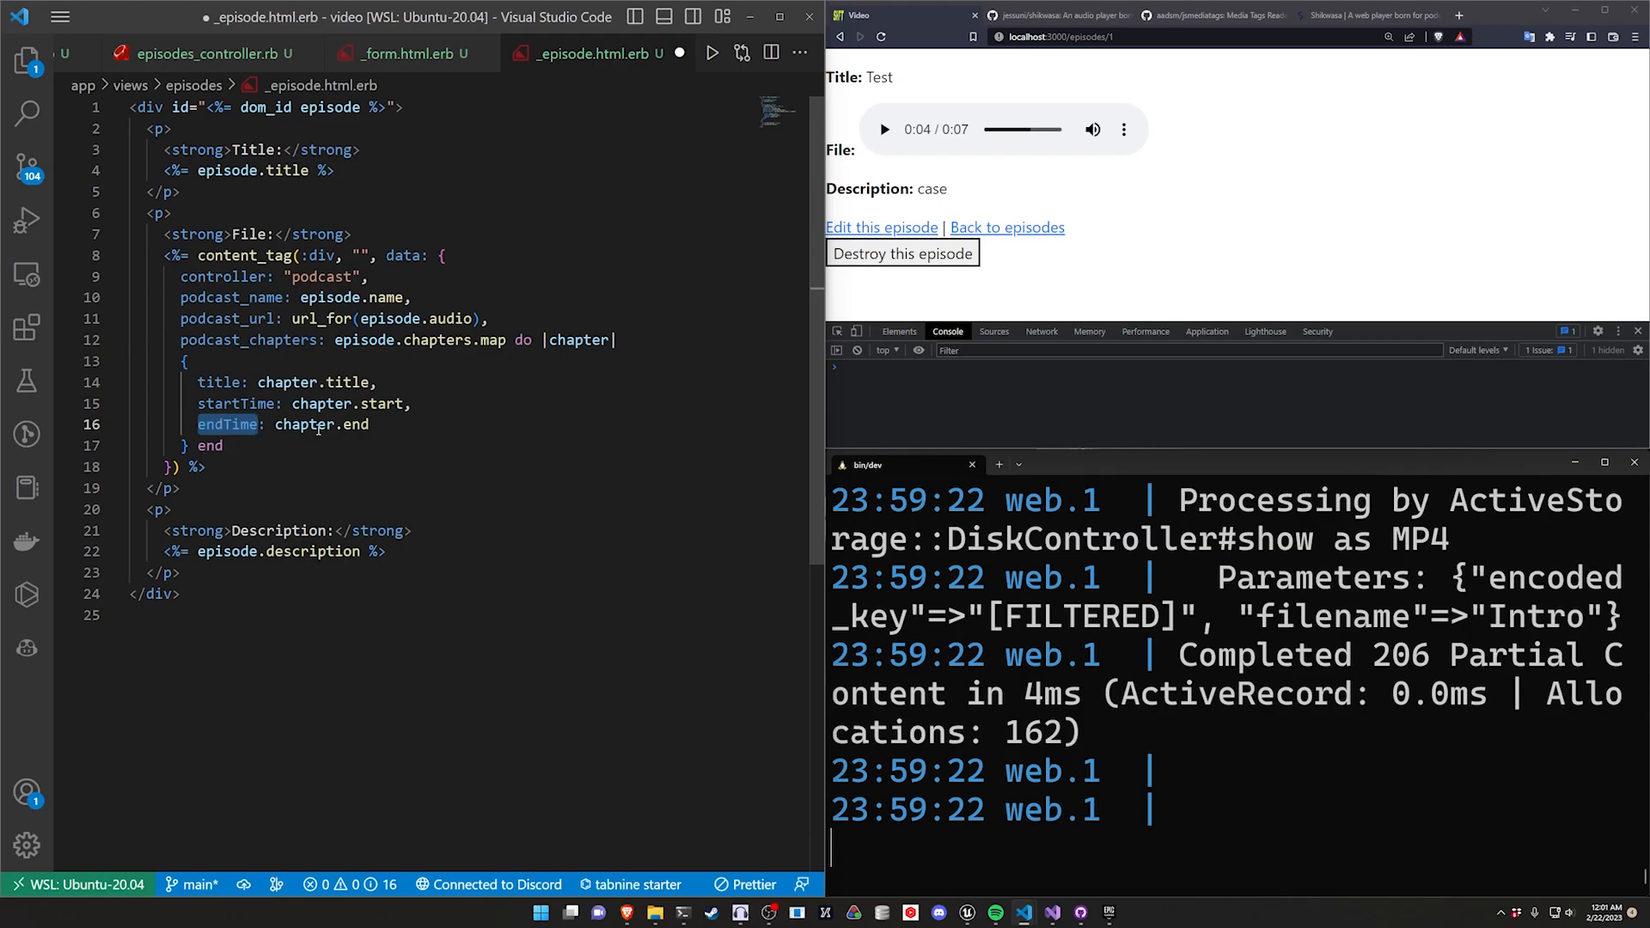
Step: Comment out the podcast_chapters block with Ctrl+/ and remove the trailing comma
click(356, 425)
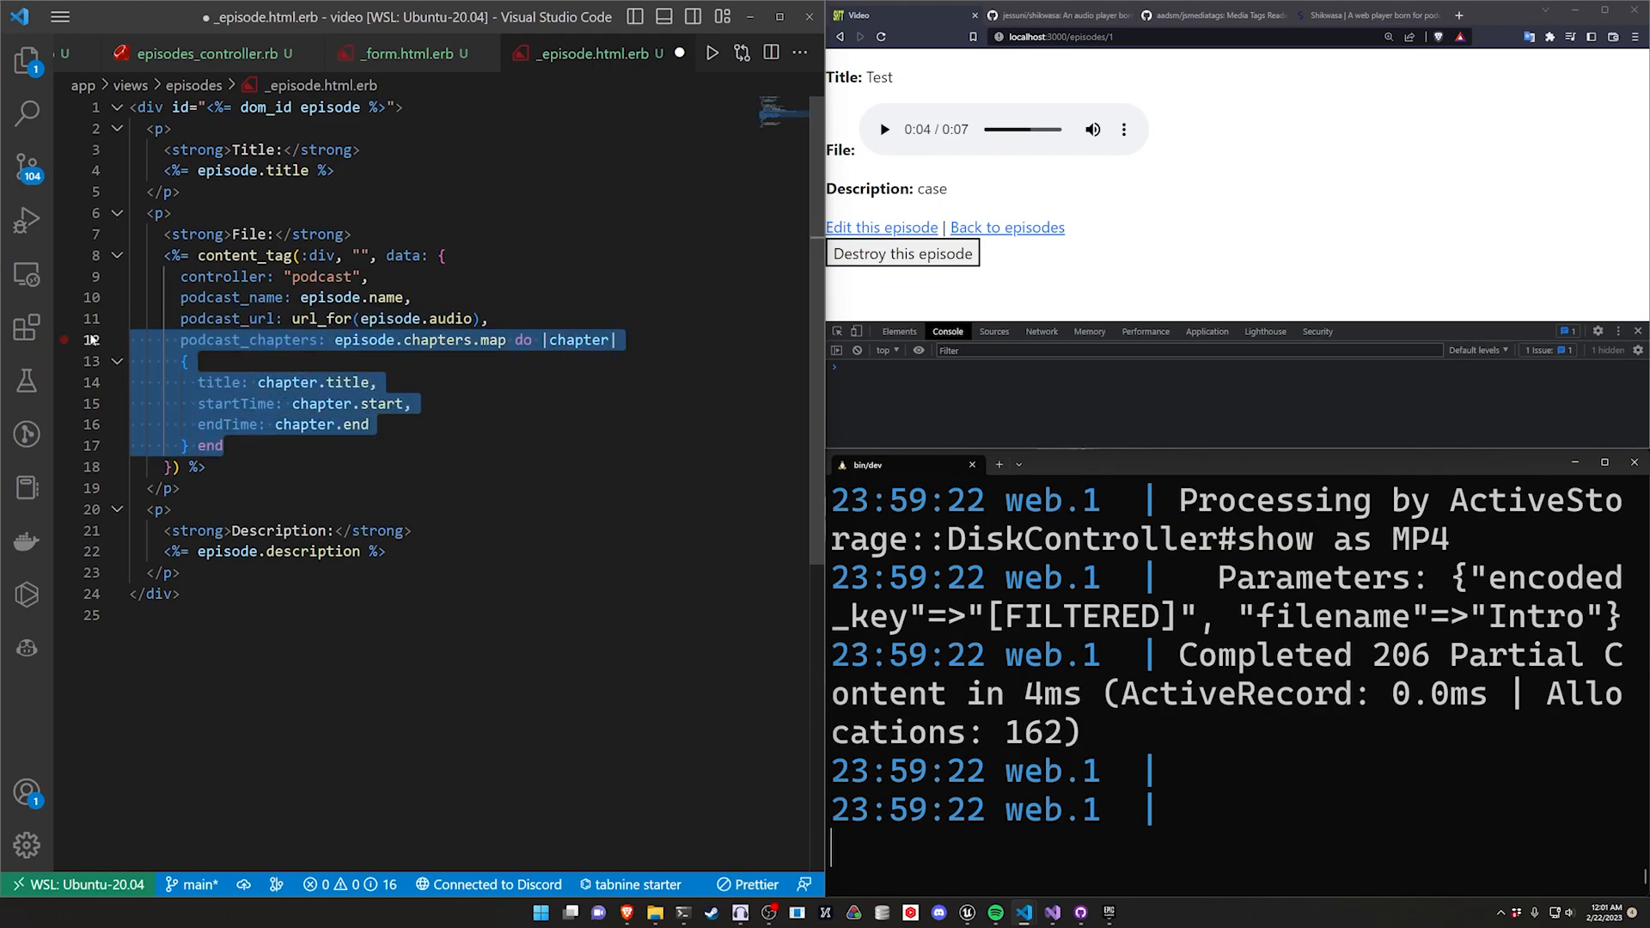
key(ctrl+/)
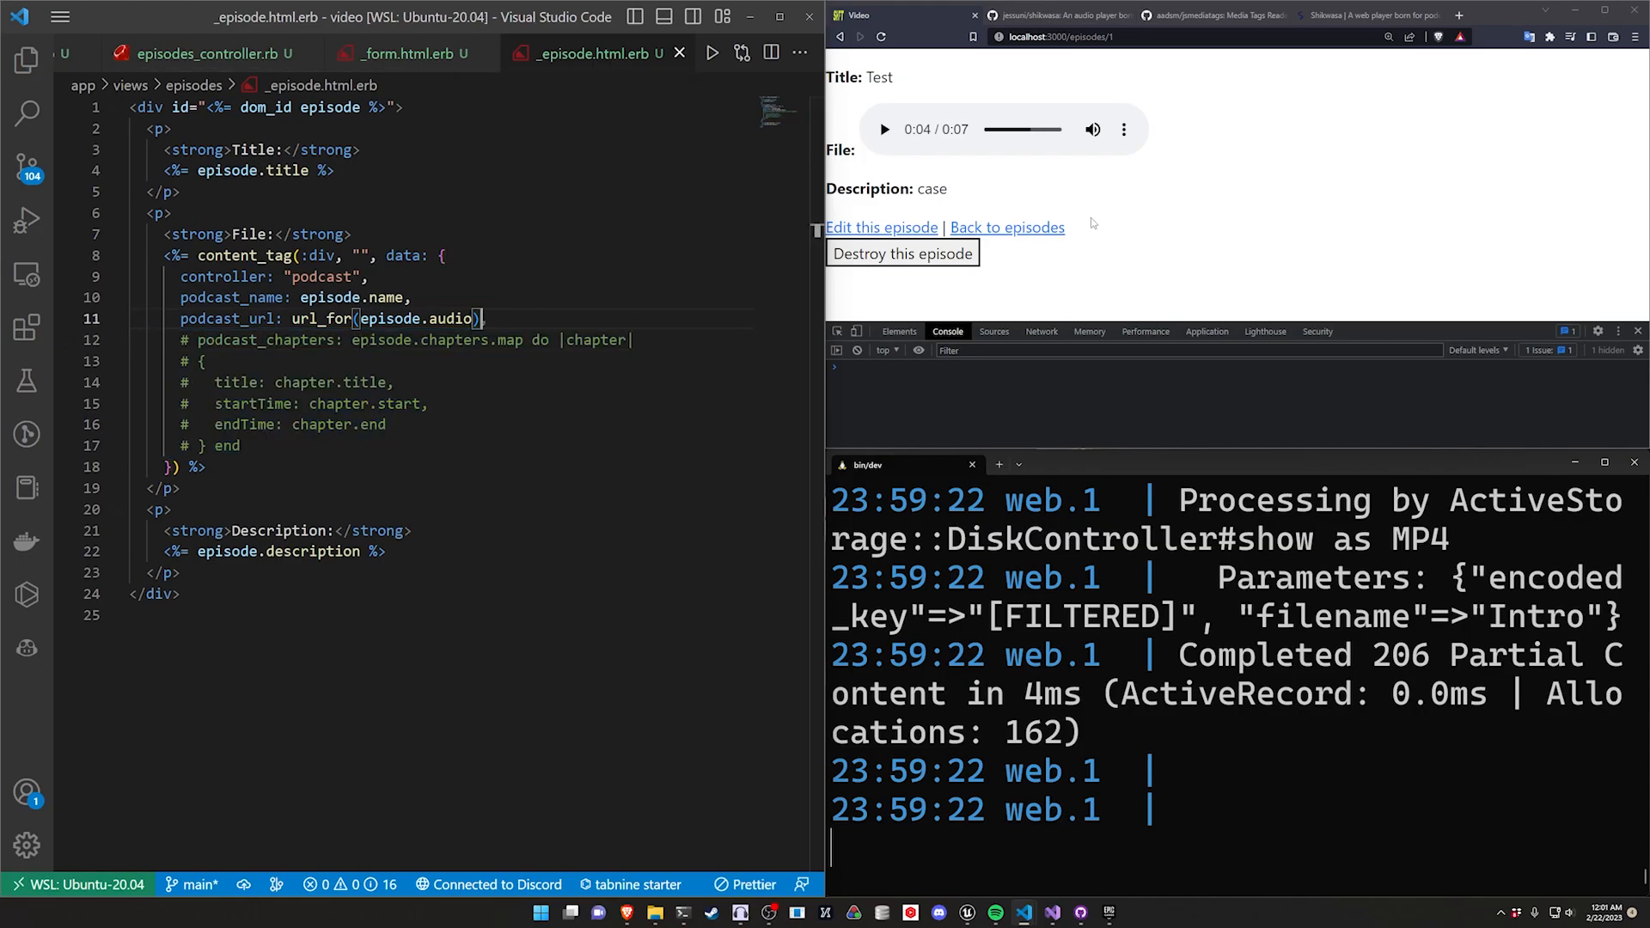
click(1057, 16)
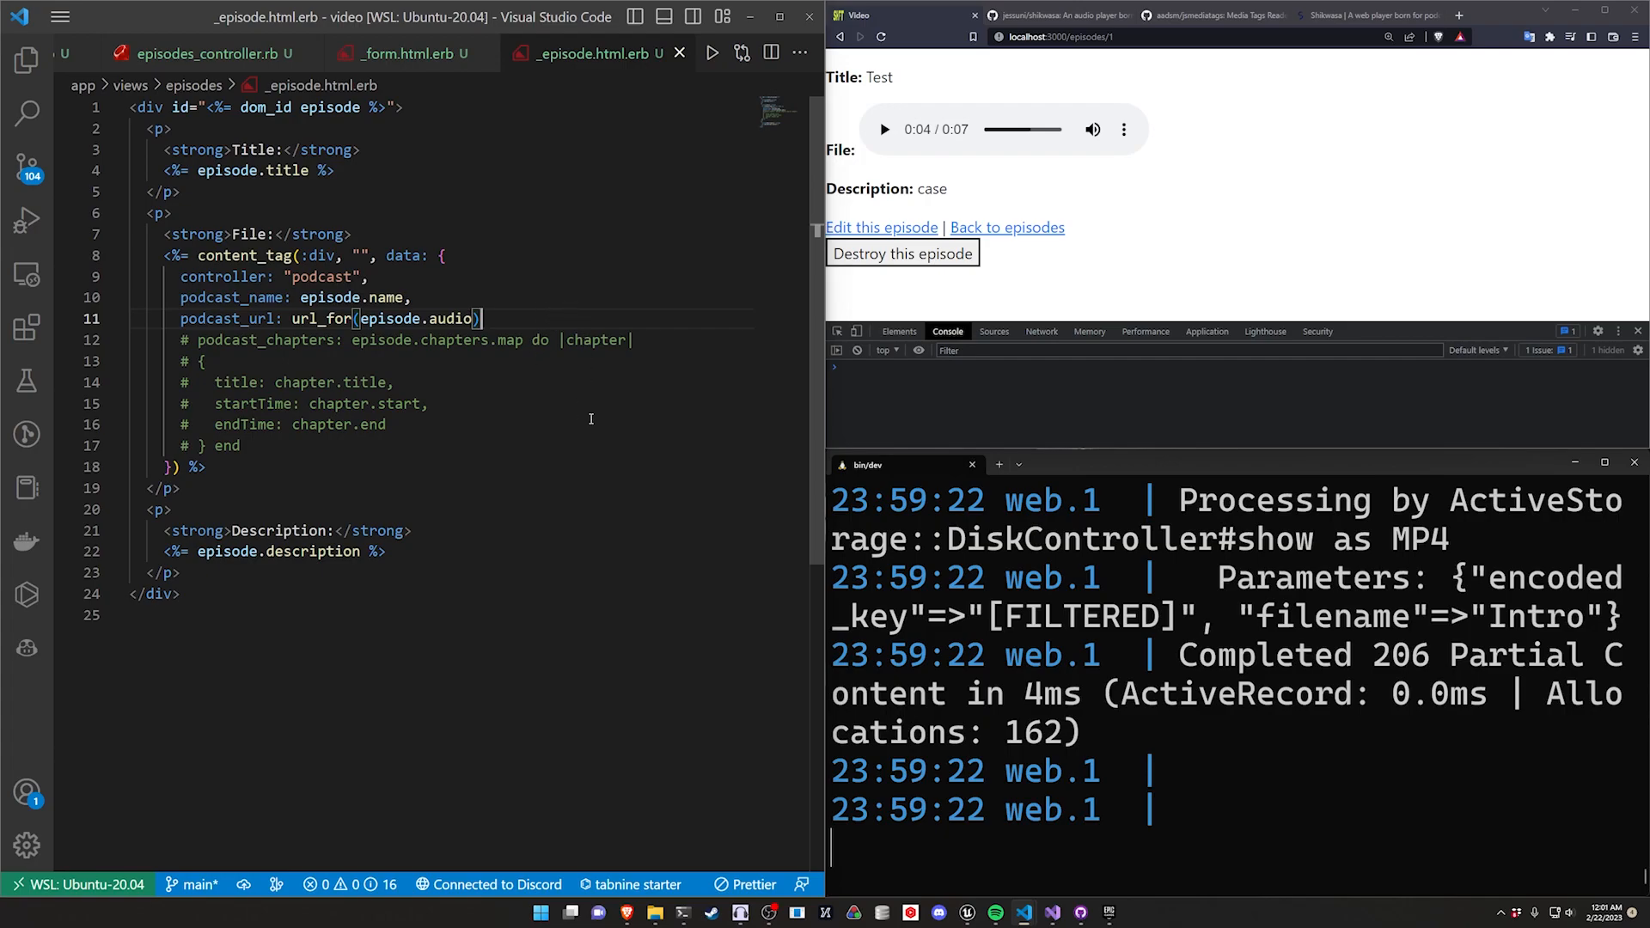
Step: Open podcast_controller.js, run `yarn add shikwasa` in the terminal and restart bin/dev
click(19, 61)
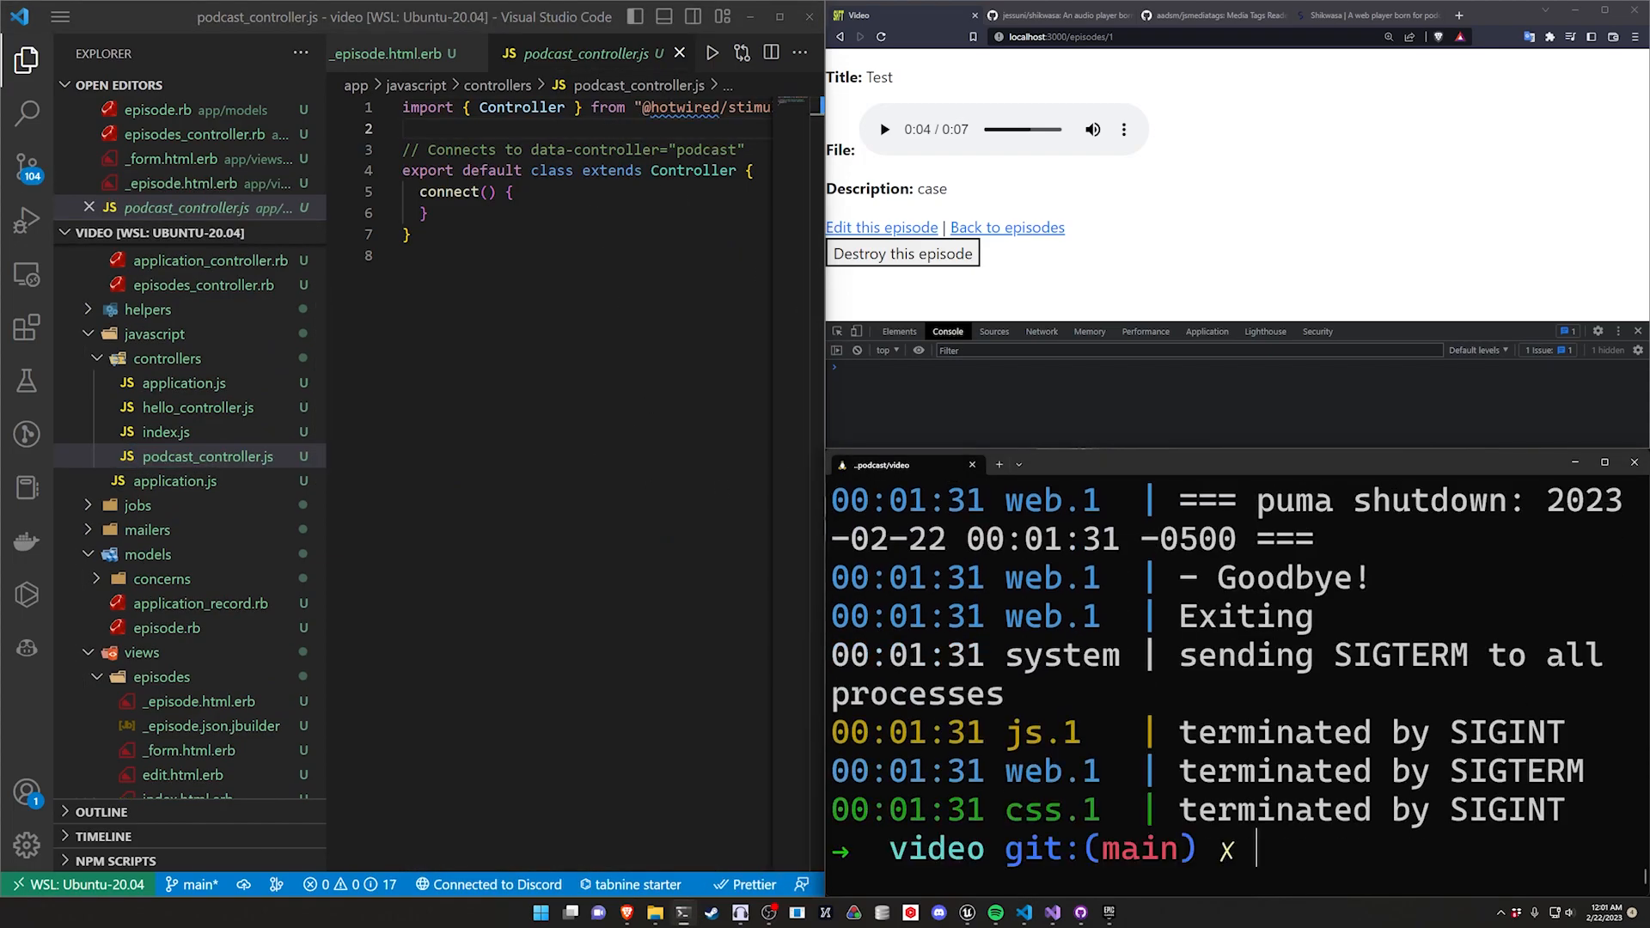
text(yarn add s)
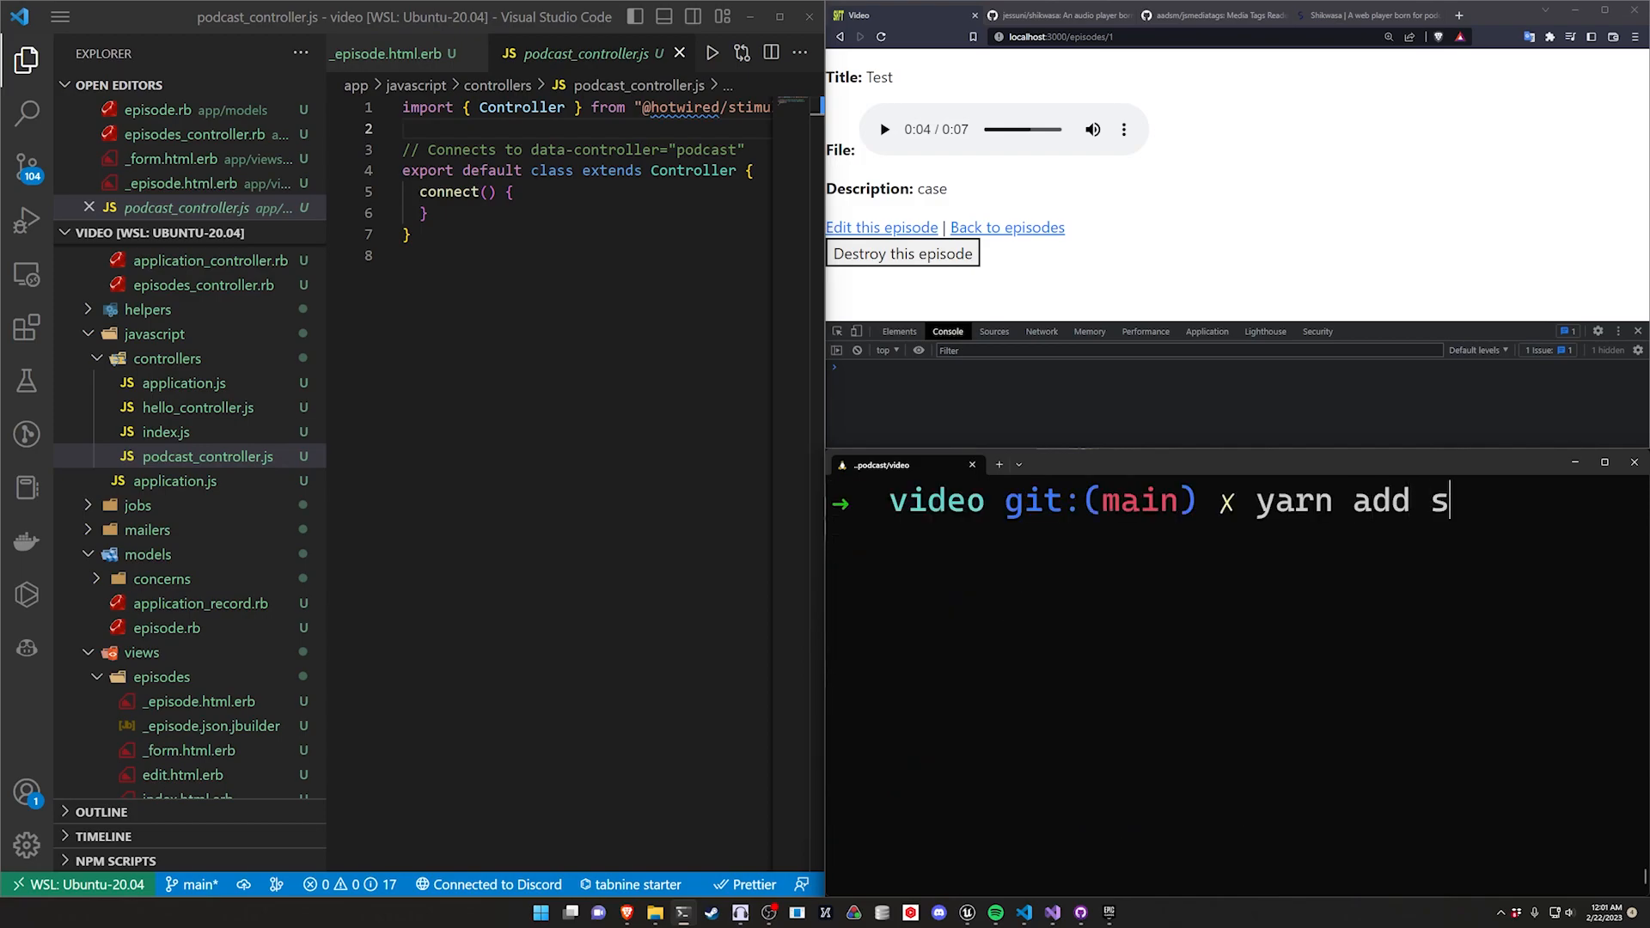
text(hikwasa)
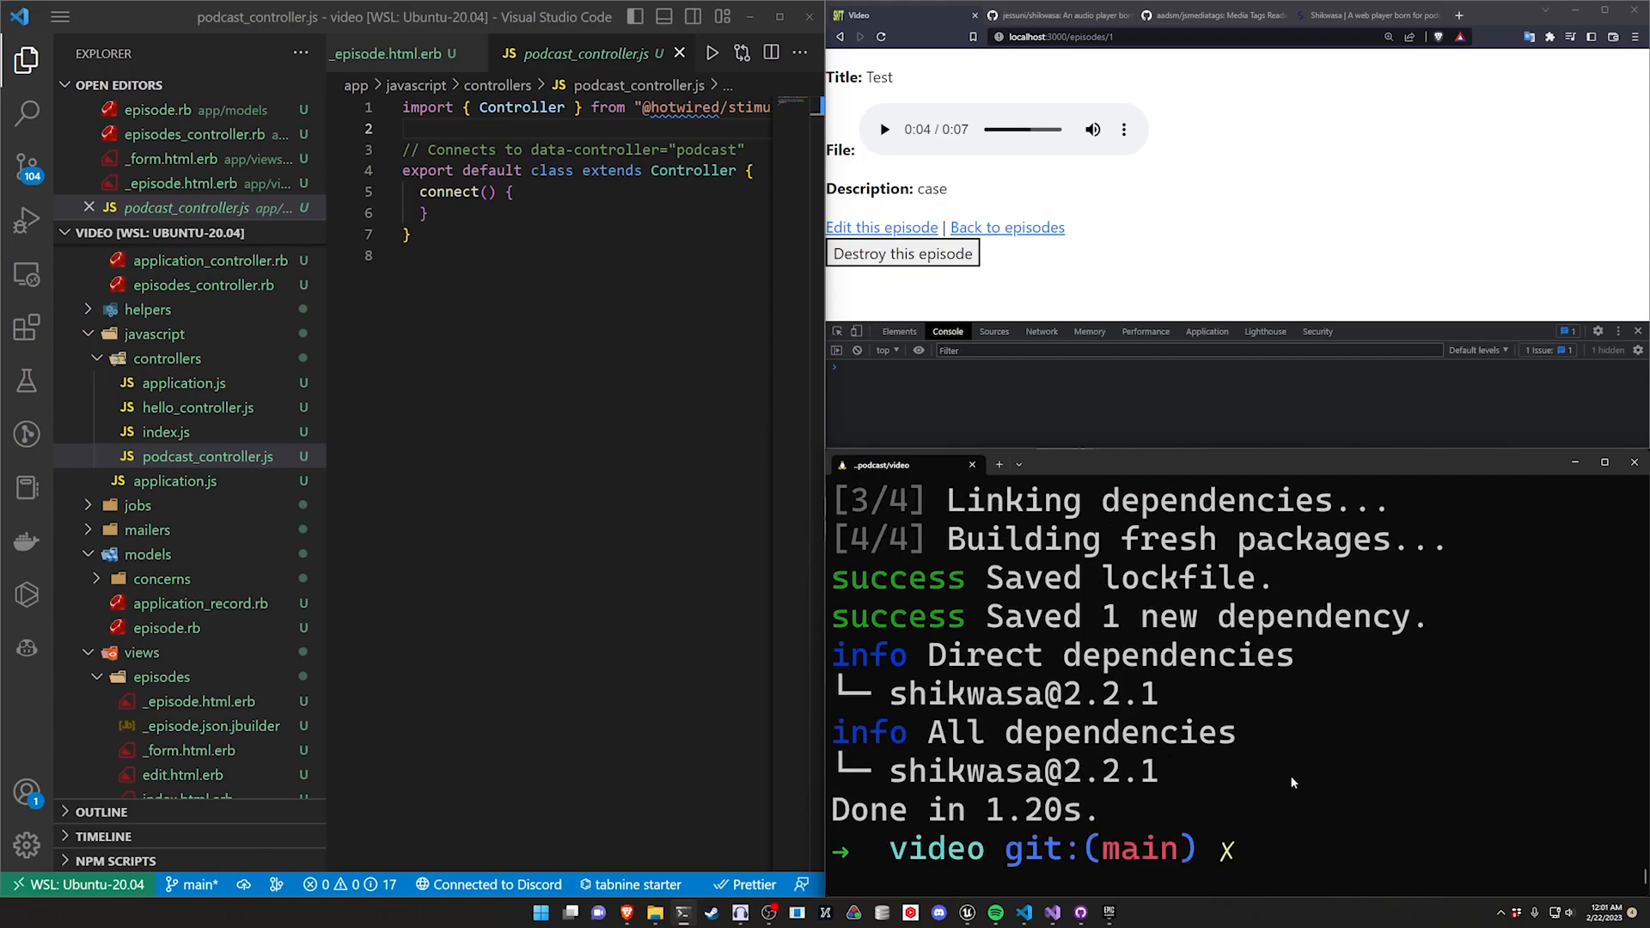
key(ctrl+l)
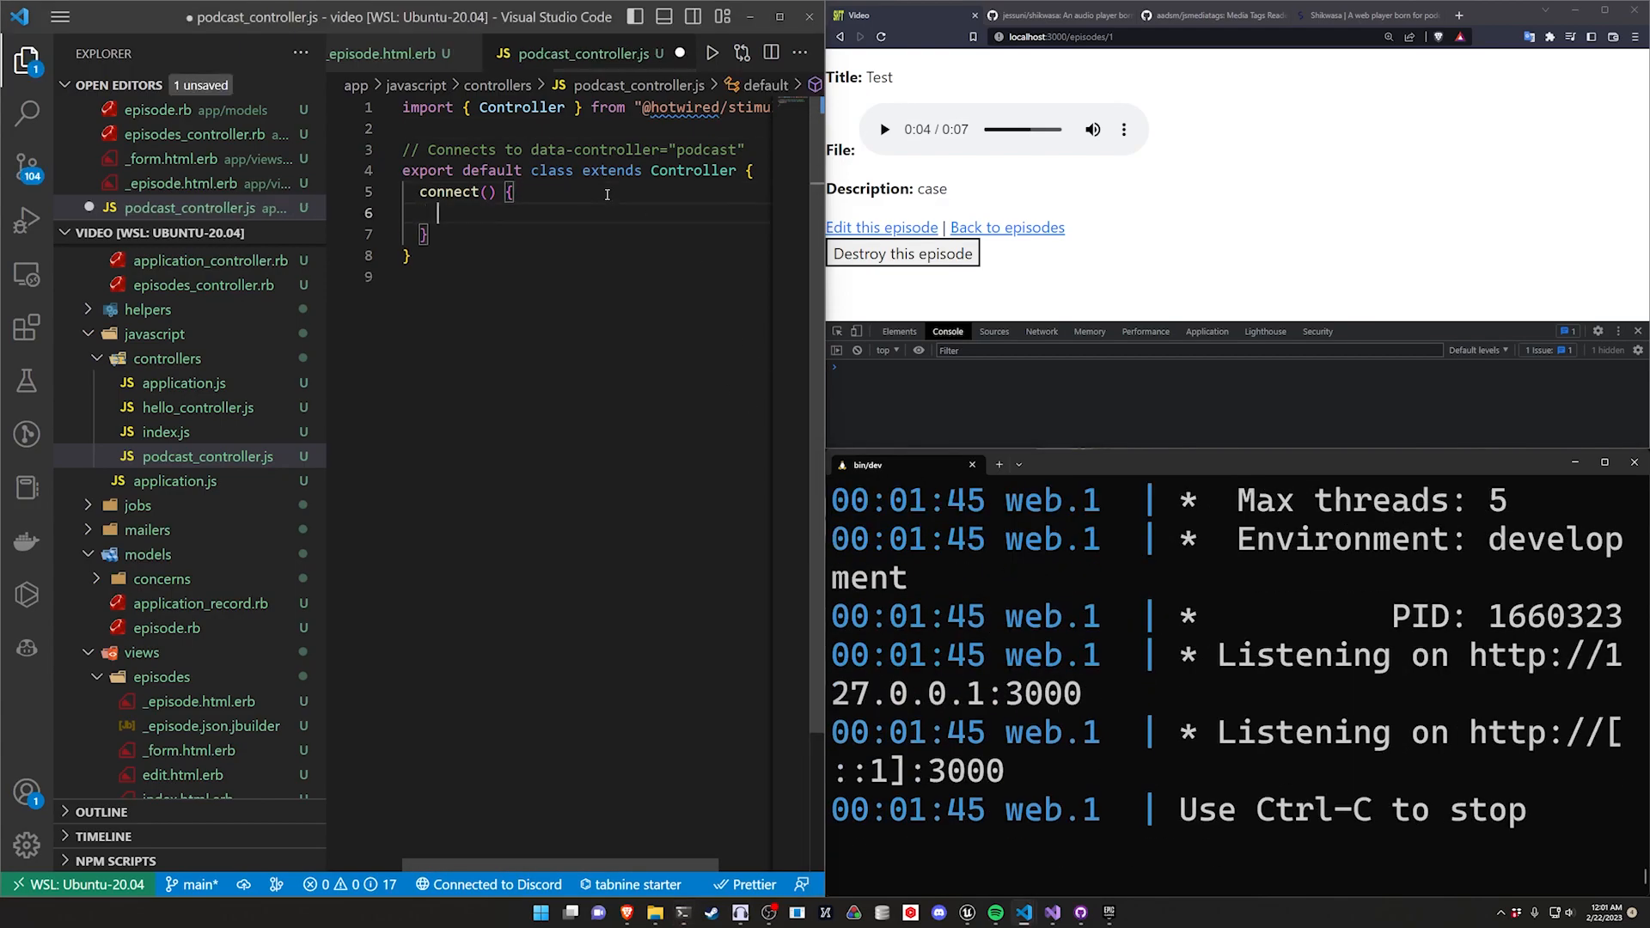
Step: Log "Hello, Stimulus!" with this.element in connect(), and use episode.title and episode.file in the partial
text(console.log("Hello, Stimulus!", this.element);)
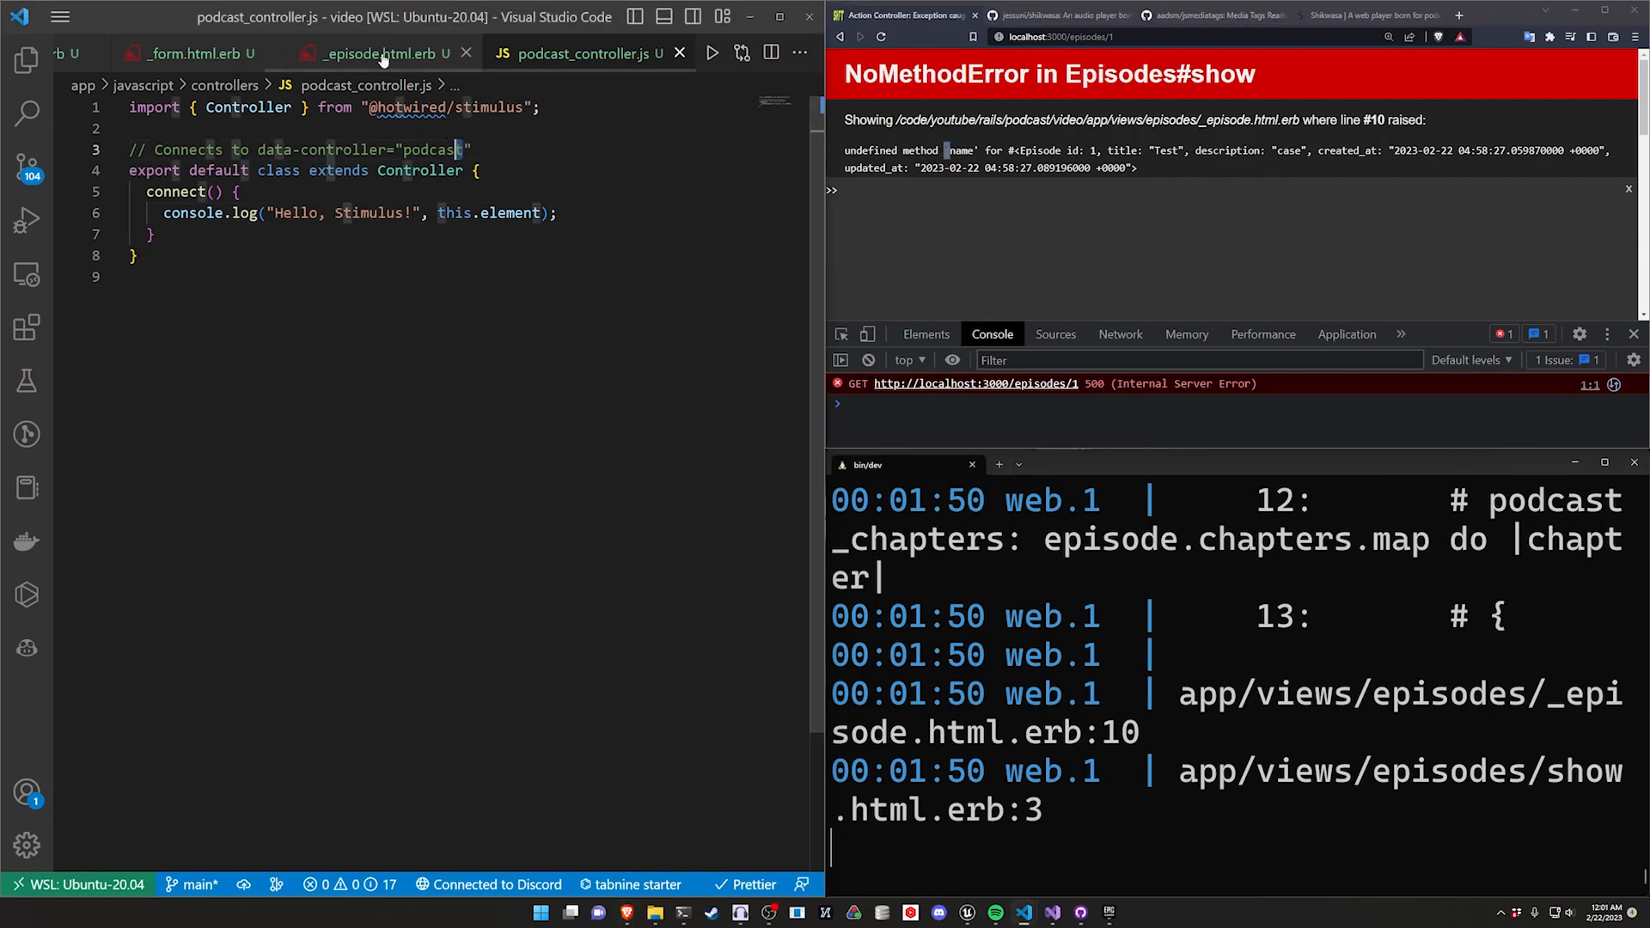
click(377, 54)
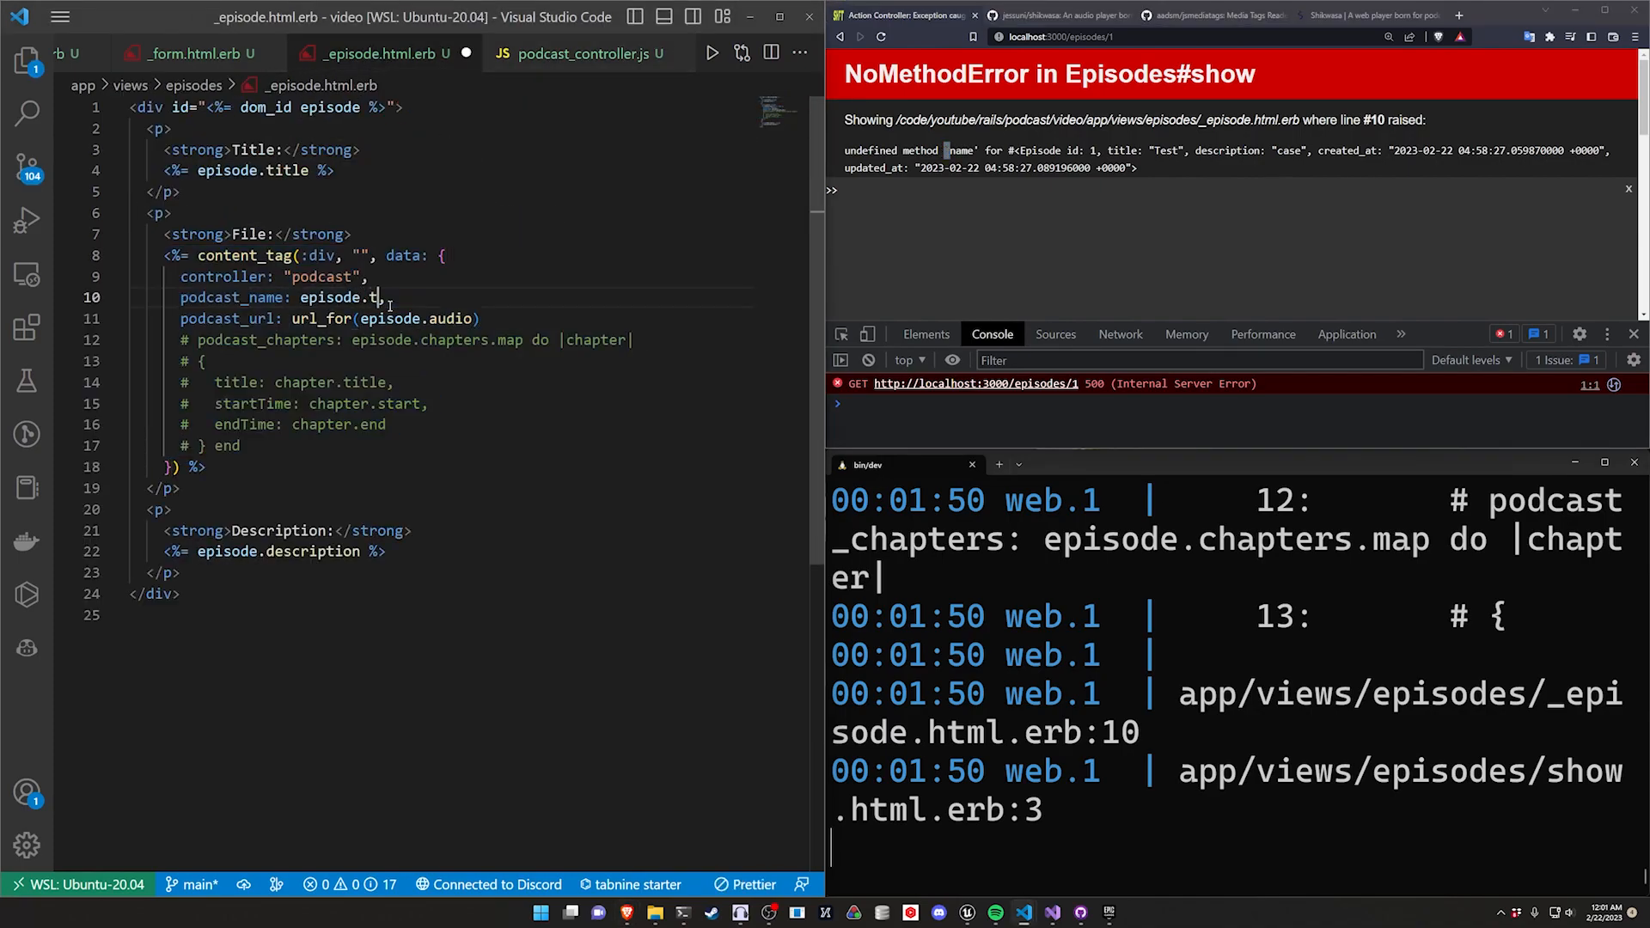
text(itle)
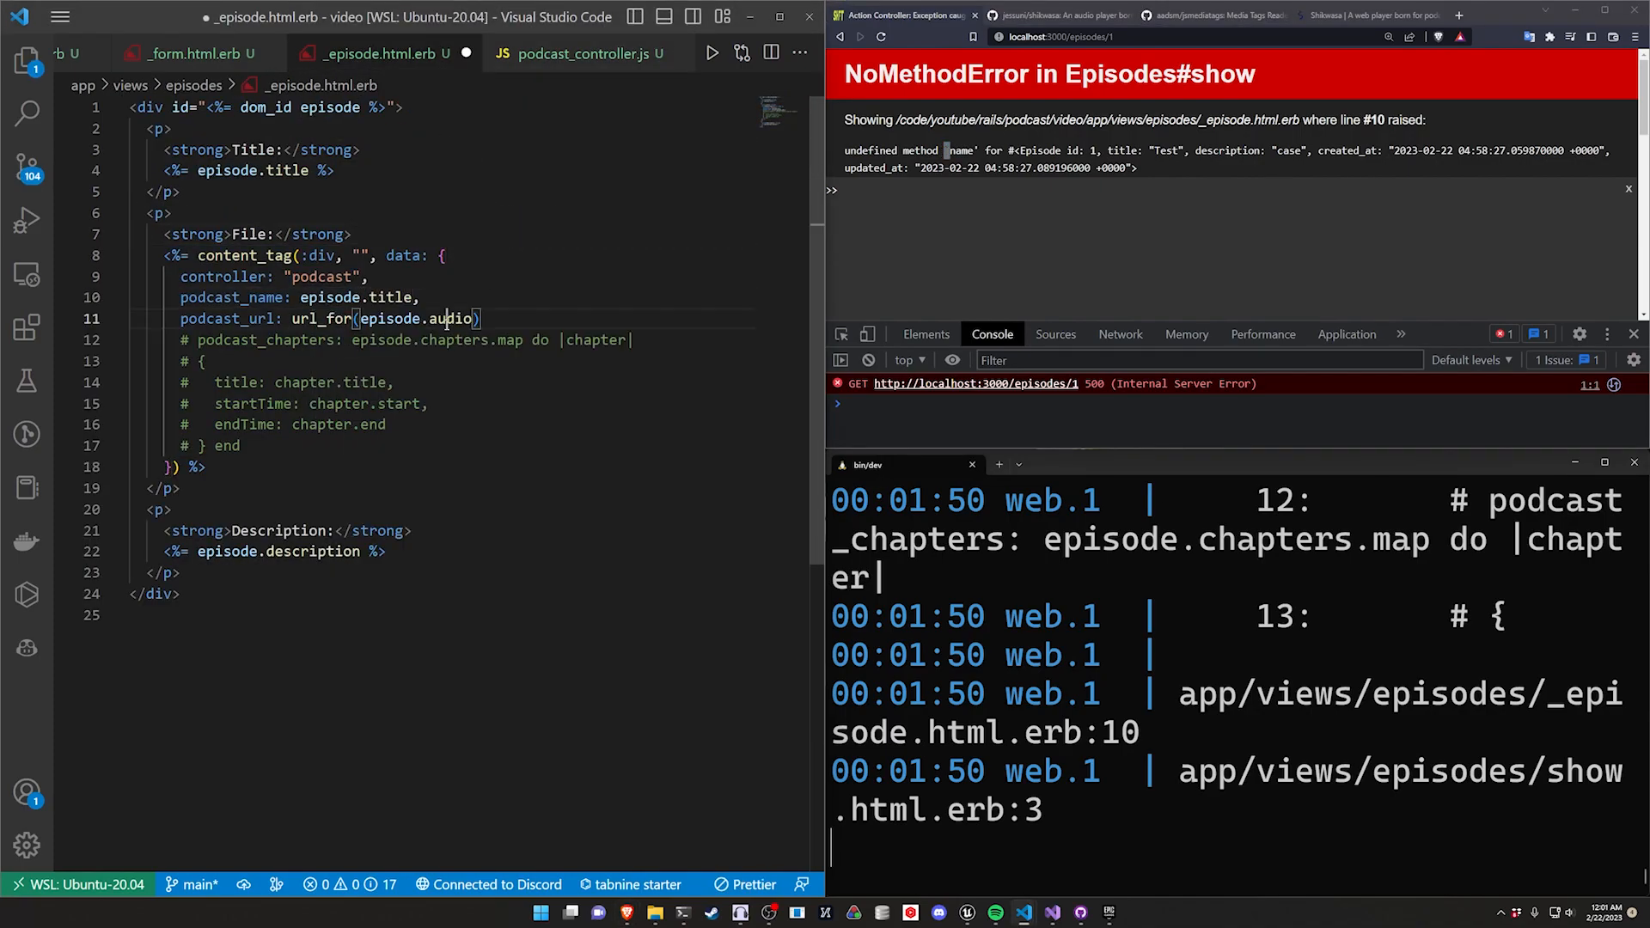
text(file)
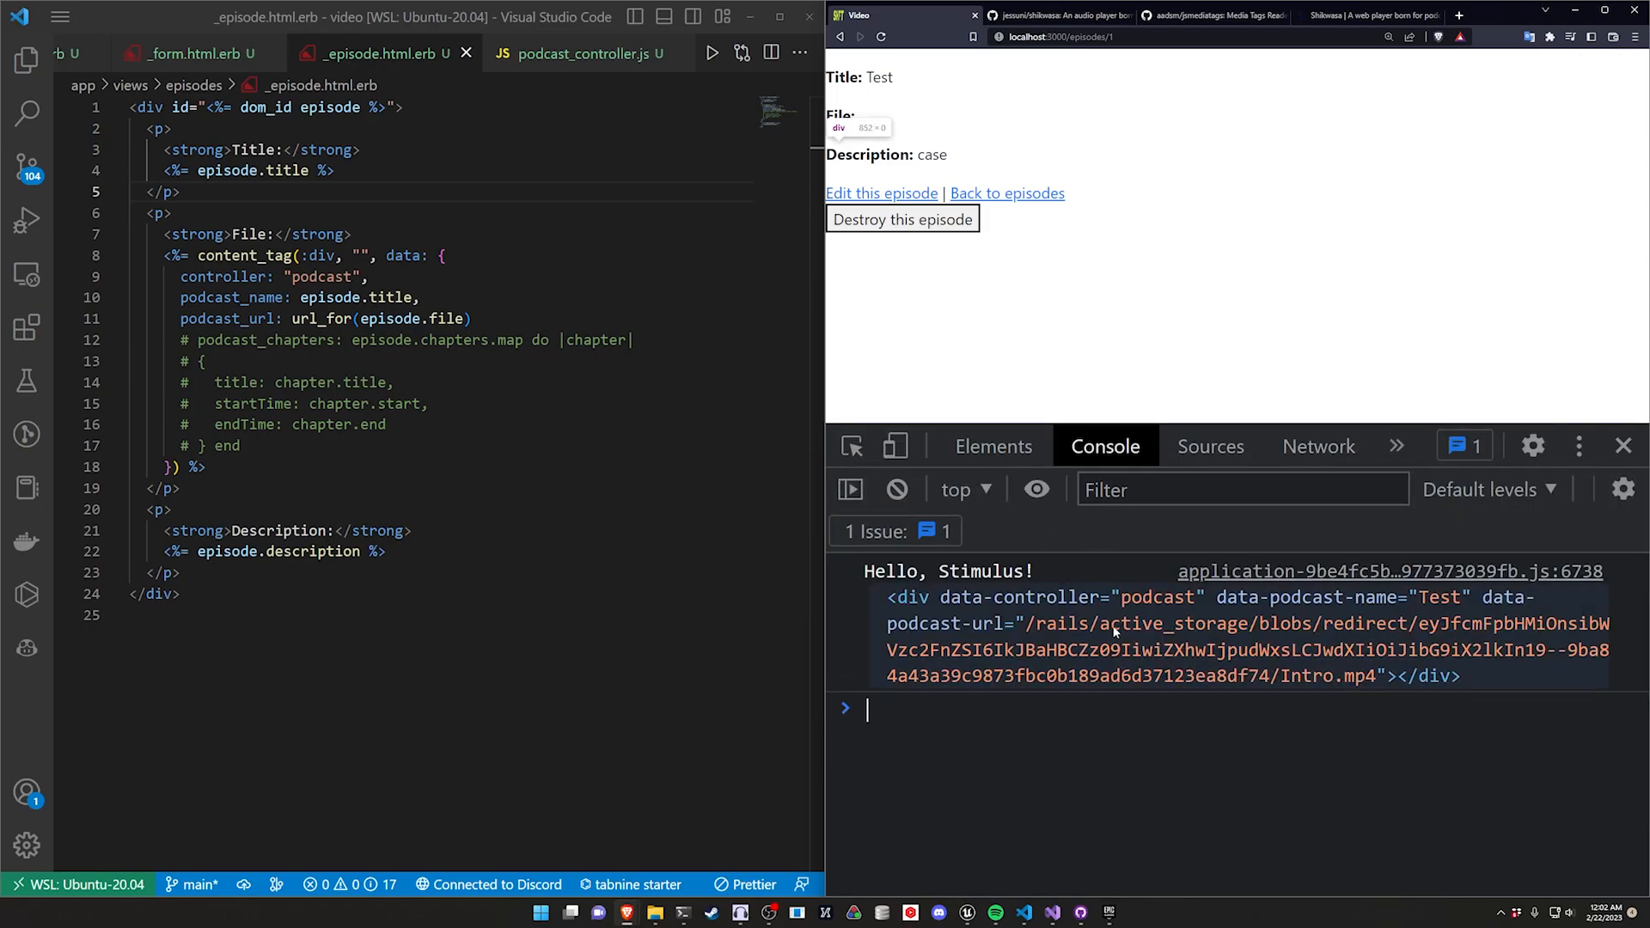
Step: Check the episode partial's data attributes, then add import "shikwasa/dist/style.css"; below the Stimulus import
click(585, 53)
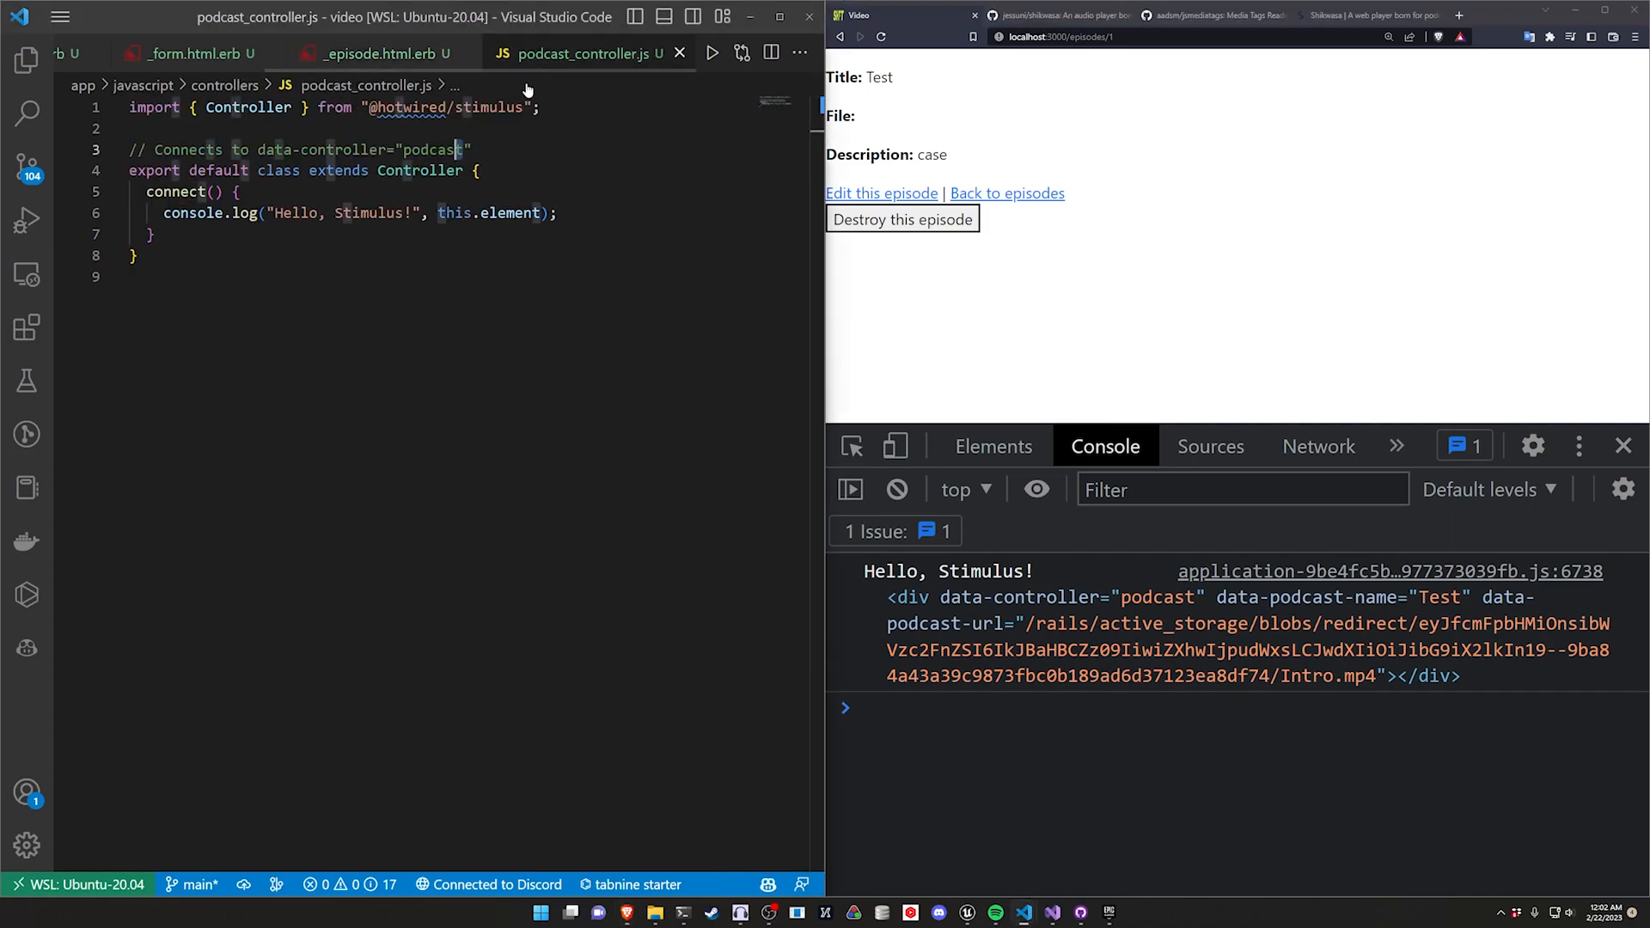
double_click(454, 214)
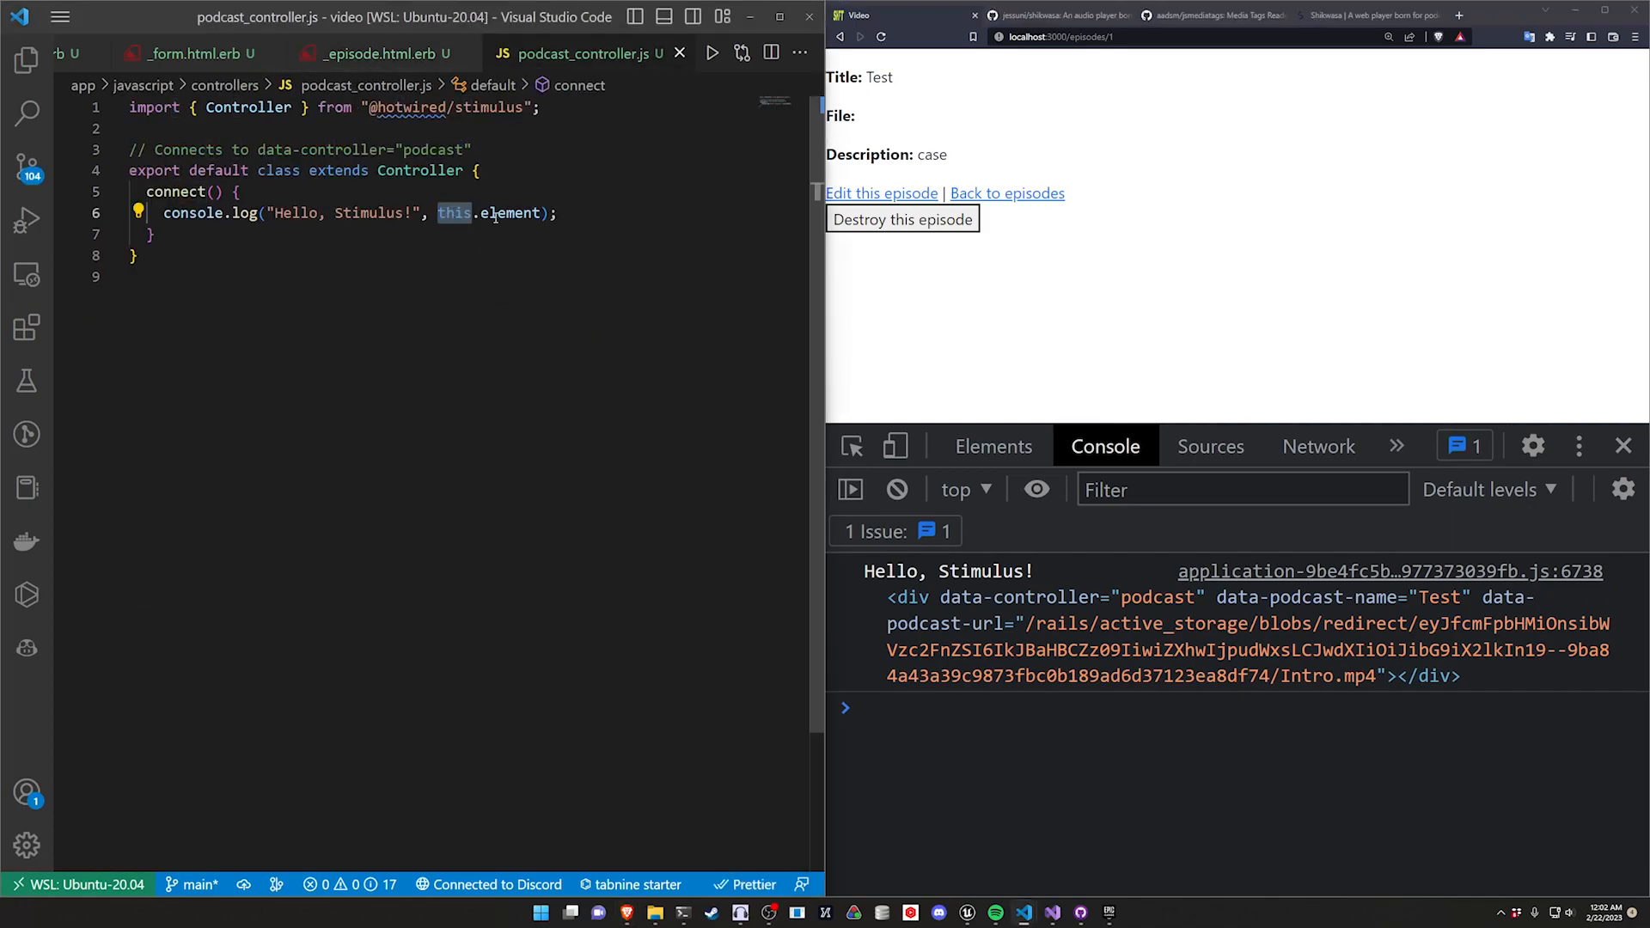
click(379, 53)
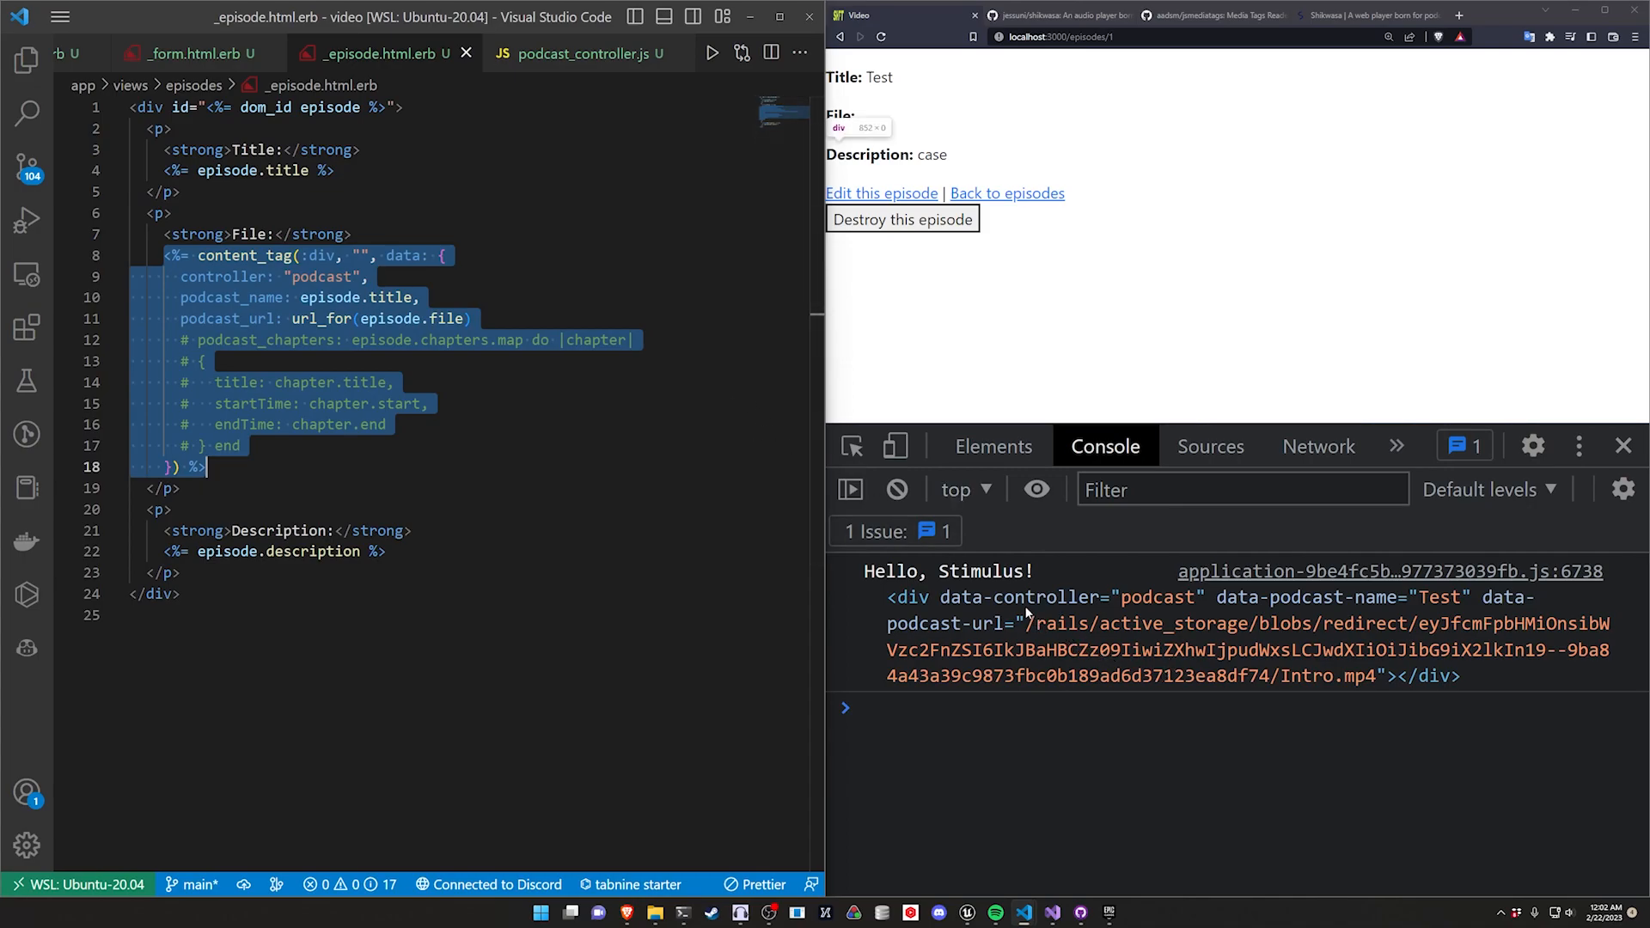
mouse_move(1043, 588)
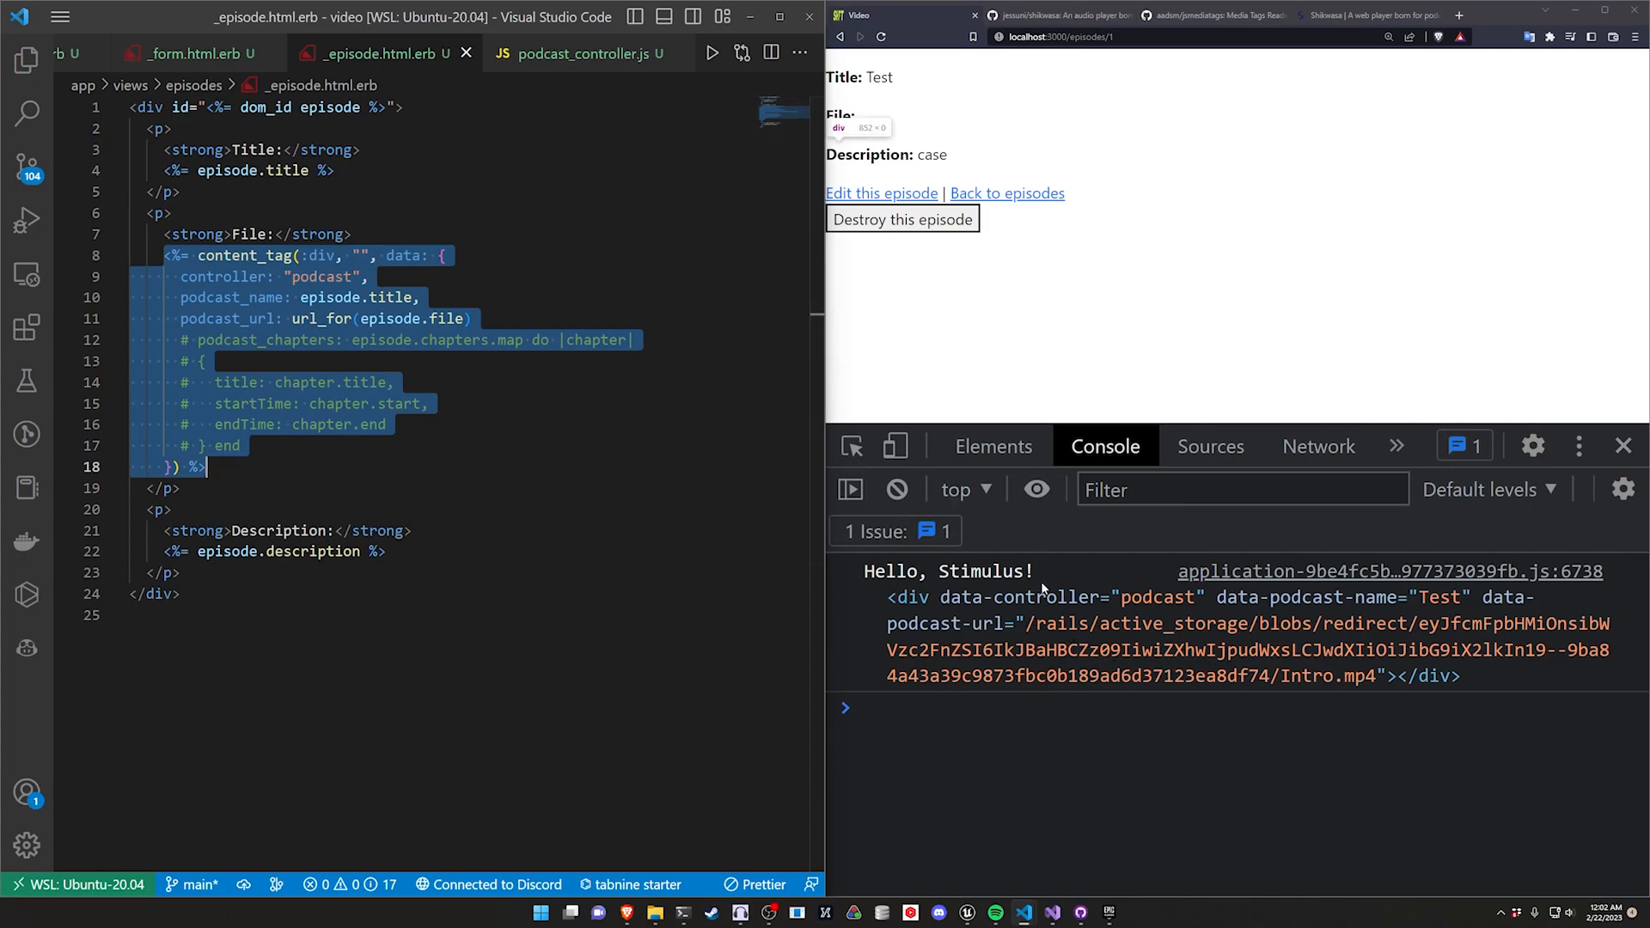
mouse_move(1270, 629)
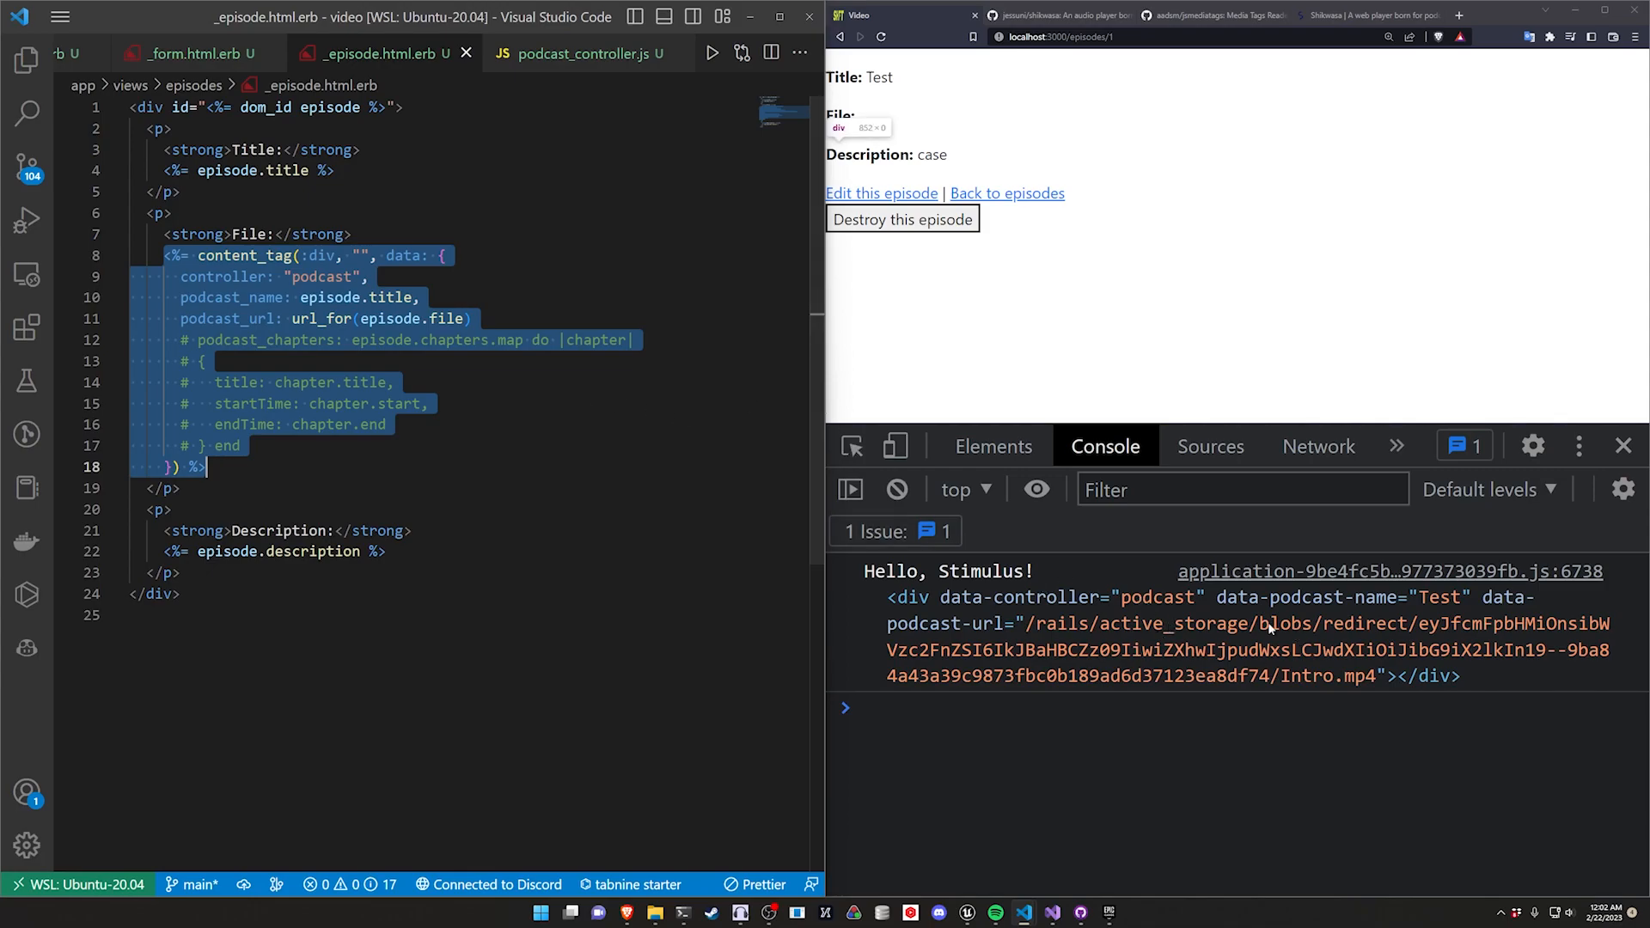
mouse_move(1049, 555)
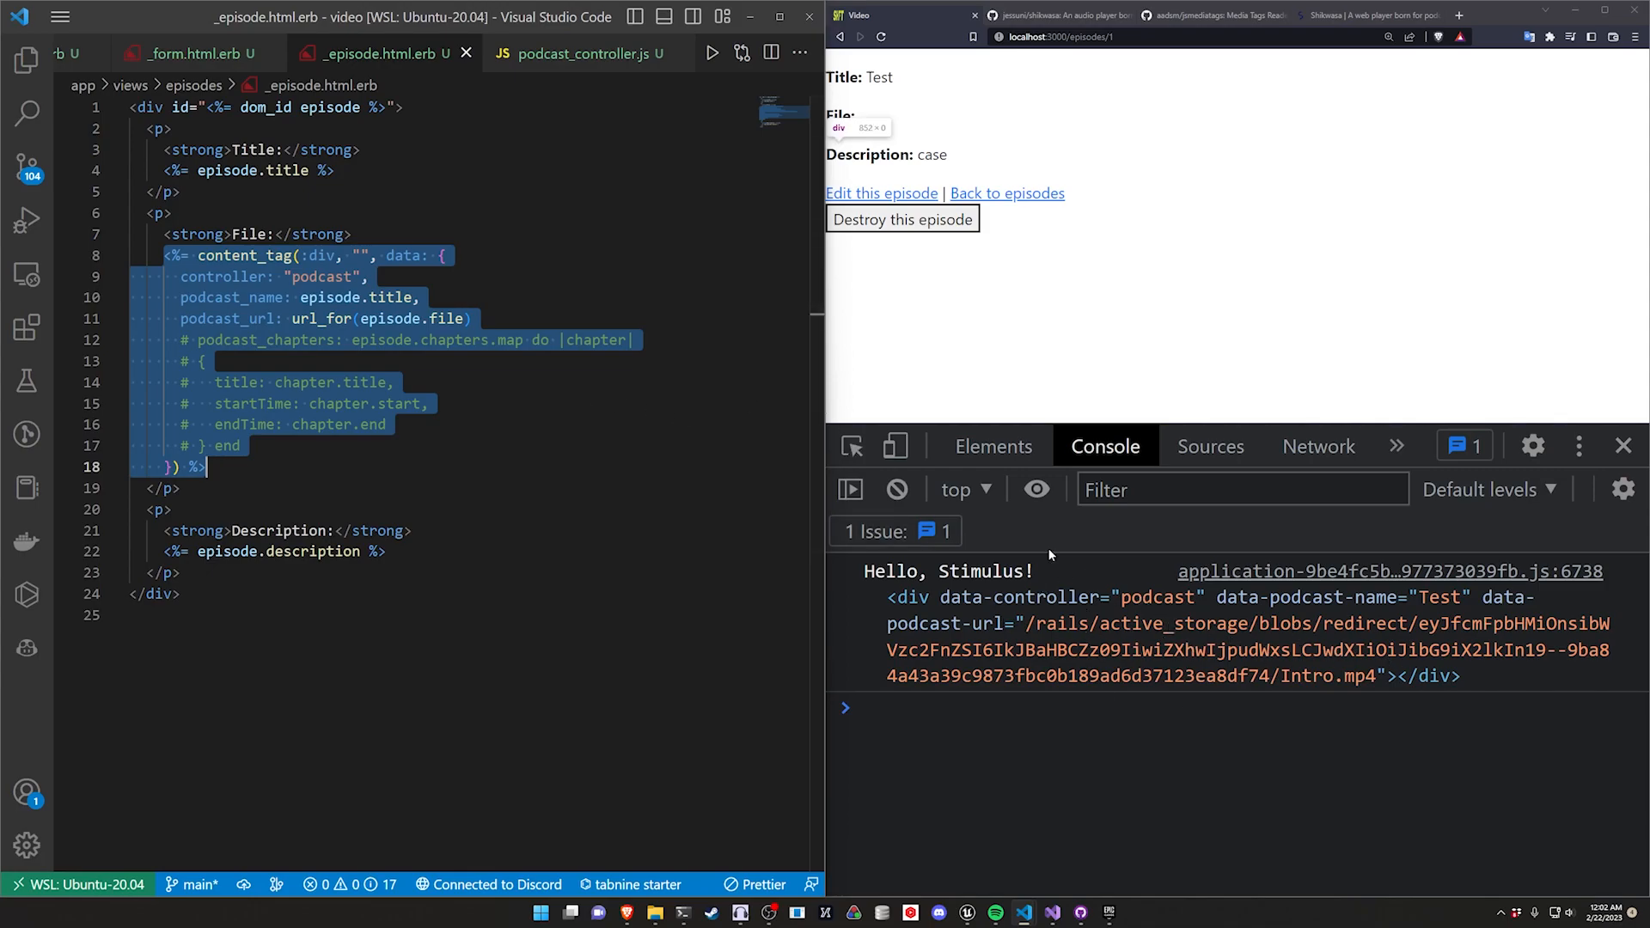
click(576, 54)
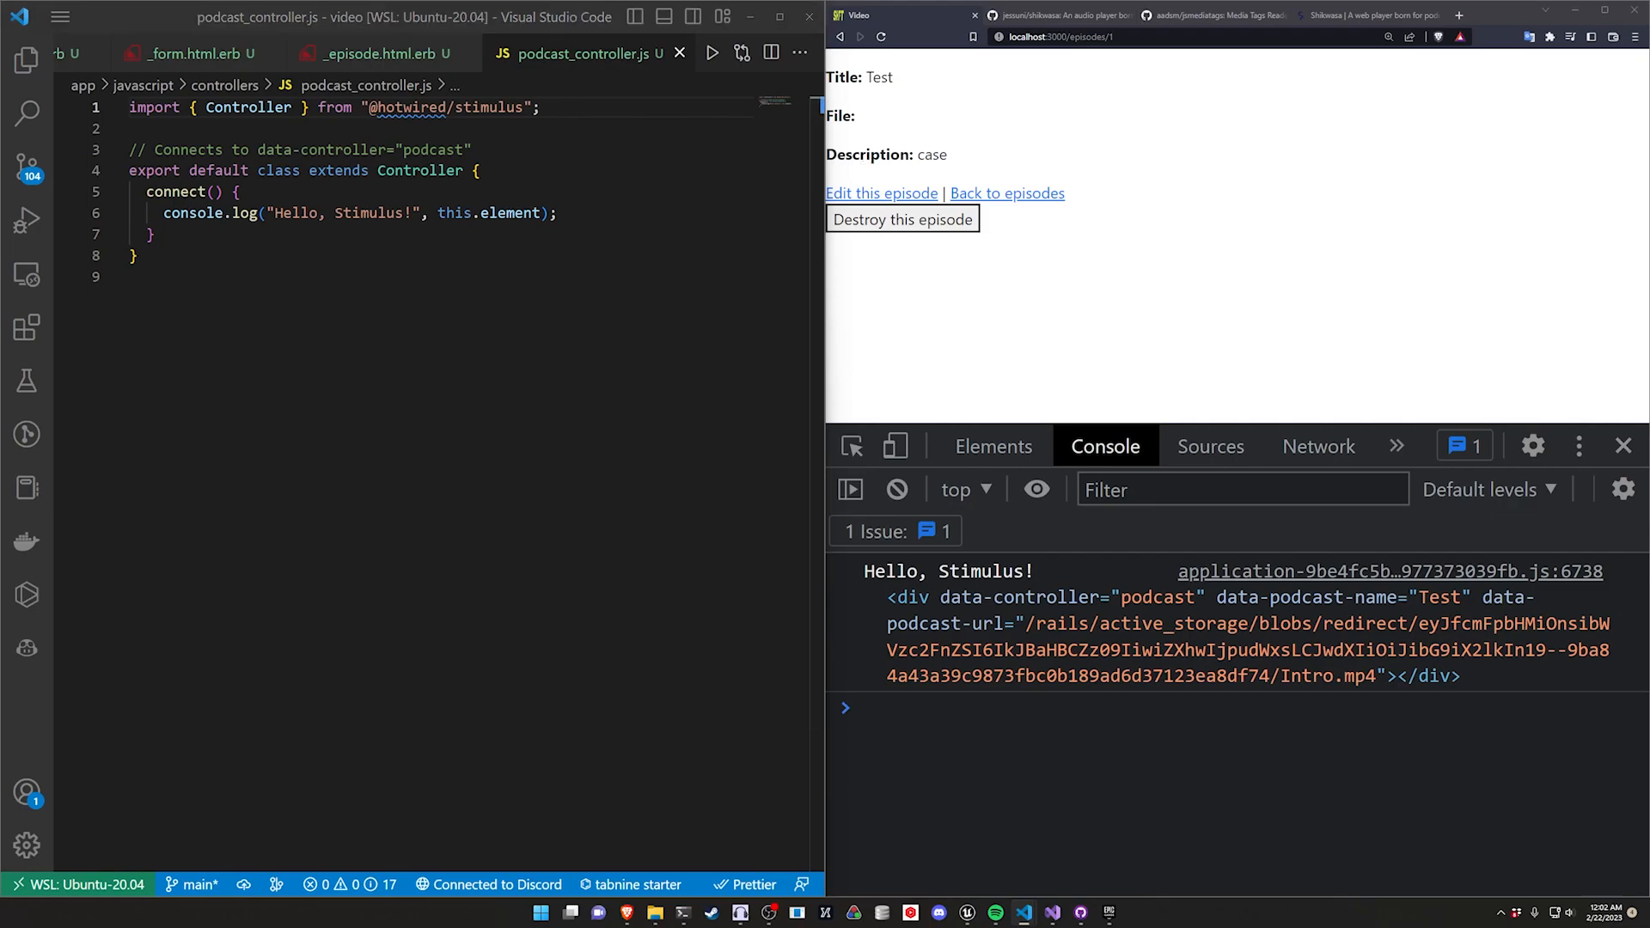
text(import "shikwasa/dist/style.css";)
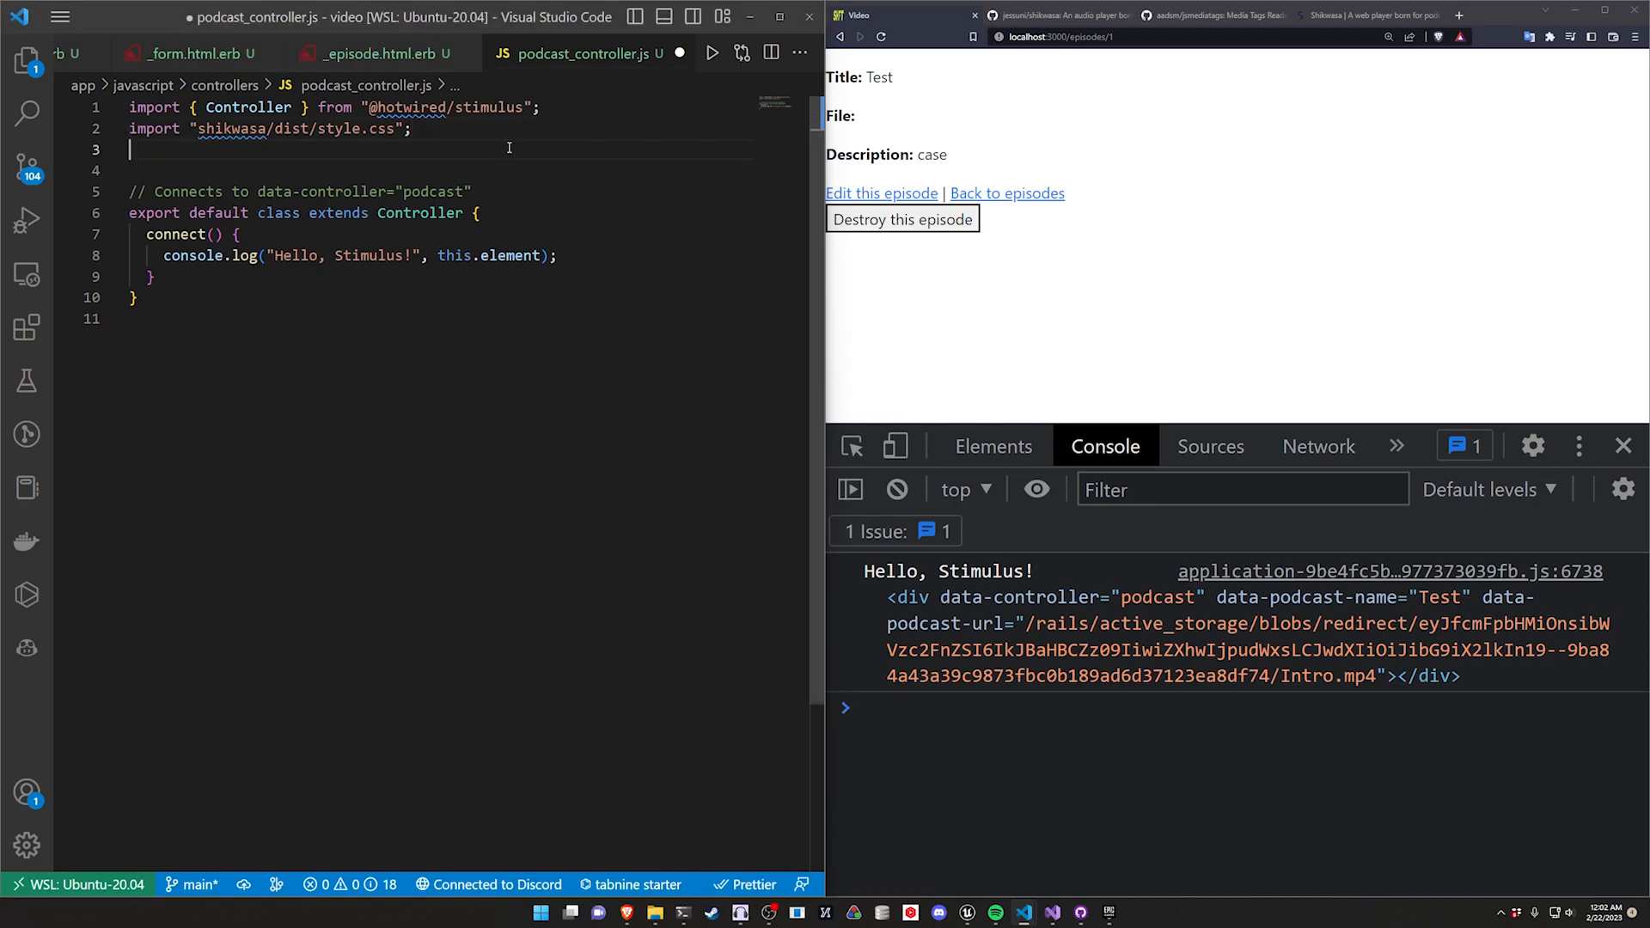
Step: Import { Player } from "shikwasa" and start new Player in connect with container: () => this.element
text(import { Player } from "shikwasa";)
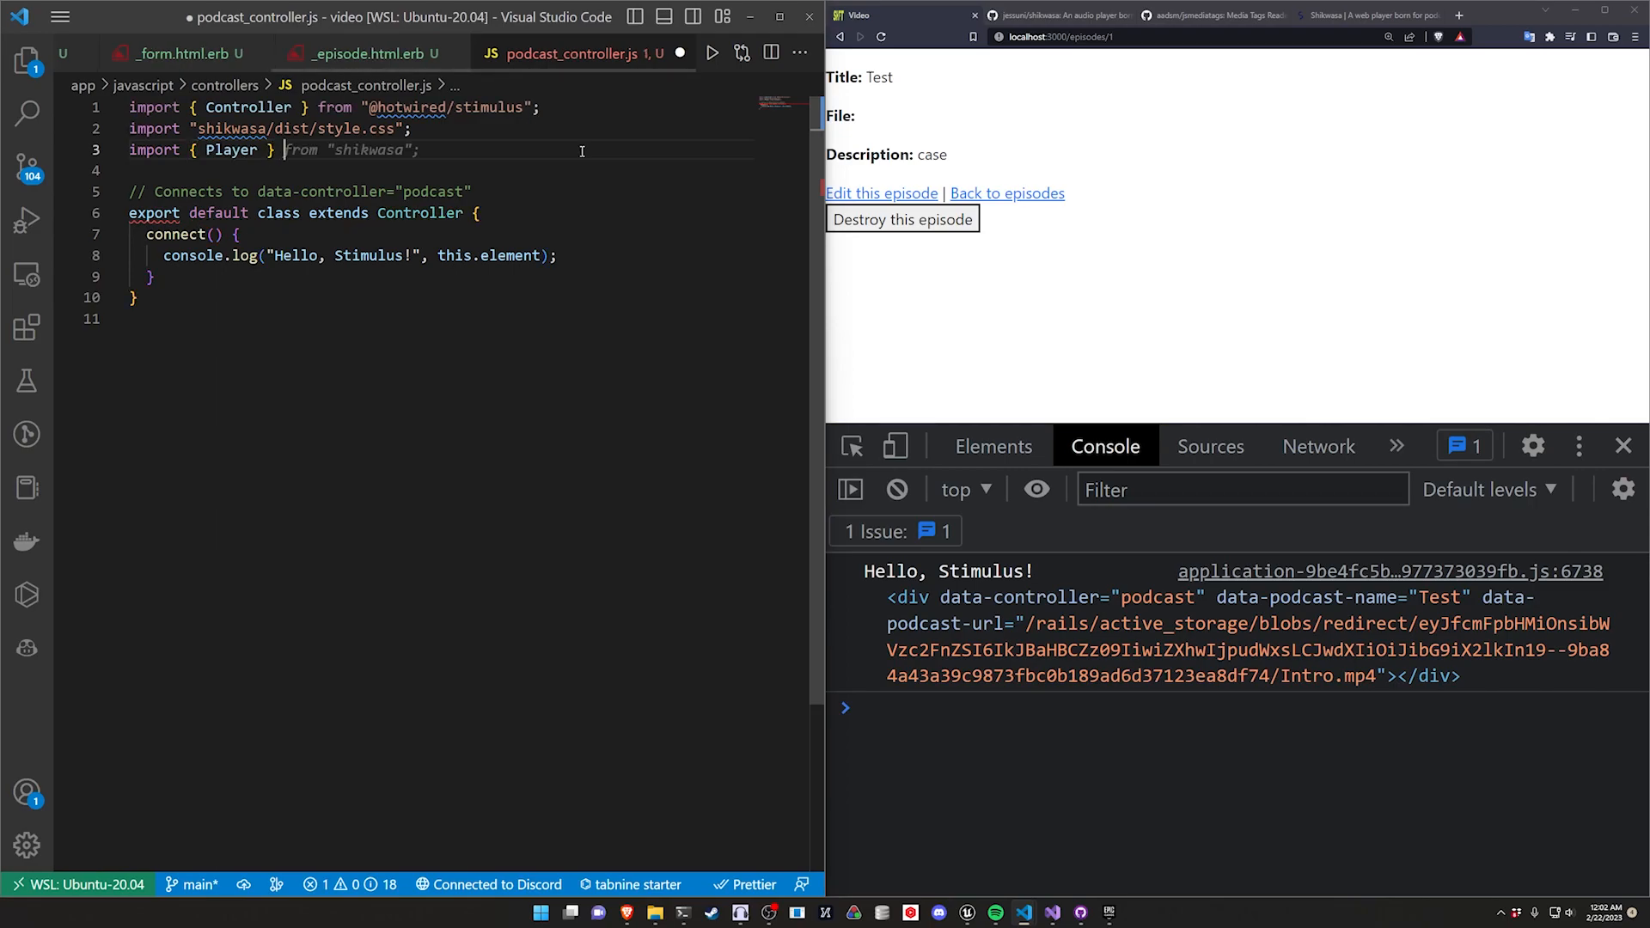
key(ctrl+s)
text(const player = new Player({)
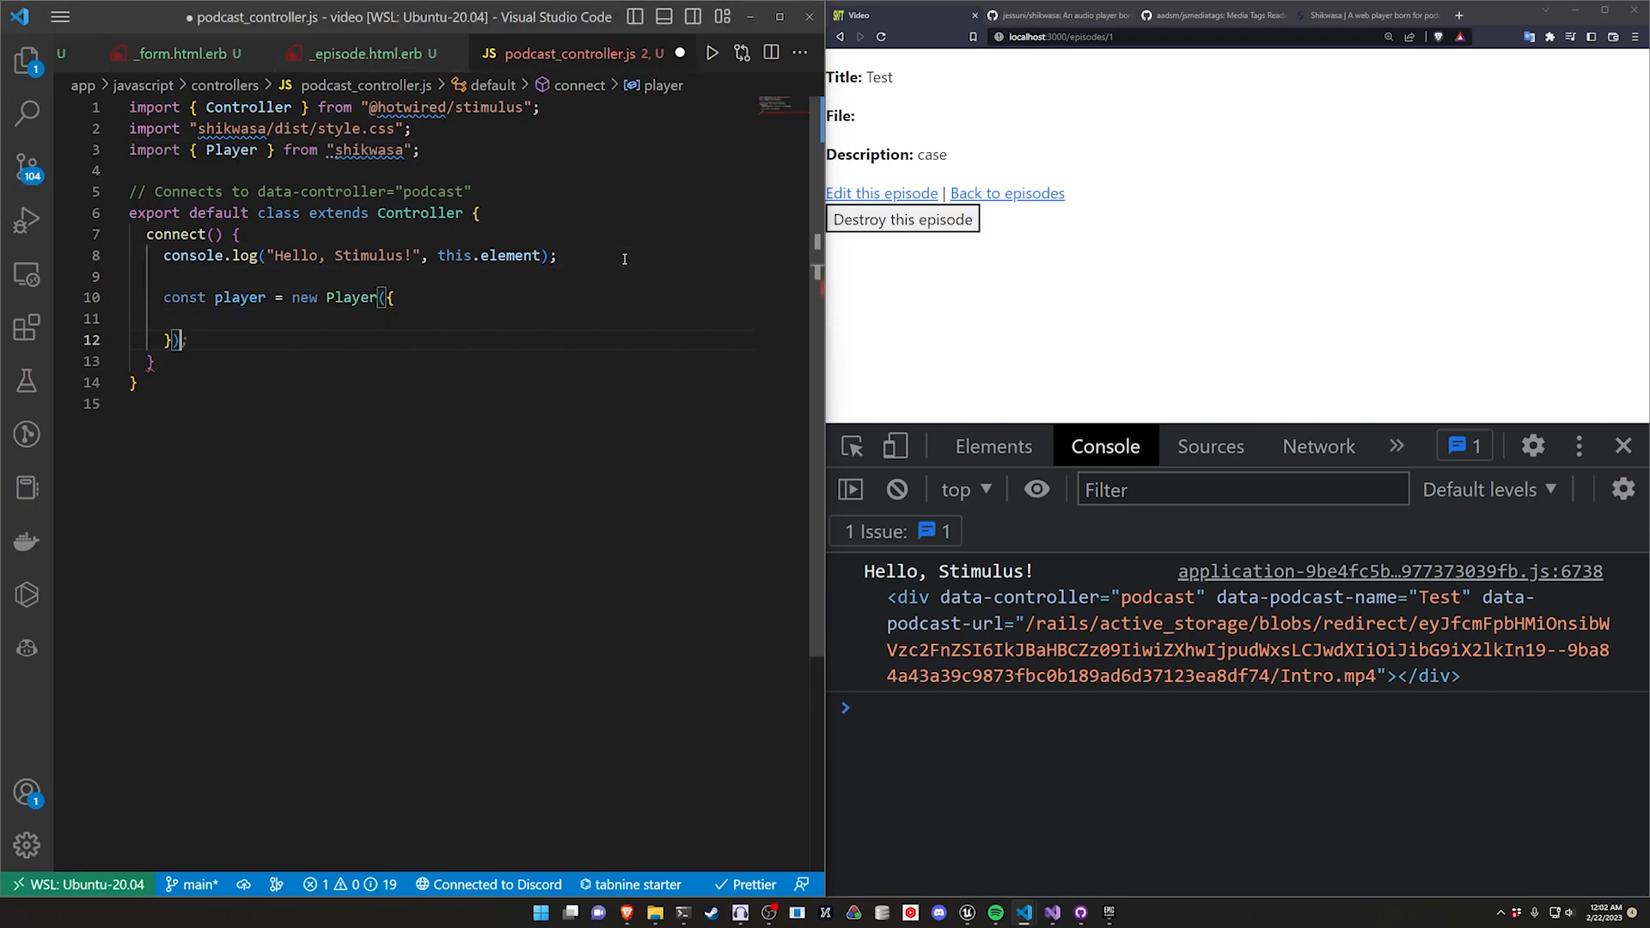
text(container: this.element,)
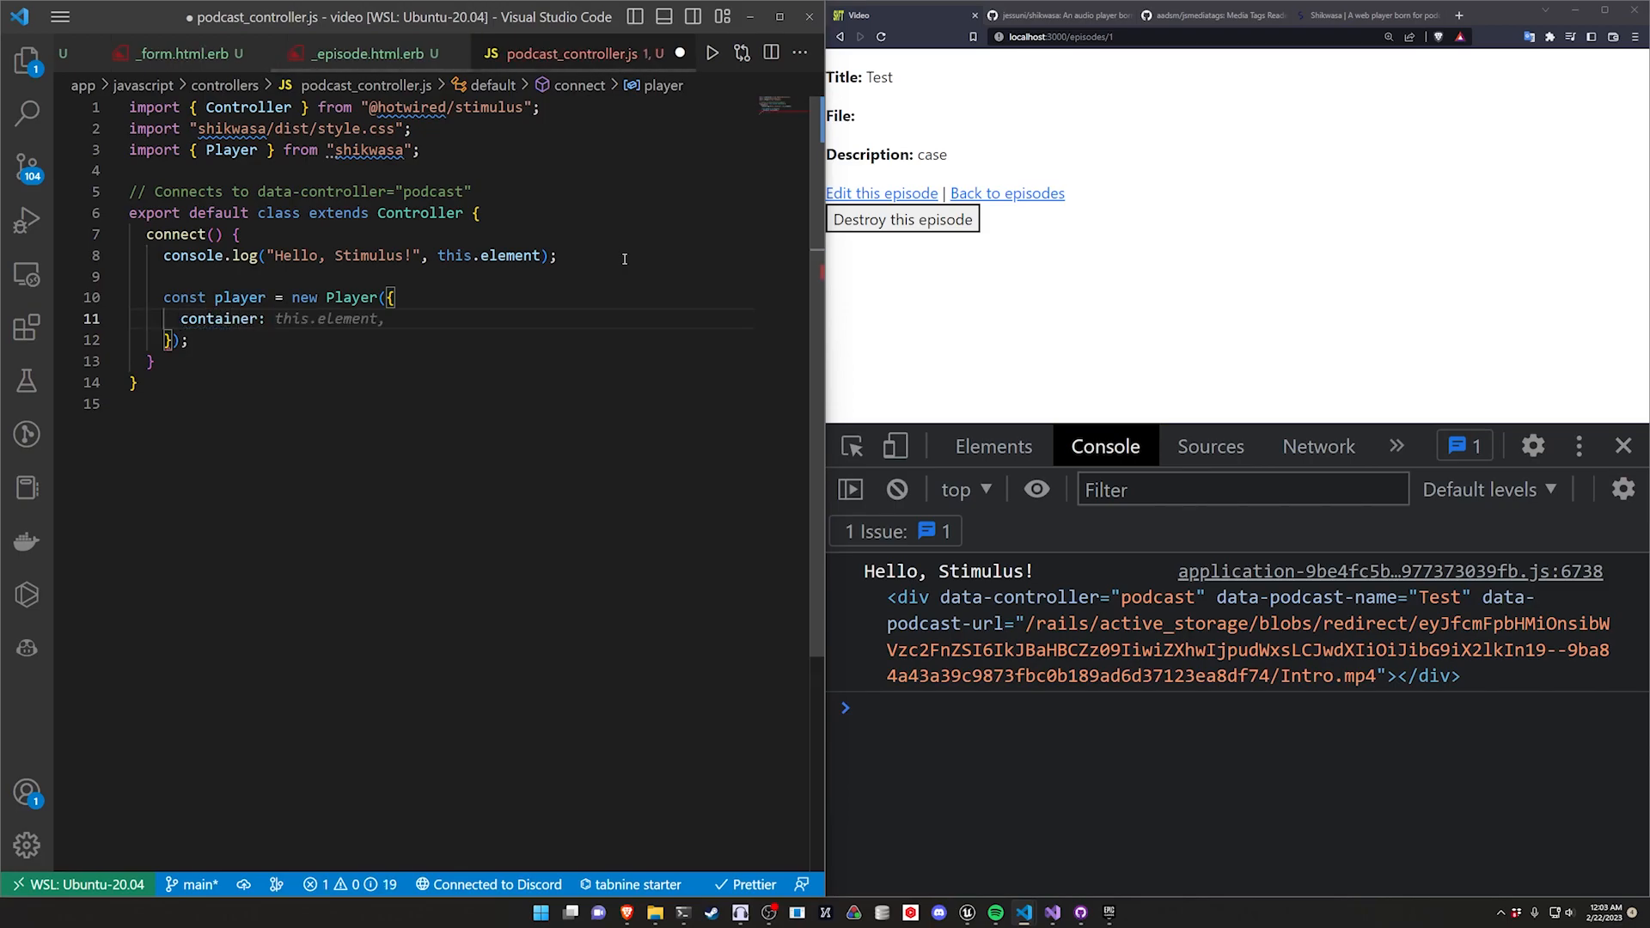
text(())
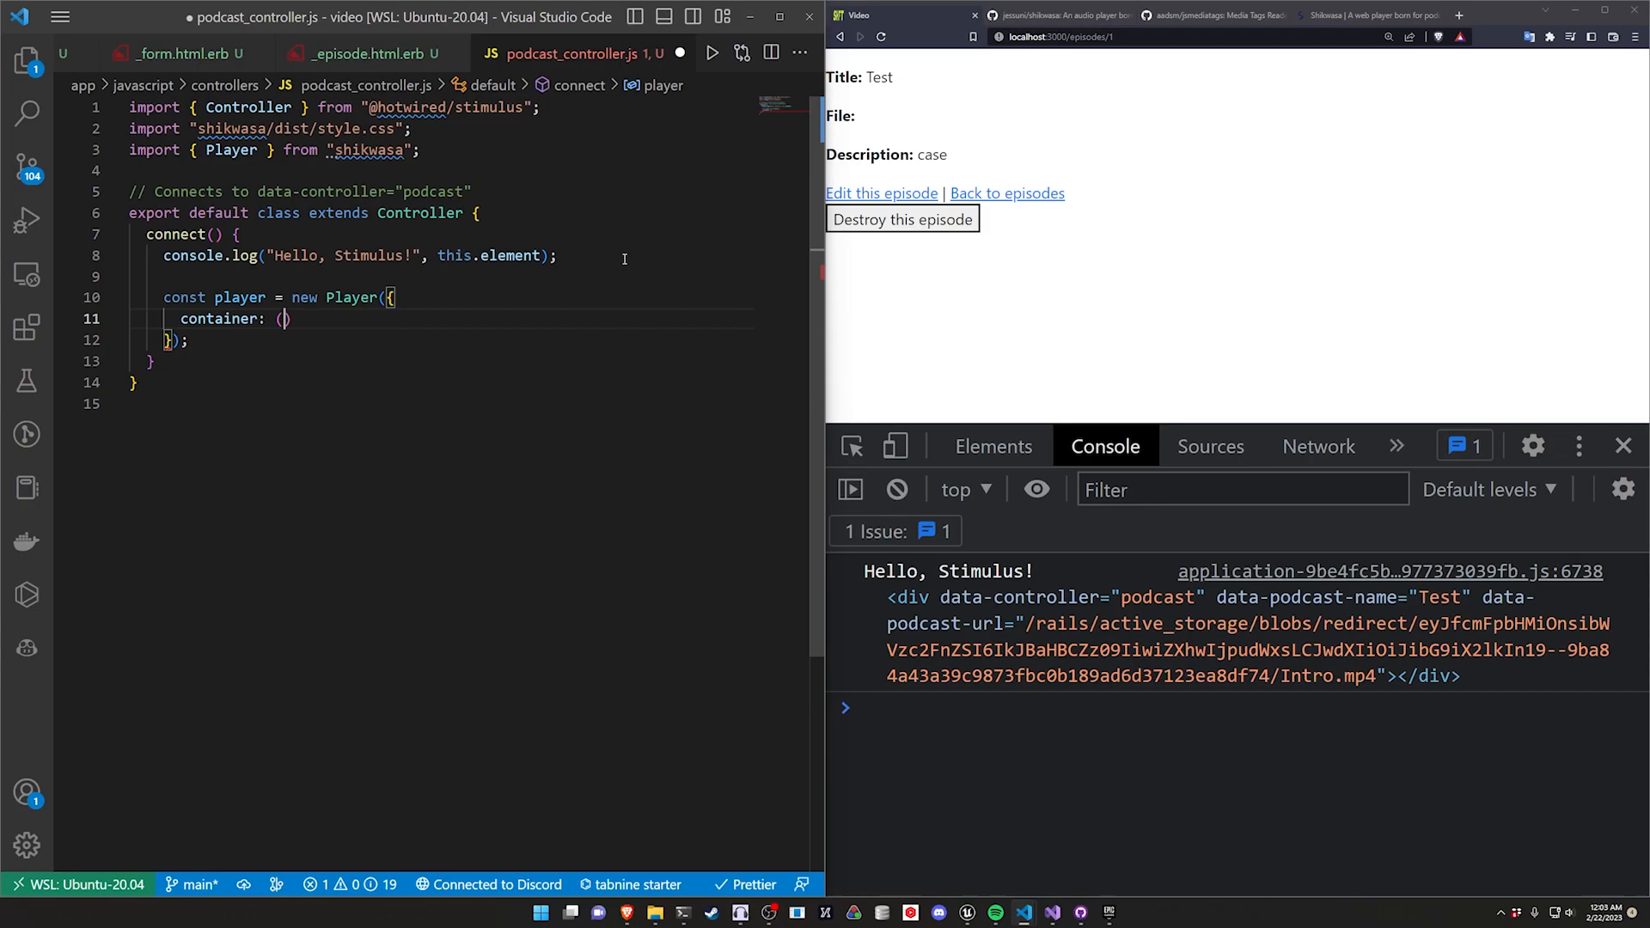
text(=> this.element,)
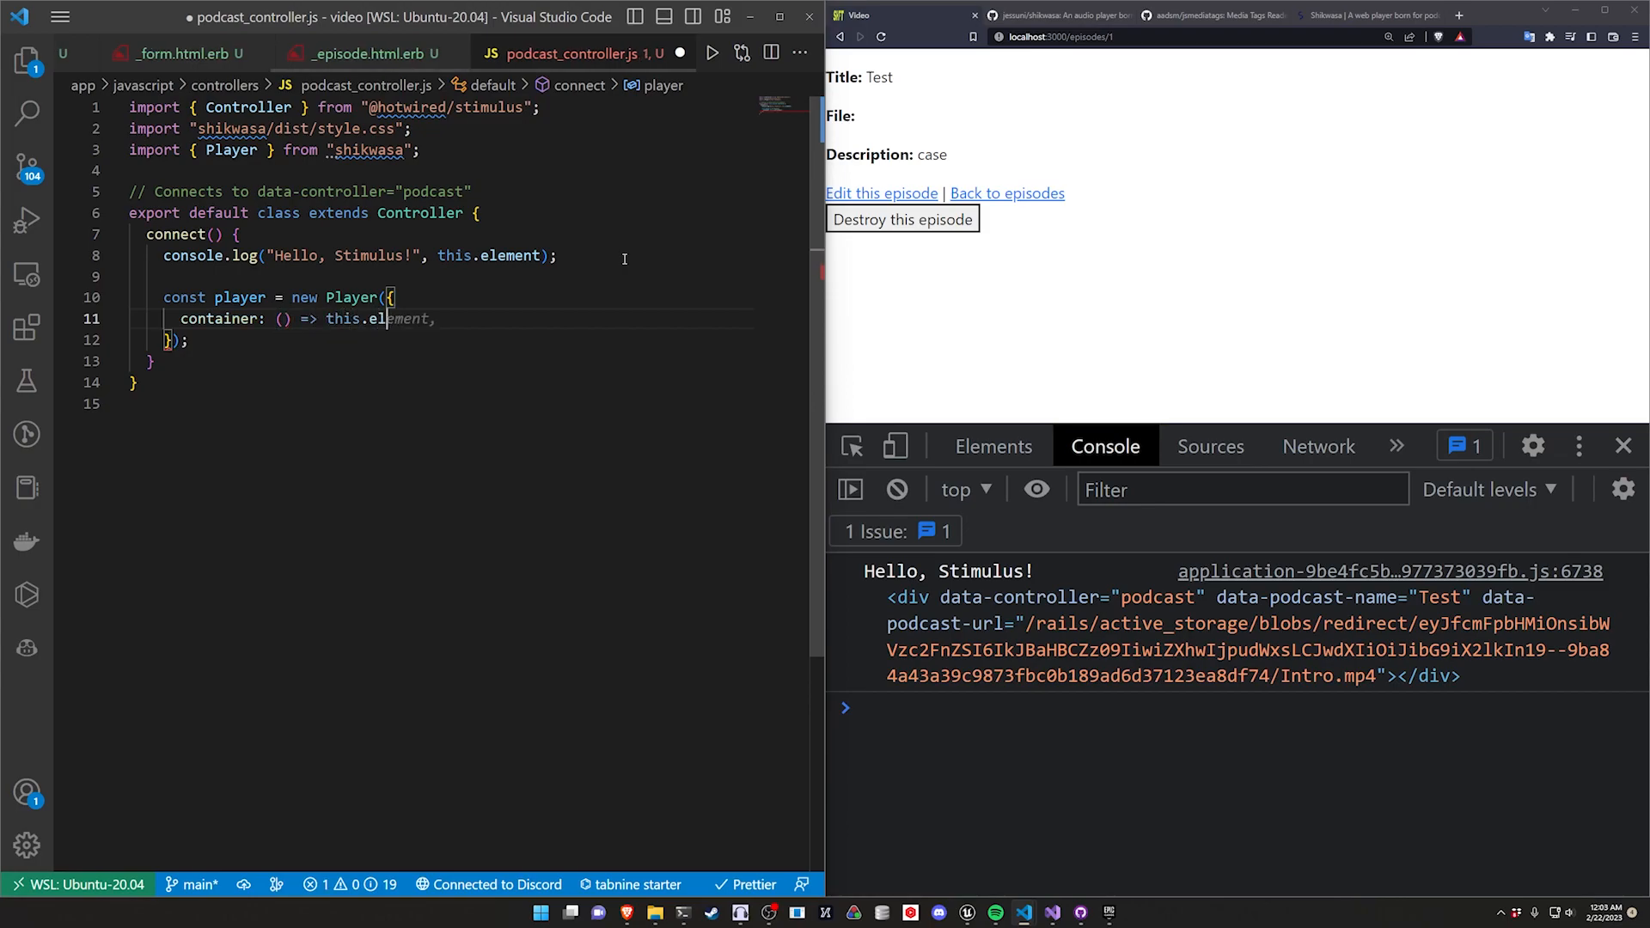
Step: Add an audio option whose title begins reading from this.data.get
text(playList: [)
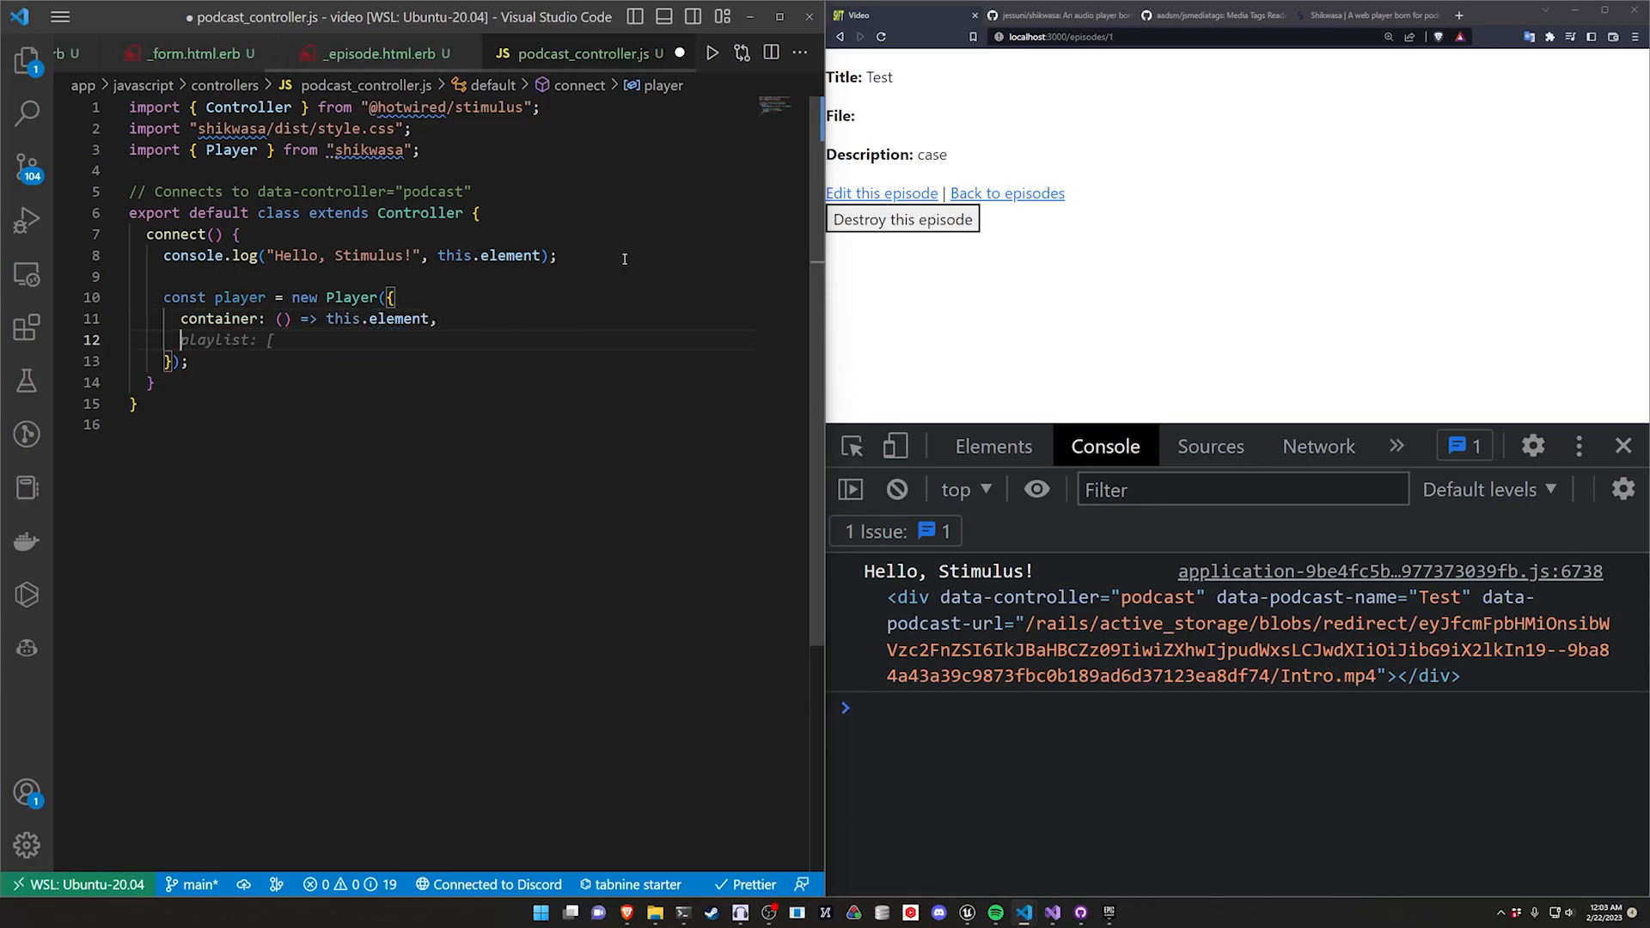
text(audio: {)
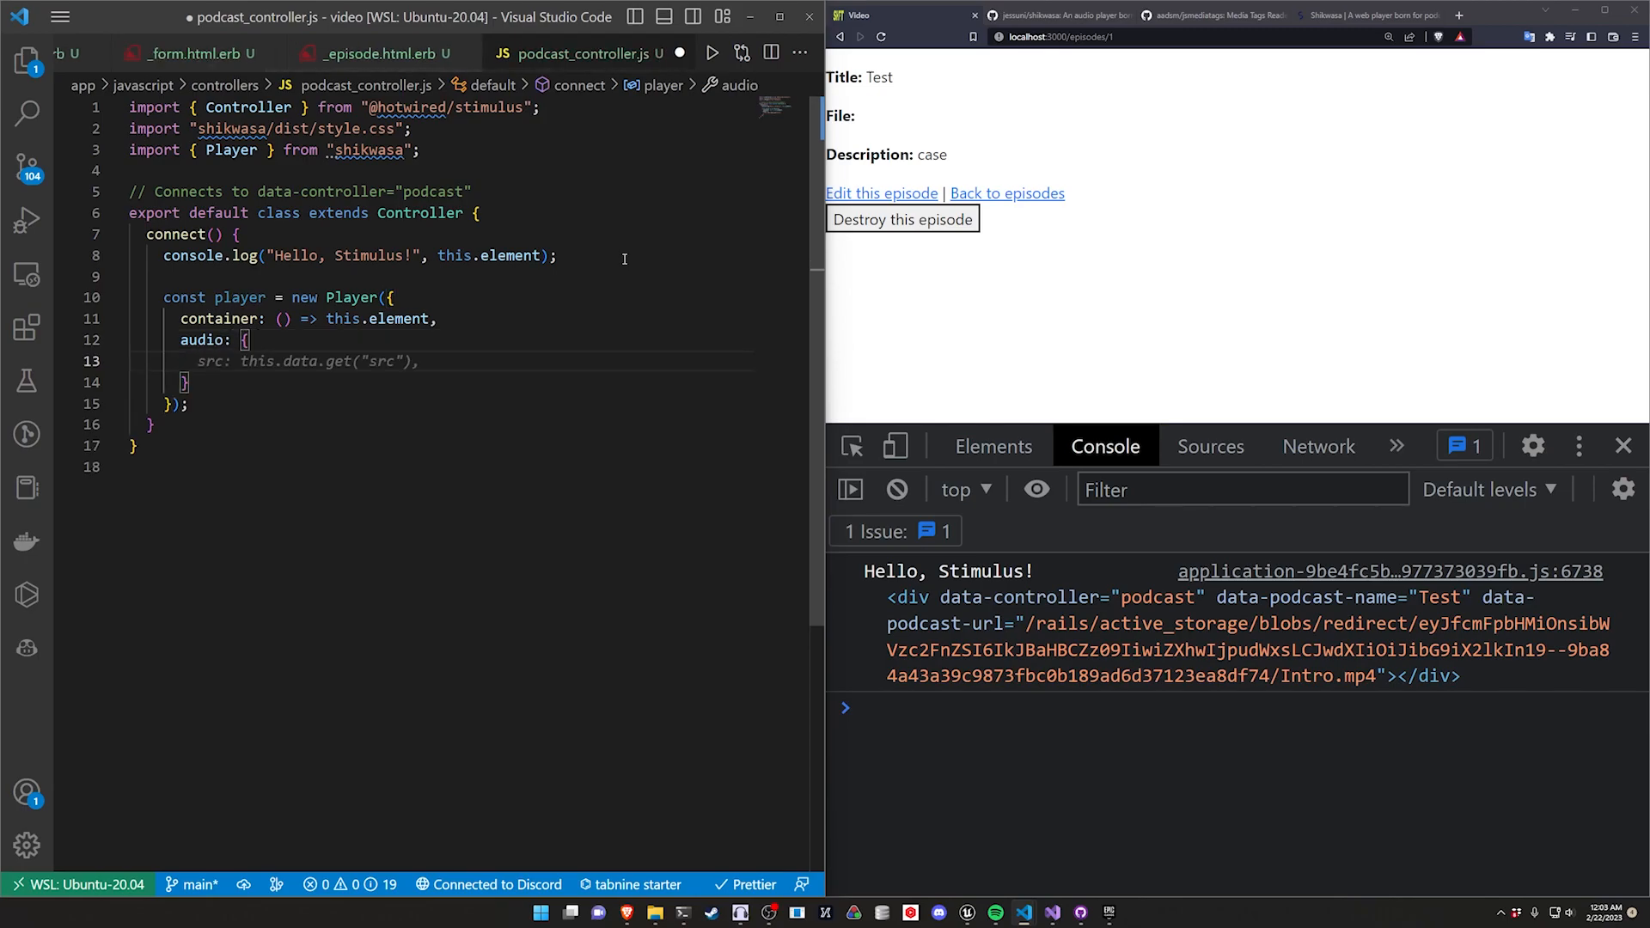
text(title:)
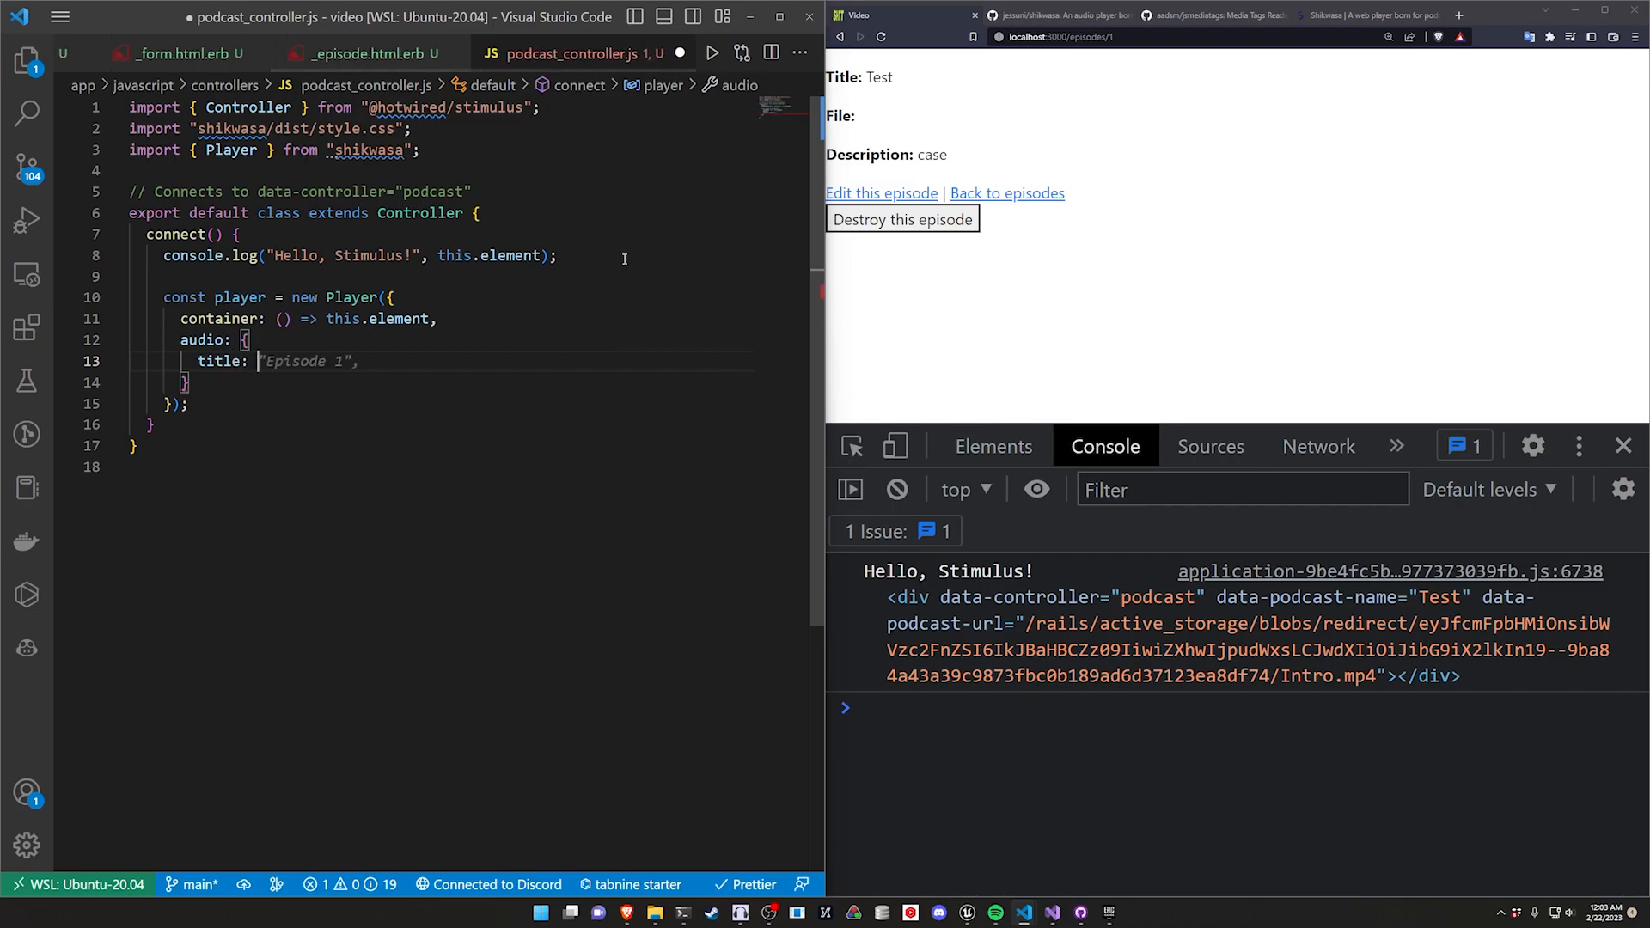
text(this.dat)
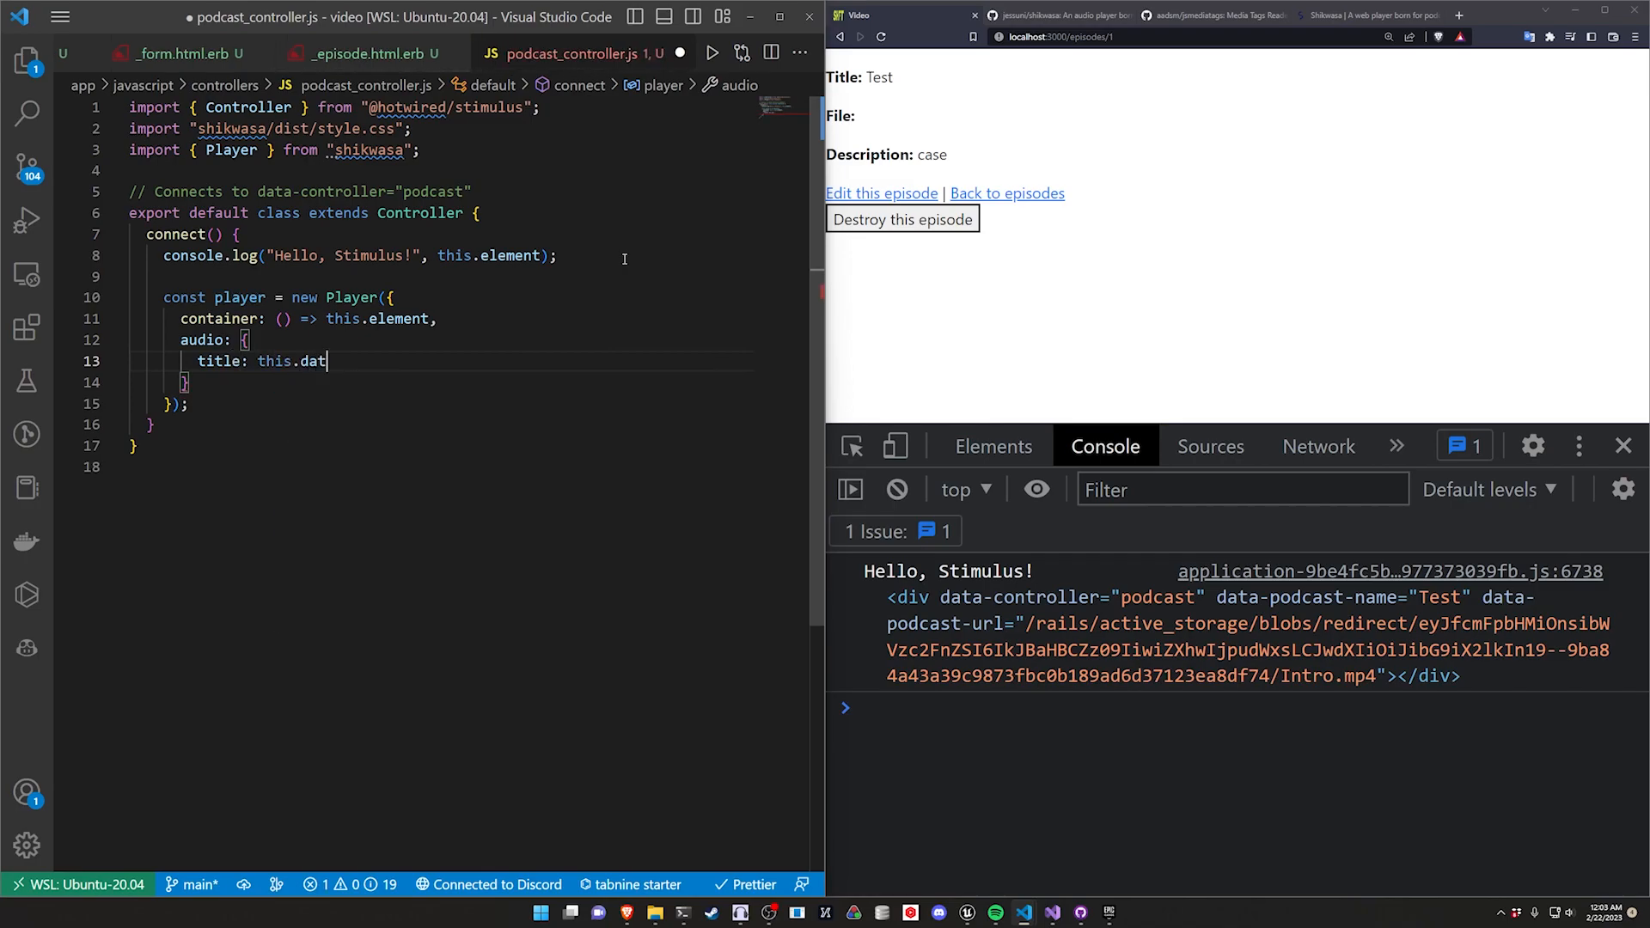
text(a.get)
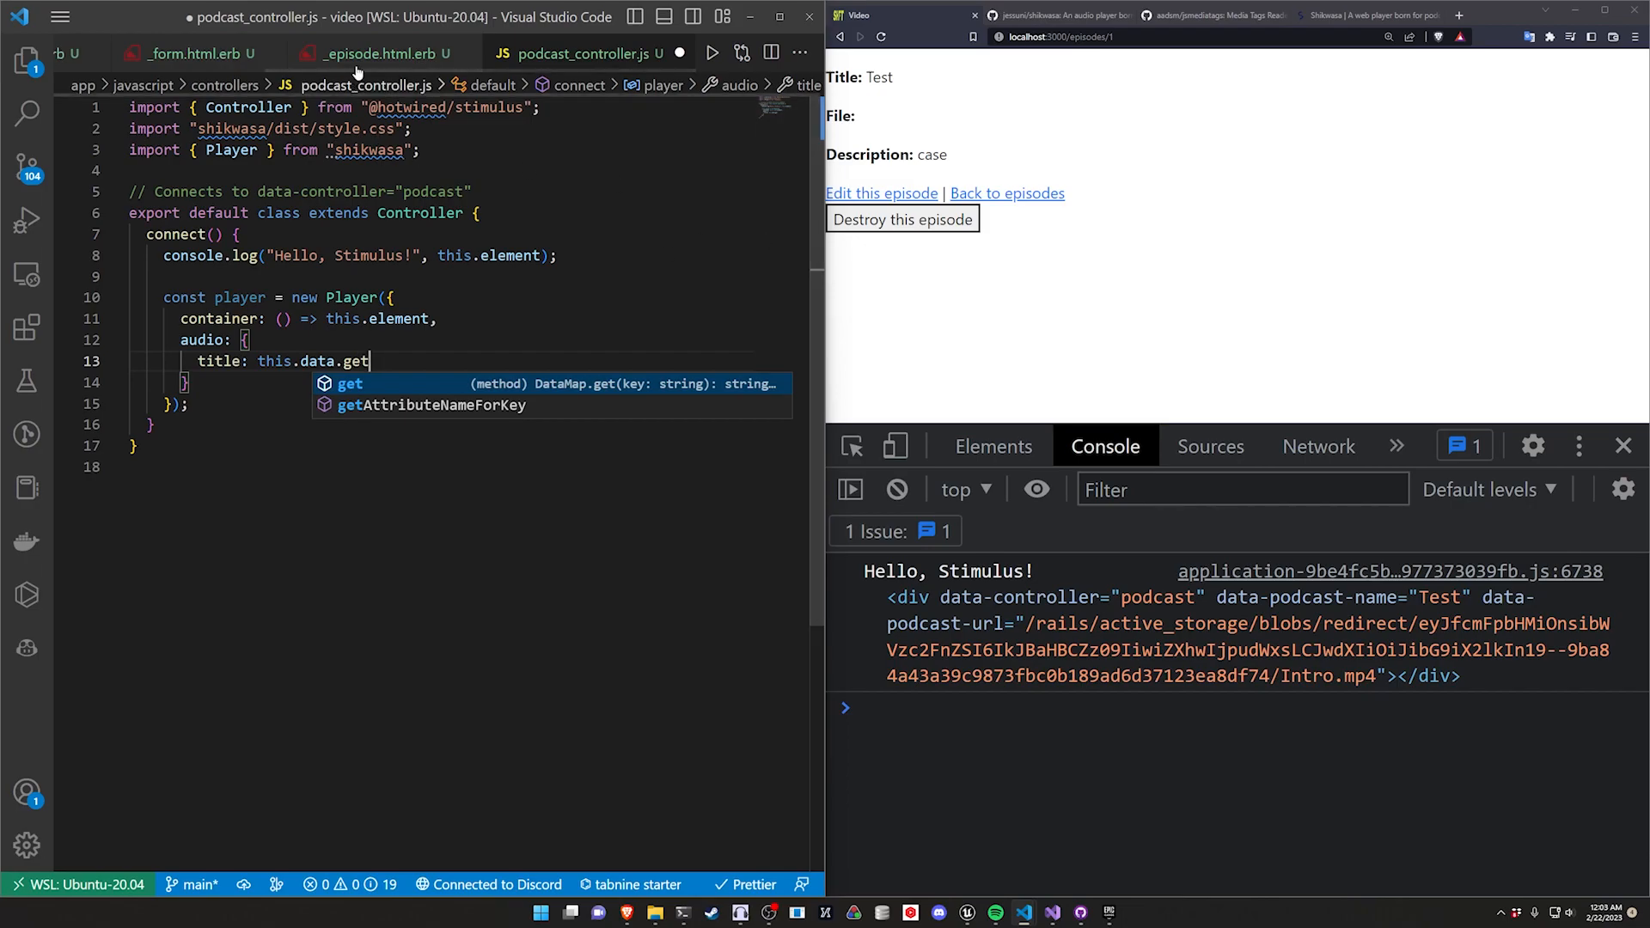
Step: Adjust the partial's data keys with url_for(episode.file), complete title: this.data.get("title") and add an artist: entry
click(376, 53)
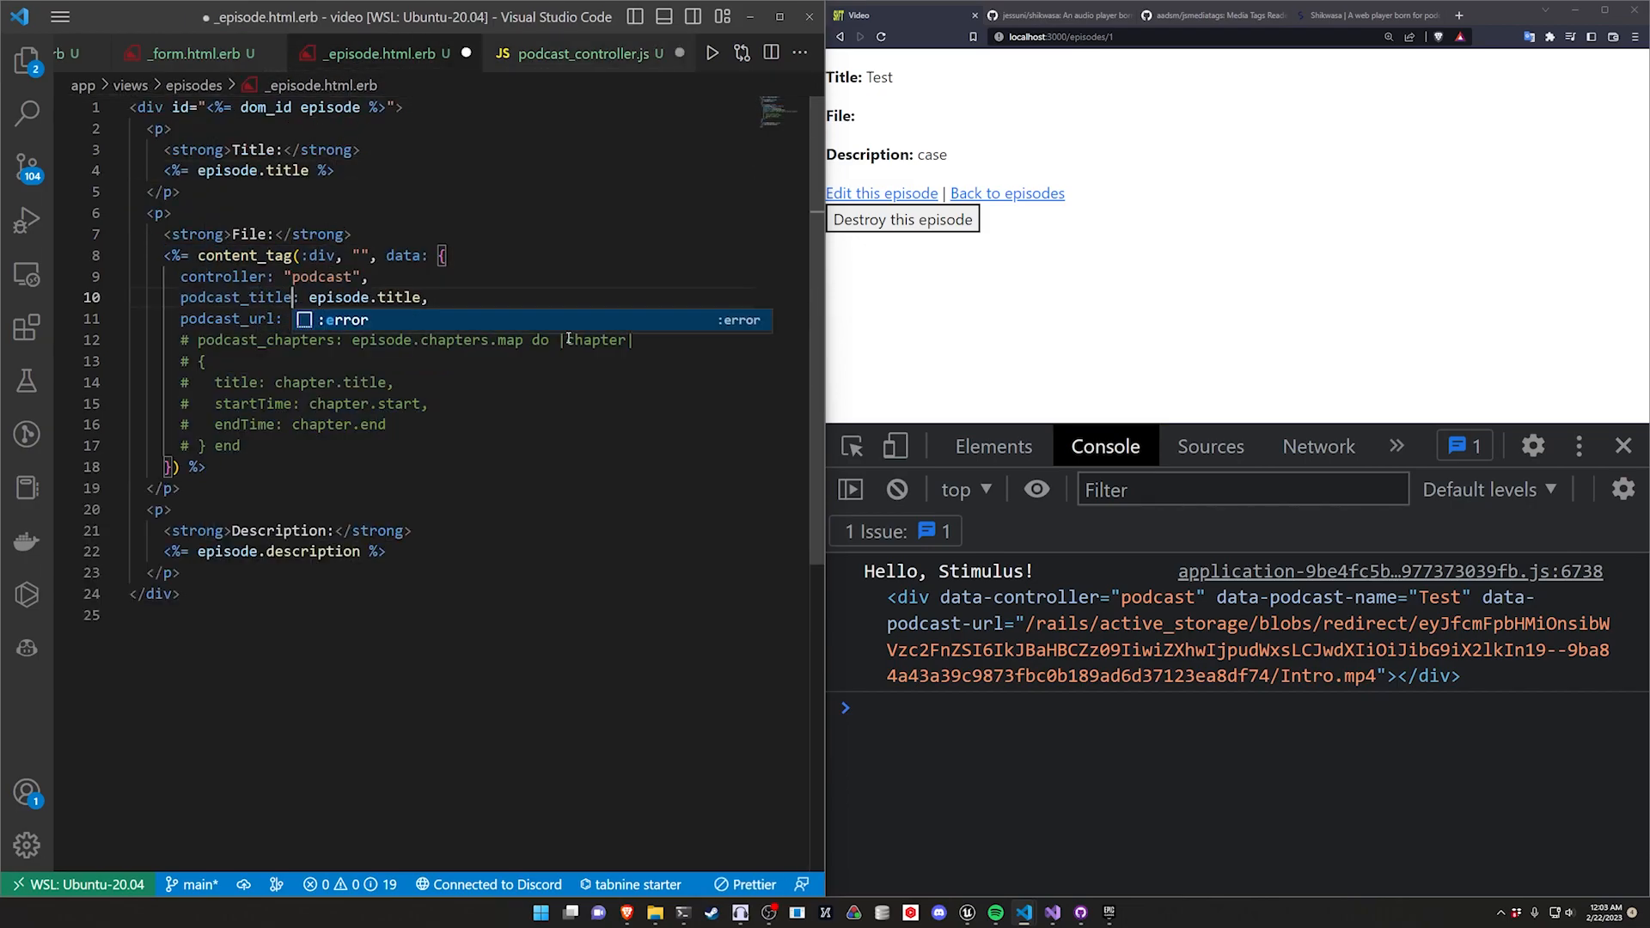
text(url_for(episode.file))
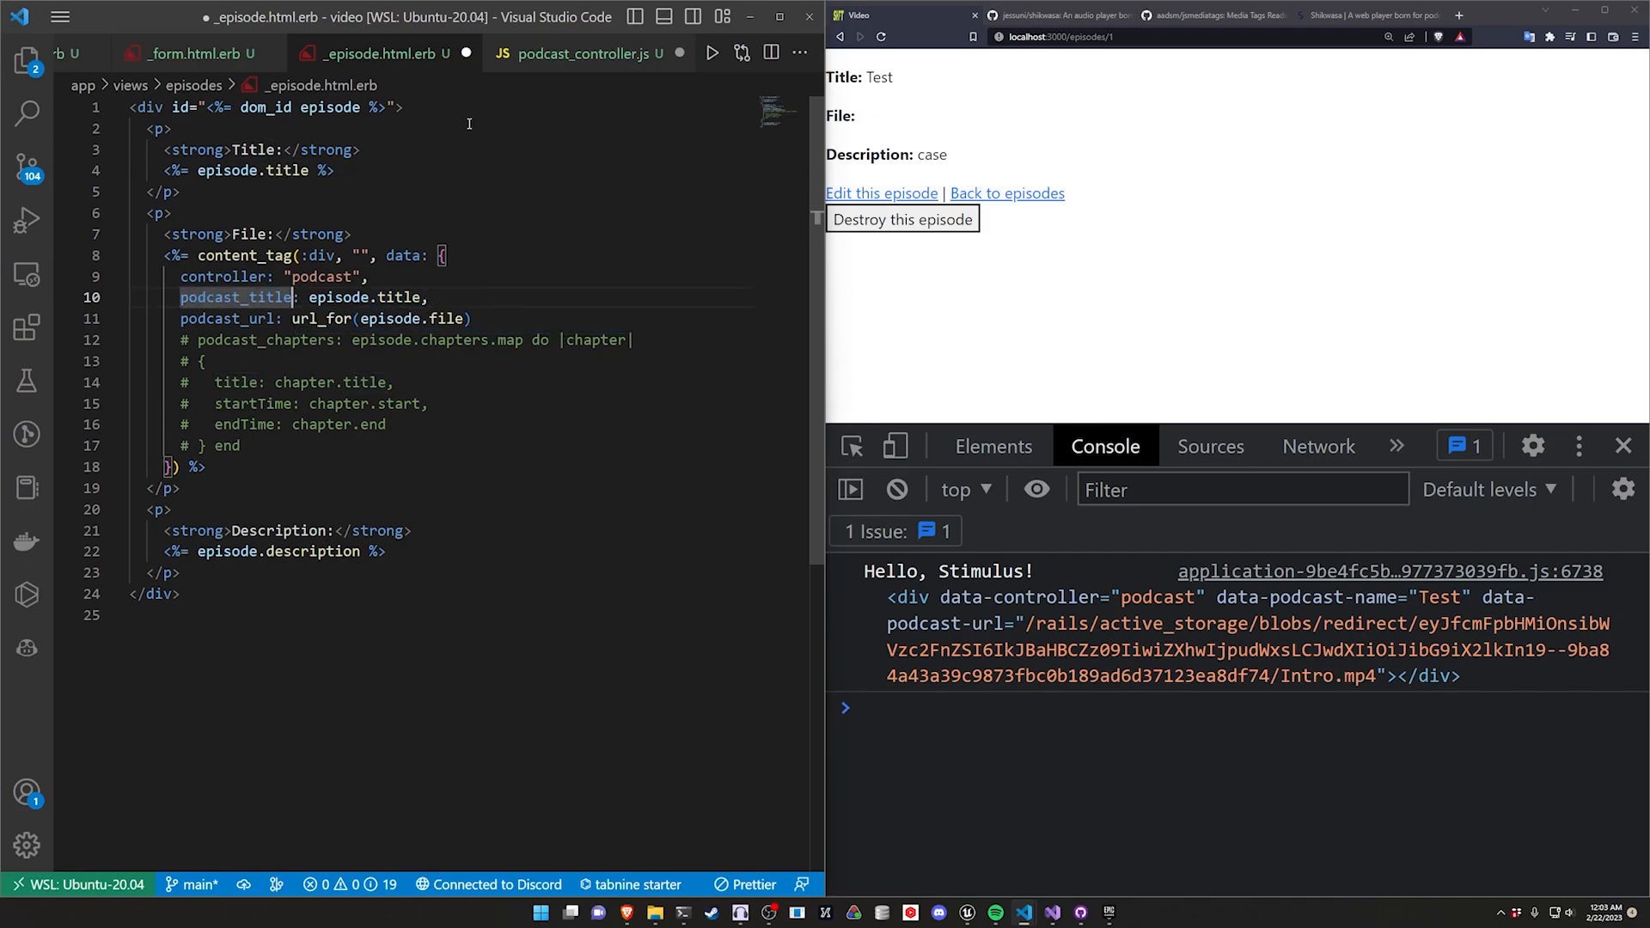
click(582, 53)
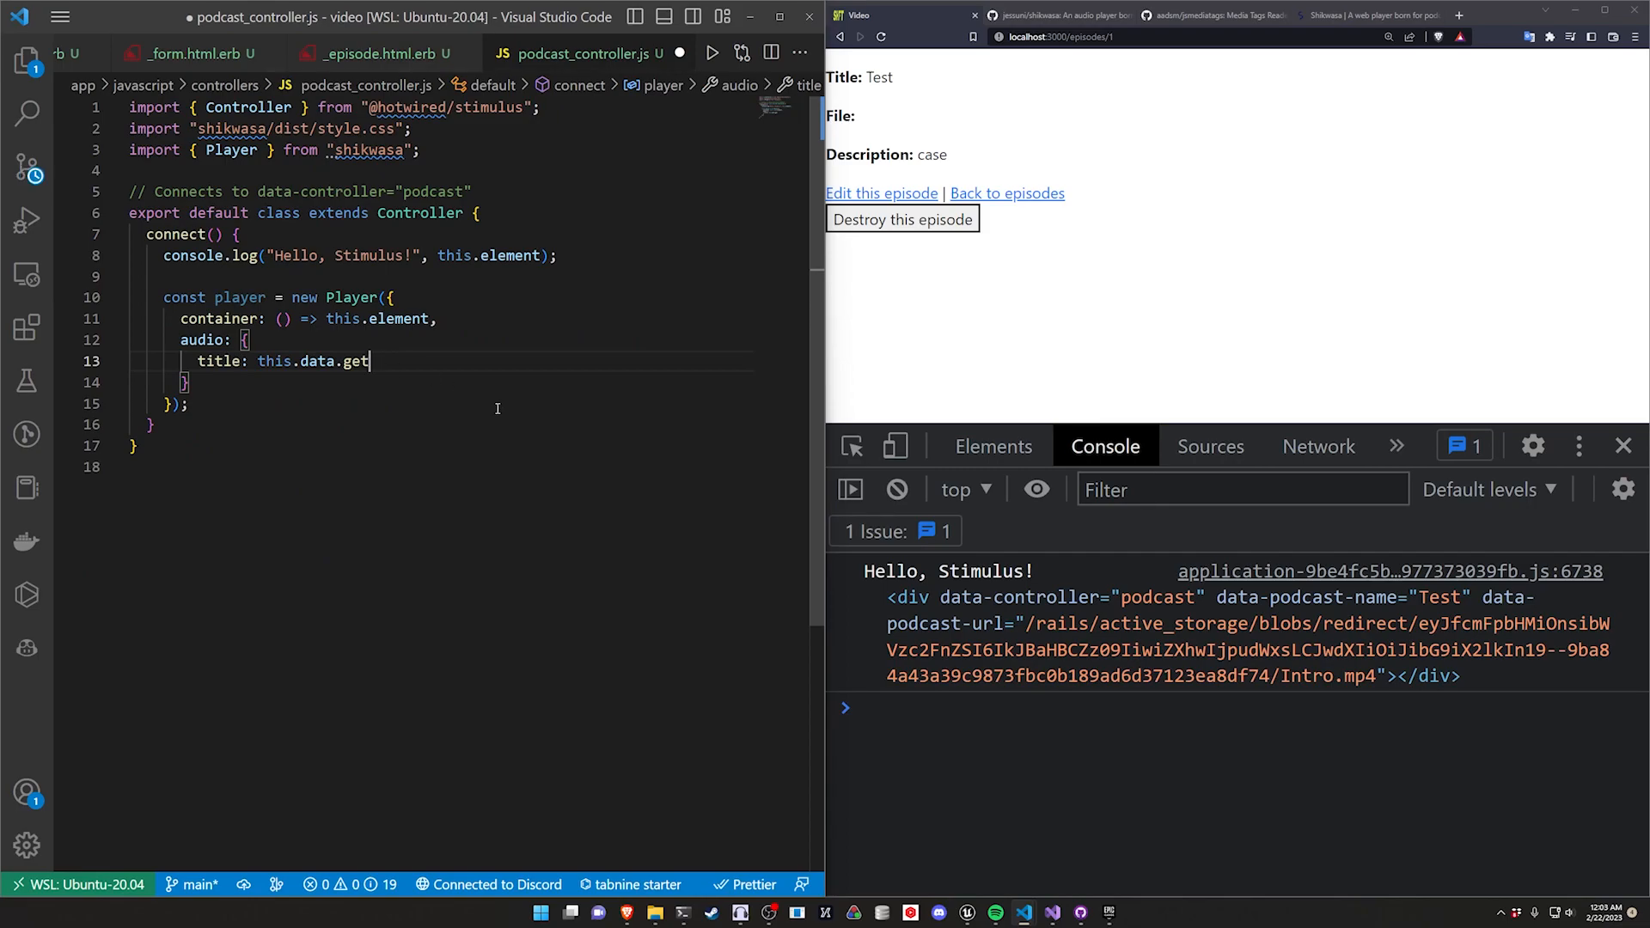
text(("title"))
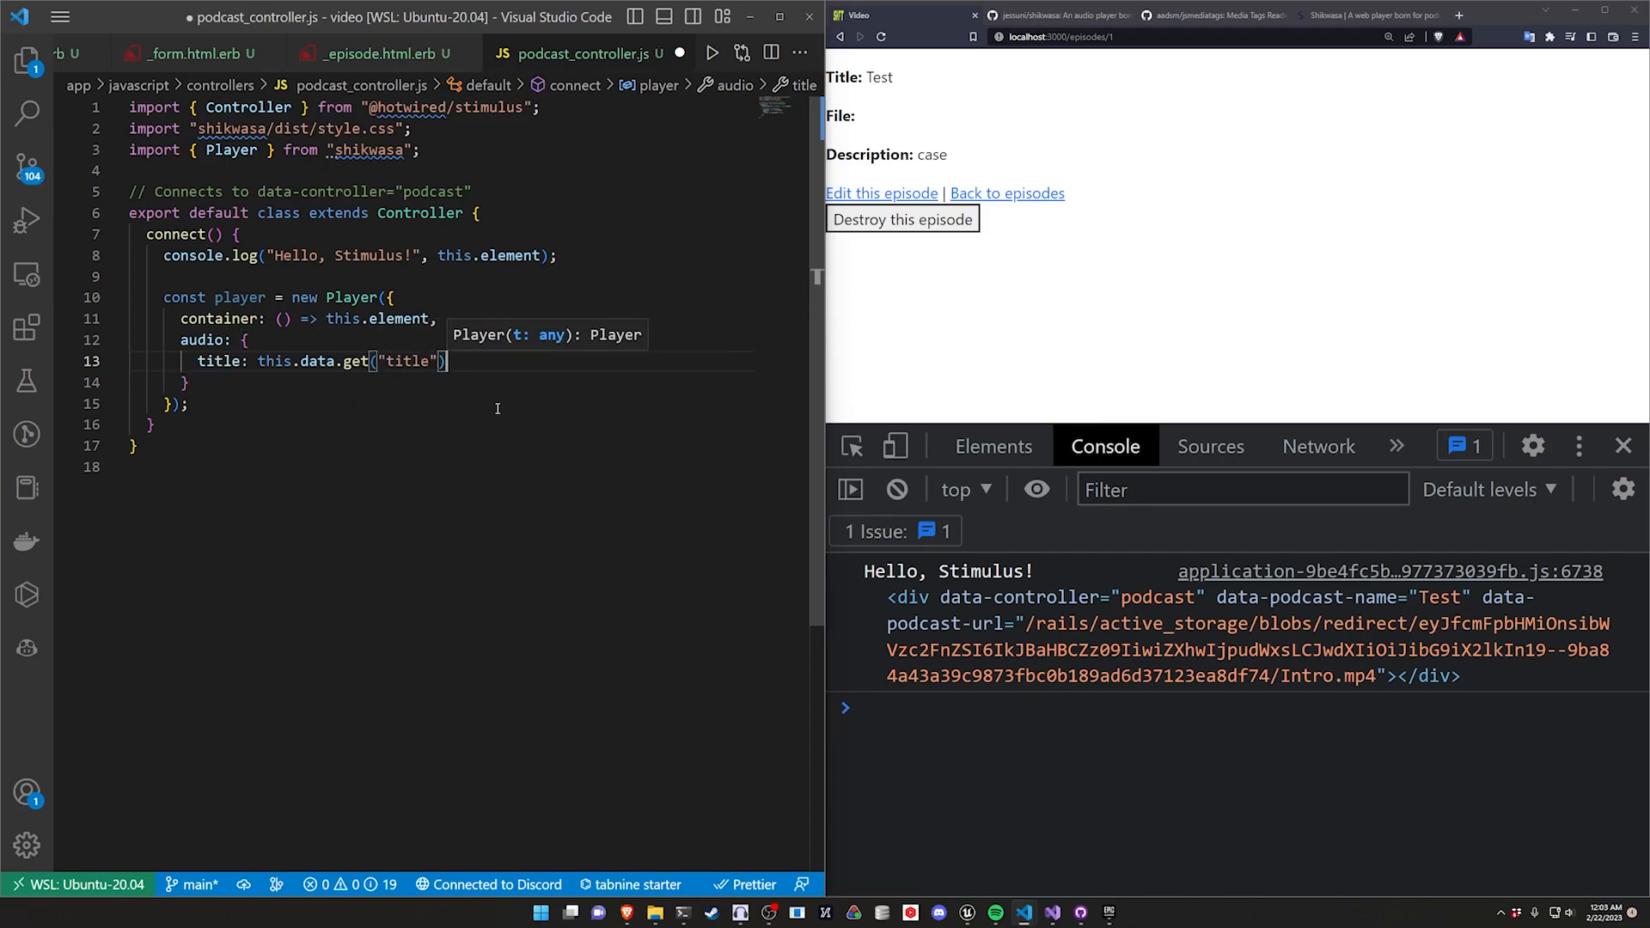
text(artist:)
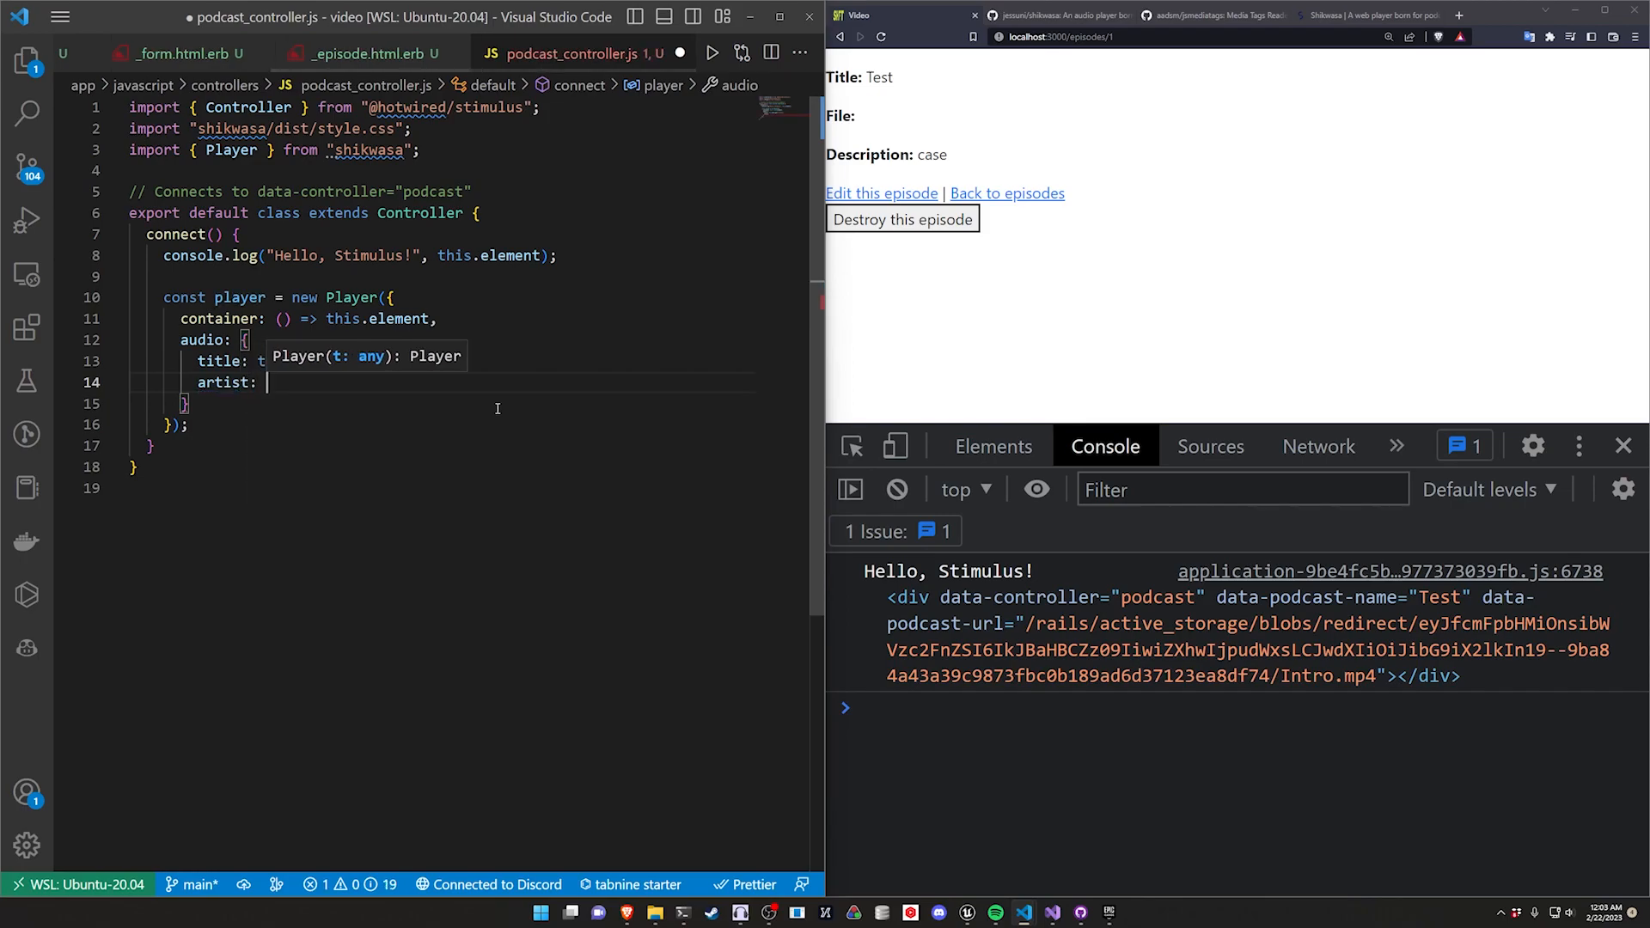
text(this.data.get("artist"),)
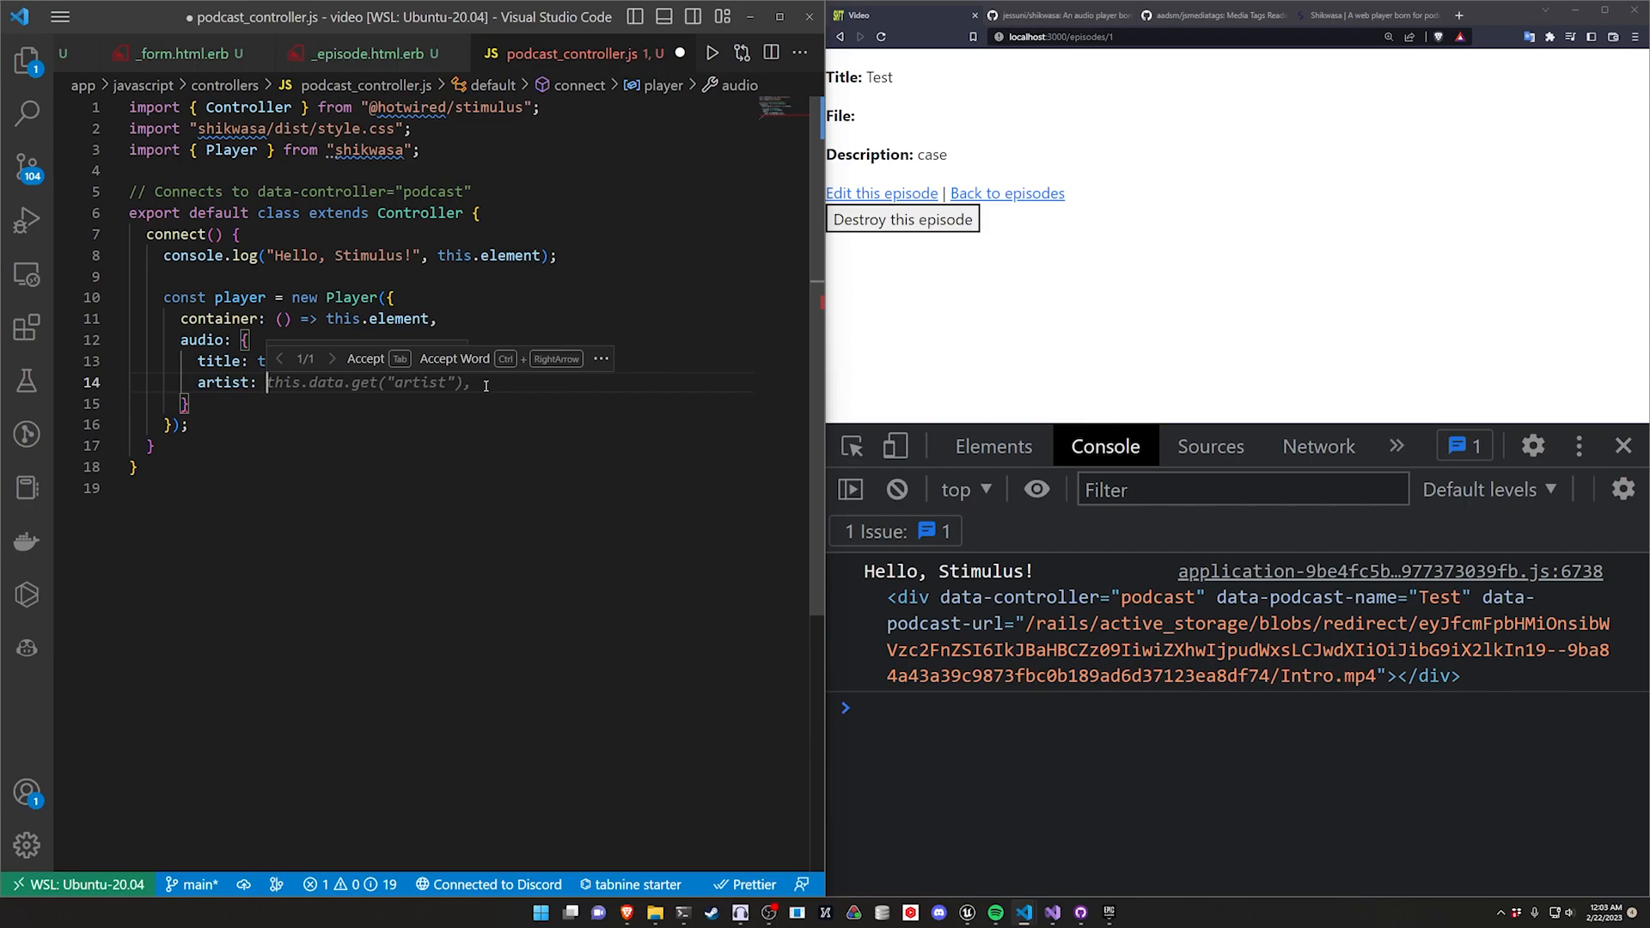
Step: Set artist "Dean DeHart", album "The Dean DeHart Show", and start src after checking the partial's url data key
text("Dean)
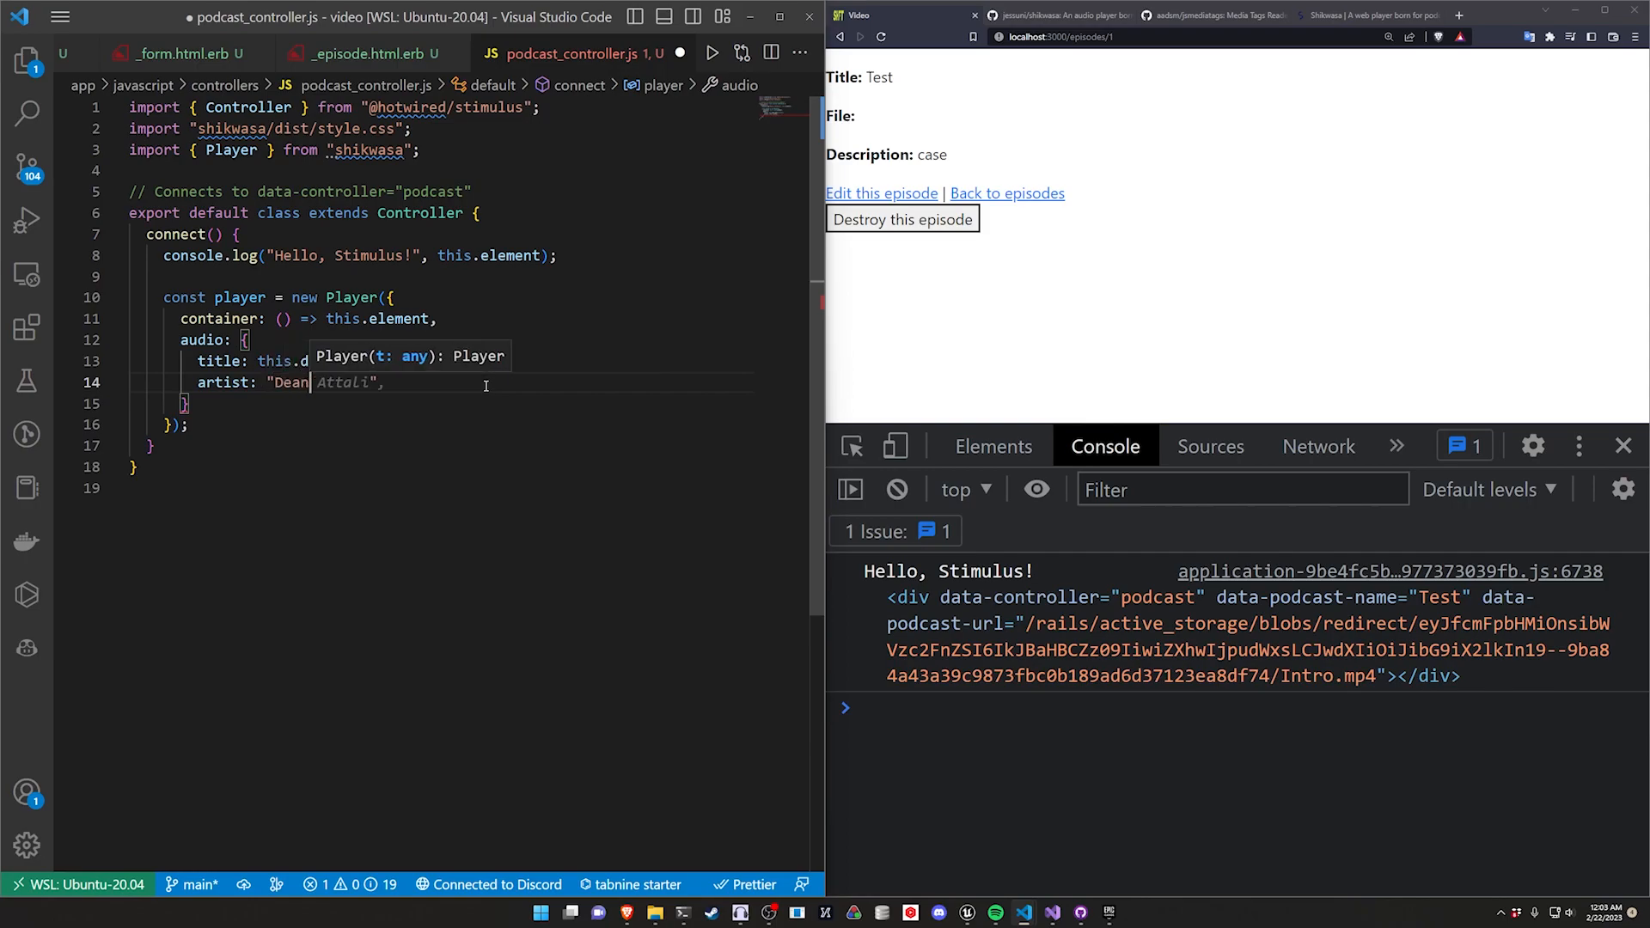
text(DeHart)
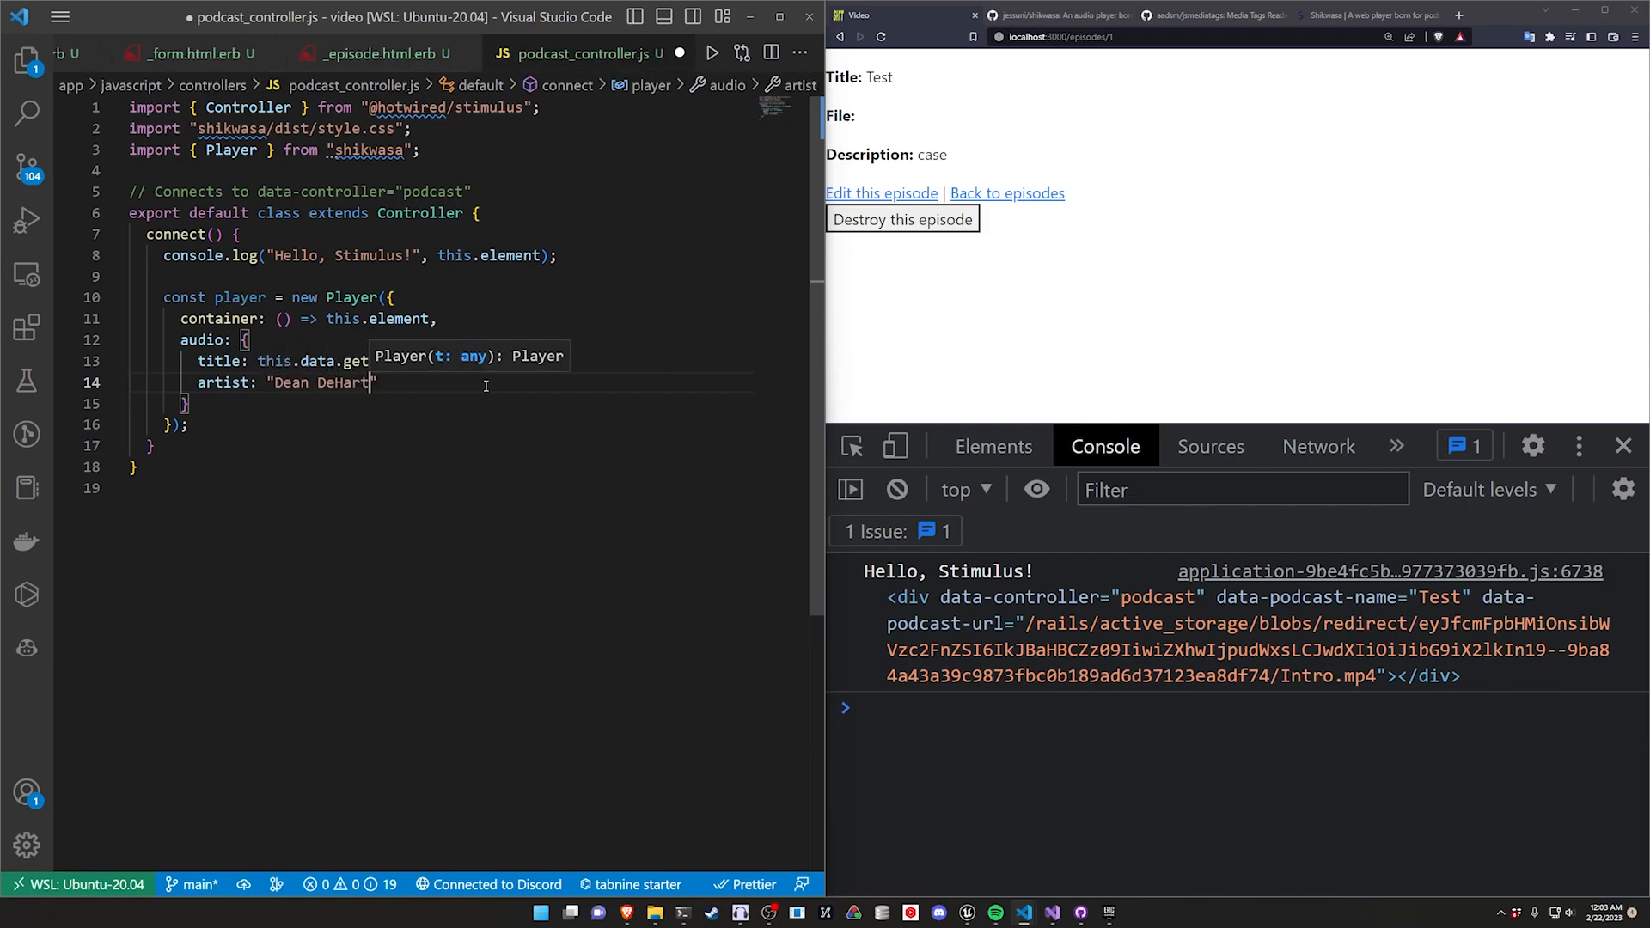
text(album: "The Dean DeHart Show",)
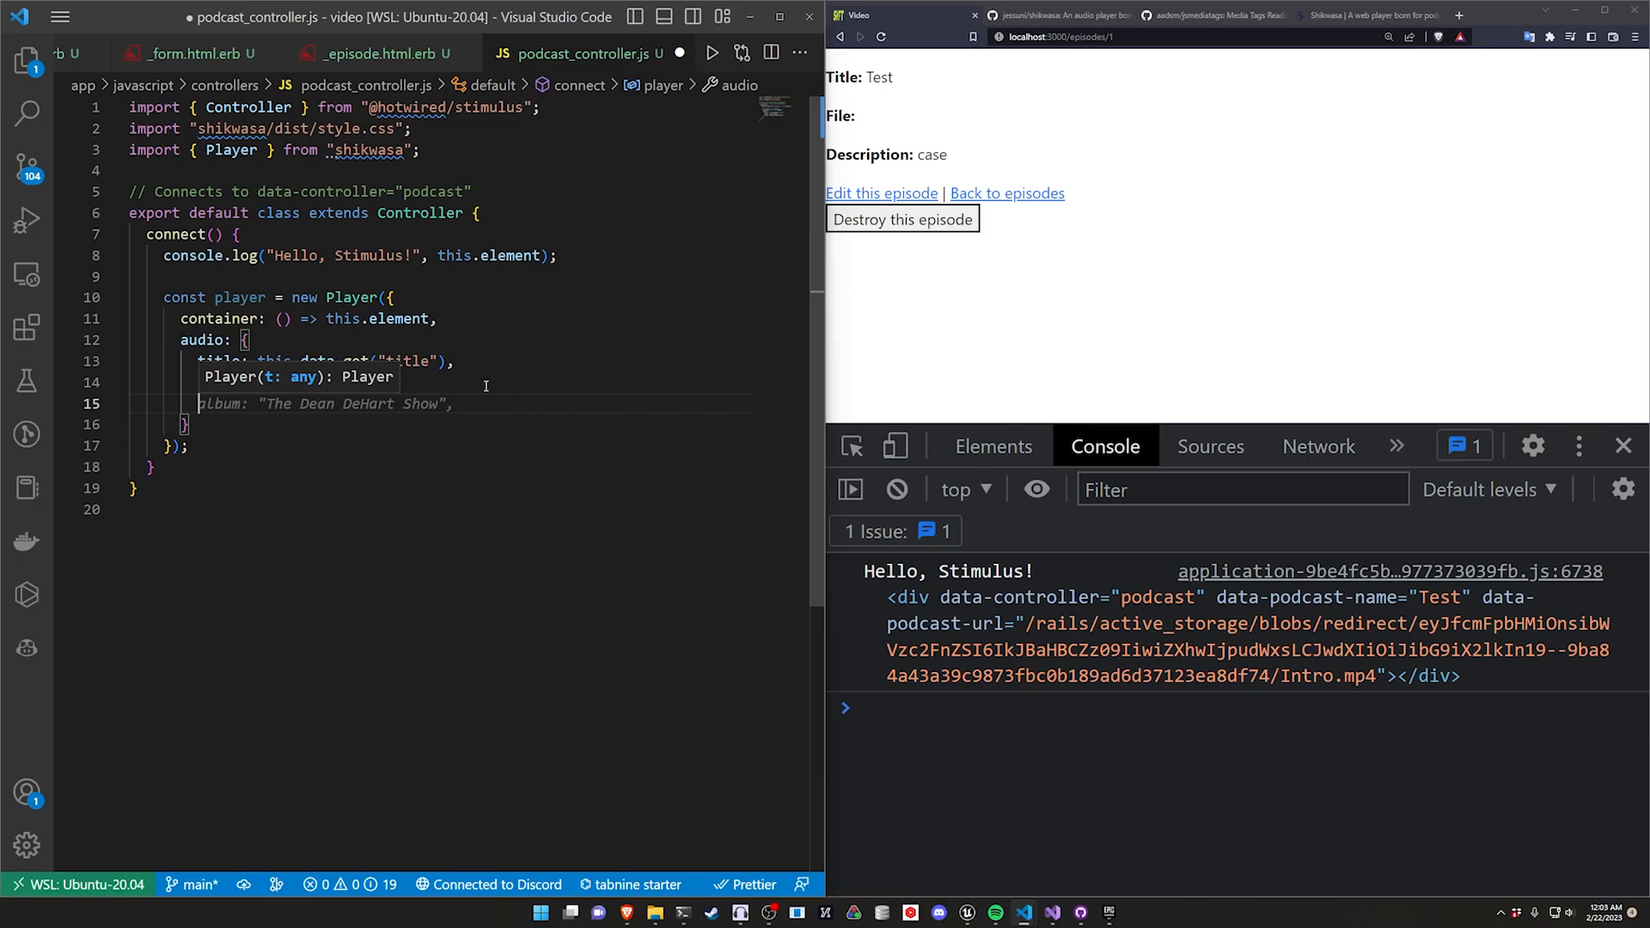
text(src: this.data.get("")
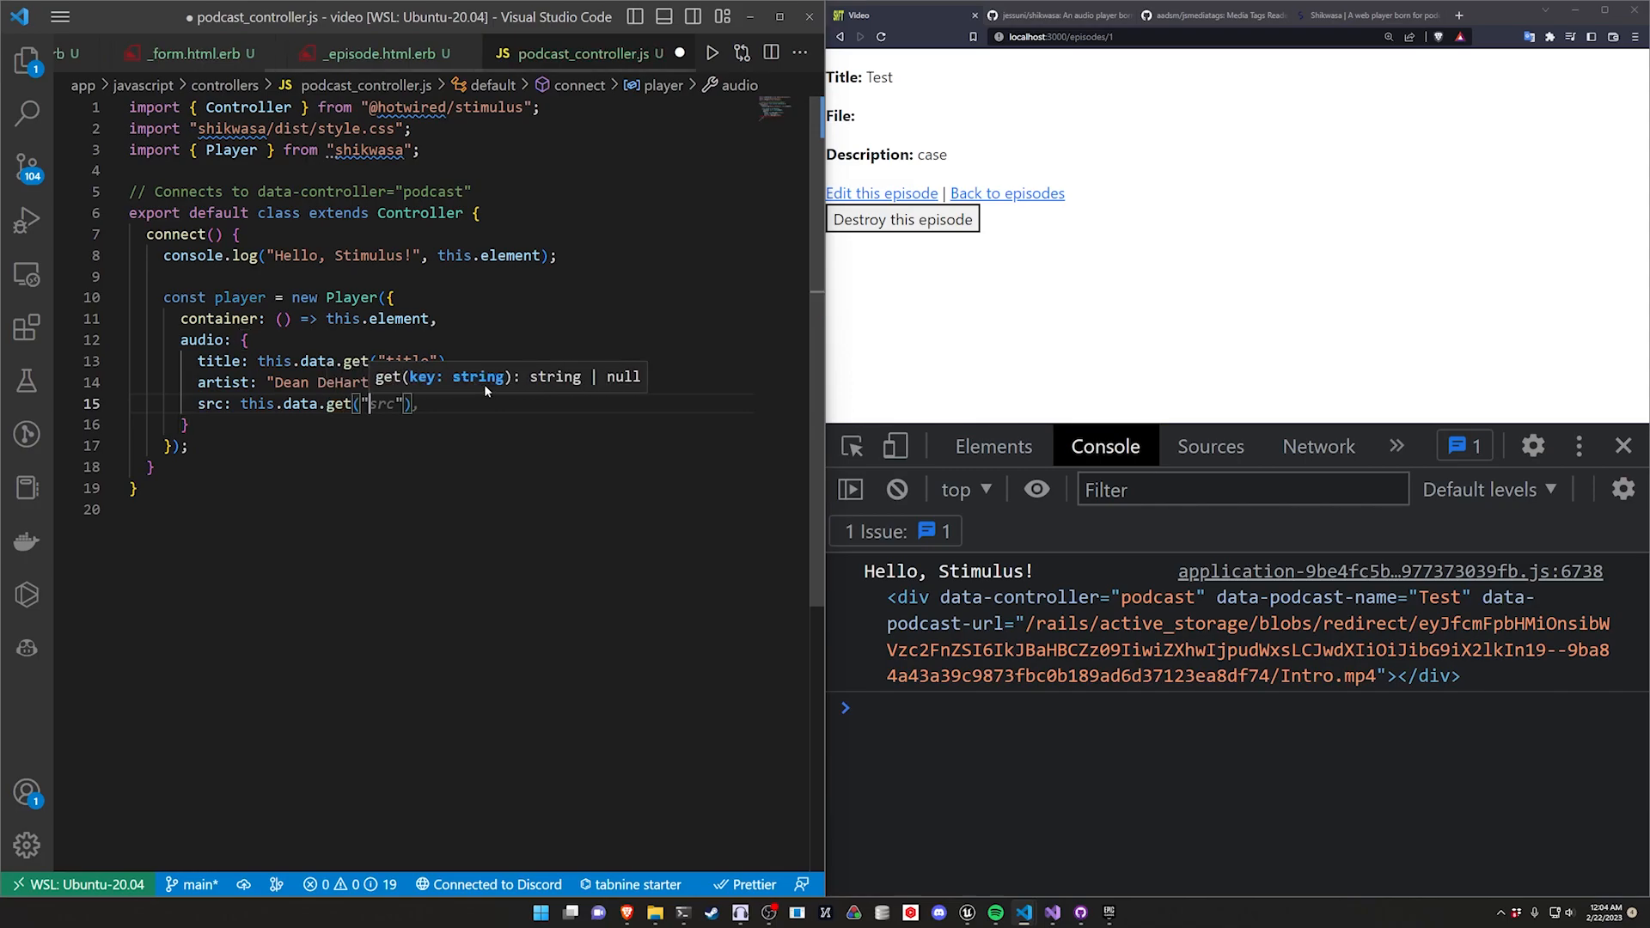
click(378, 53)
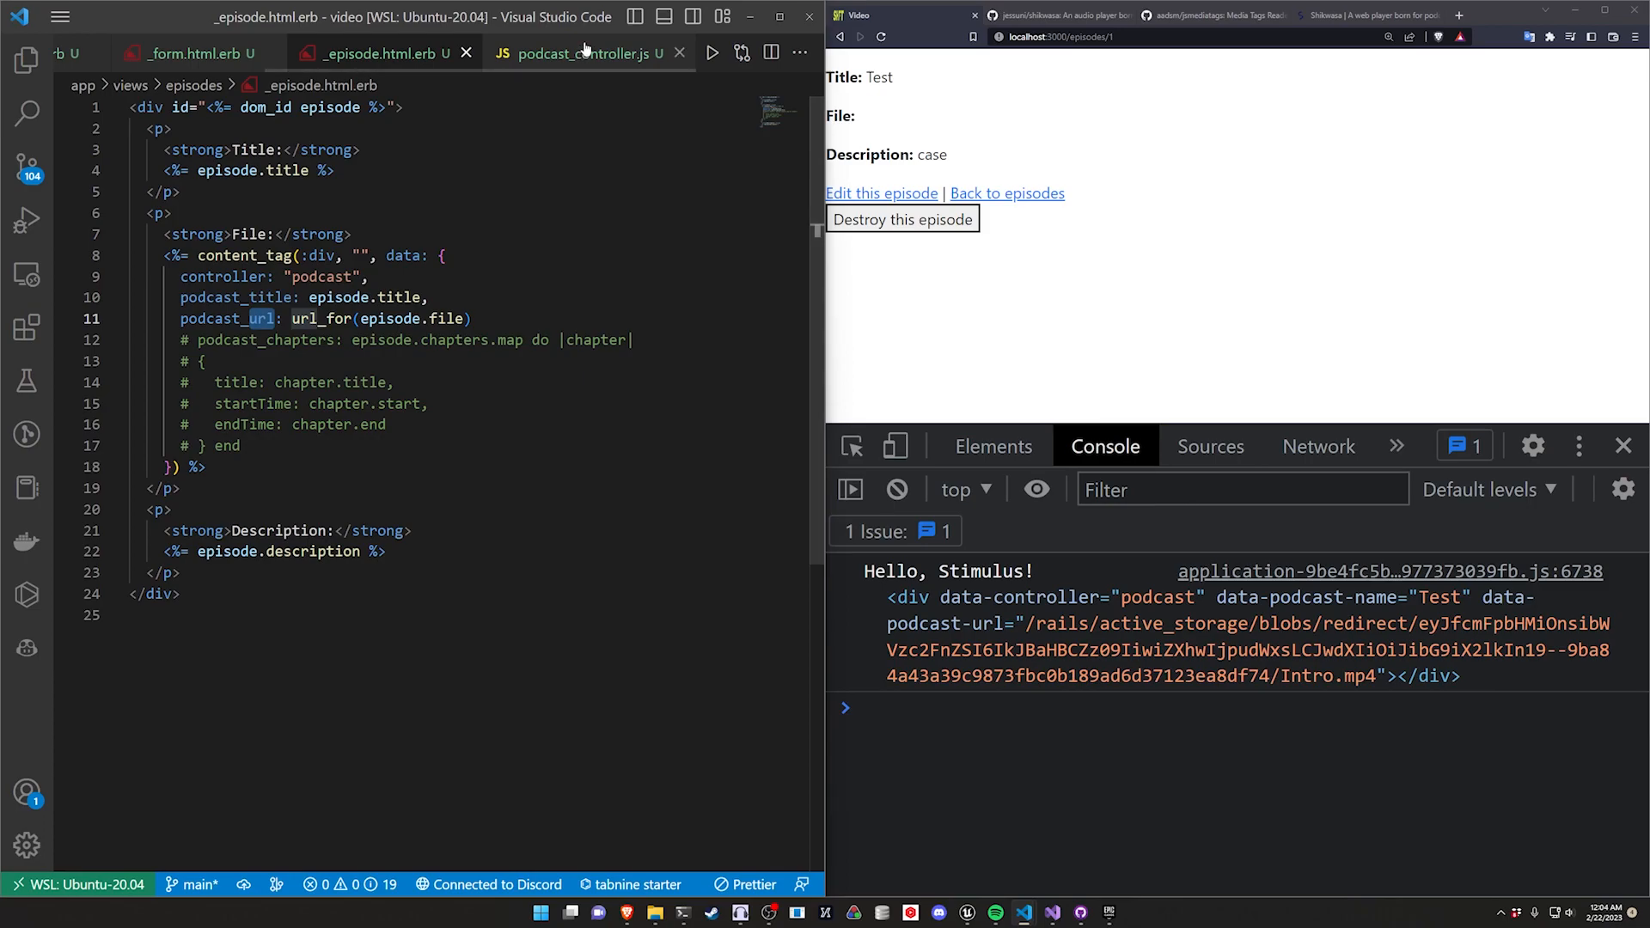
click(583, 53)
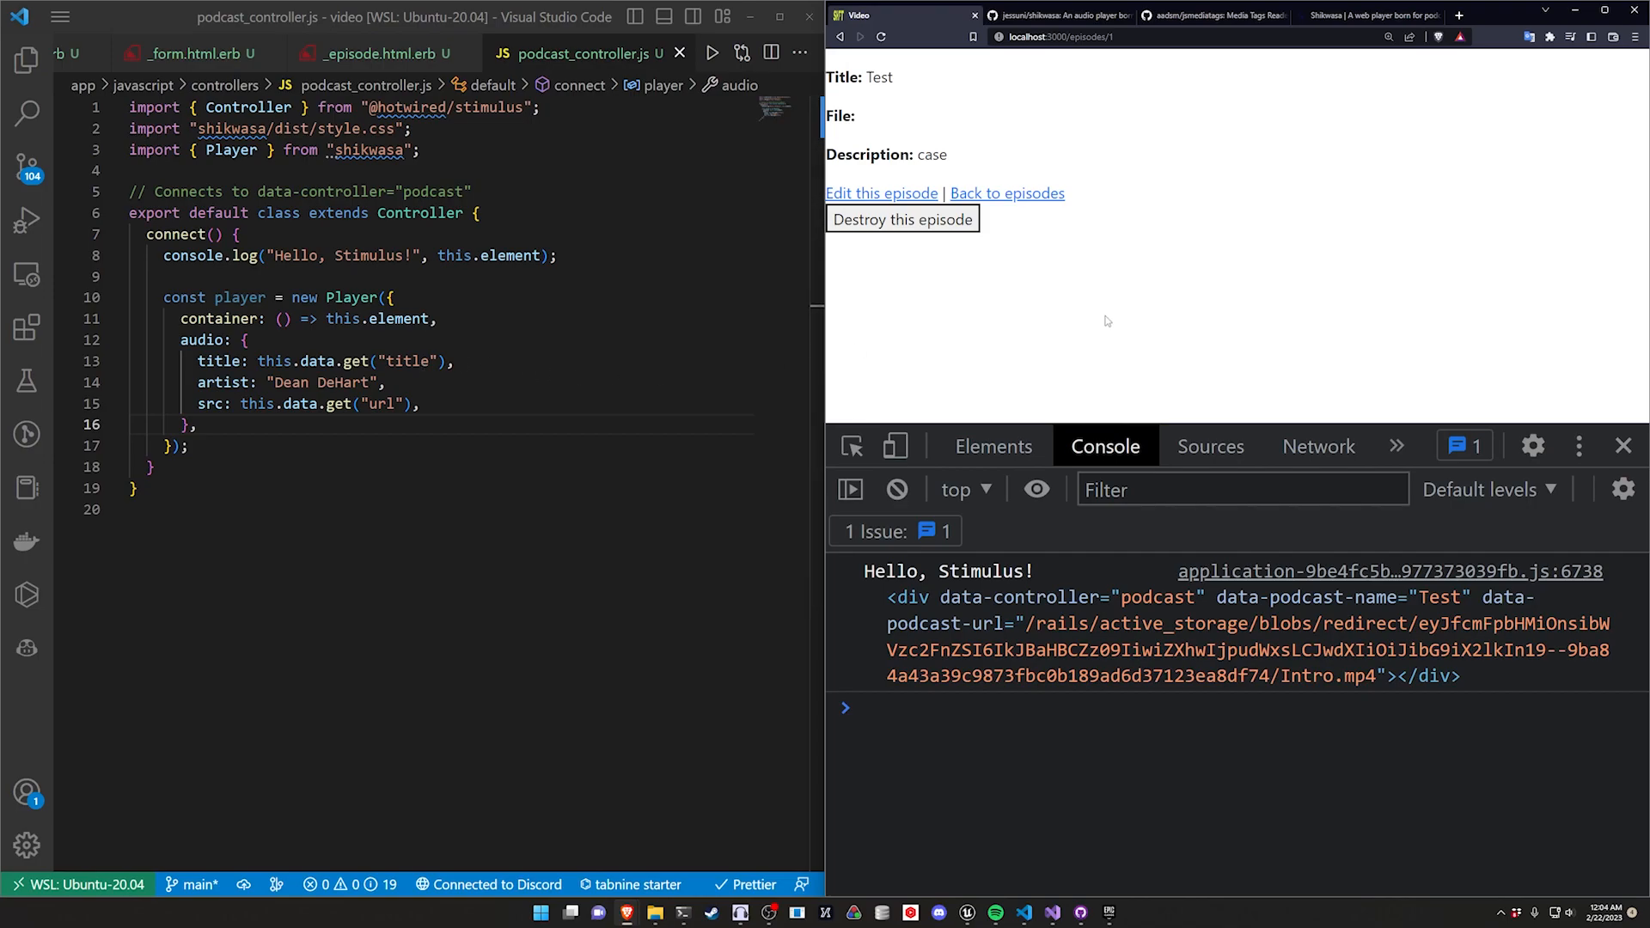
click(880, 36)
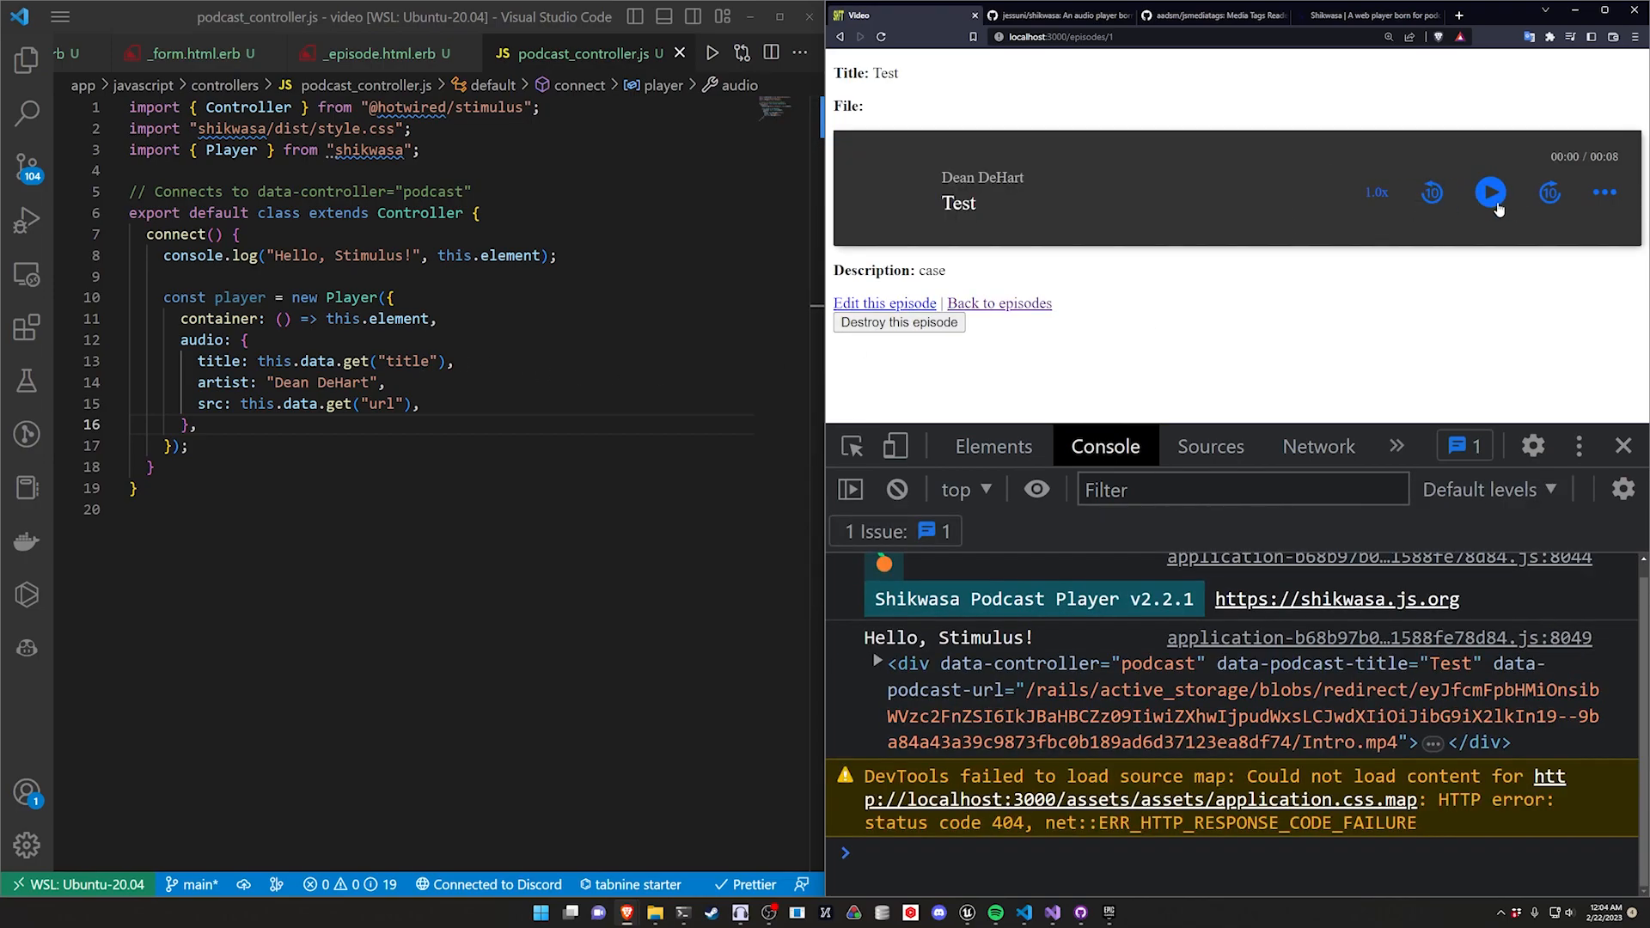
click(1493, 193)
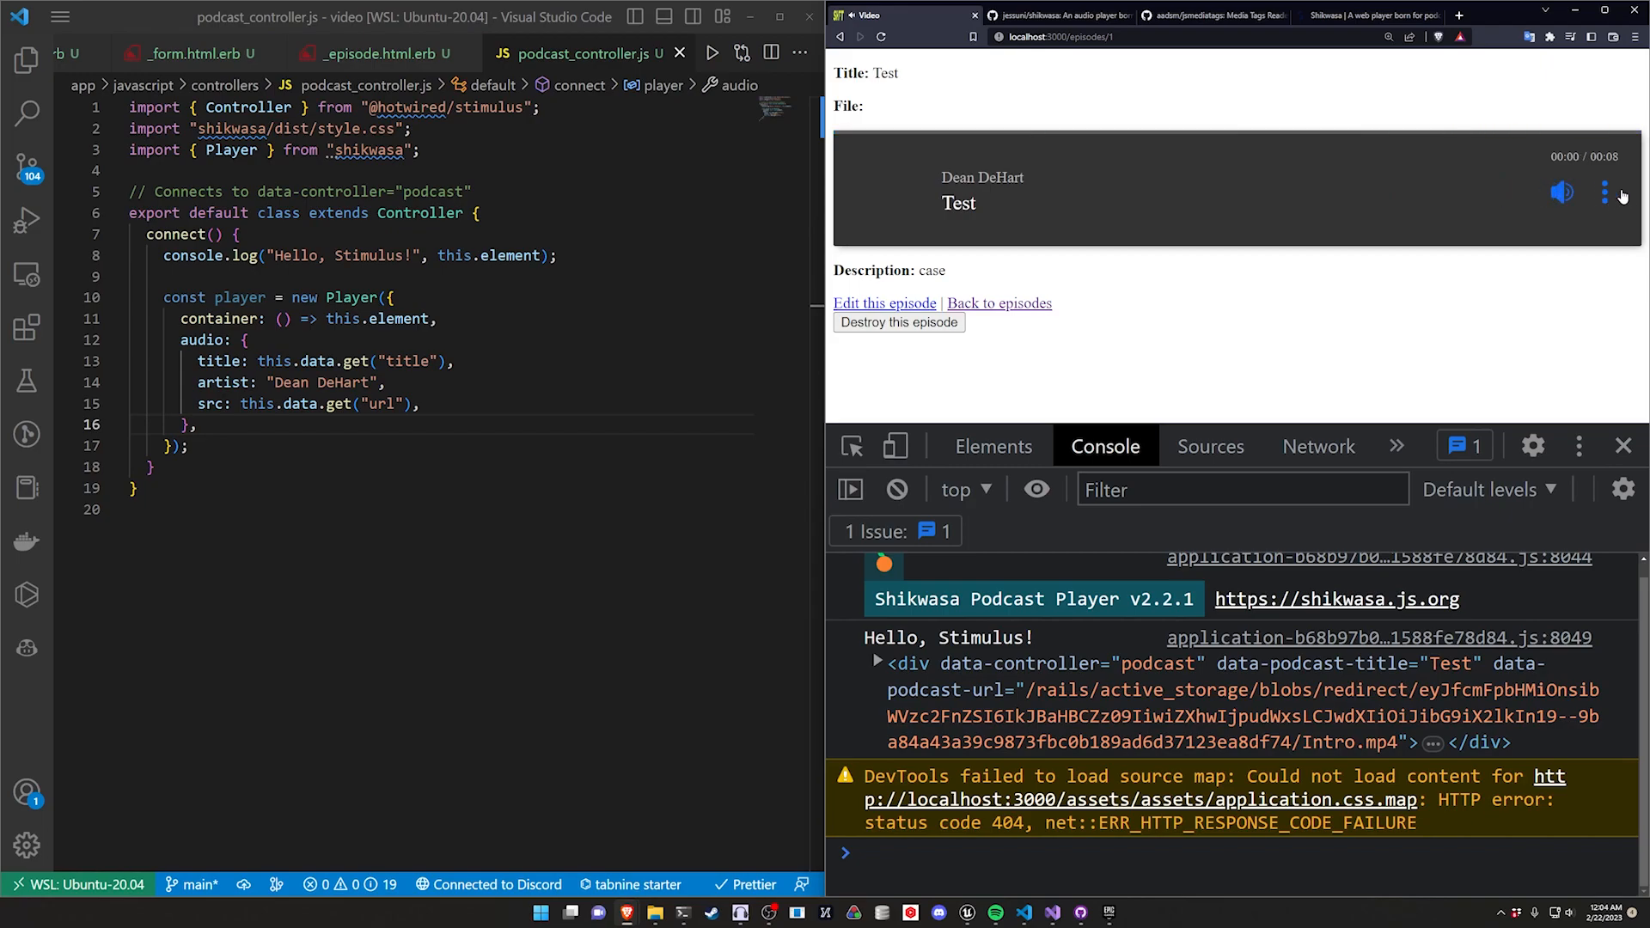
mouse_move(1358, 346)
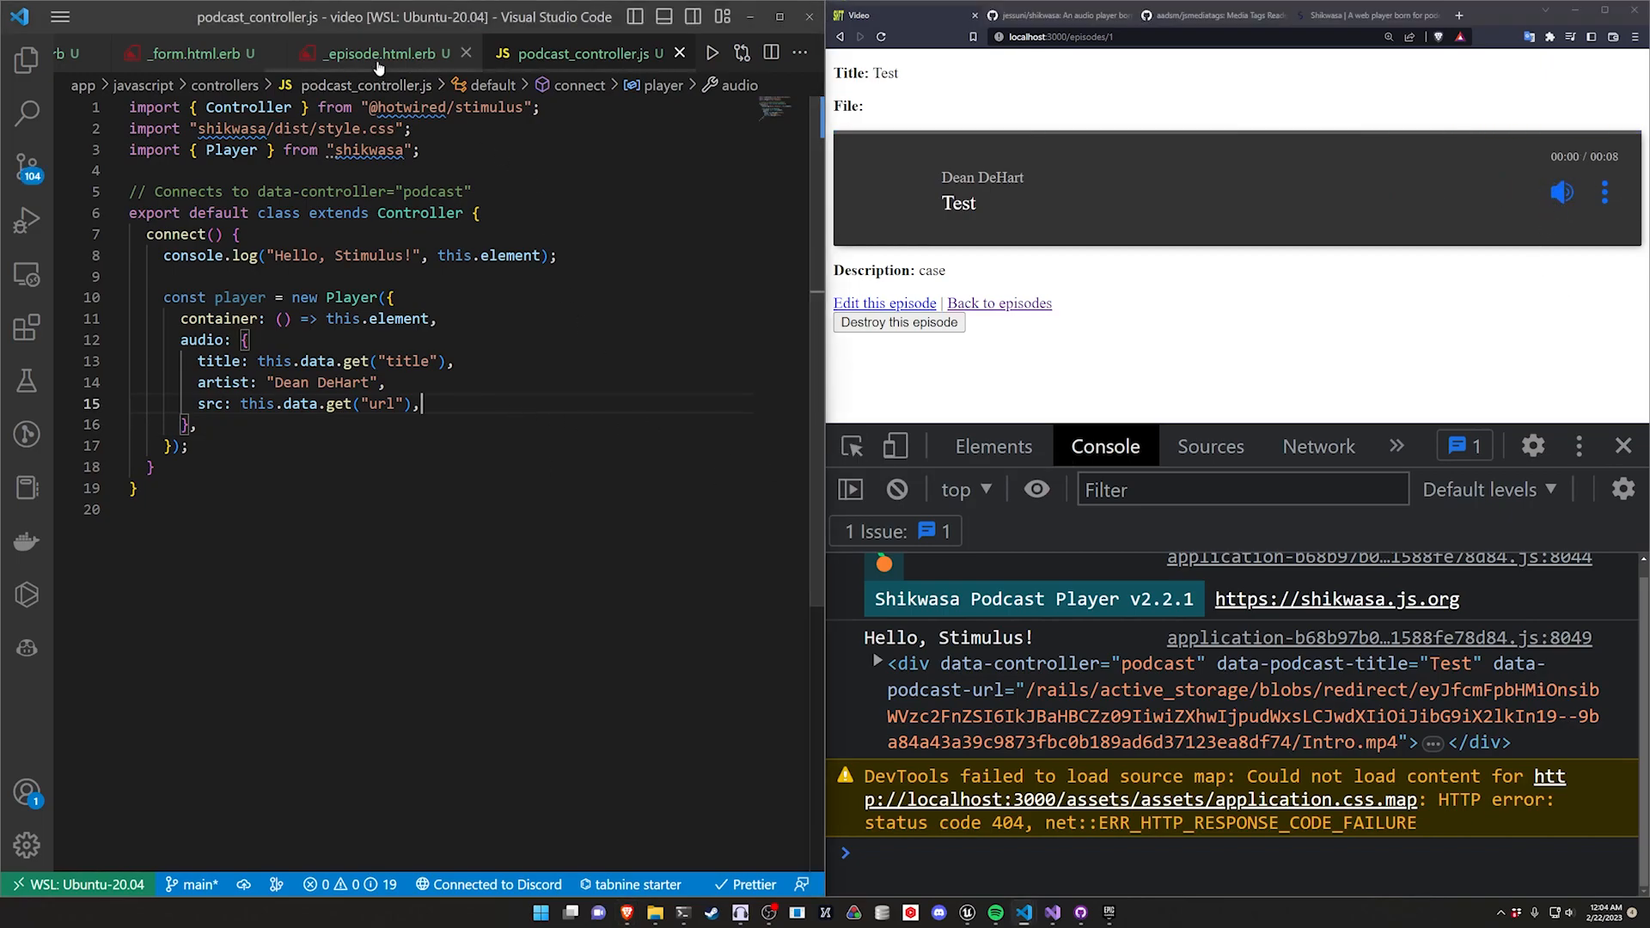
click(376, 54)
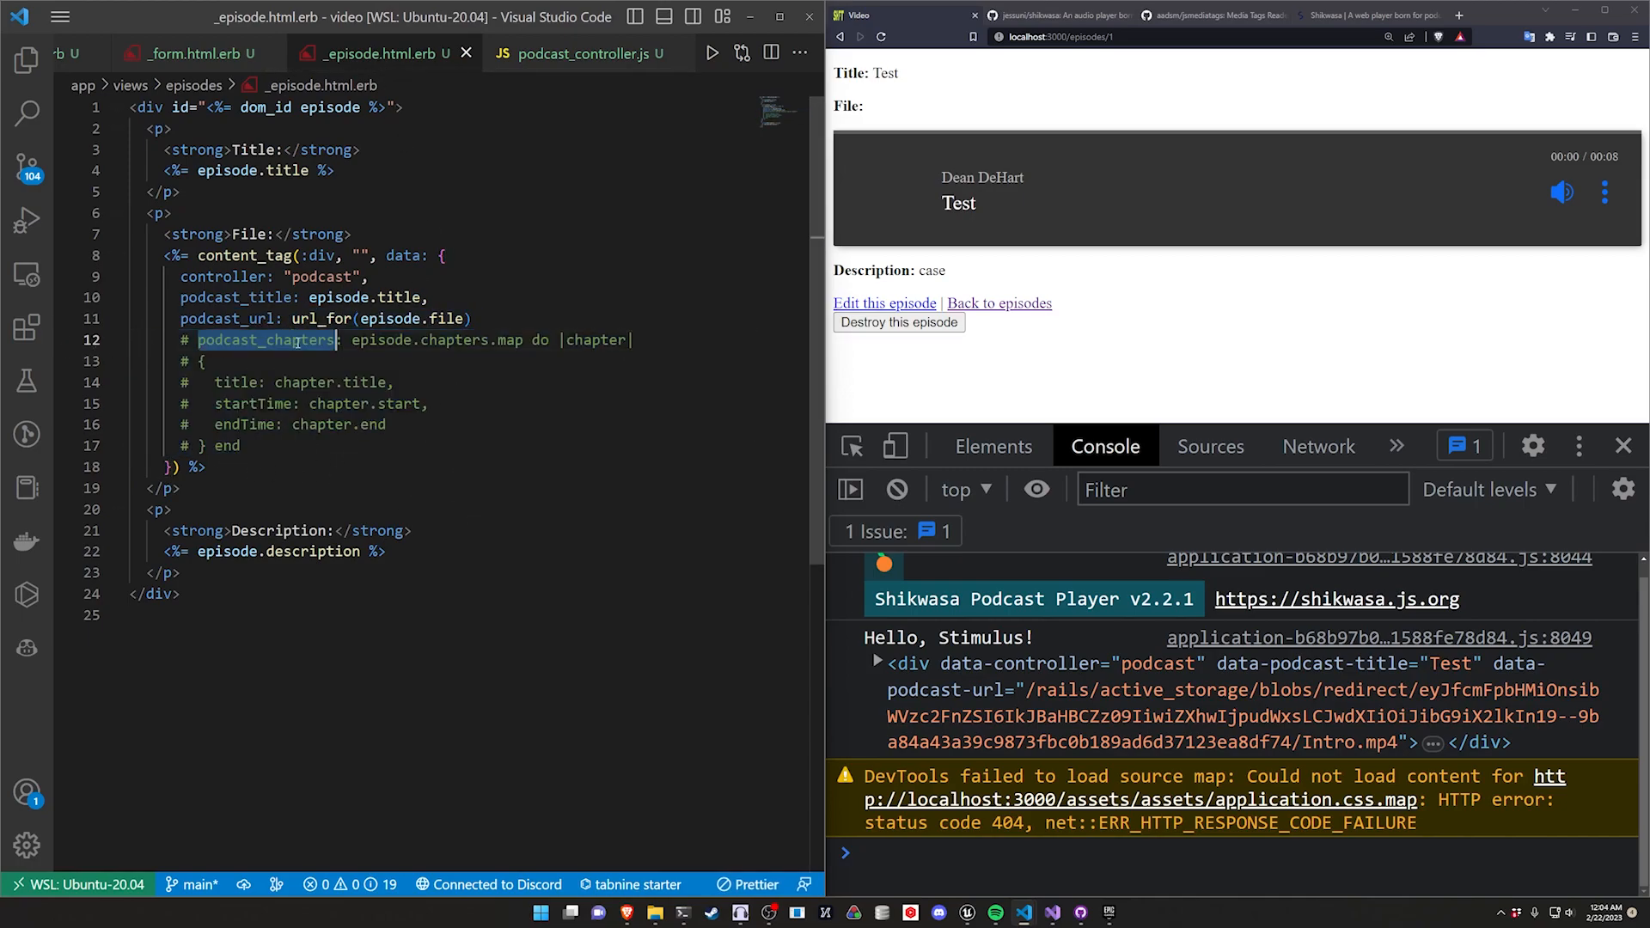
click(579, 54)
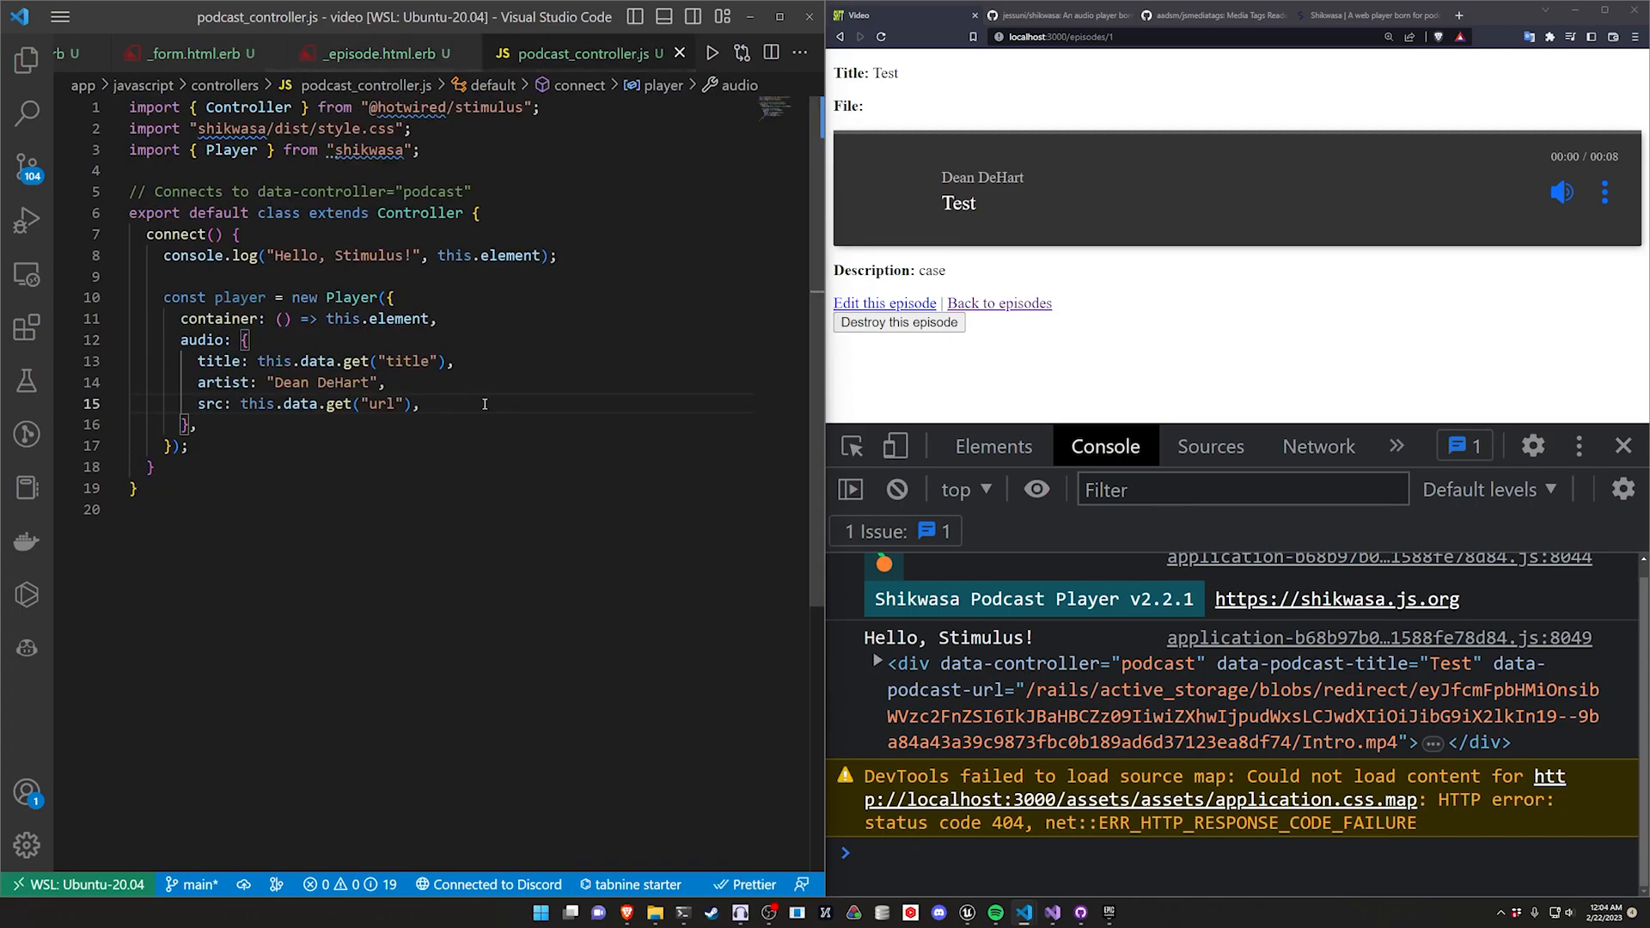
Step: Add a chapters array with Chapter 1 from 0 to 4 and Chapter 2 from 5 to 8
text(chapte)
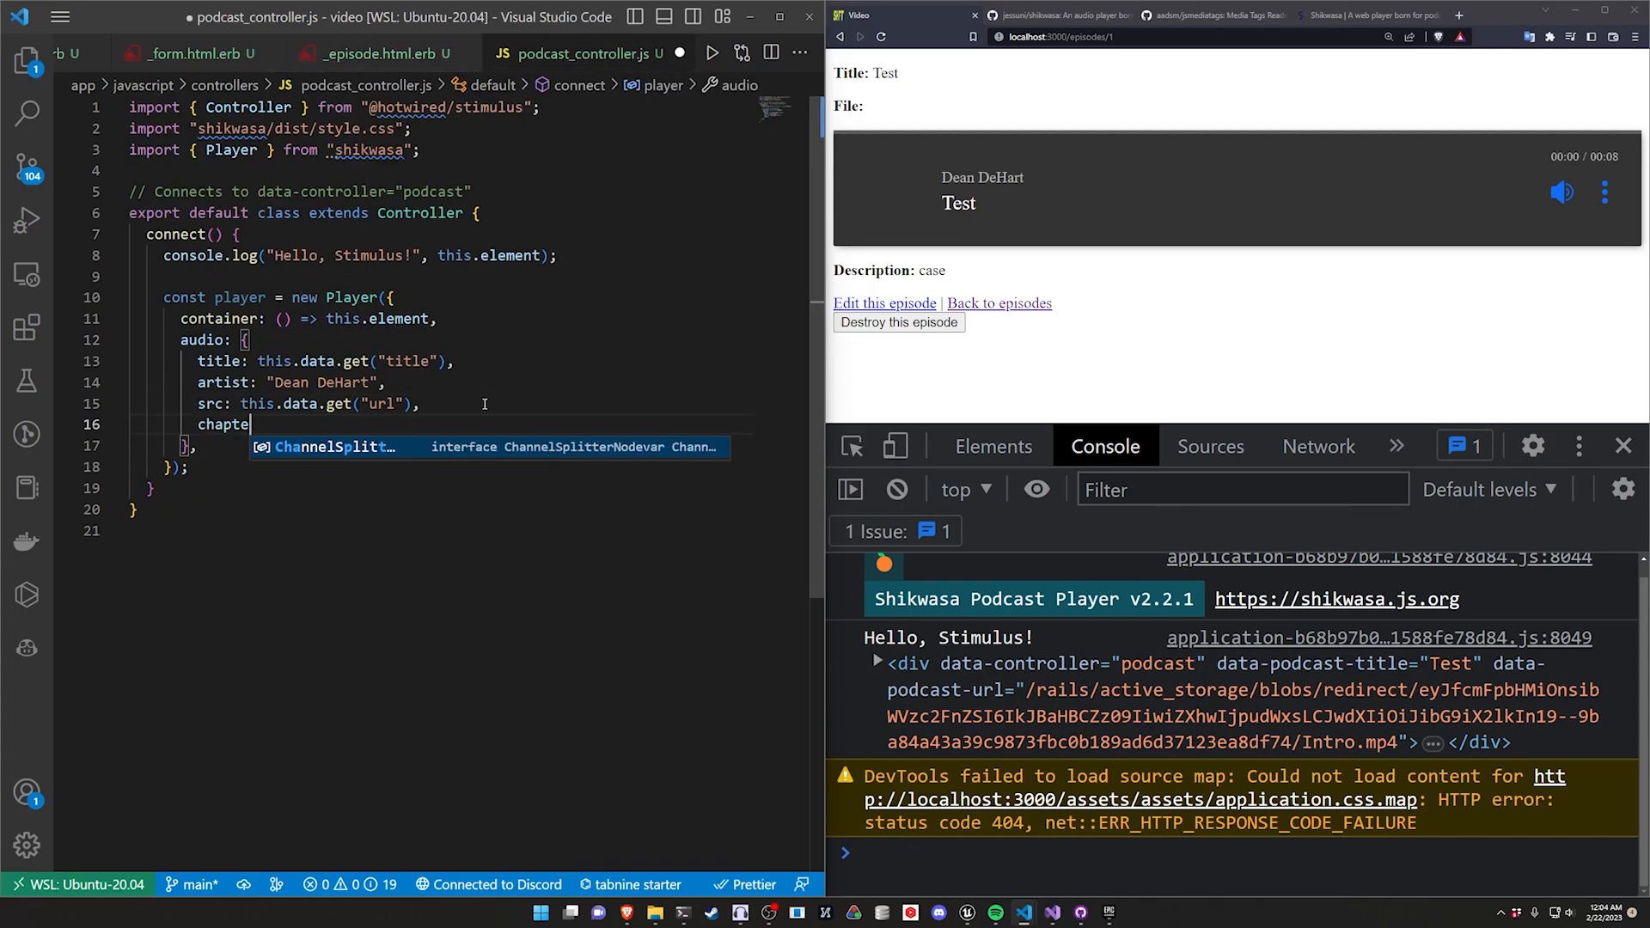
text(rs: [])
text({)
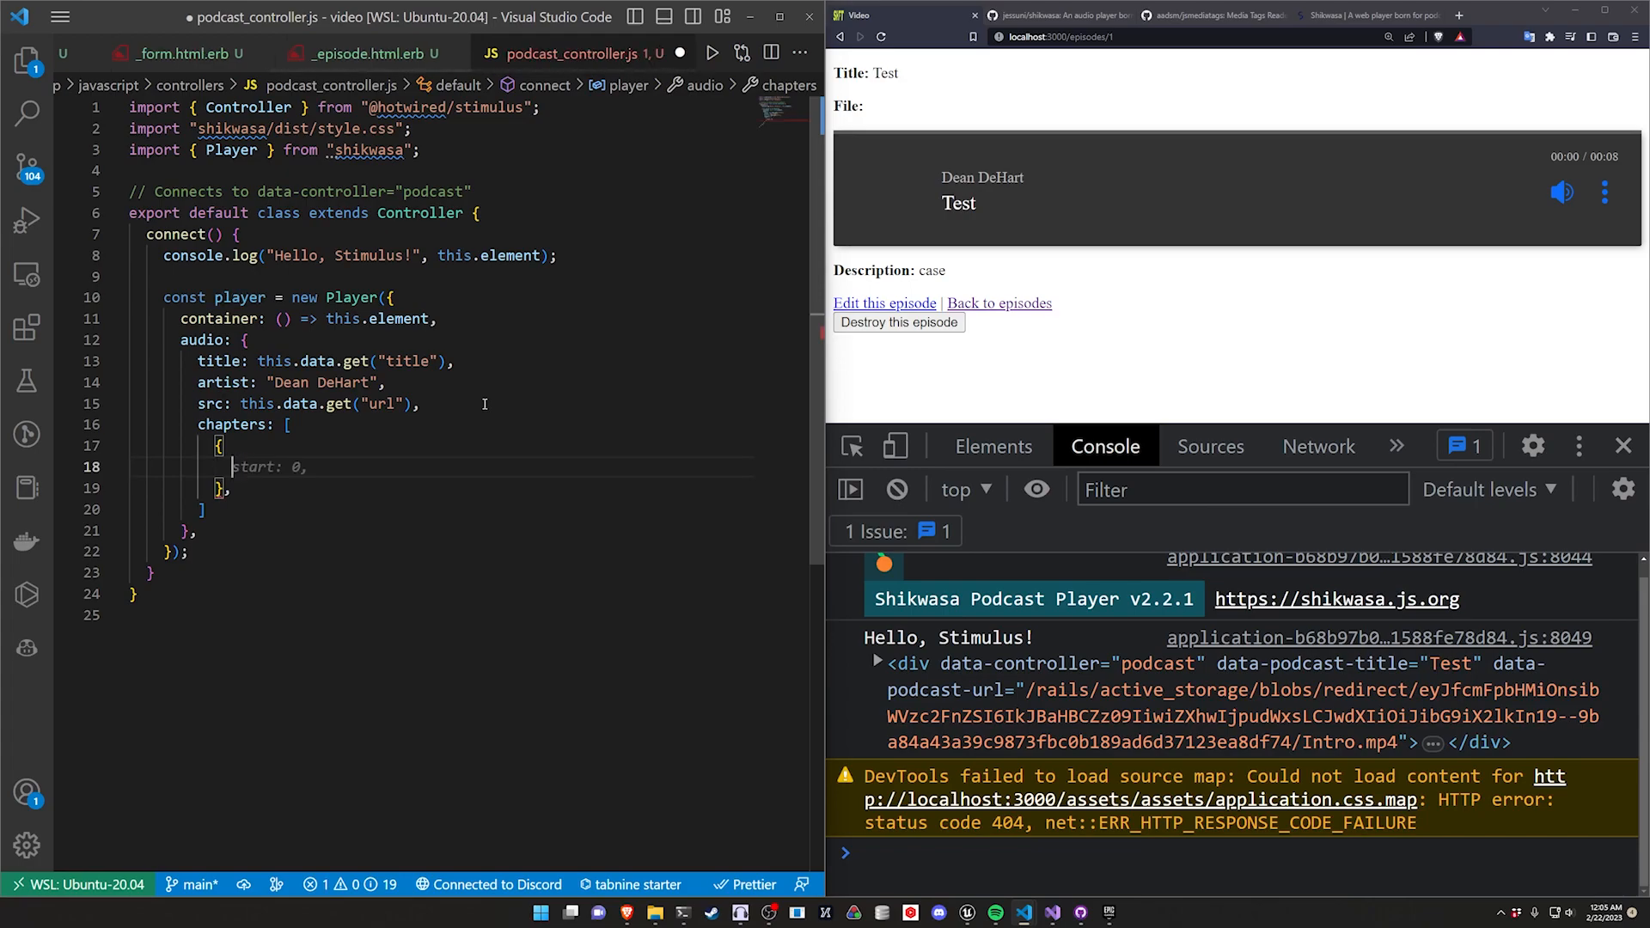
text(title: ")
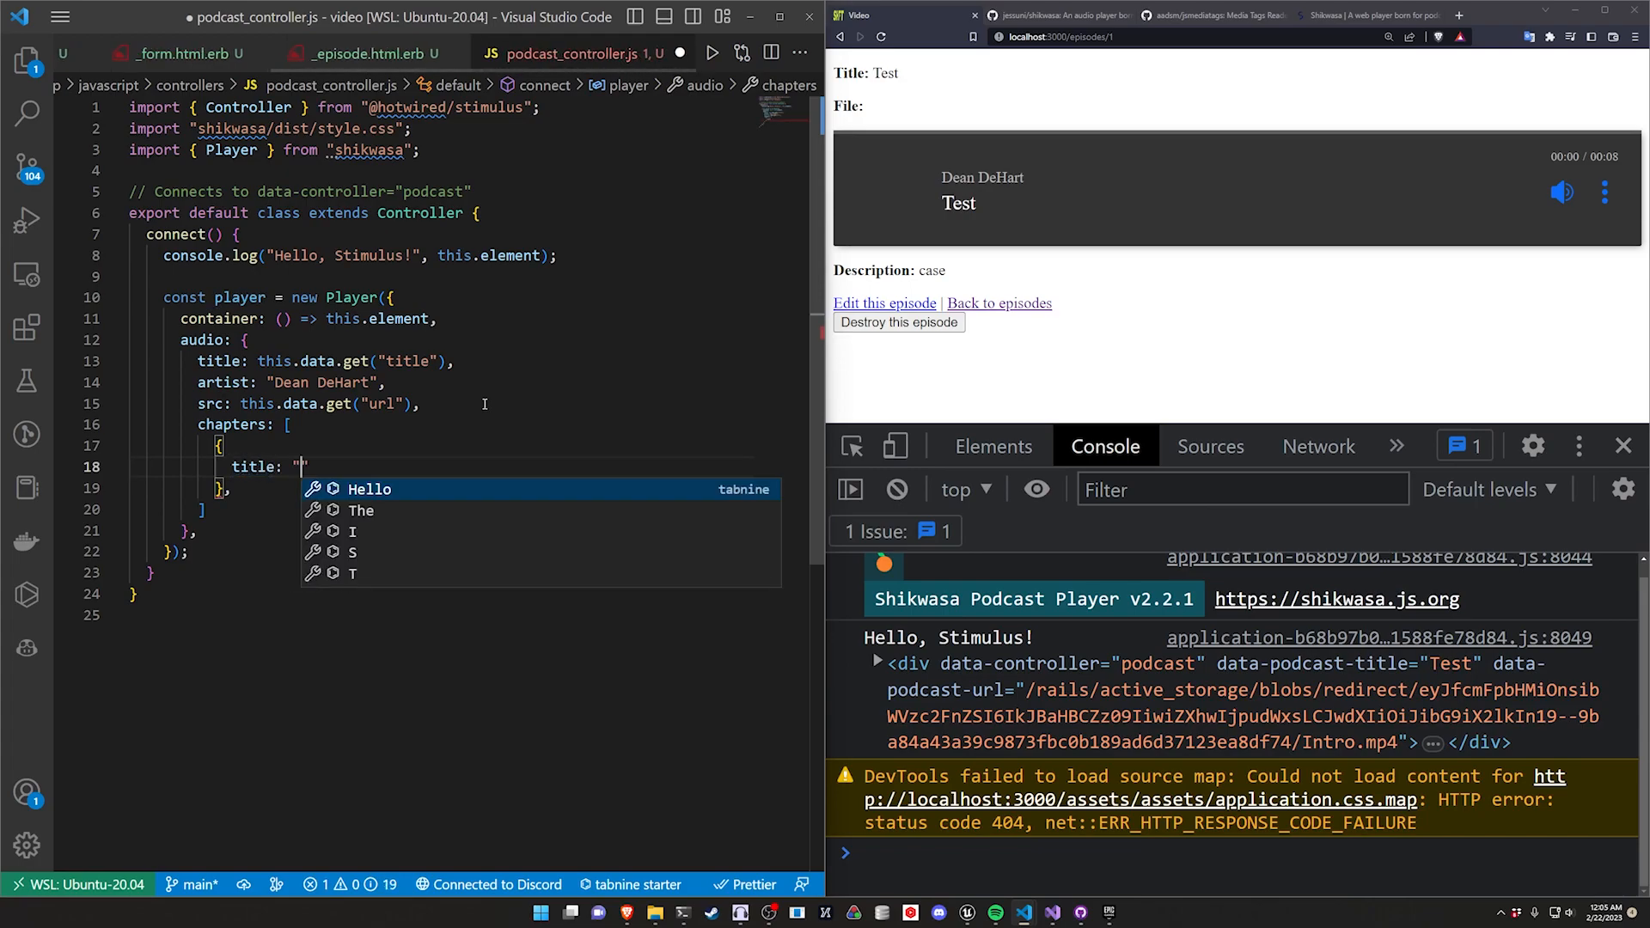
text(Chapter 1)
text(endTime:)
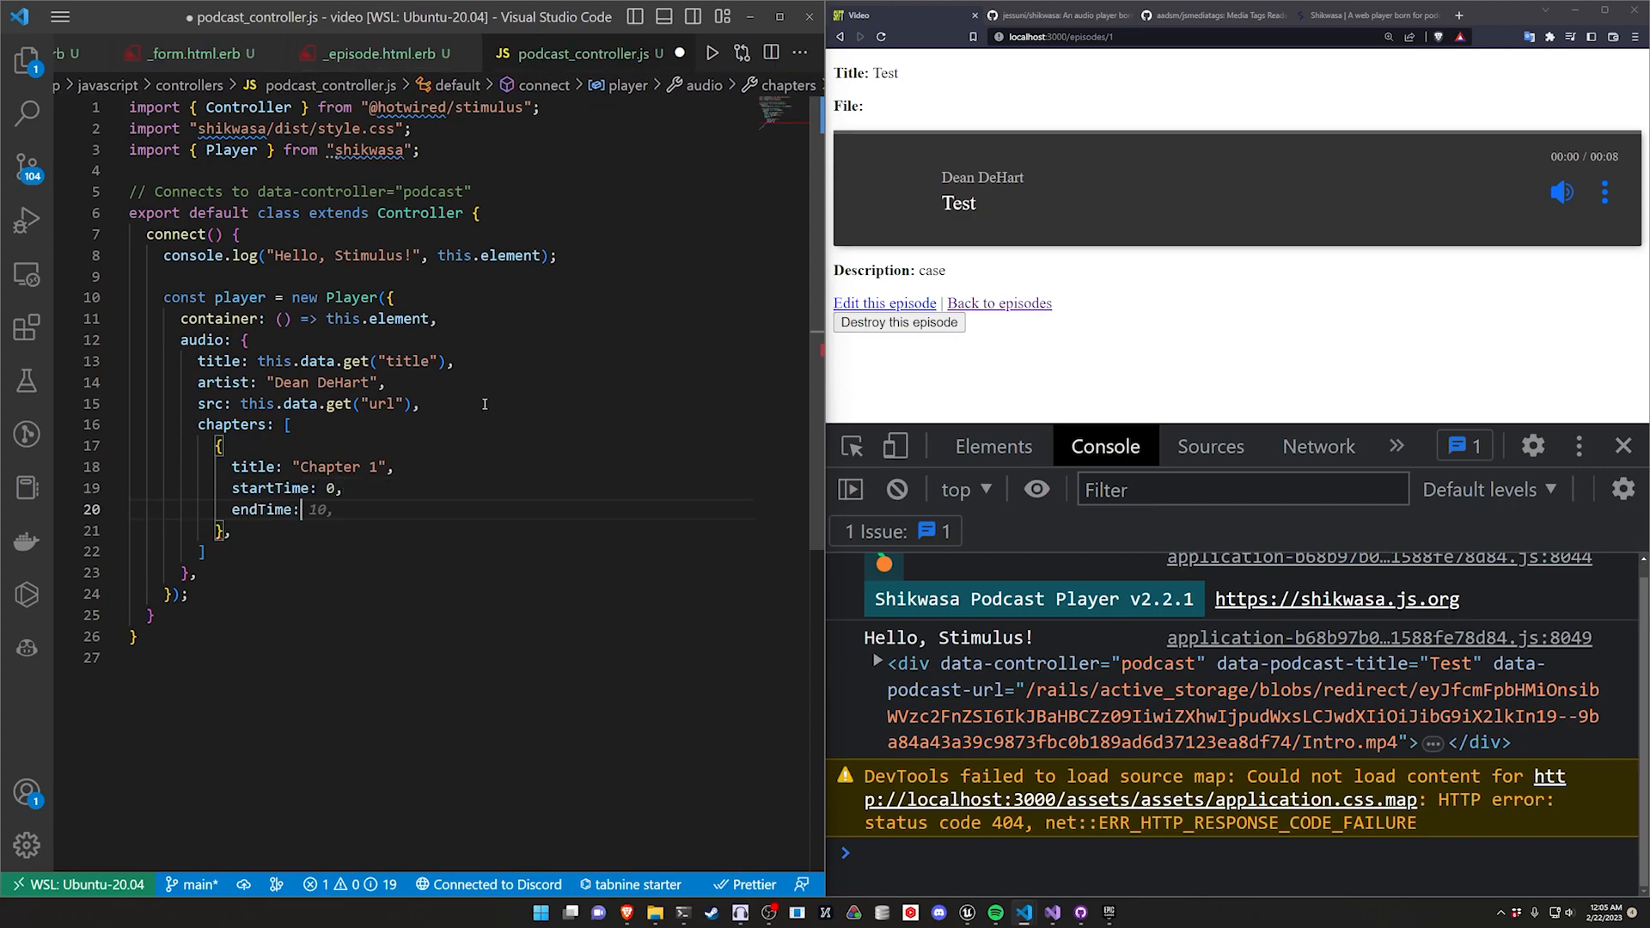
text(4)
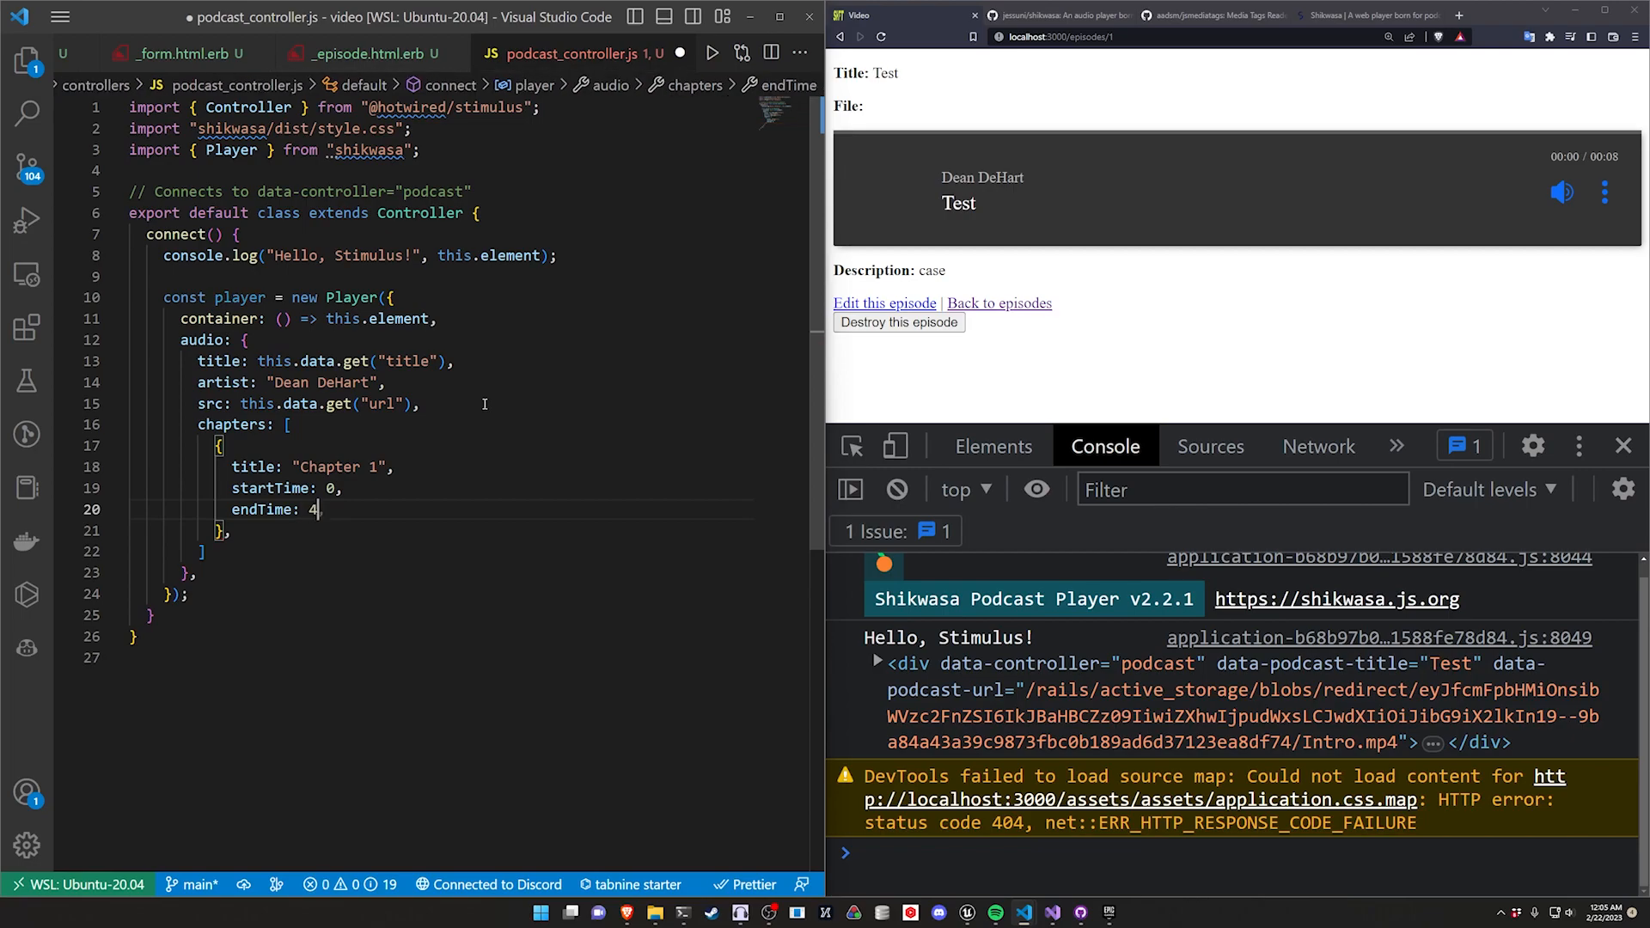
text(,)
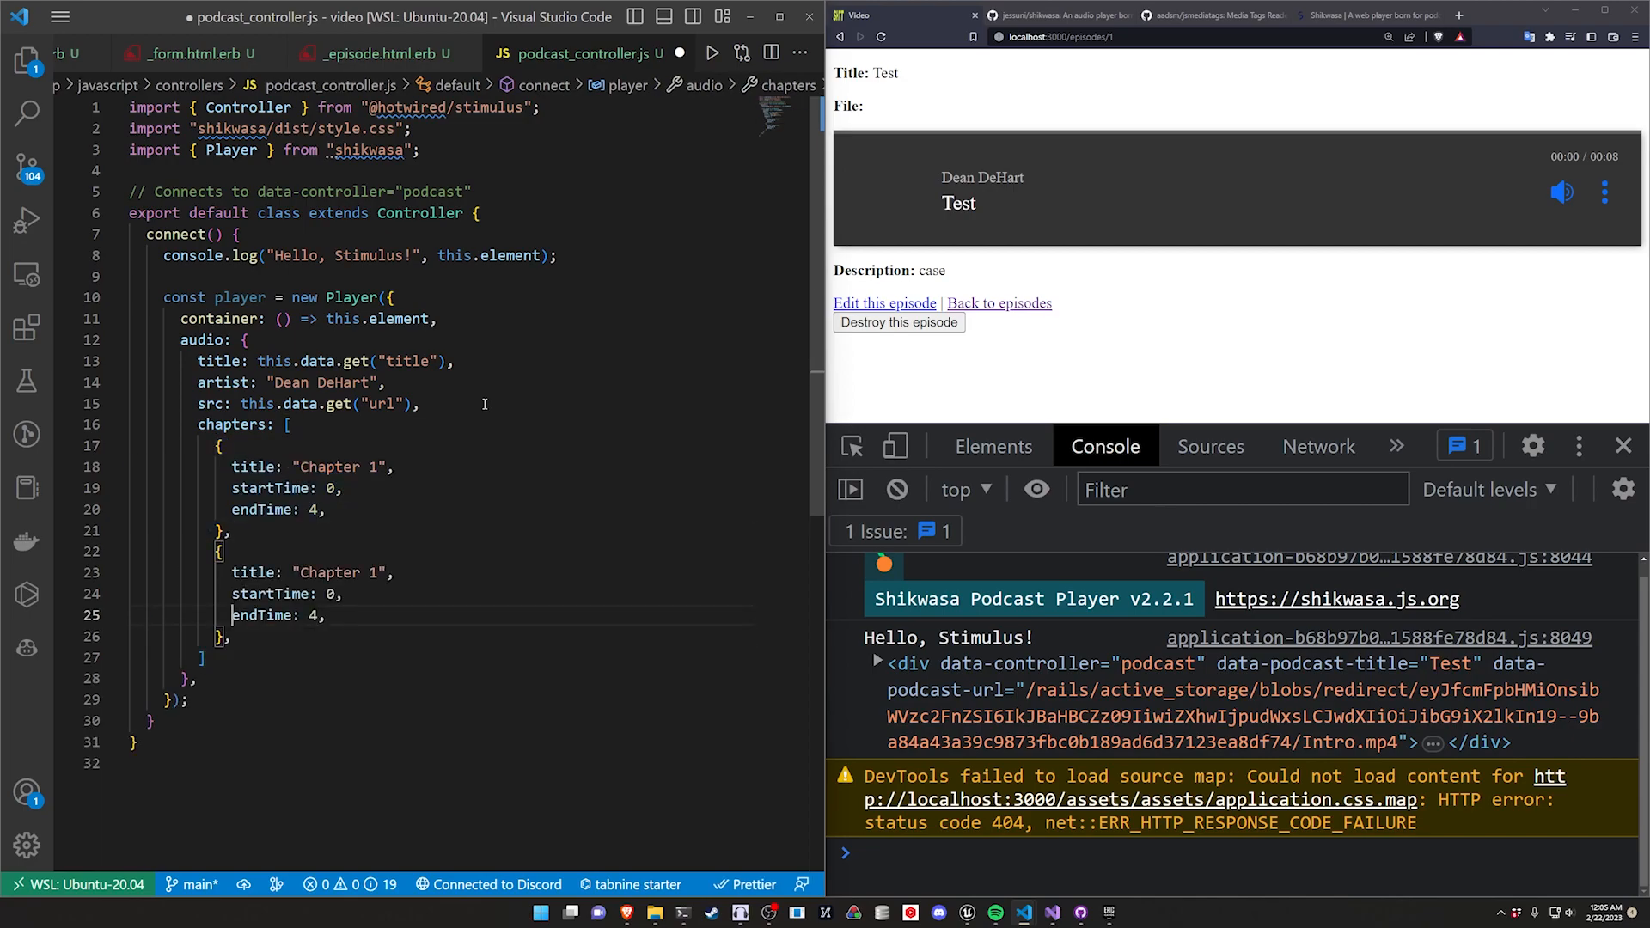
text(2)
click(287, 594)
text(5)
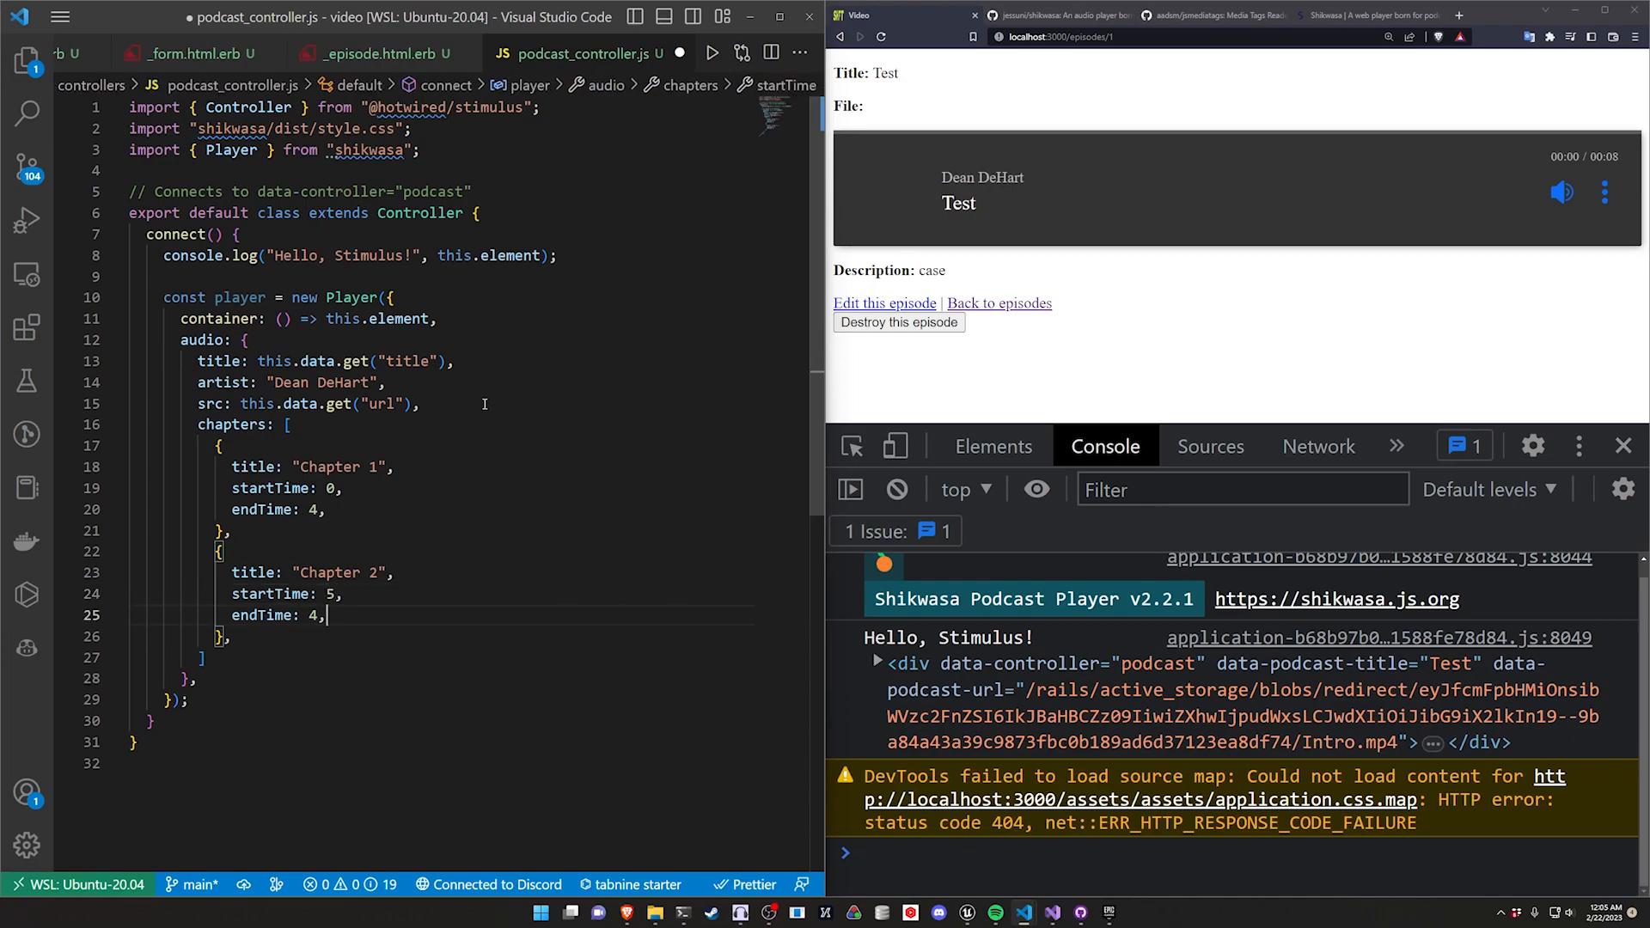
text(8)
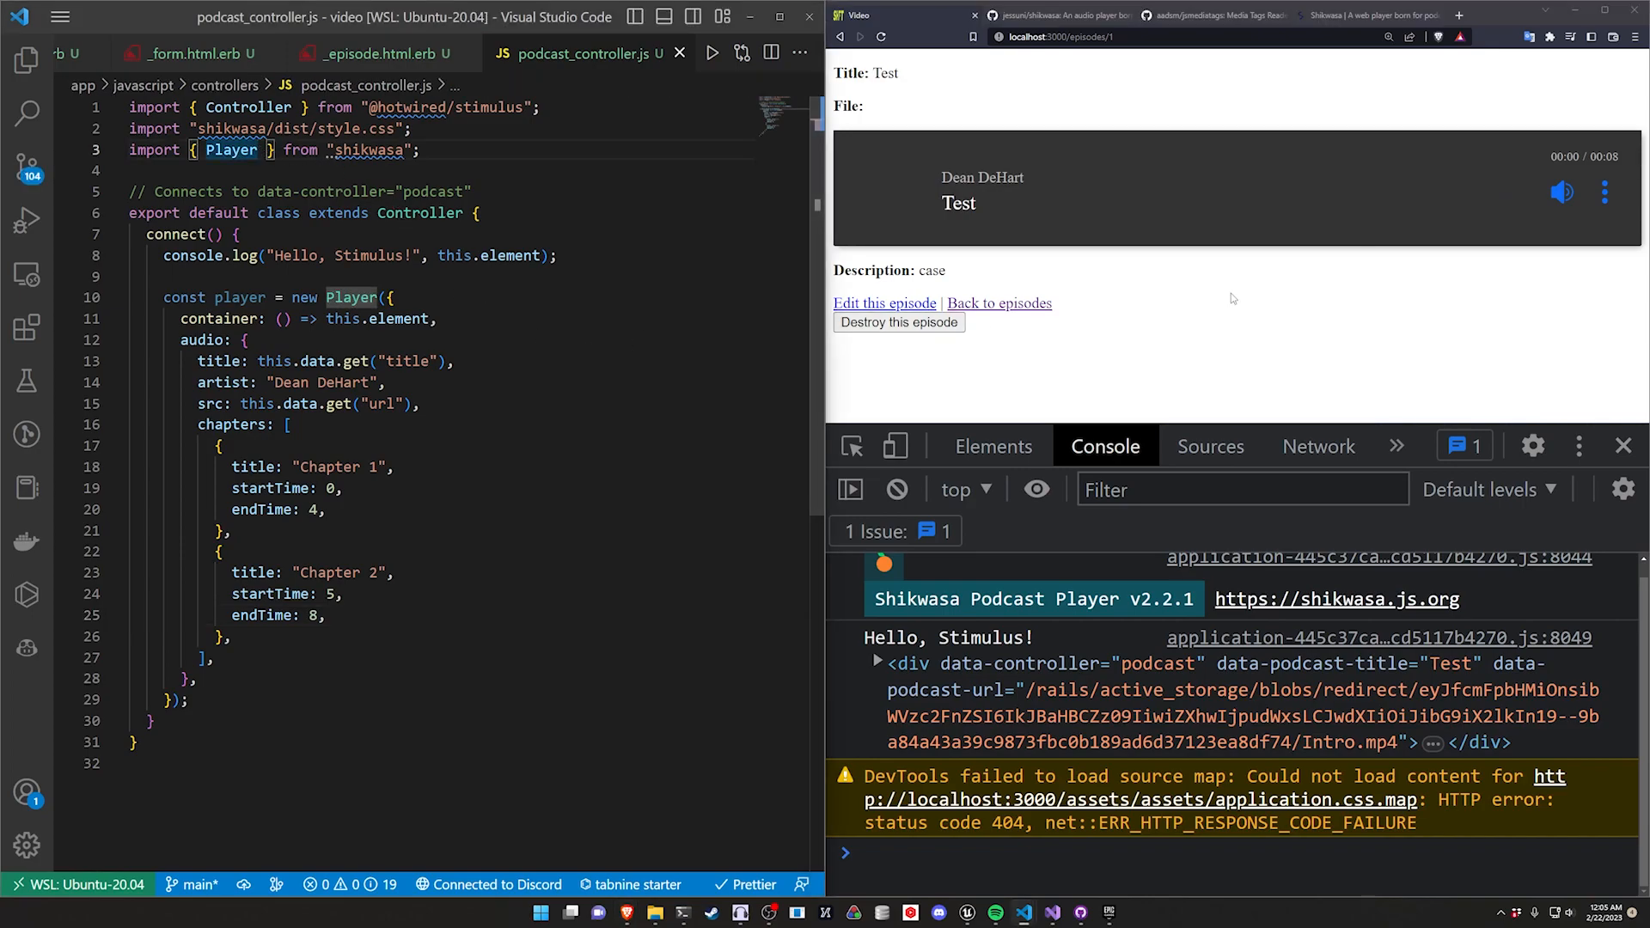
Step: Add Chapter to the shikwasa import and register it with Player.use(Chapter) in connect
text(, Chapter)
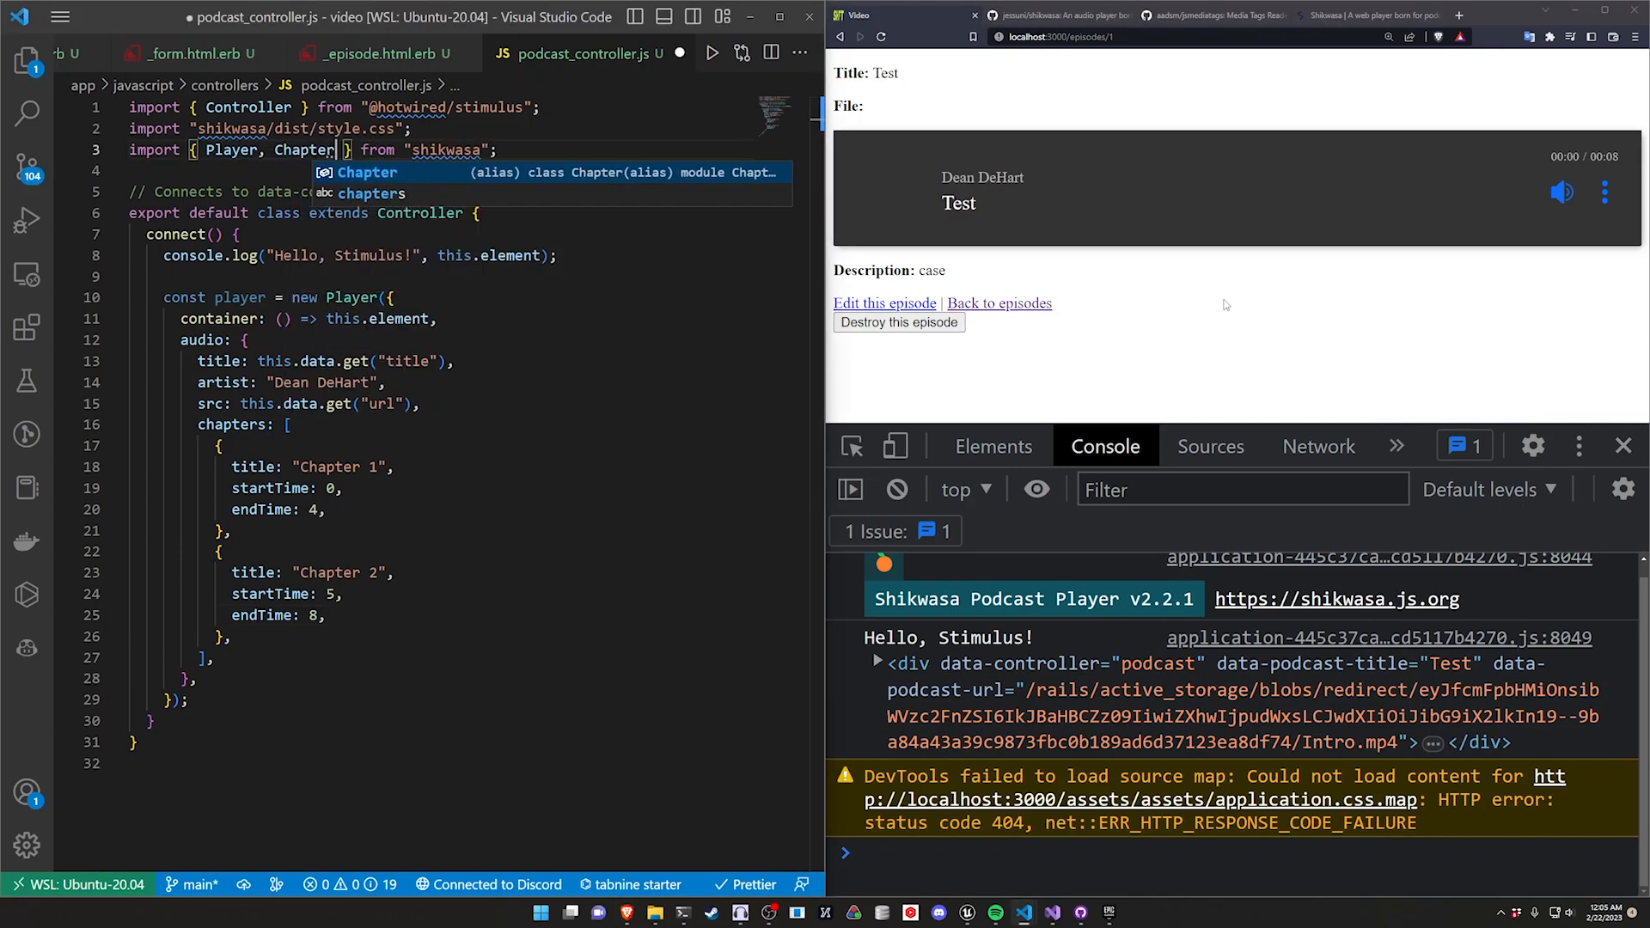
key(Escape)
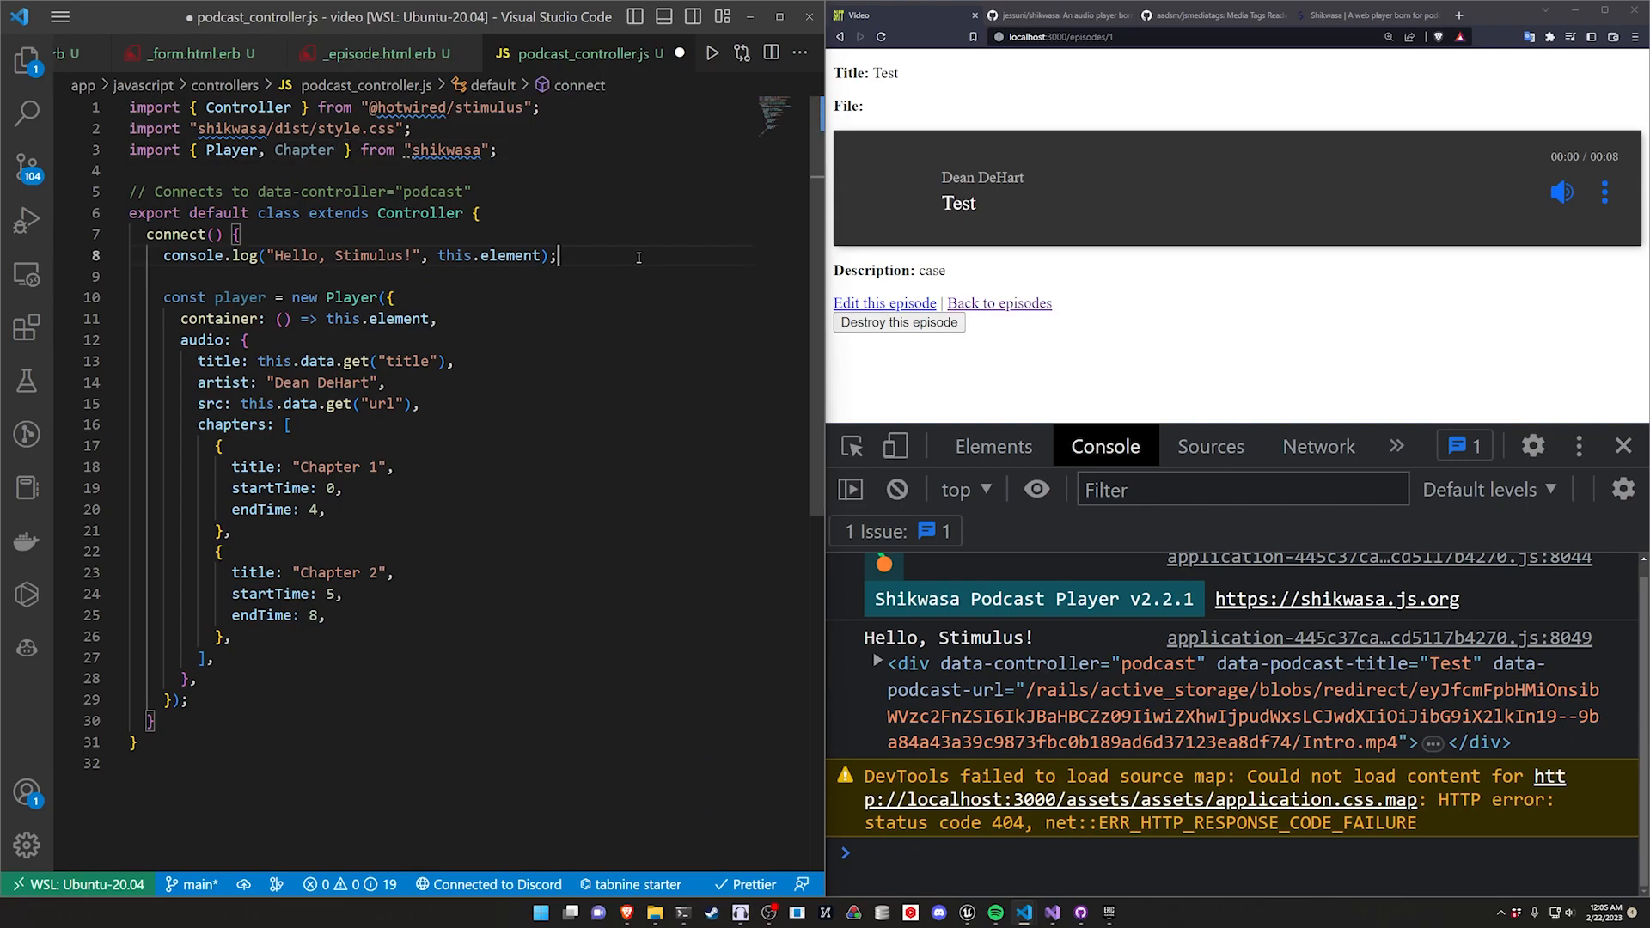
text(Player.use(Chapter);)
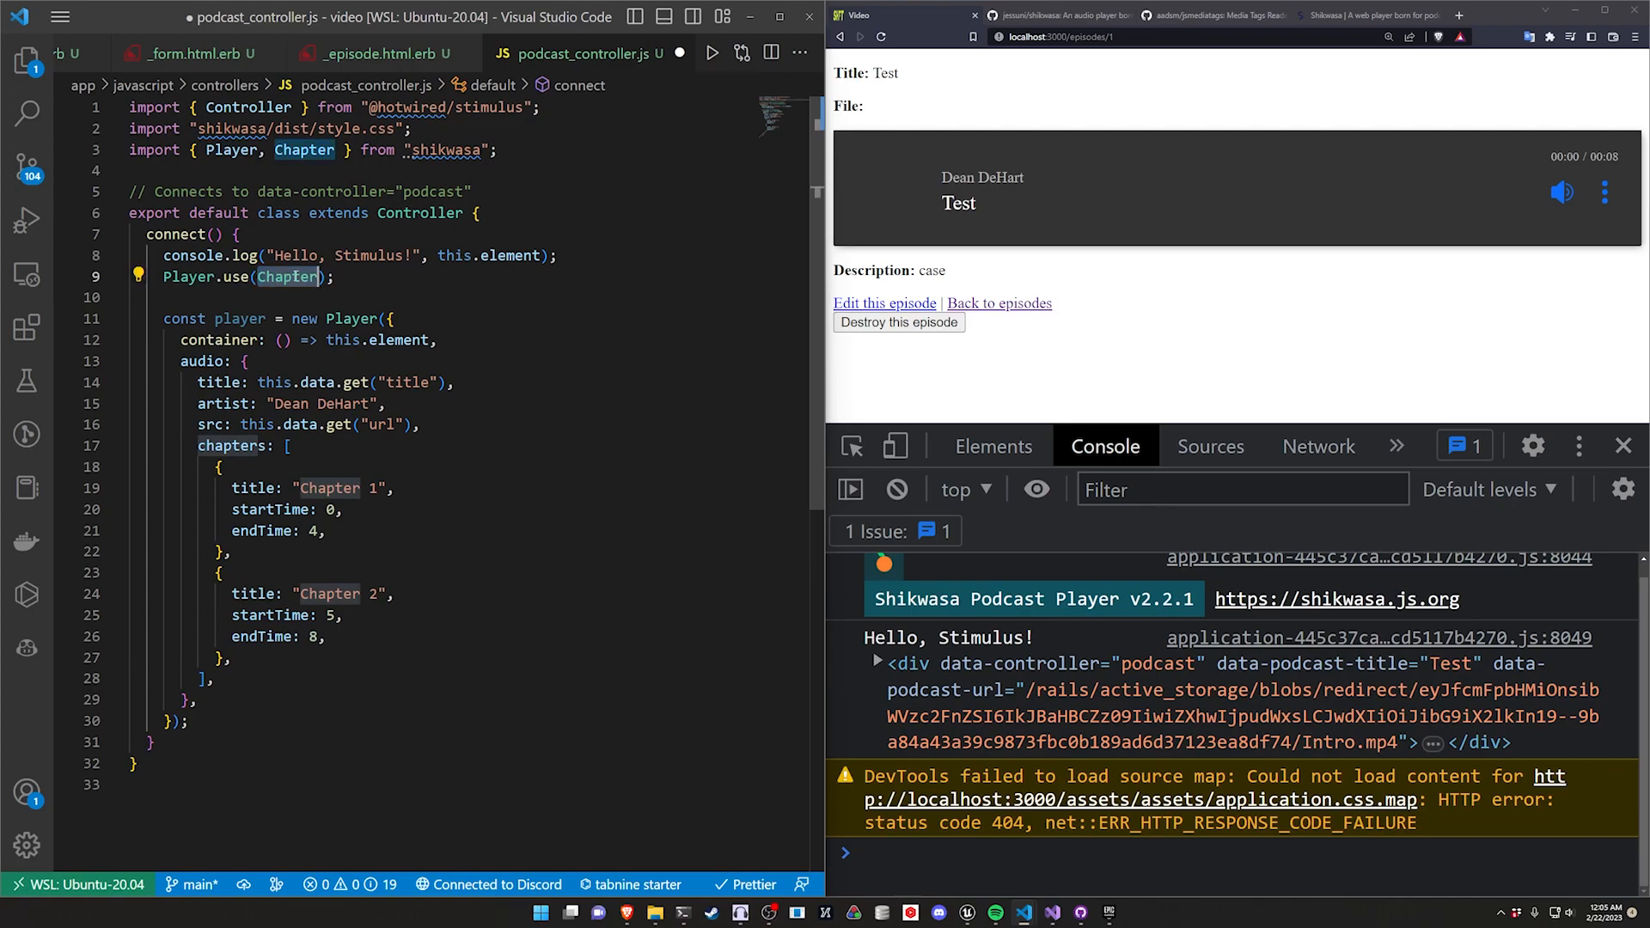
mouse_move(287, 277)
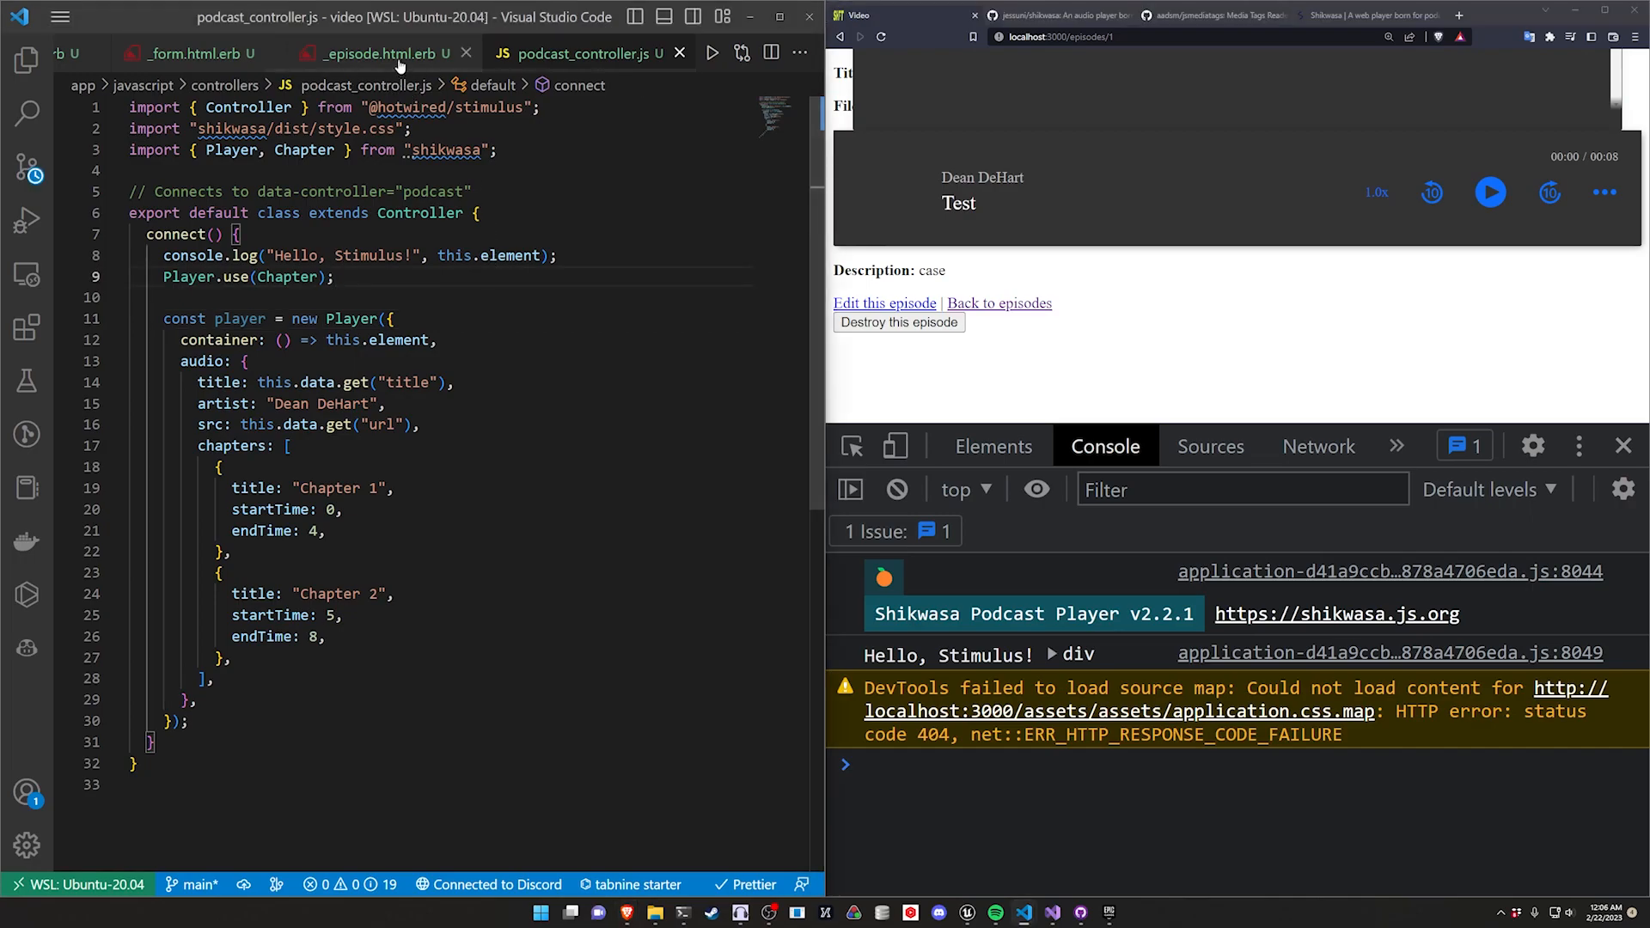
Step: Add a style="margin-top" attribute to the episode partial's outer div
click(374, 53)
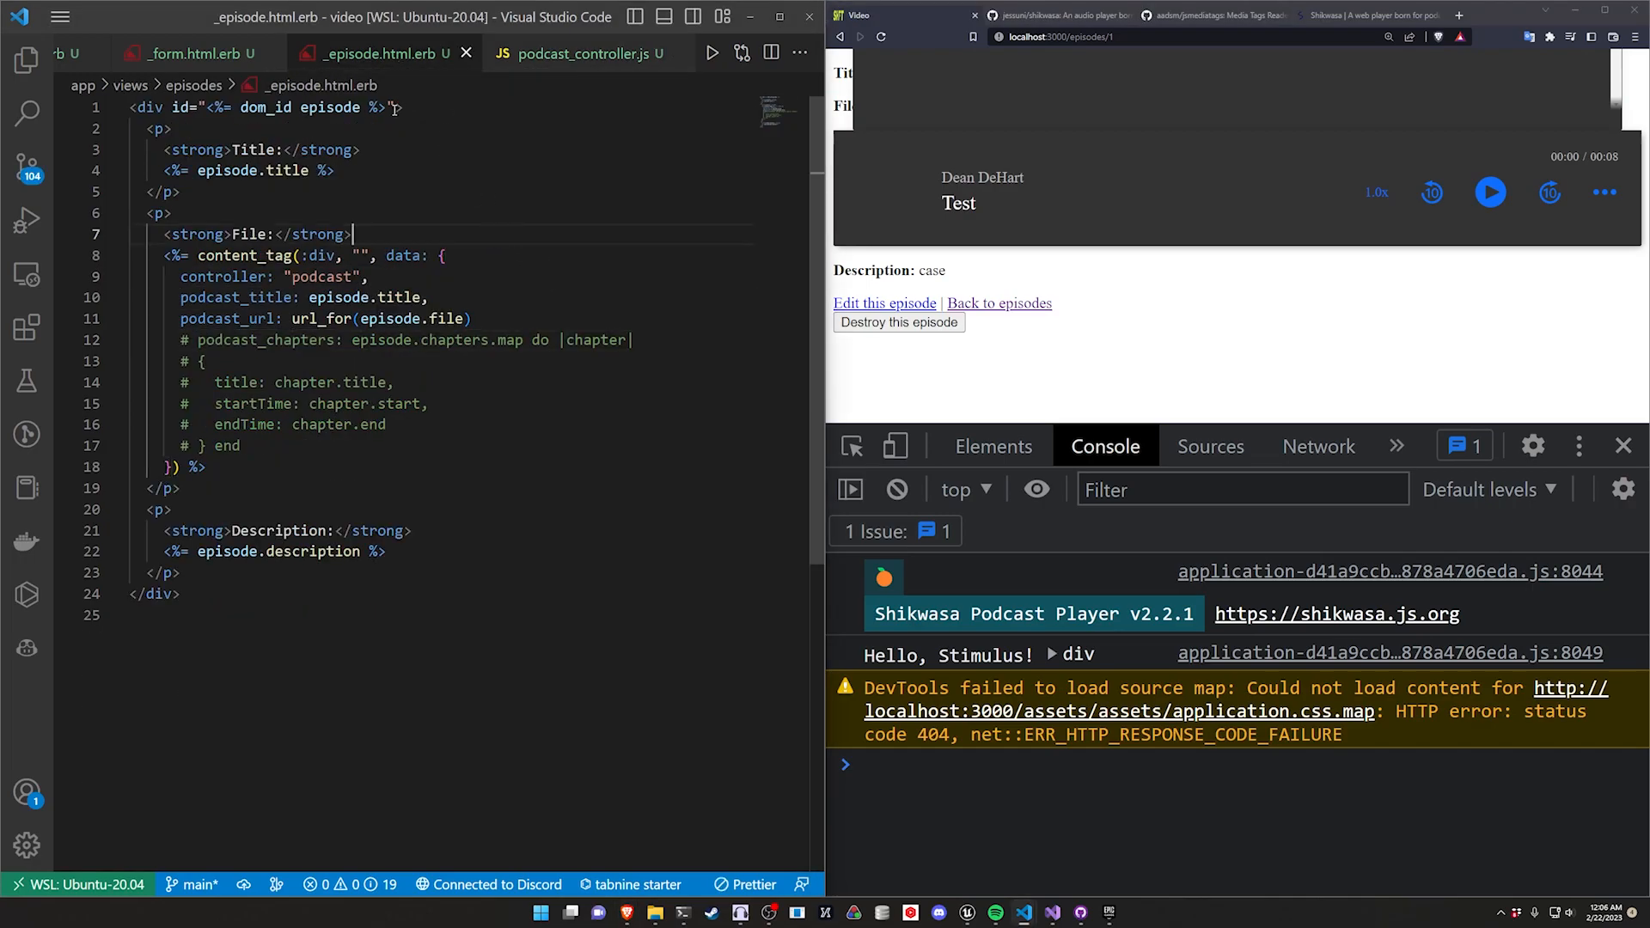
text(class=")
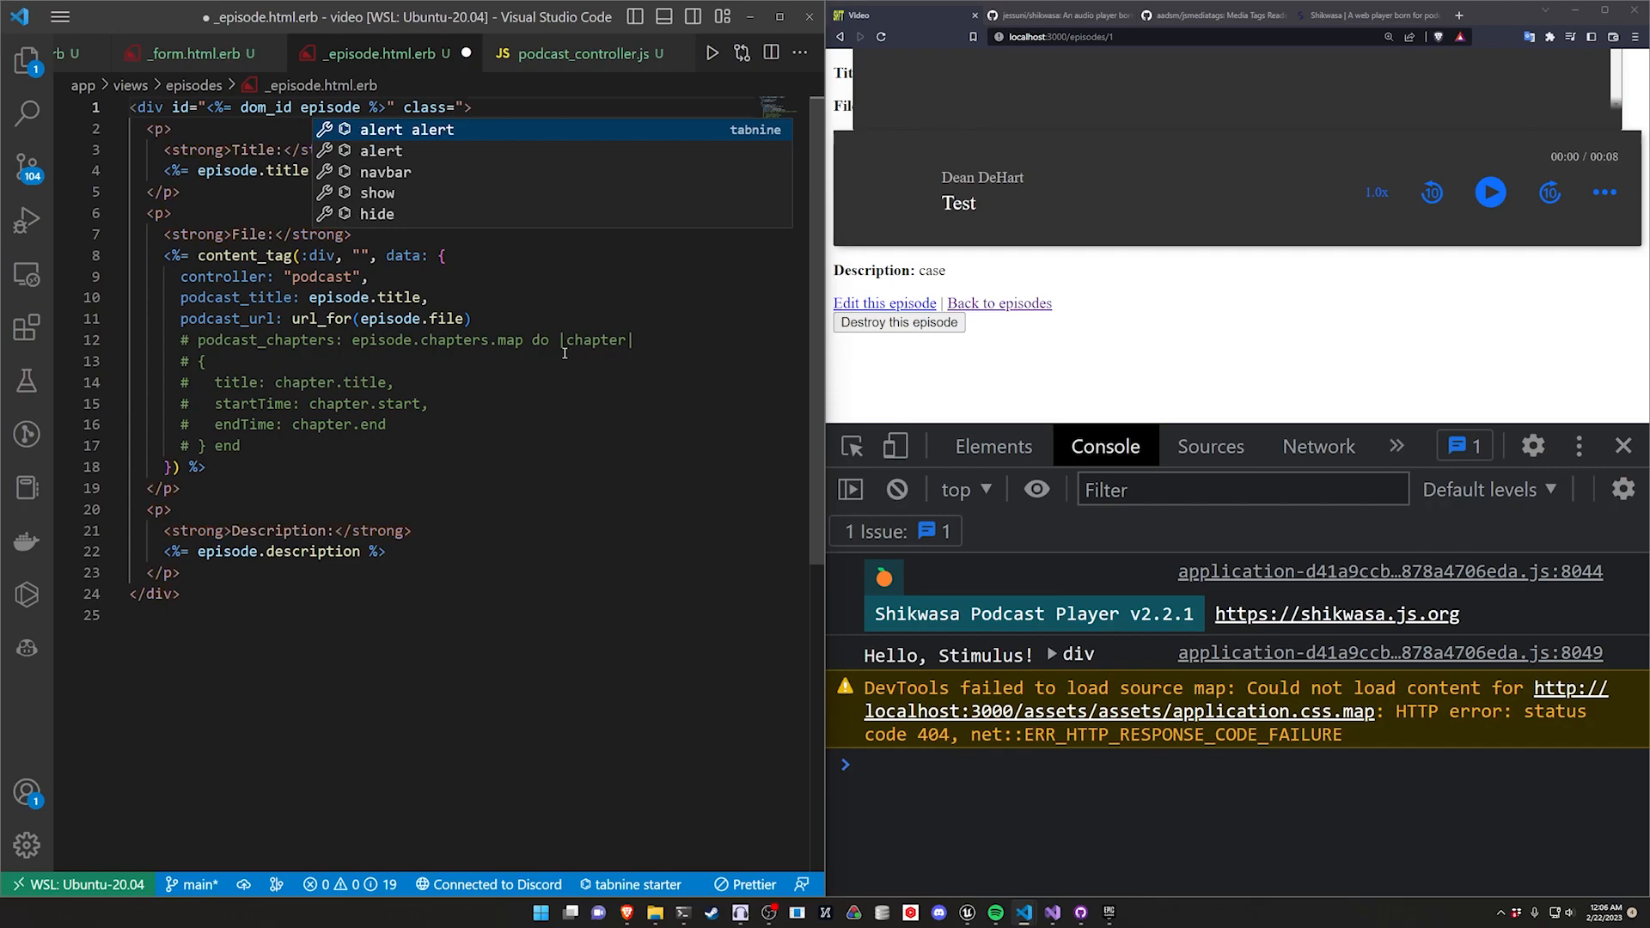
text(style)
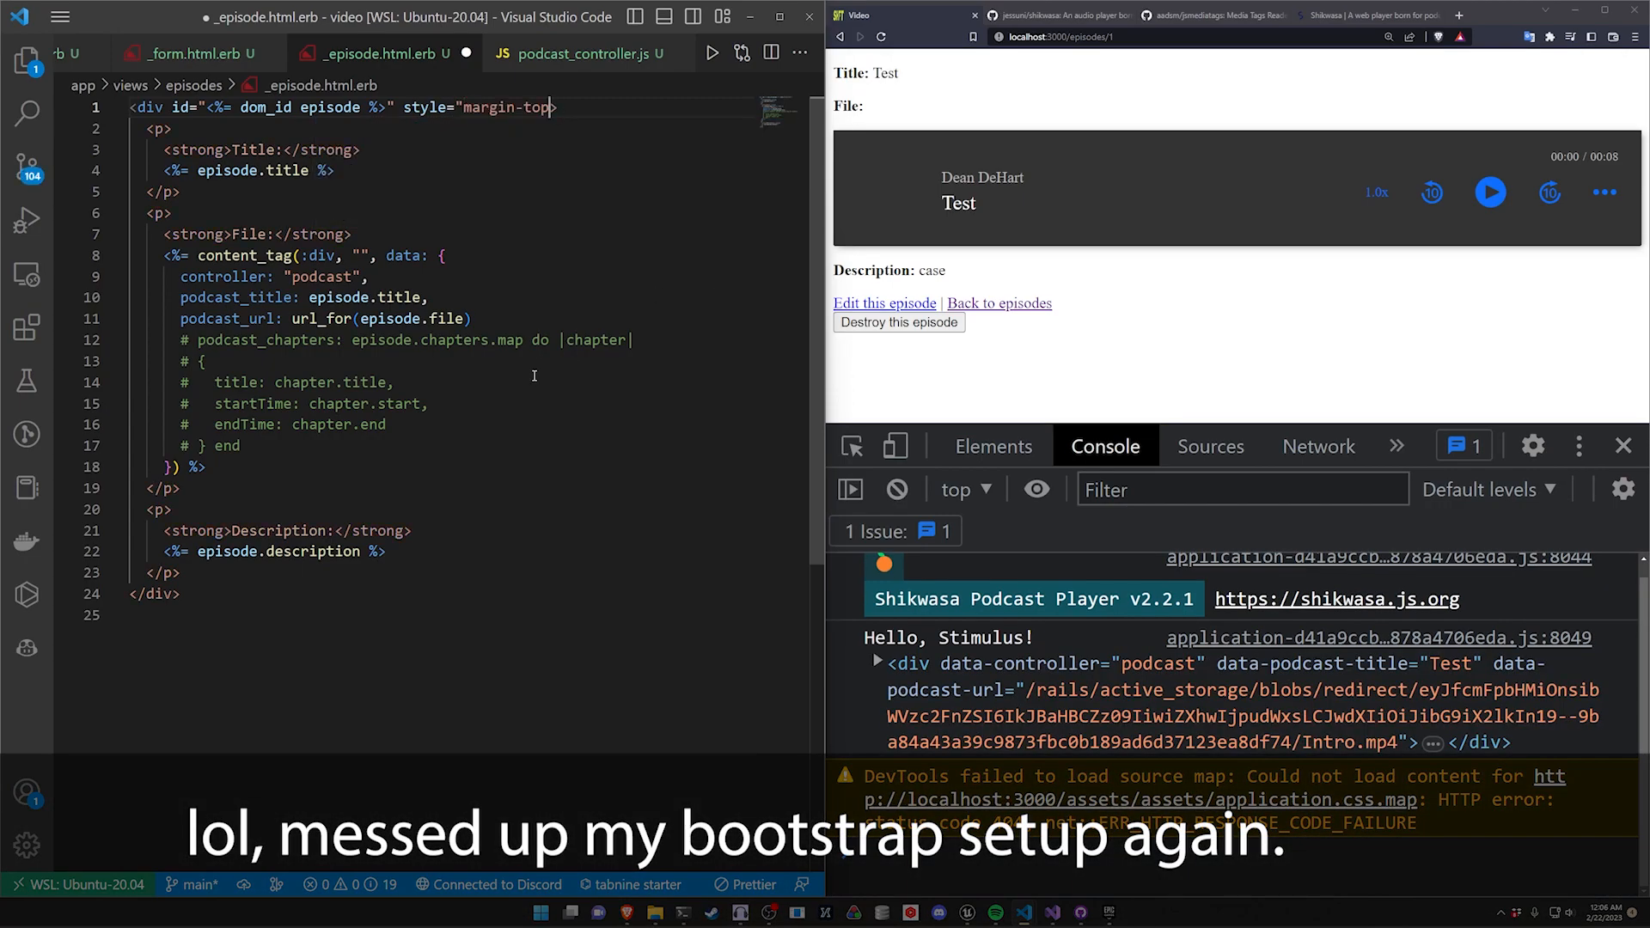
key(BackSpace)
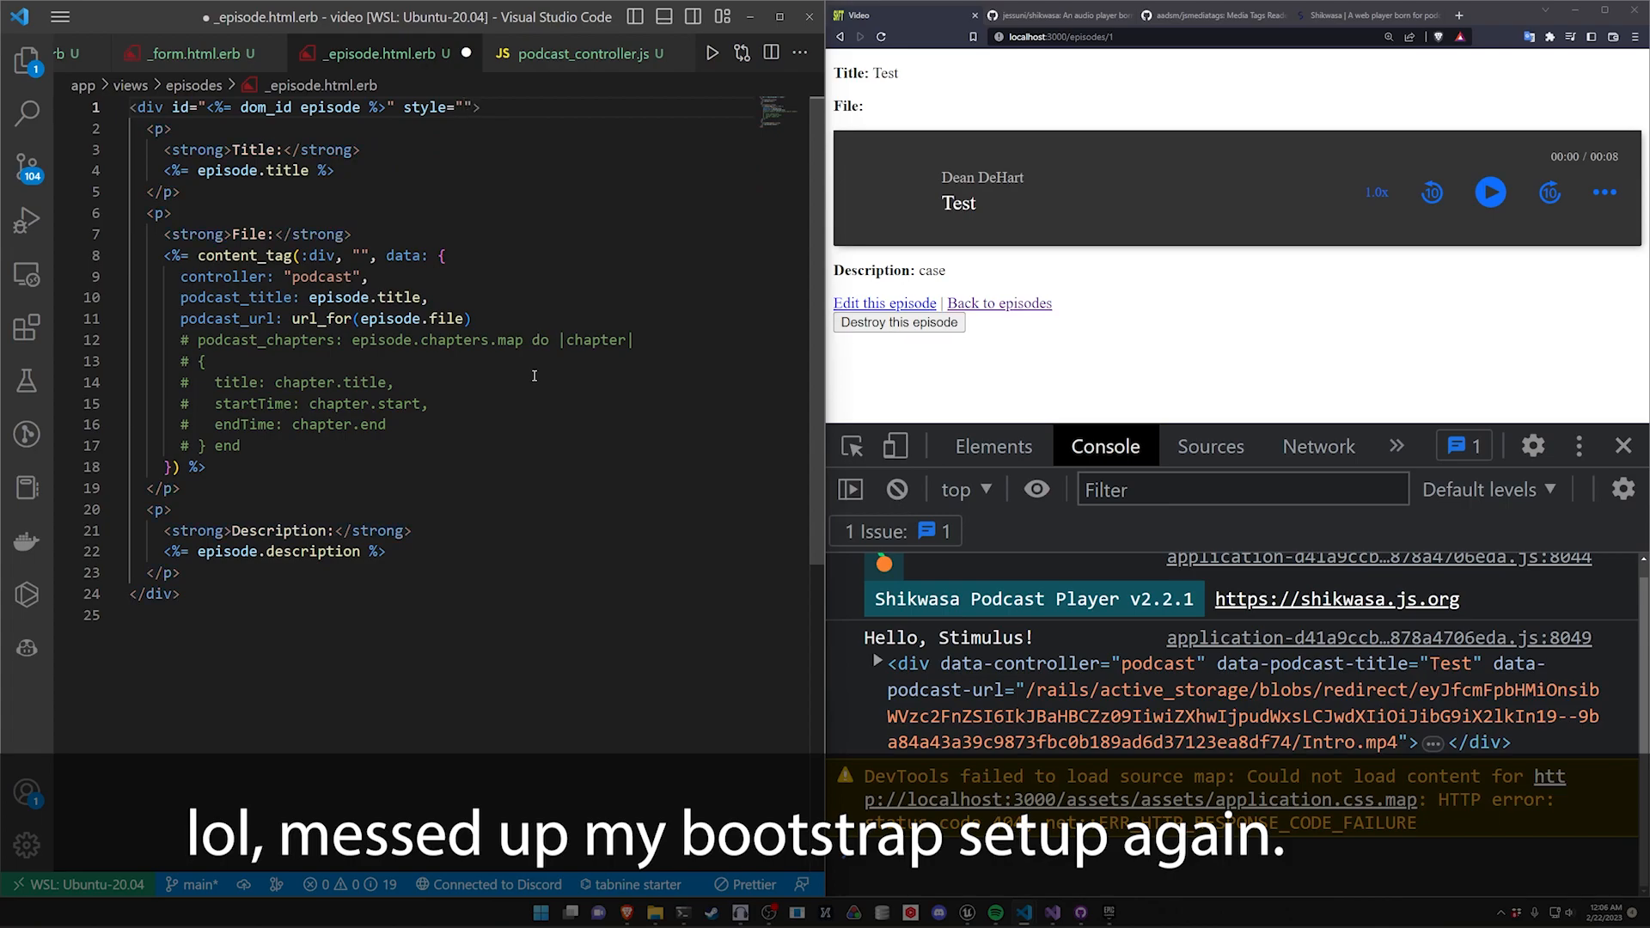
text(margin-top: 5em)
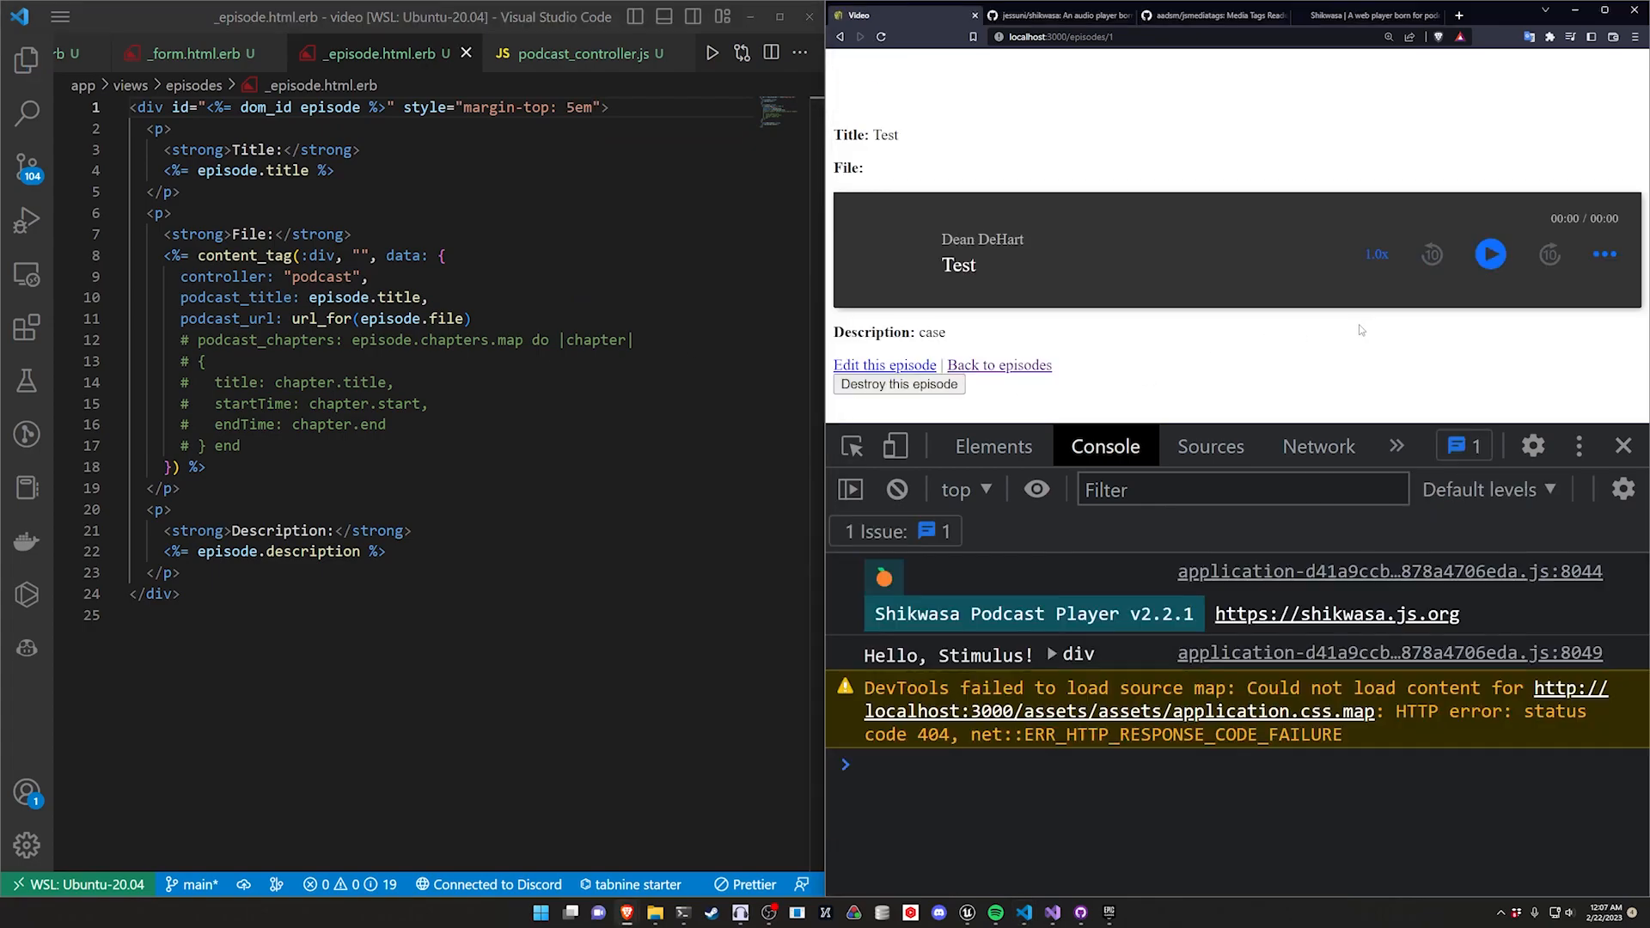
Step: Raise the margin-top from 5em through 10em to 20em, checking the page after each save
click(1491, 255)
text(10)
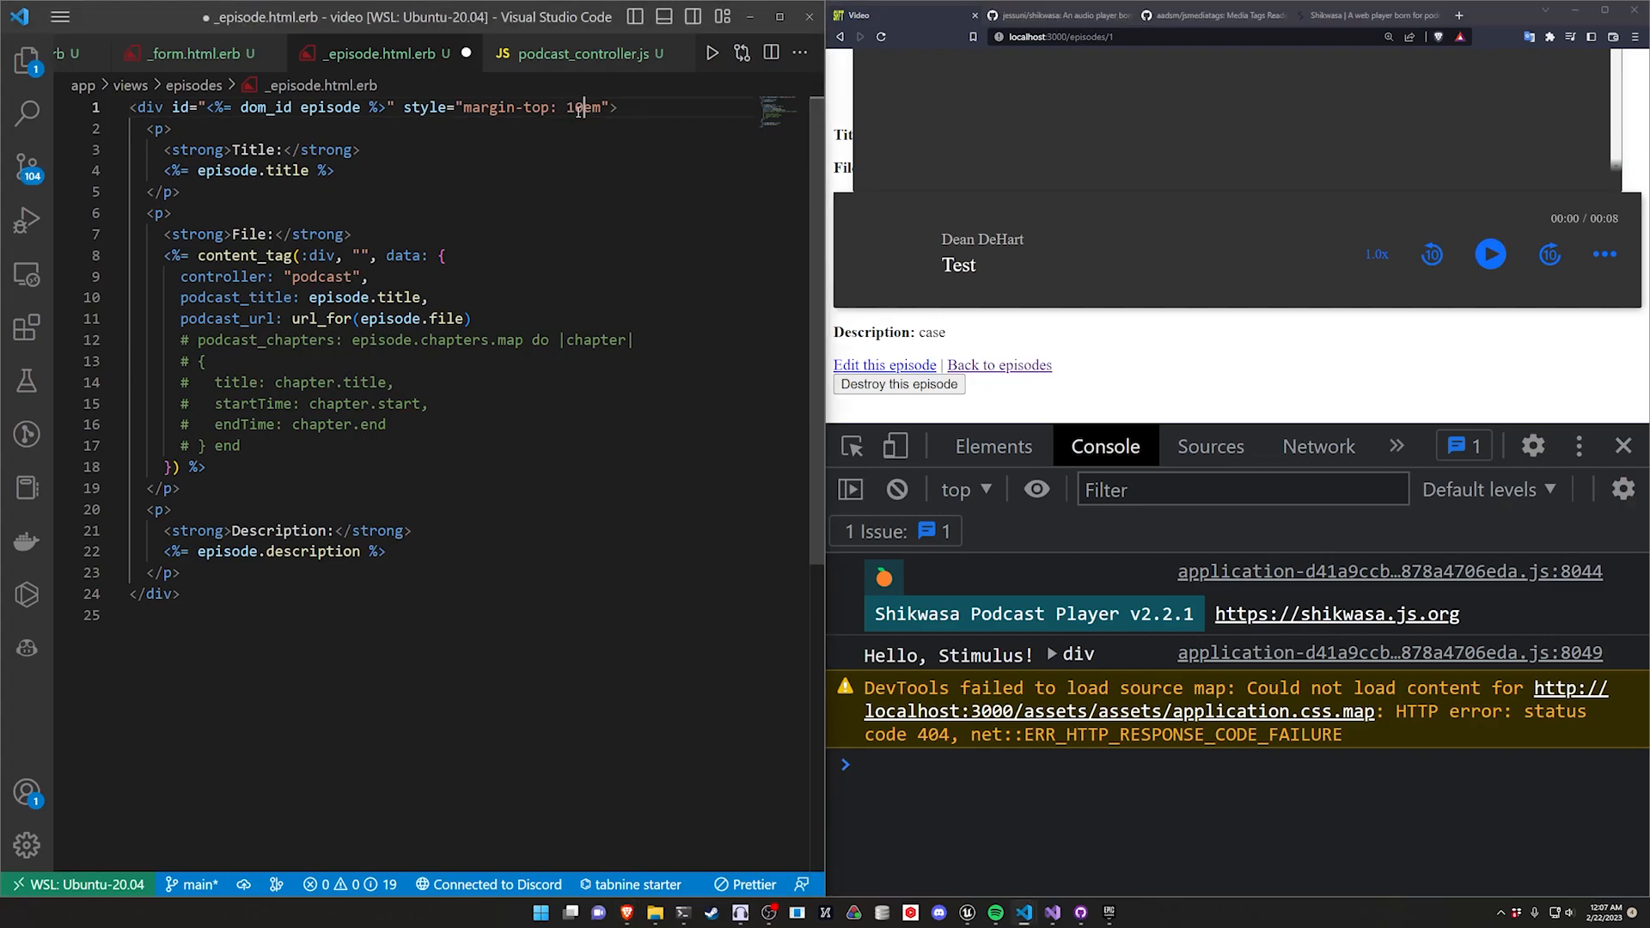
click(839, 36)
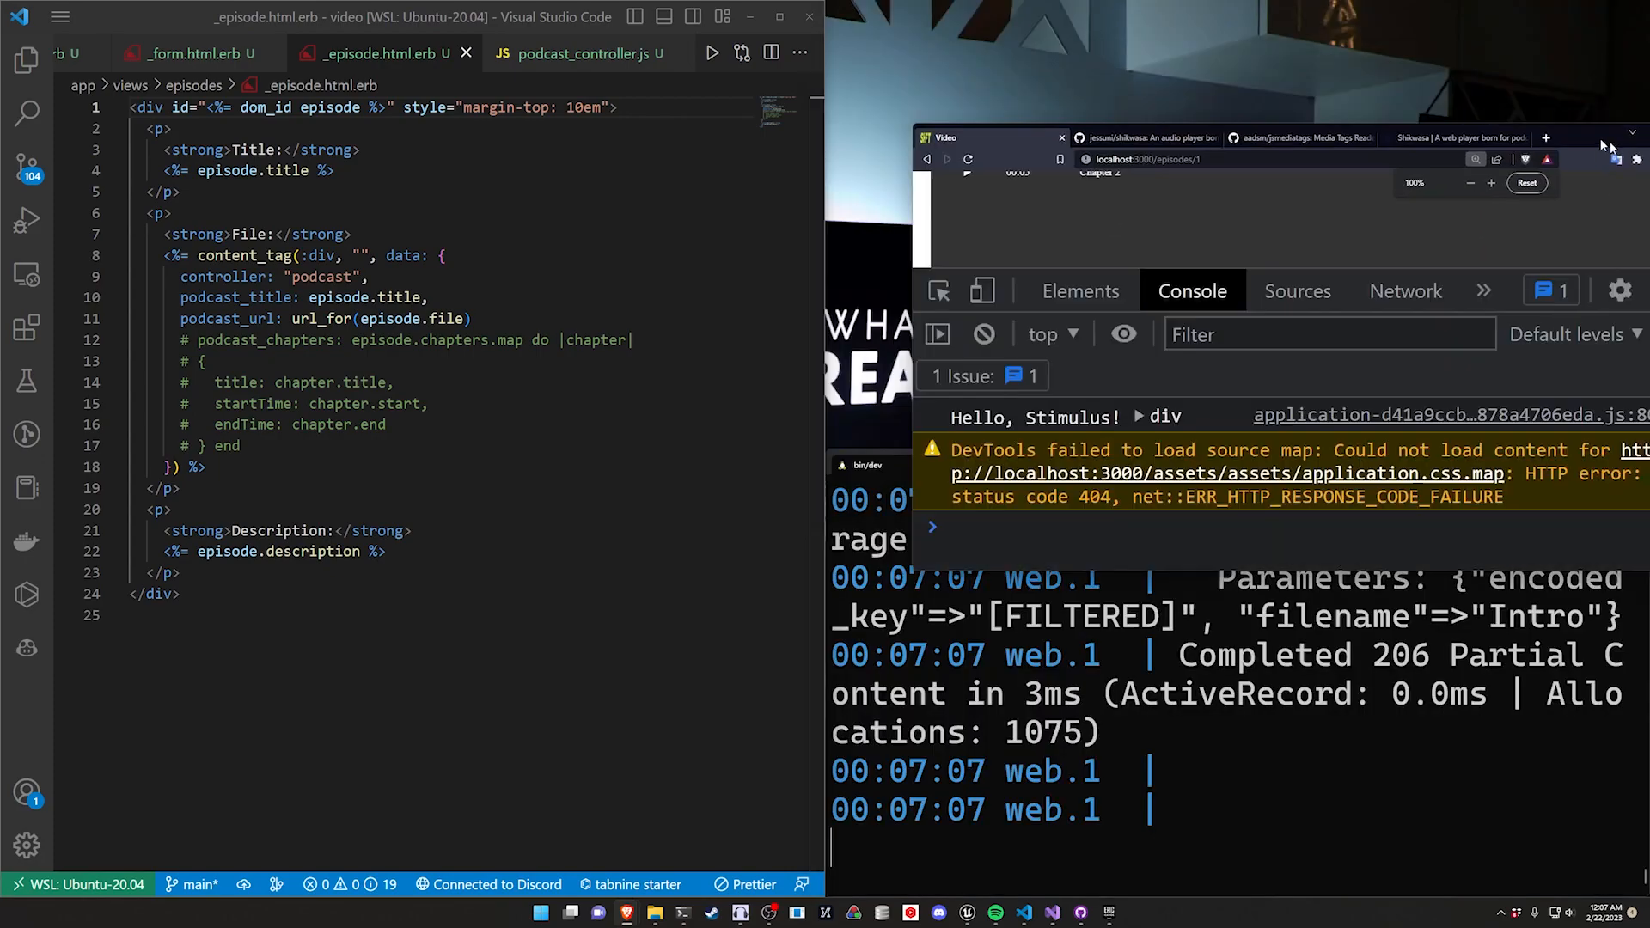
click(1599, 138)
text(2)
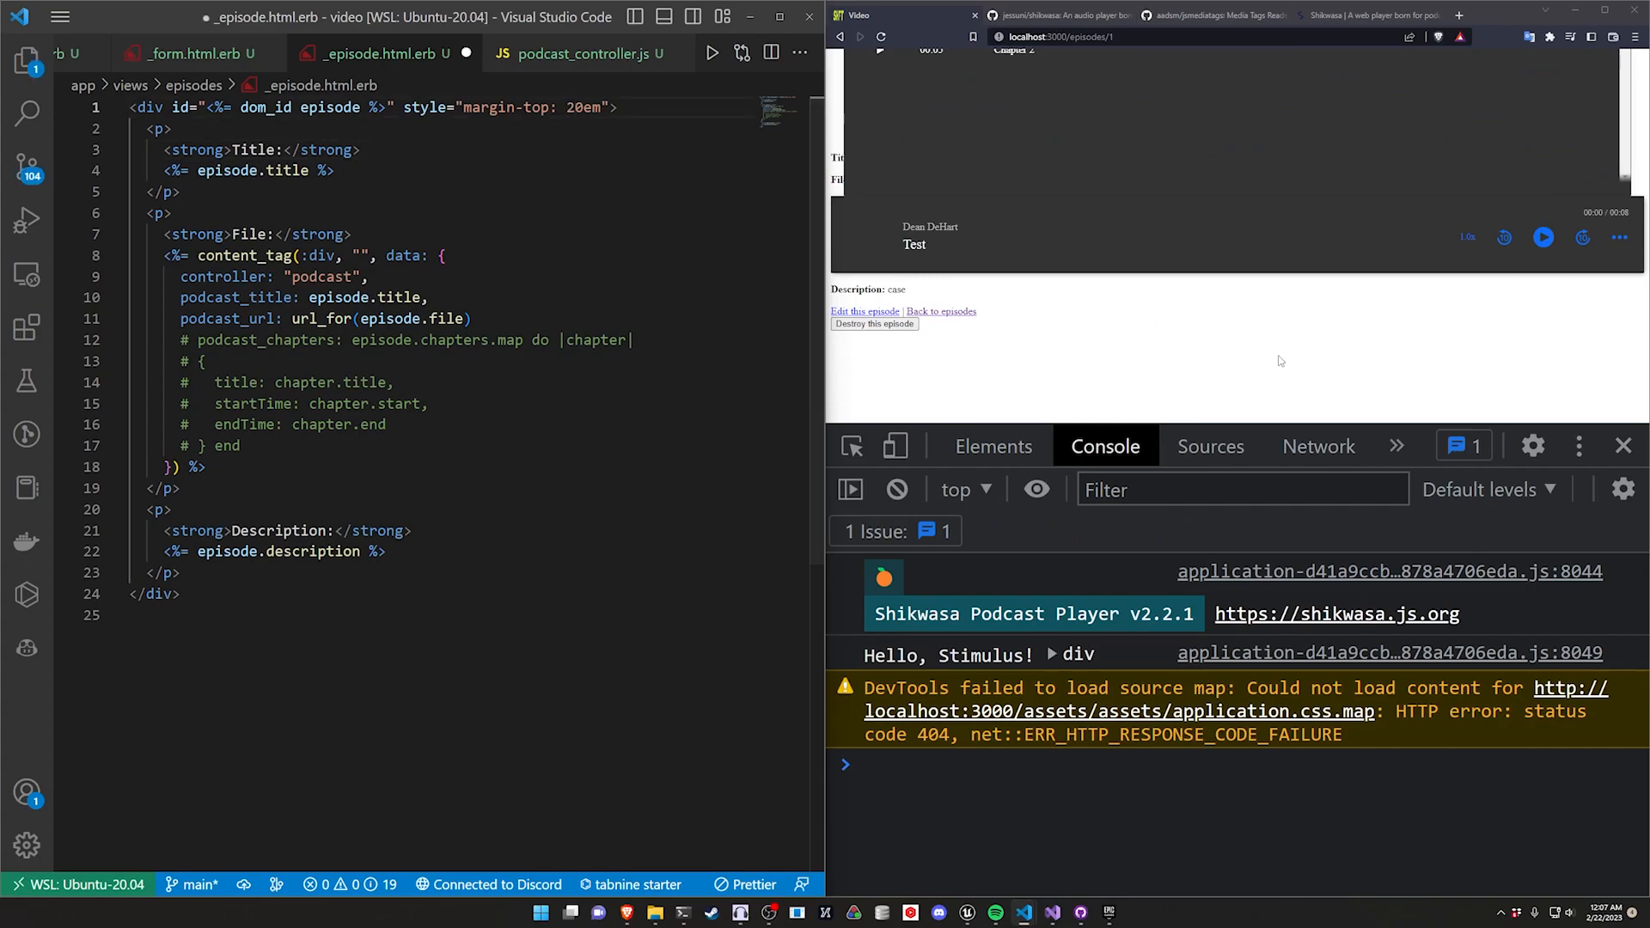
scroll(up, 3)
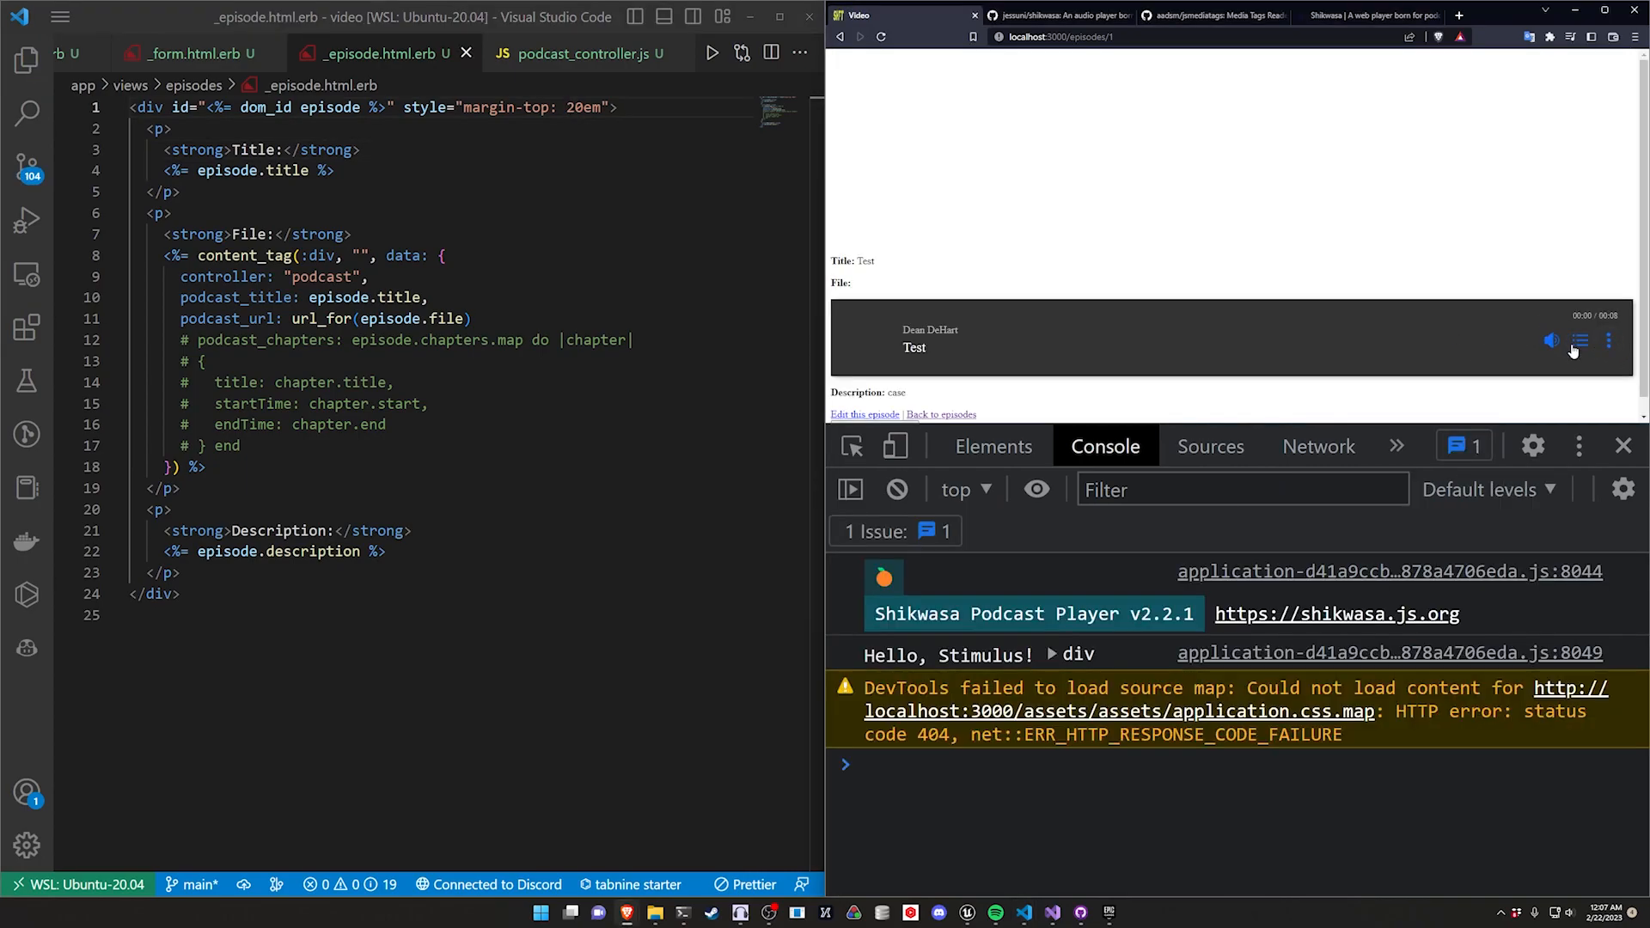
Step: Show the player's chapter panel and jump playback to Chapter 1
click(1579, 340)
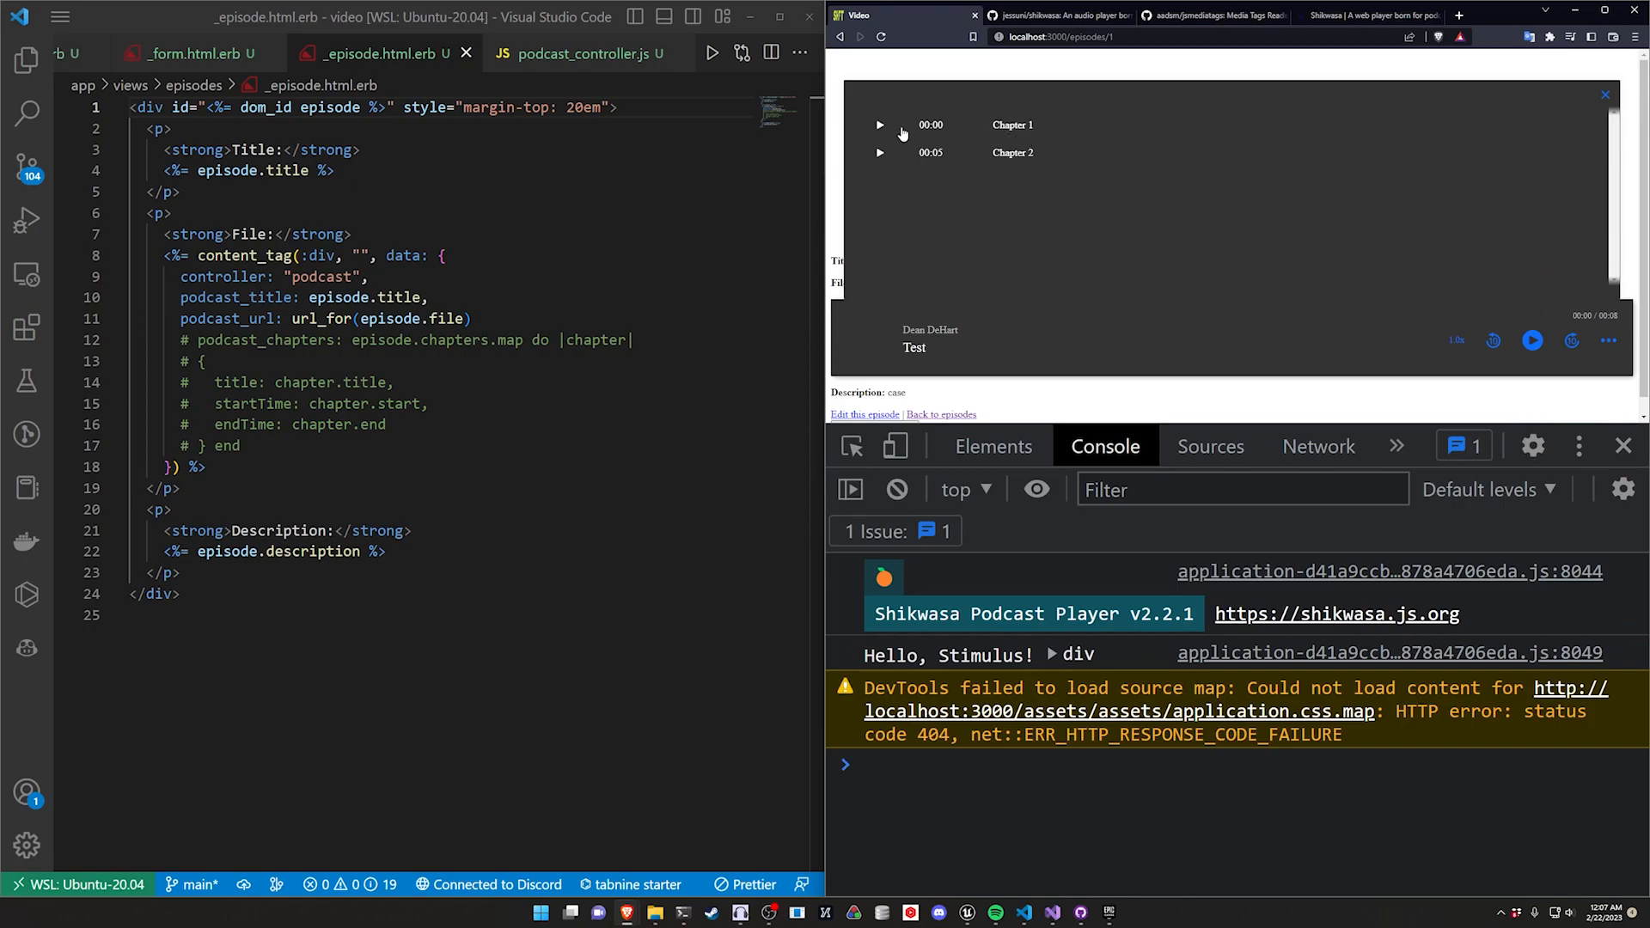
mouse_move(878, 124)
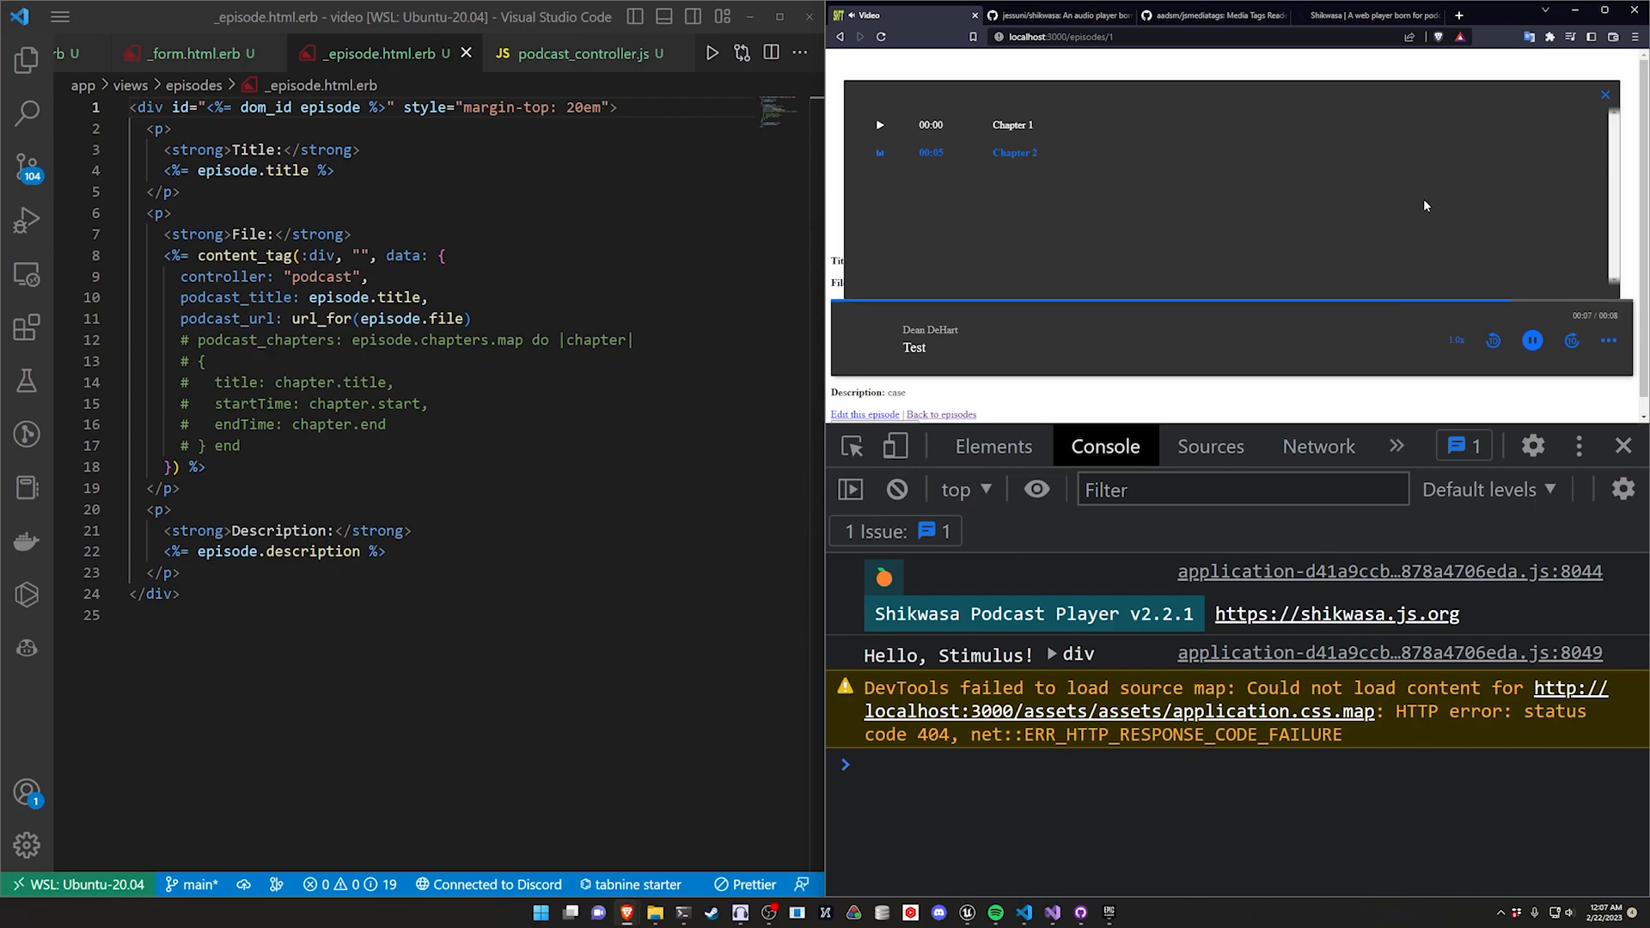
click(1532, 340)
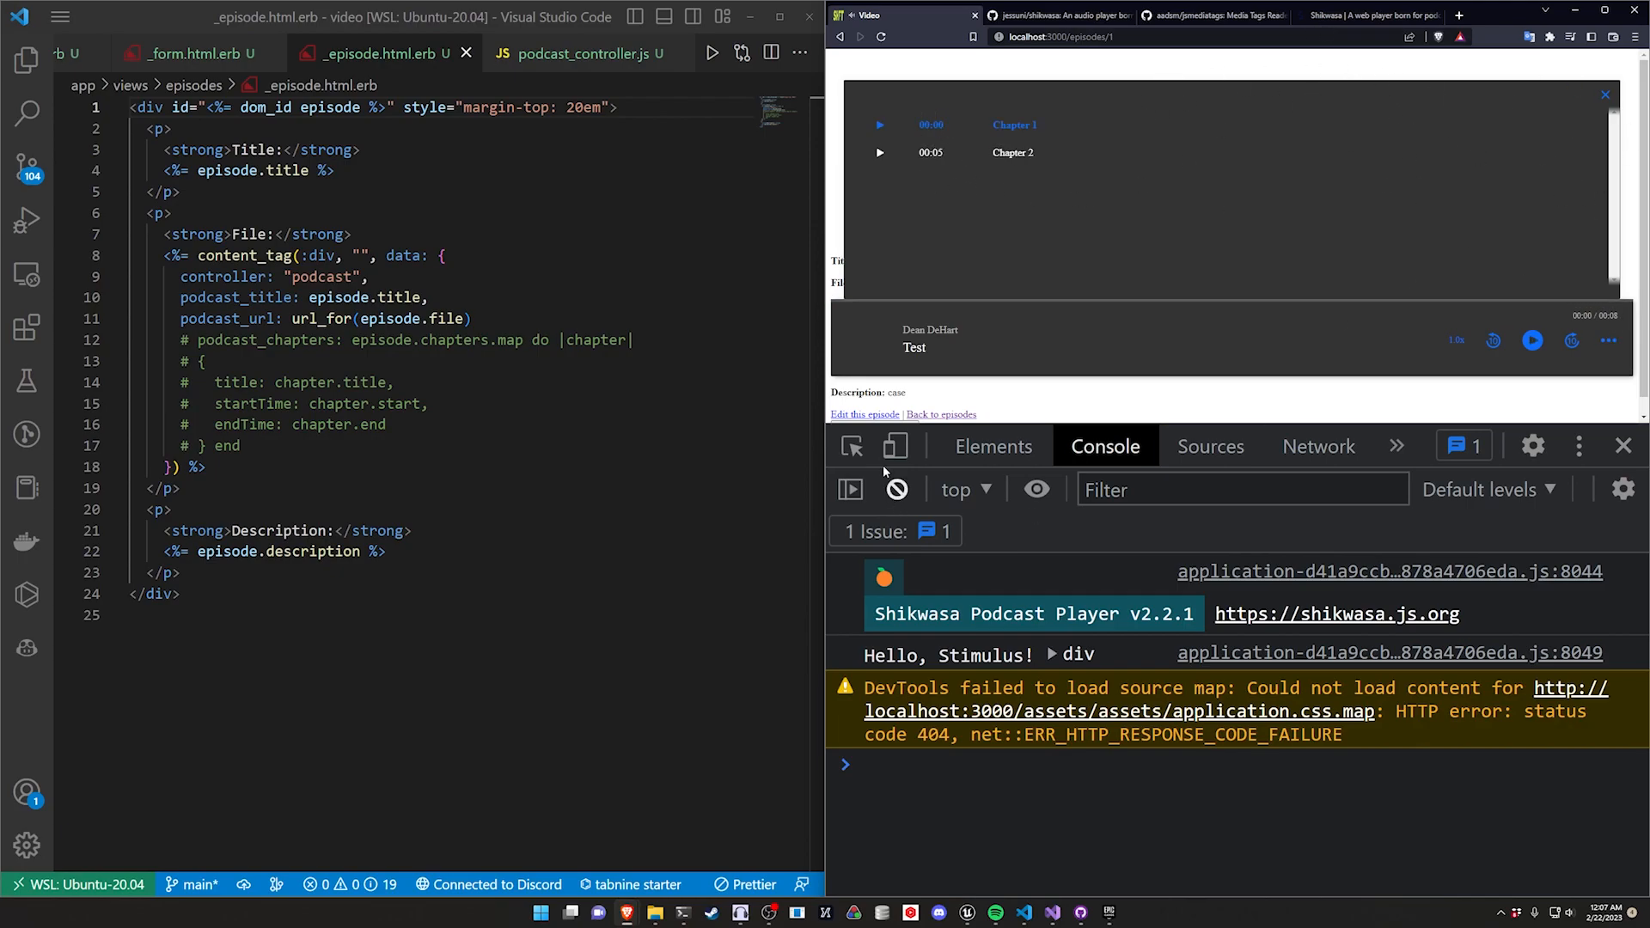
Step: Inspect the shk-chapter panel element, review its 340px height and 120px bottom rules, then edit its class attribute
click(991, 447)
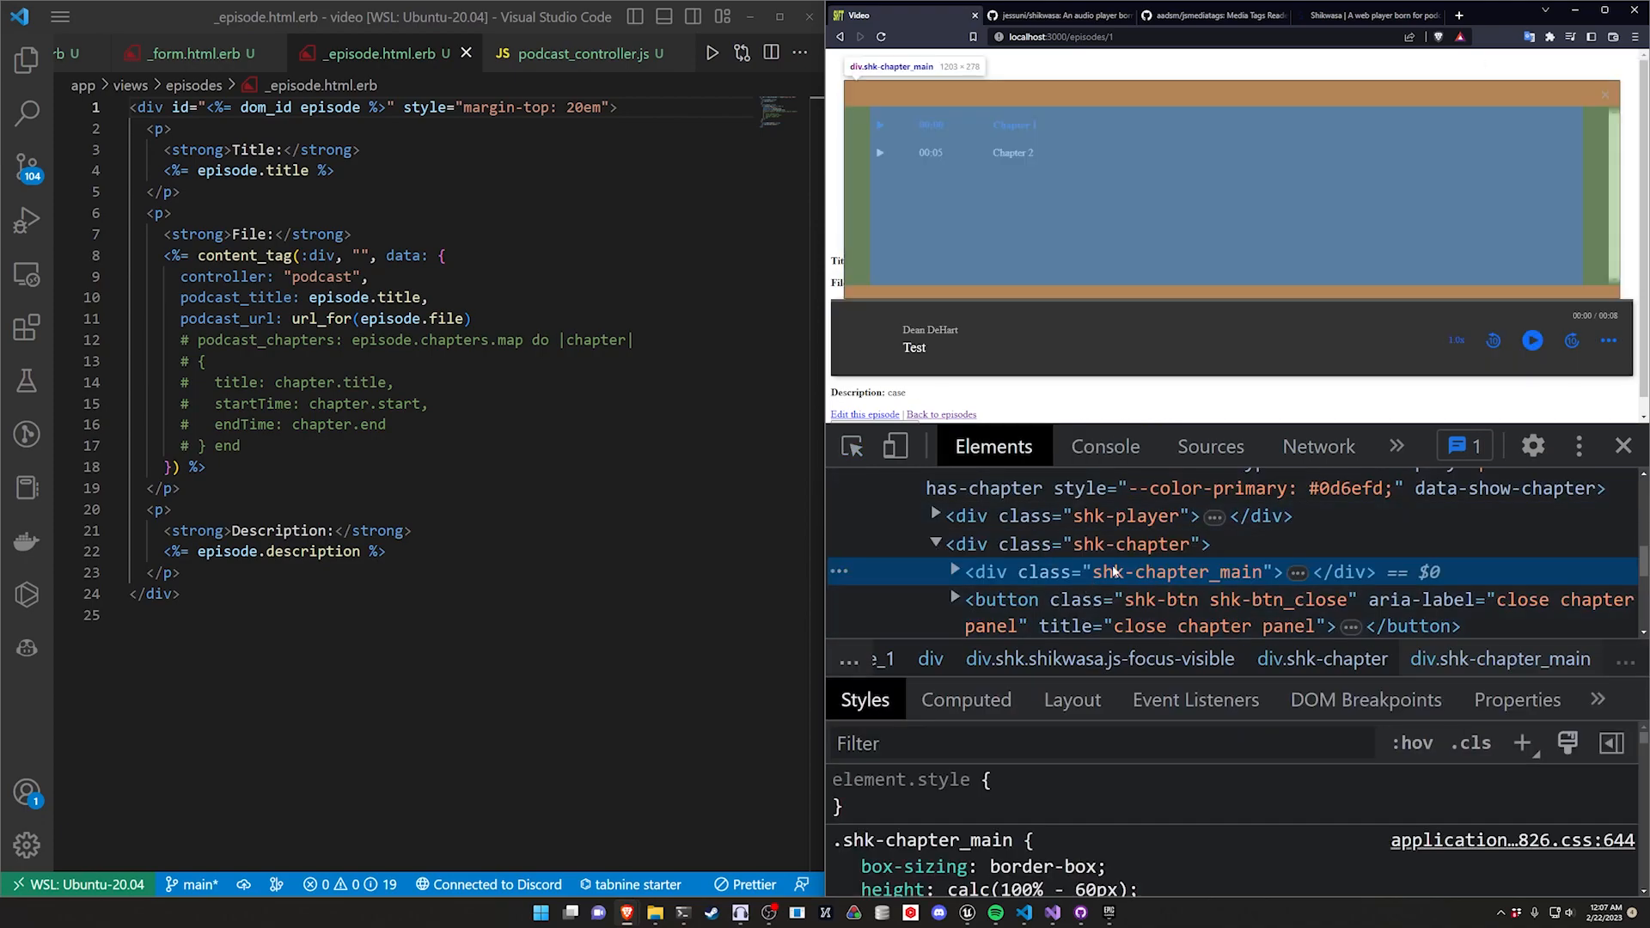
click(1093, 545)
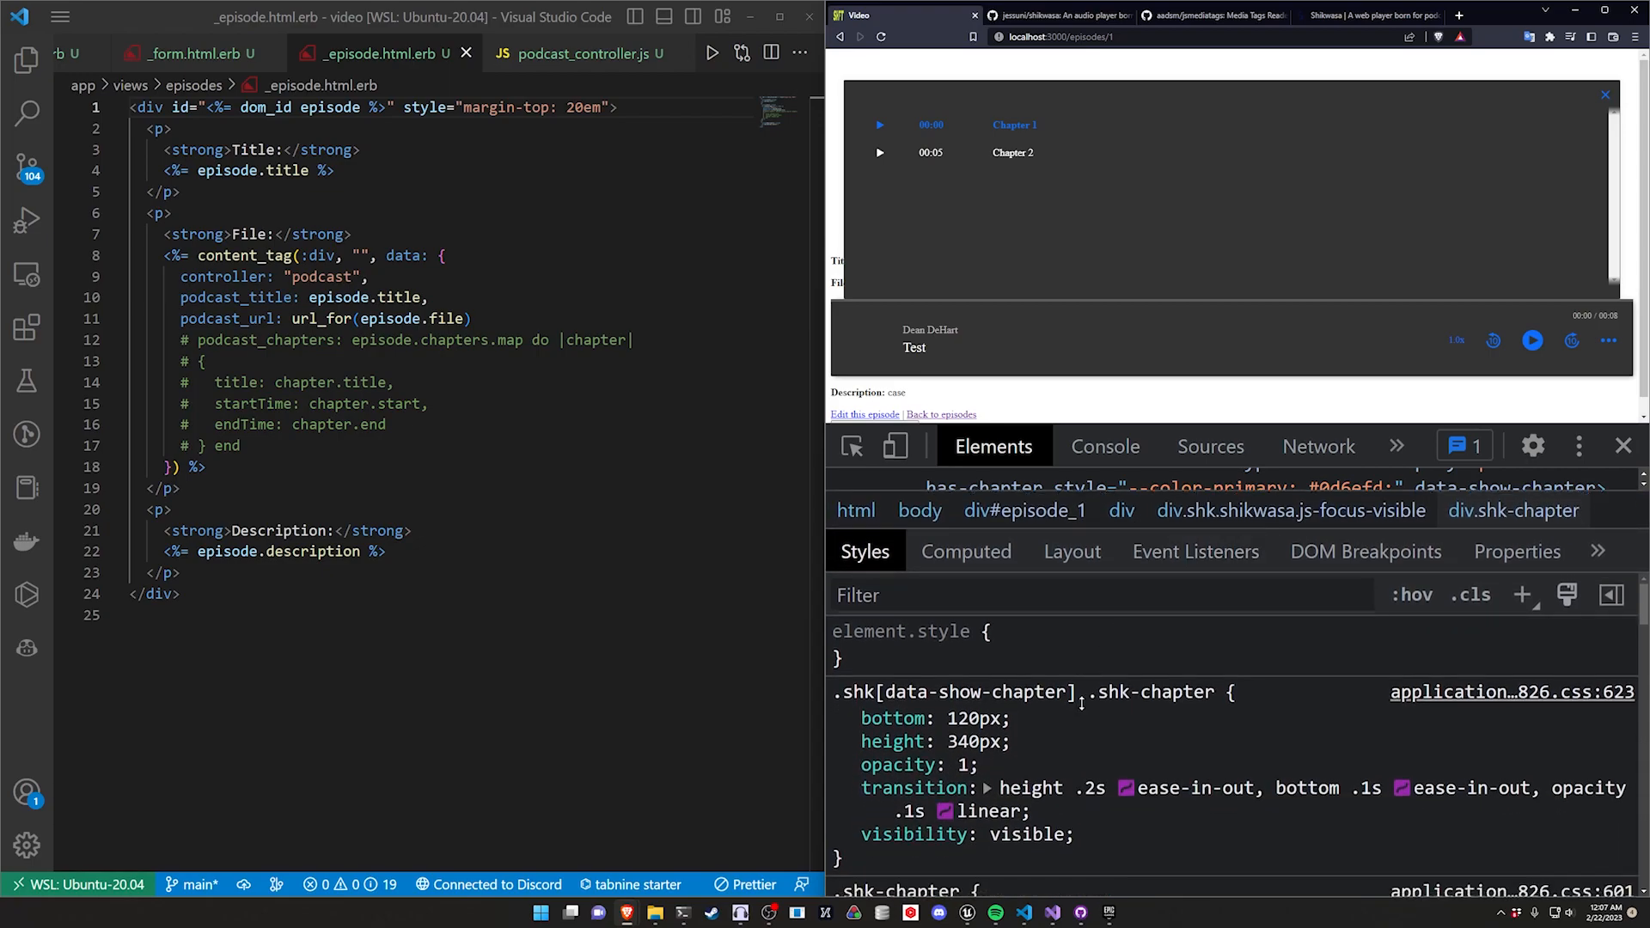
scroll(down, 3)
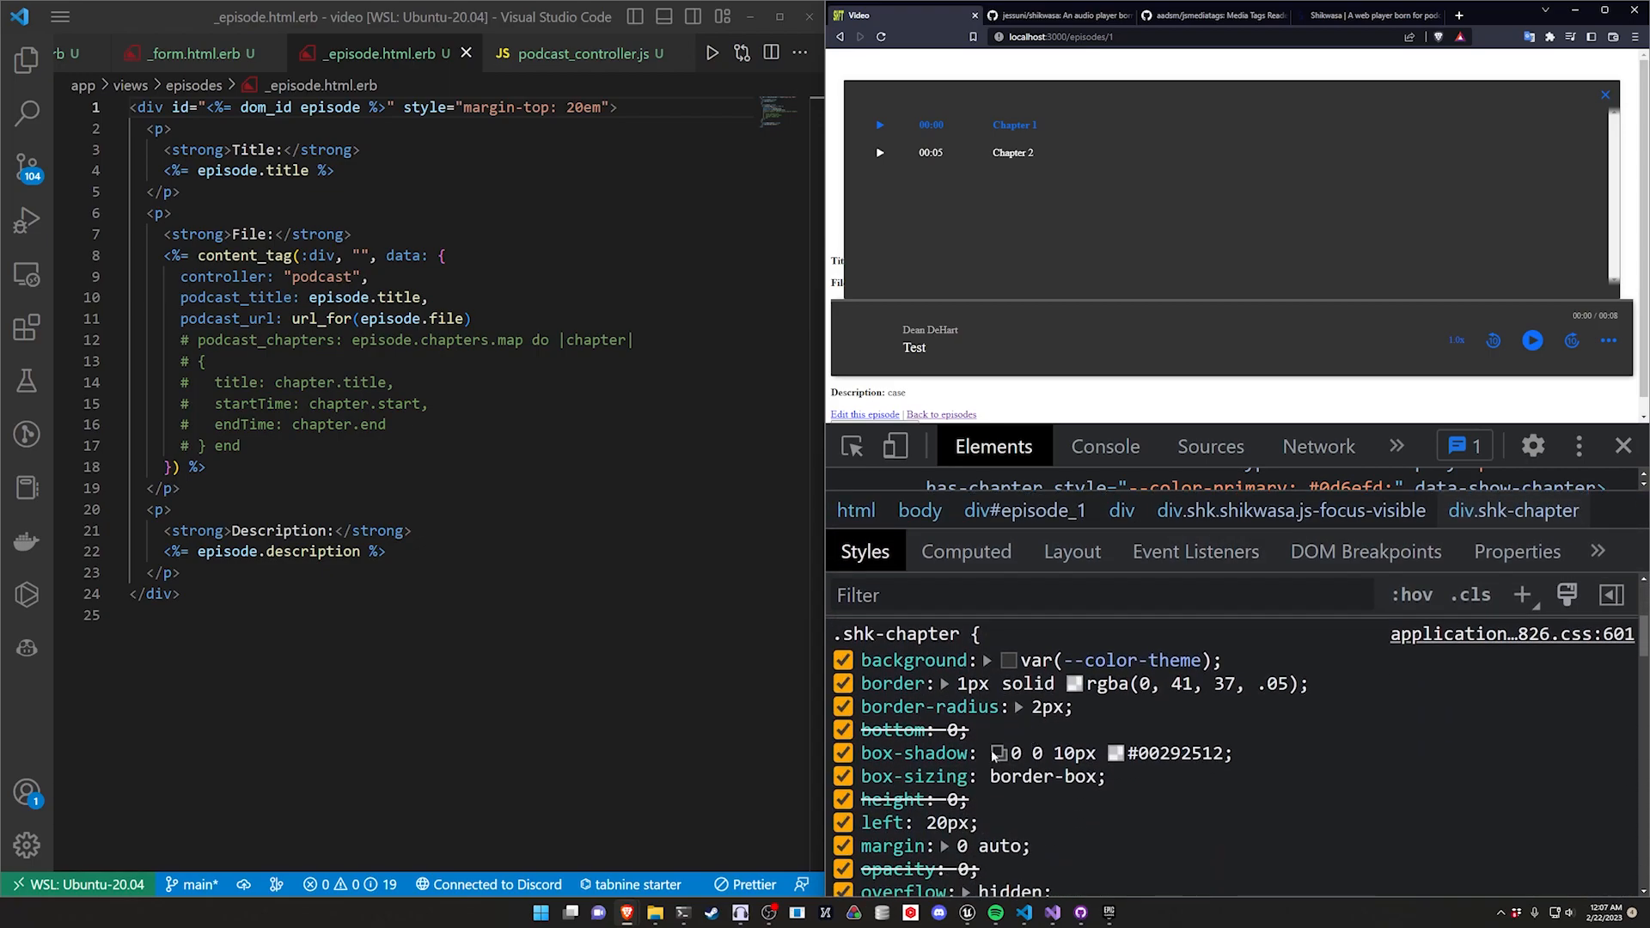
scroll(down, 3)
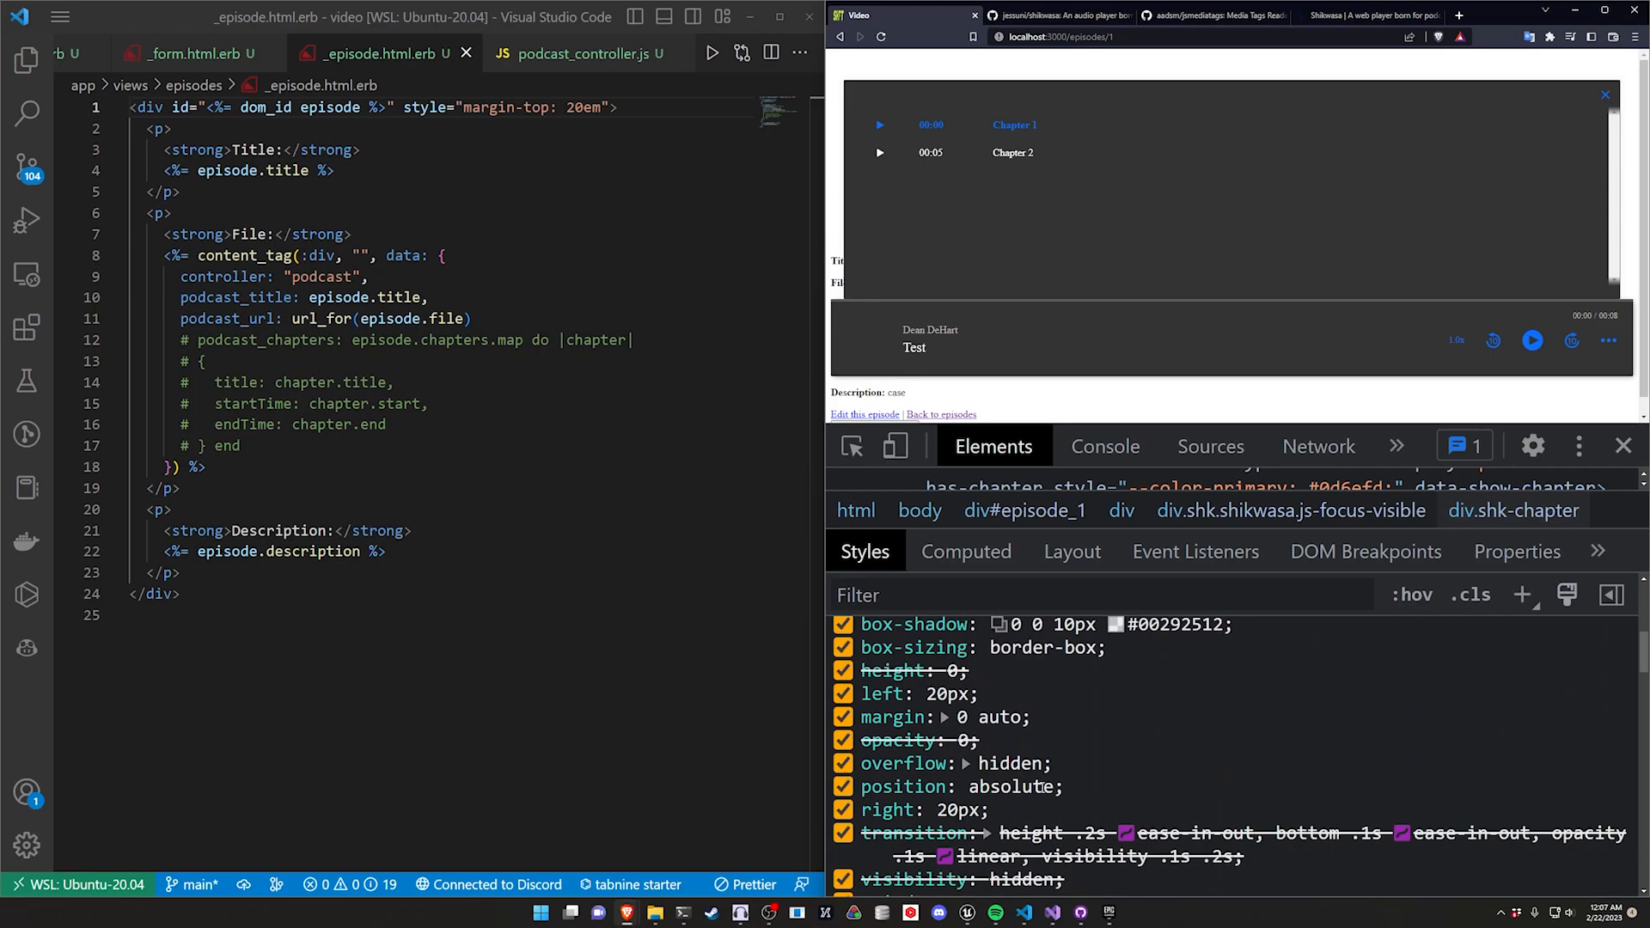
scroll(up, 3)
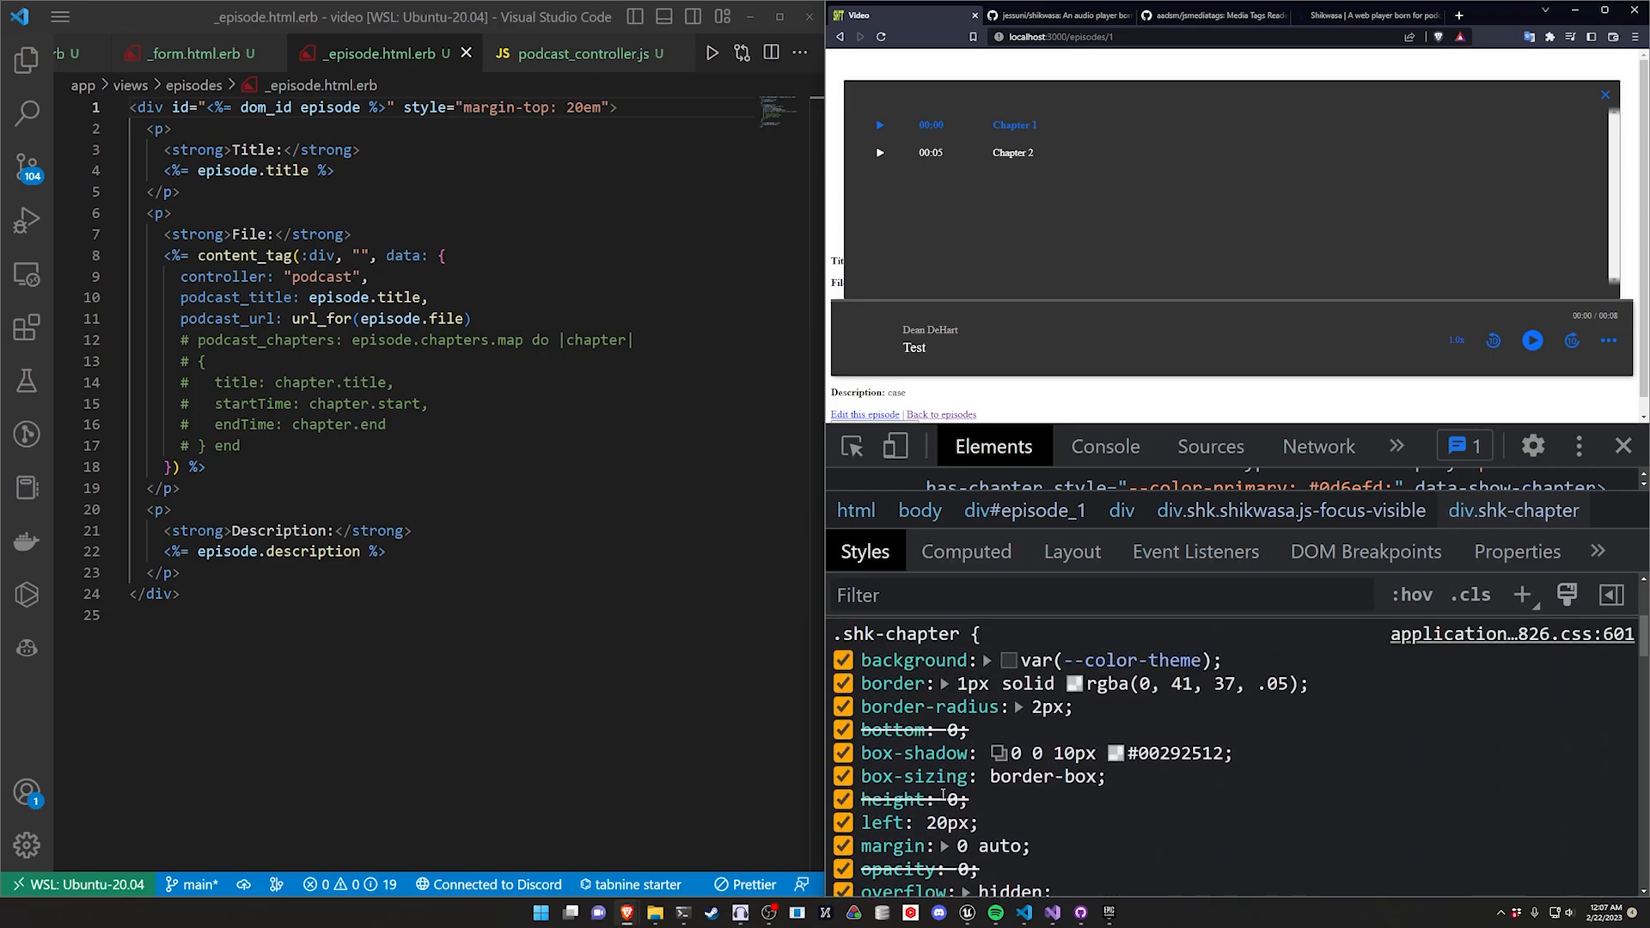
scroll(down, 3)
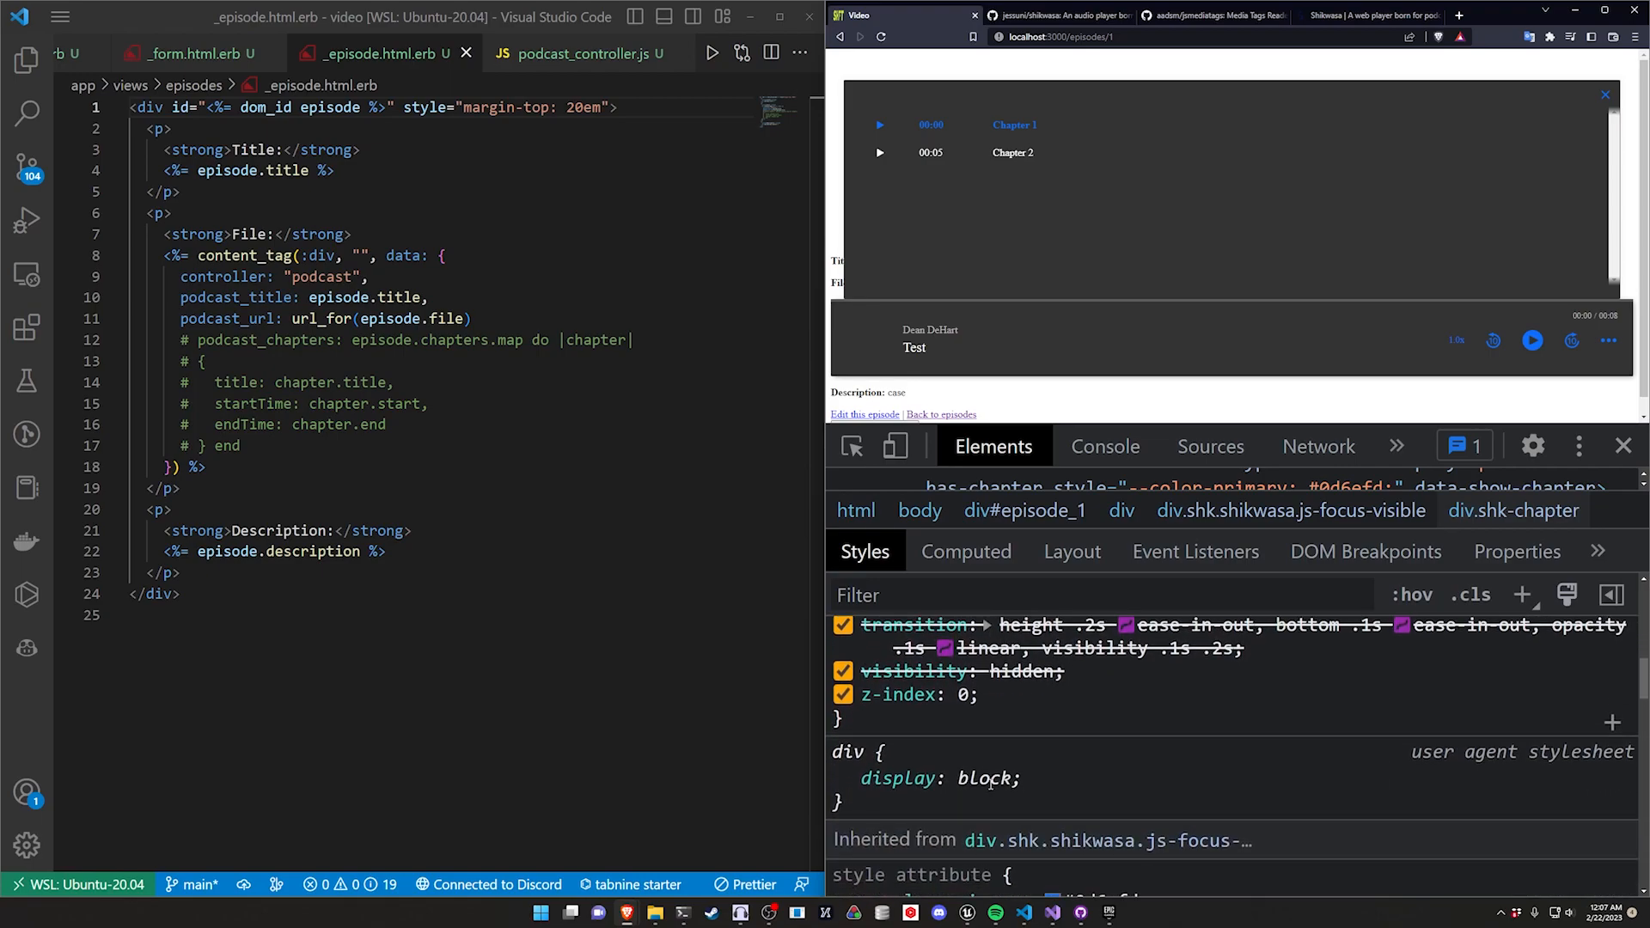
scroll(down, 3)
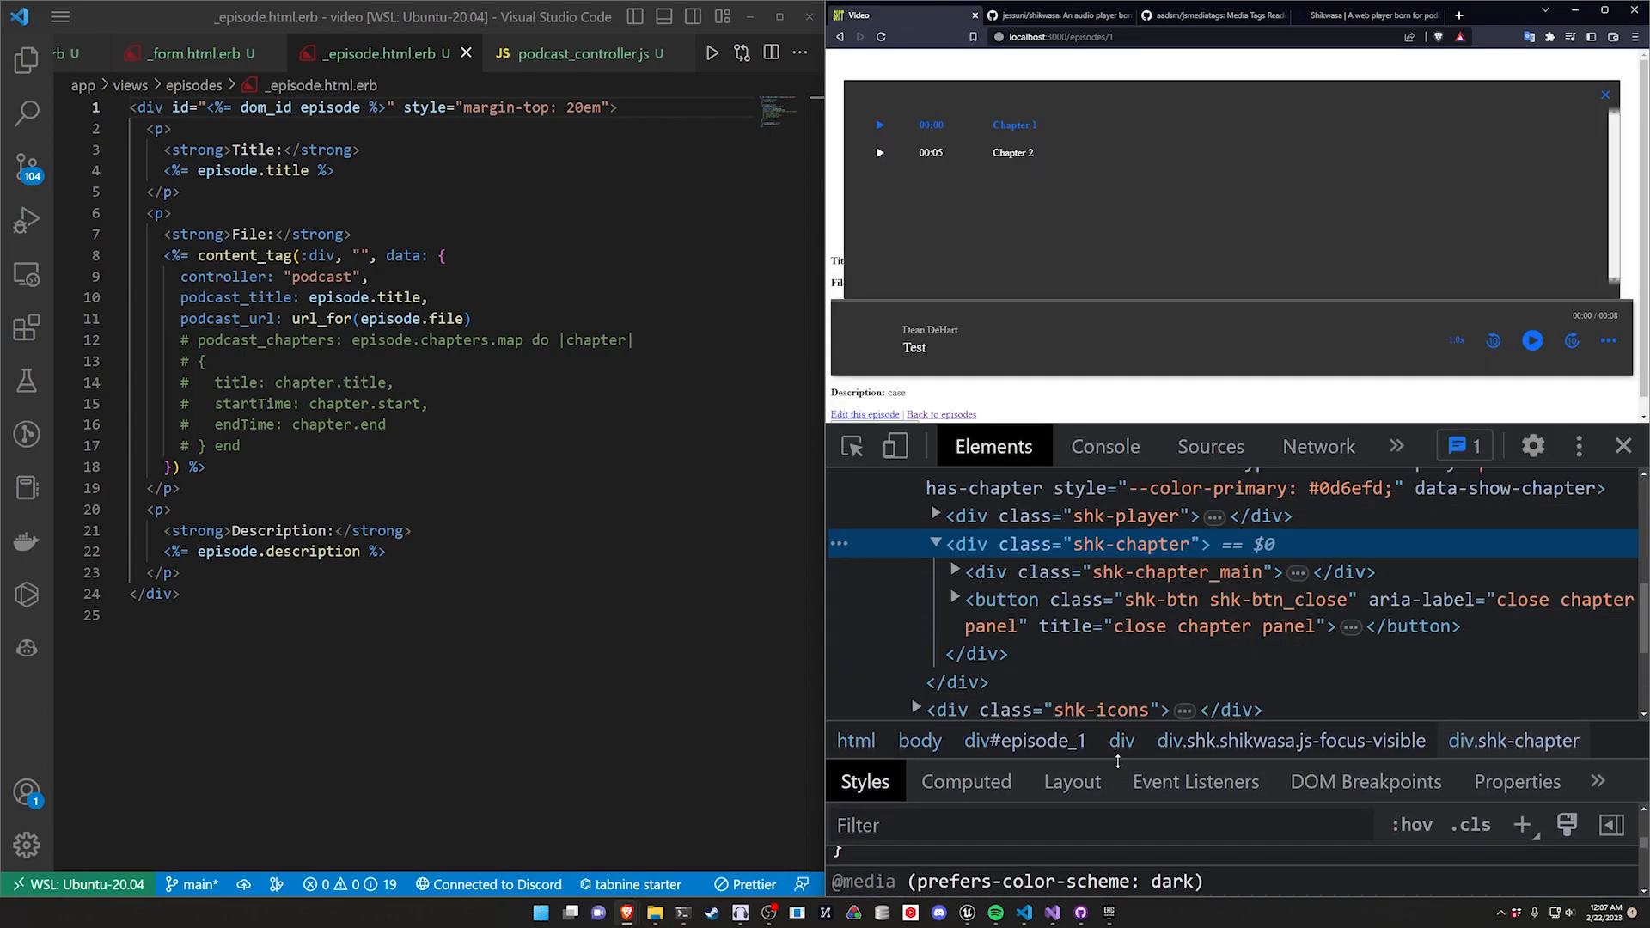
double_click(1095, 545)
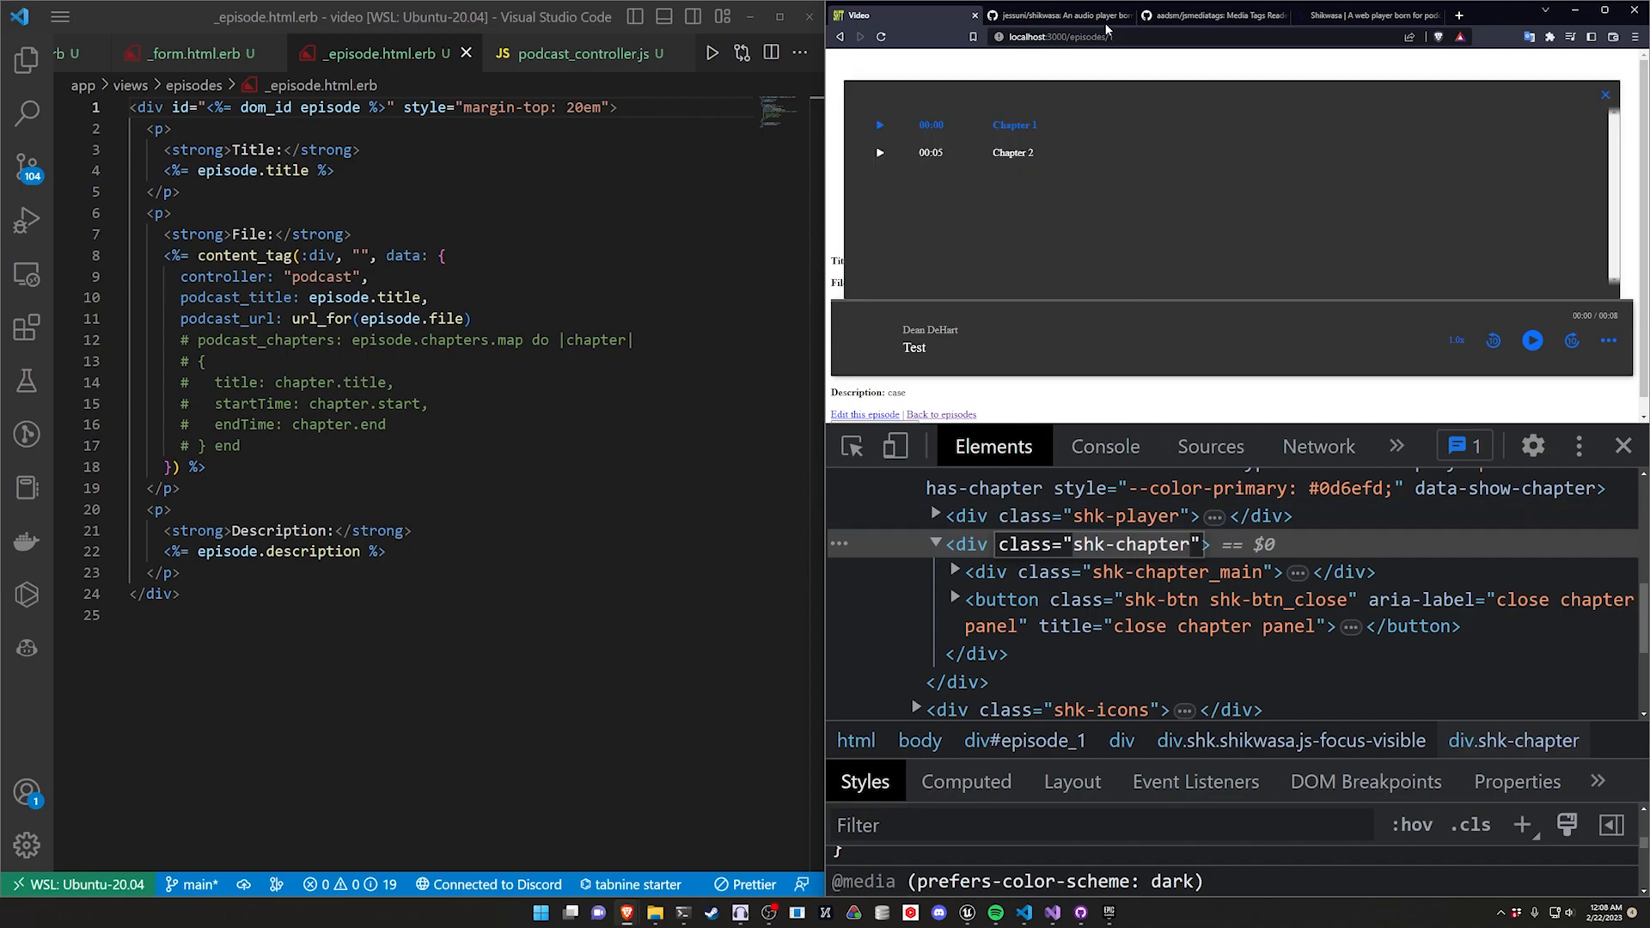
Step: Read the Shikwasa README's Style and Chapters sections, then switch to the jsmediatags README
click(1061, 15)
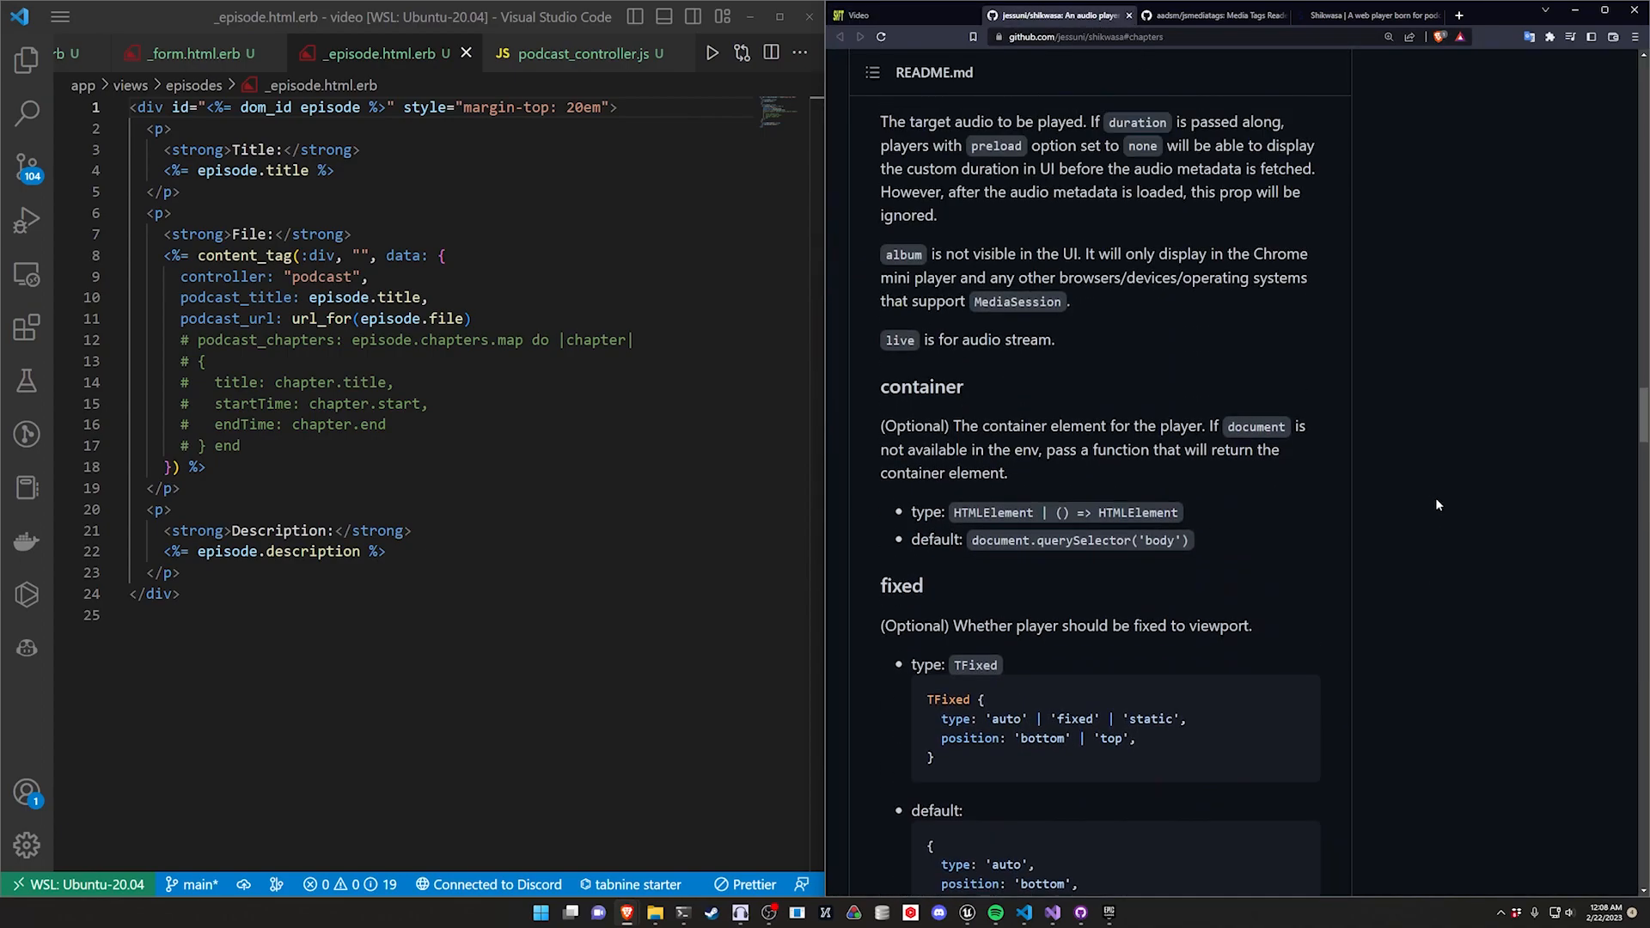
scroll(down, 3)
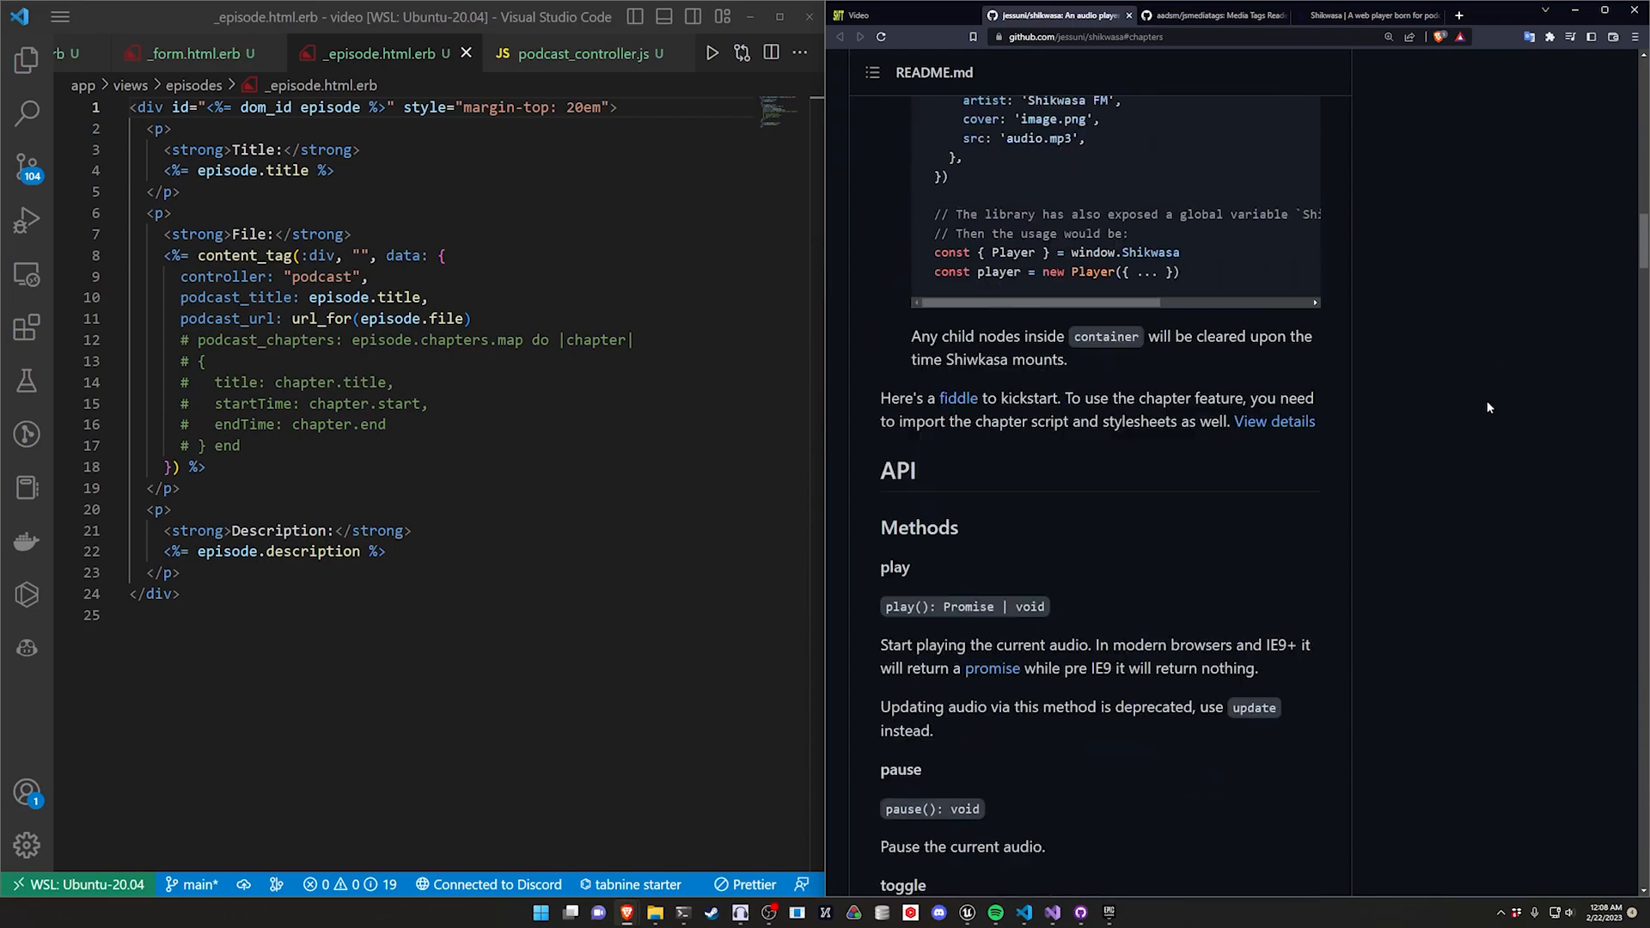
scroll(down, 3)
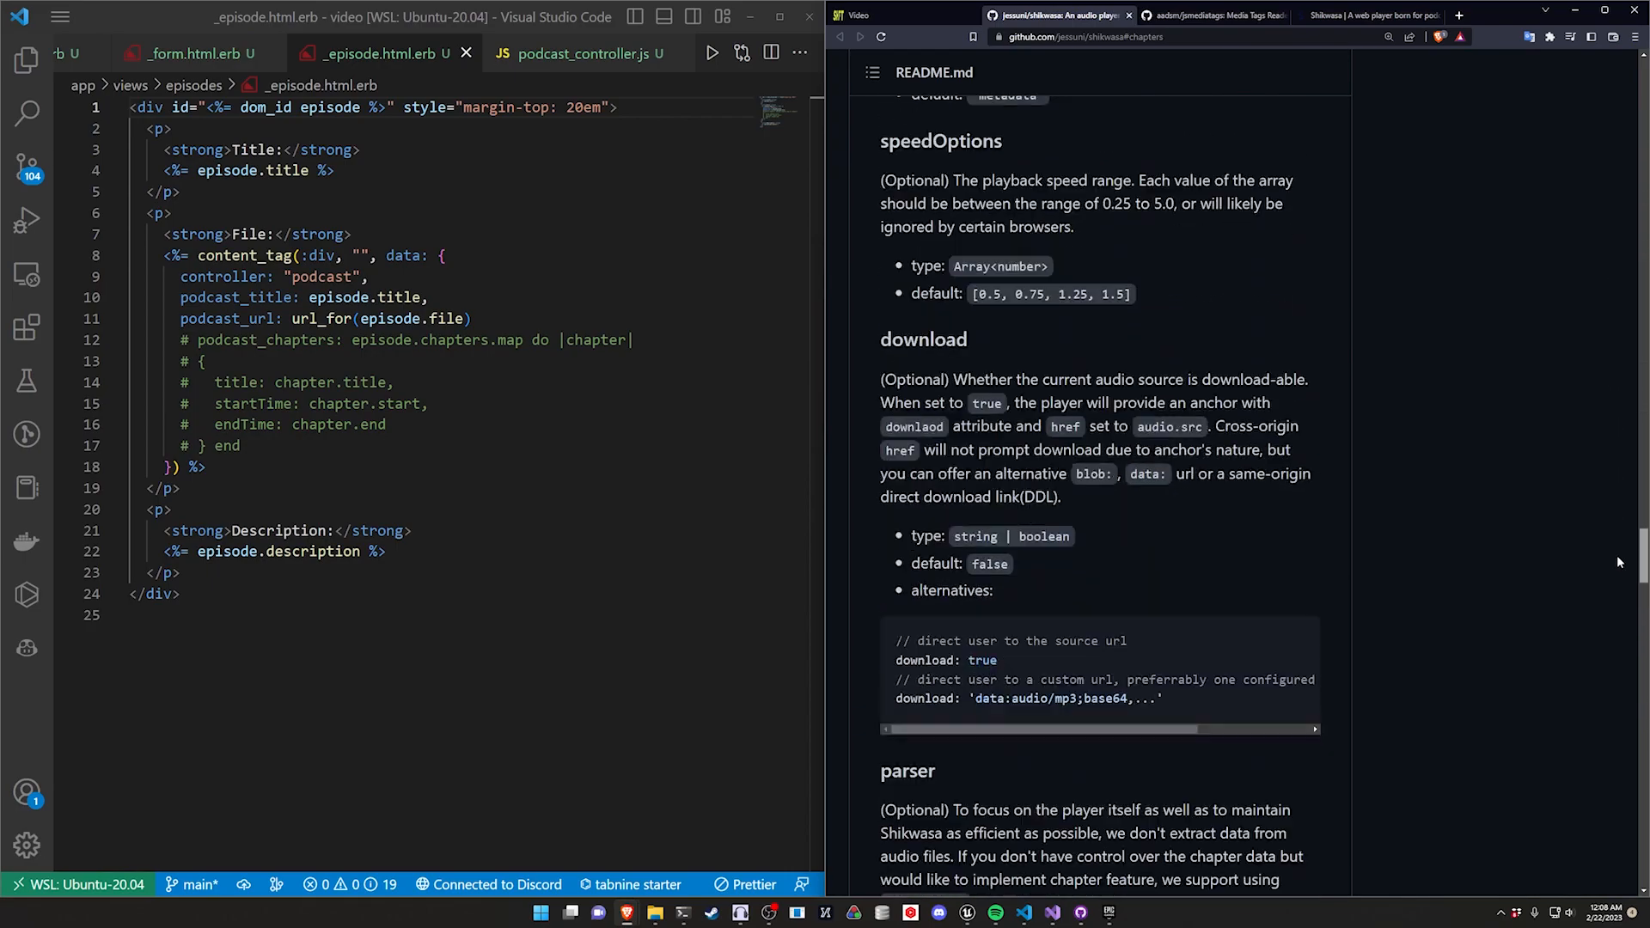
scroll(down, 3)
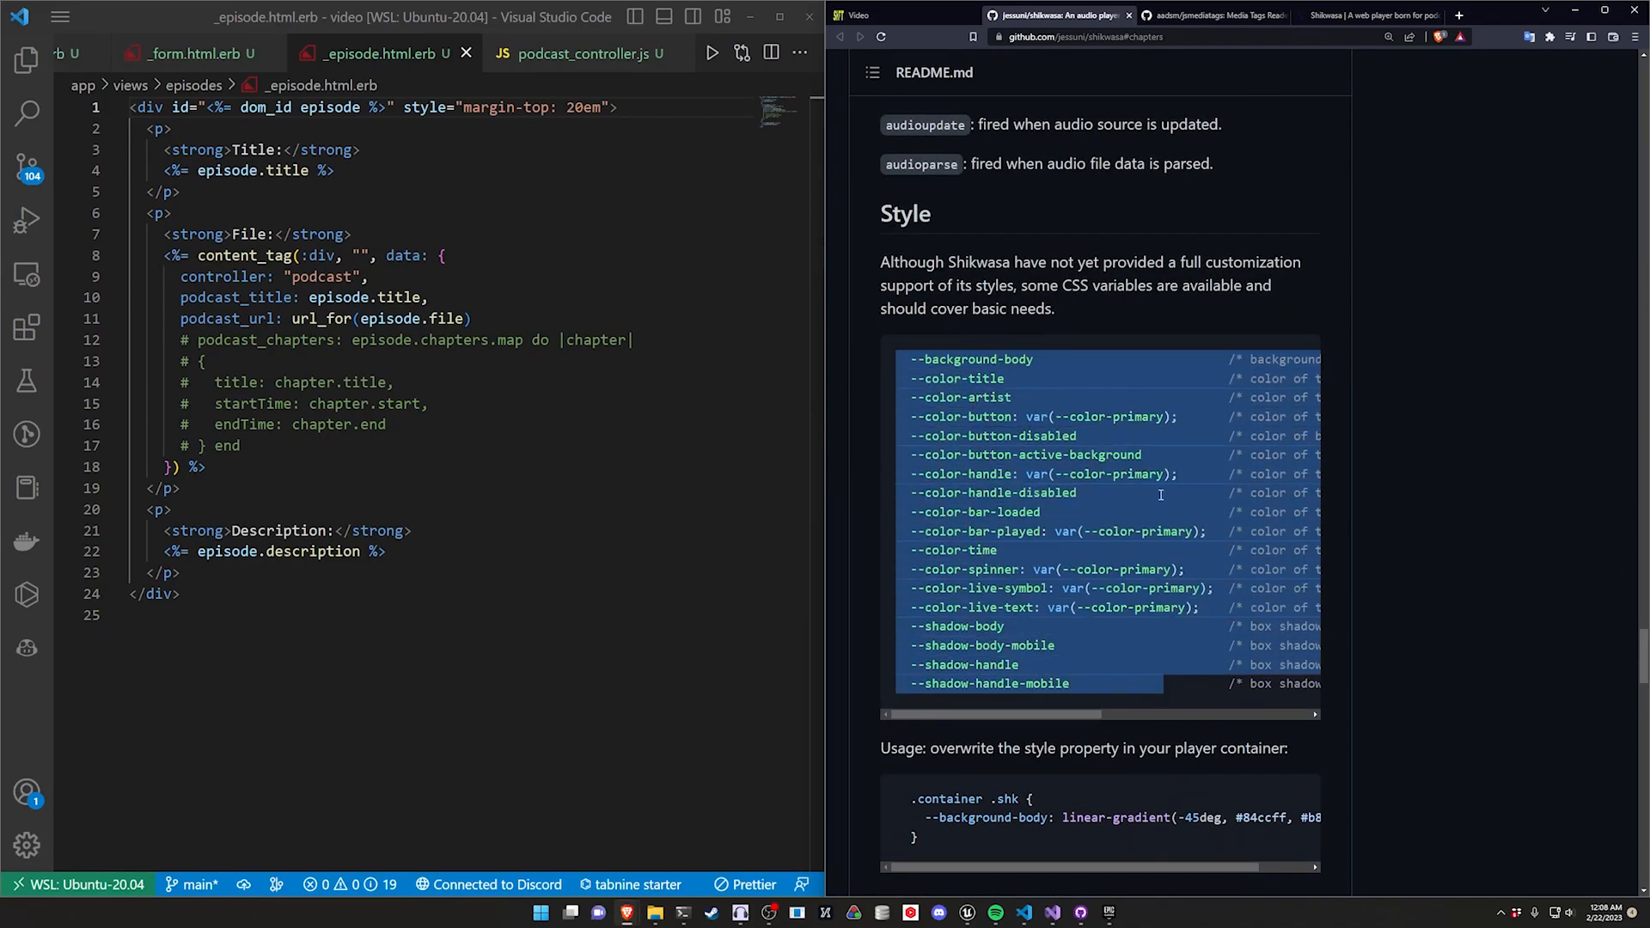
scroll(down, 3)
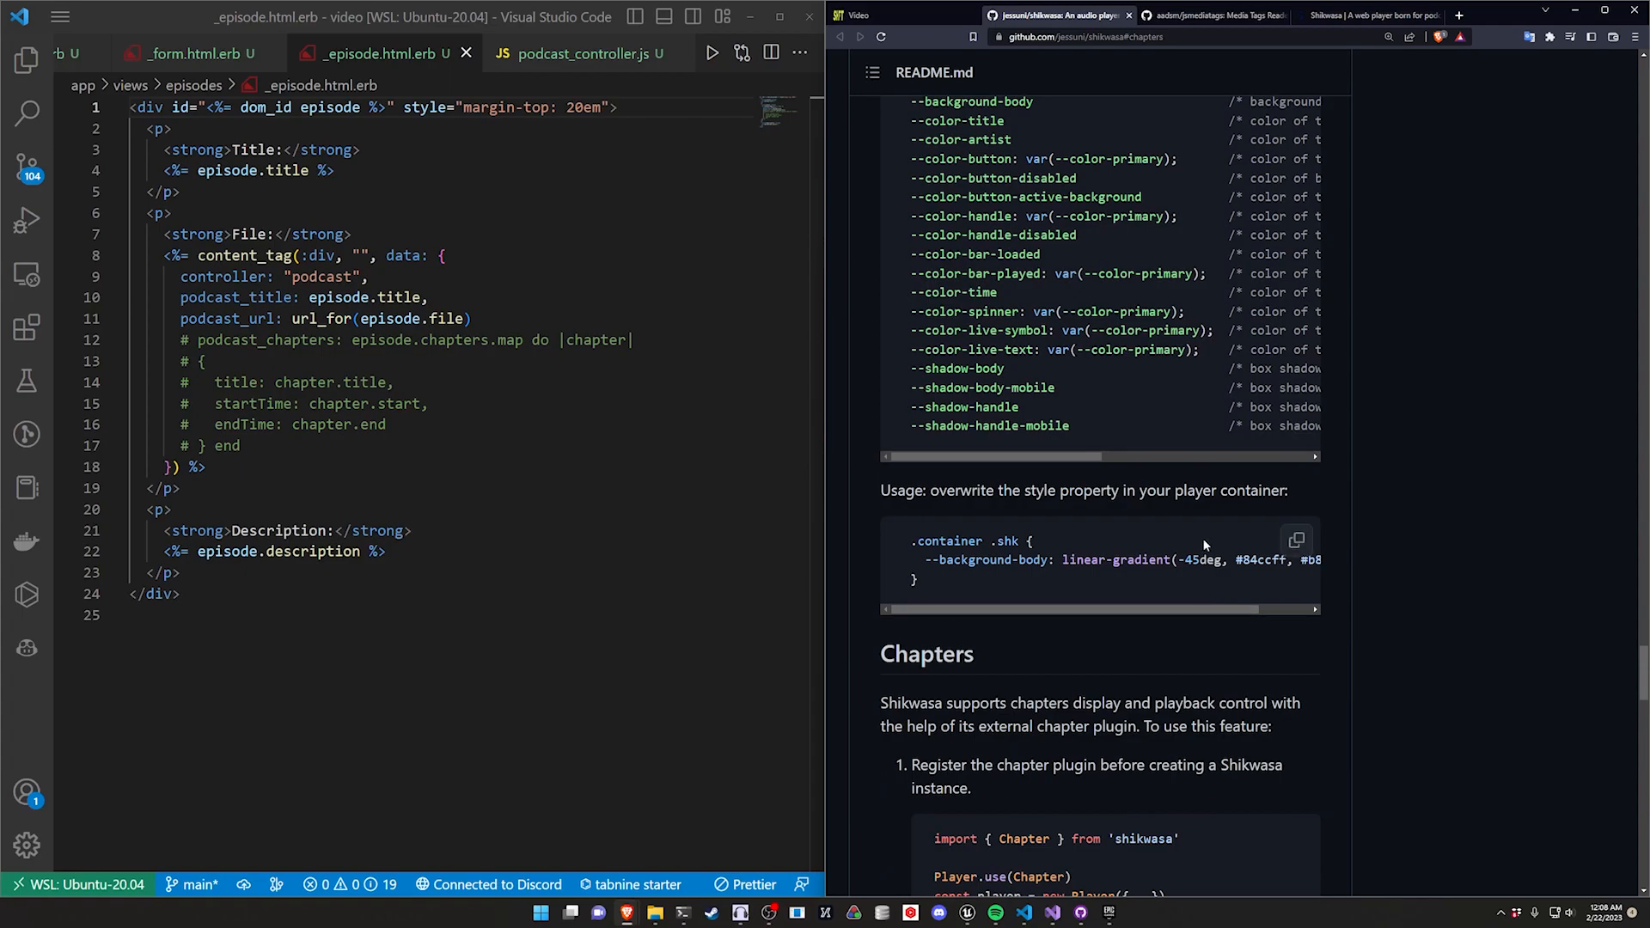
scroll(up, 3)
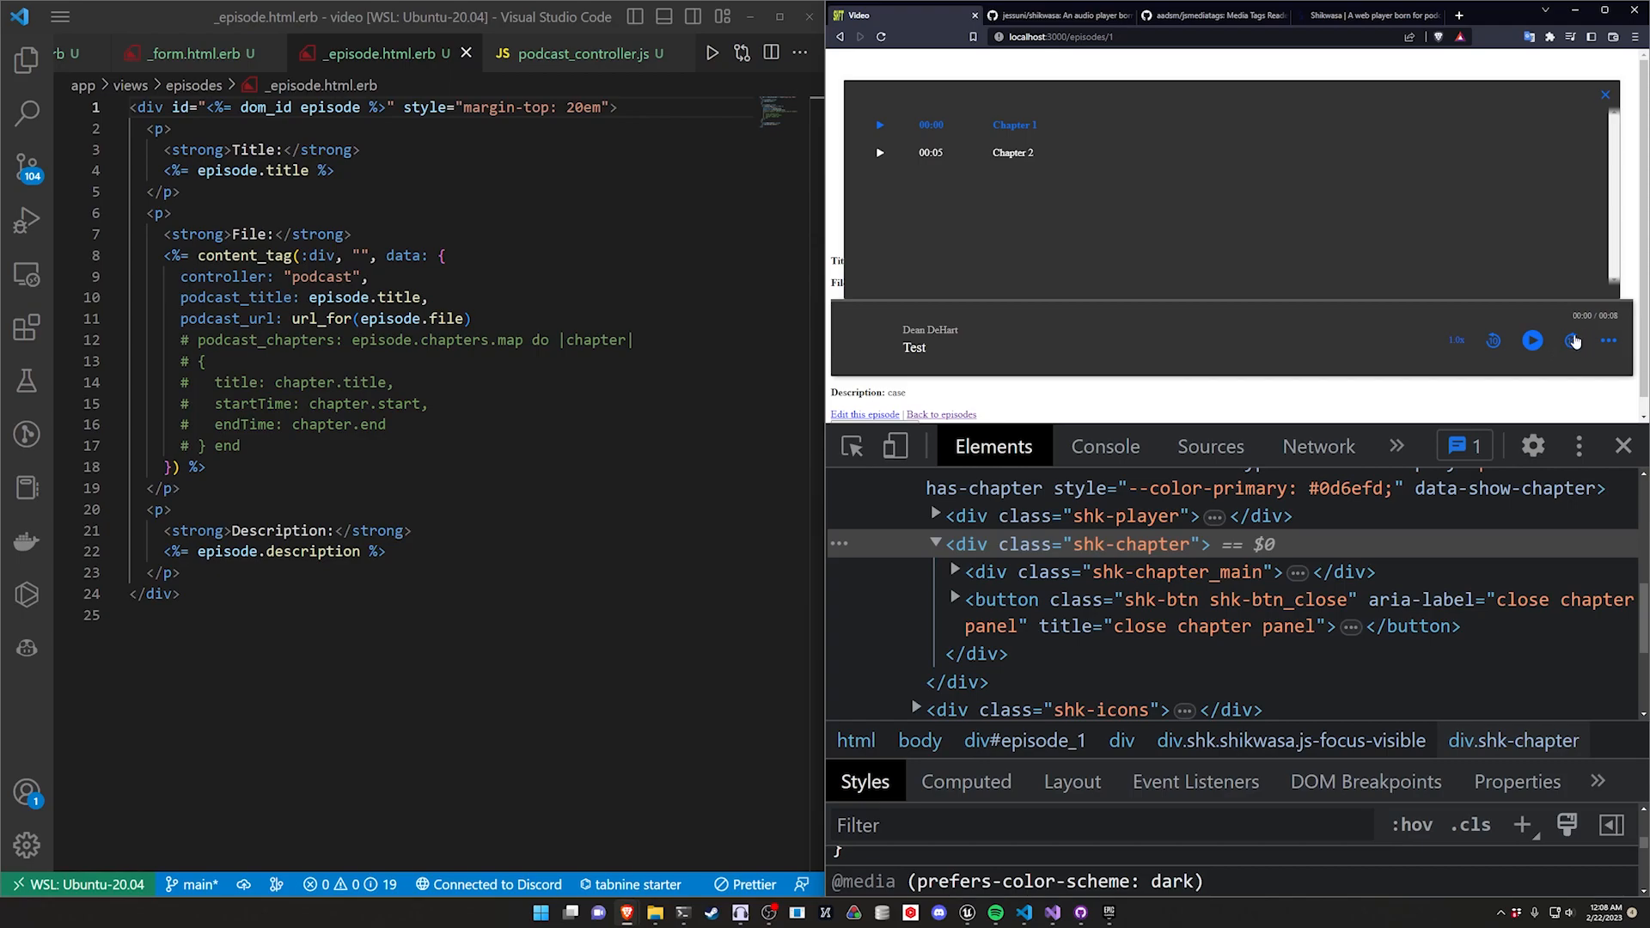
click(1205, 16)
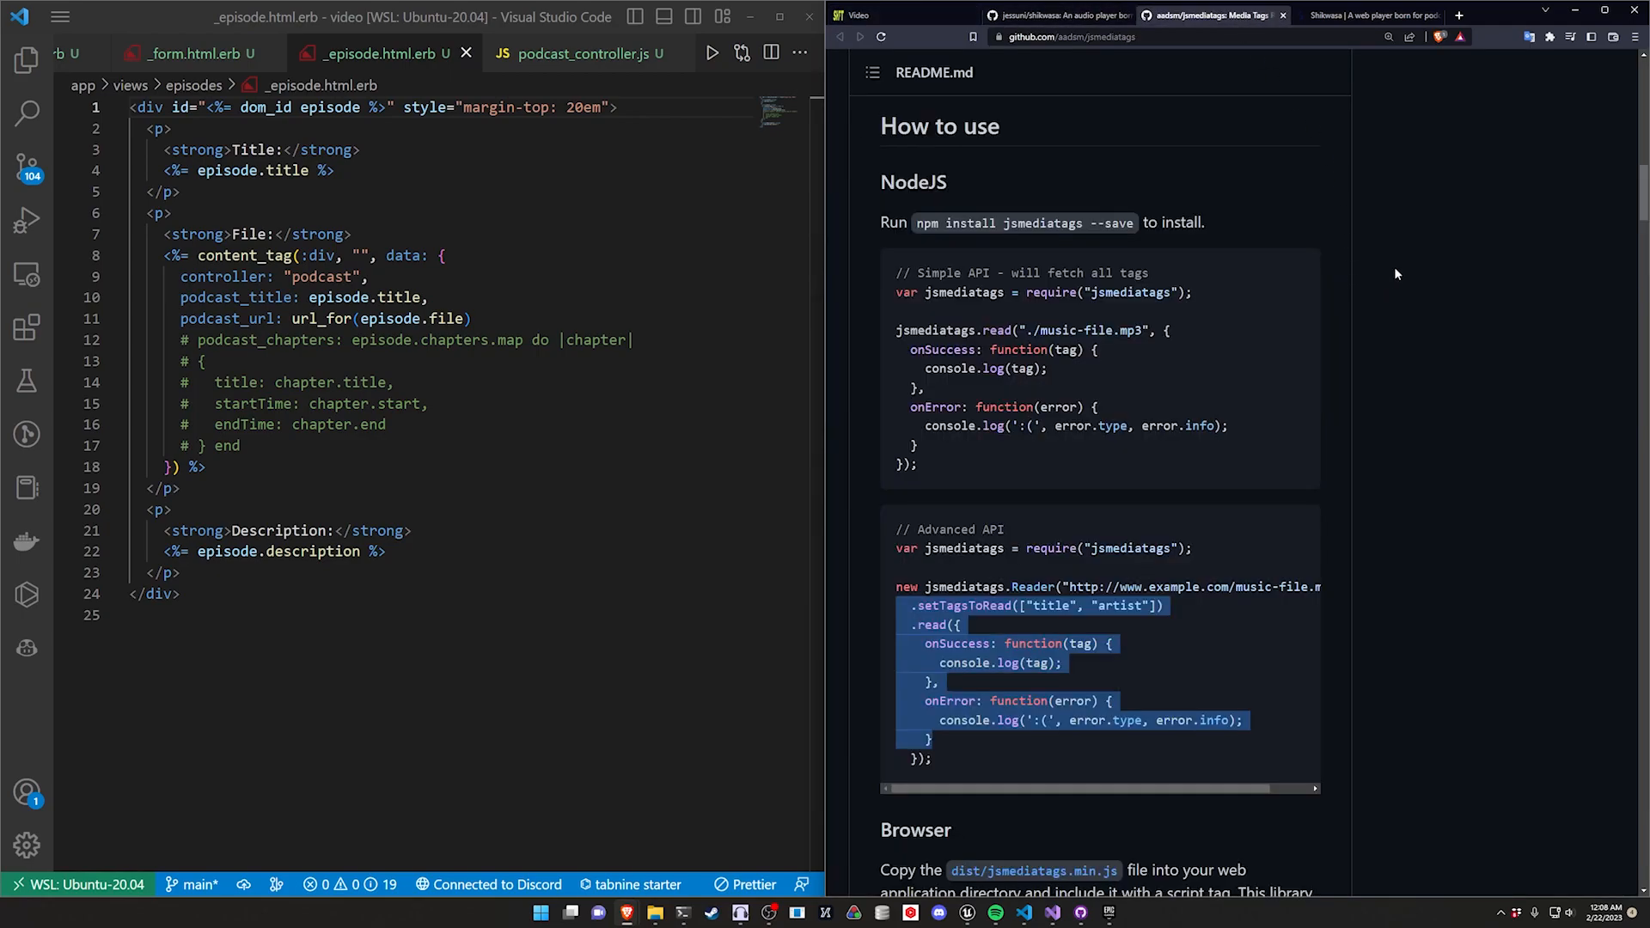
Step: On the Shikwasa demo site's Theme section, try light mode then switch back to dark
click(1364, 16)
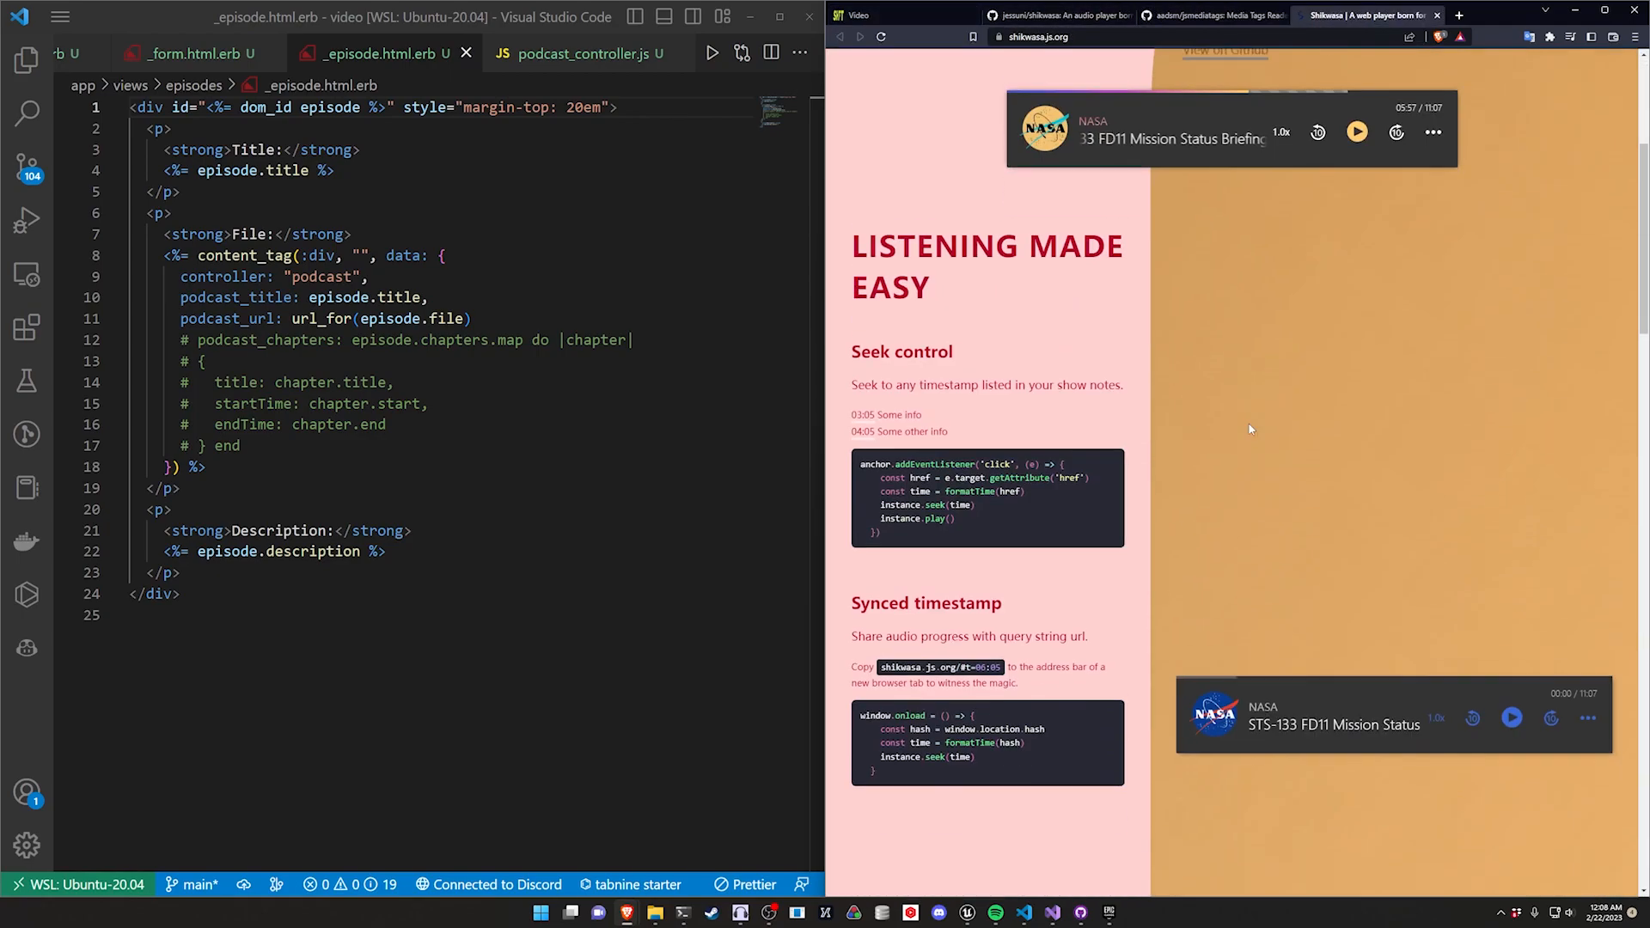
scroll(down, 3)
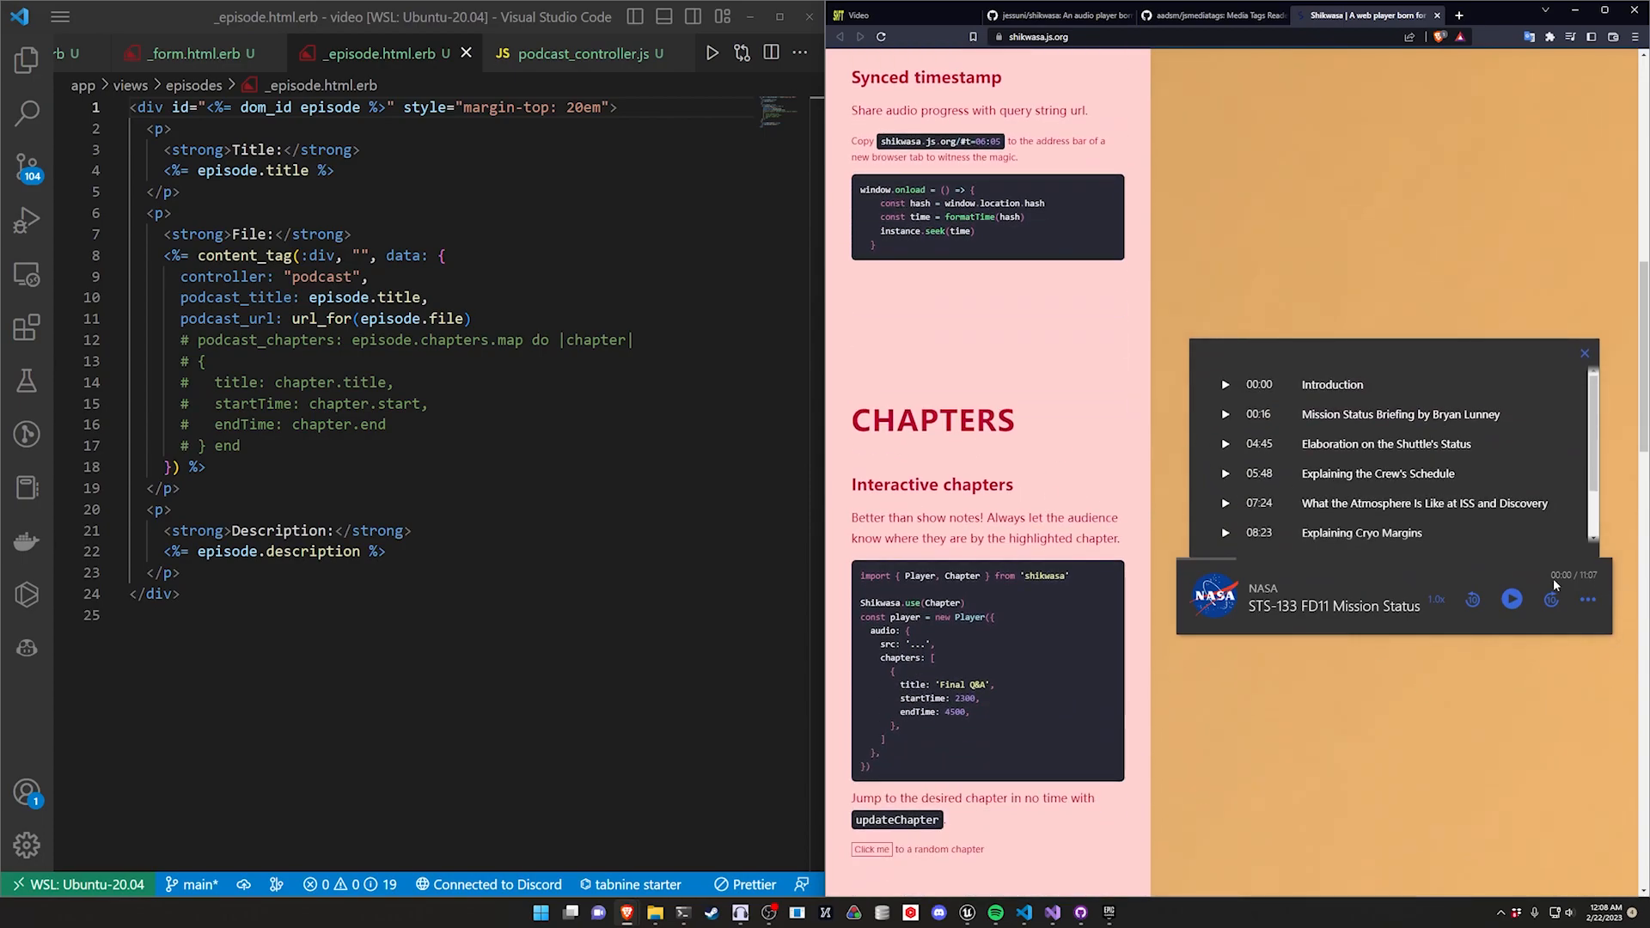
scroll(down, 3)
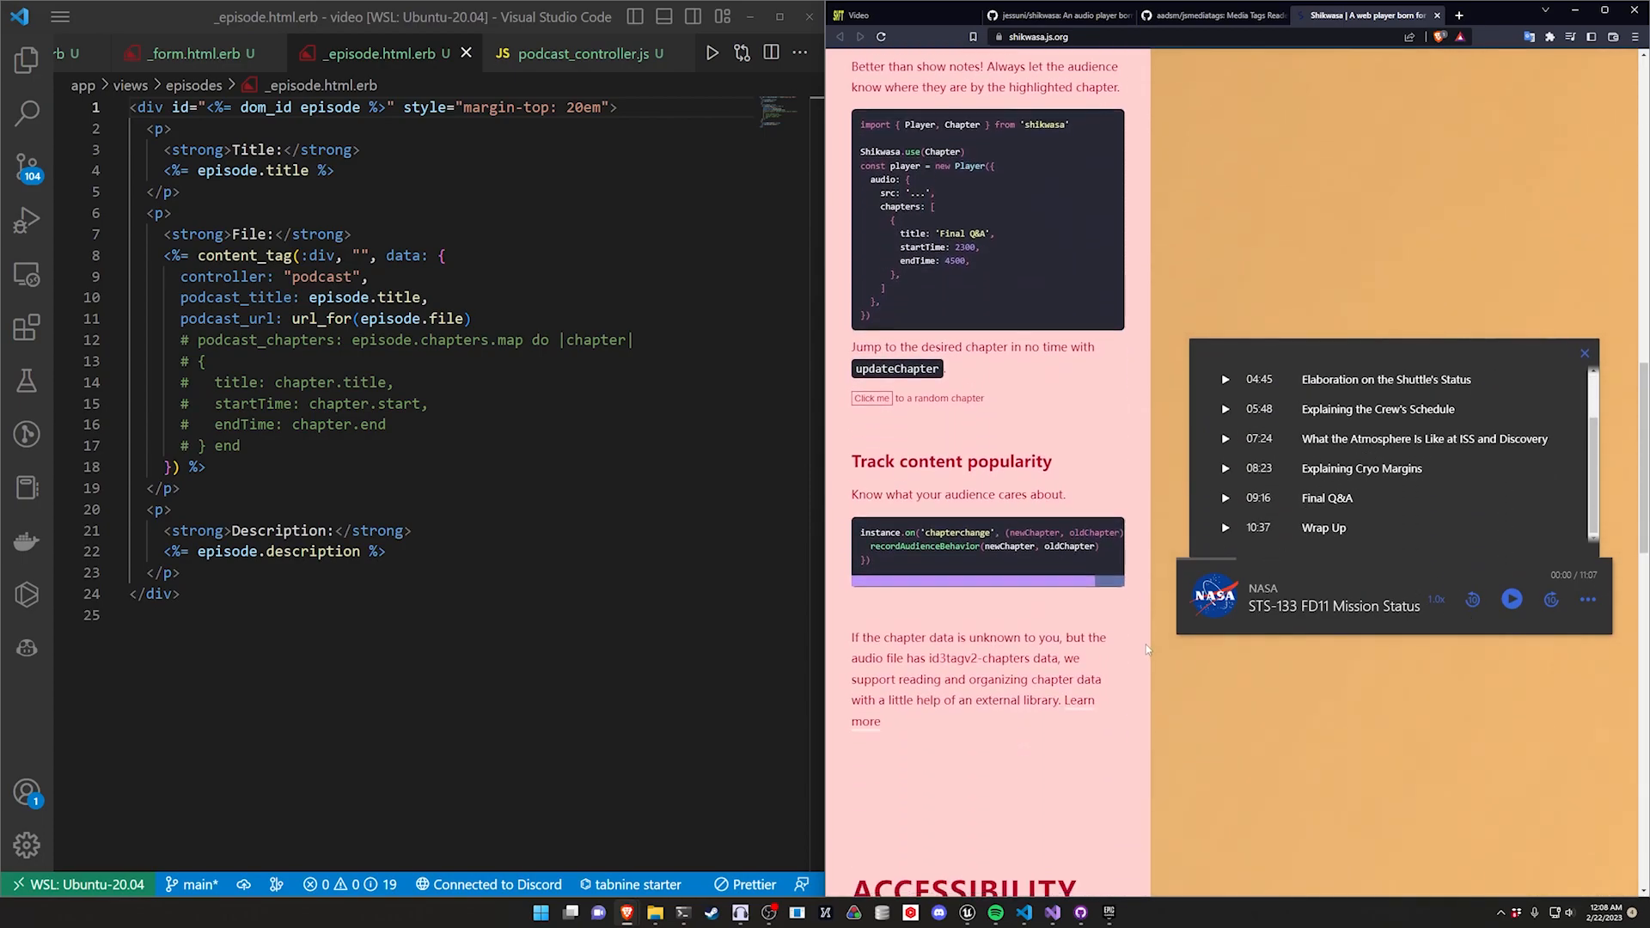
scroll(down, 3)
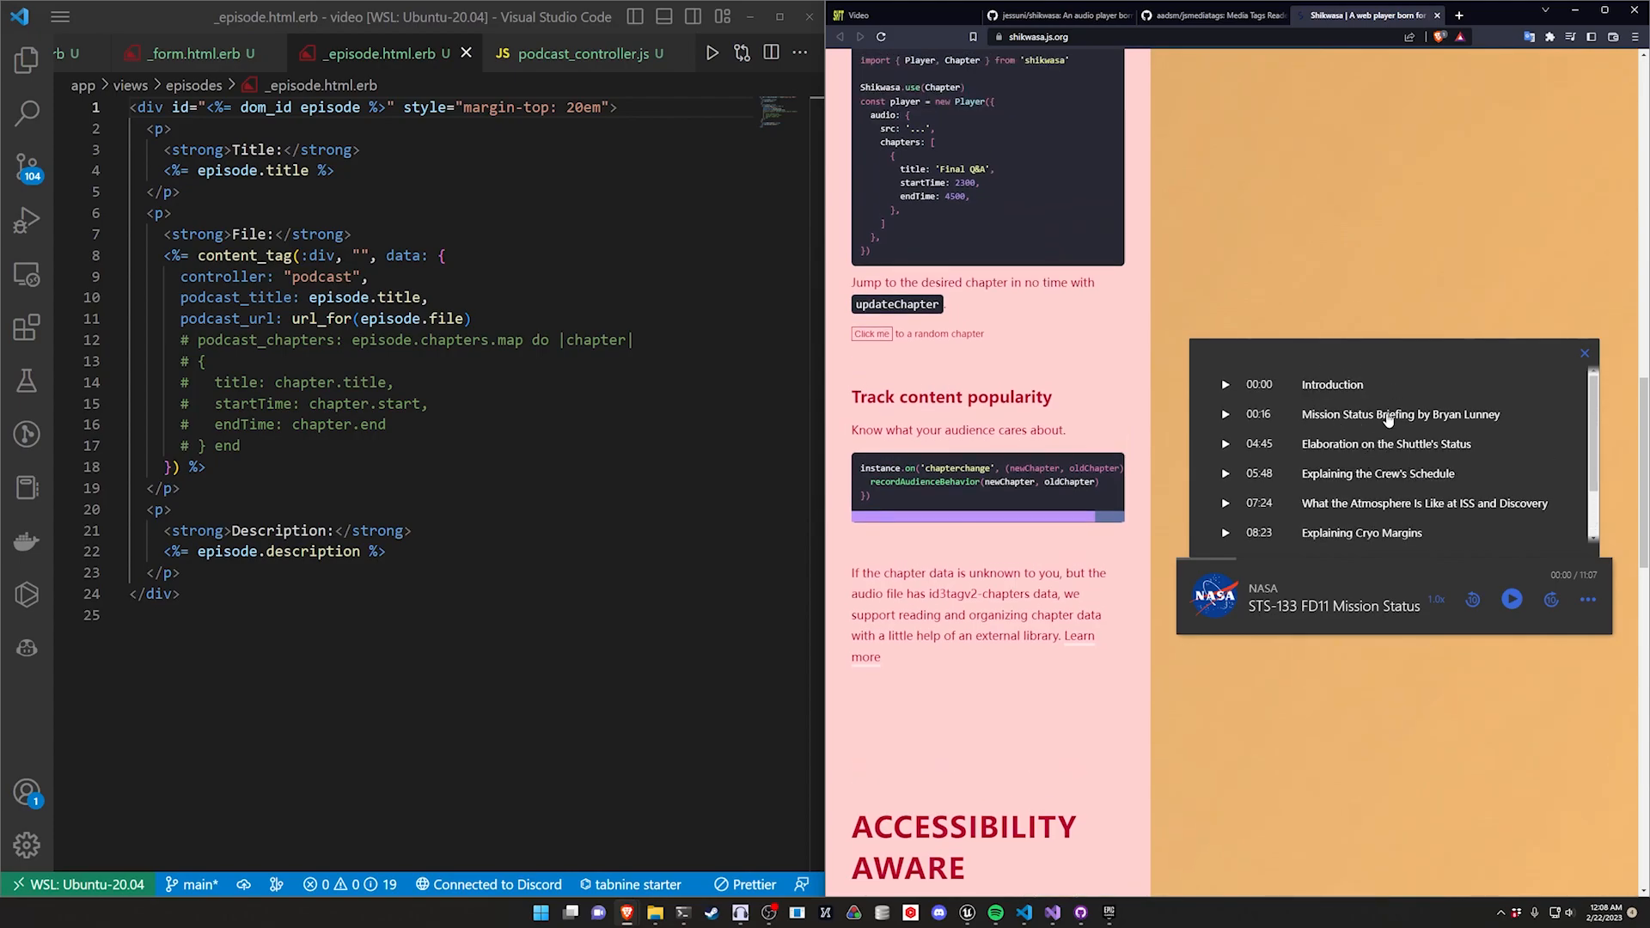
scroll(down, 3)
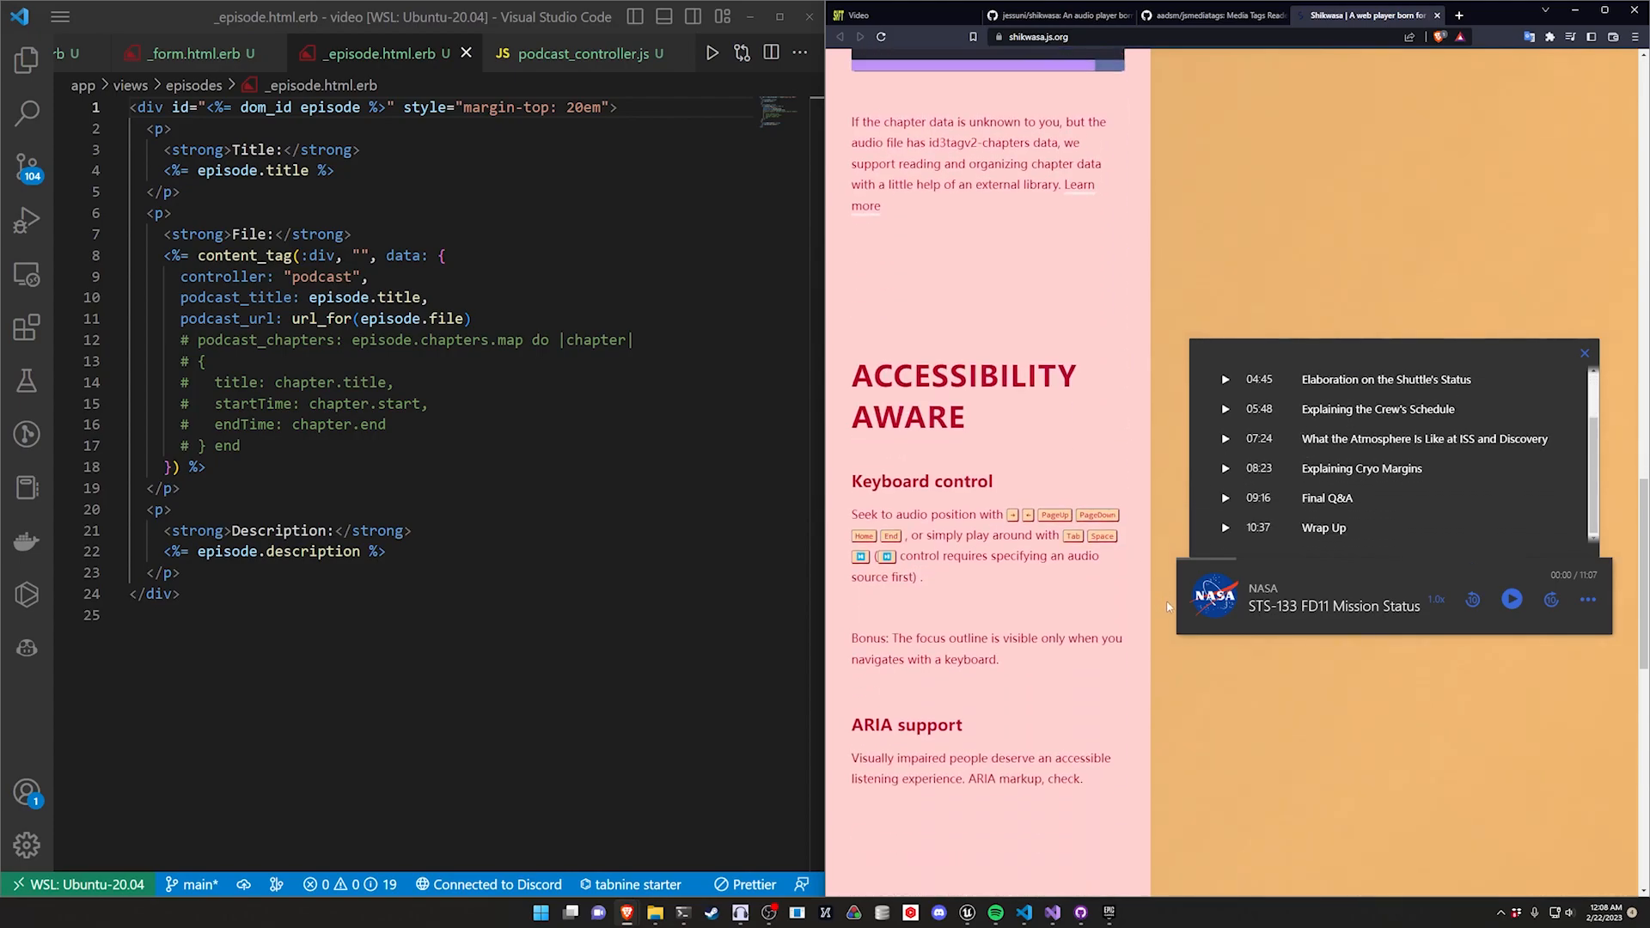
scroll(up, 3)
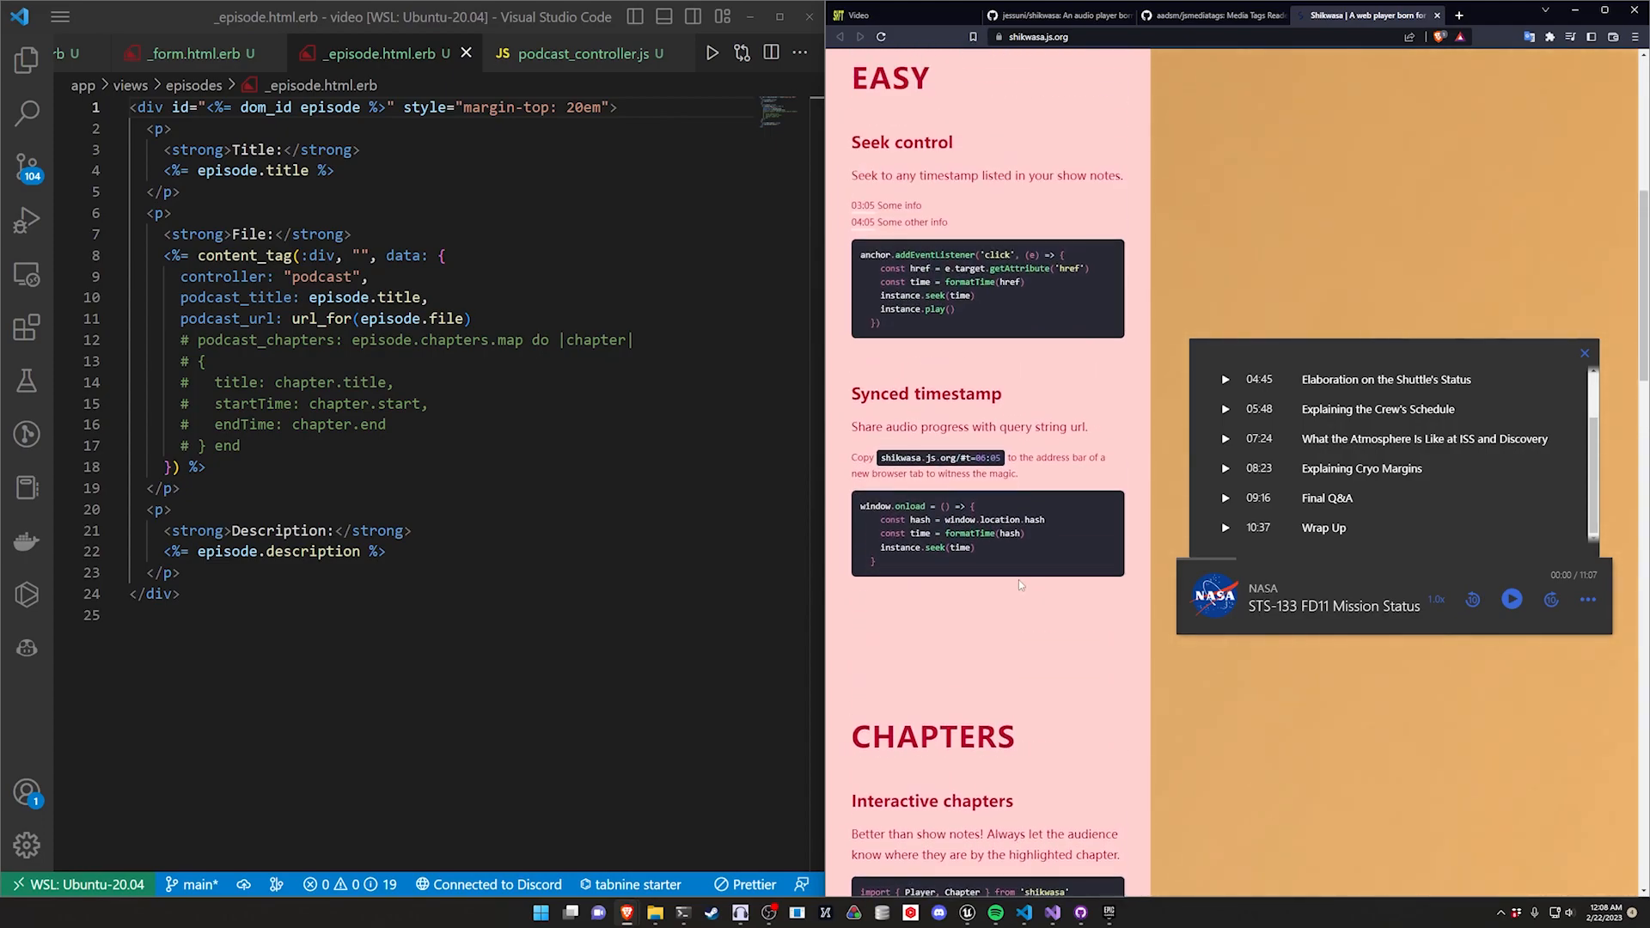
scroll(up, 3)
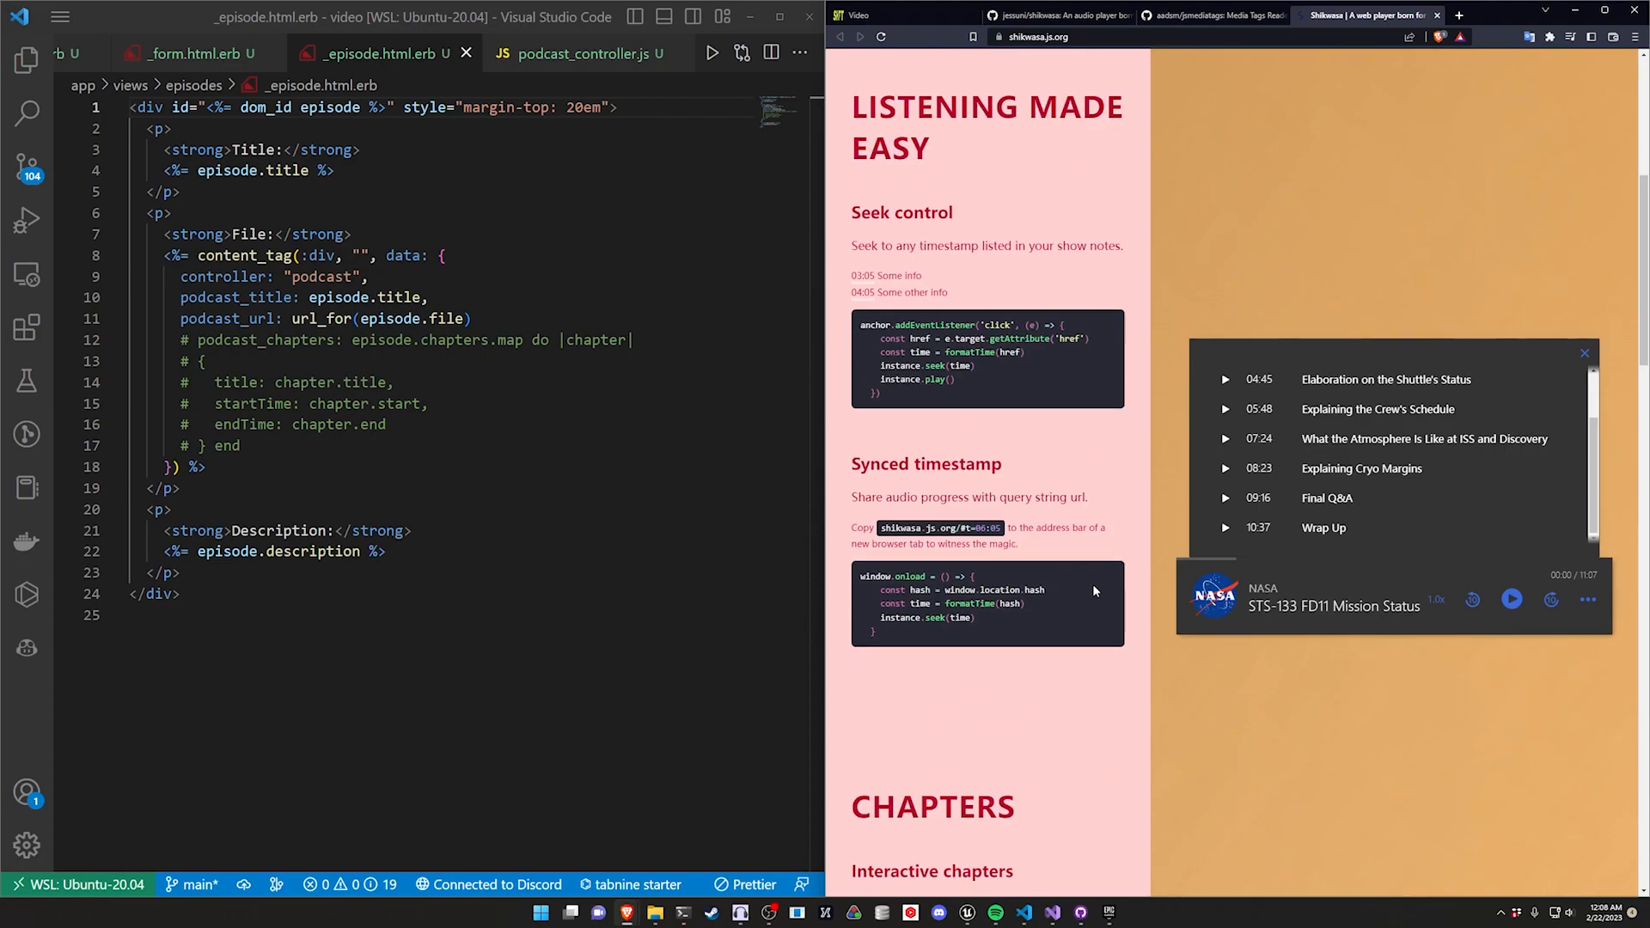
scroll(down, 3)
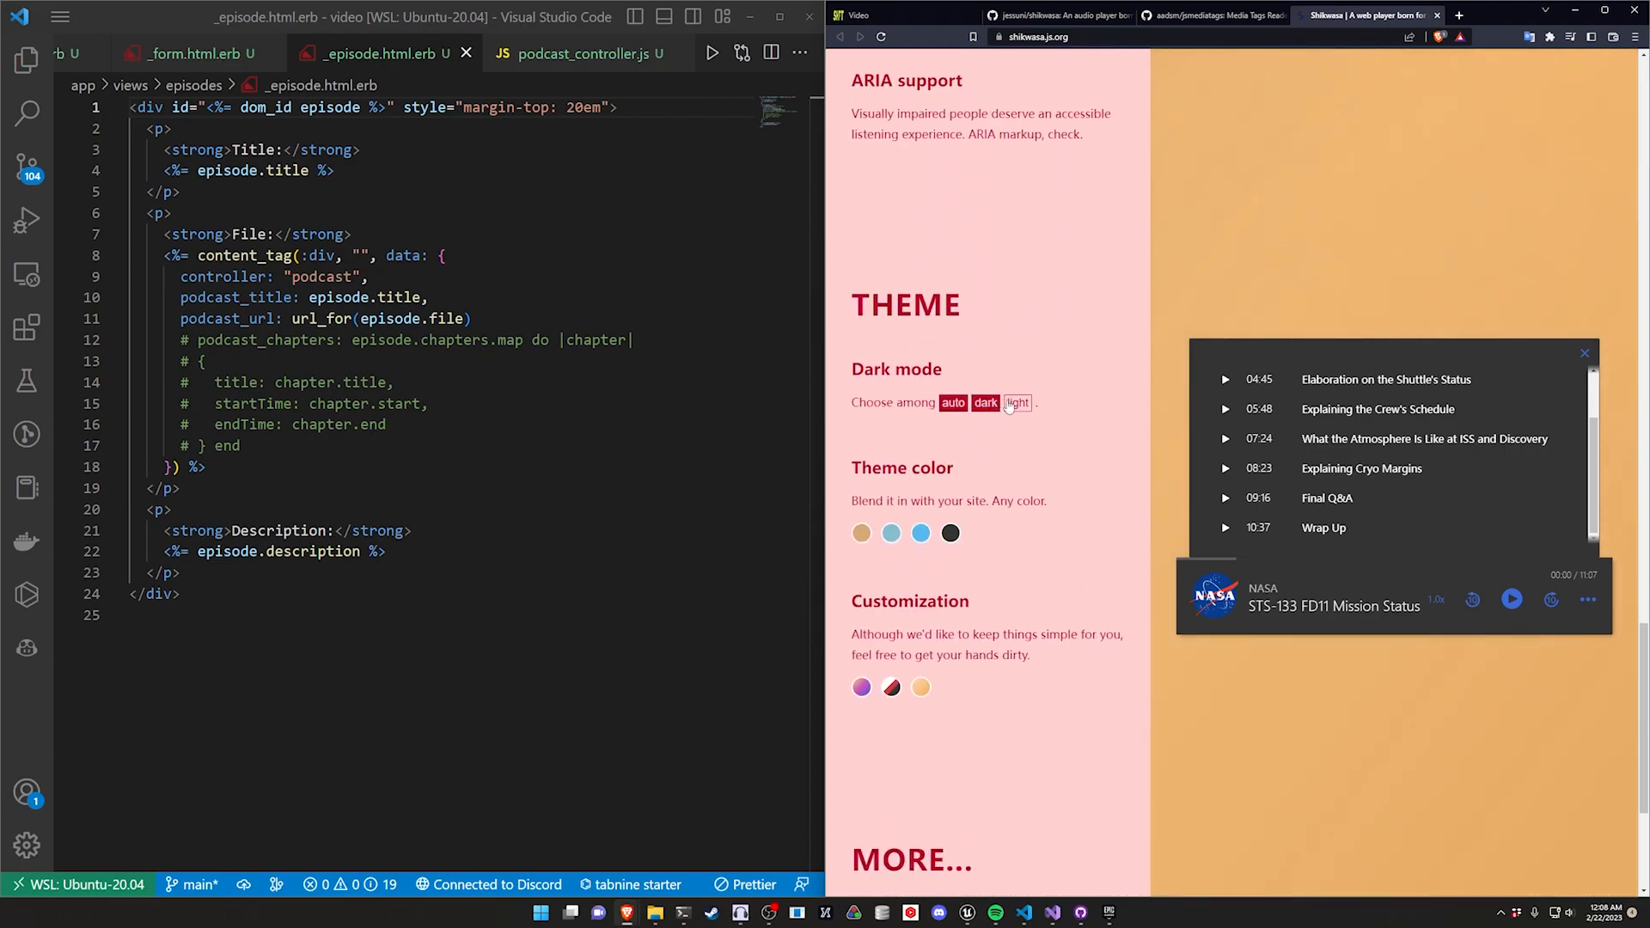
click(1017, 402)
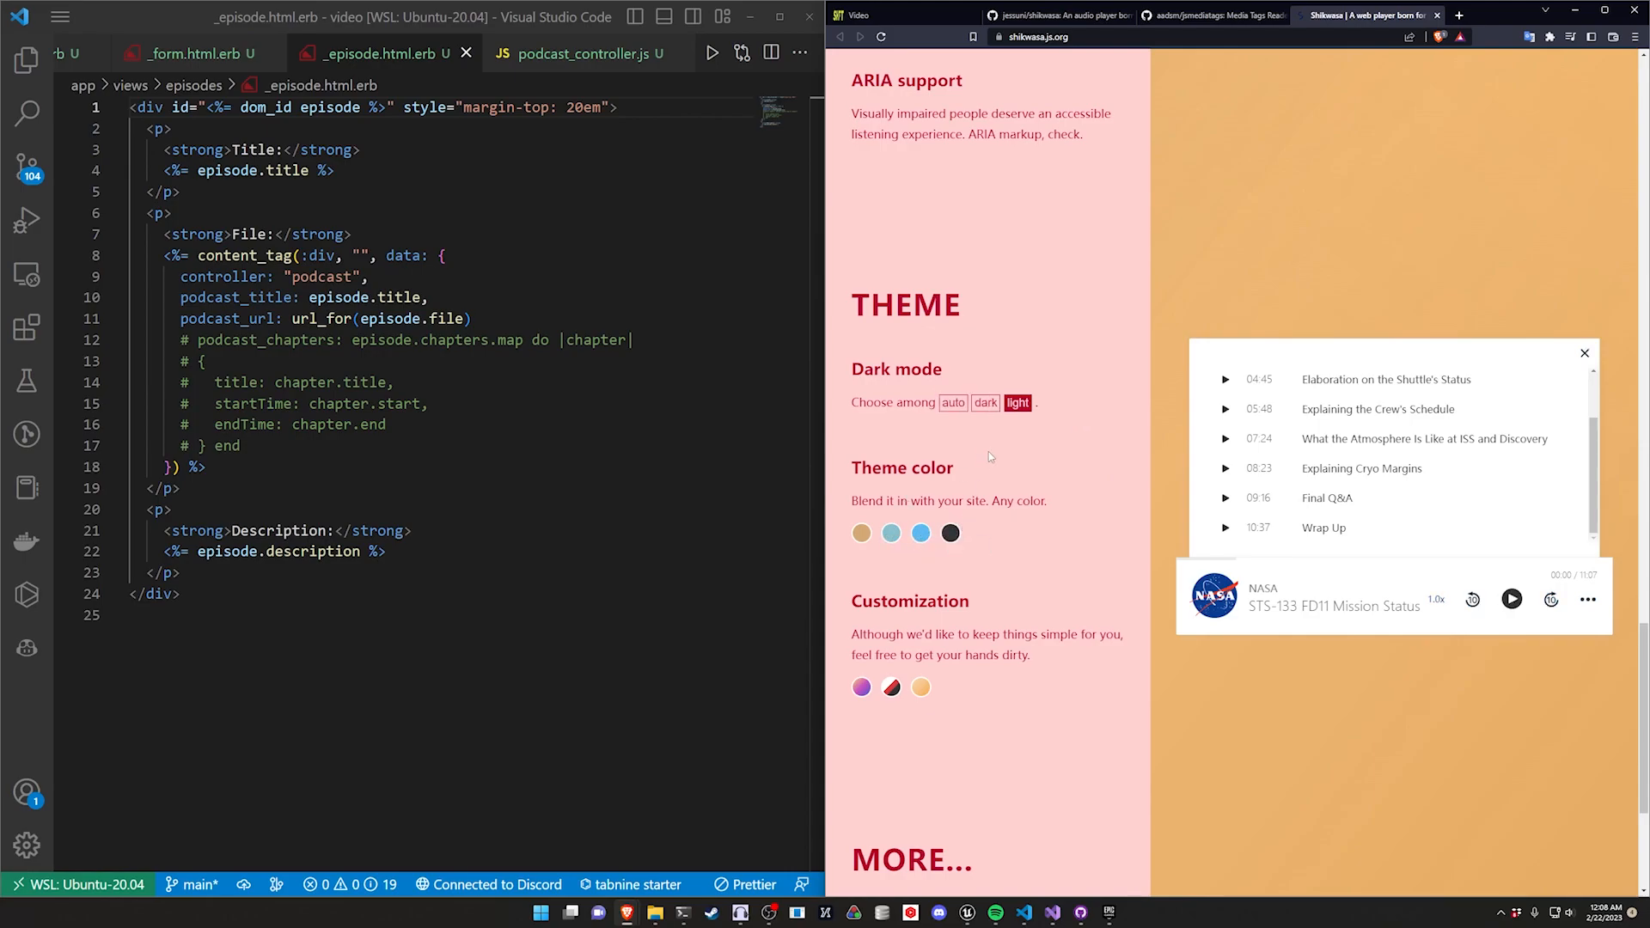
click(985, 402)
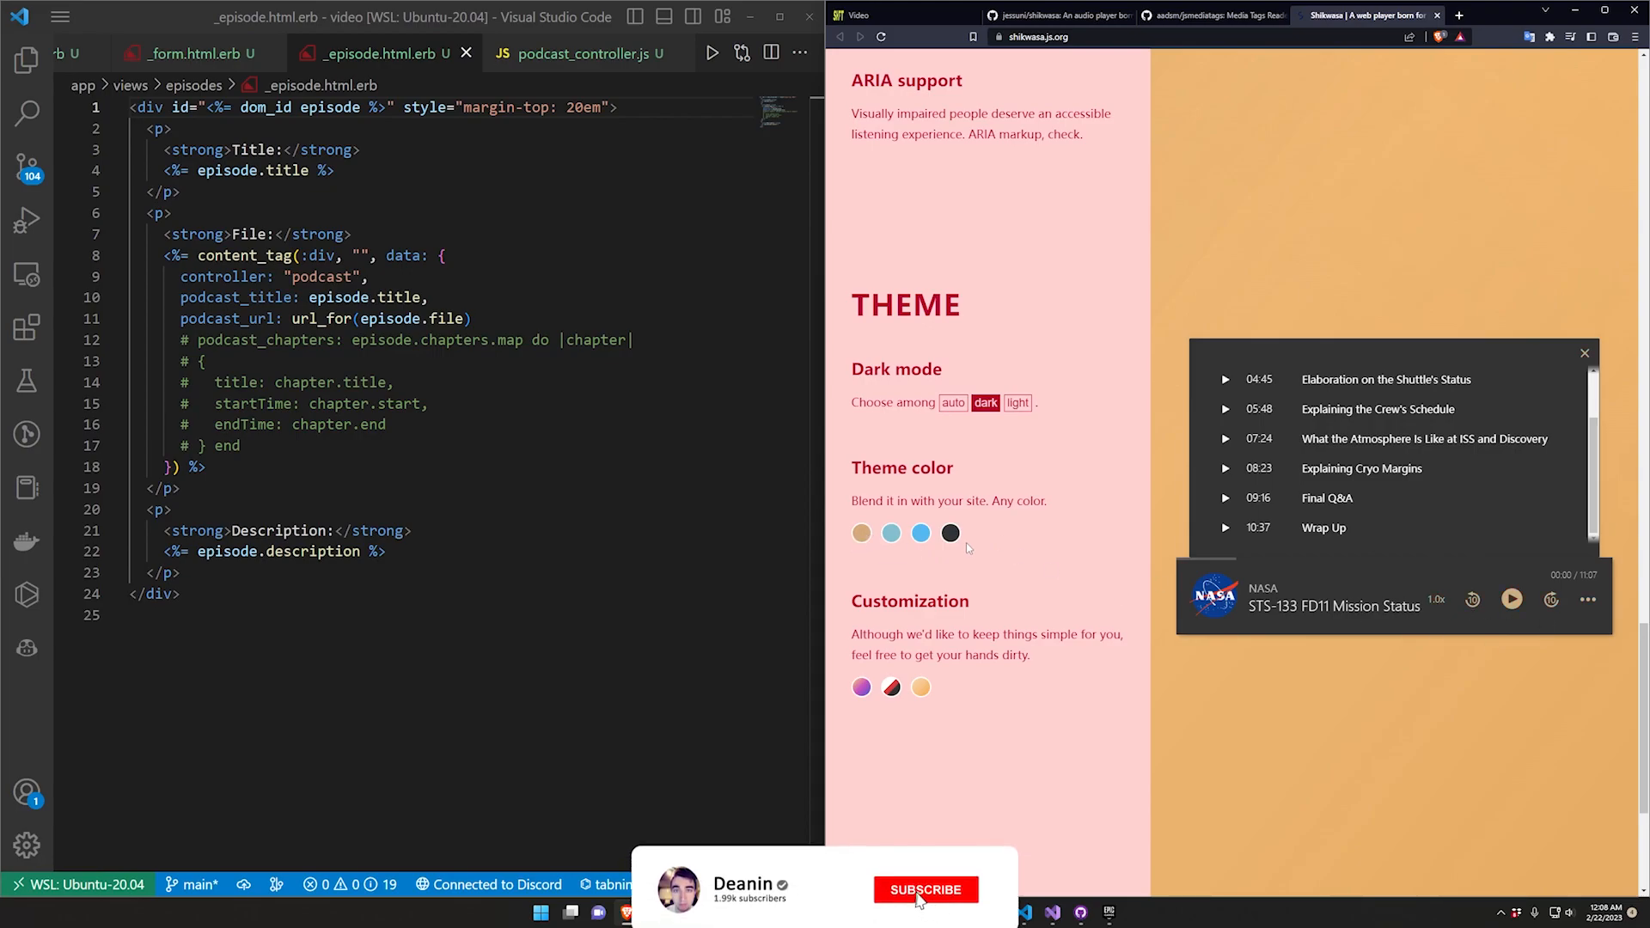
Step: Apply the peach customization swatch, glancing at the GitHub README before returning to the demo
click(925, 888)
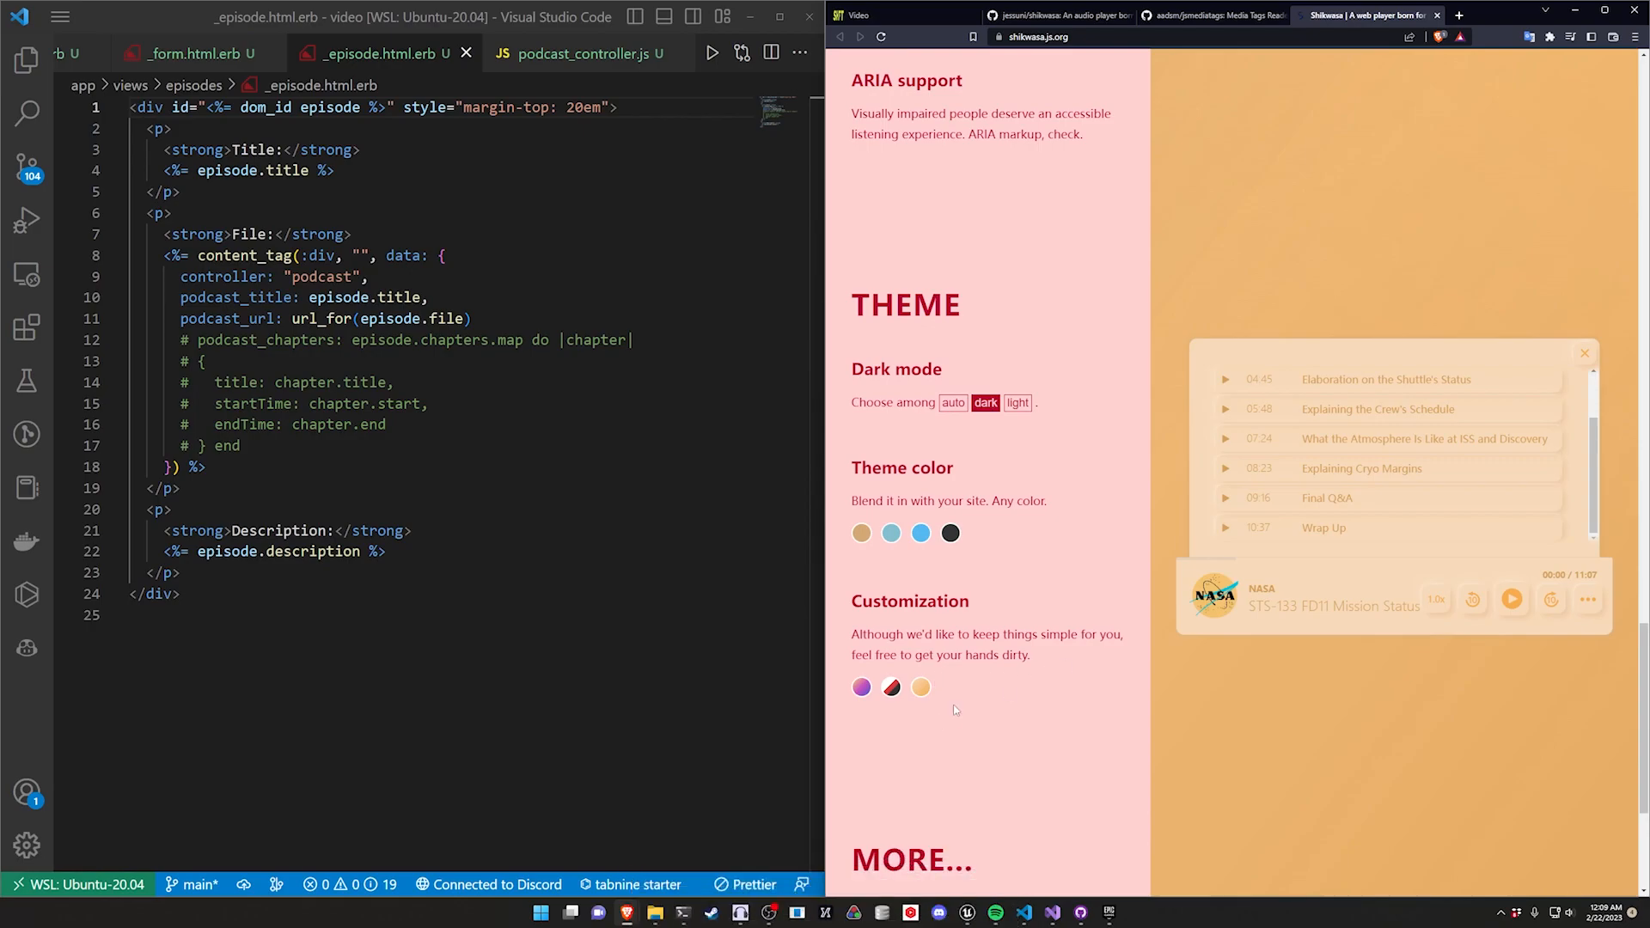
scroll(down, 3)
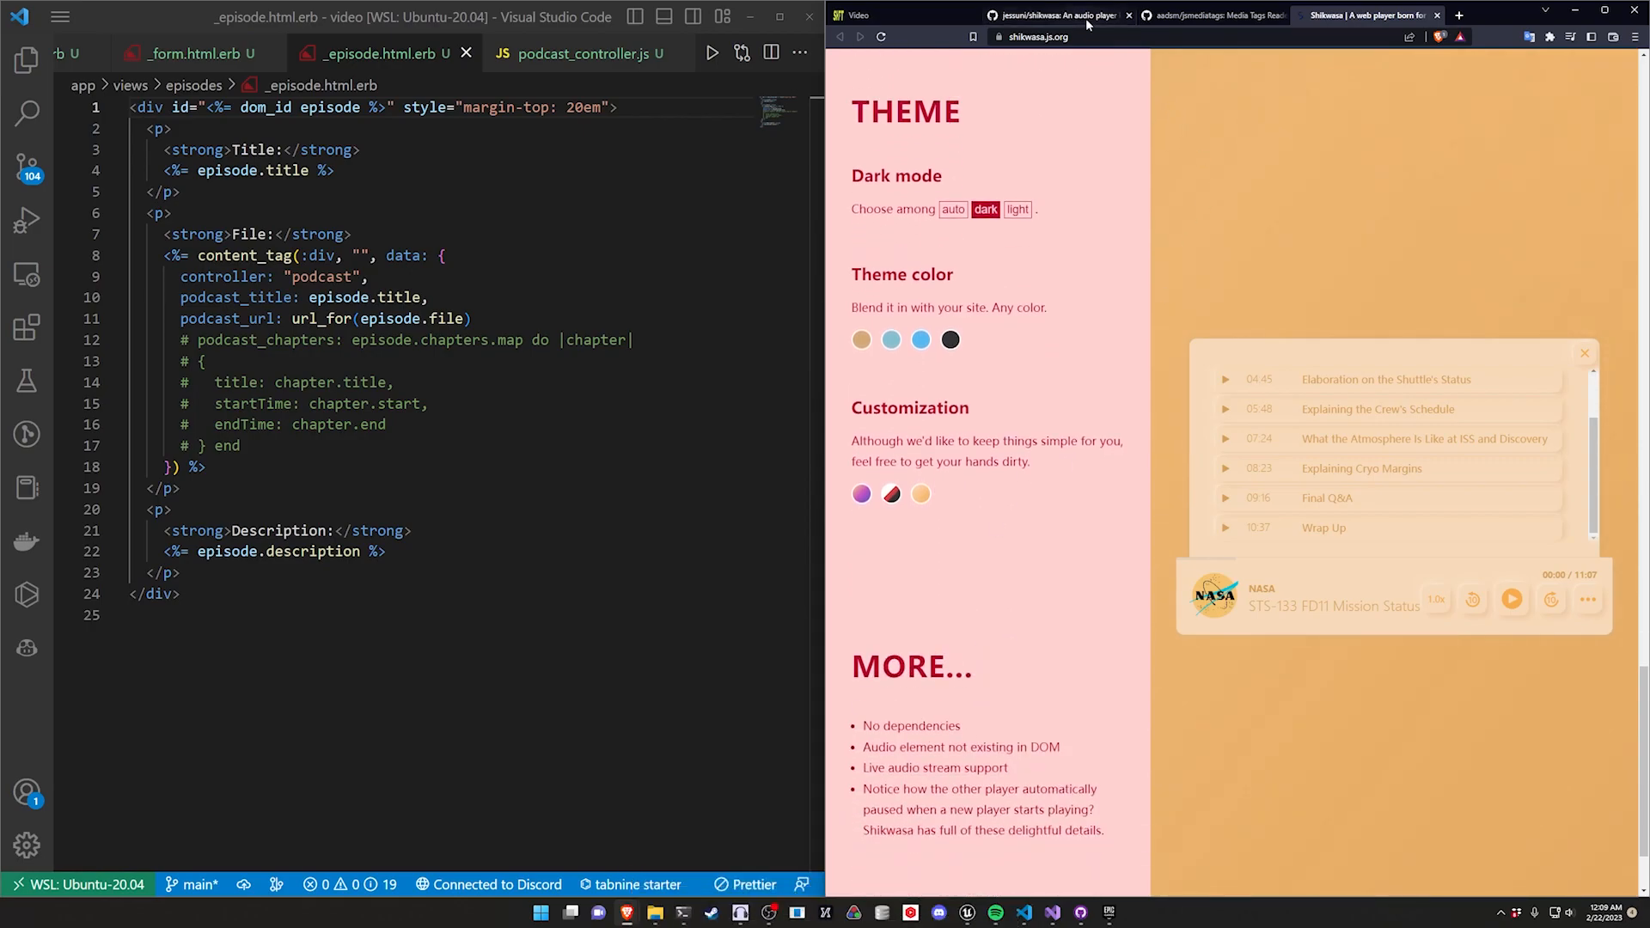
click(1052, 16)
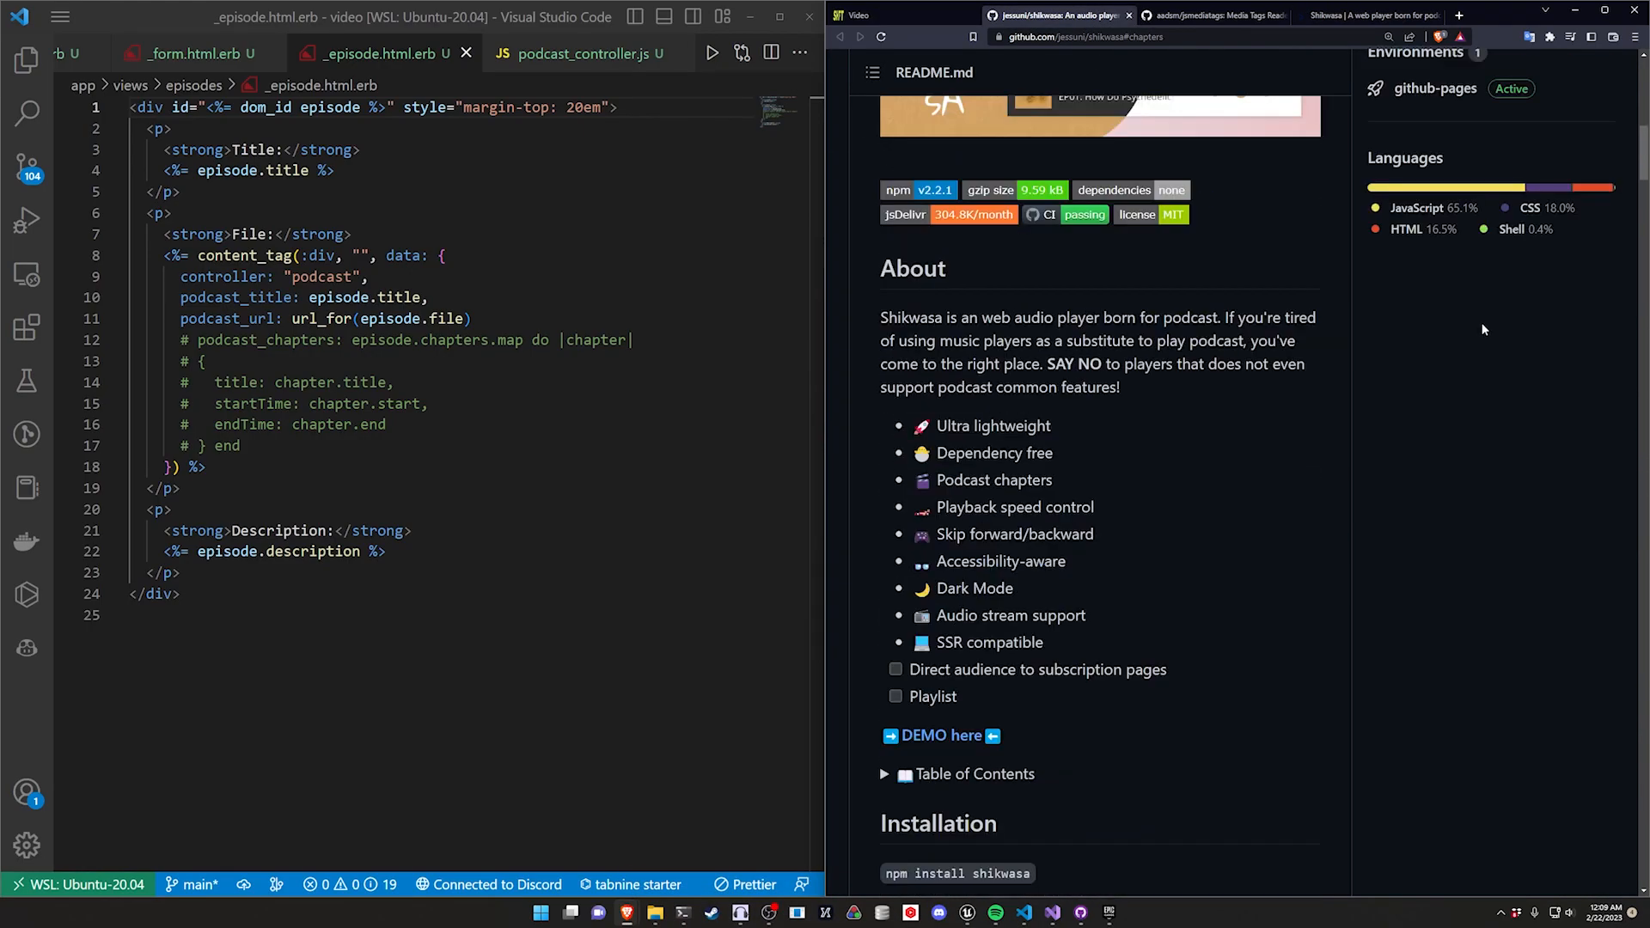
scroll(down, 3)
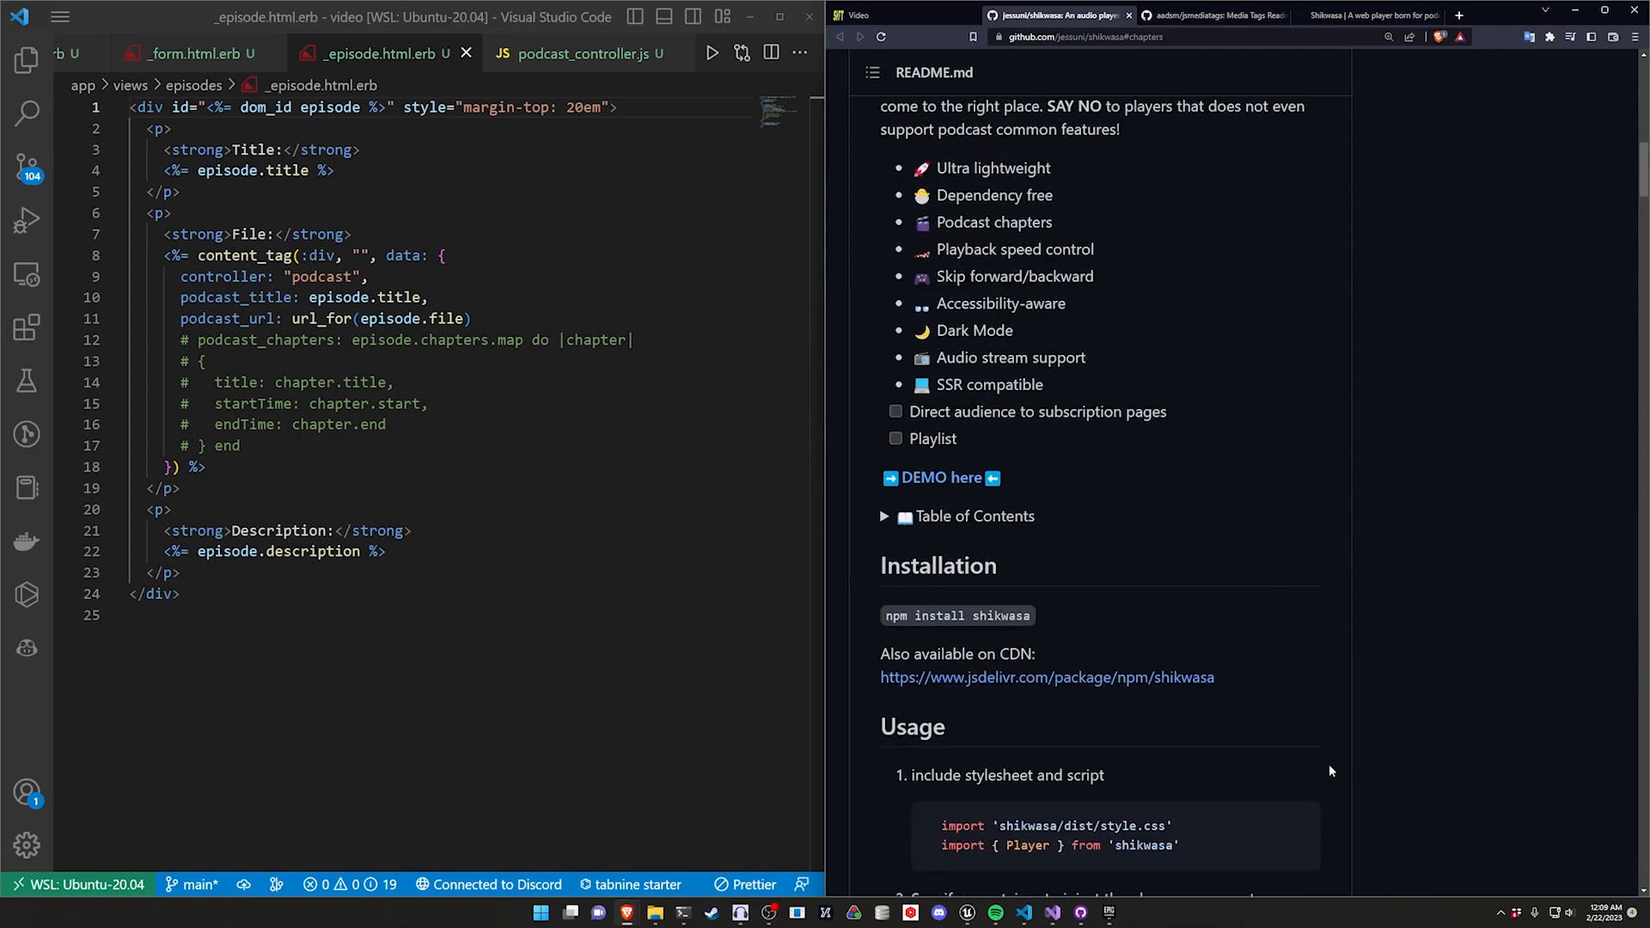
scroll(down, 3)
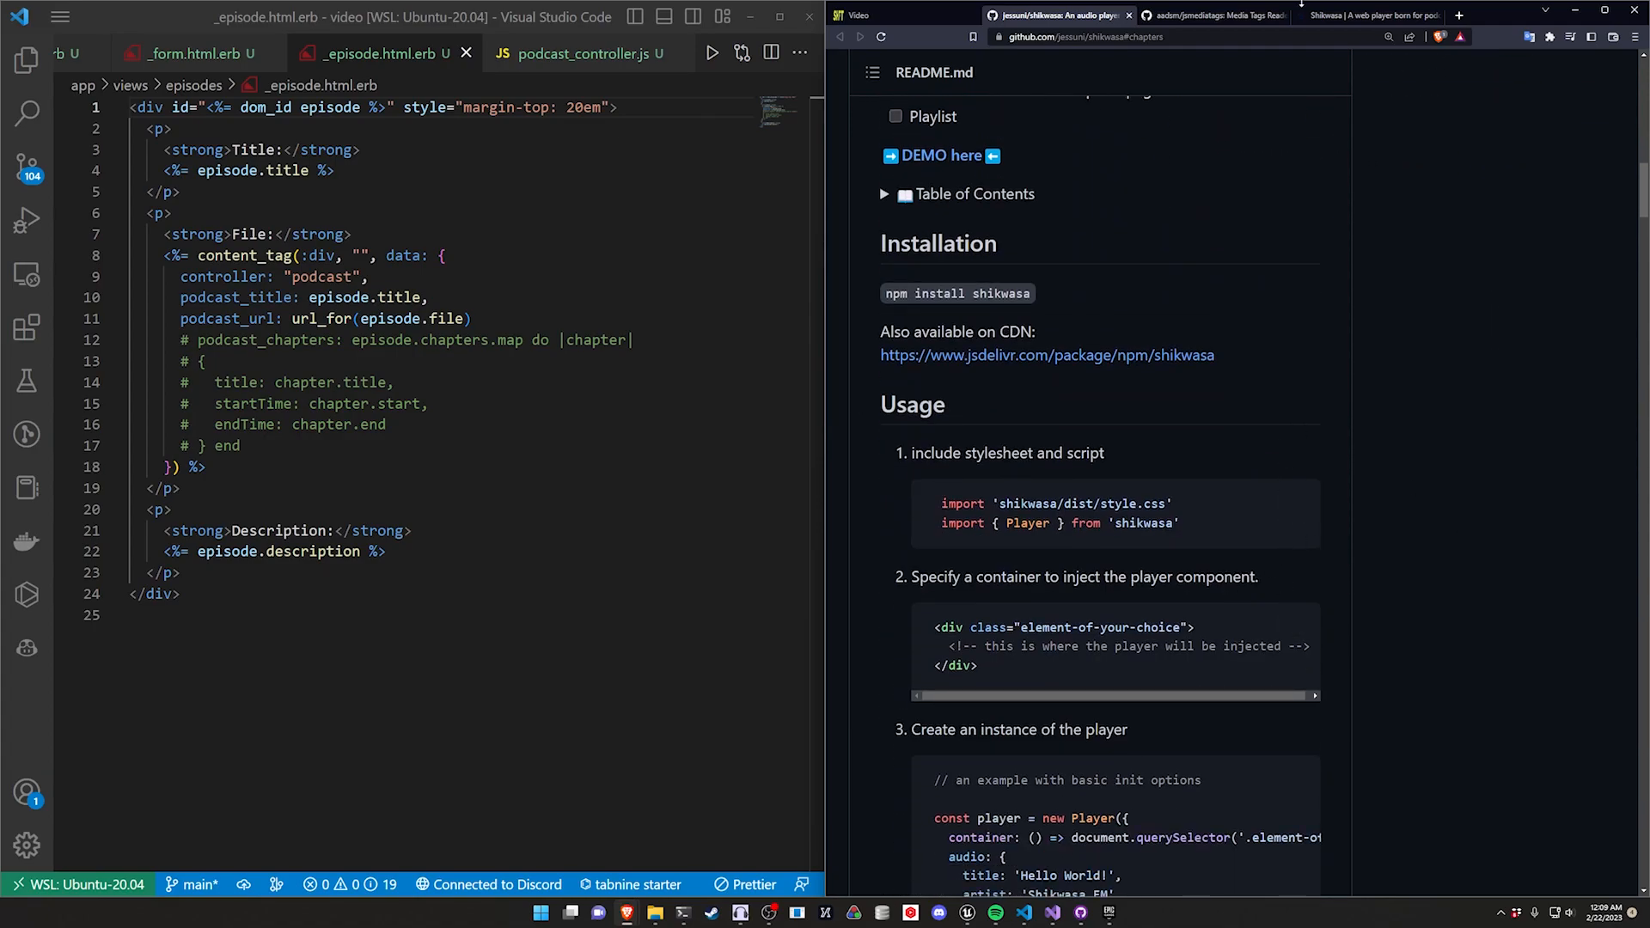
click(1363, 16)
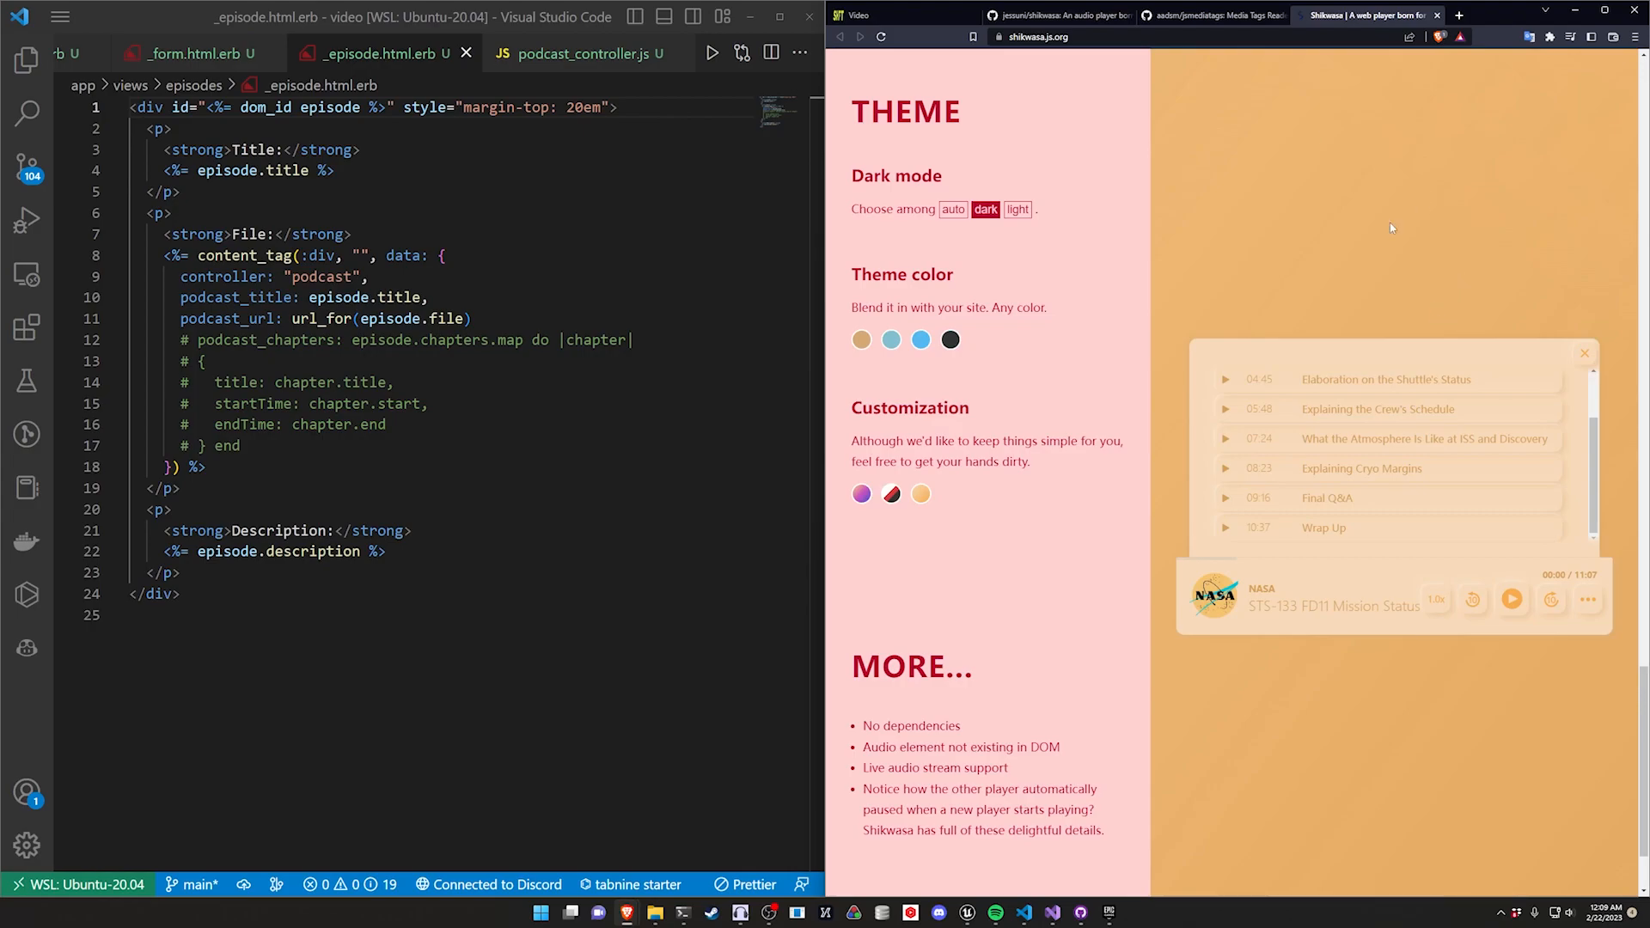